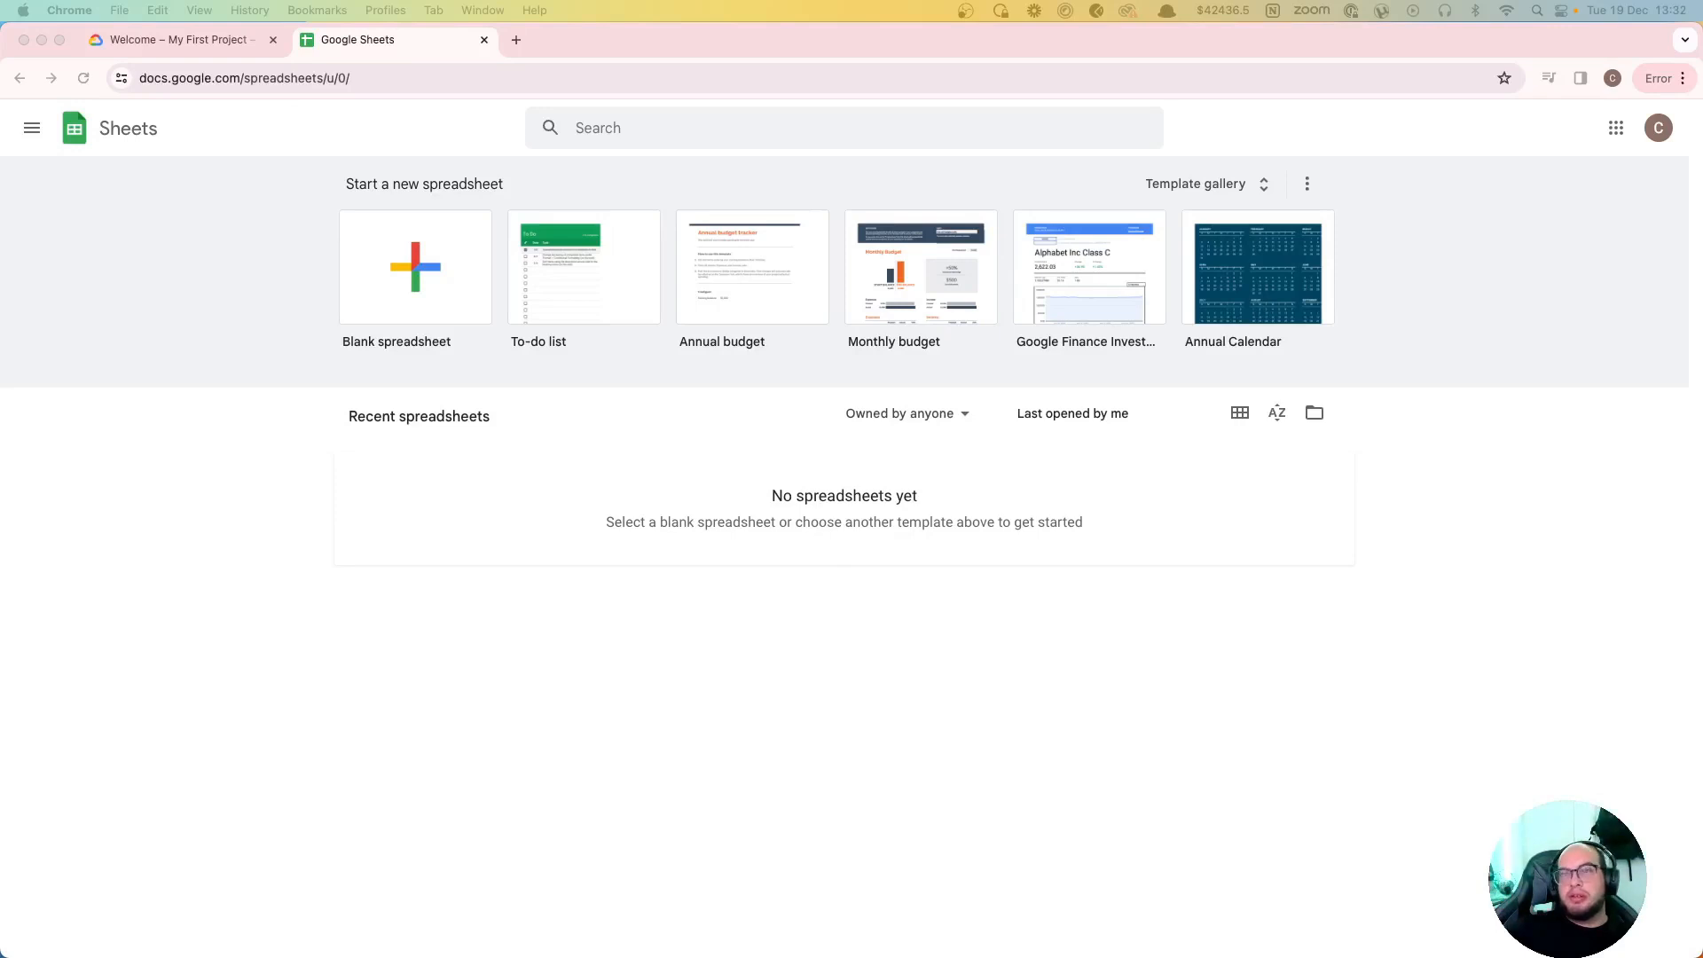
pyautogui.moveTo(215, 238)
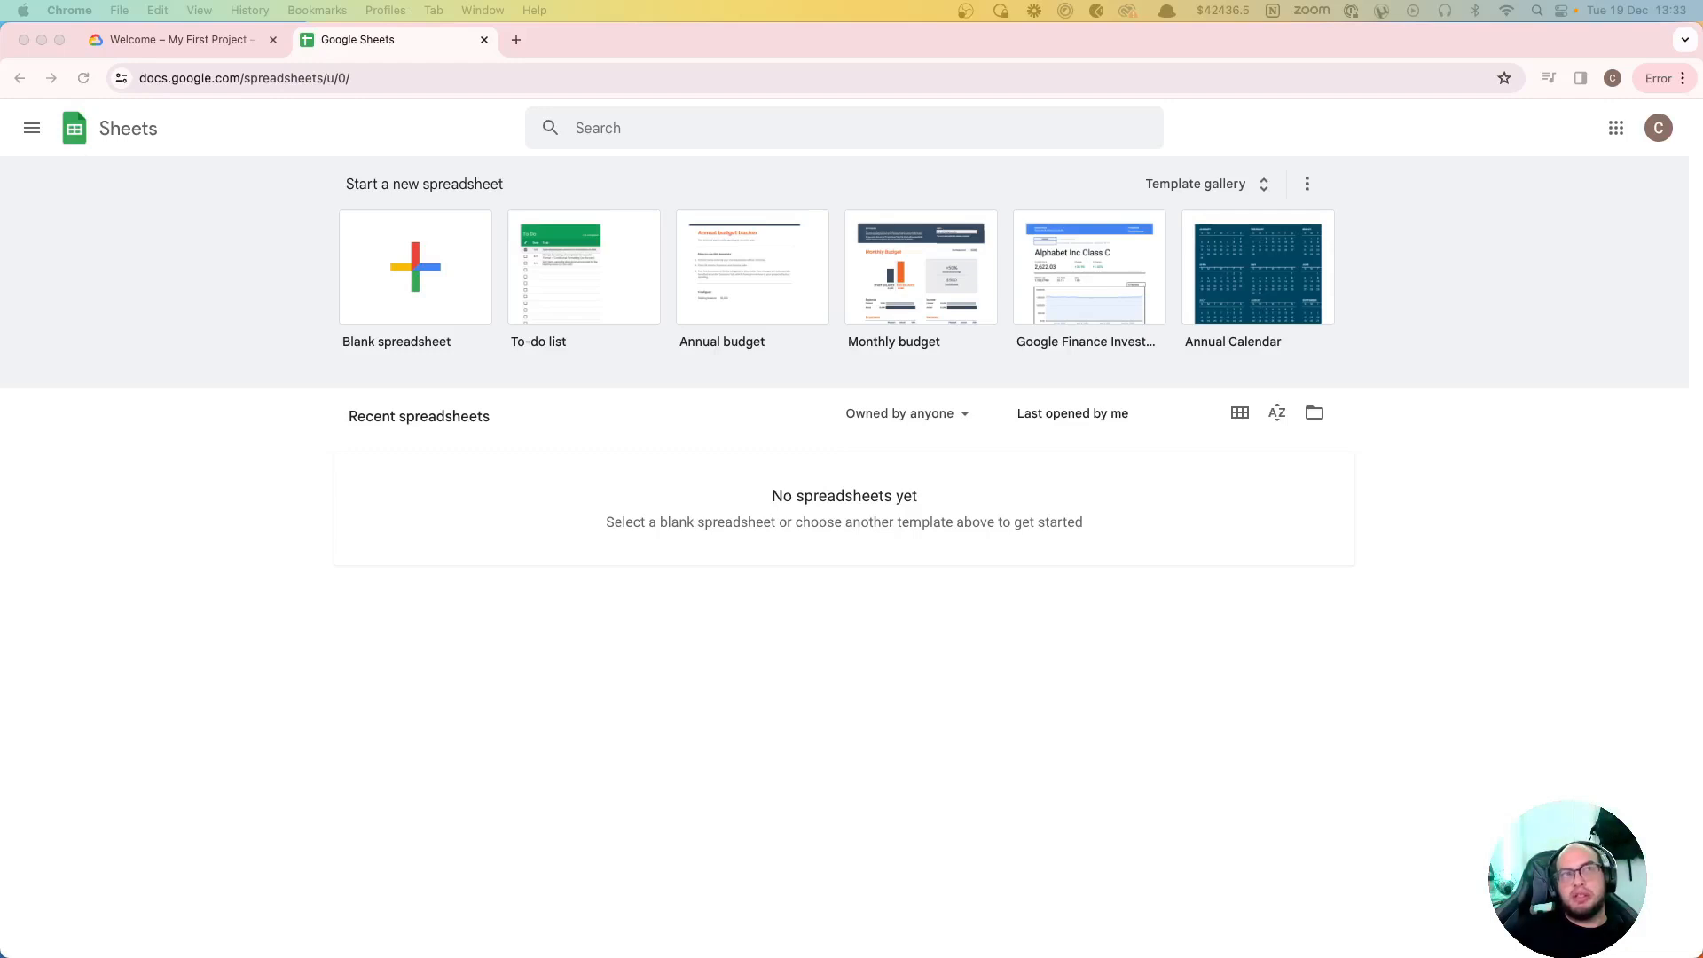
# Step: Start a blank spreadsheet and rename it 'CodingWithAdo test sheet'
pyautogui.click(415, 268)
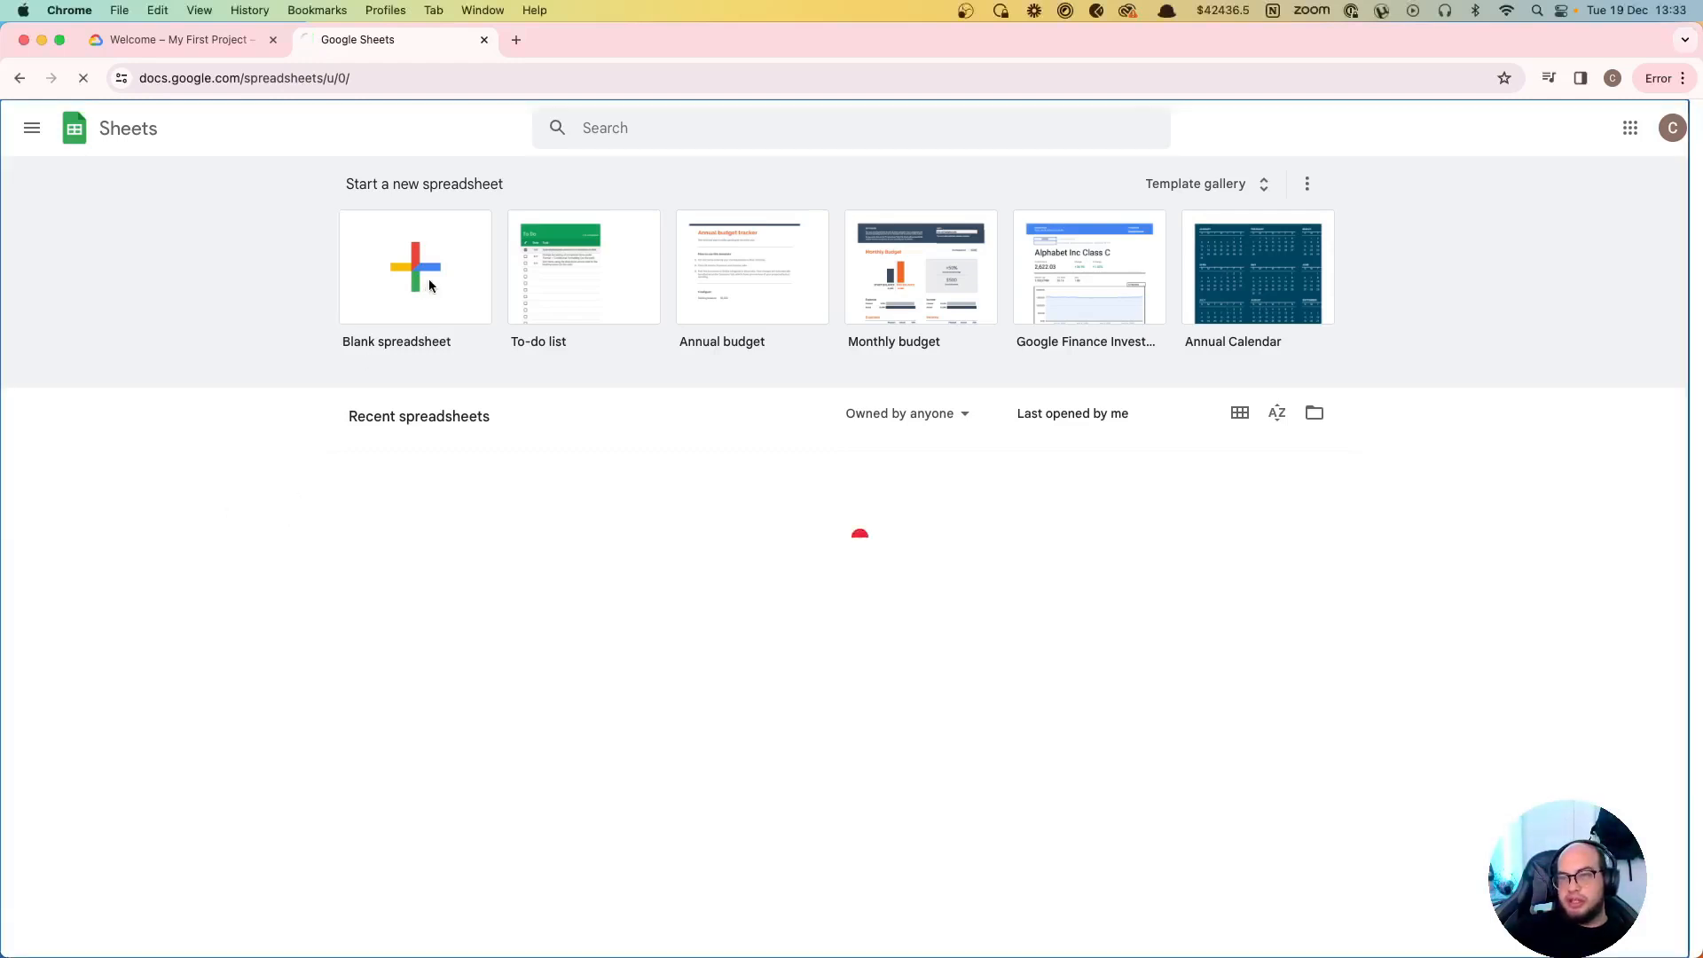
pyautogui.click(413, 268)
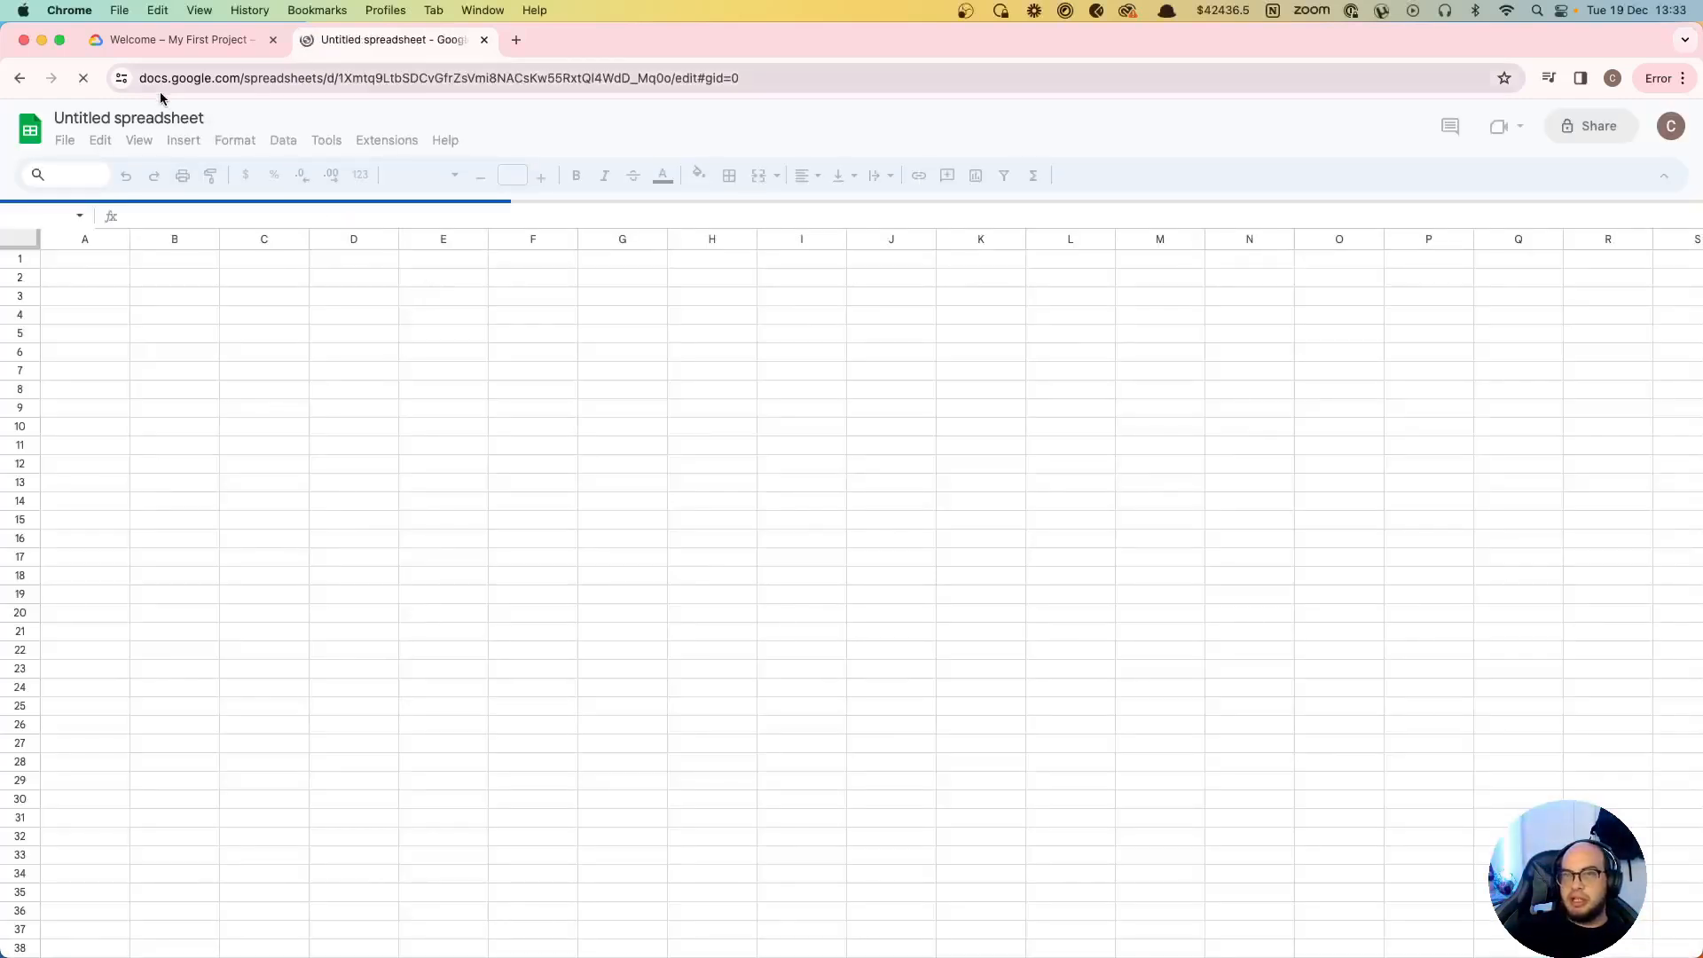
pyautogui.click(127, 117)
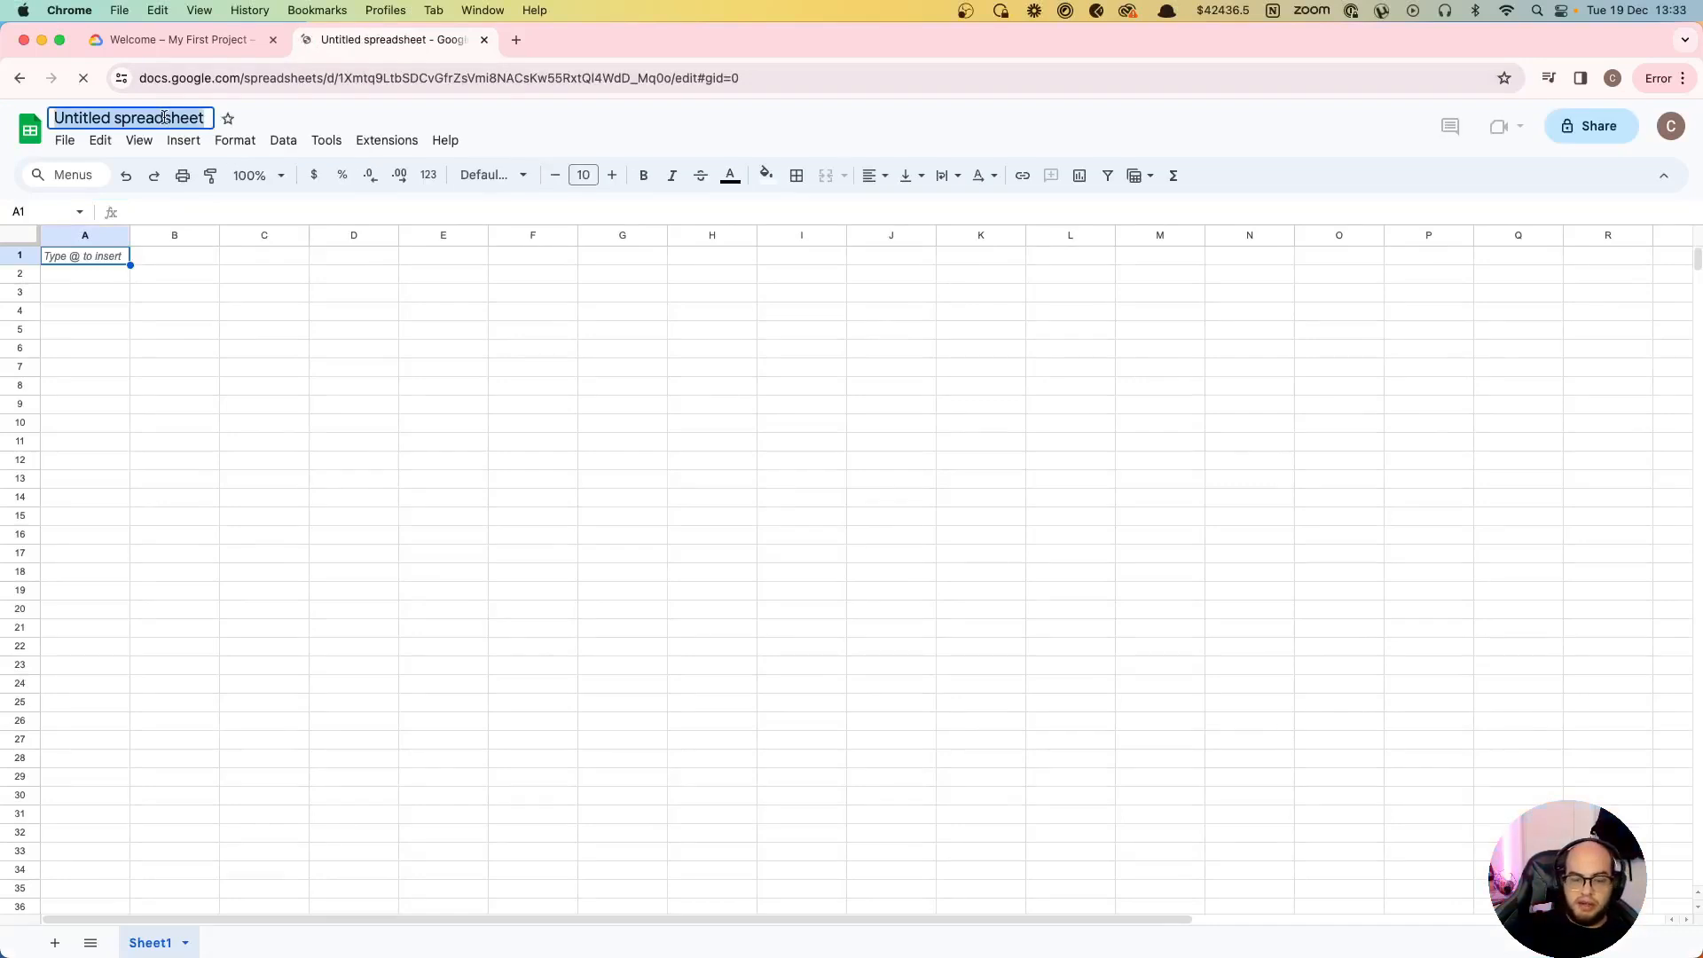
pyautogui.write('CodingW')
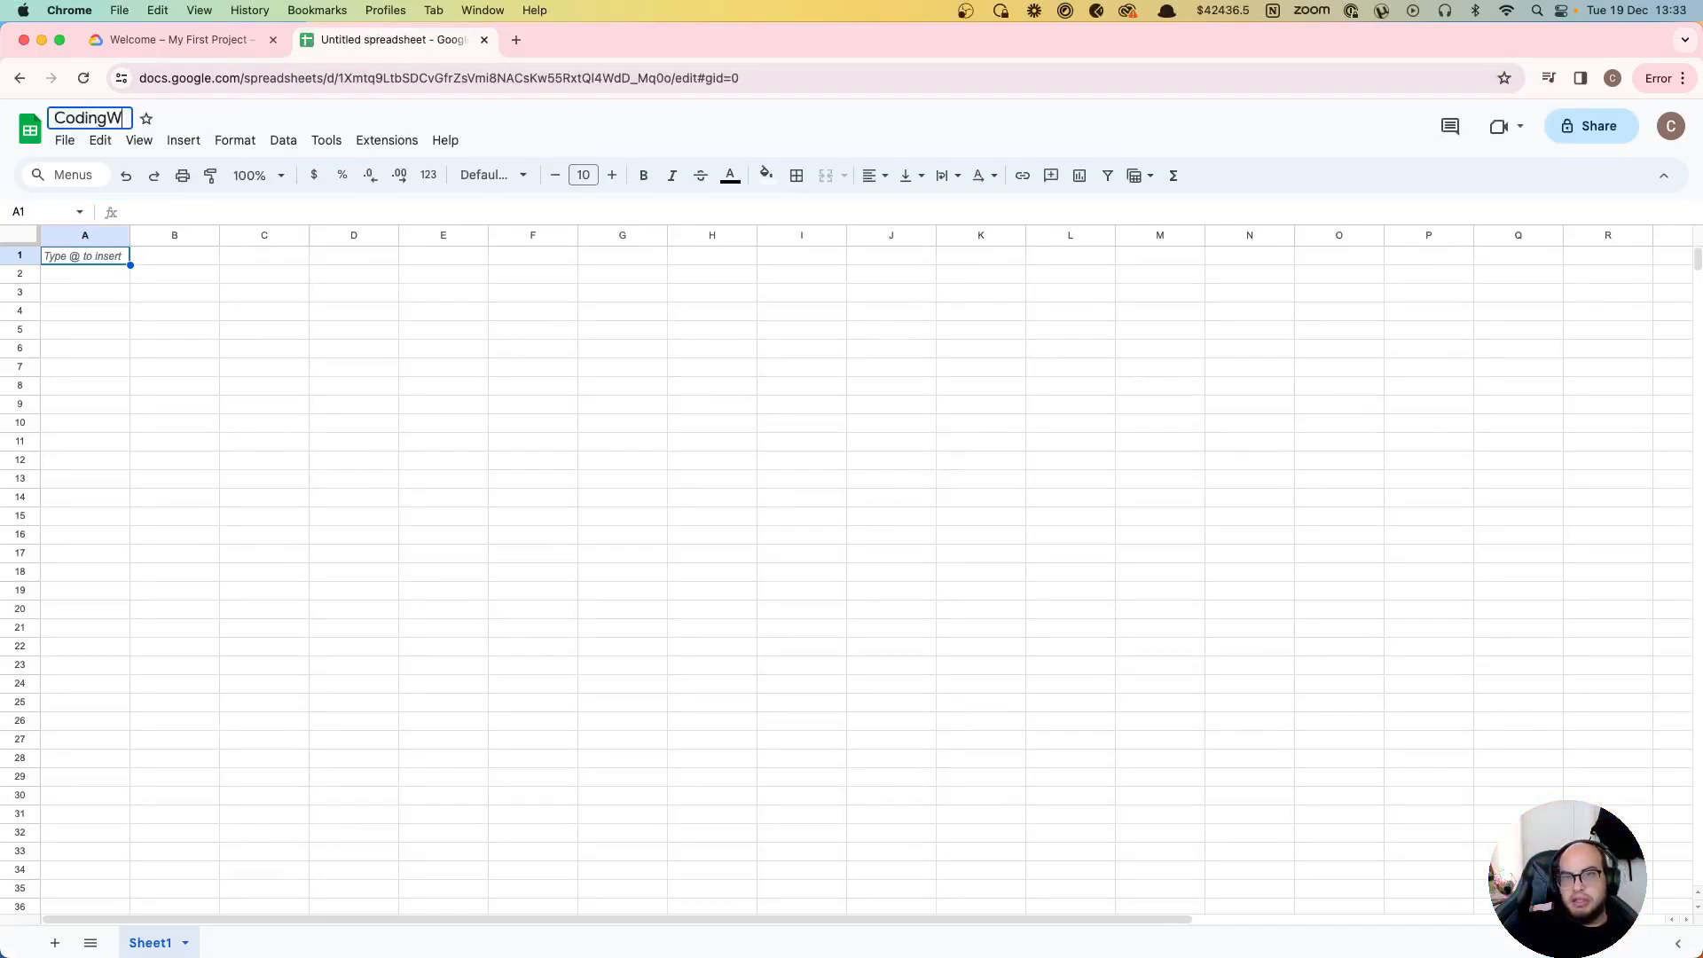
pyautogui.write('ithAdo test sheet')
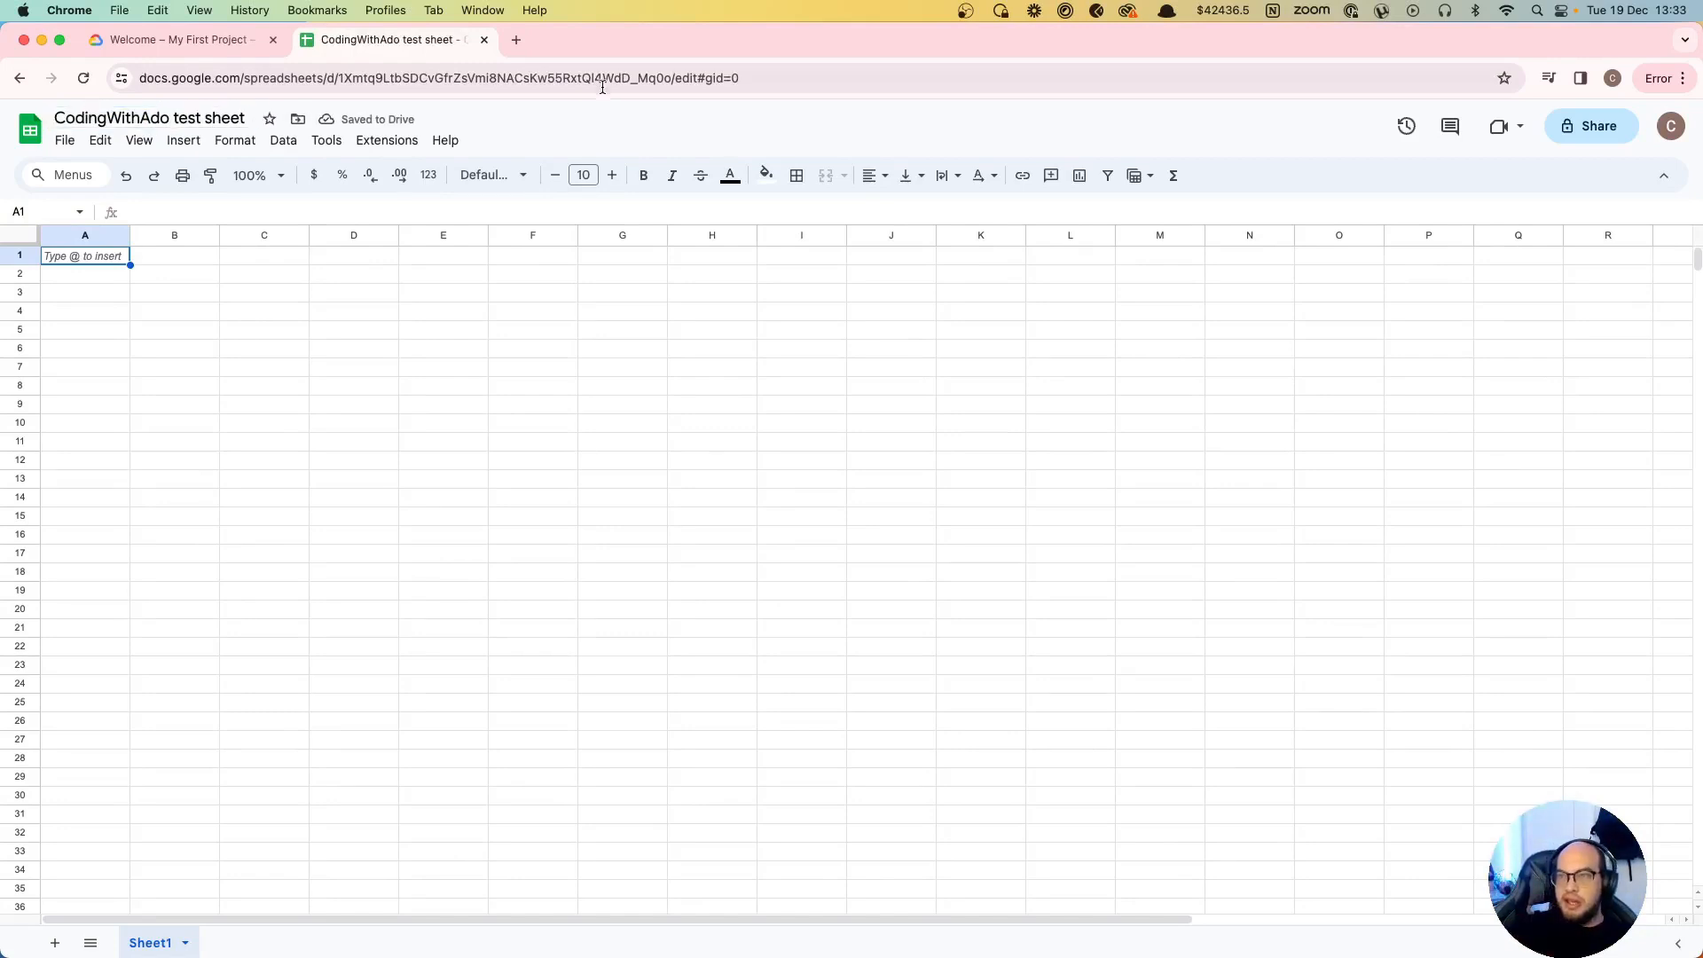
# Step: Copy the spreadsheet ID from the web address
pyautogui.click(598, 76)
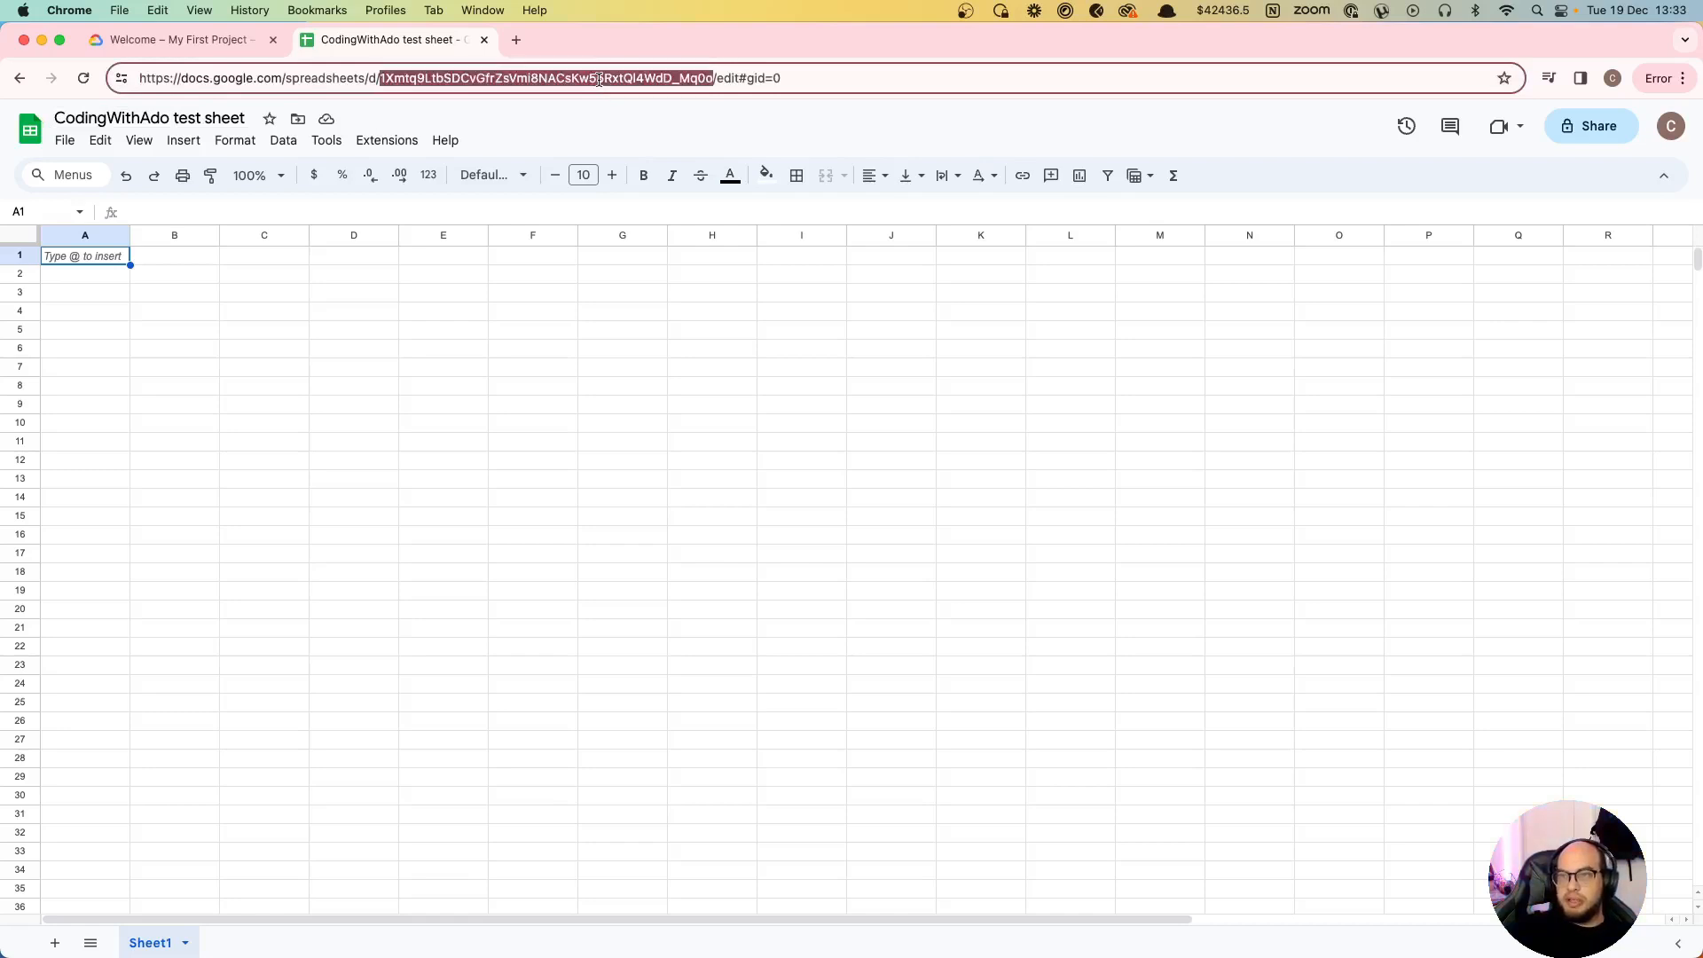
pyautogui.rightClick(593, 77)
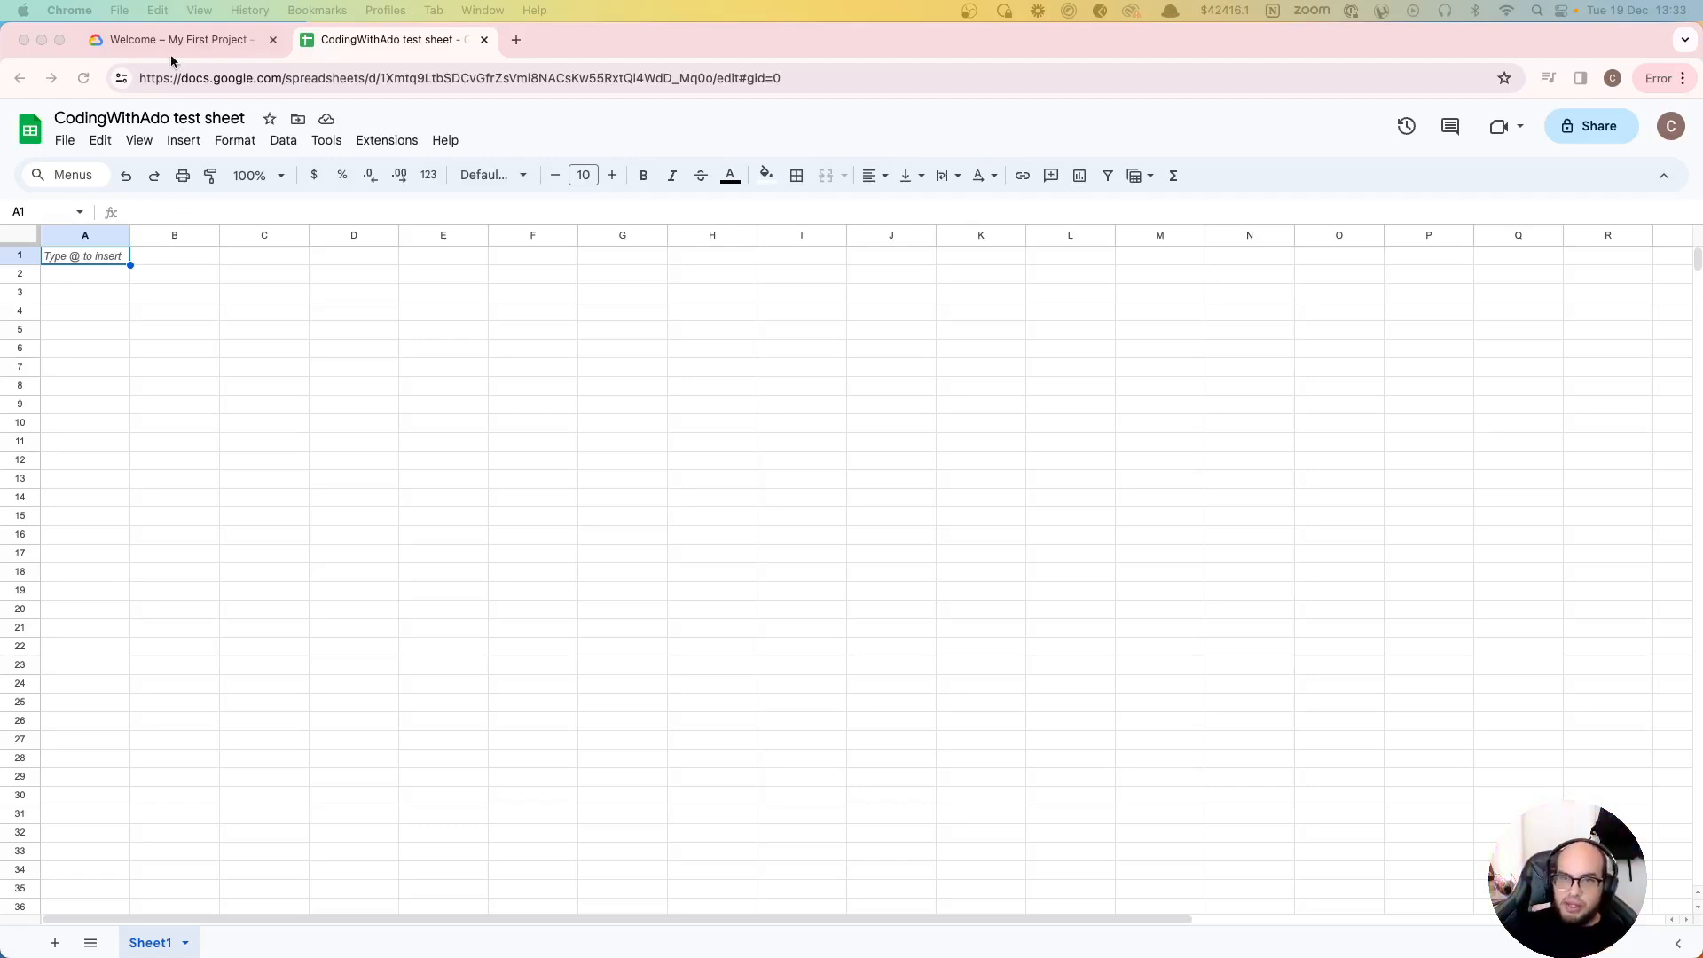
# Step: Go to the Cloud project's API library and search for 'sheets'
pyautogui.click(174, 39)
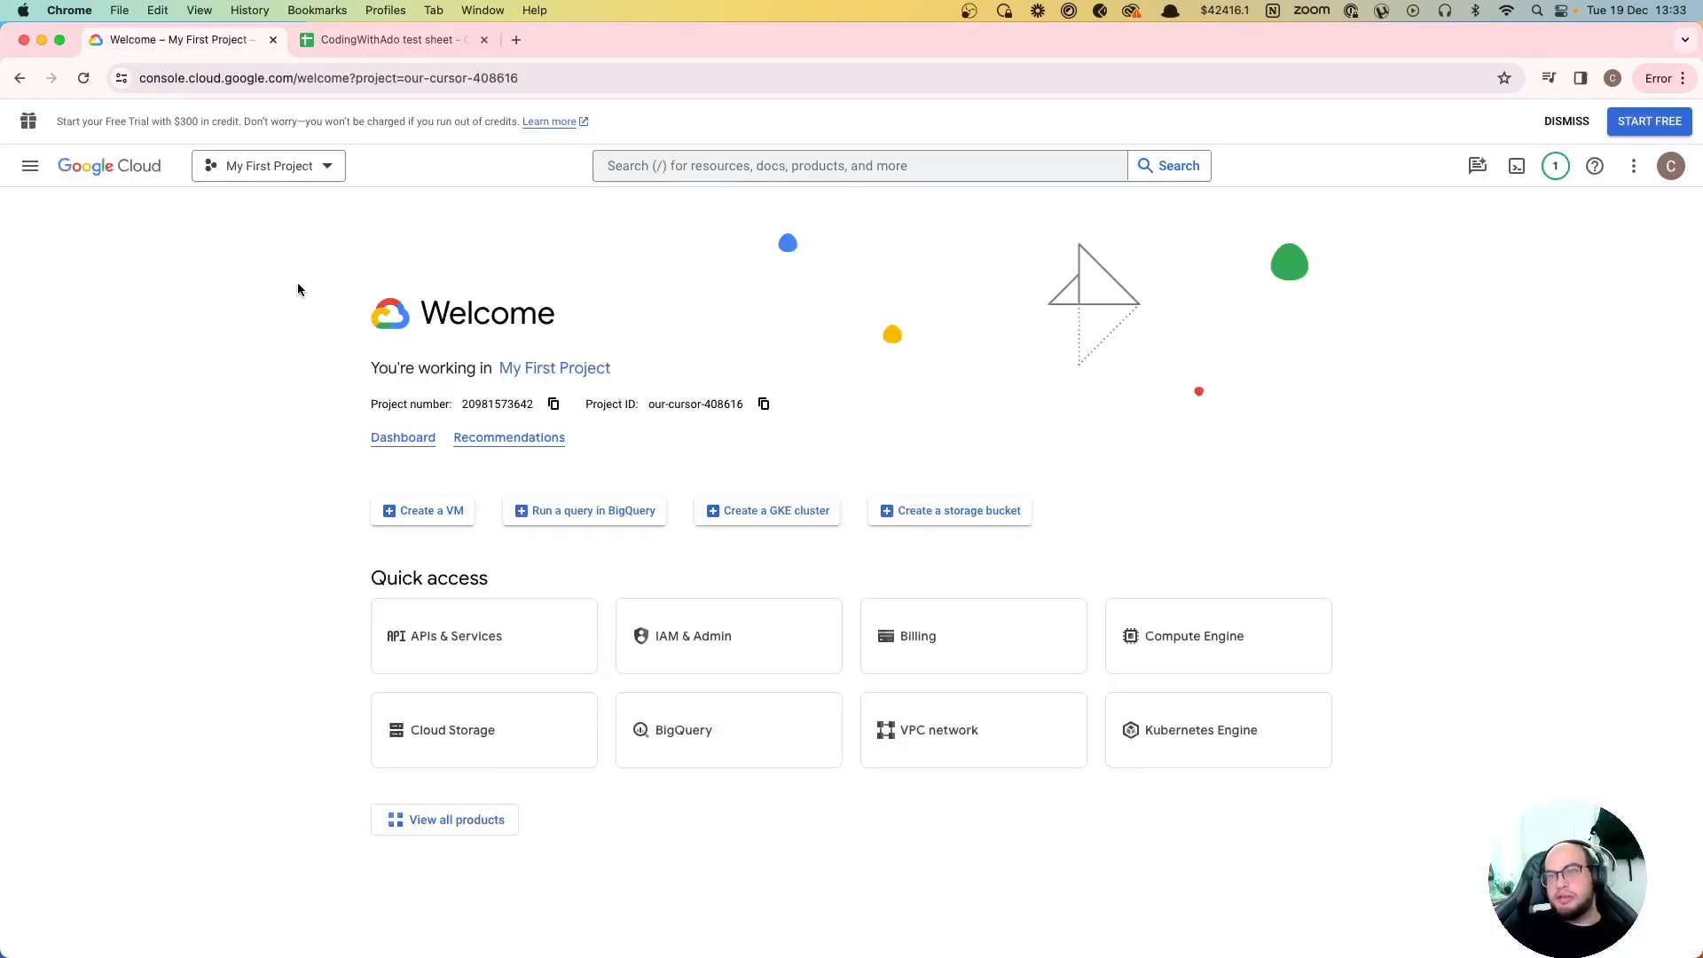
pyautogui.moveTo(467, 294)
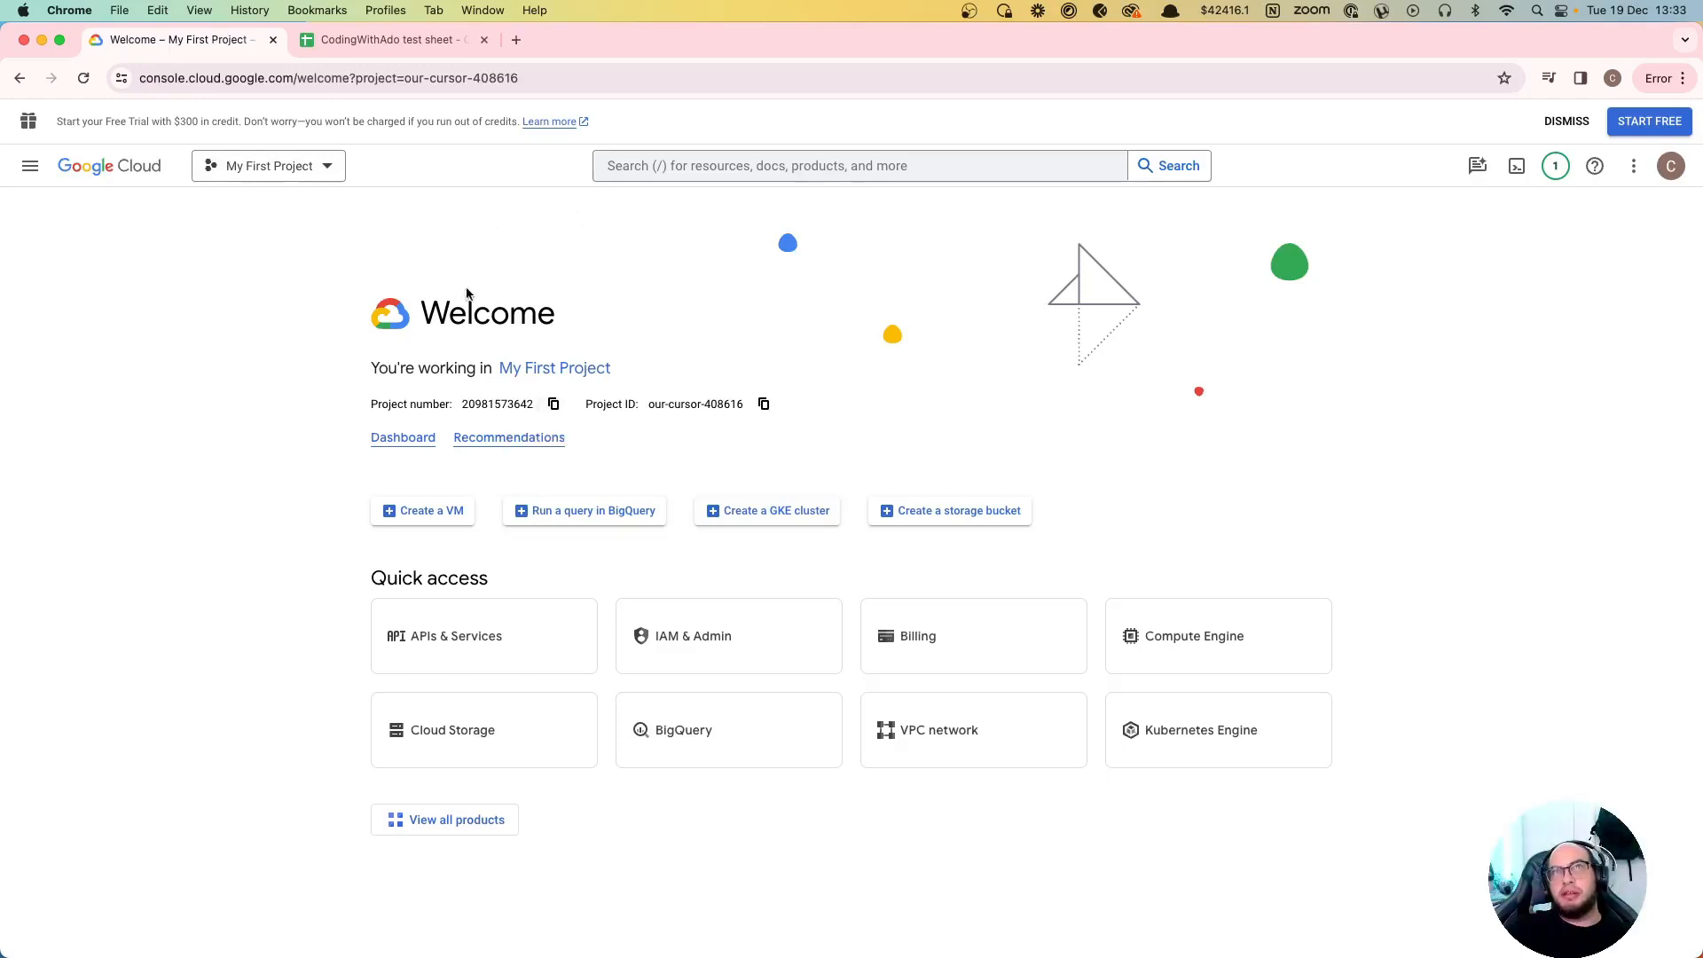
pyautogui.moveTo(545, 649)
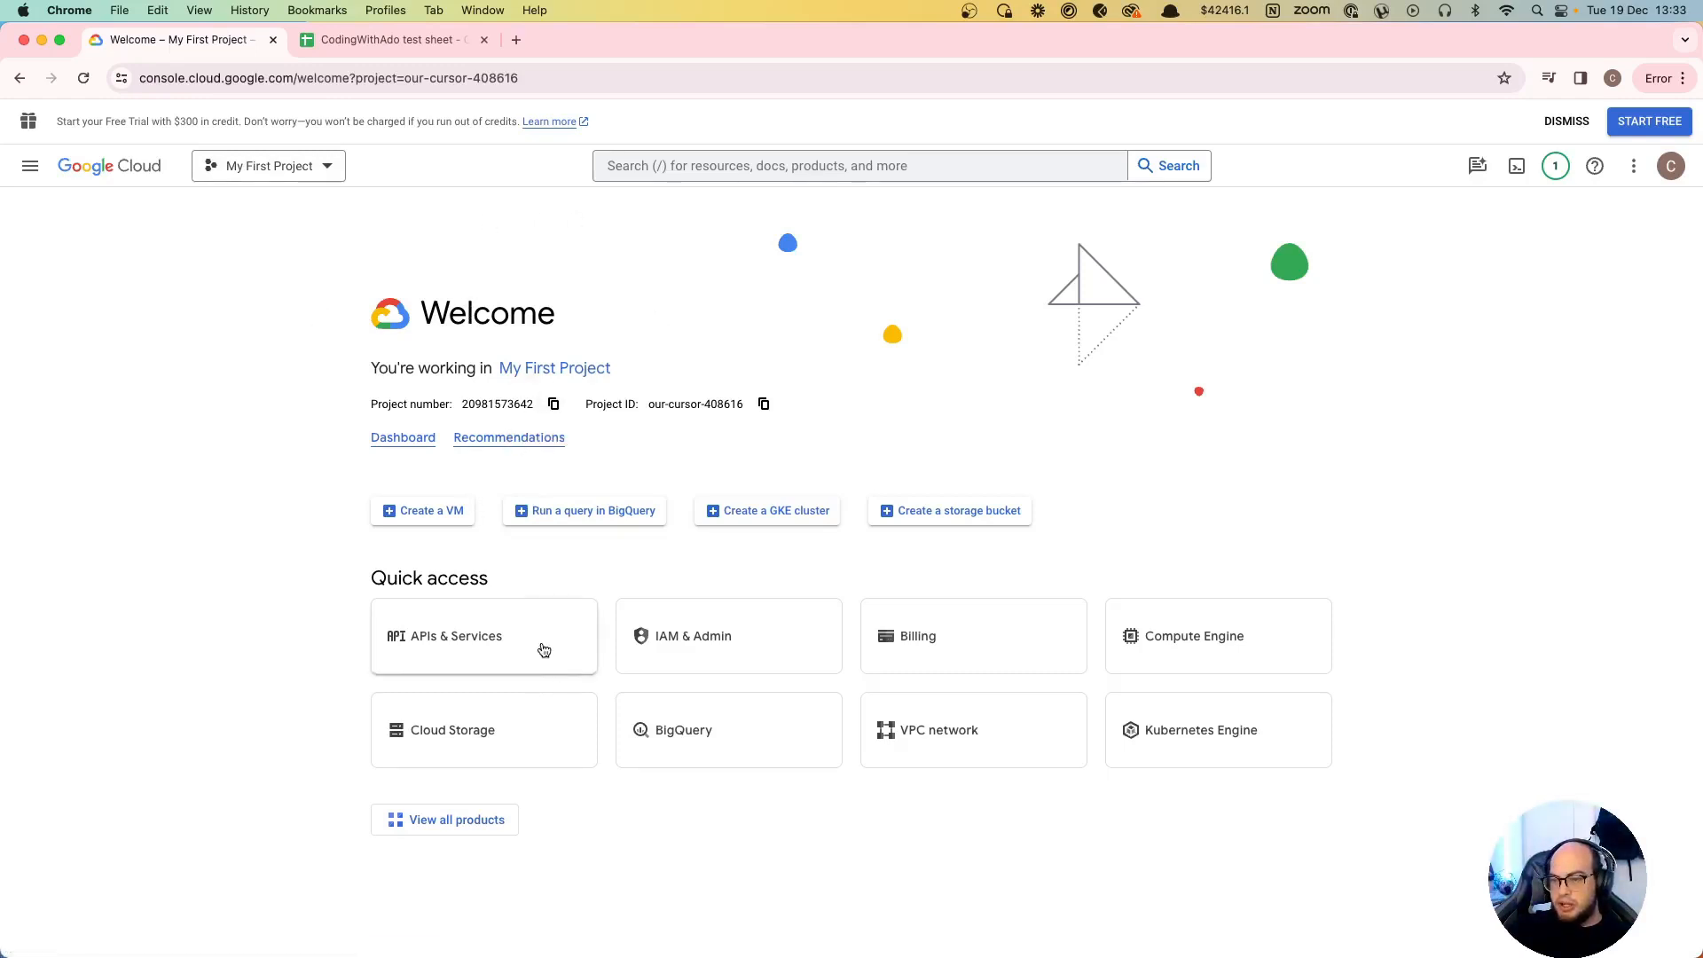
pyautogui.click(483, 635)
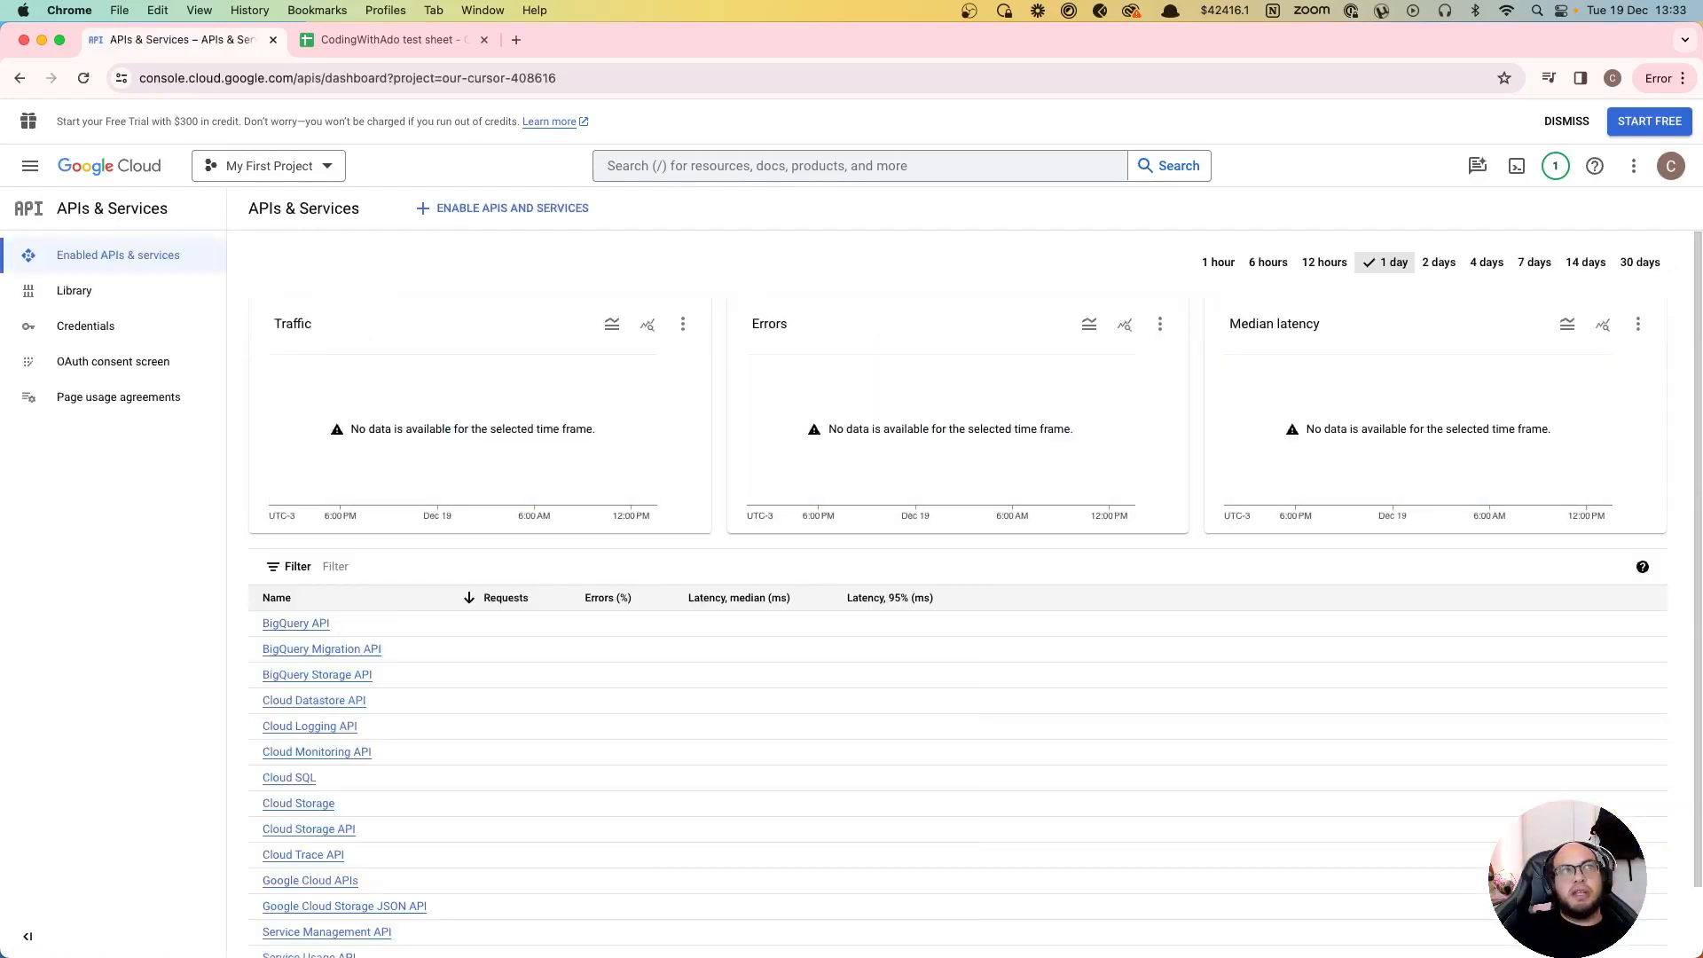
pyautogui.moveTo(360, 518)
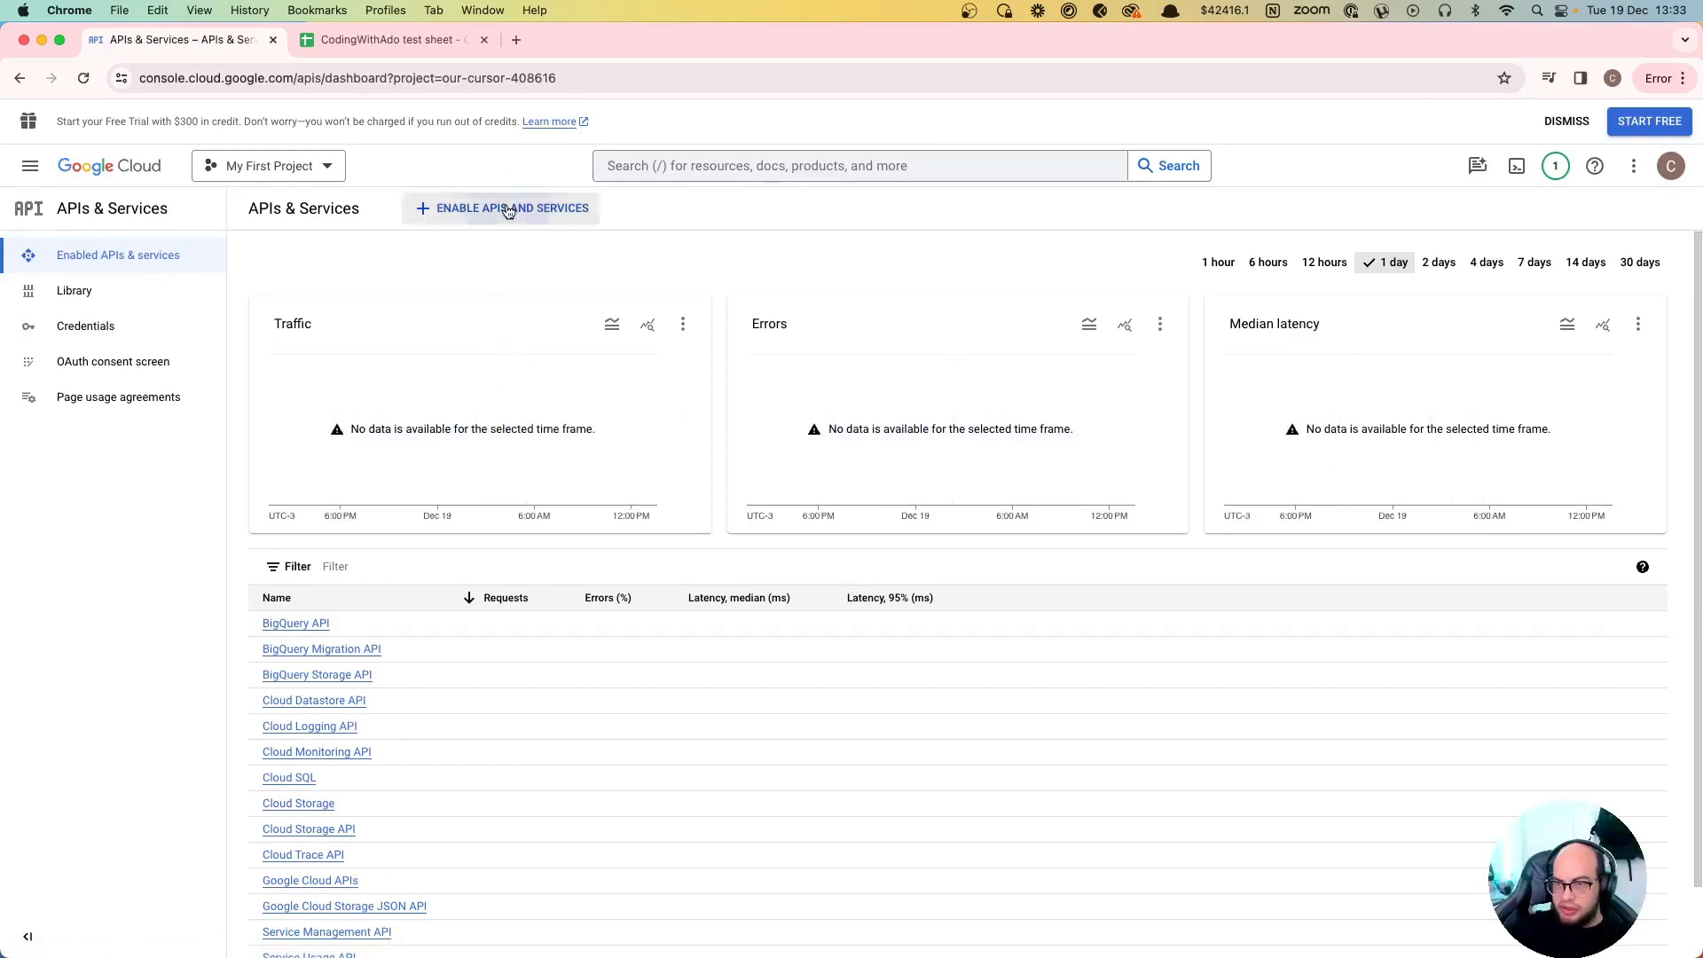
pyautogui.click(502, 207)
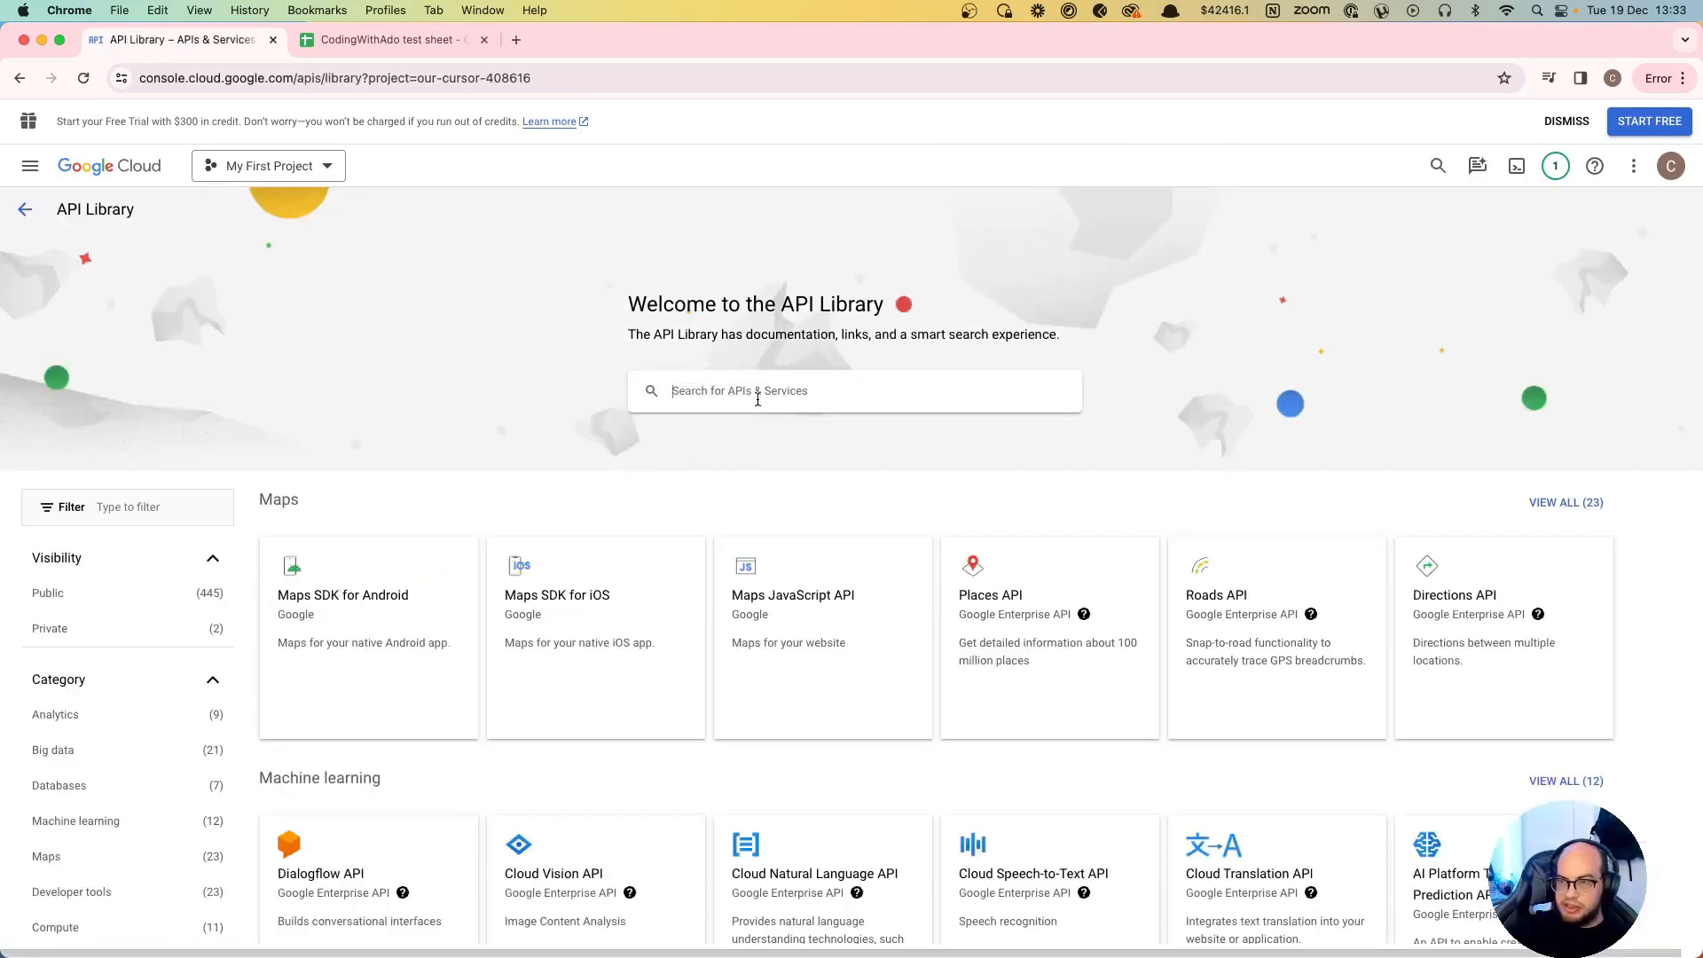
pyautogui.write('sheets')
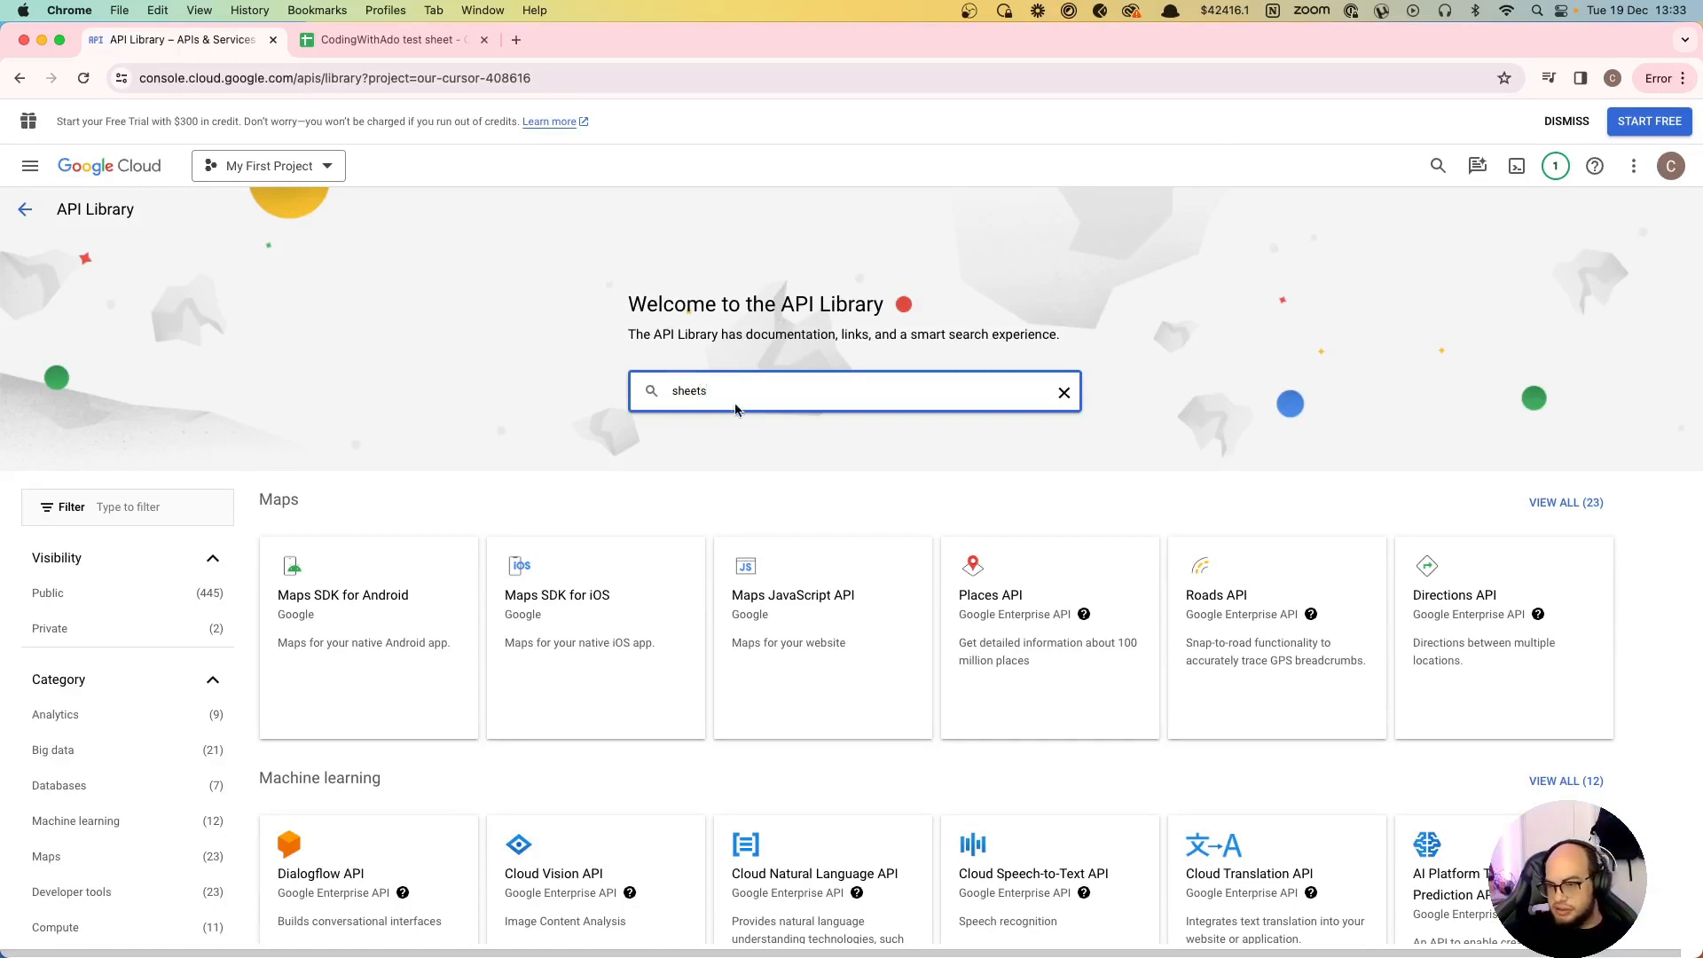
pyautogui.press('Return')
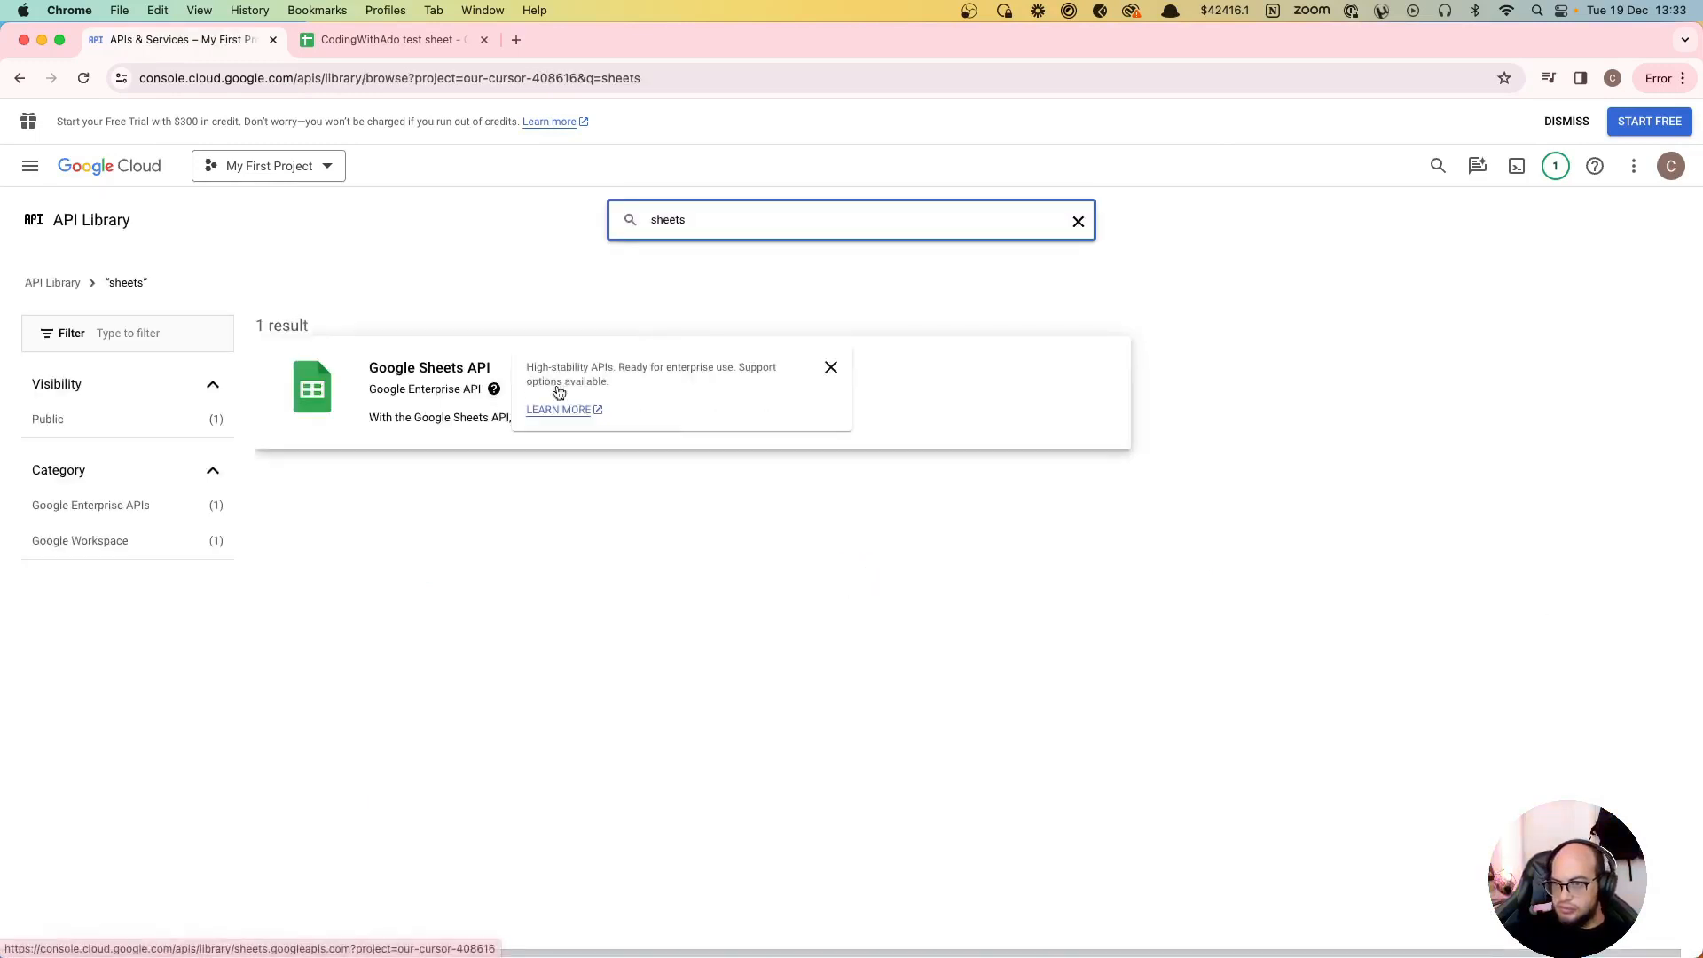
# Step: Enable the Google Sheets API from its details page
pyautogui.click(430, 367)
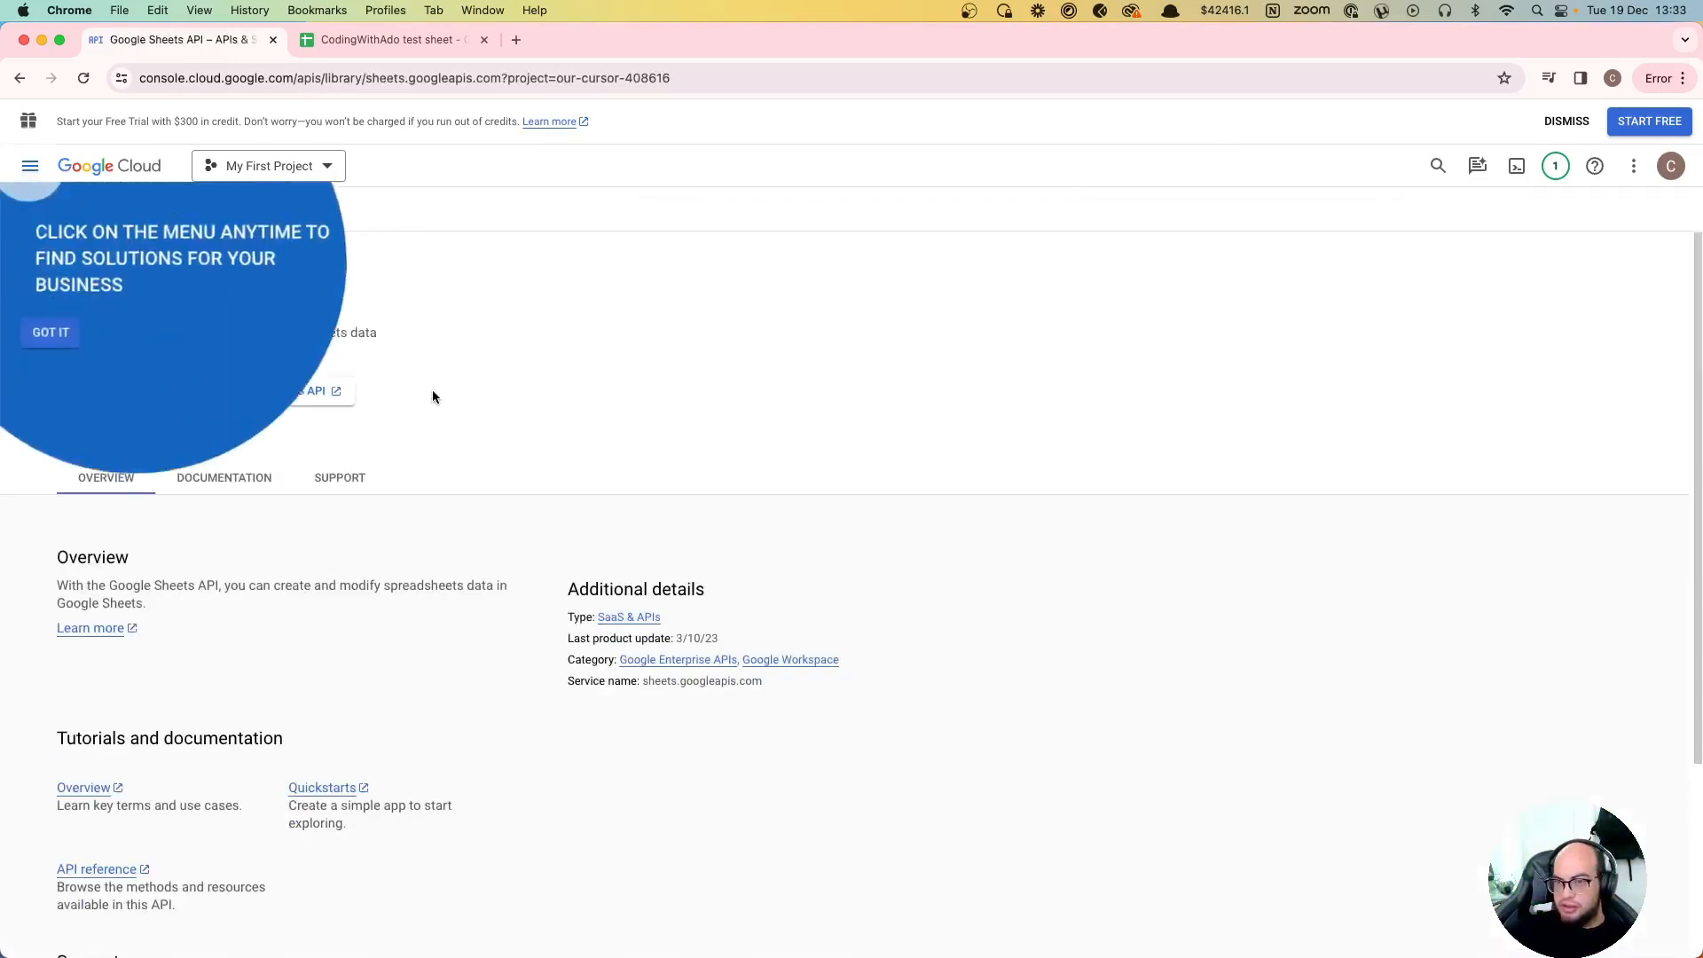
pyautogui.click(50, 332)
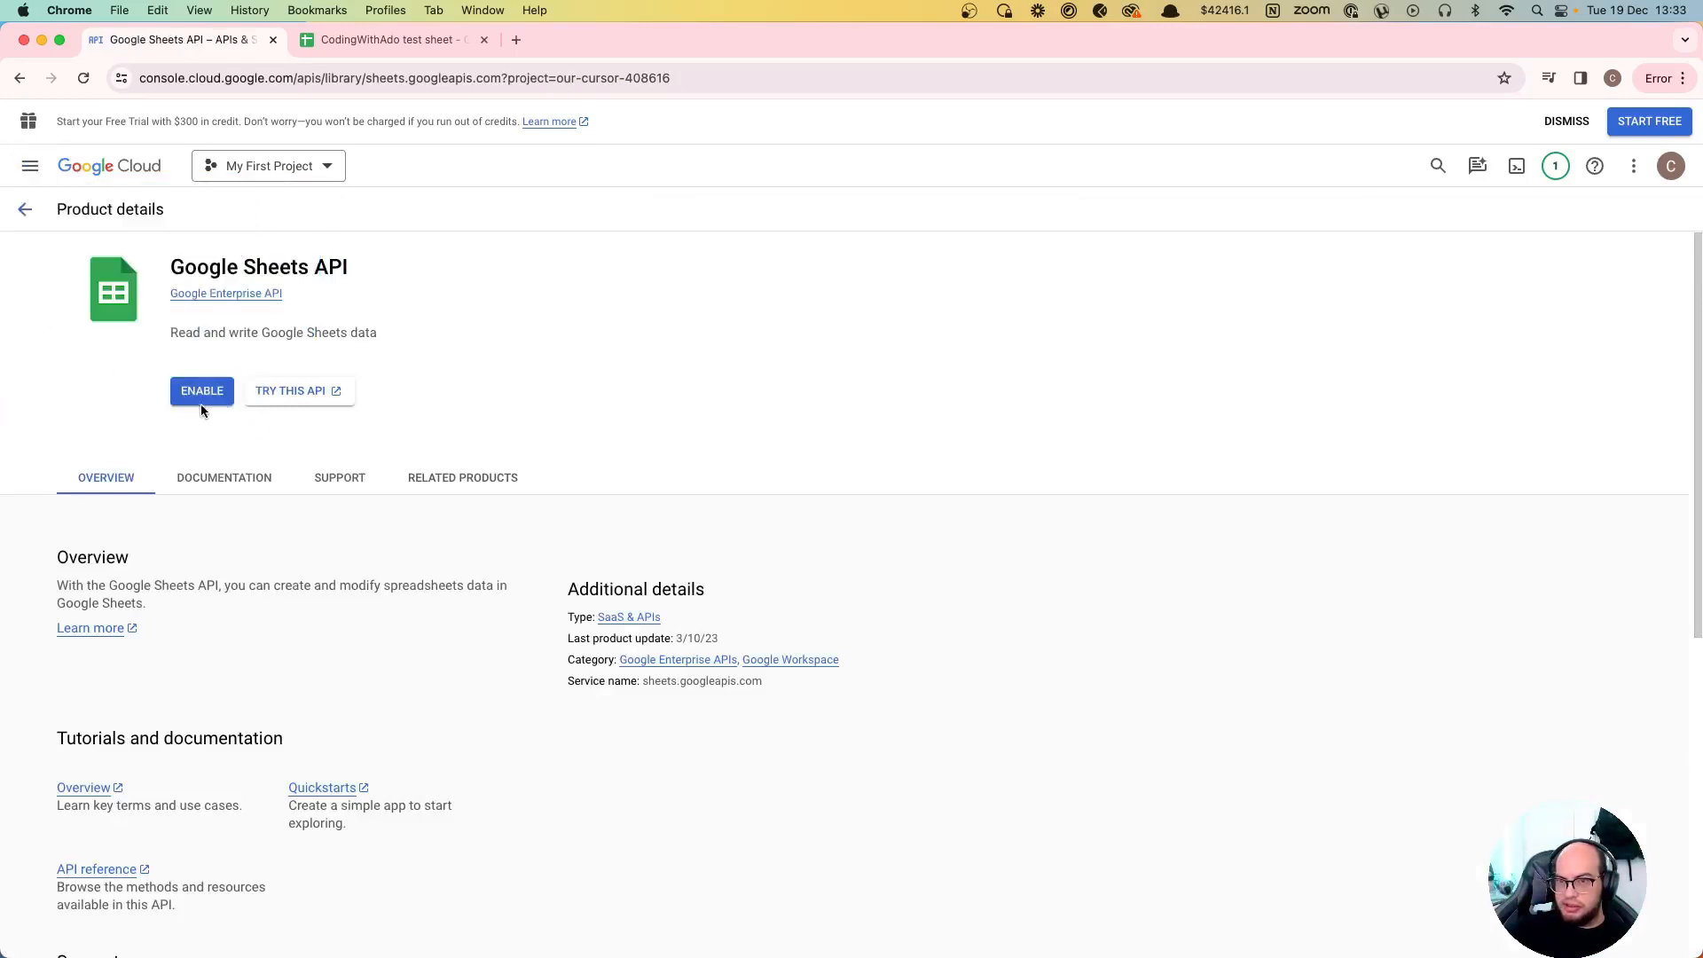
pyautogui.click(200, 390)
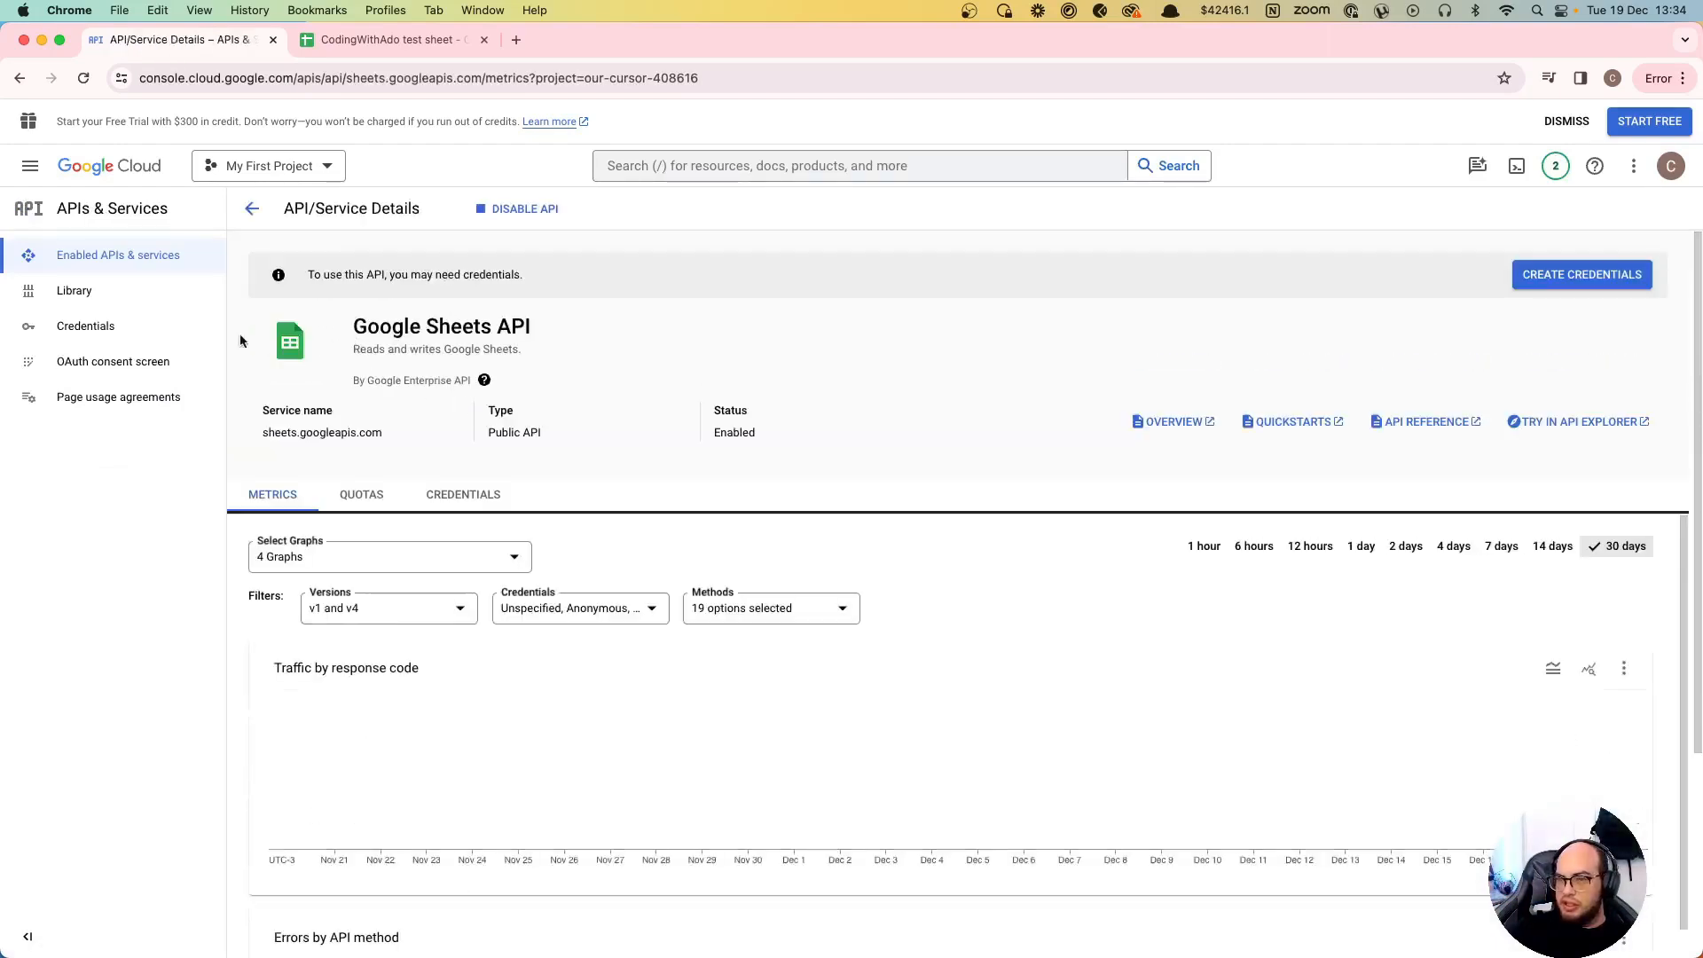
# Step: Start a new service account in Credentials named codingwithado
pyautogui.click(85, 327)
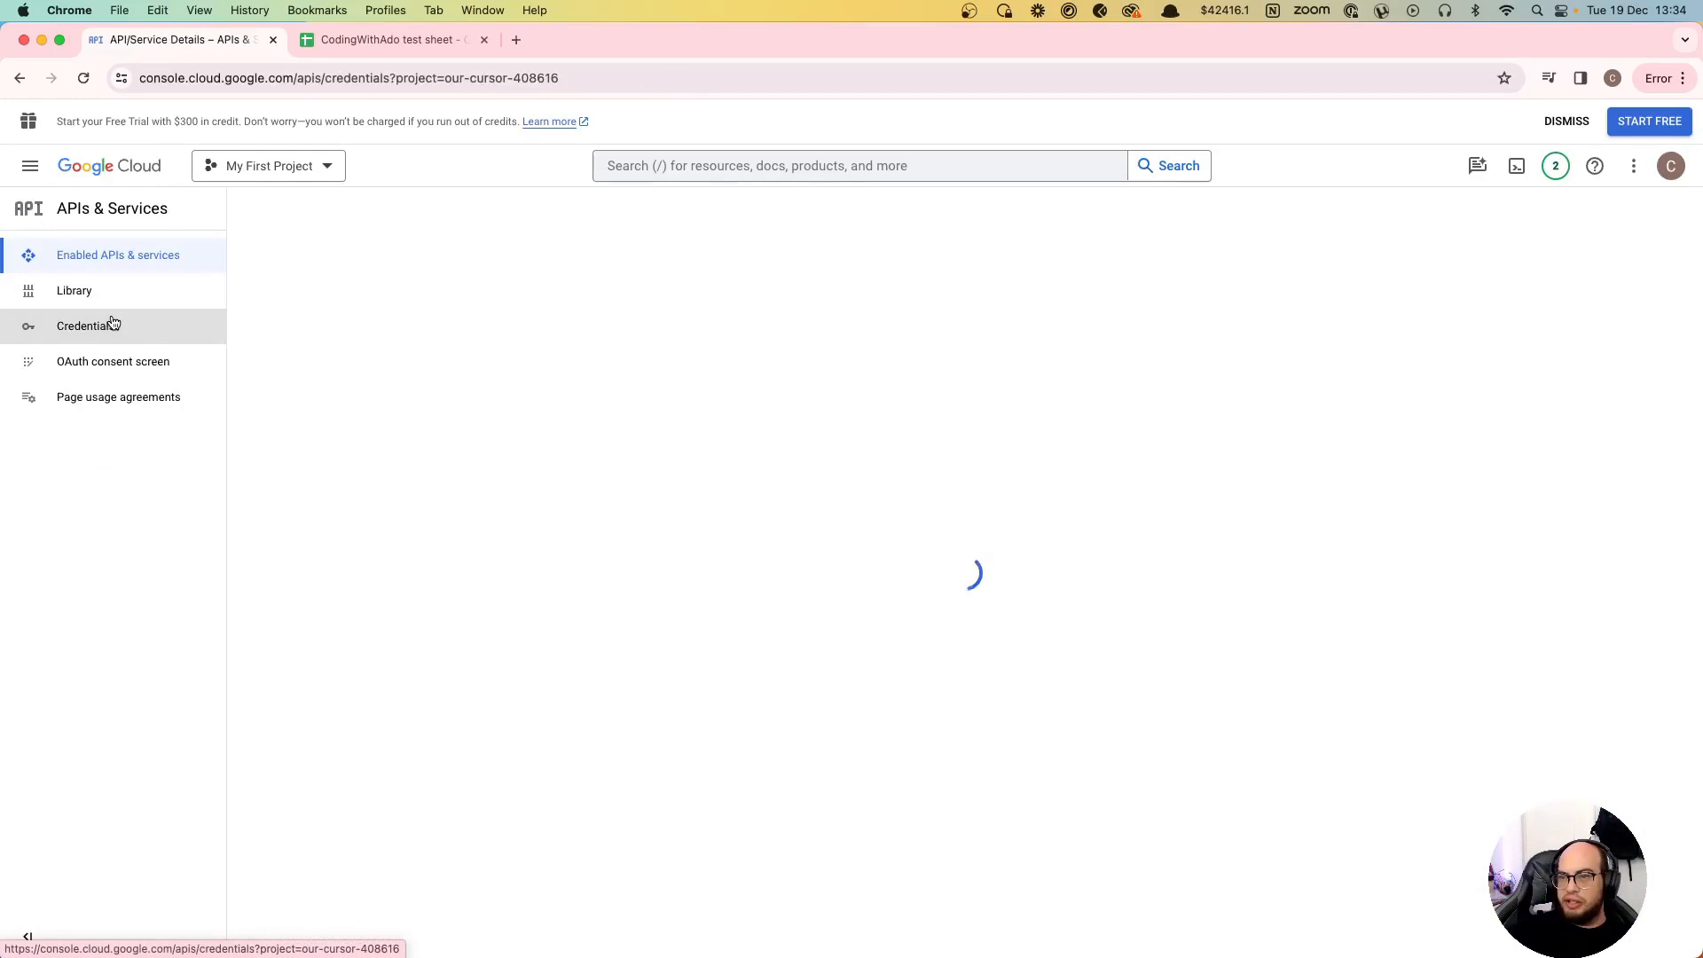
pyautogui.click(459, 208)
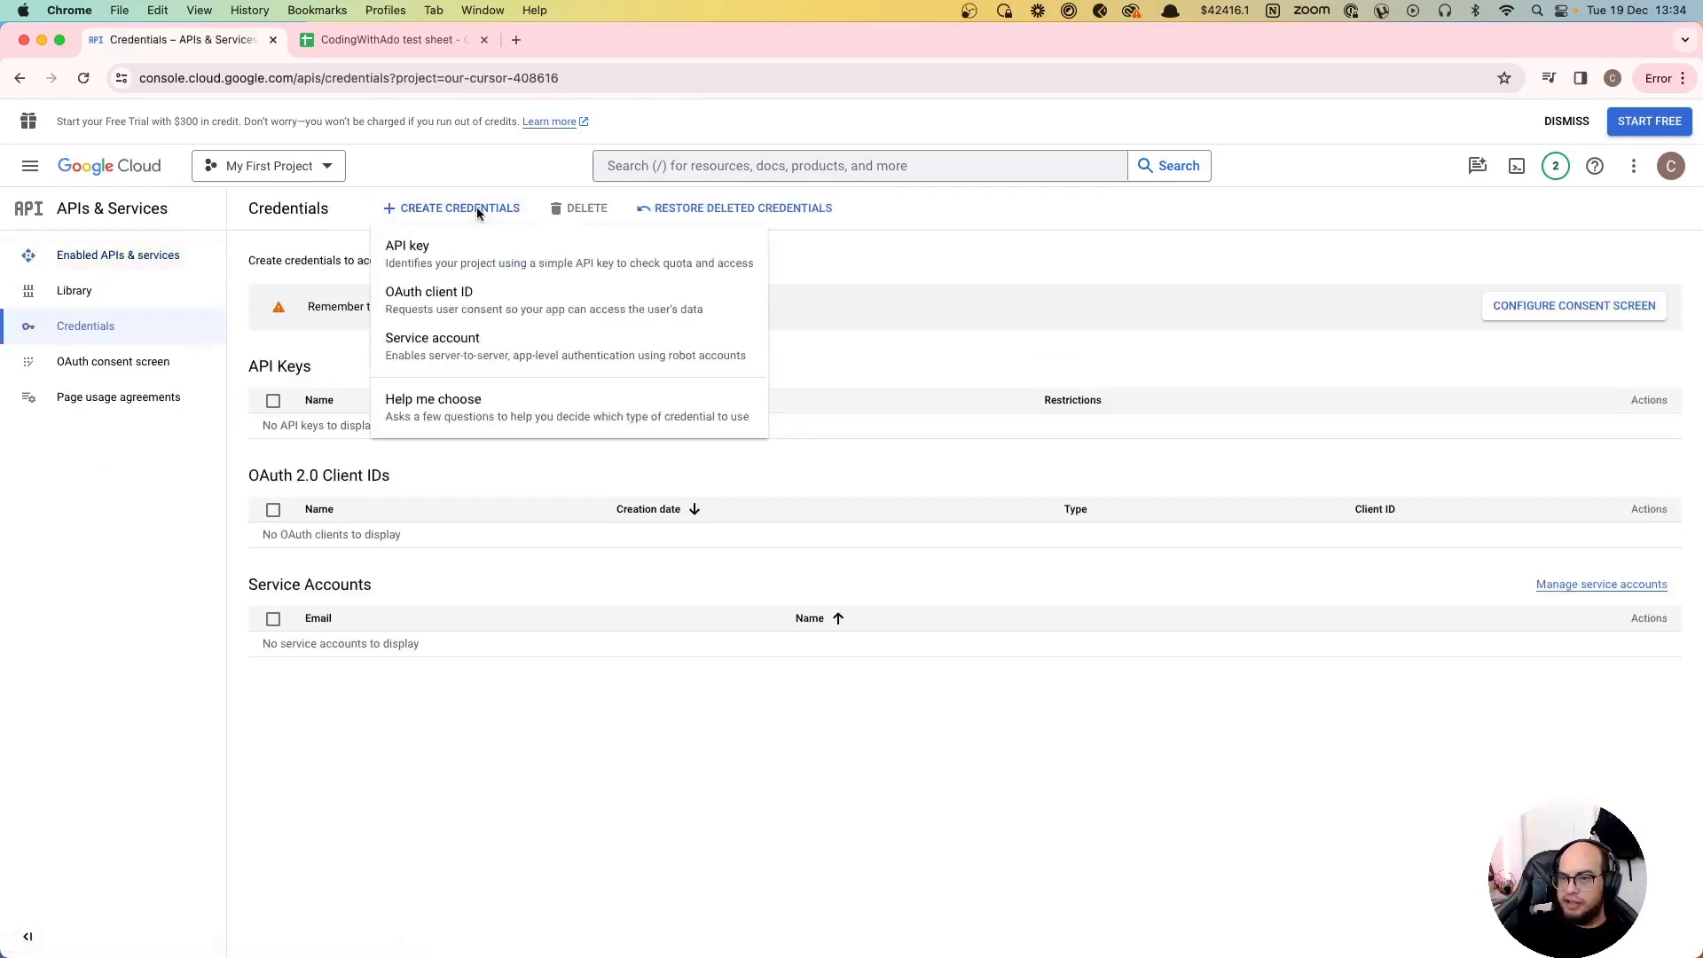
pyautogui.click(433, 346)
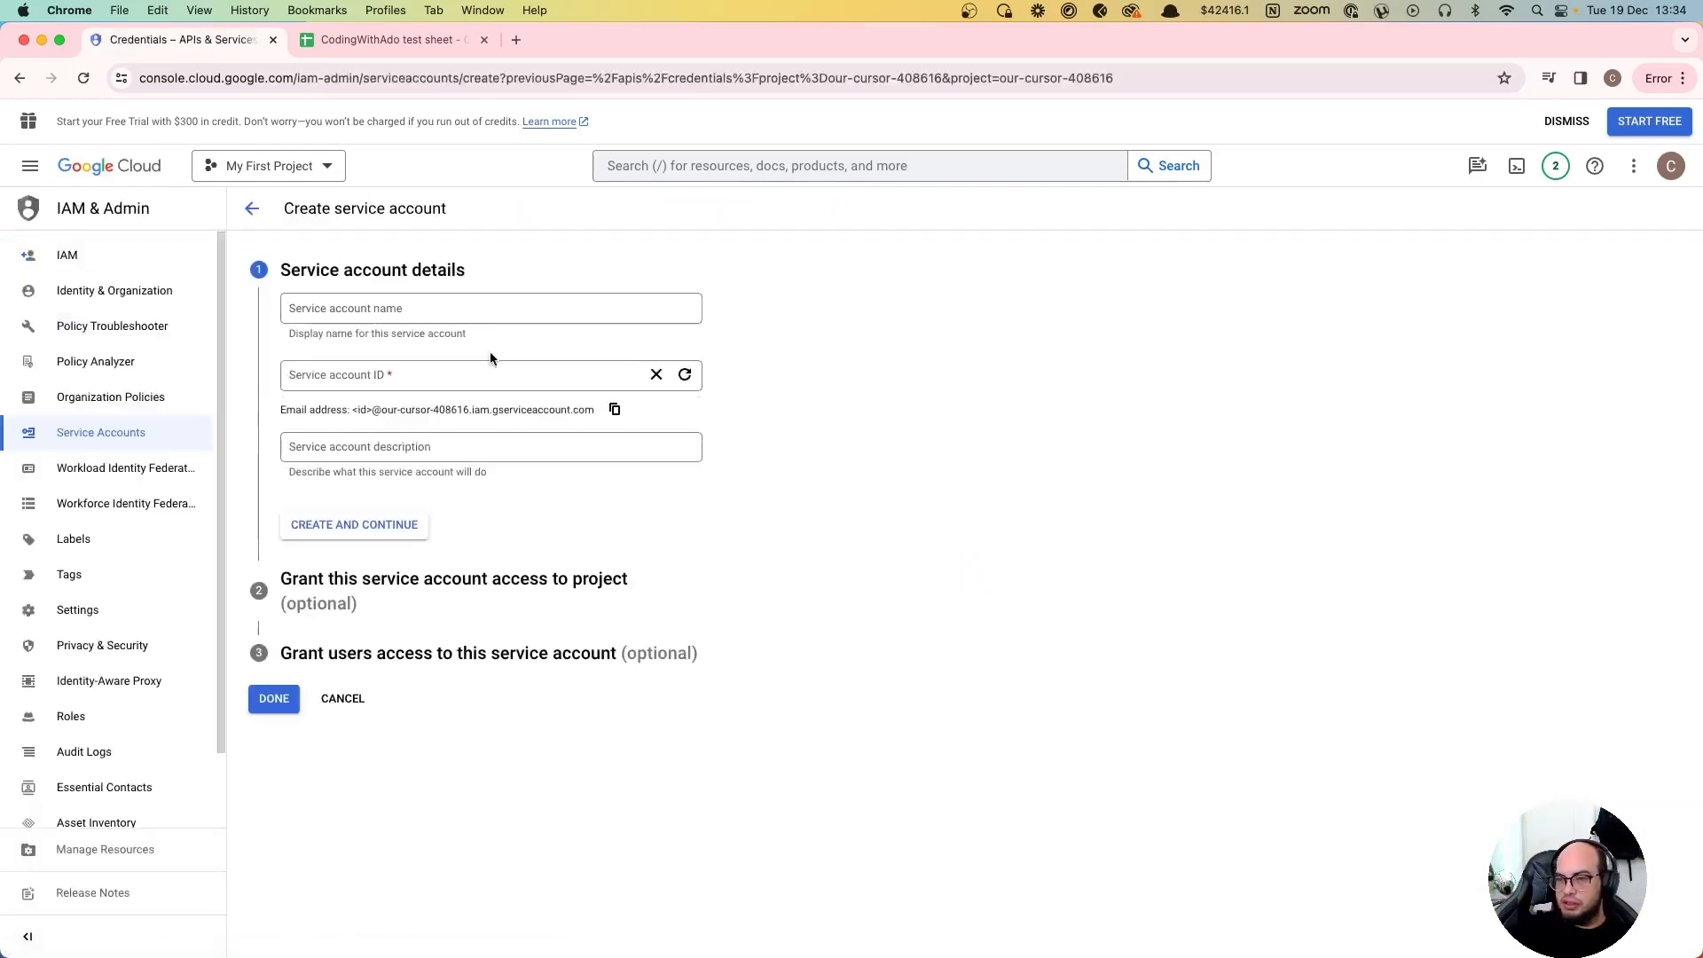
pyautogui.click(490, 307)
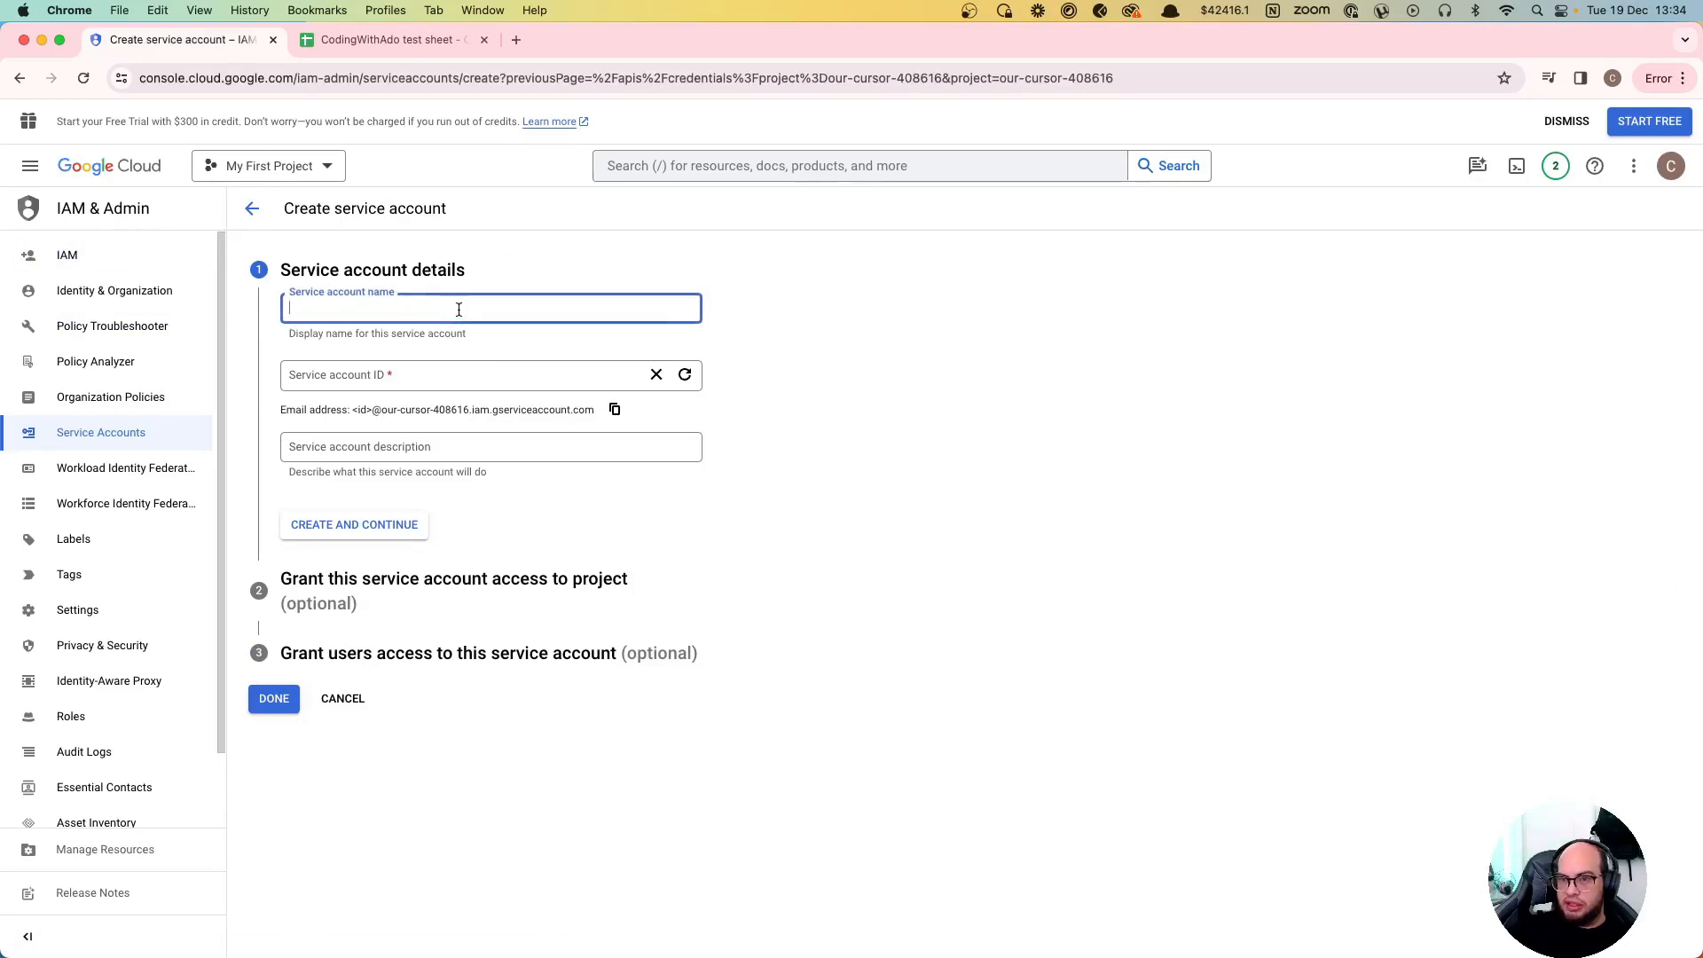
pyautogui.write('codingwith')
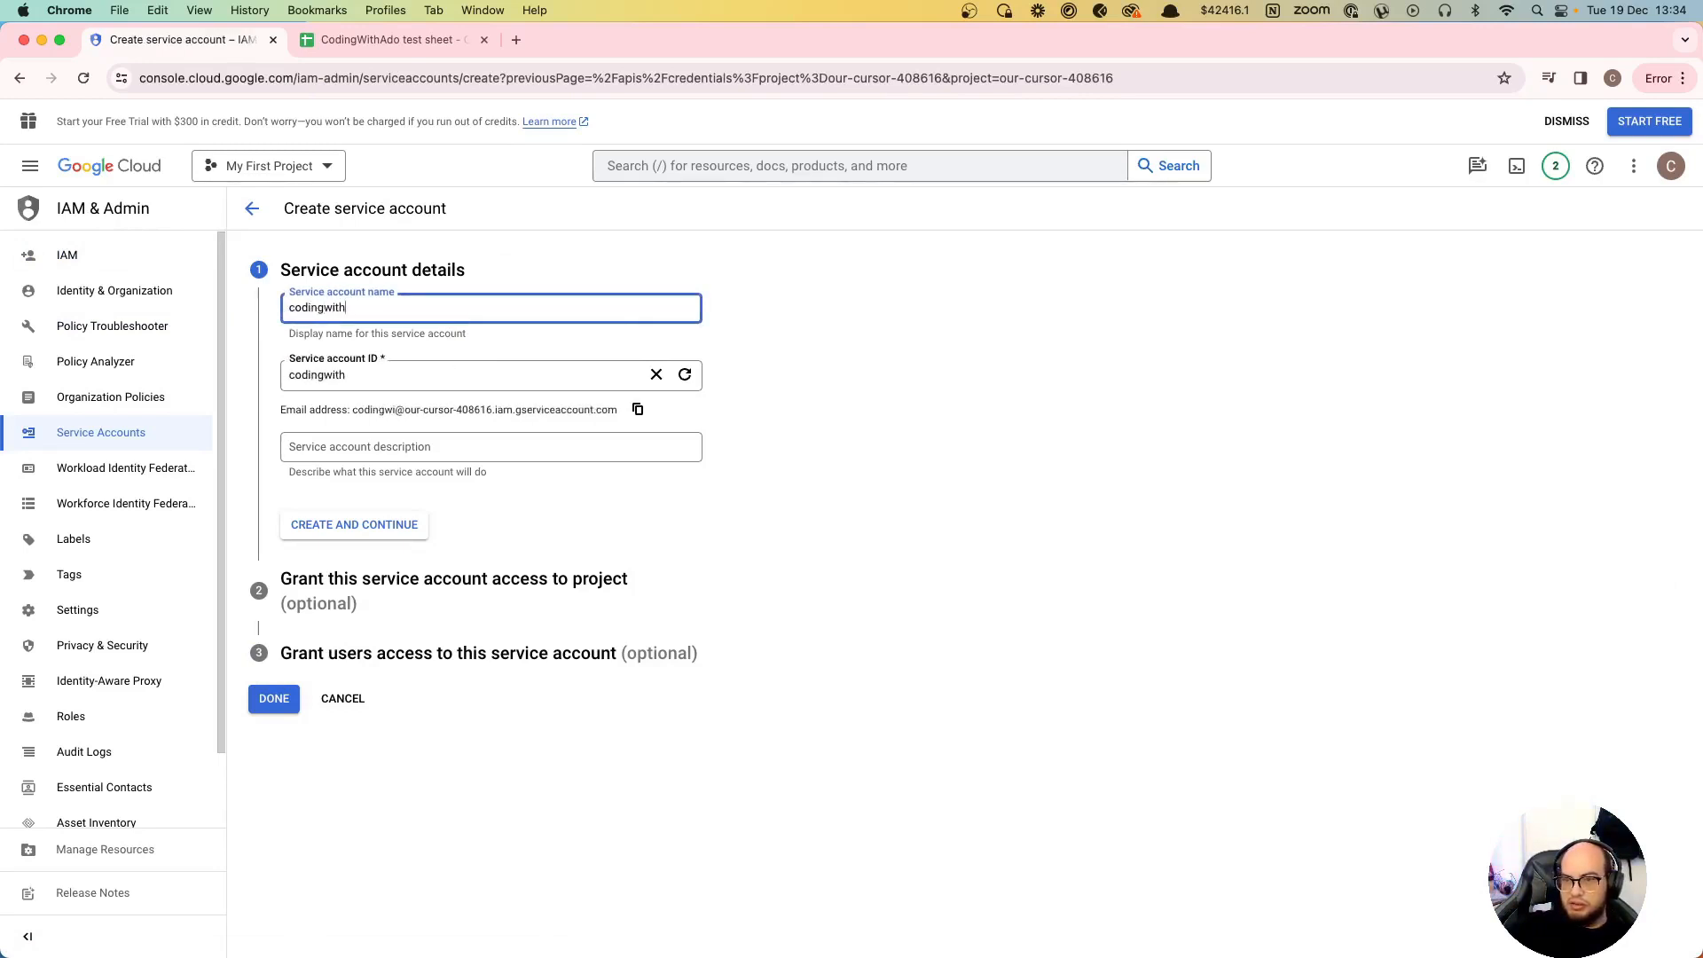
pyautogui.write('ado')
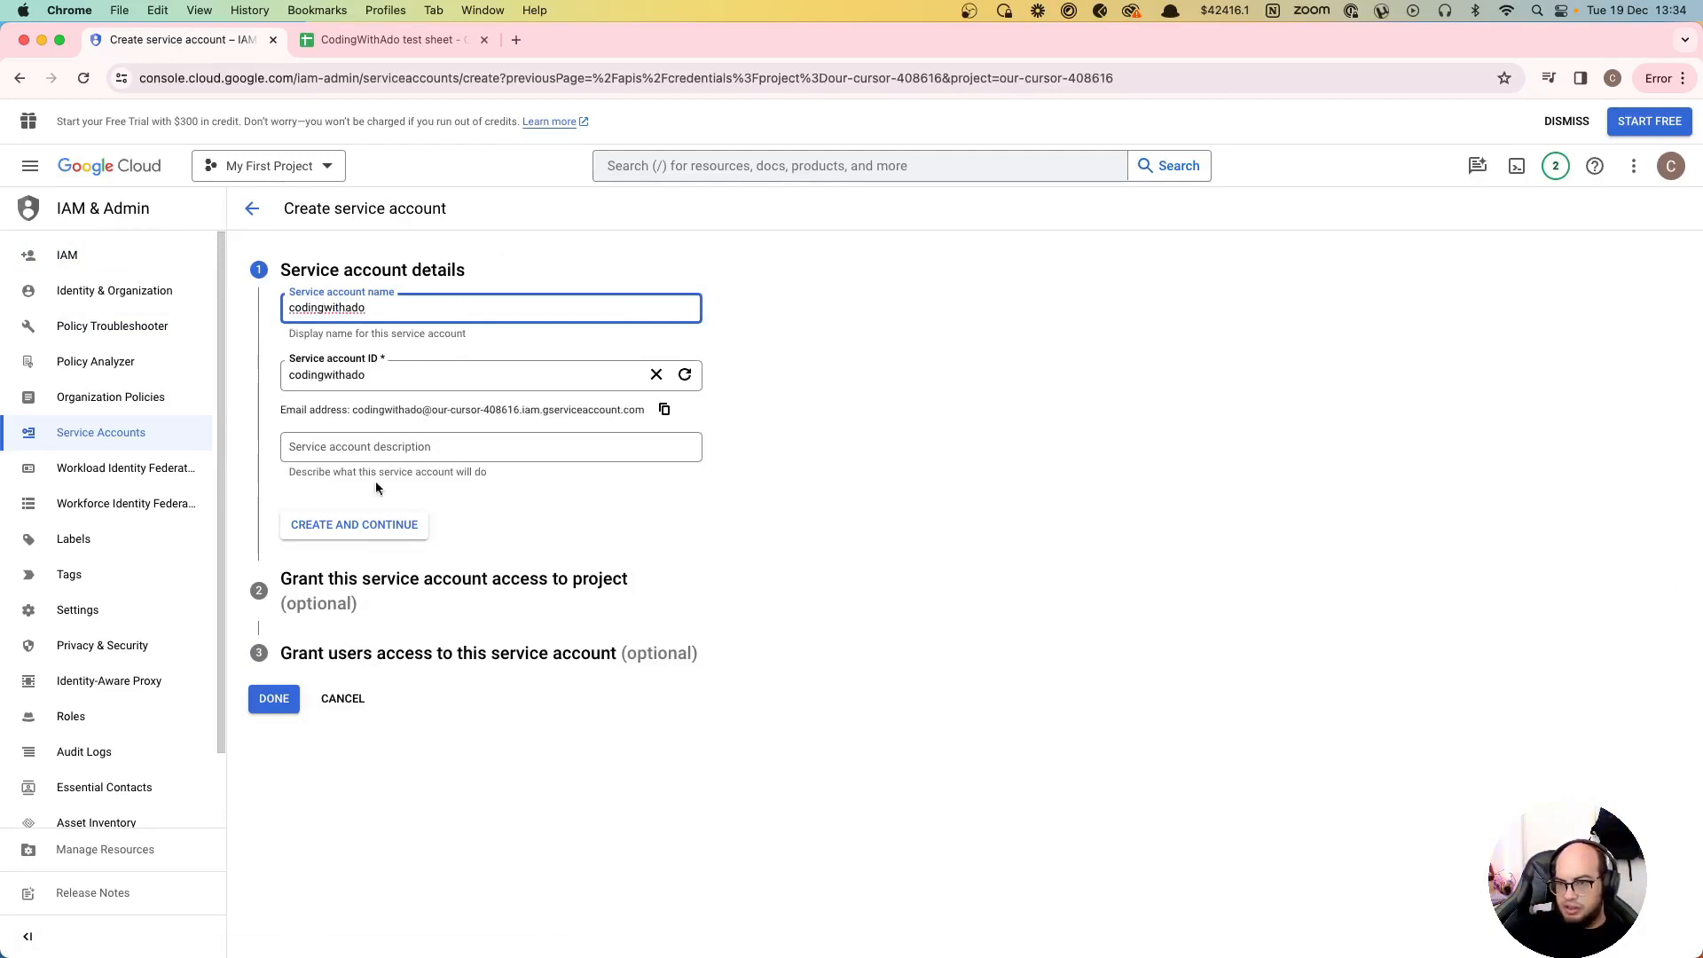
pyautogui.click(353, 525)
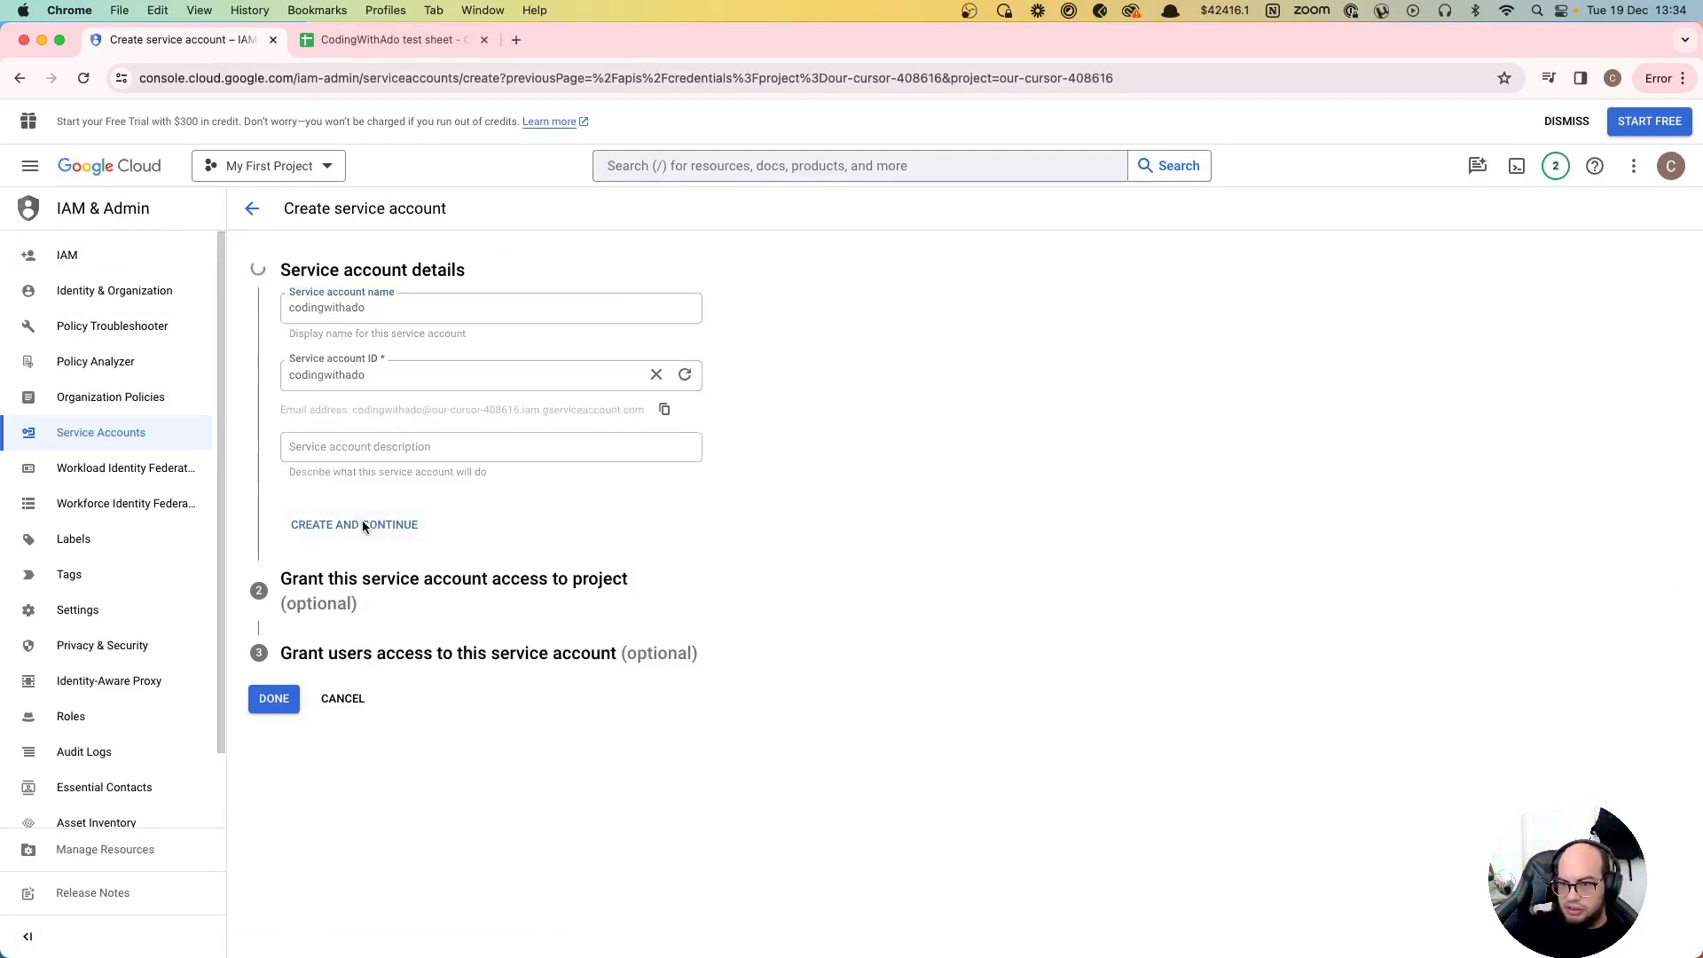
pyautogui.click(355, 525)
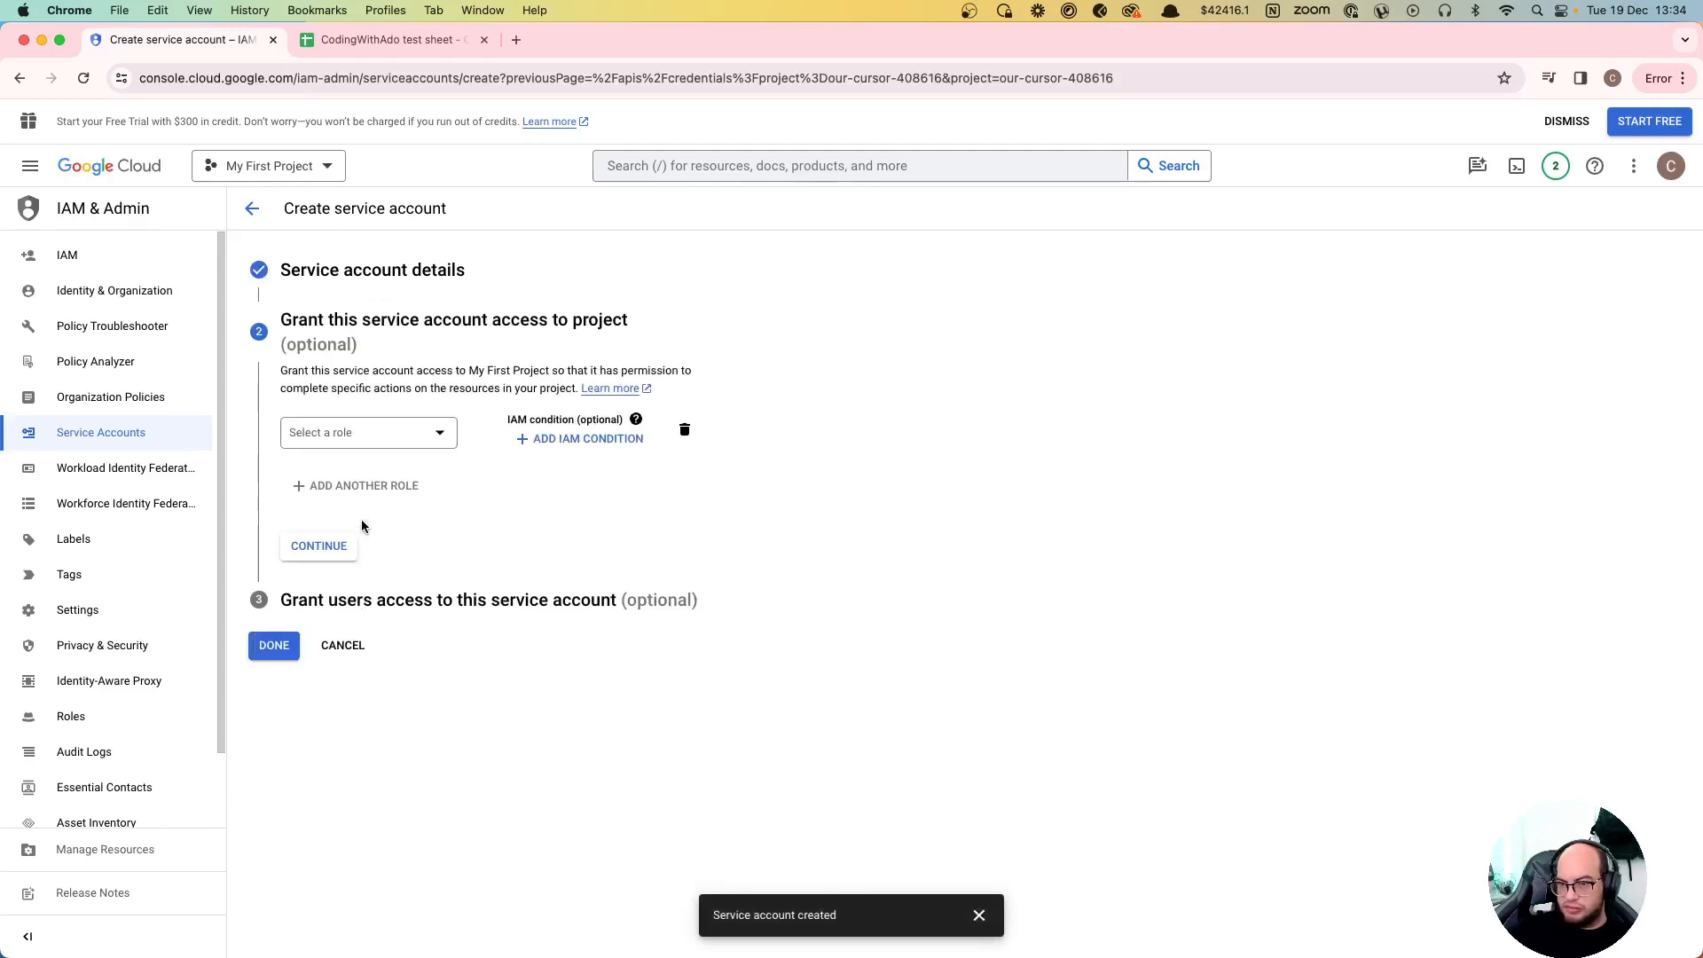
# Step: Grant the service account the Owner role and finish creating it
pyautogui.click(368, 431)
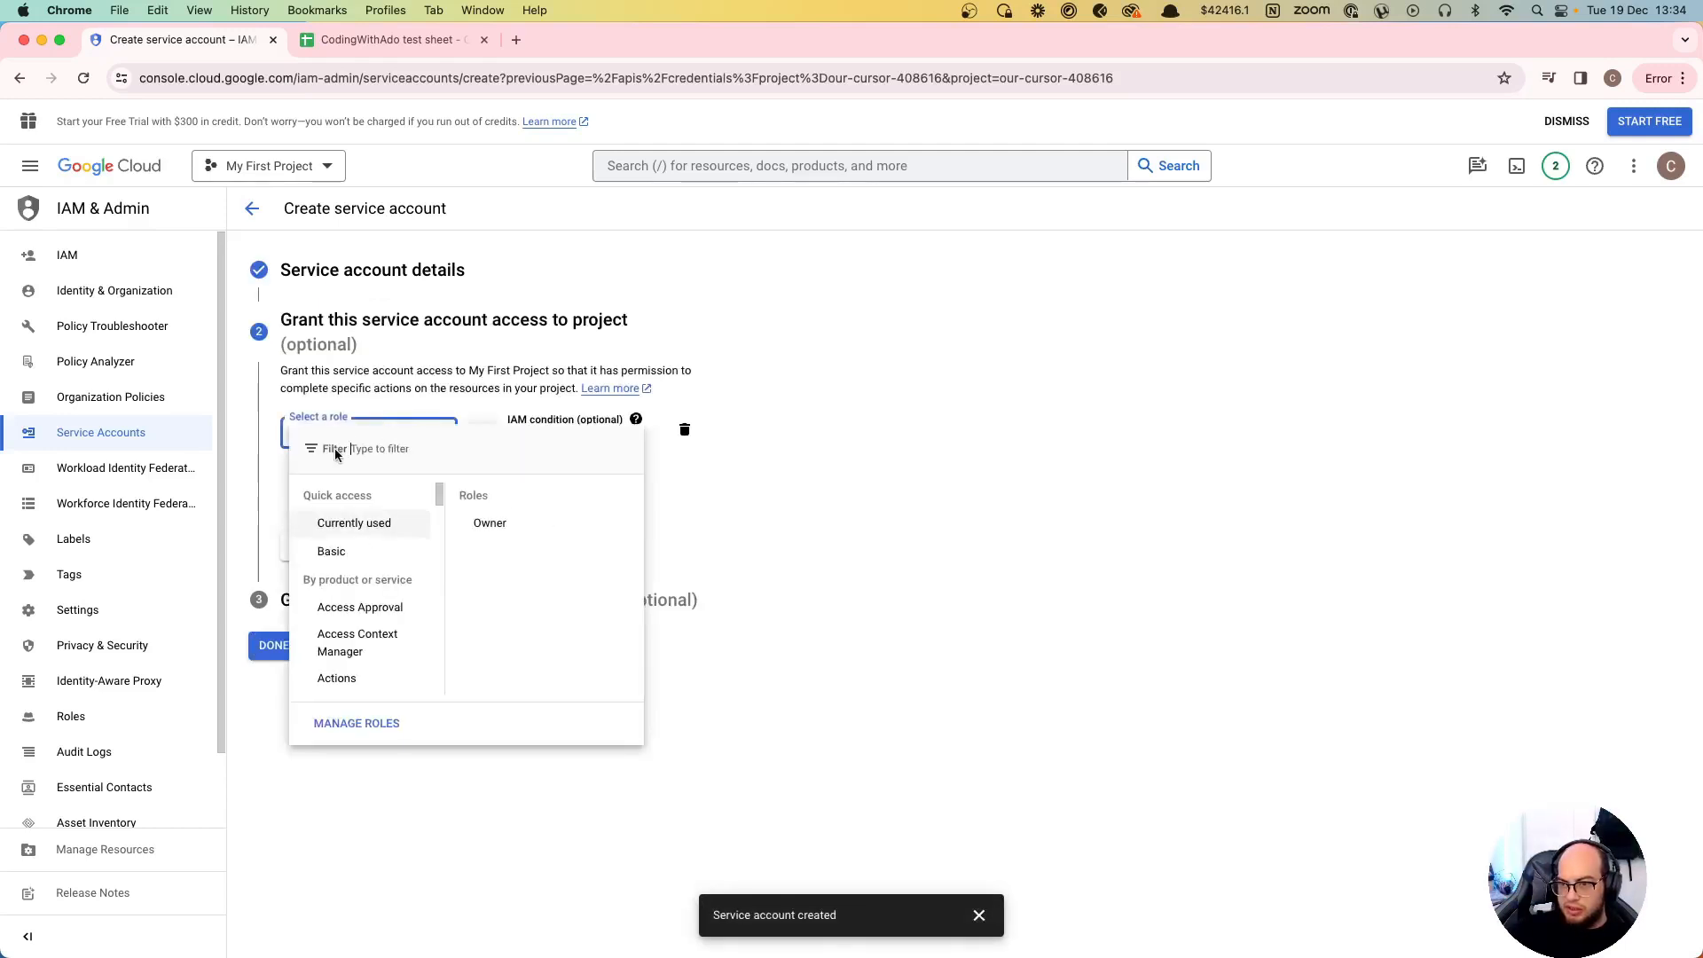
pyautogui.click(489, 522)
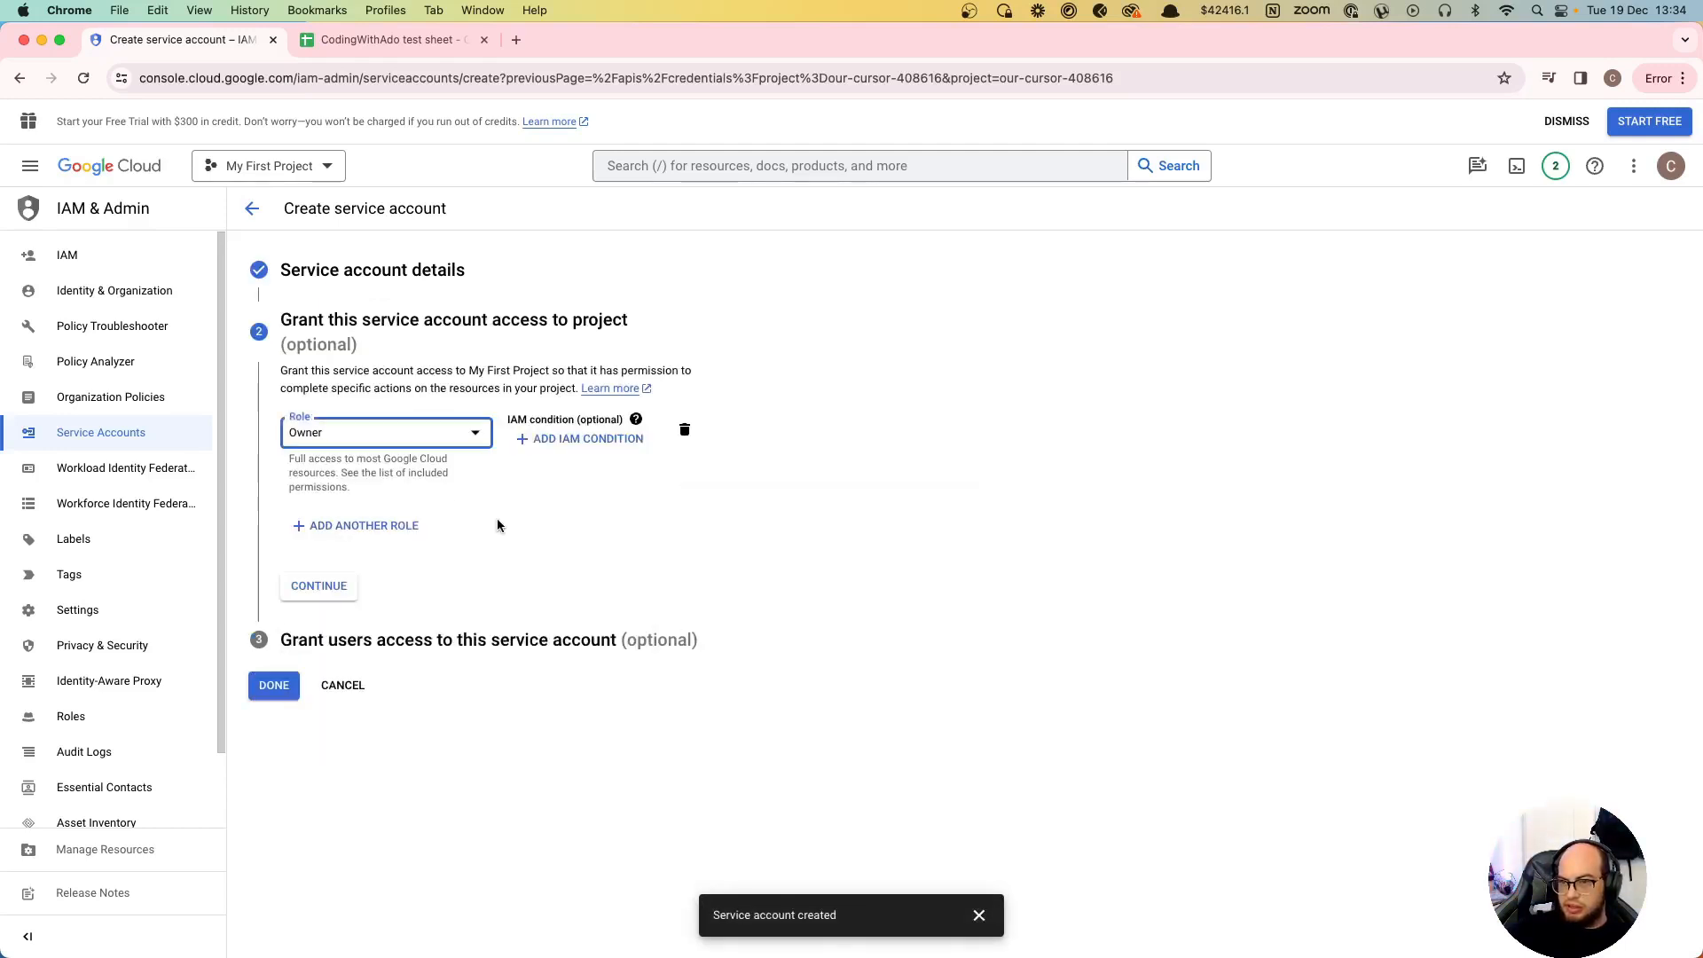
pyautogui.click(318, 585)
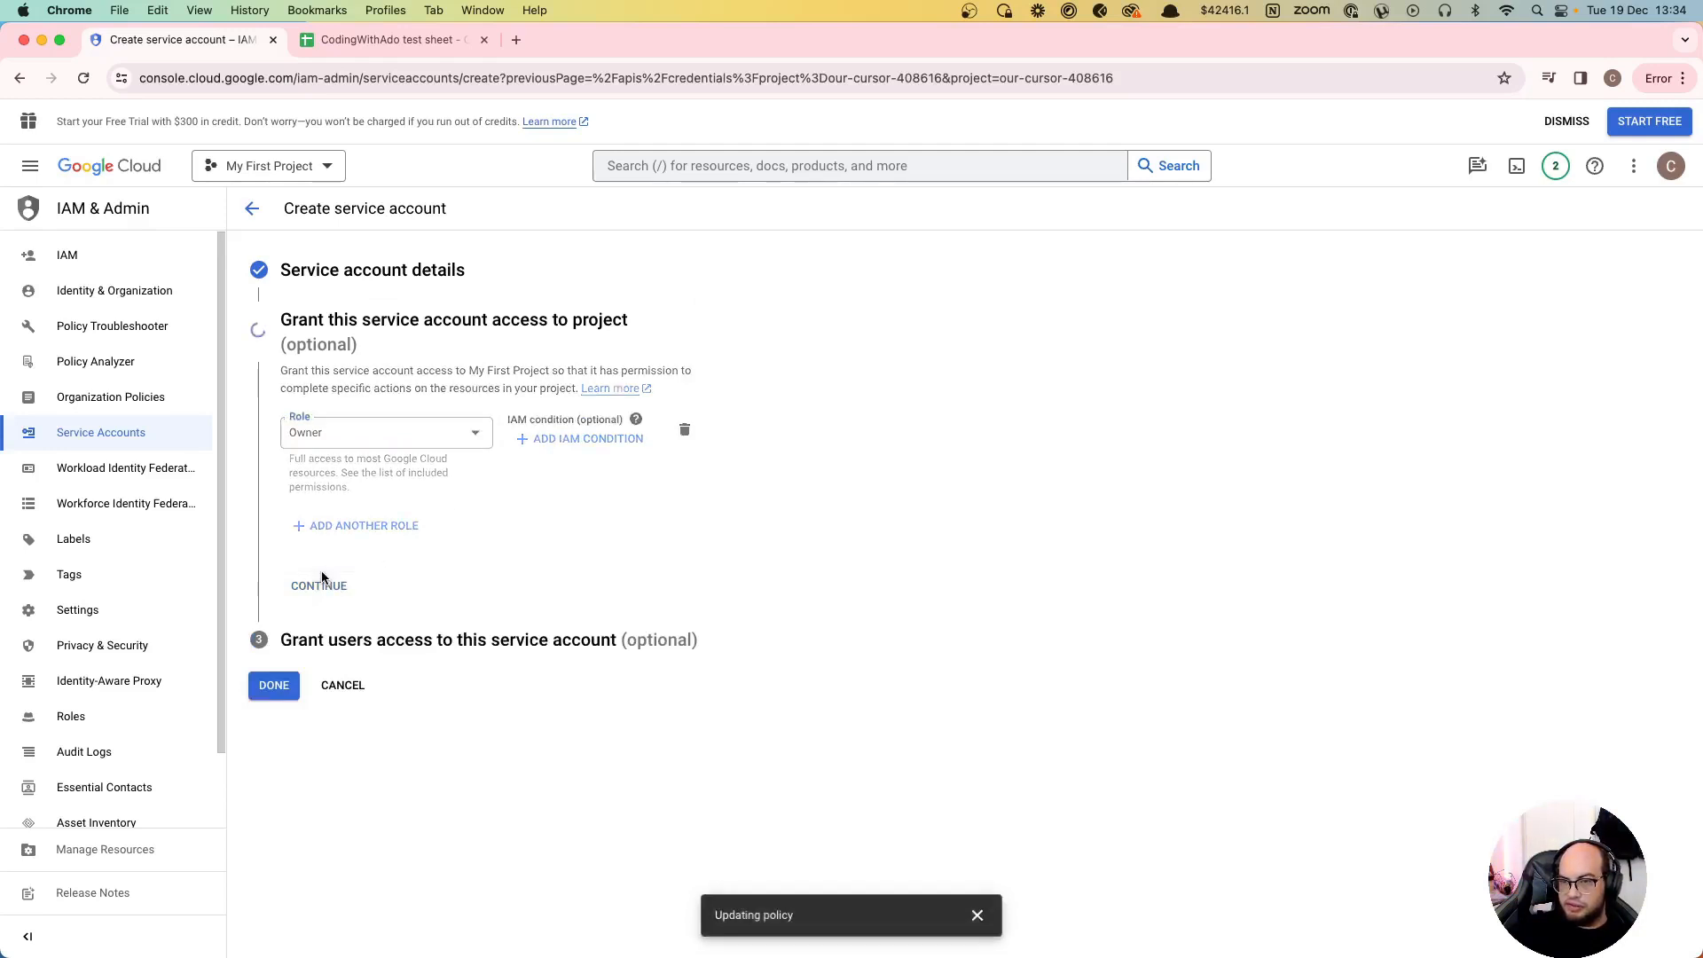
pyautogui.click(317, 585)
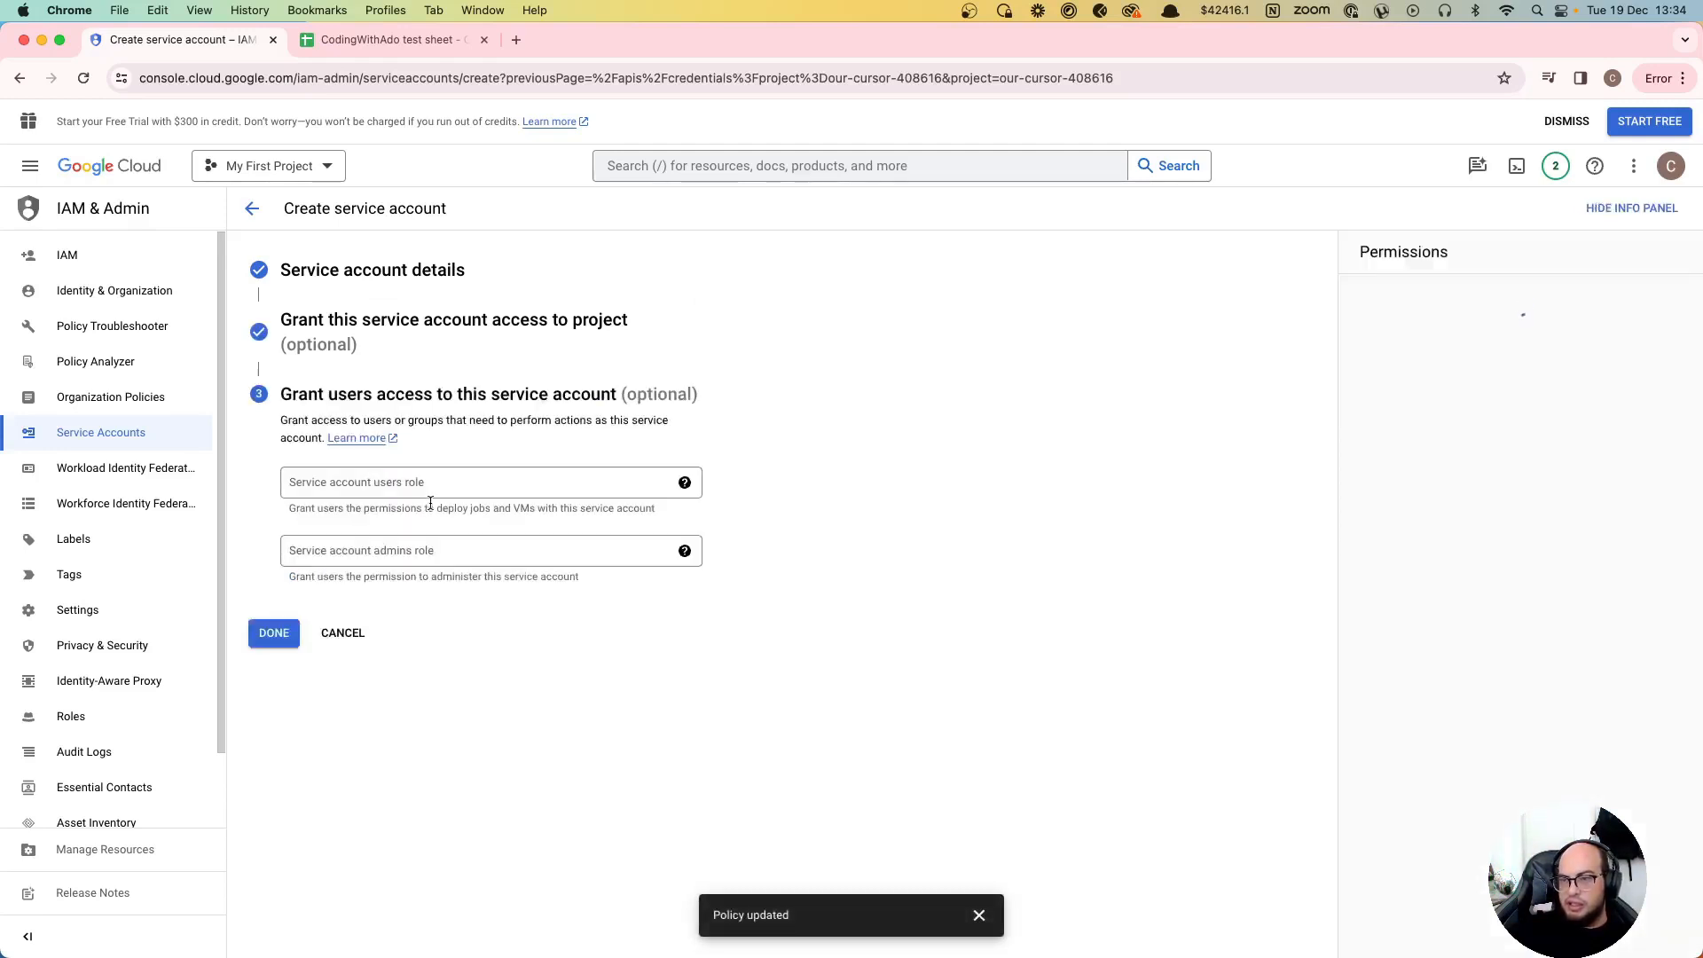
pyautogui.click(273, 632)
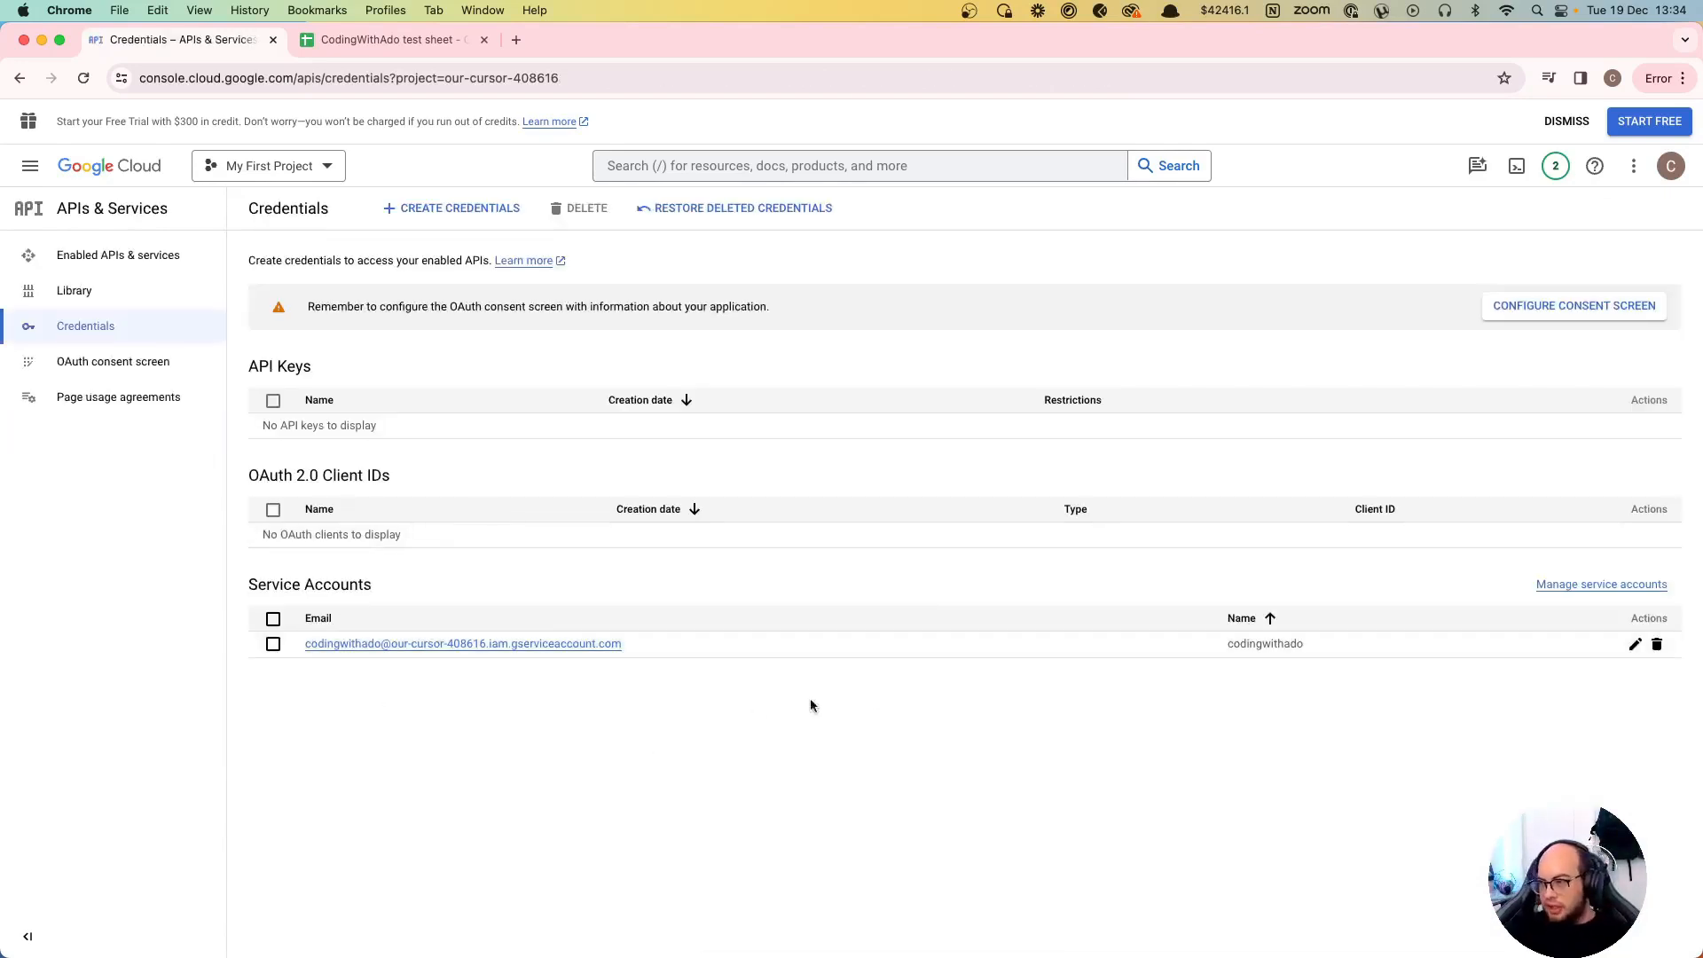
pyautogui.moveTo(1634, 643)
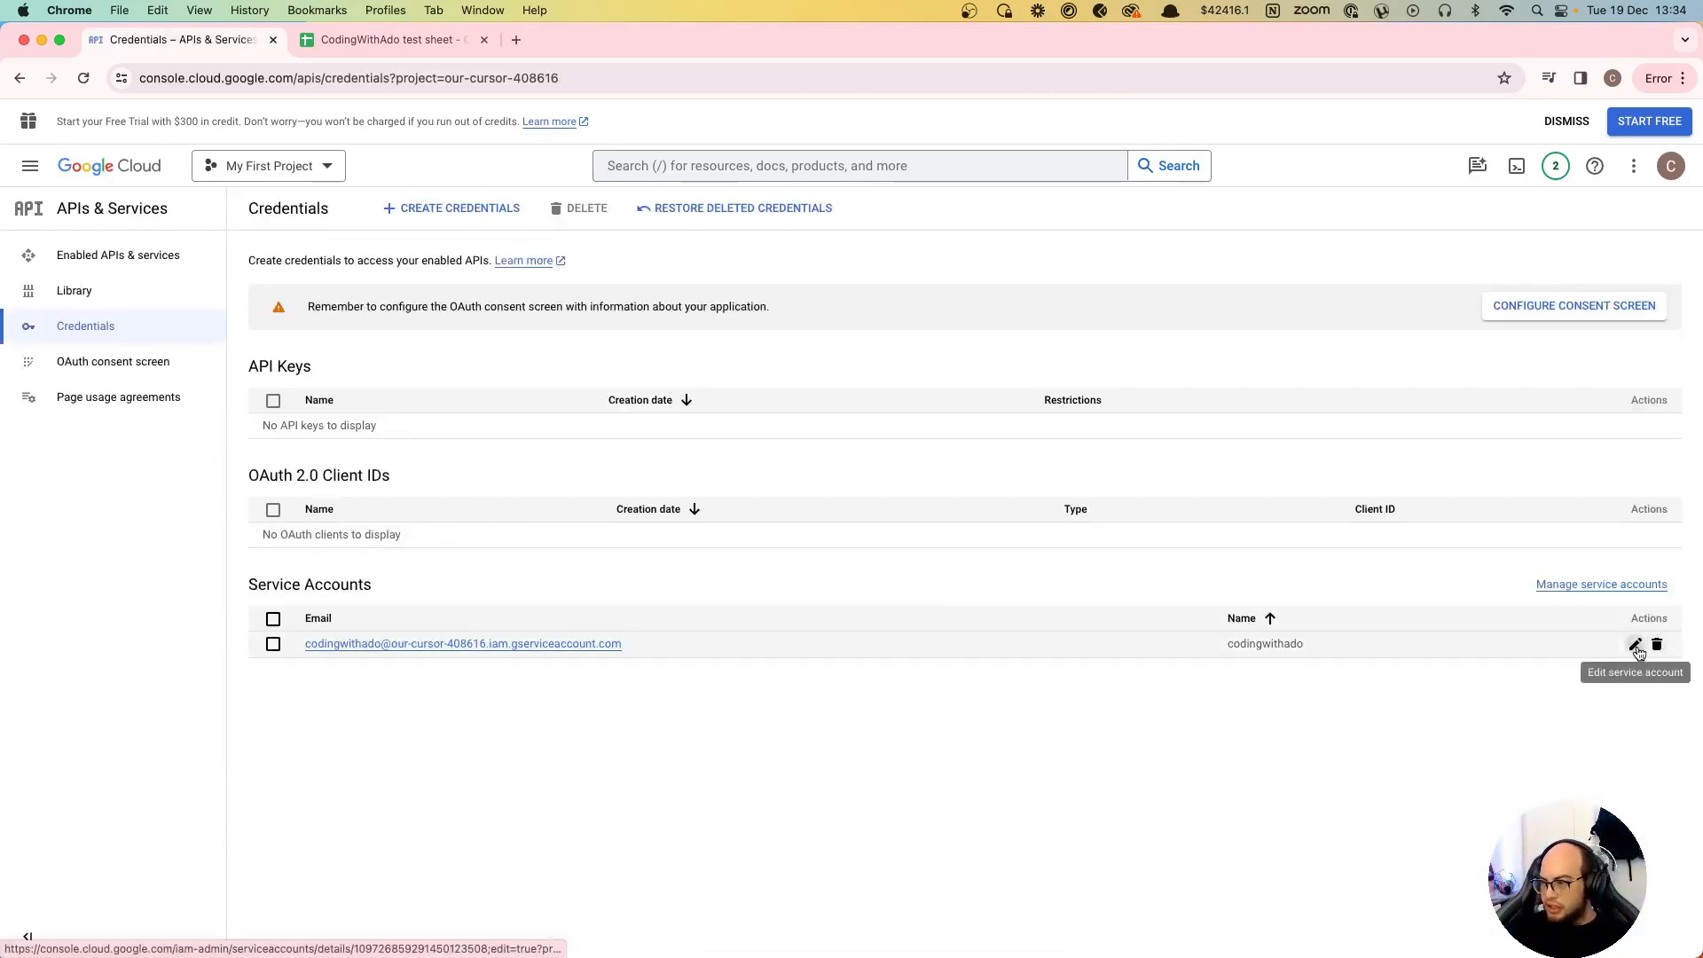
# Step: Create and download a new JSON private key for the codingwithado service account
pyautogui.click(1638, 644)
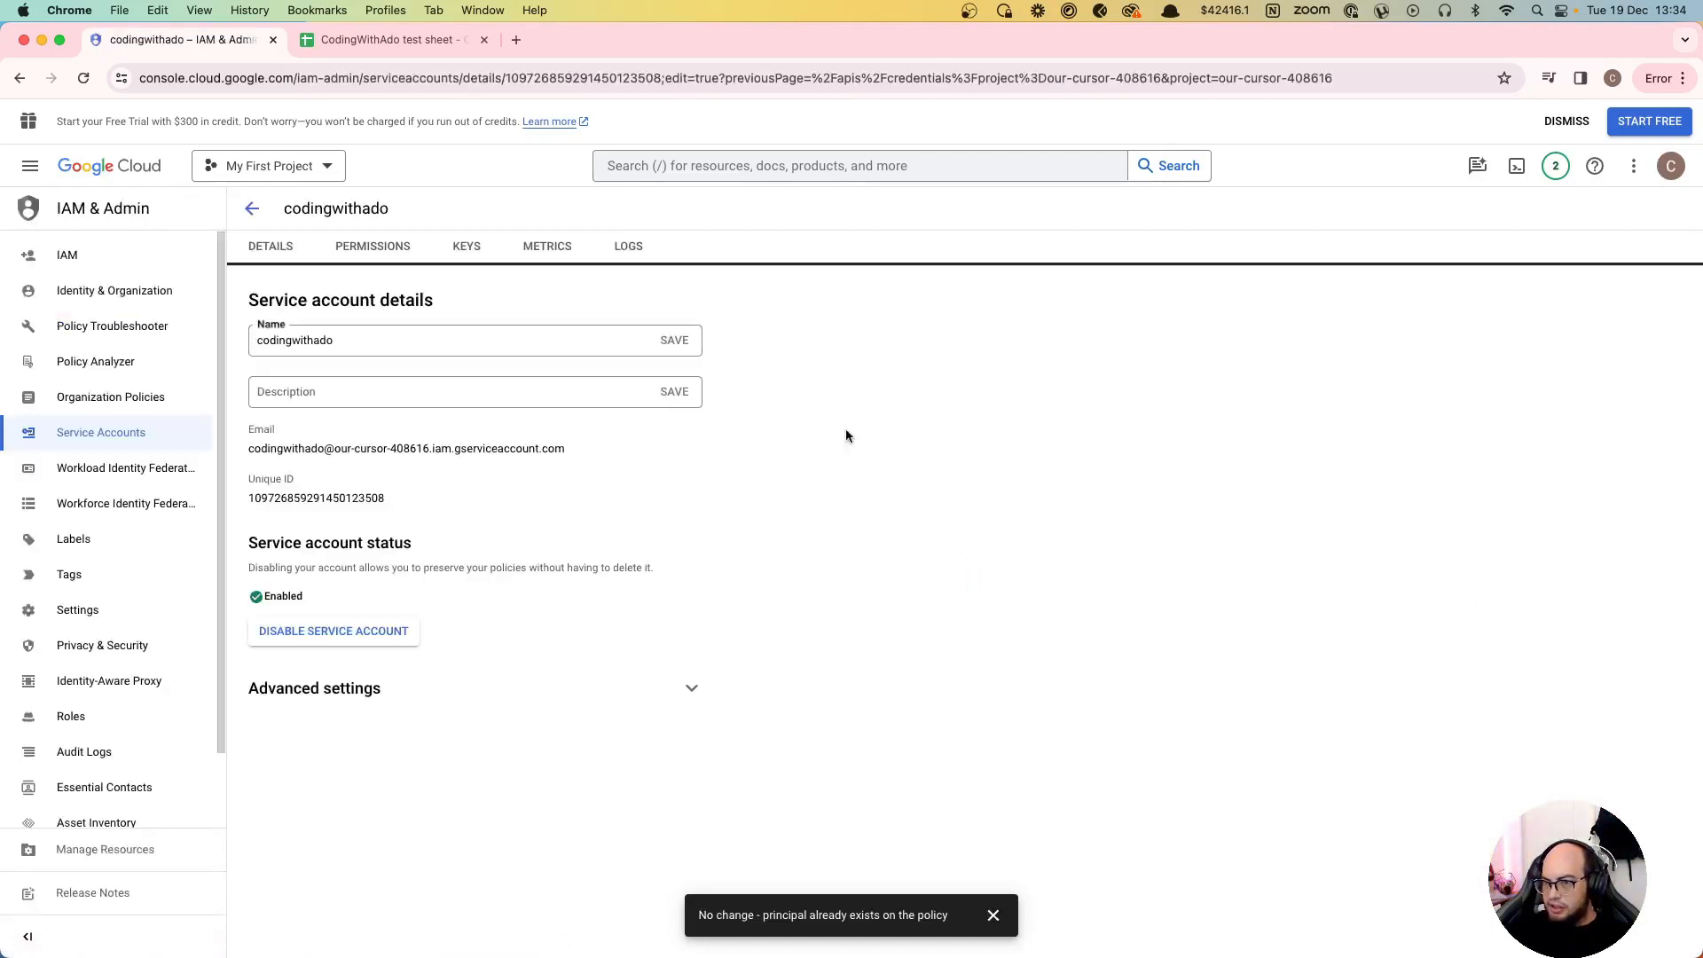
pyautogui.moveTo(584, 250)
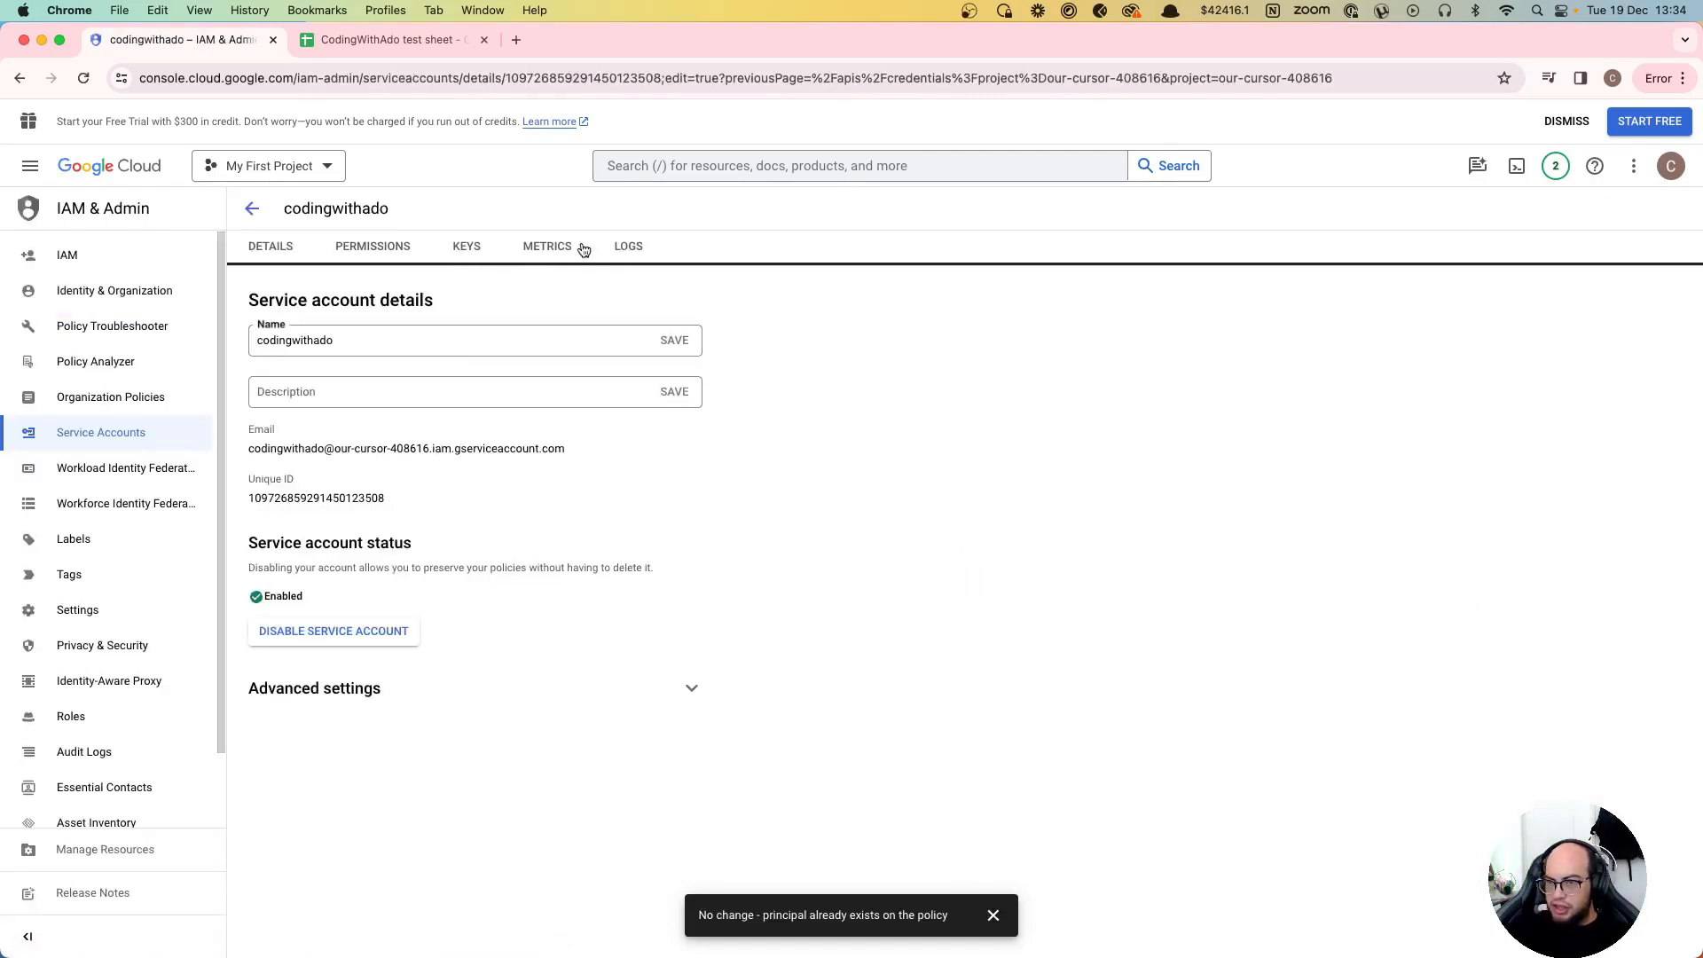
pyautogui.click(467, 245)
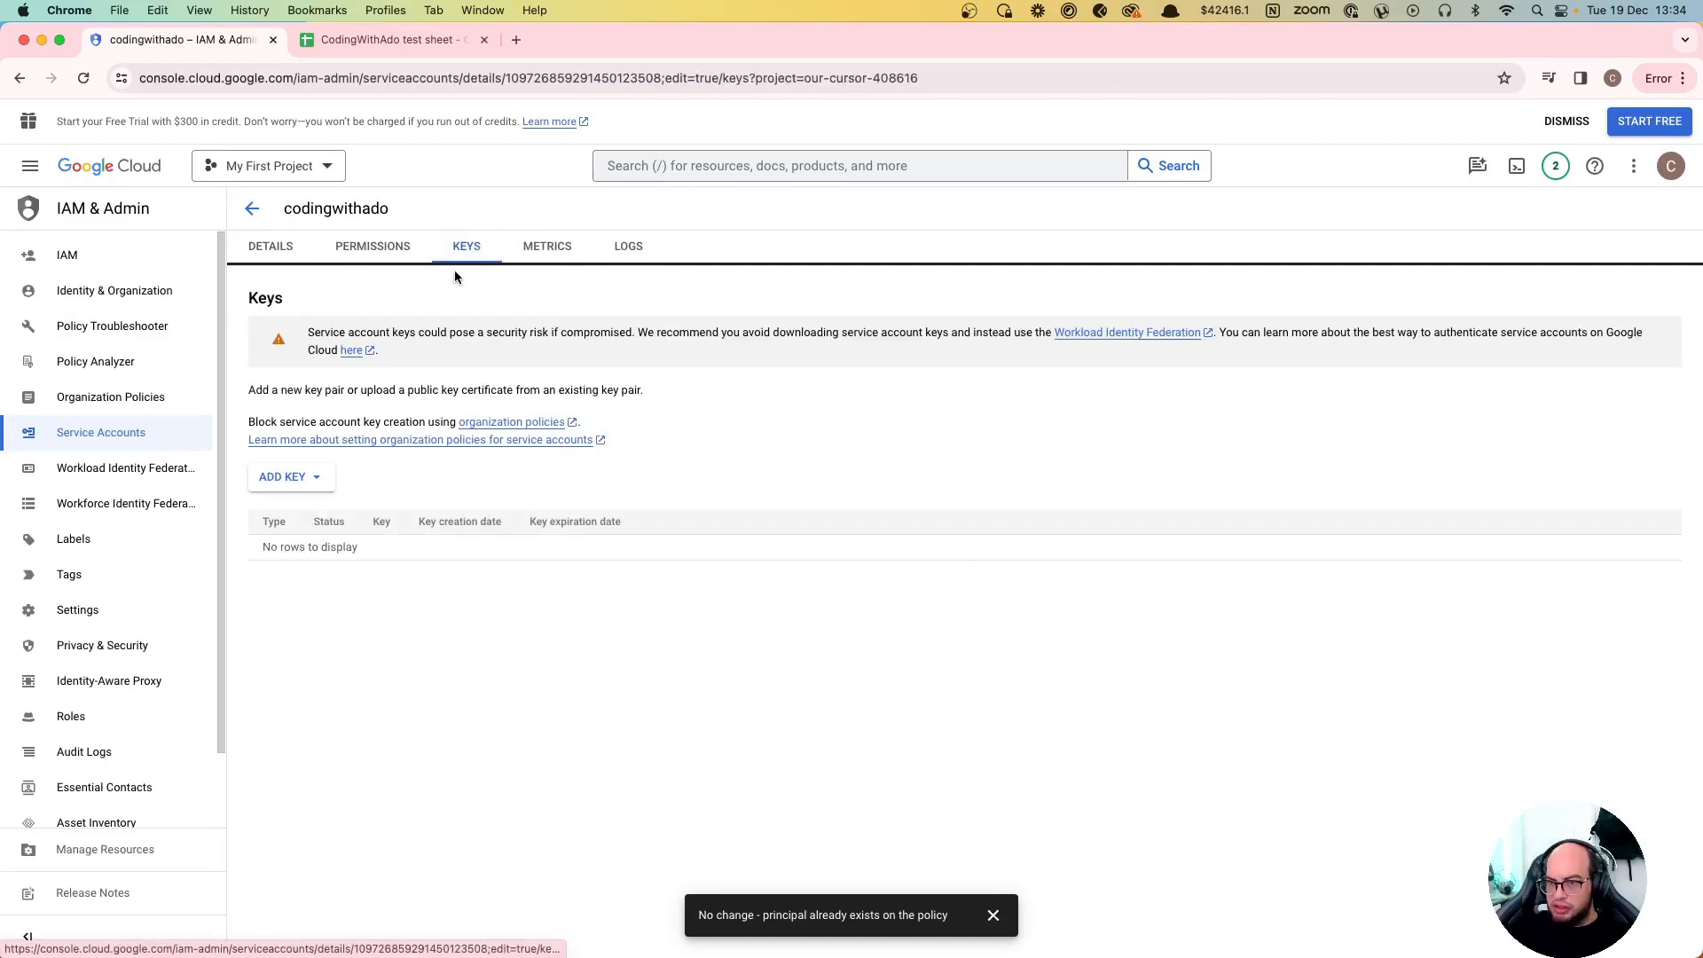
pyautogui.click(282, 476)
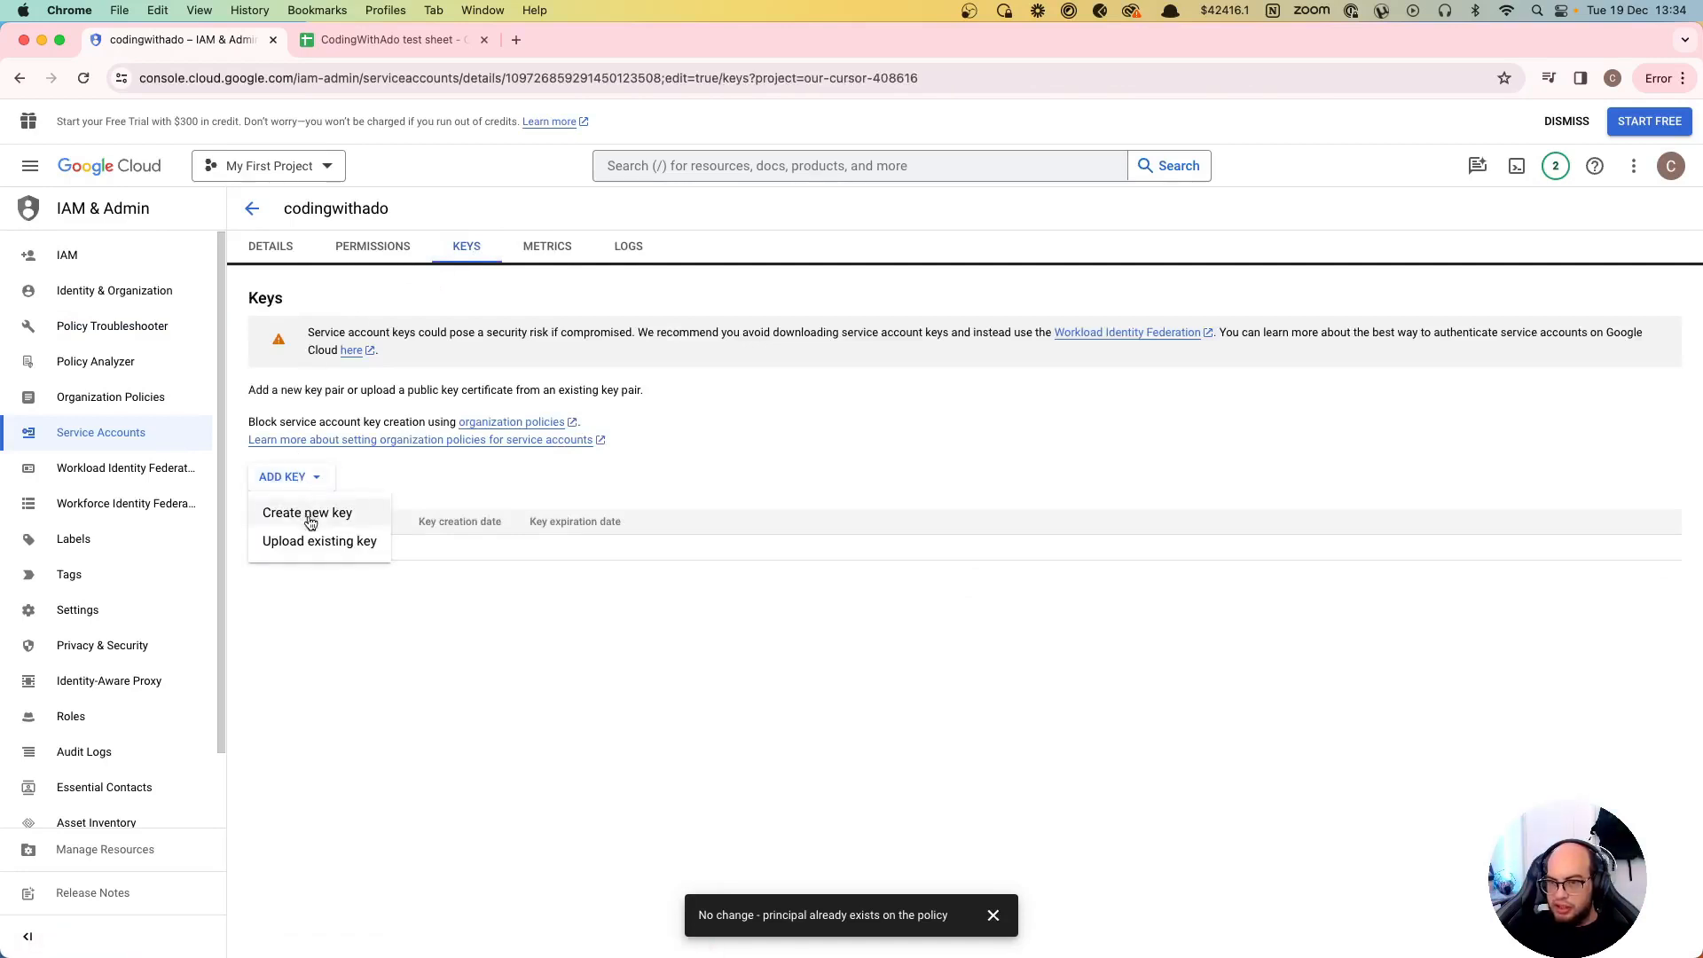
pyautogui.click(307, 511)
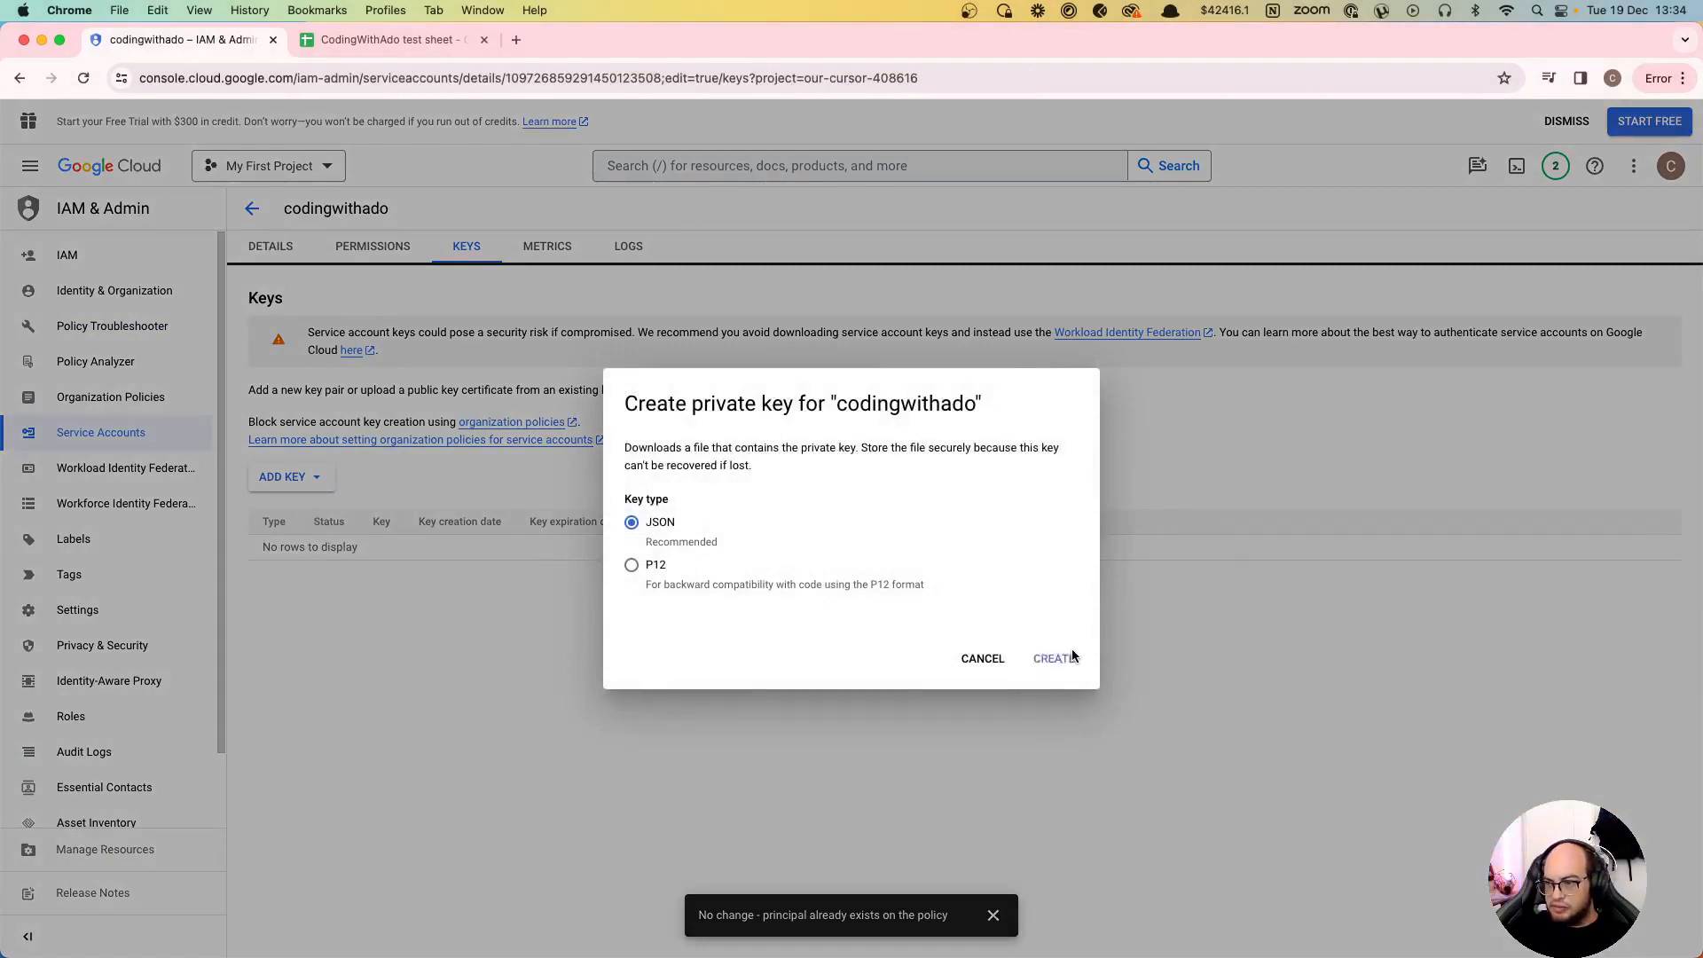
pyautogui.click(1052, 658)
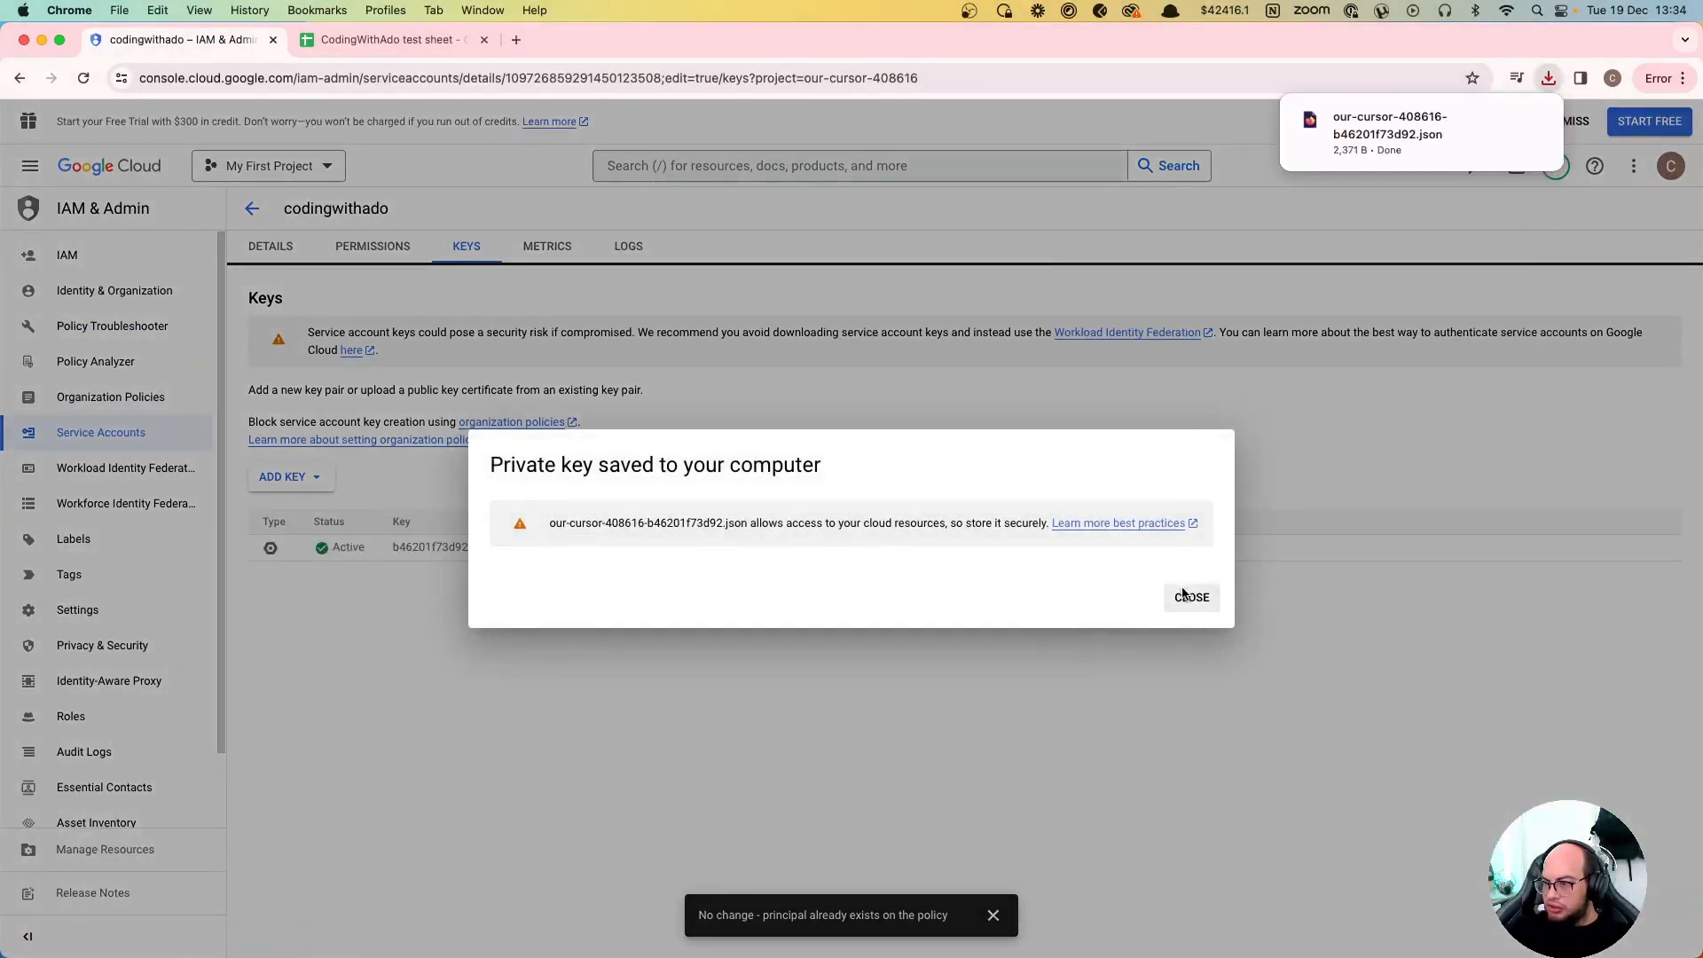
pyautogui.click(1190, 596)
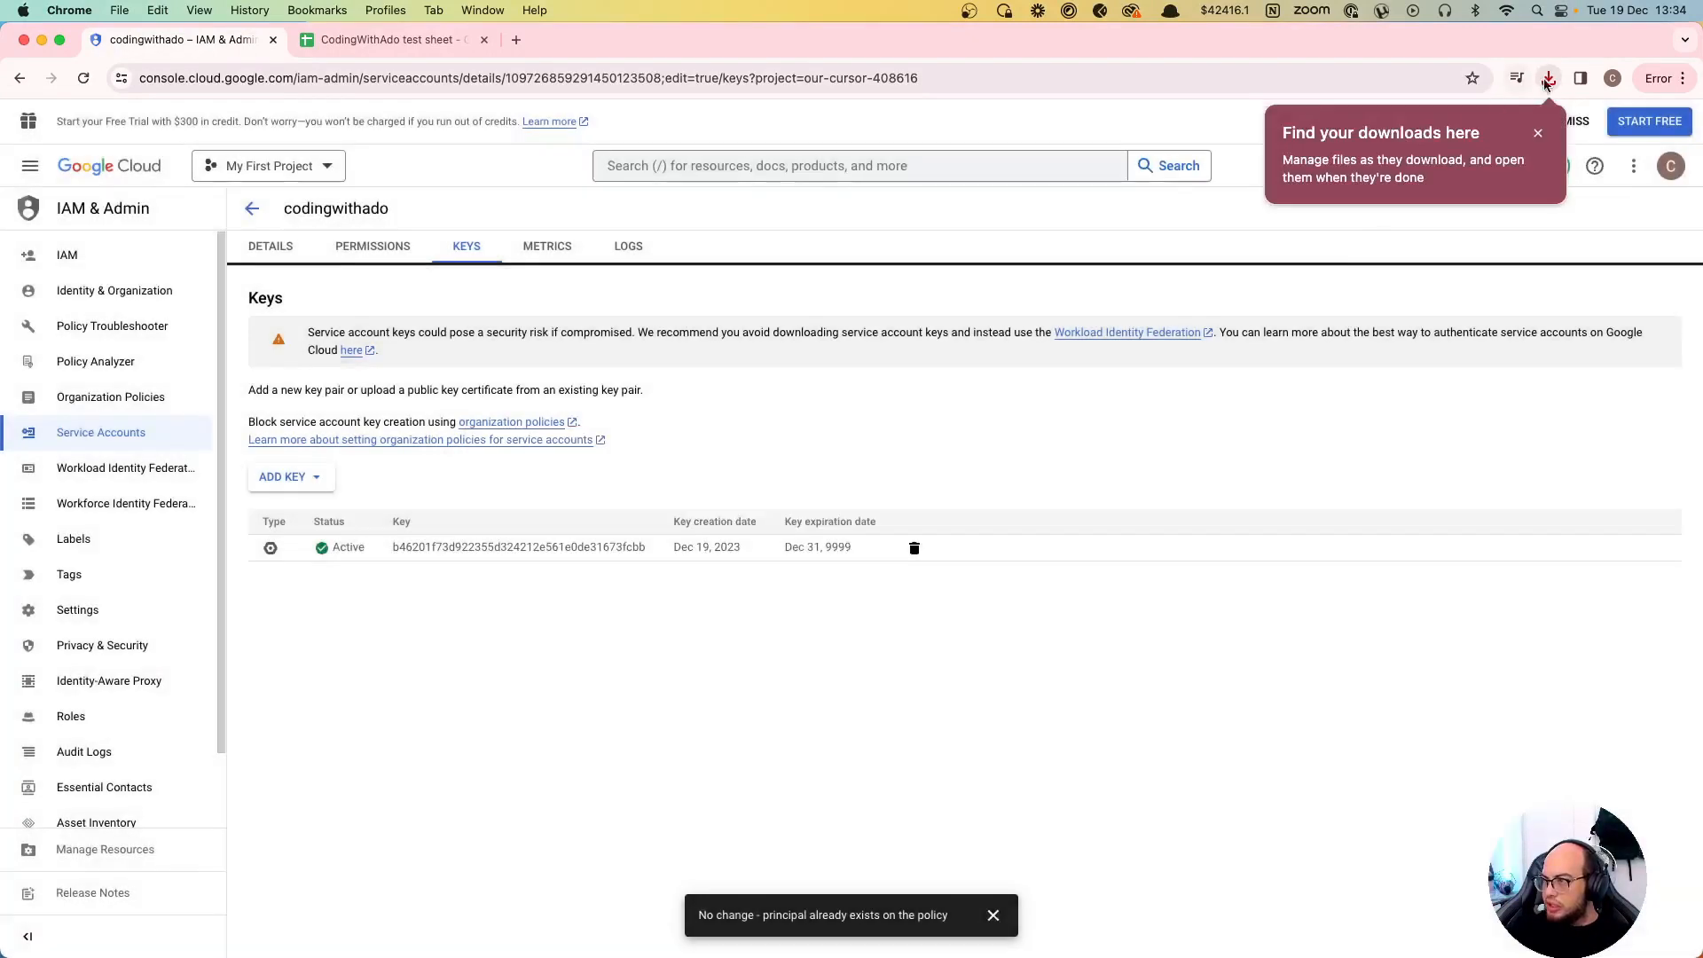
pyautogui.click(1538, 134)
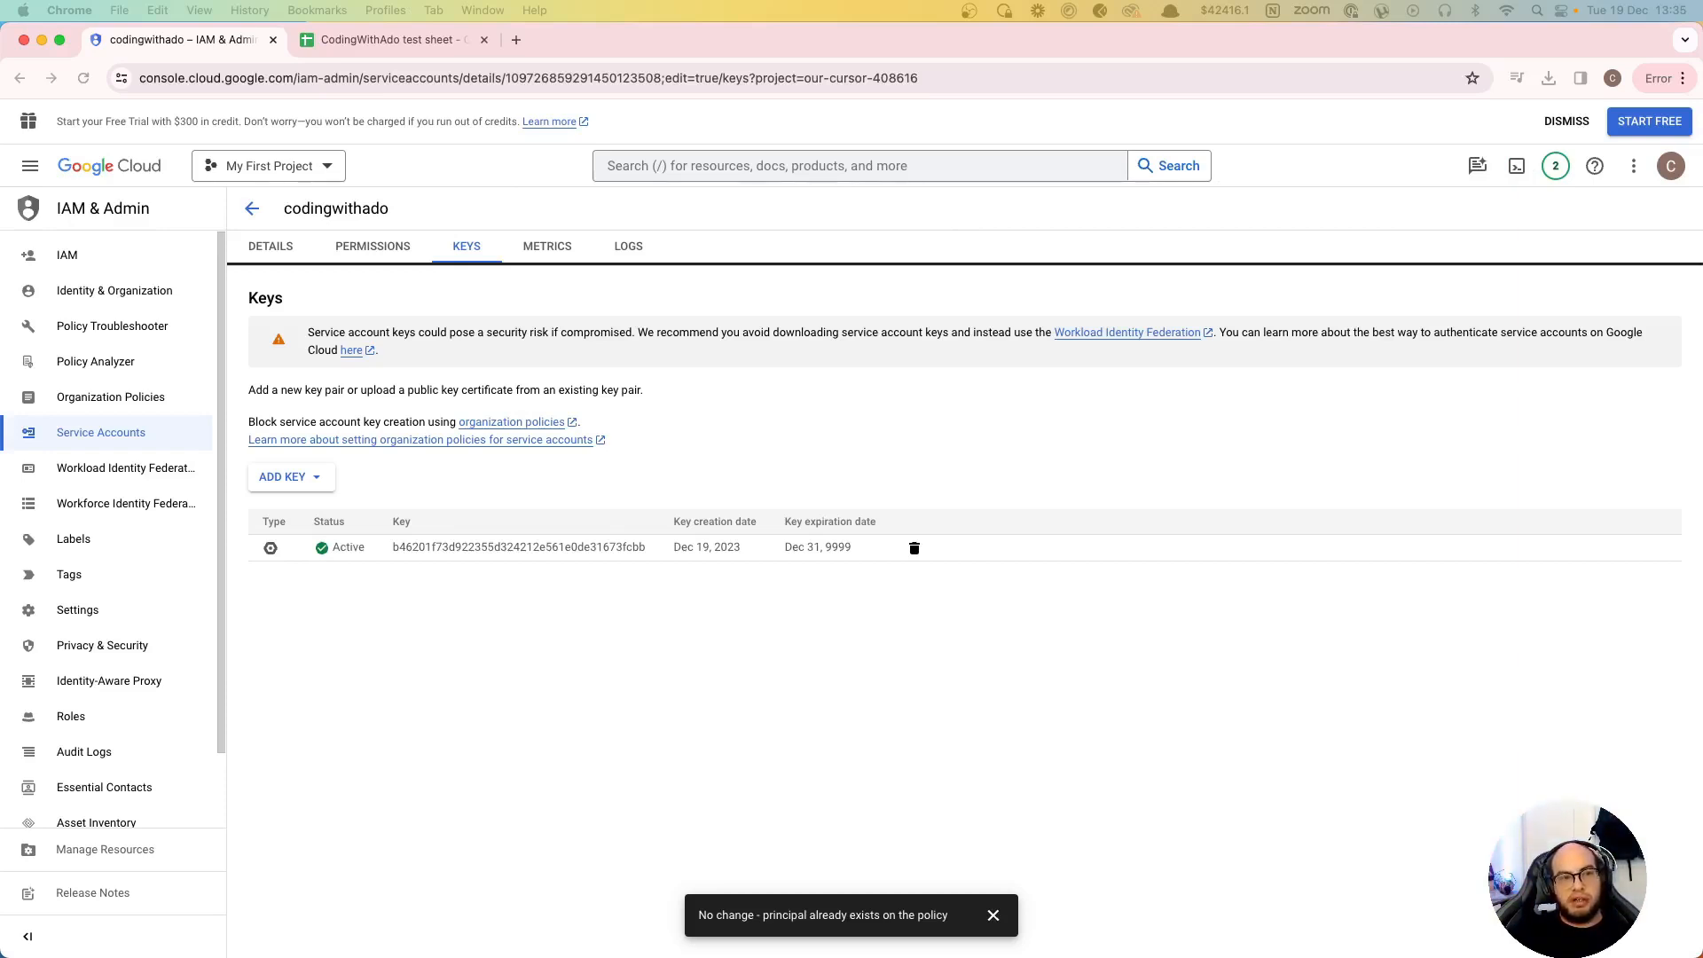
pyautogui.moveTo(1116, 264)
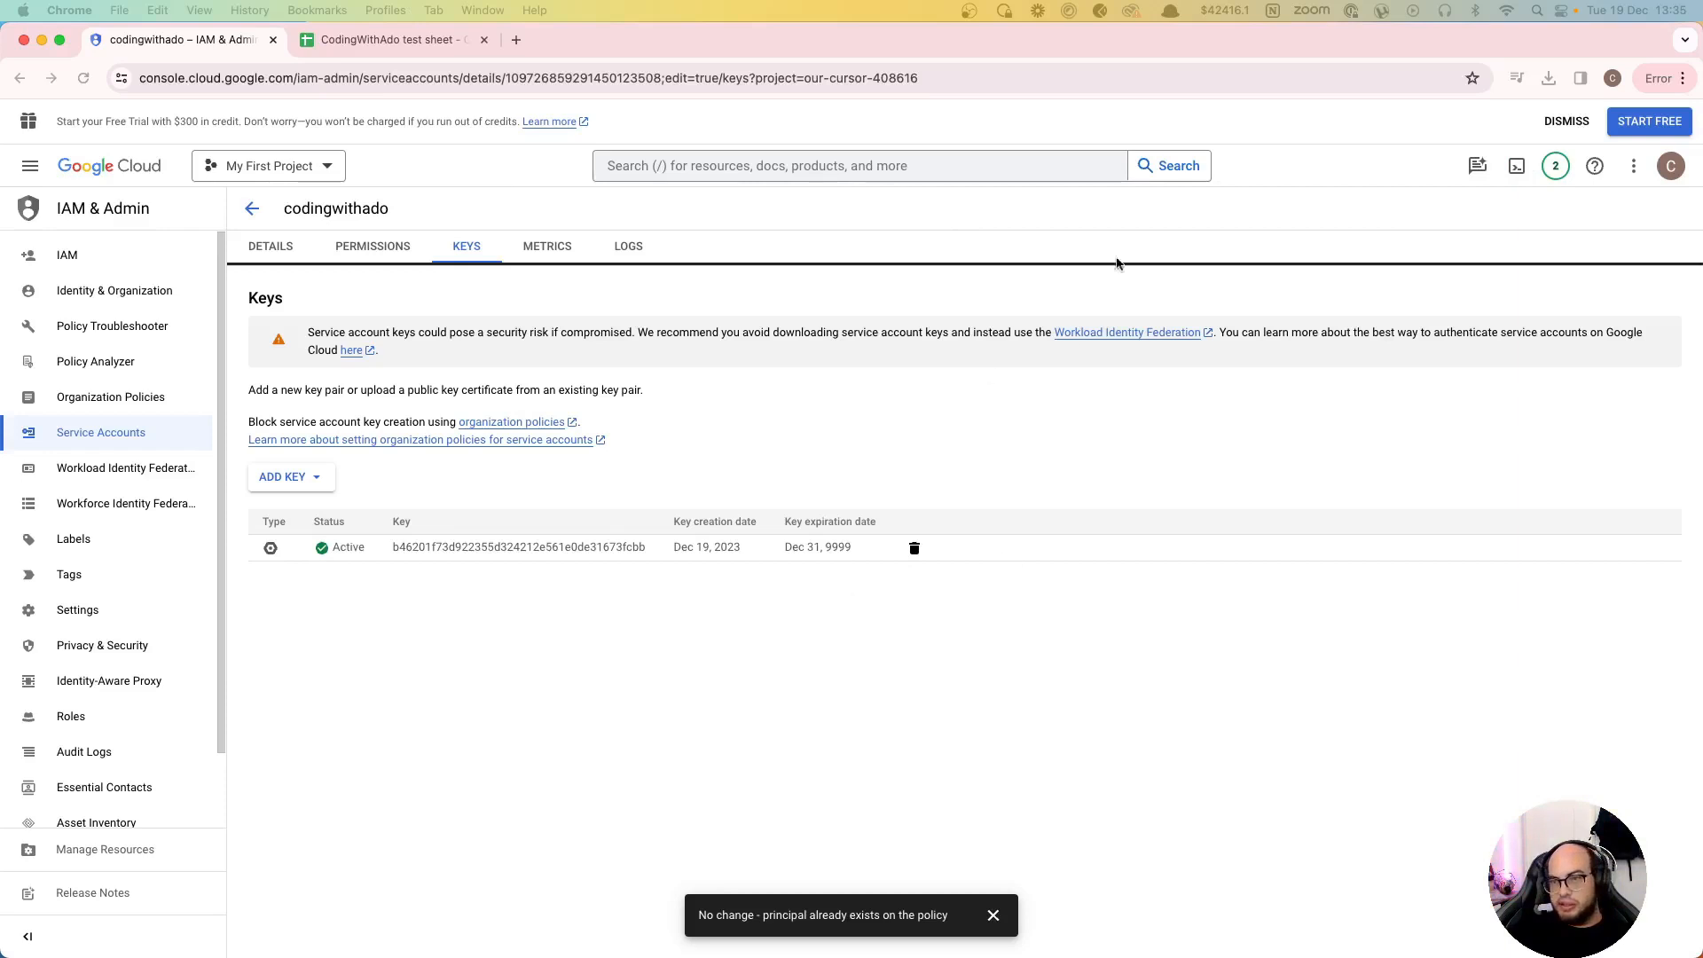
pyautogui.moveTo(449, 314)
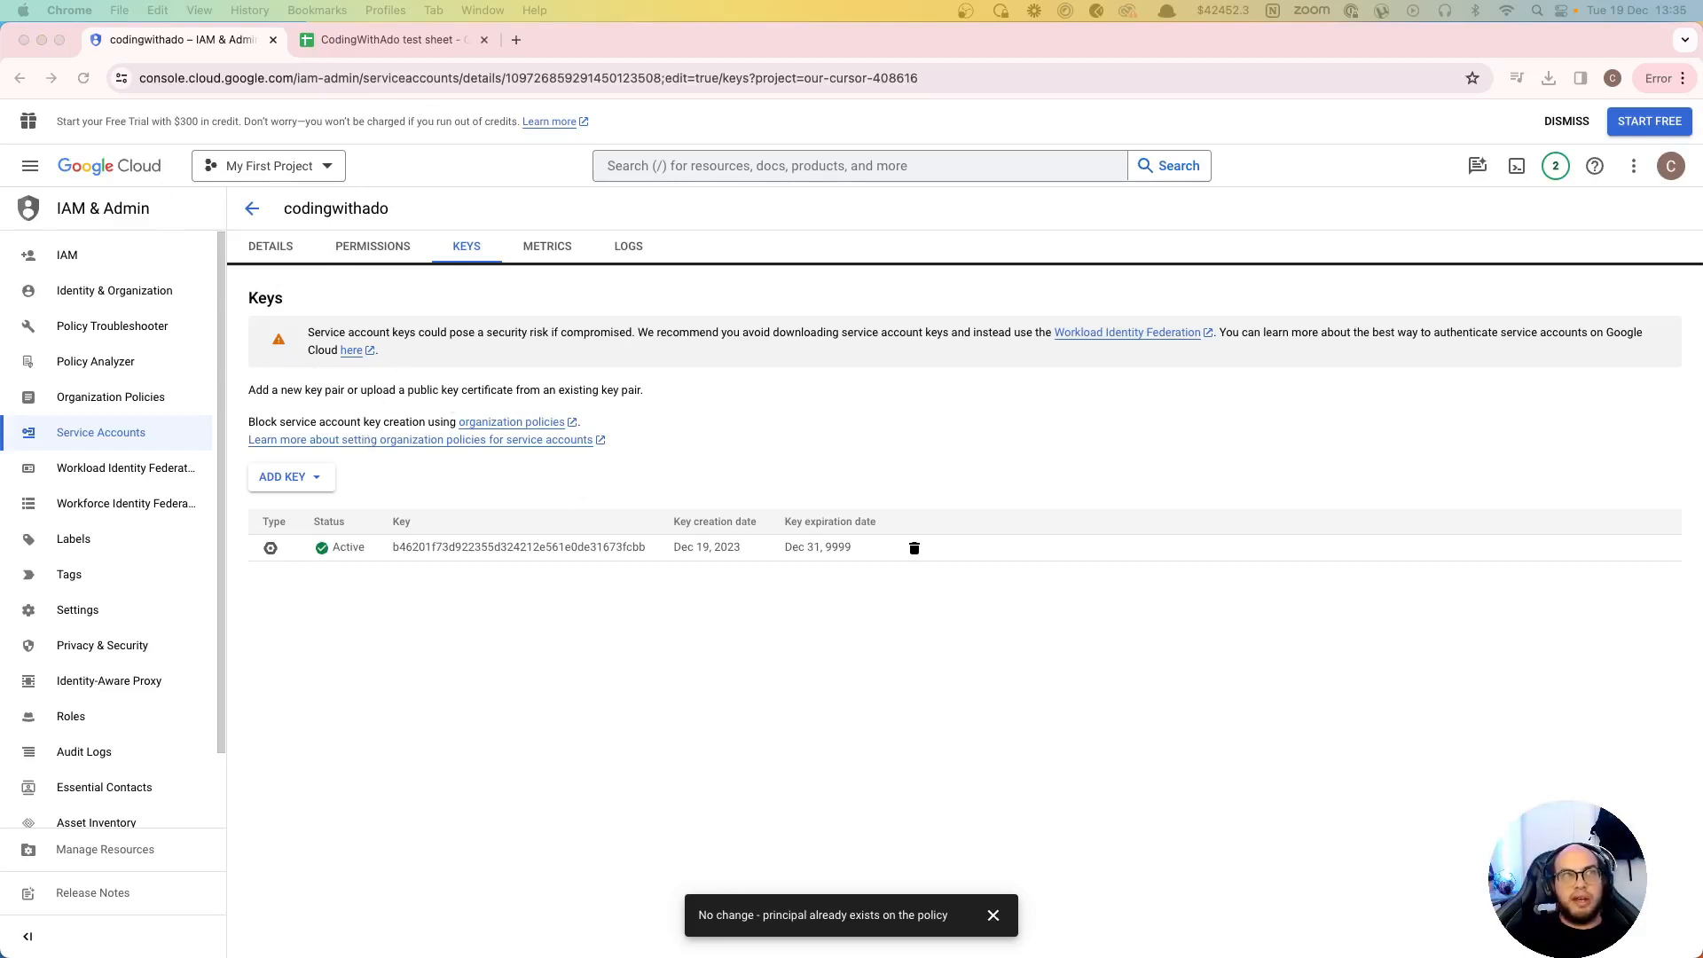
pyautogui.moveTo(430, 726)
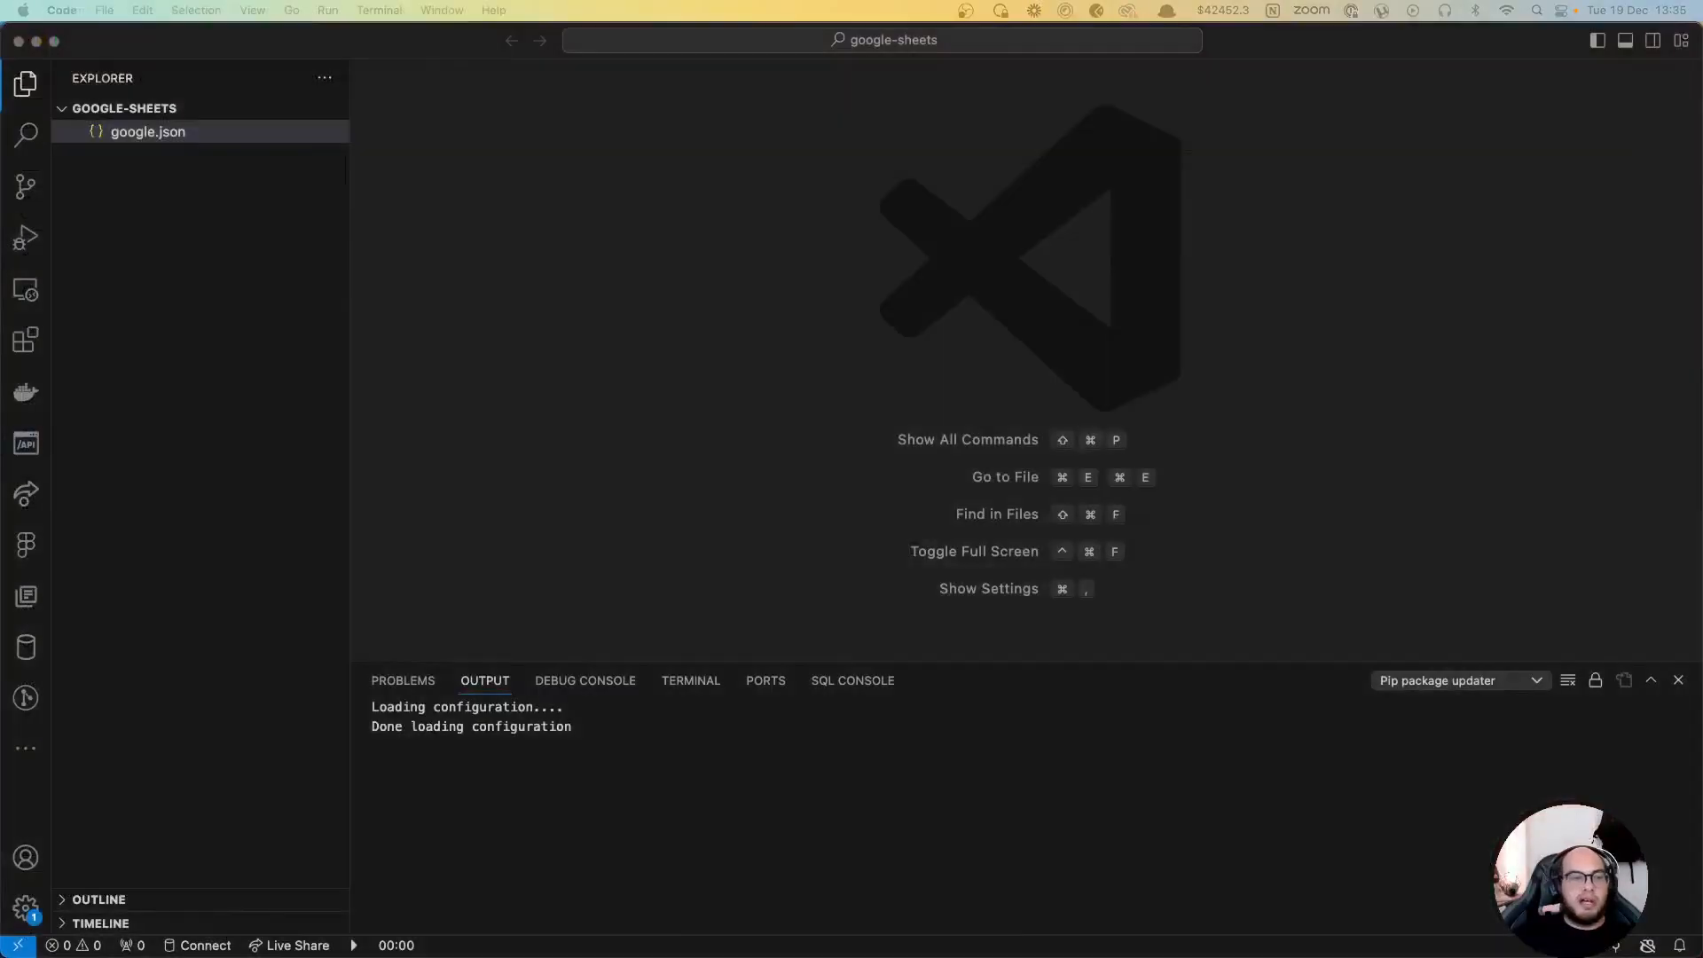
# Step: Run npm init and npm i googleapis in the terminal, then add a new index.js file
pyautogui.click(691, 680)
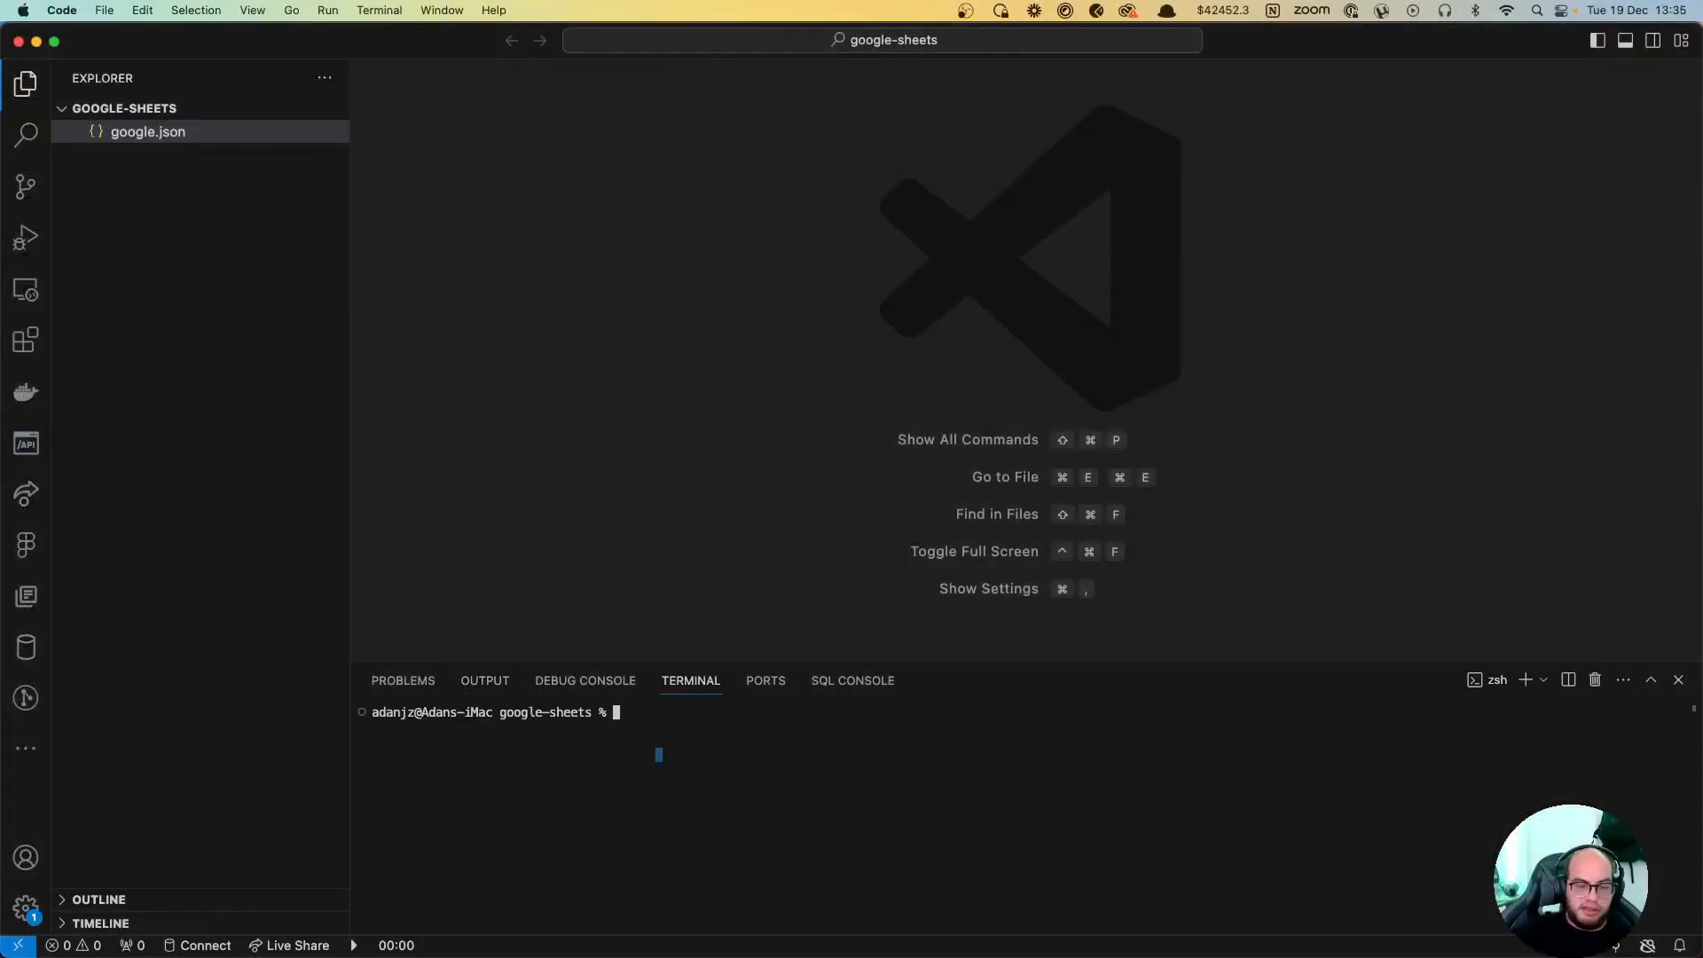
pyautogui.write('npm i')
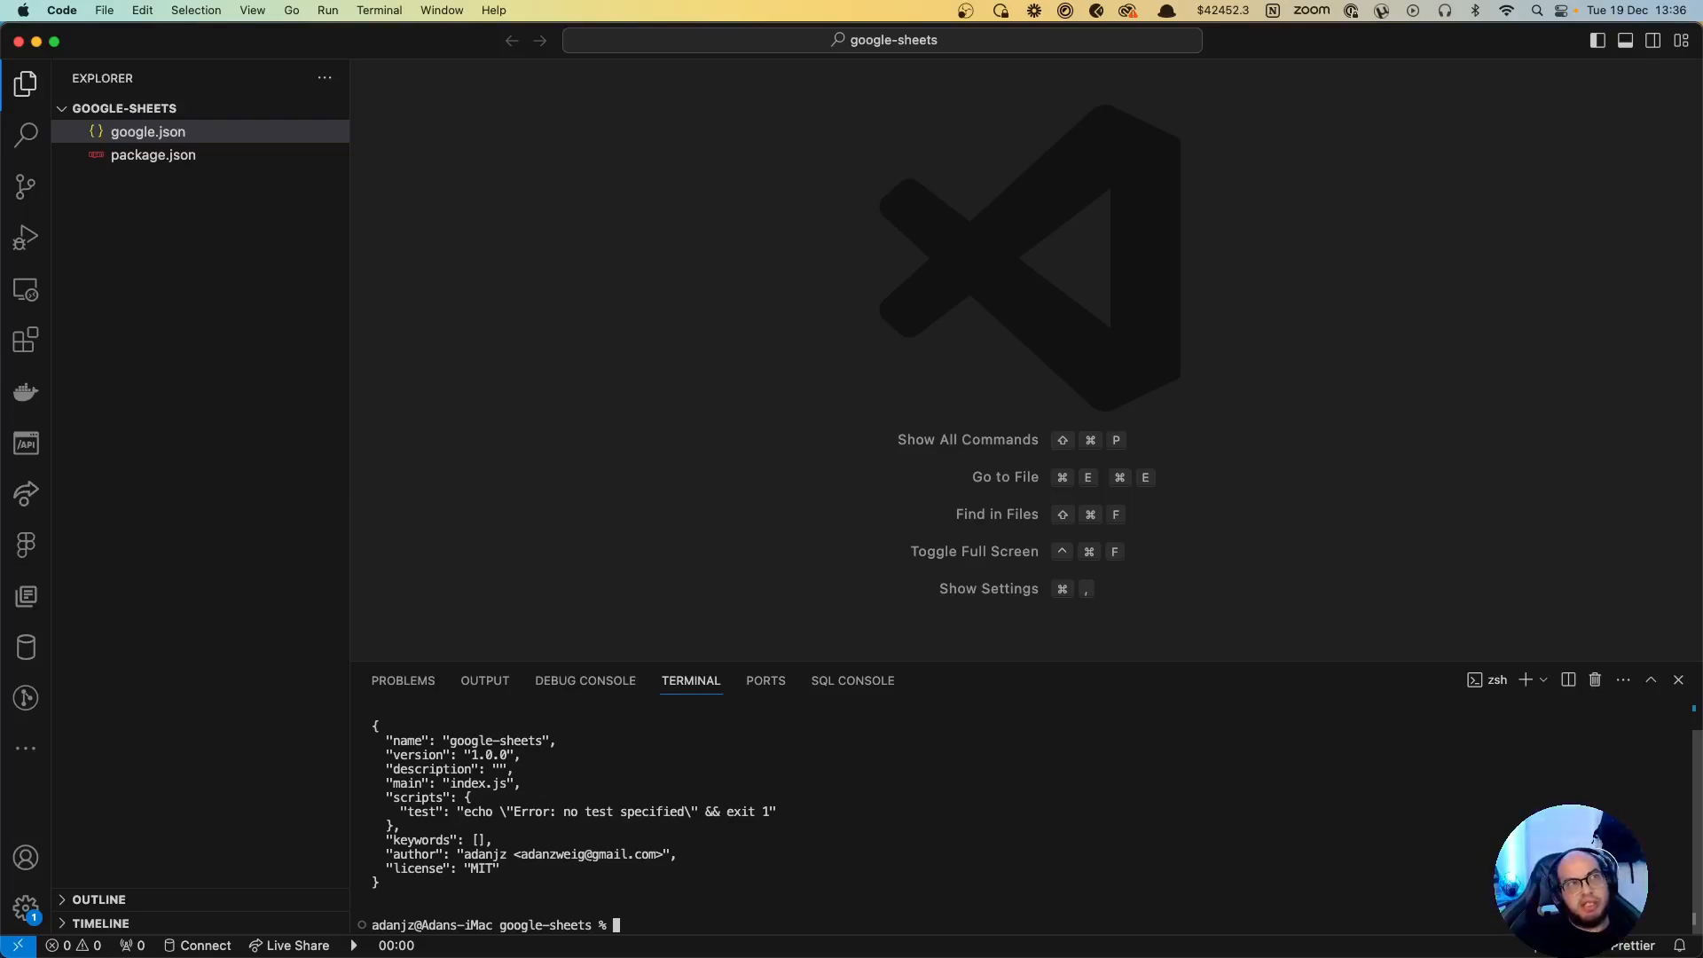
pyautogui.write('npm i')
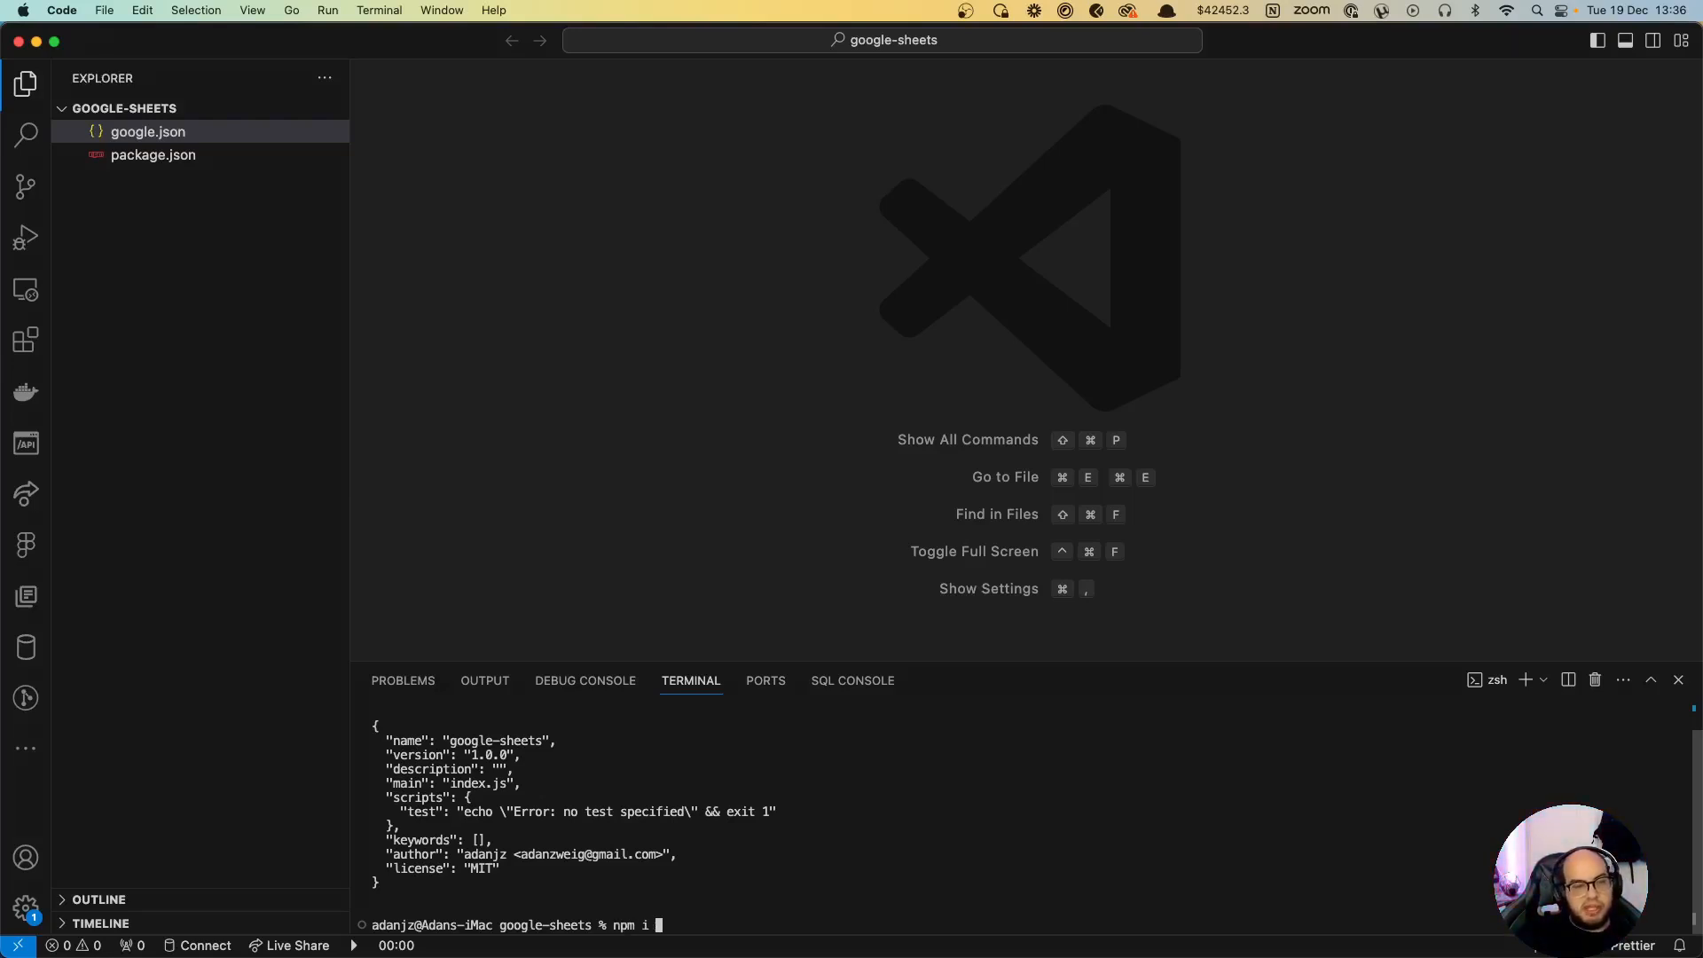
pyautogui.write('googleapis')
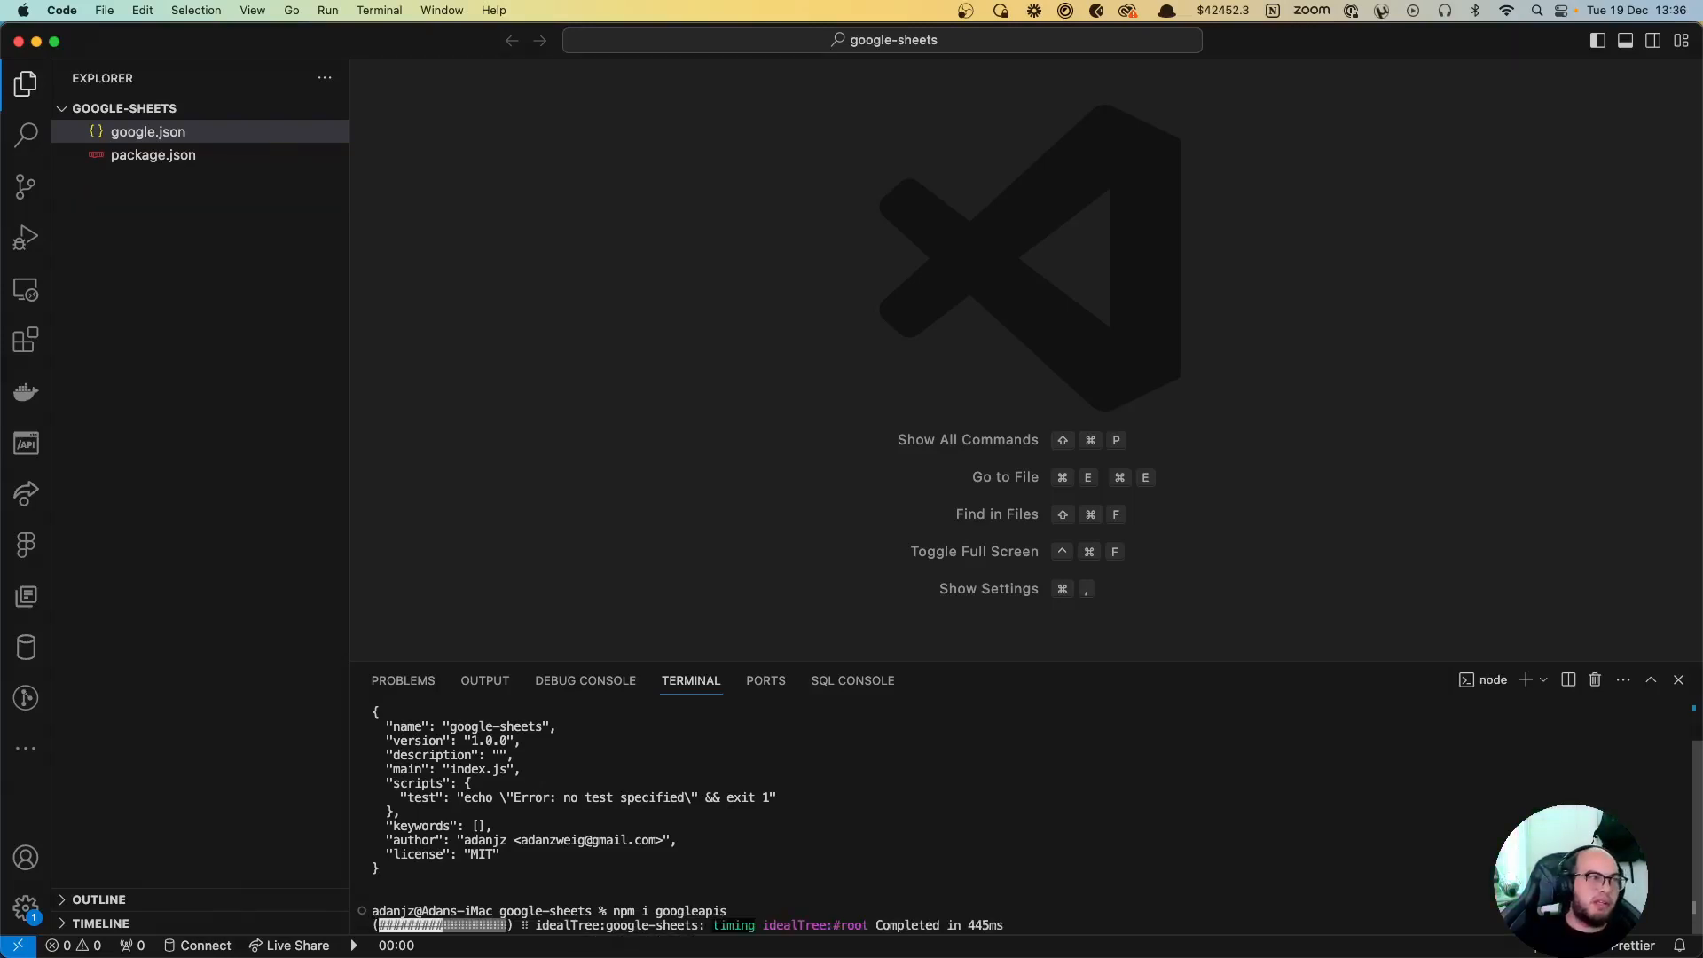
pyautogui.moveTo(195, 108)
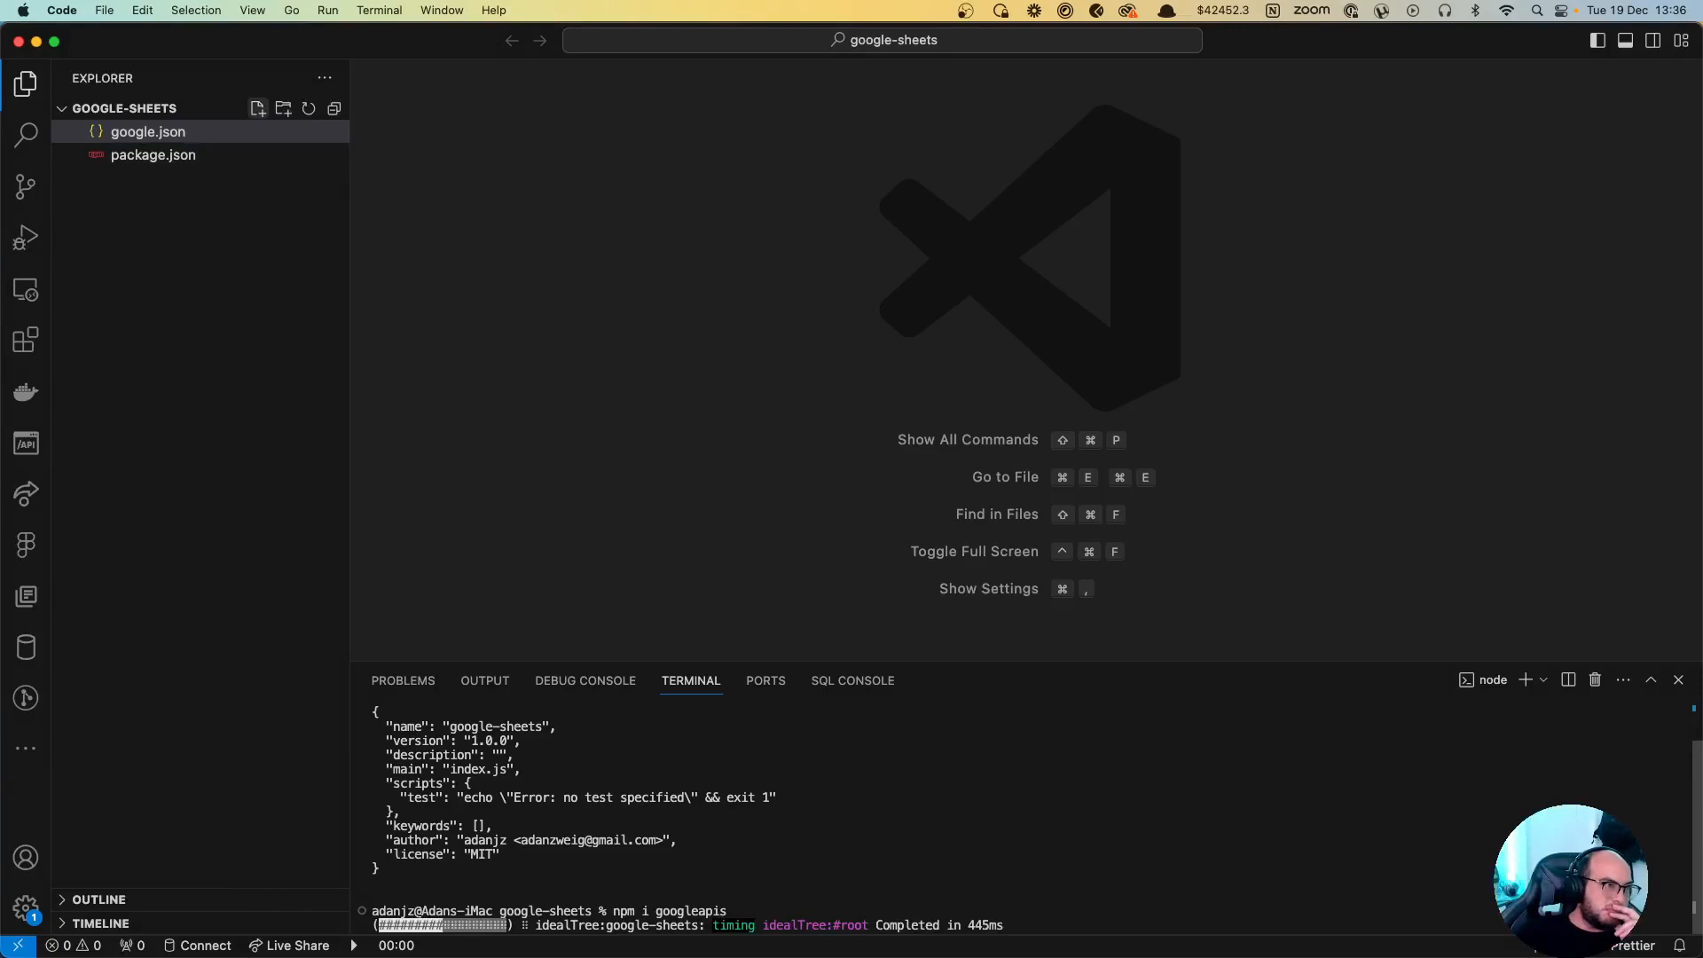
pyautogui.click(259, 108)
pyautogui.write('index.js')
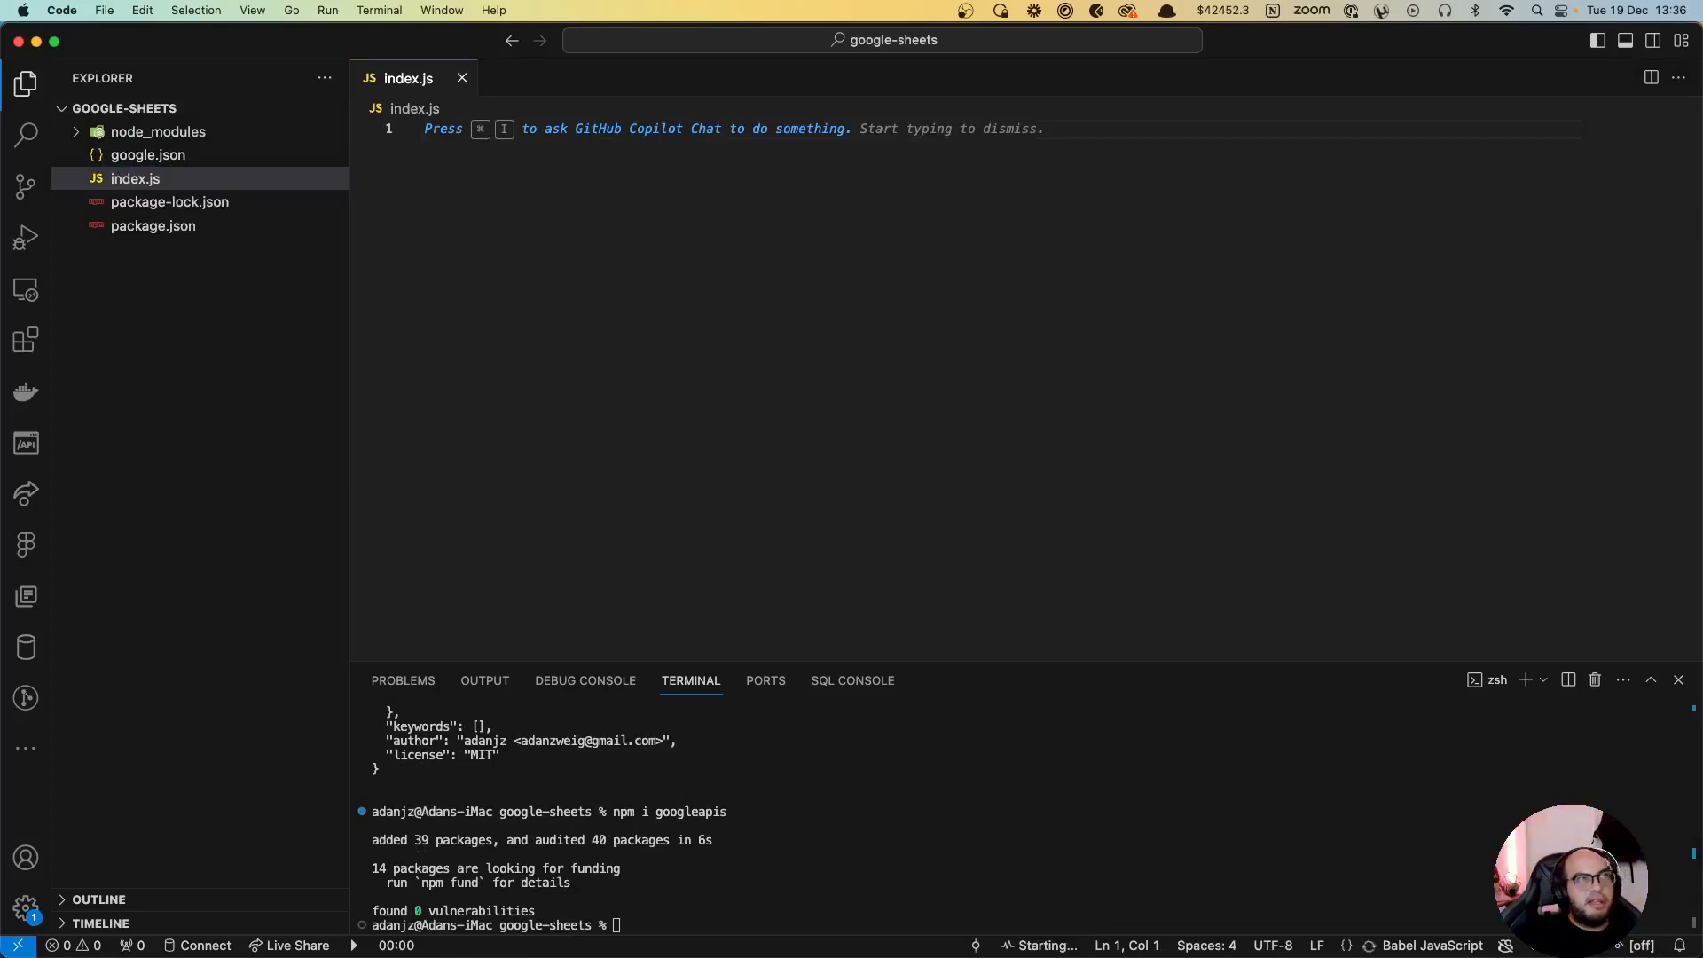
# Step: Require googleapis and create a GoogleAuth client with keyFile './google.json'
pyautogui.write('const {google}')
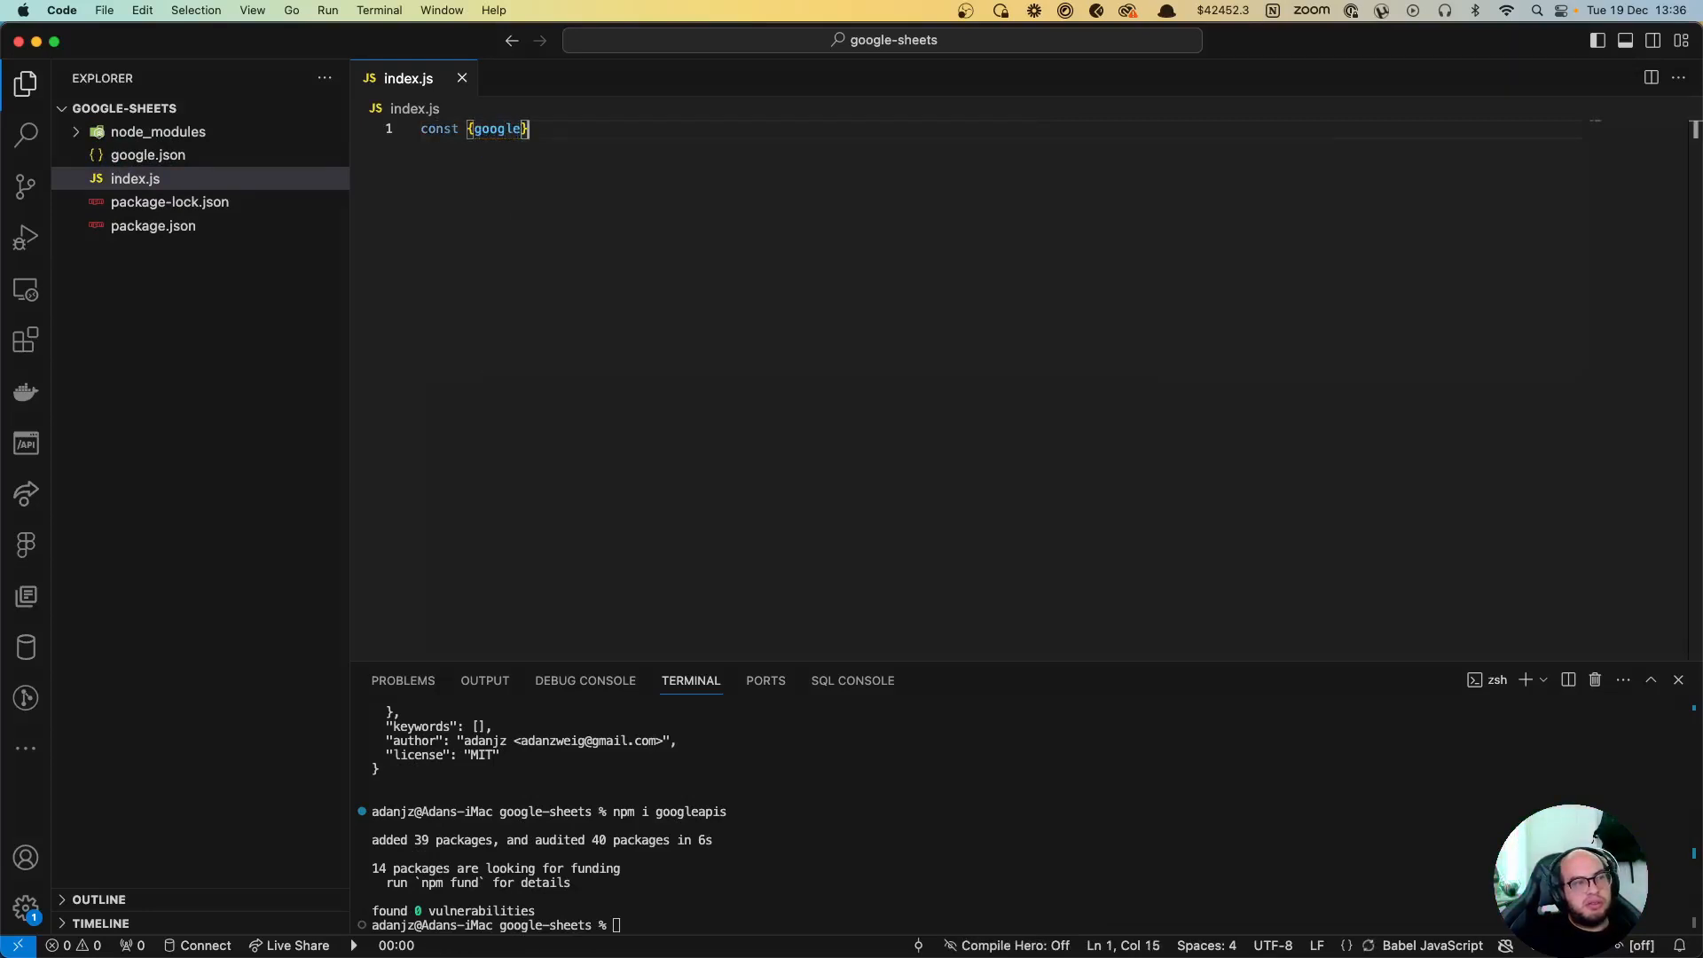
pyautogui.write('= require()')
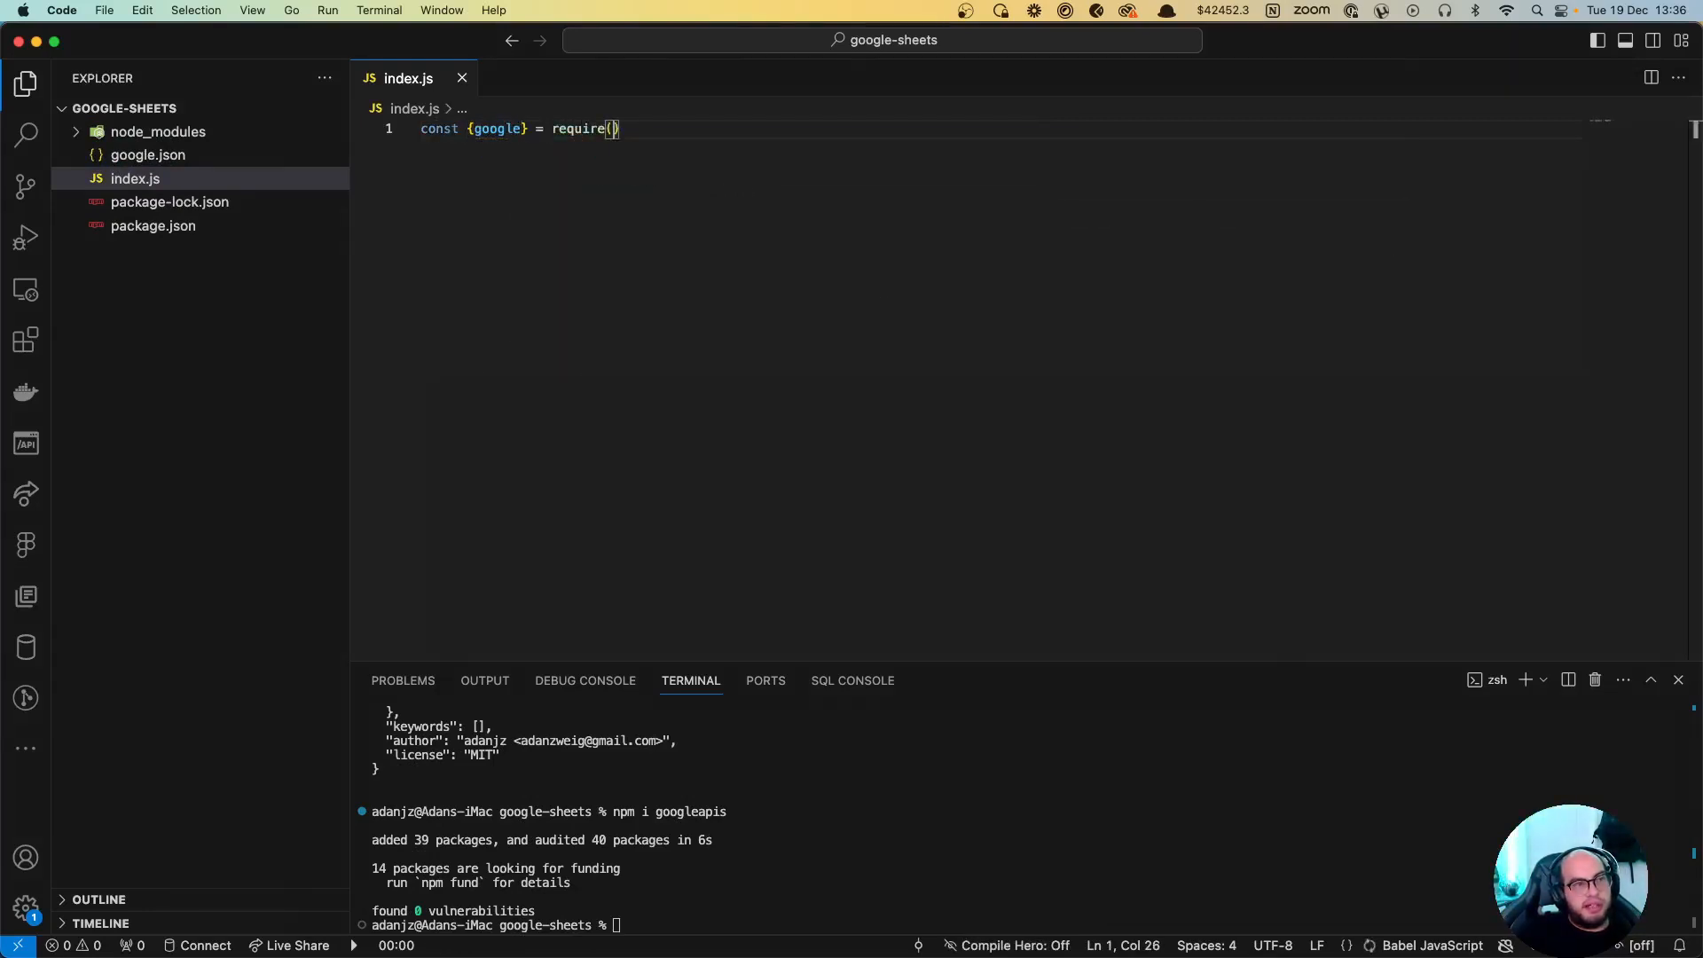
pyautogui.write("'googleapis');")
pyautogui.write('co')
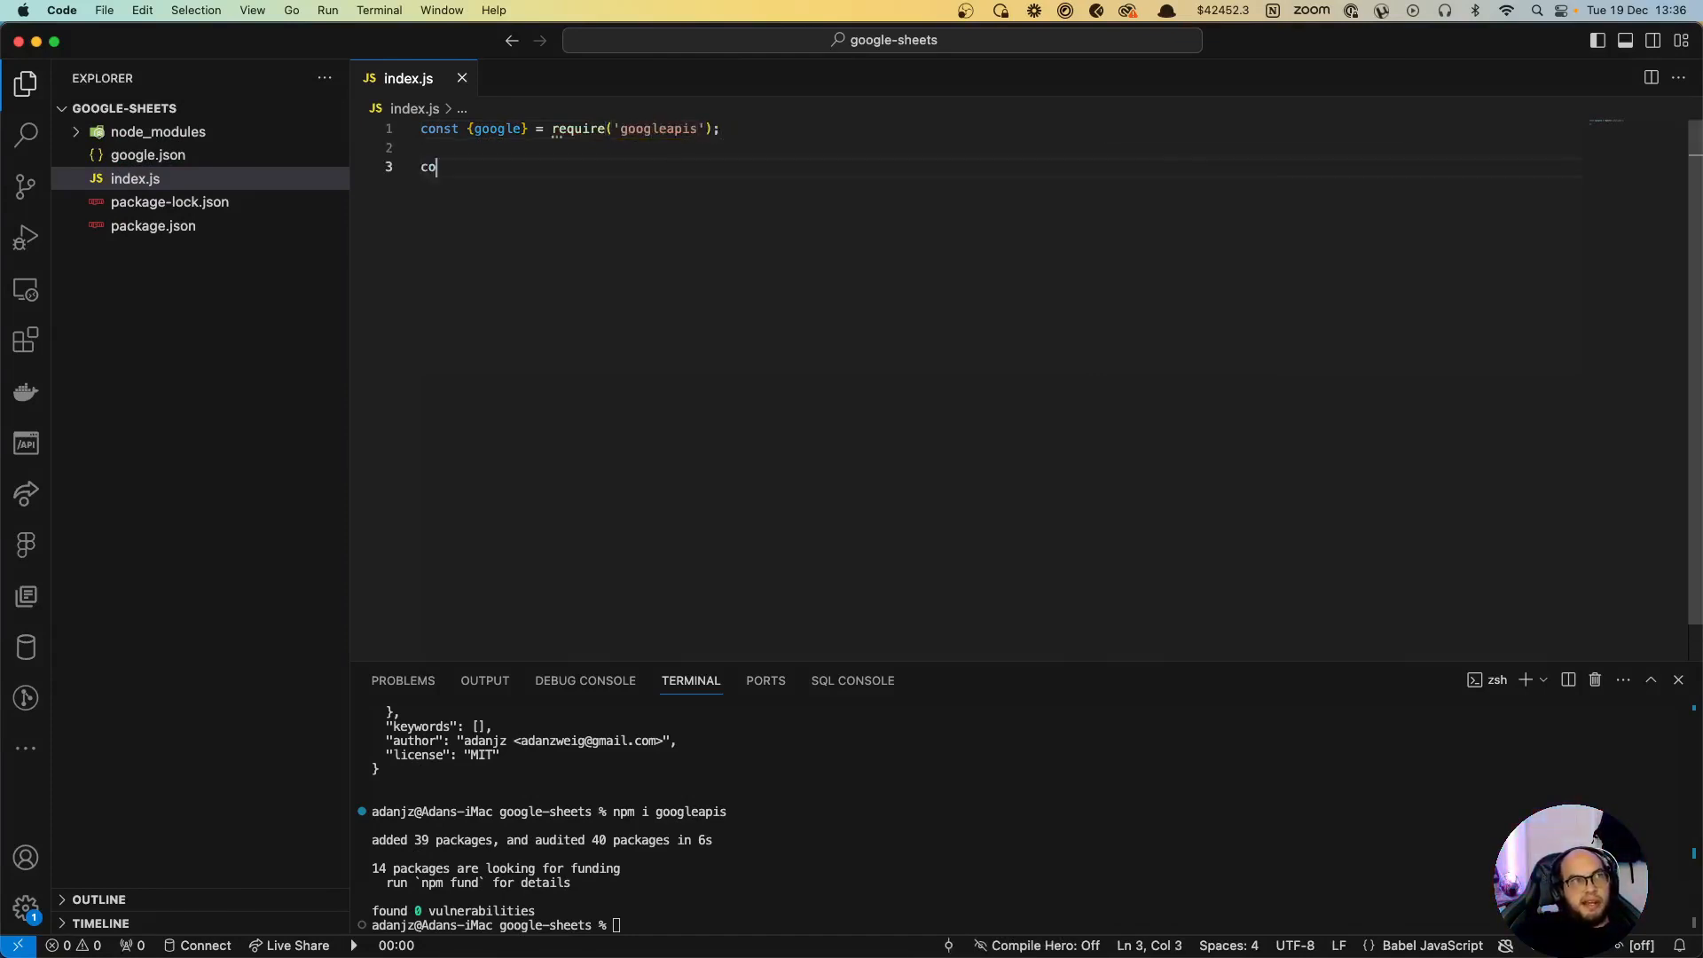
pyautogui.write('nst auth =')
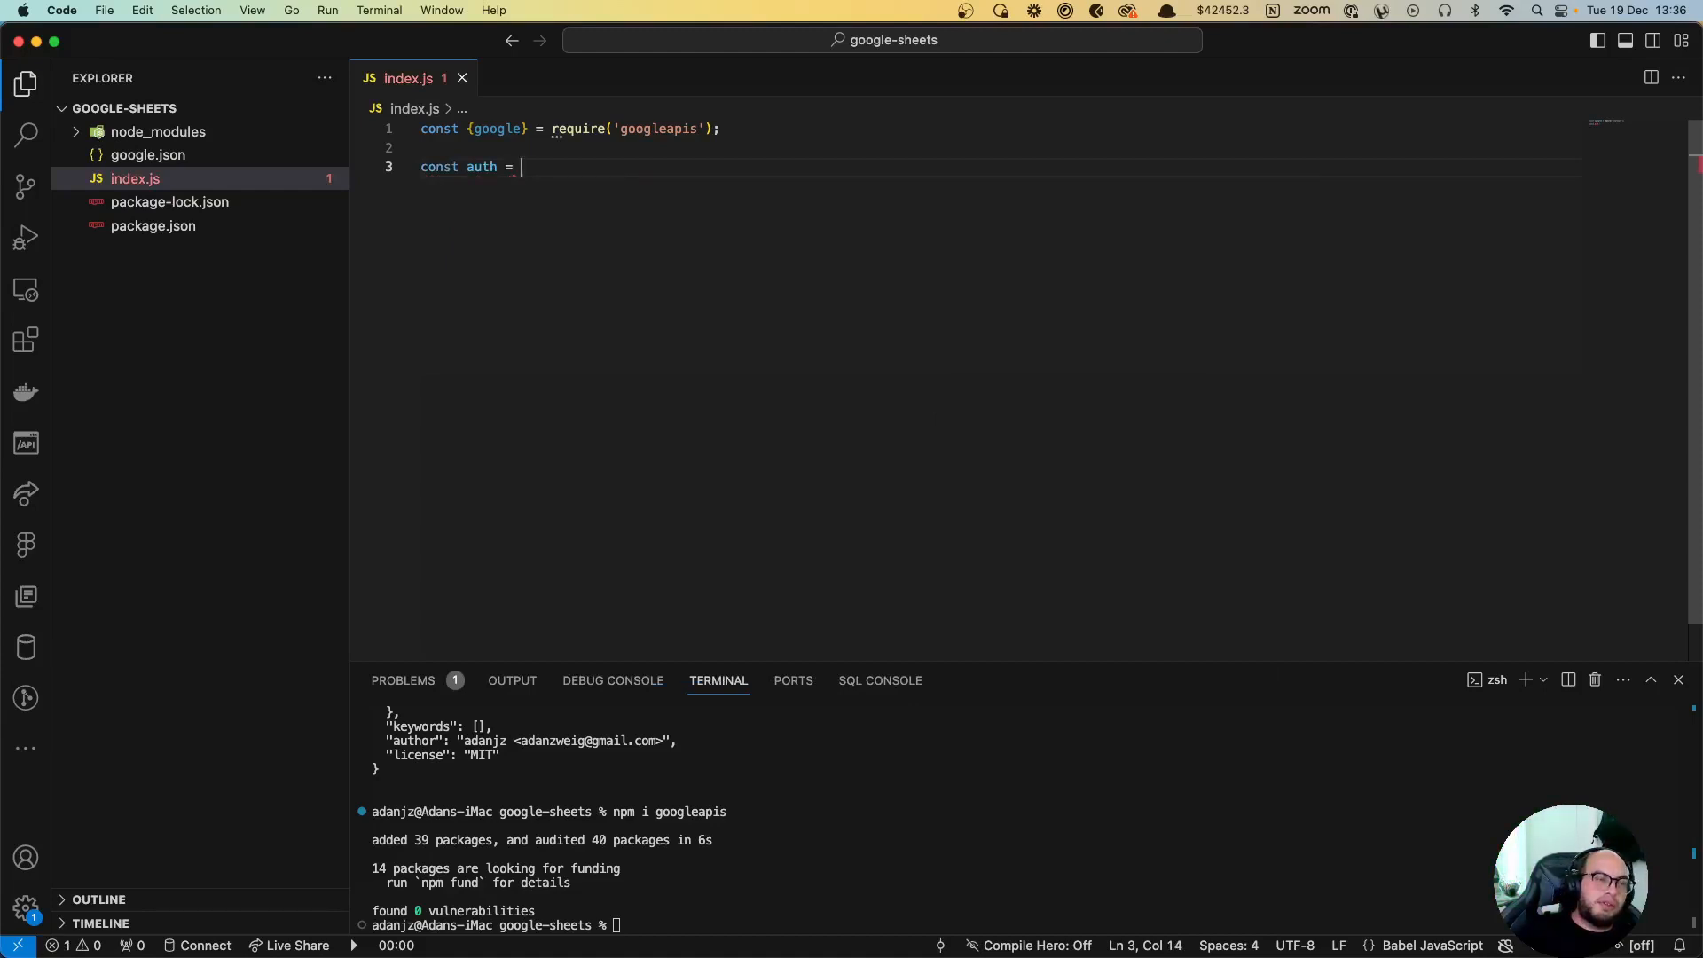
pyautogui.write('new')
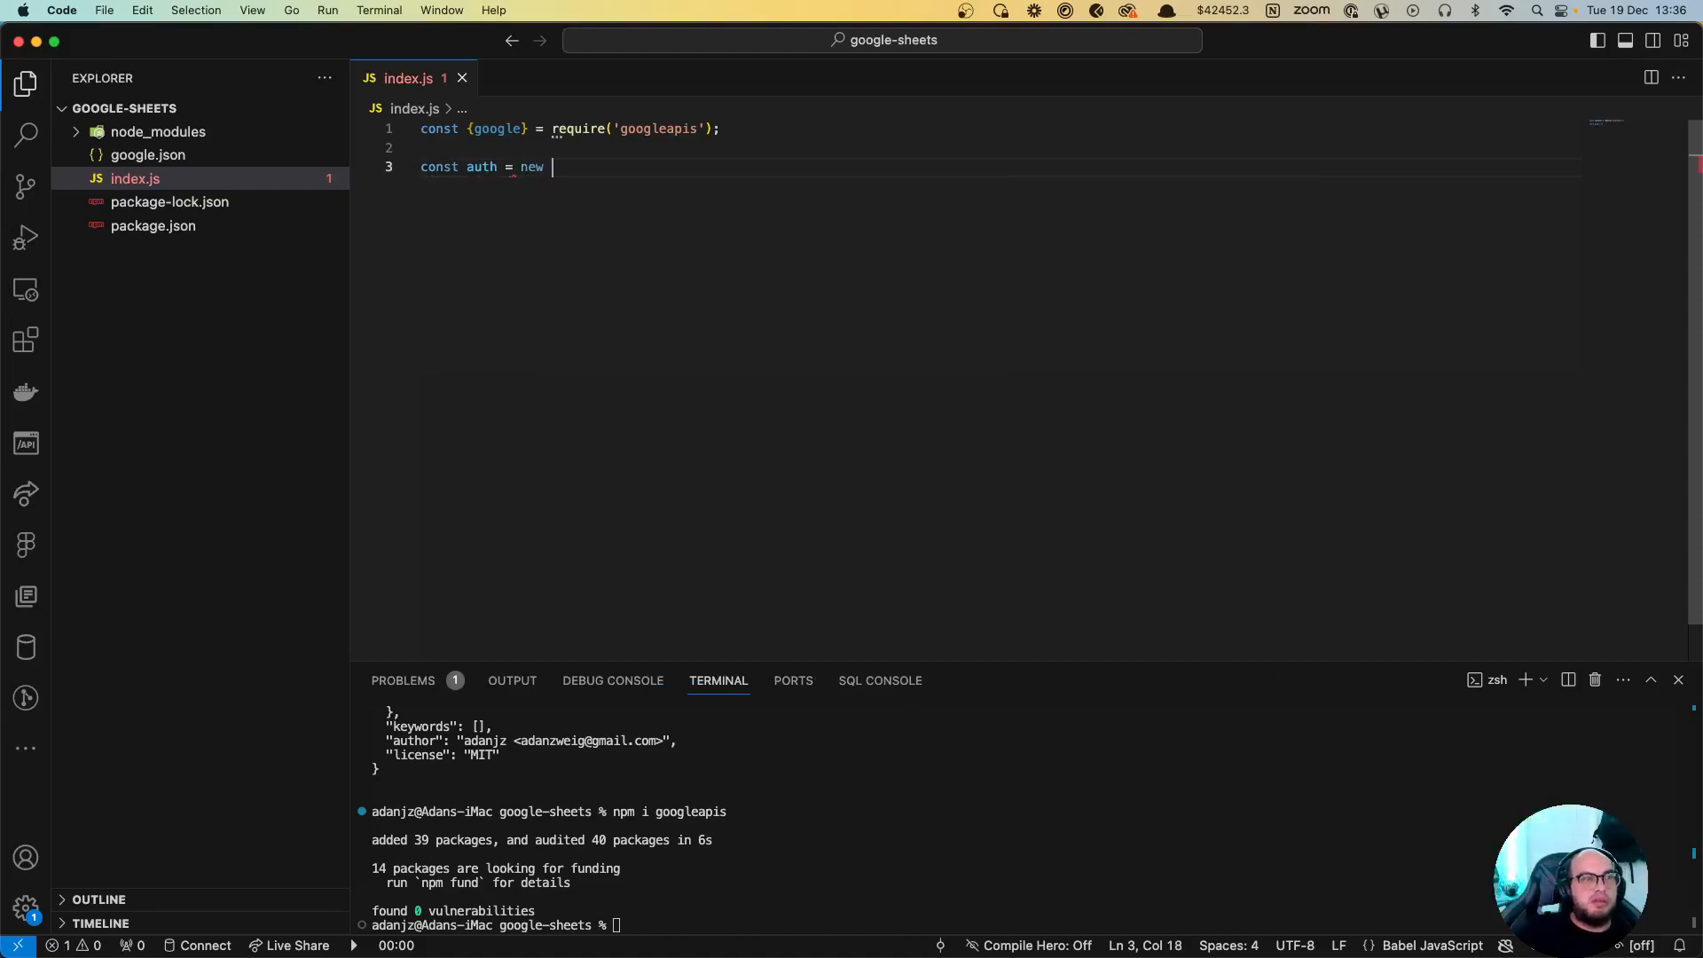
pyautogui.write('google.a')
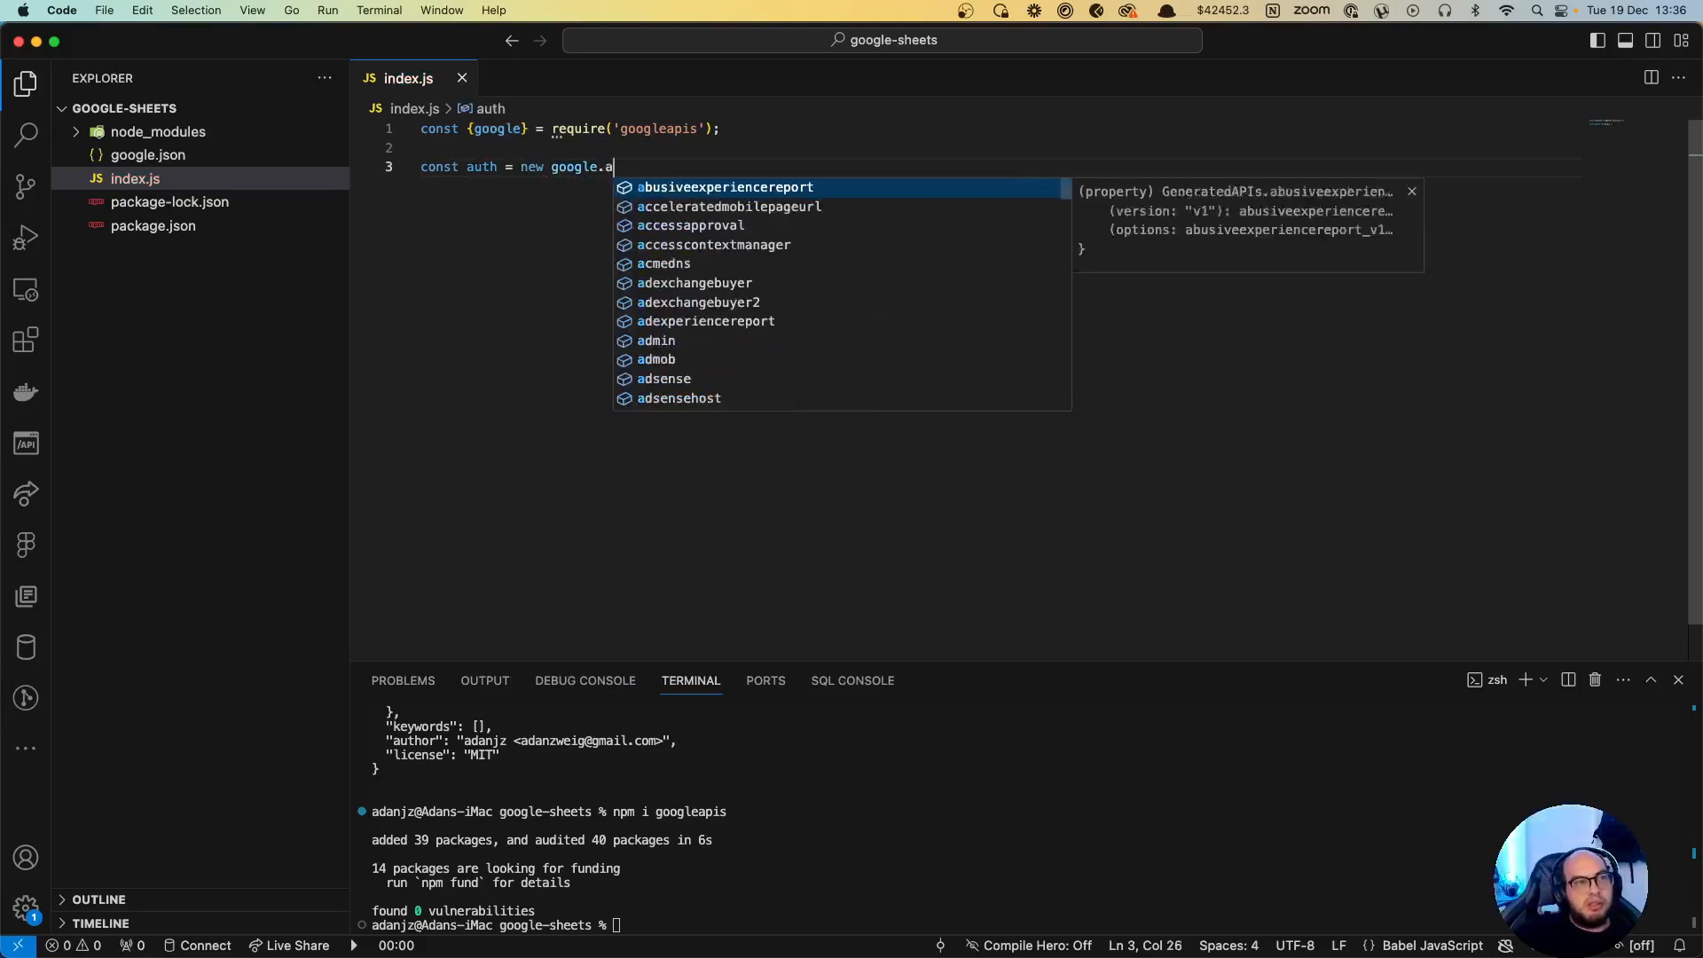
pyautogui.write('uth.GoogleAuth')
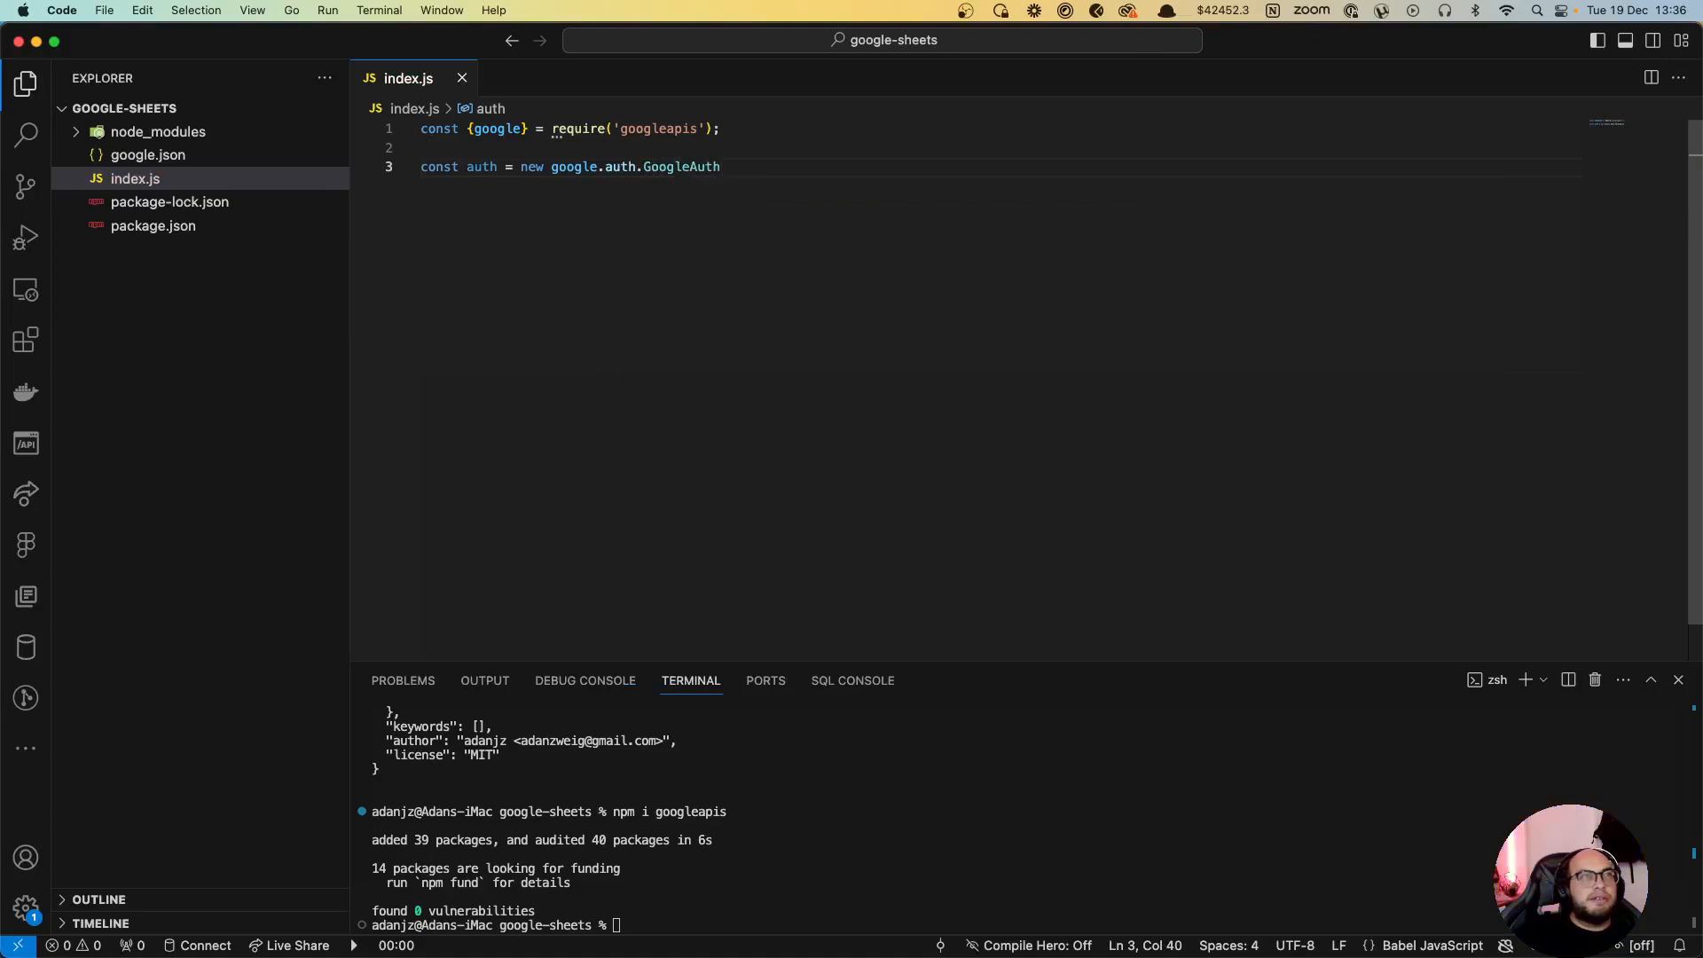
pyautogui.write('({')
pyautogui.write("keyFile:'")
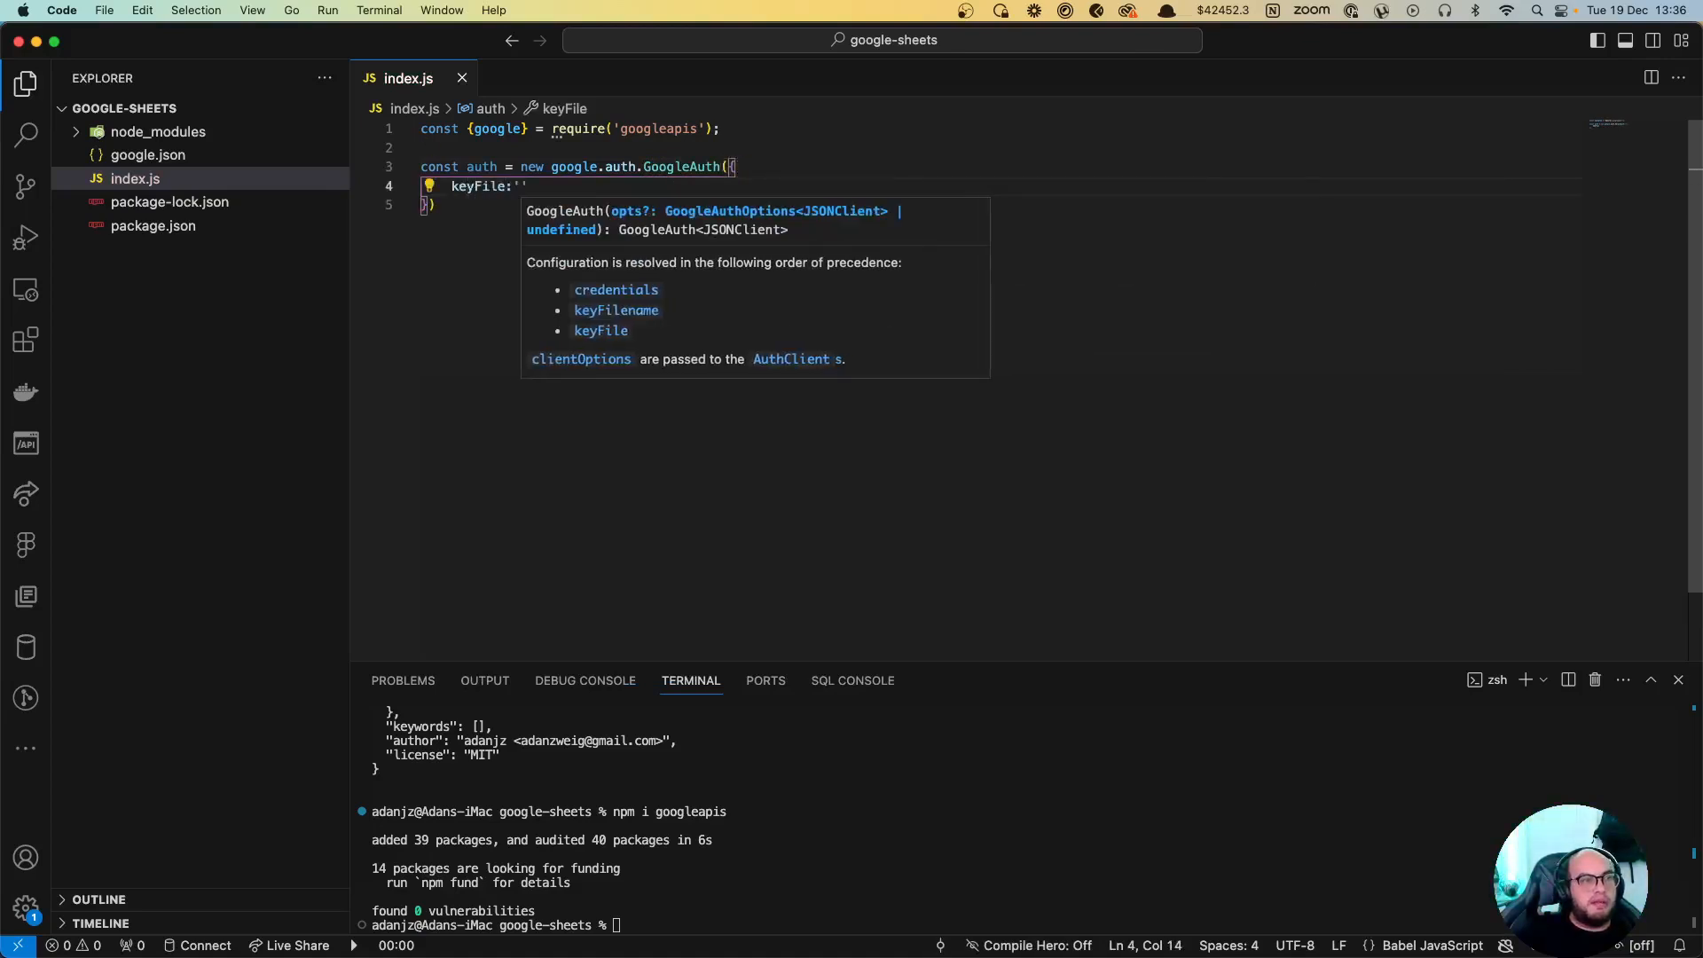
pyautogui.write('./google')
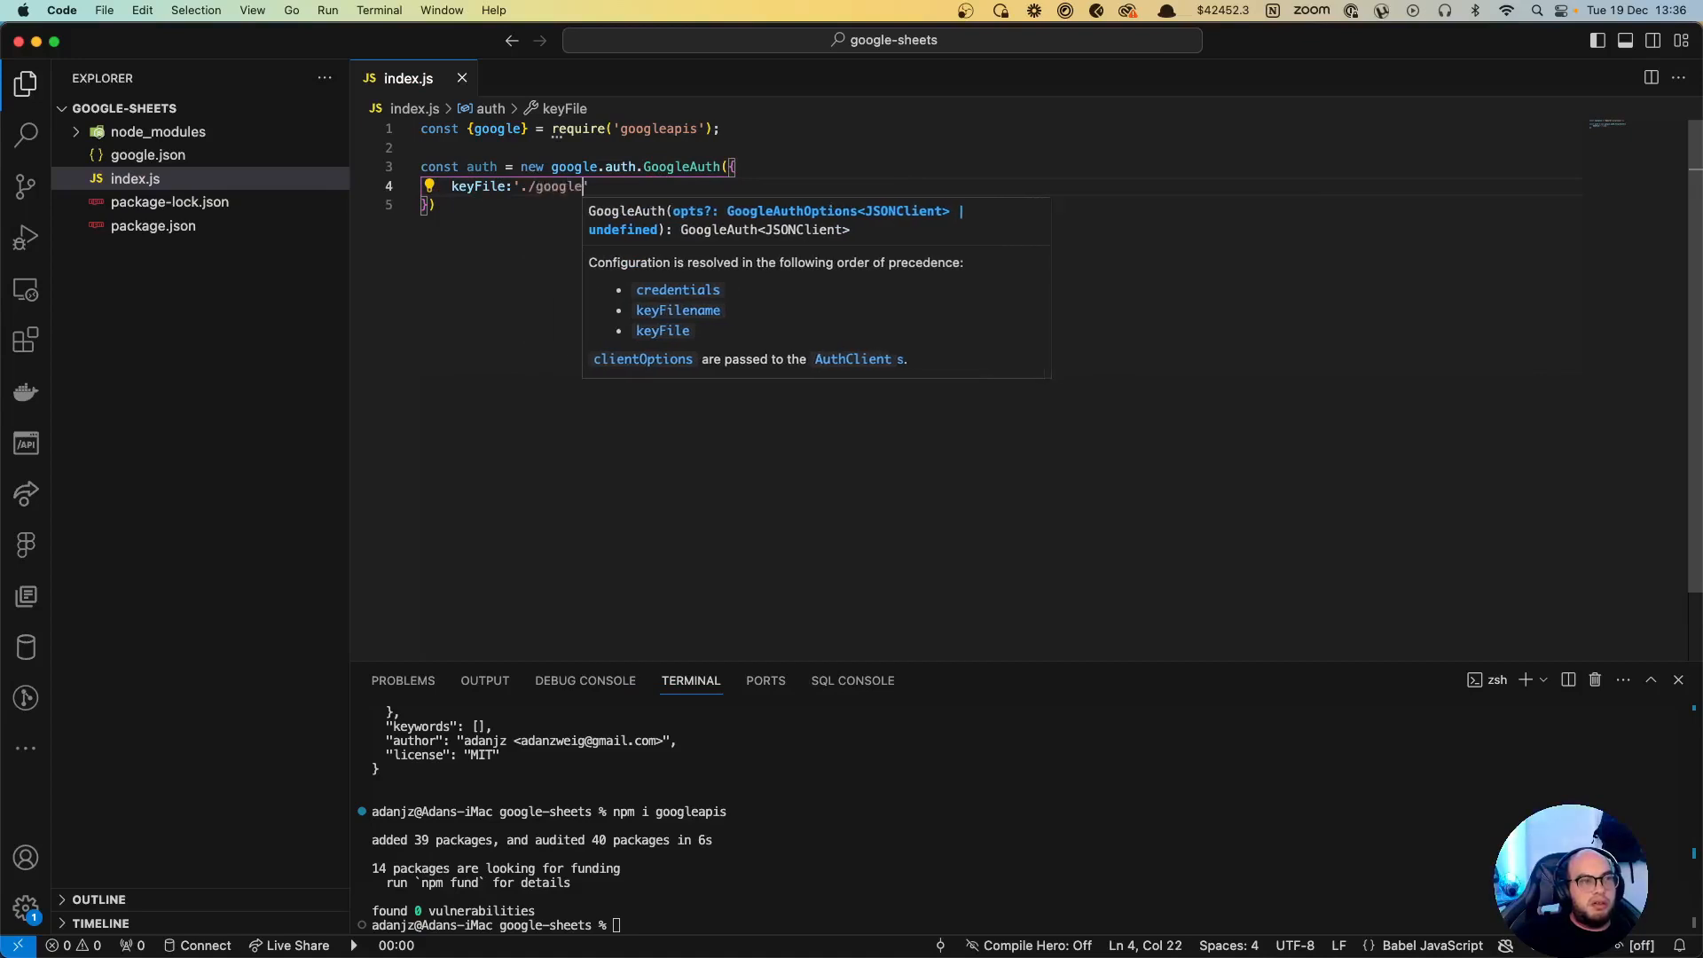
pyautogui.write(".json'")
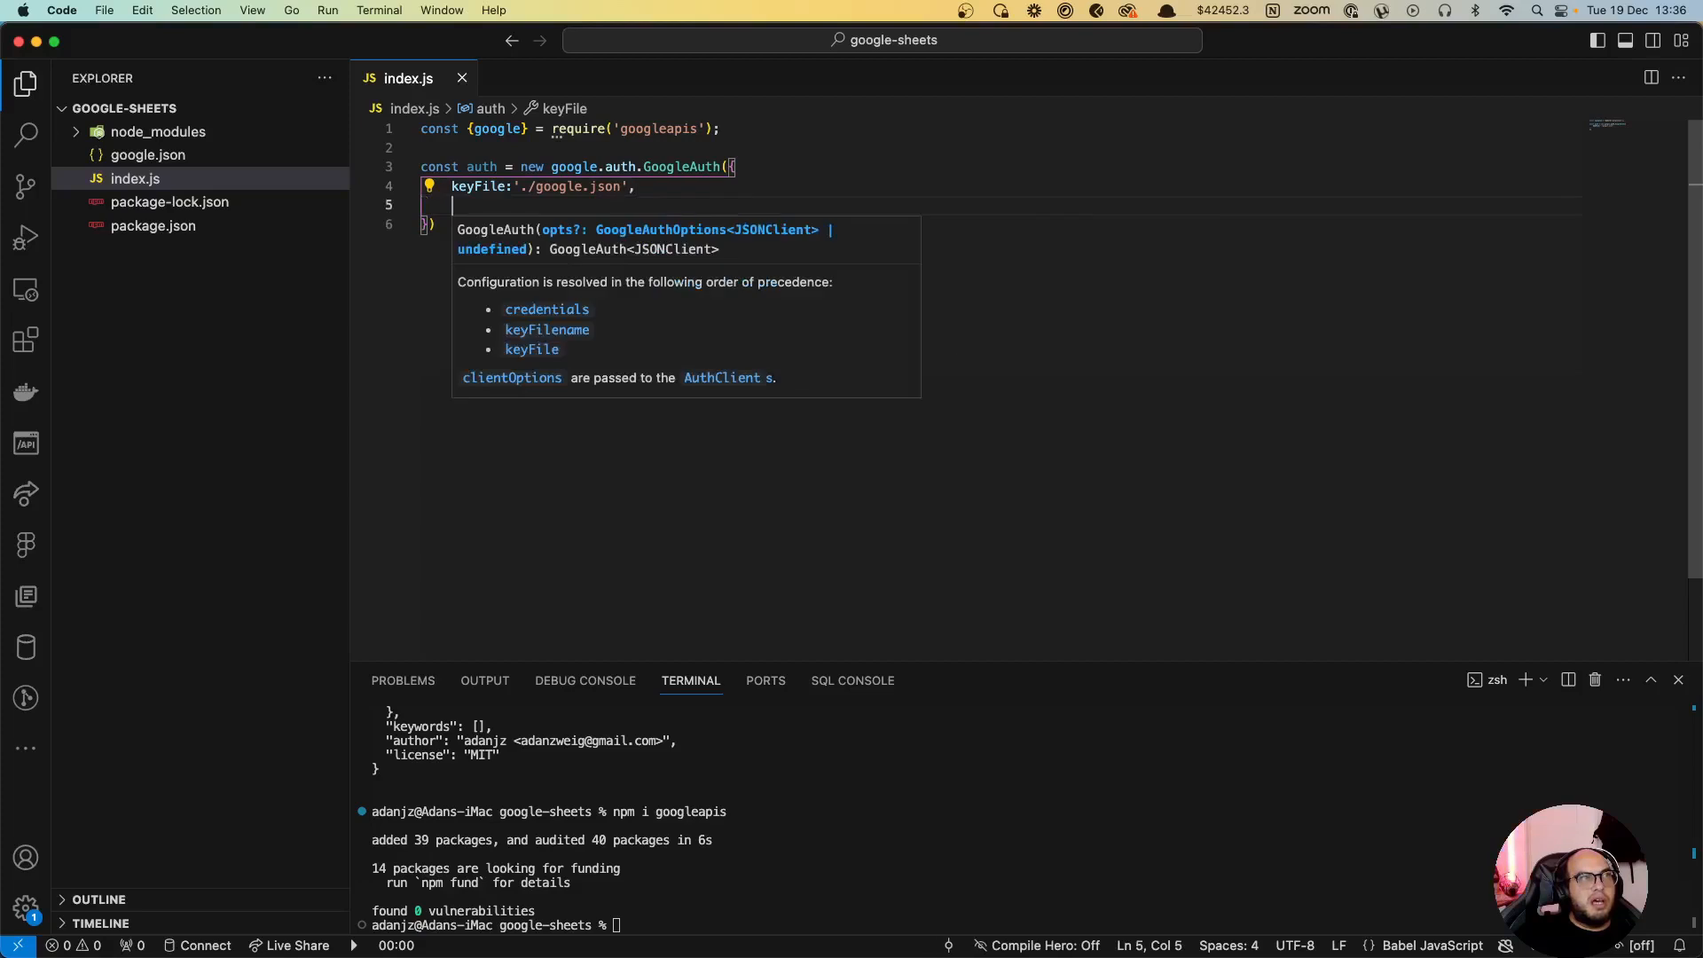
pyautogui.write('scopes [')
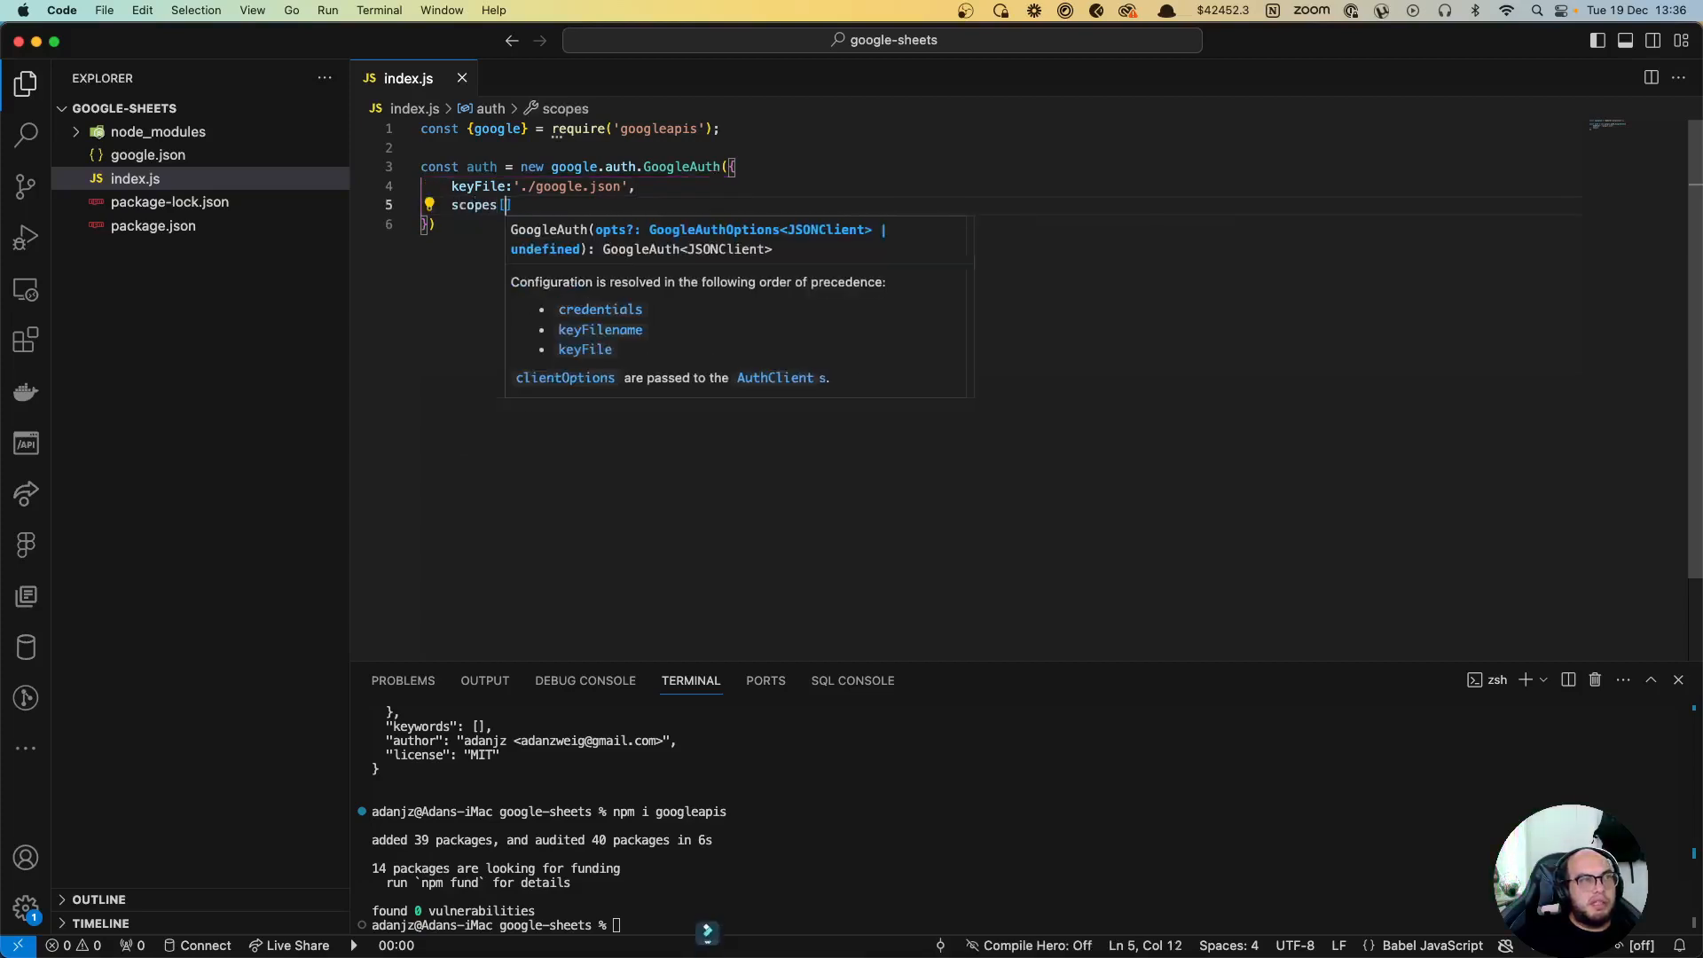
pyautogui.write("['h']")
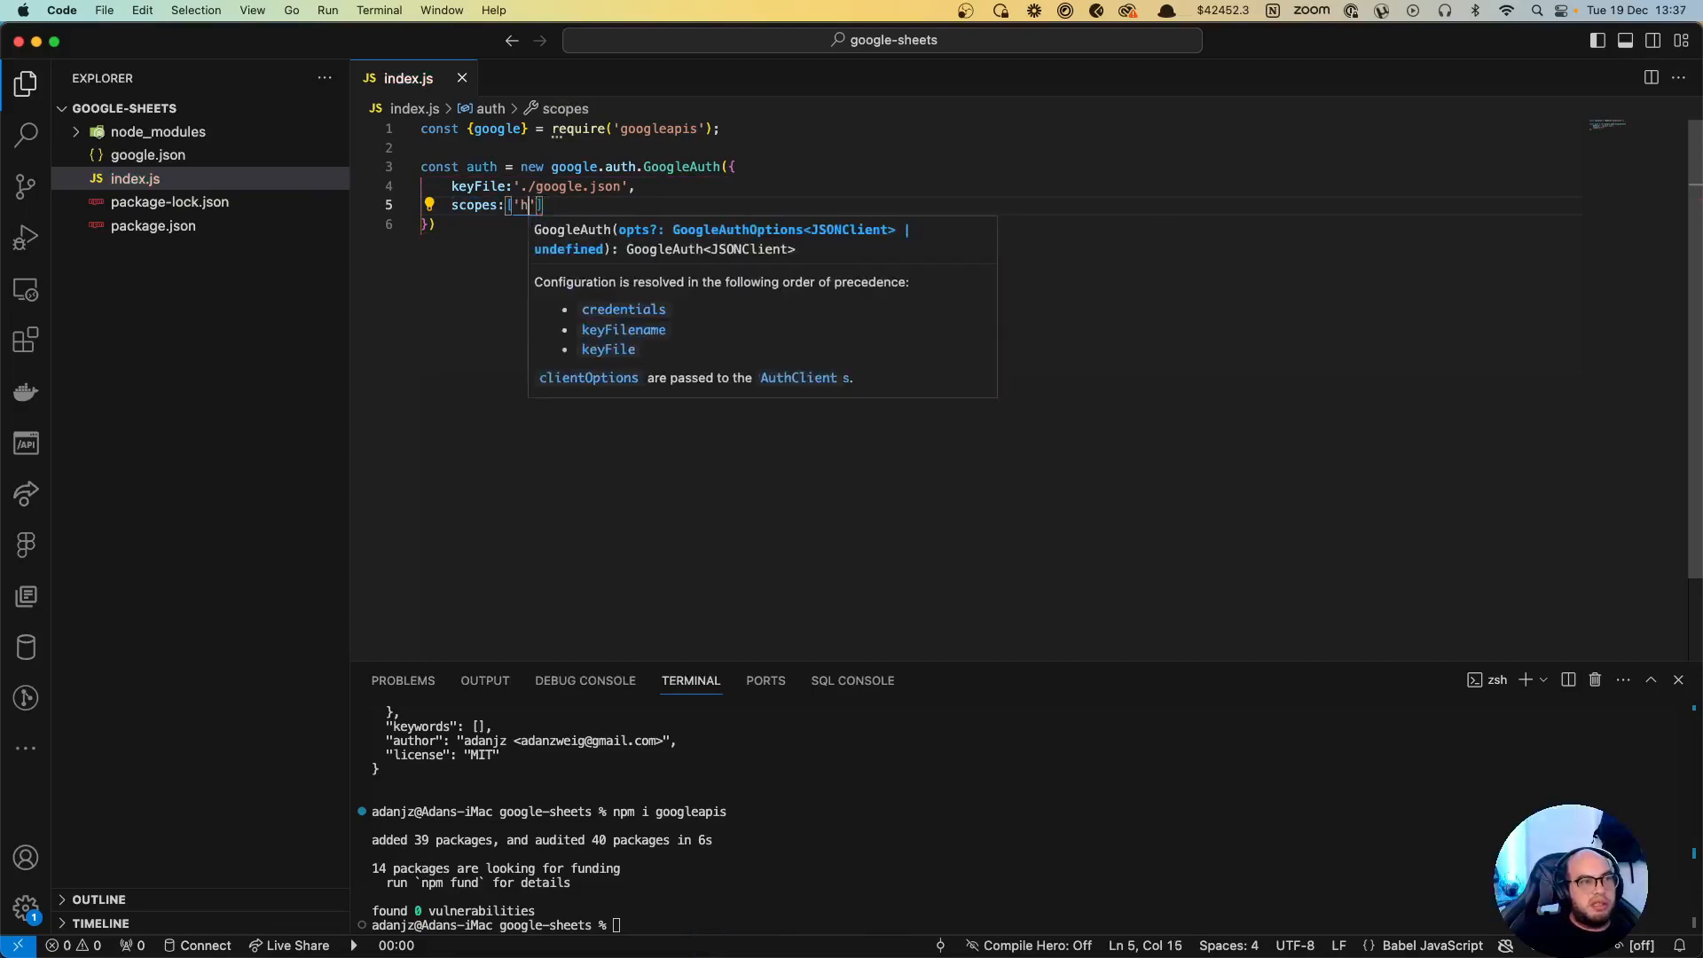
pyautogui.write('https://')
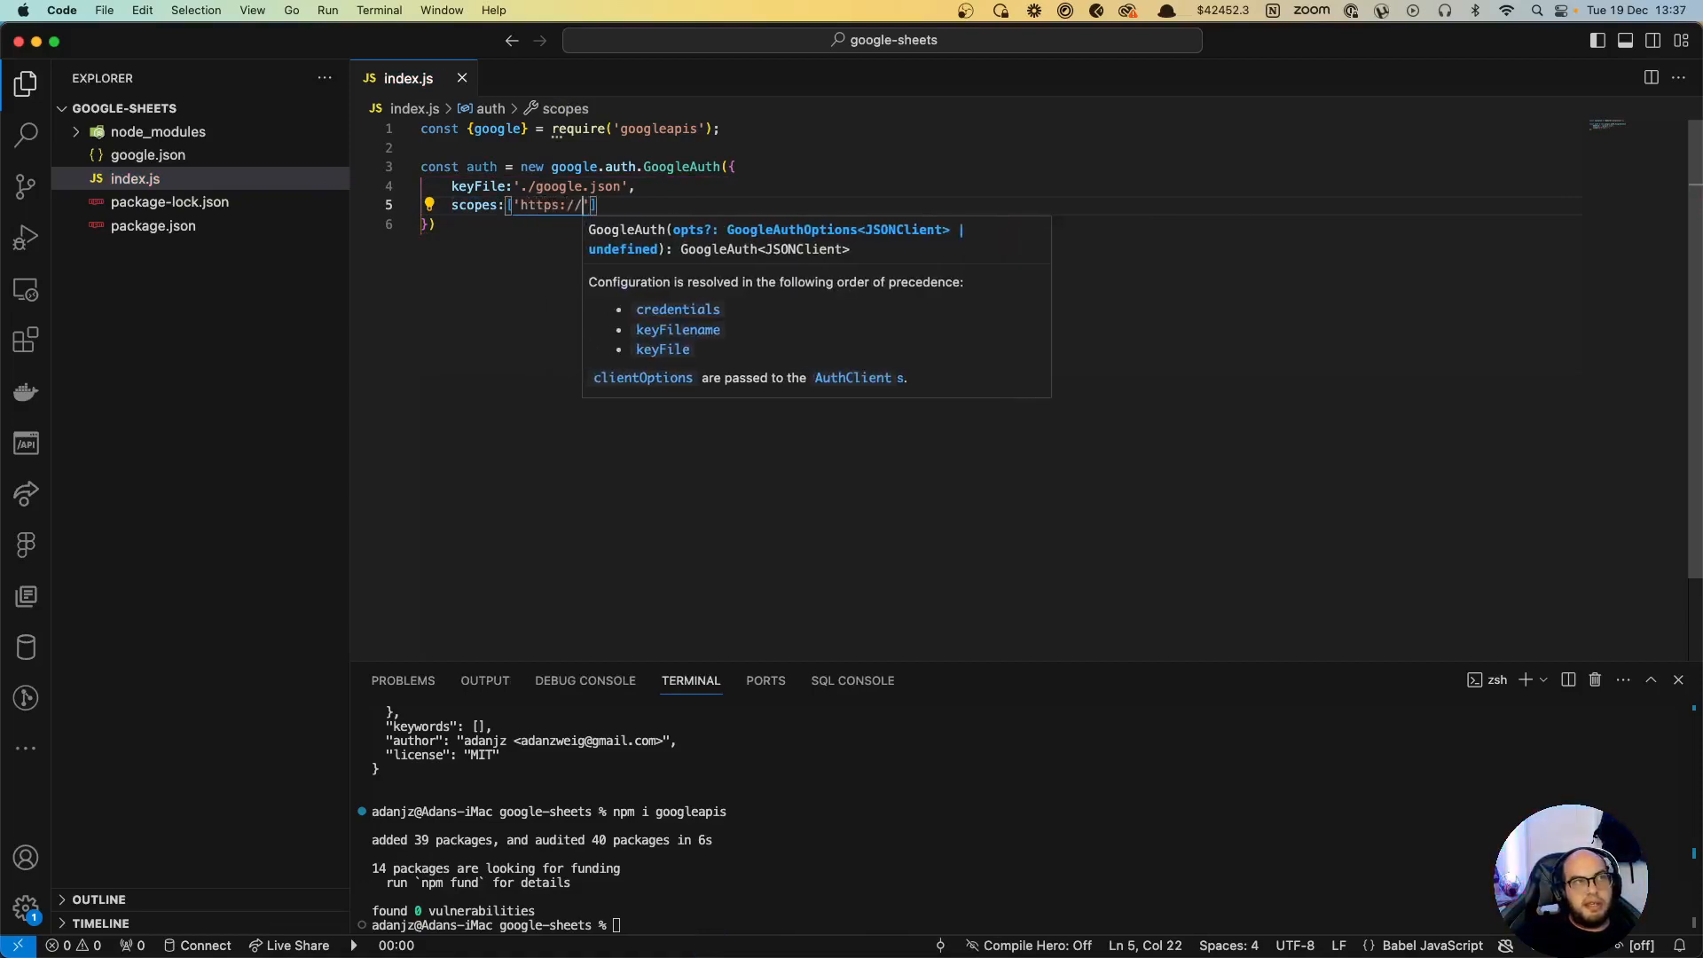
pyautogui.write('www.googleapis.')
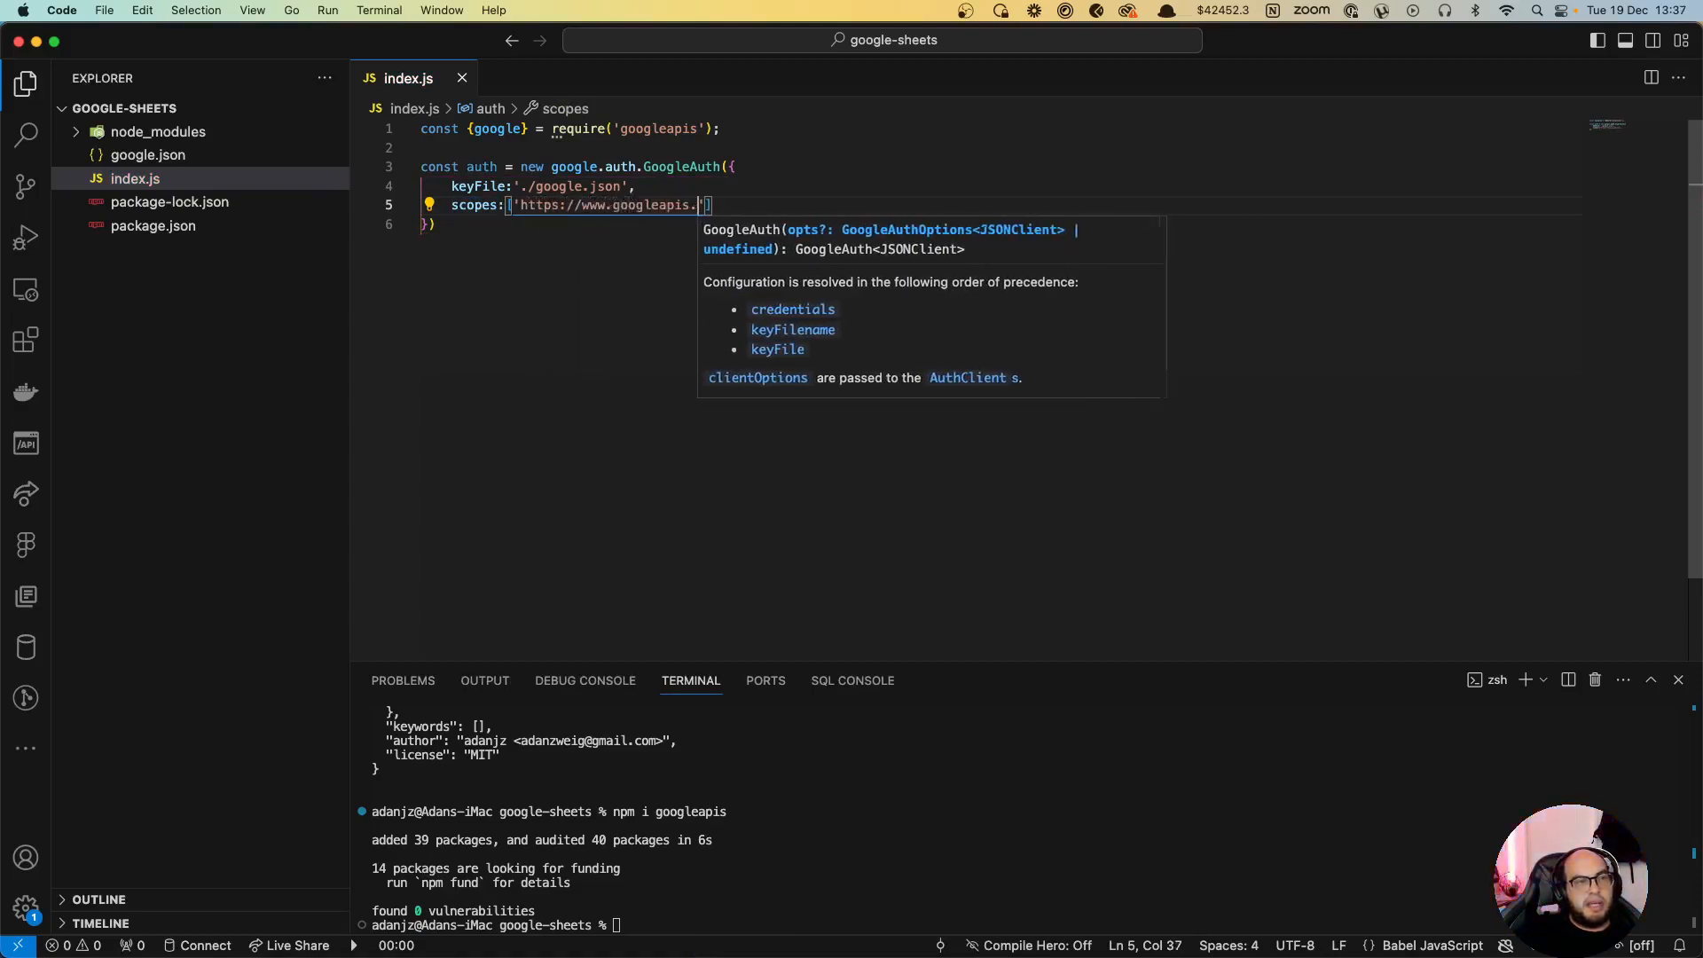
pyautogui.write('com/auth')
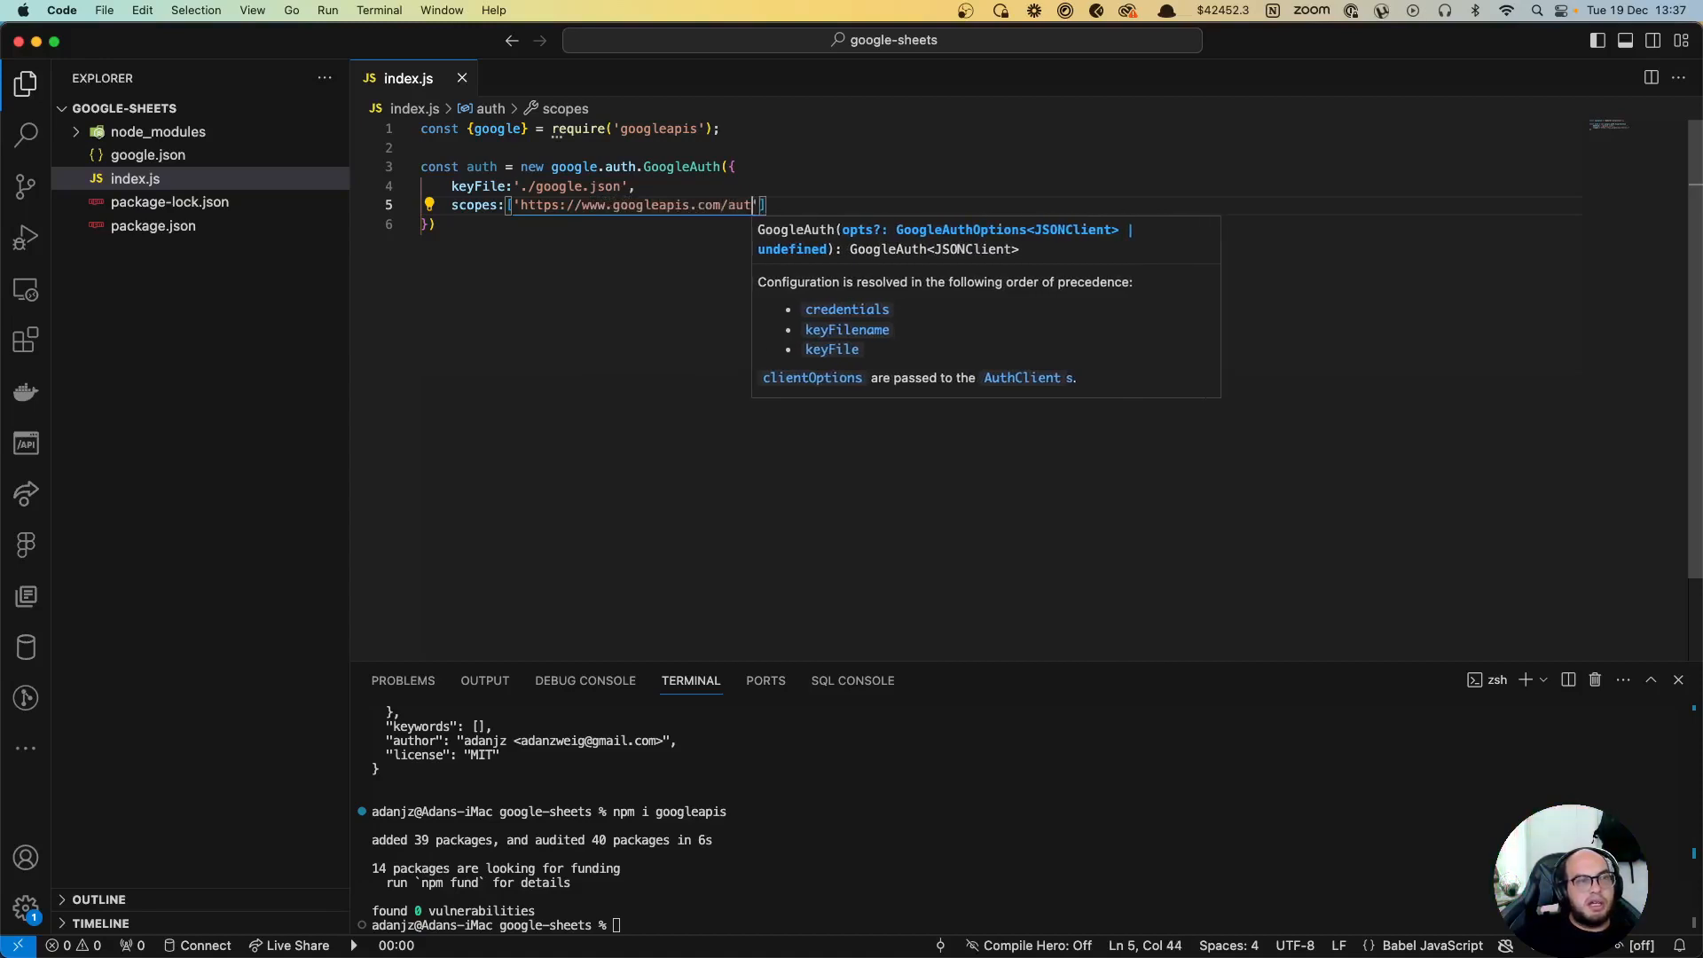
pyautogui.write('/spreadsheets')
pyautogui.click(433, 223)
pyautogui.write(';')
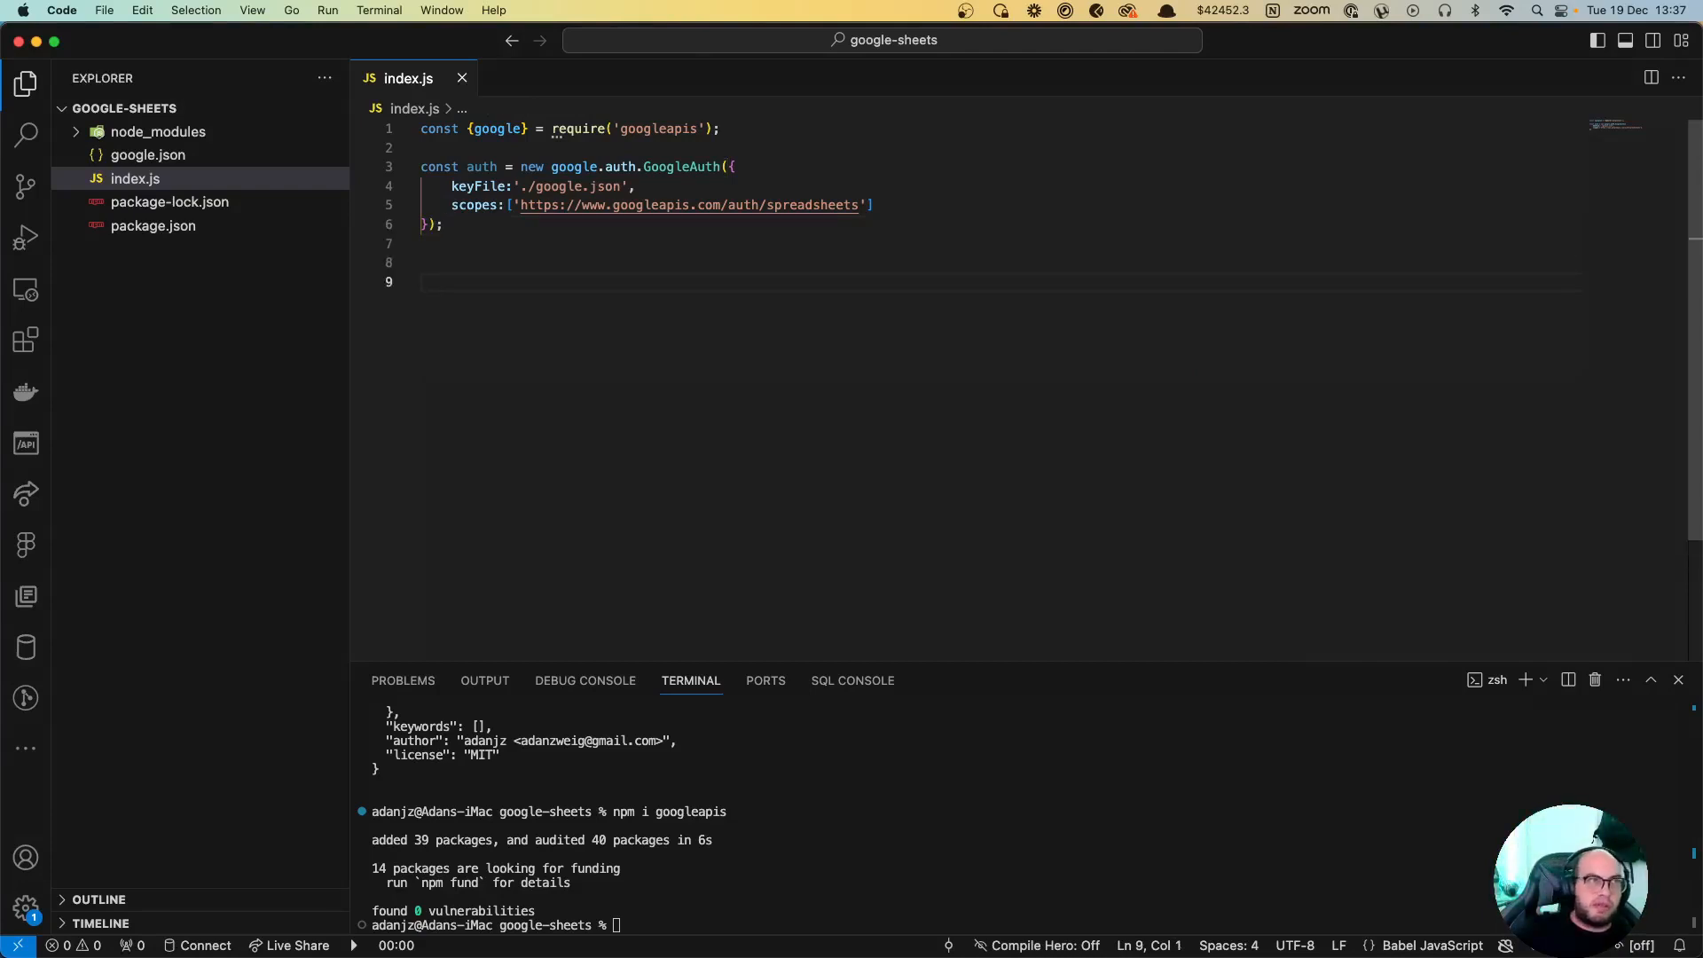
# Step: Define async writeToSheet creating a google.sheets client with version 'v4' and auth
pyautogui.write('async')
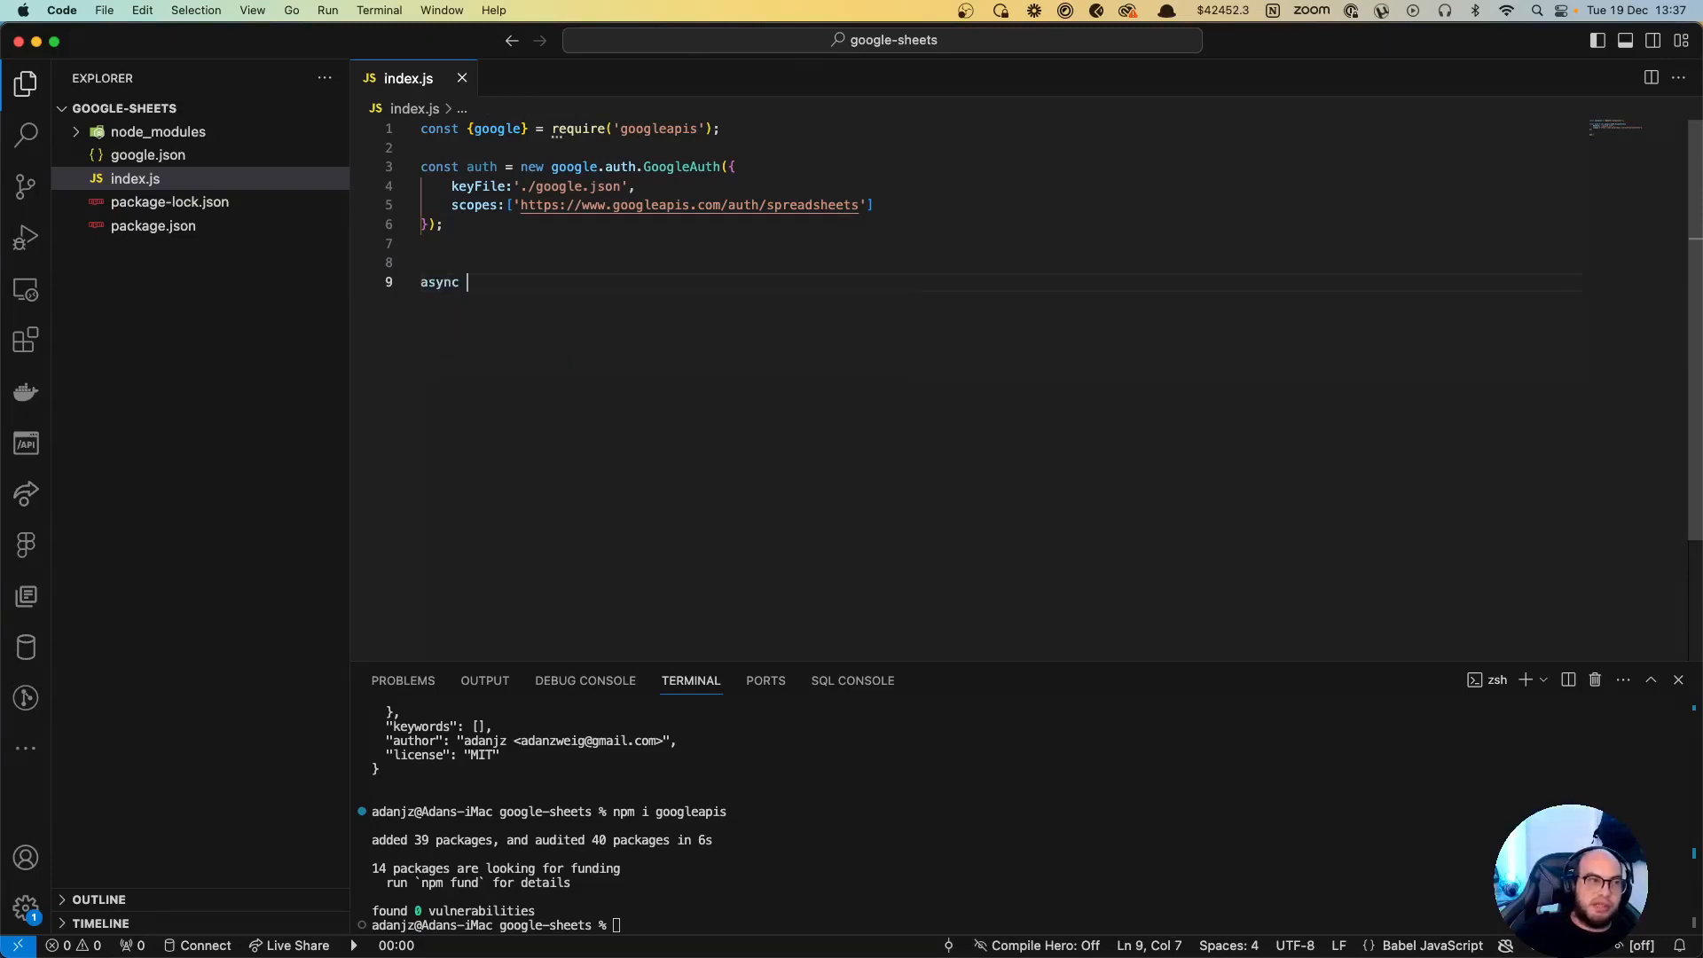
pyautogui.write('functi')
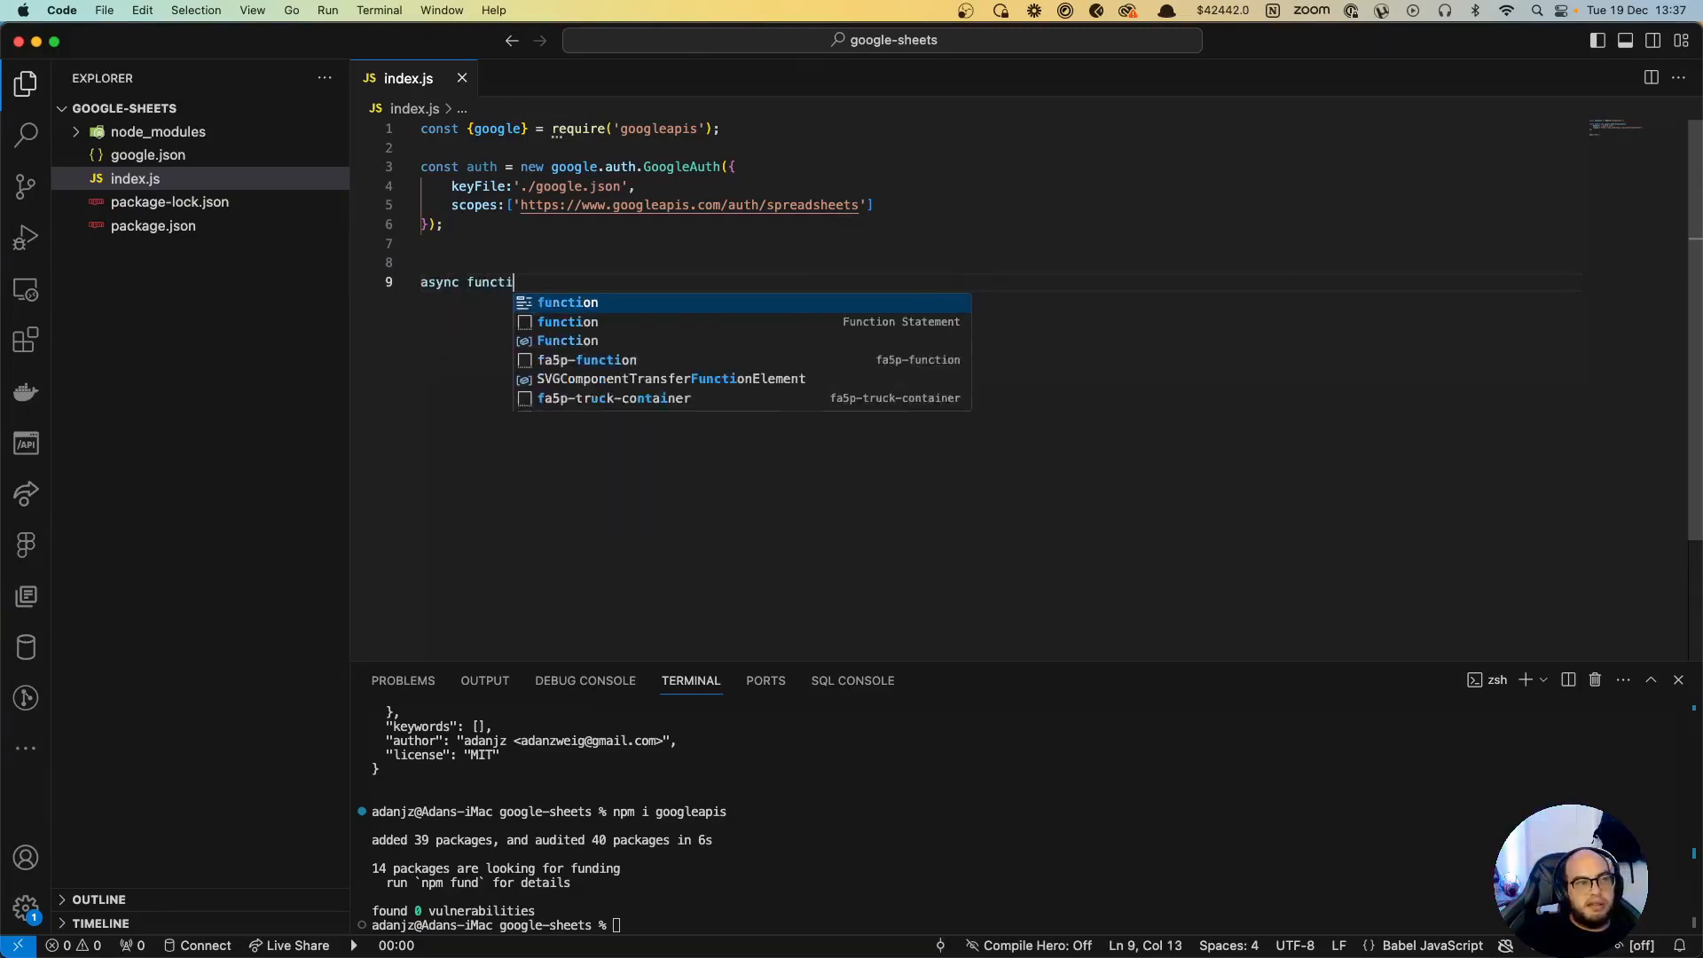
pyautogui.write('writeToSheet(){')
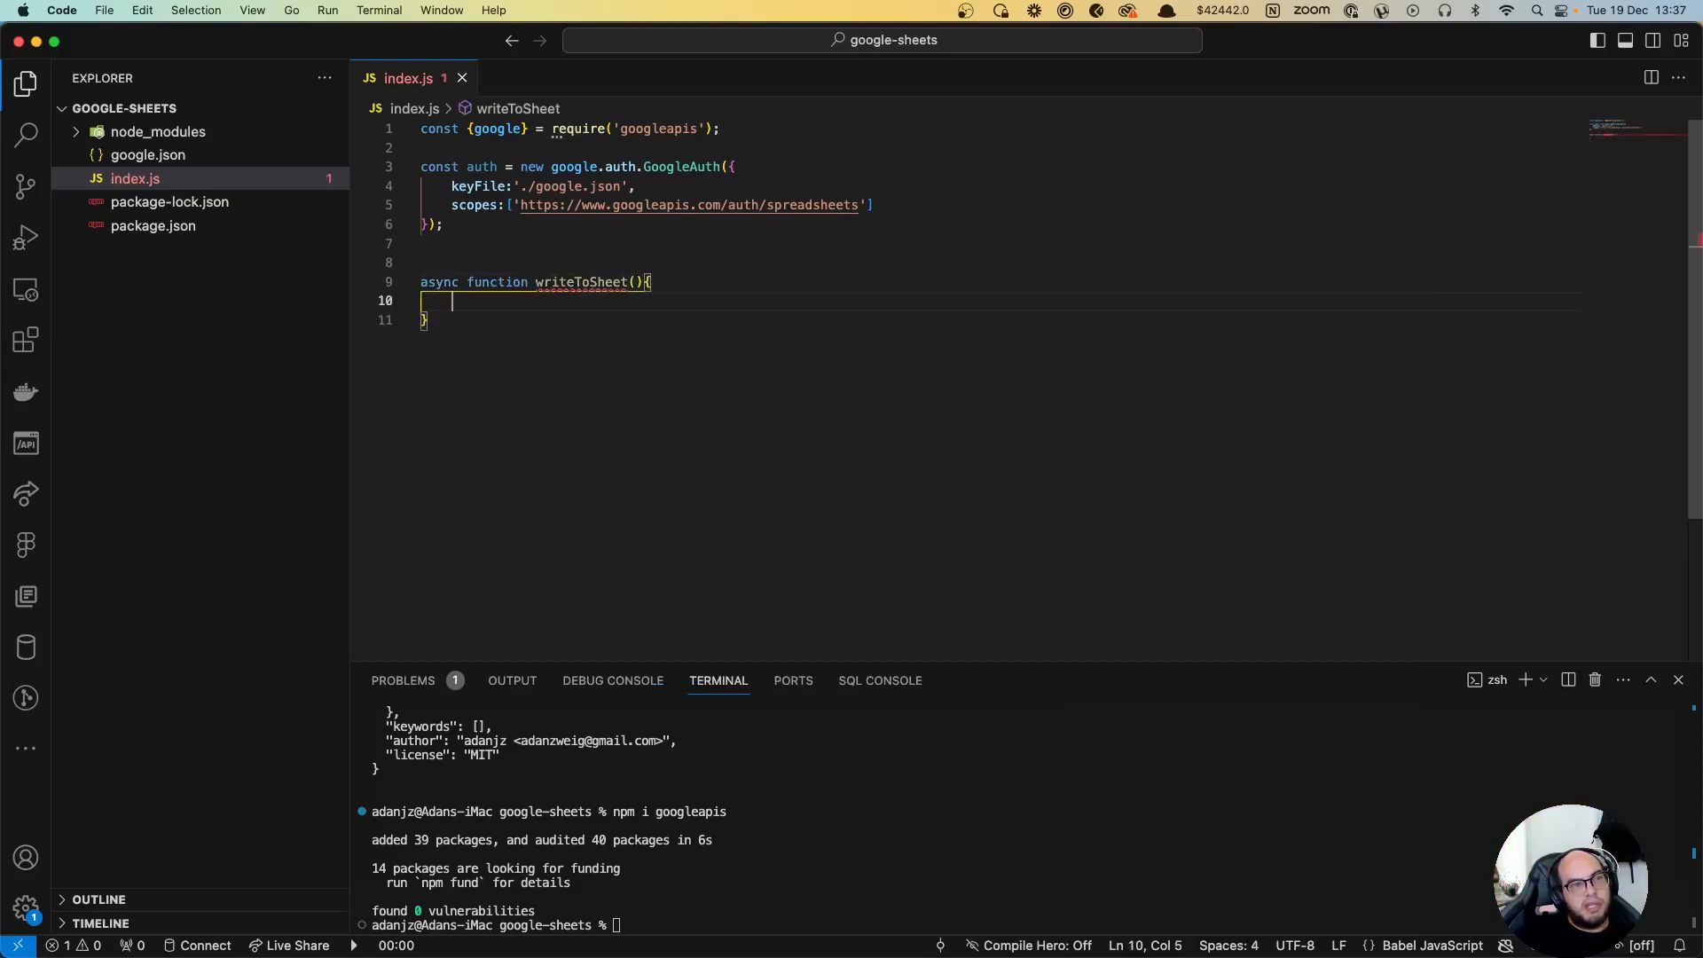
pyautogui.write('const sheets = google.sheets({')
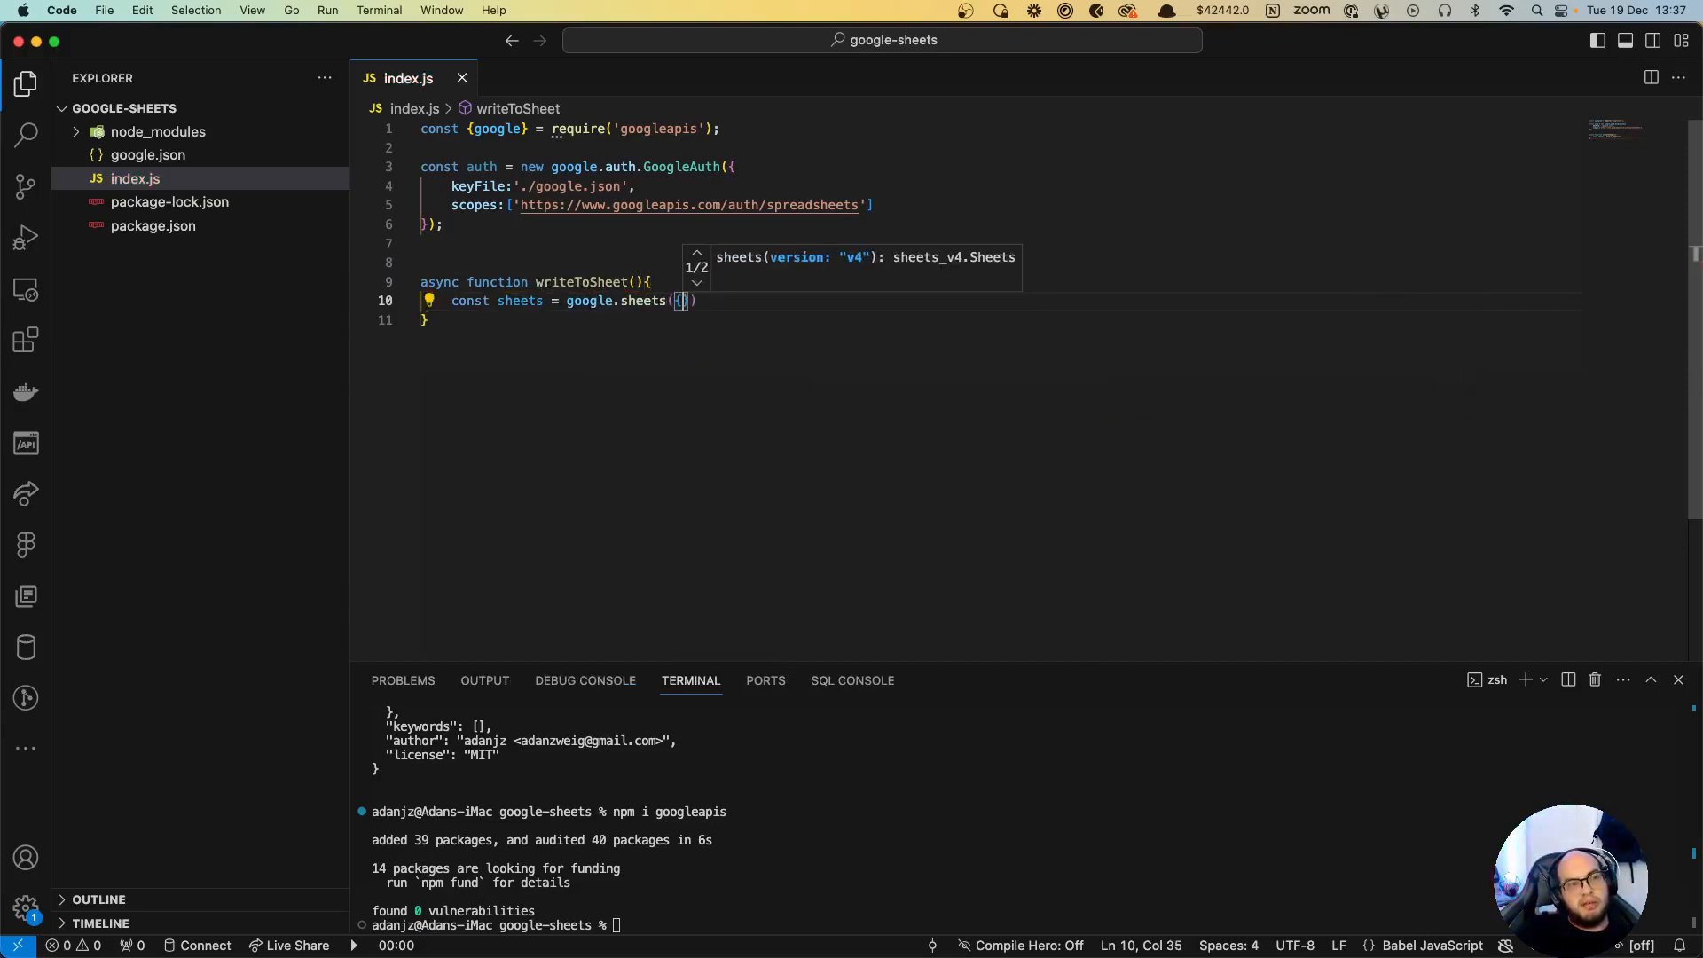
pyautogui.write("version:''")
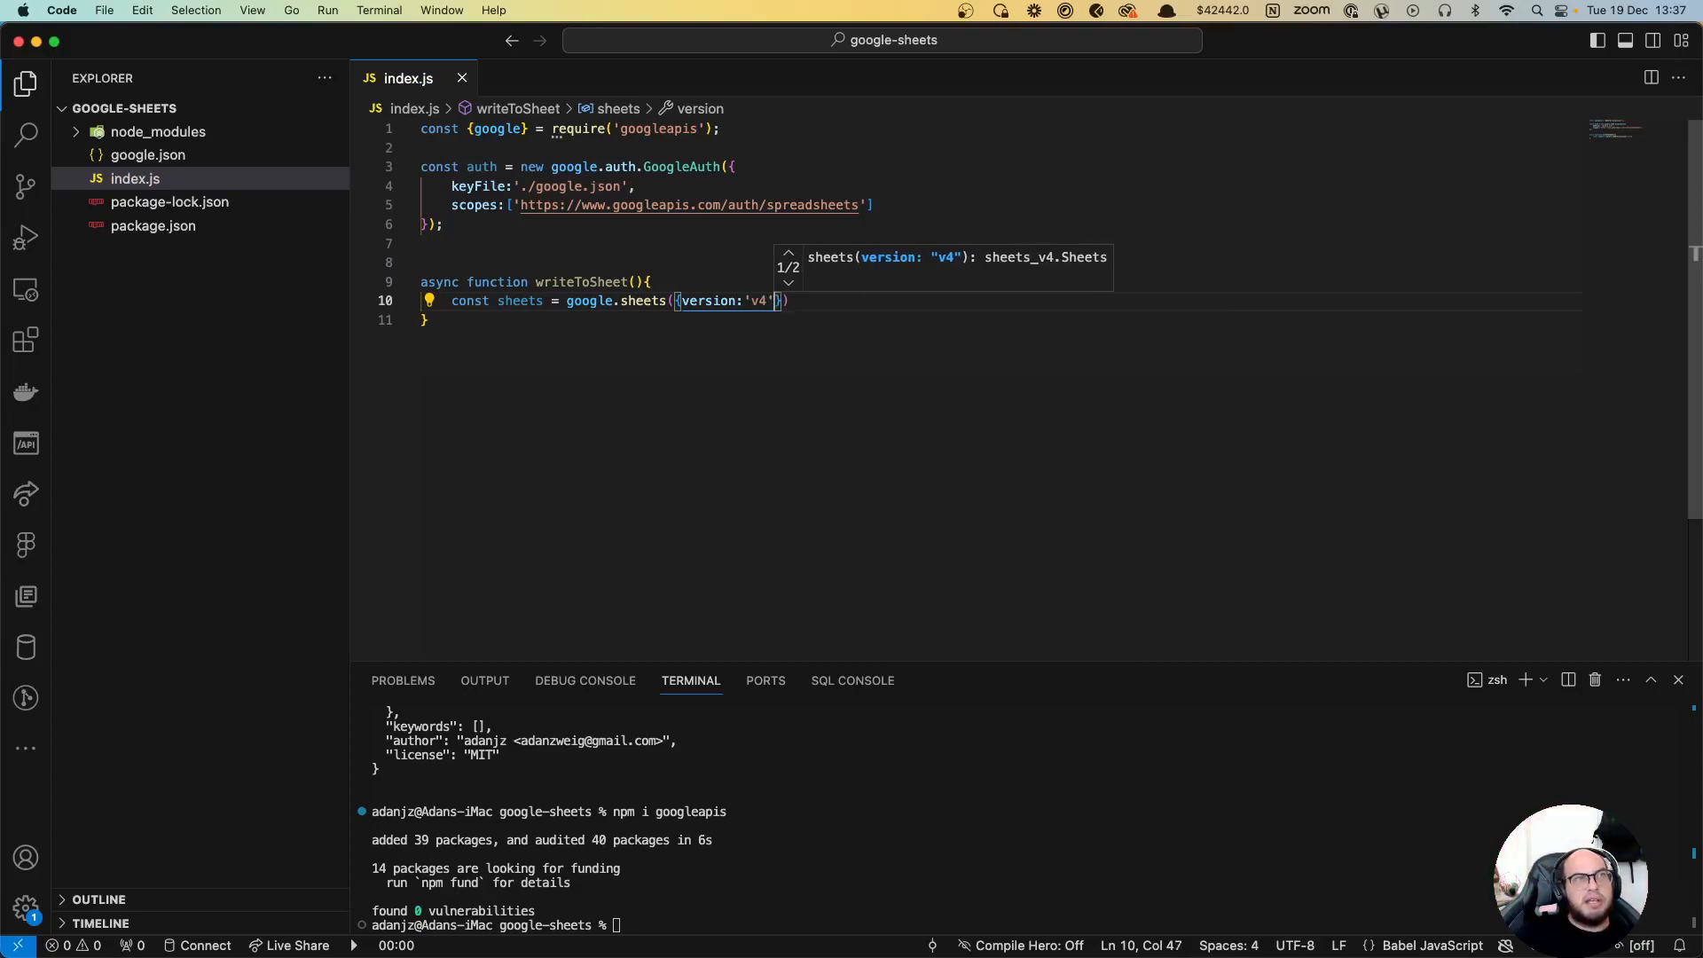
pyautogui.write(',auth')
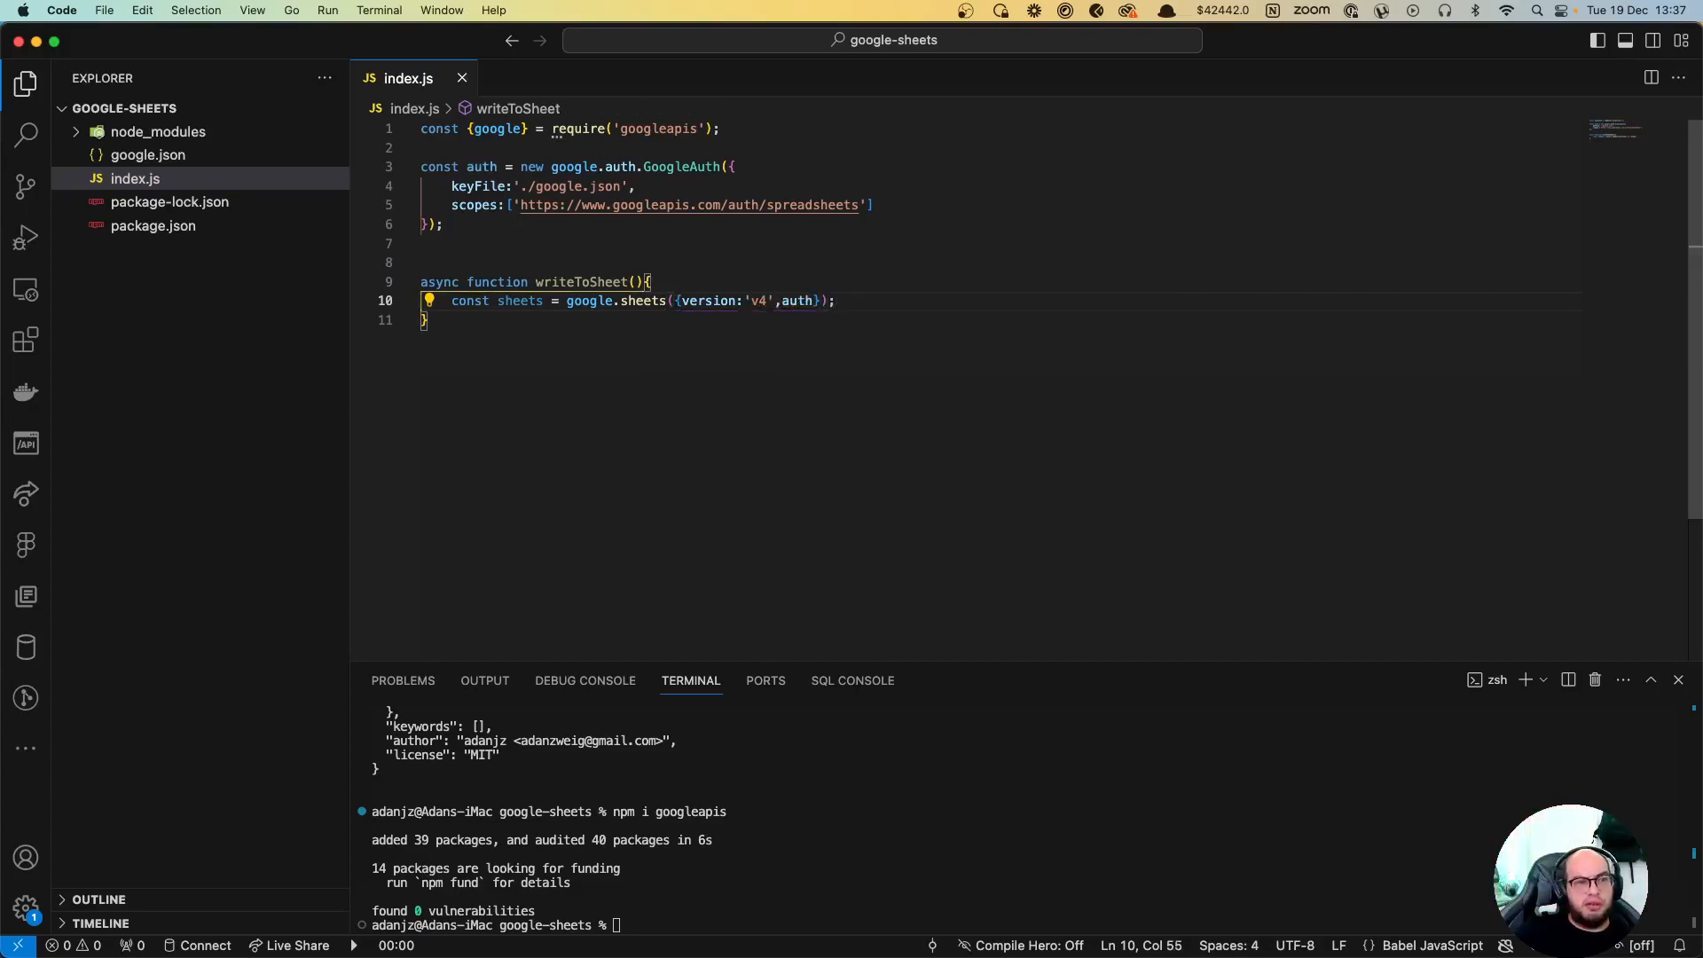
pyautogui.press('Return')
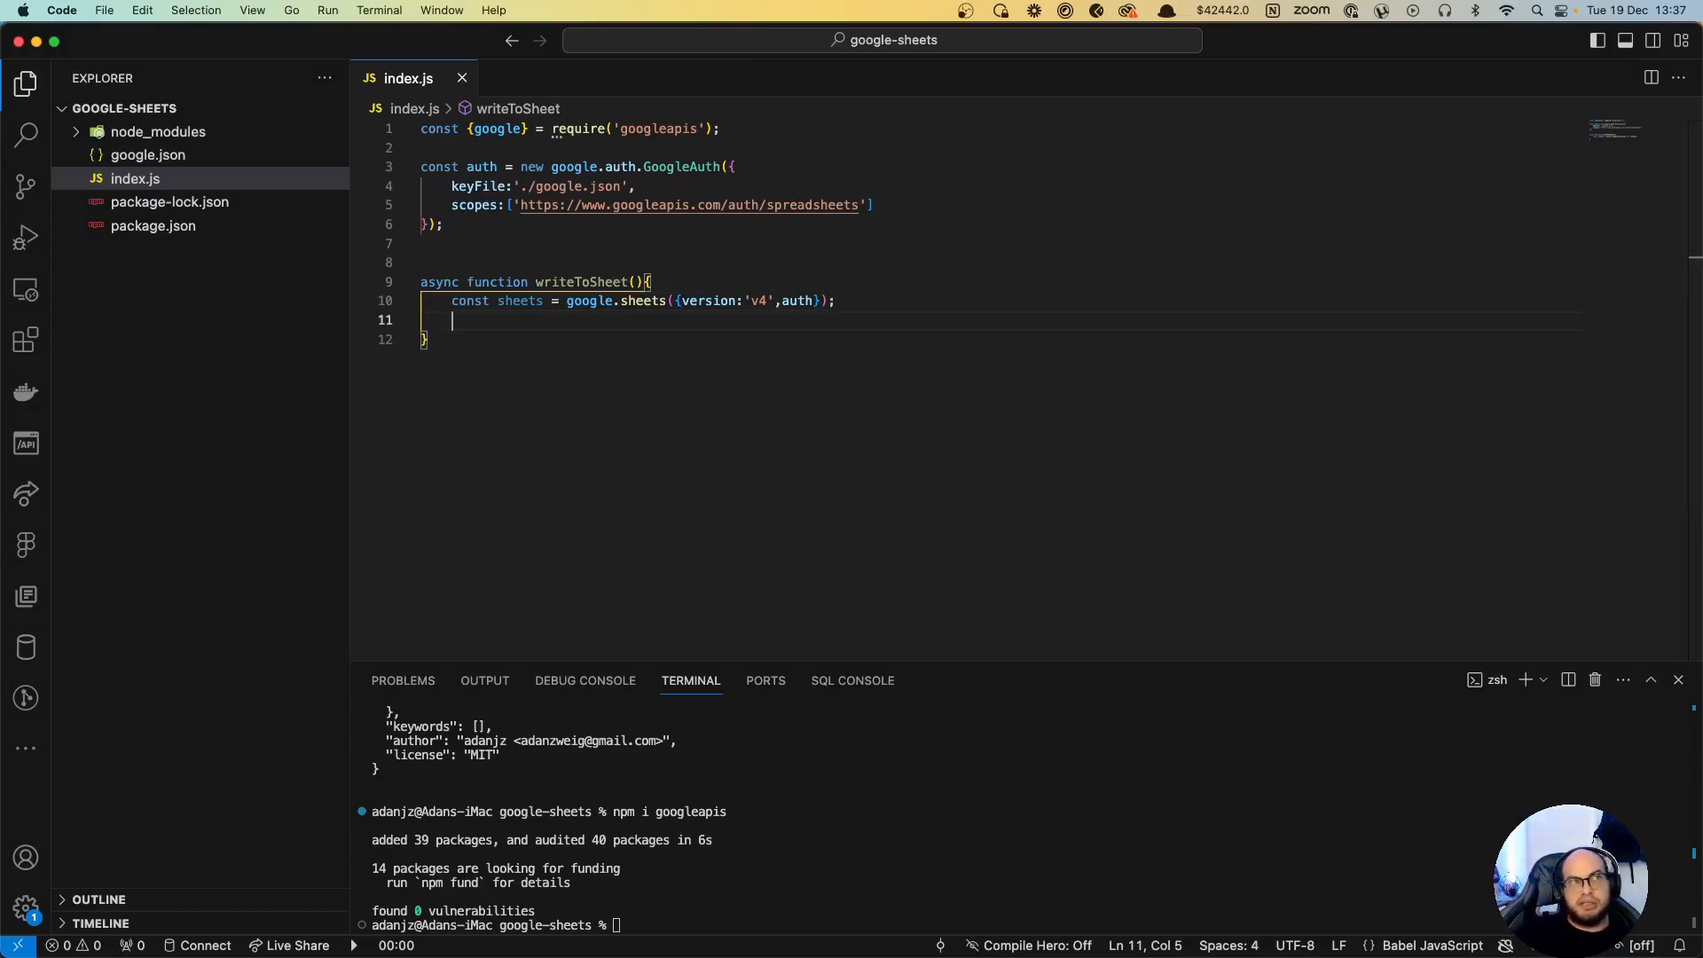
# Step: Store the copied spreadsheet ID in a spreadsheetId constant
pyautogui.write('shet')
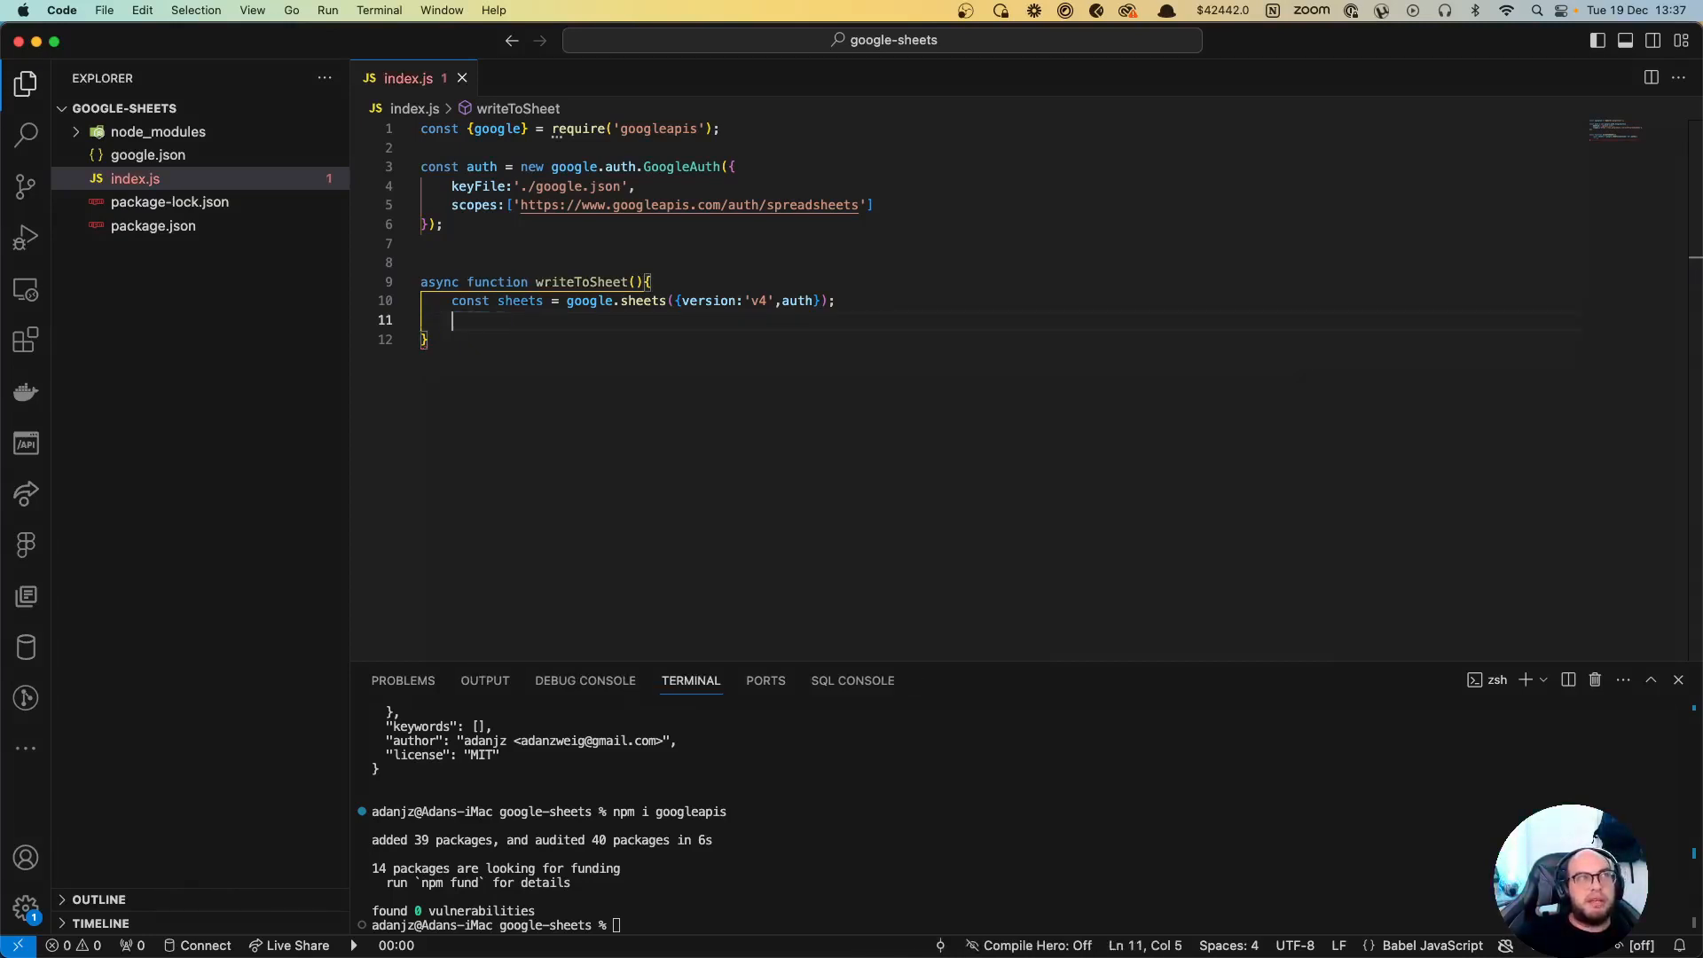
pyautogui.write('const')
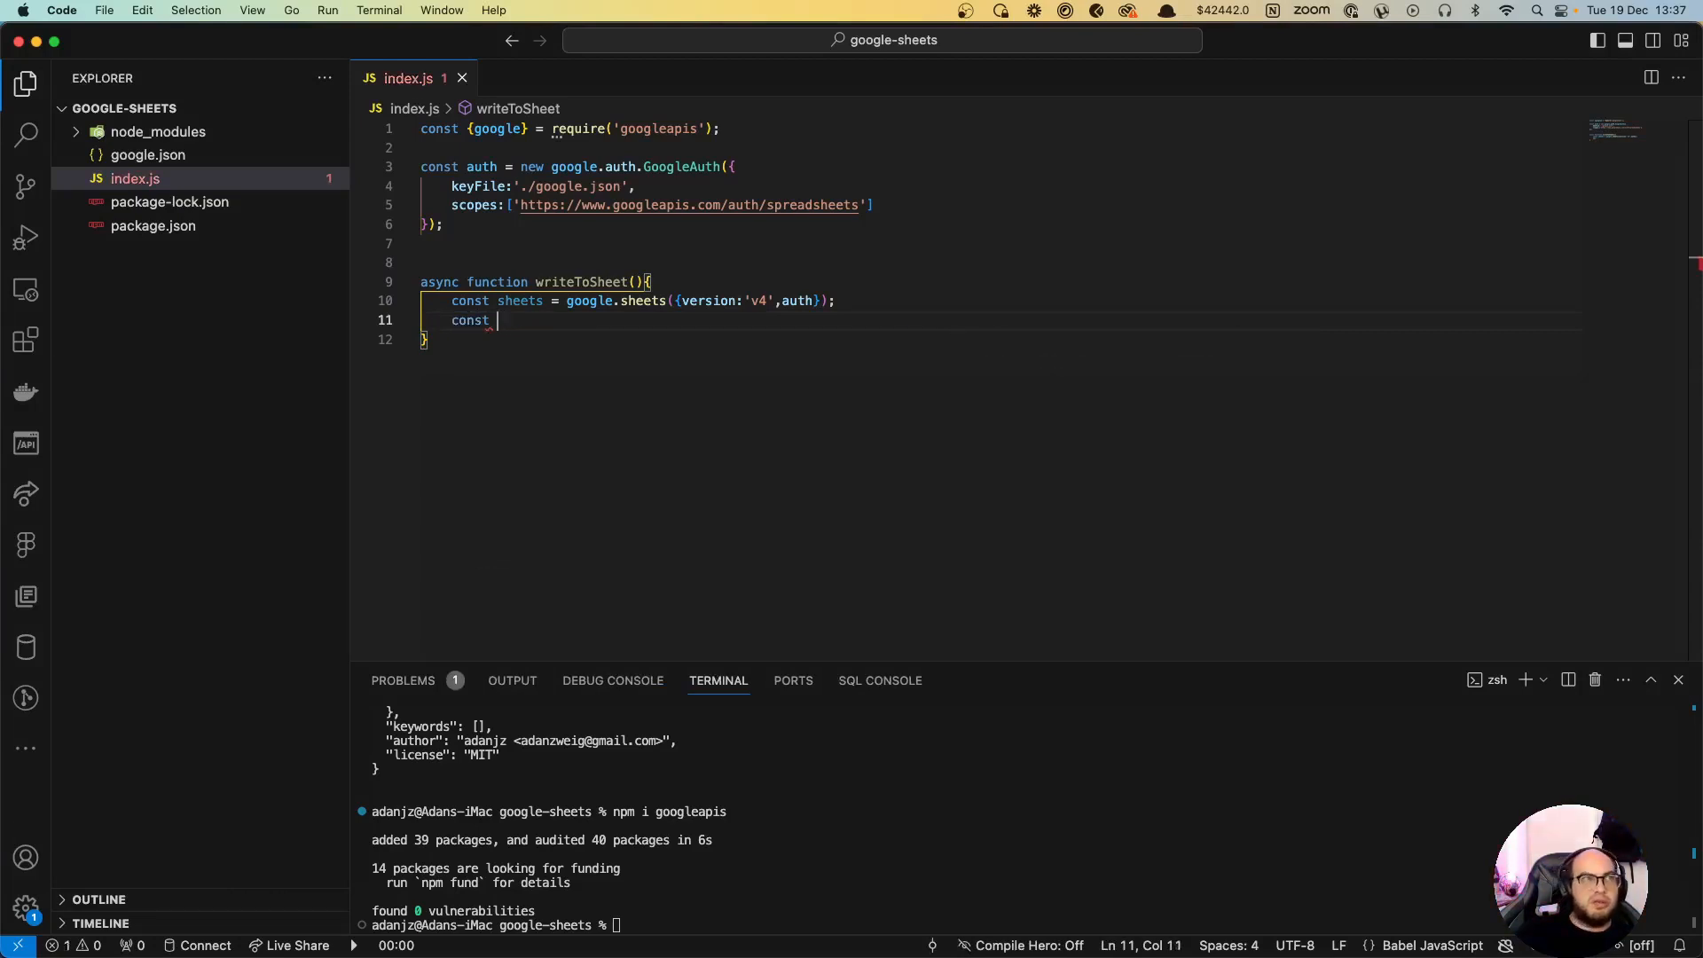
pyautogui.write('s')
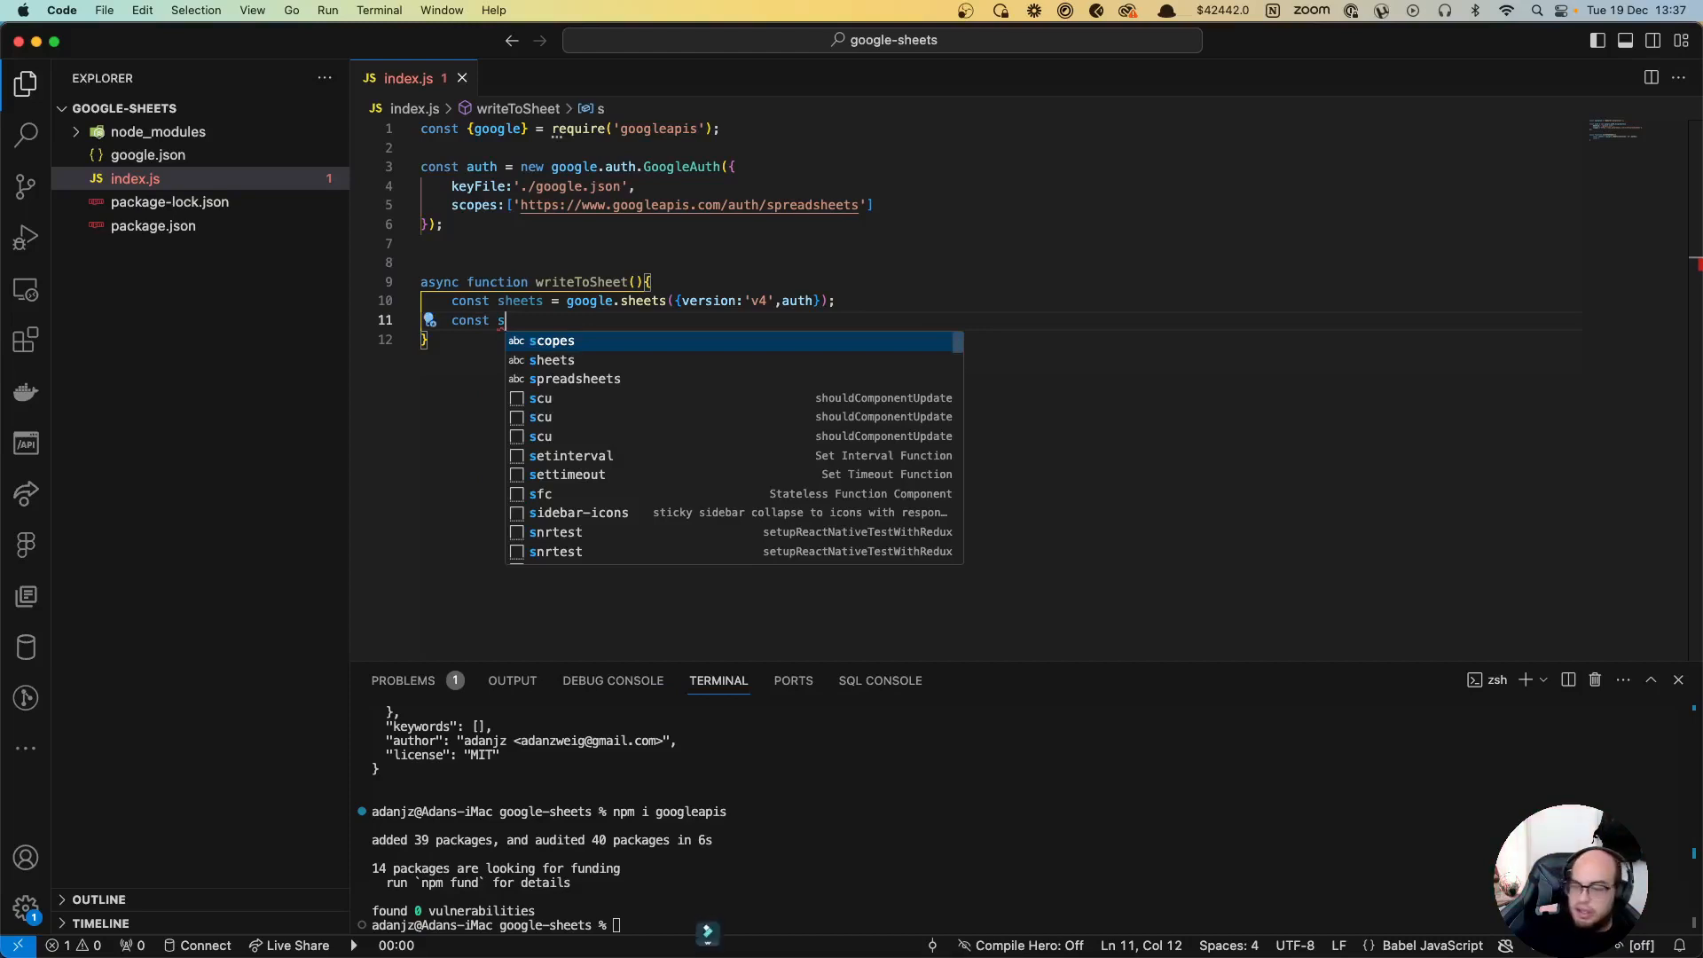
pyautogui.write('pears')
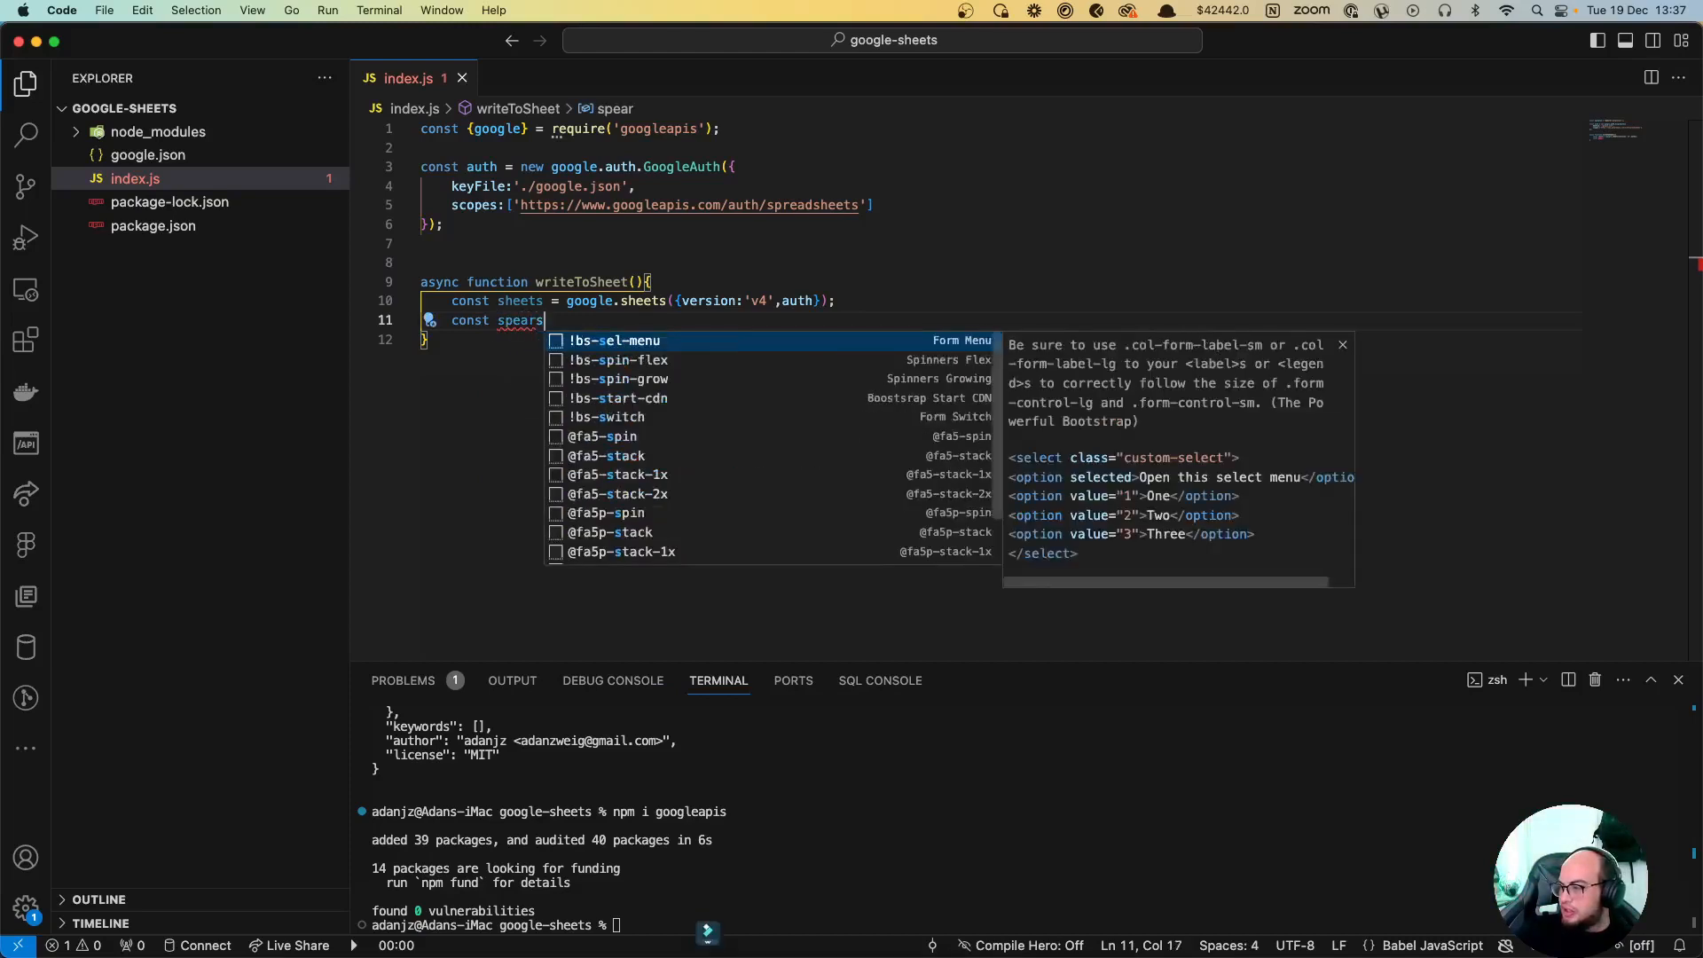
pyautogui.write('heet')
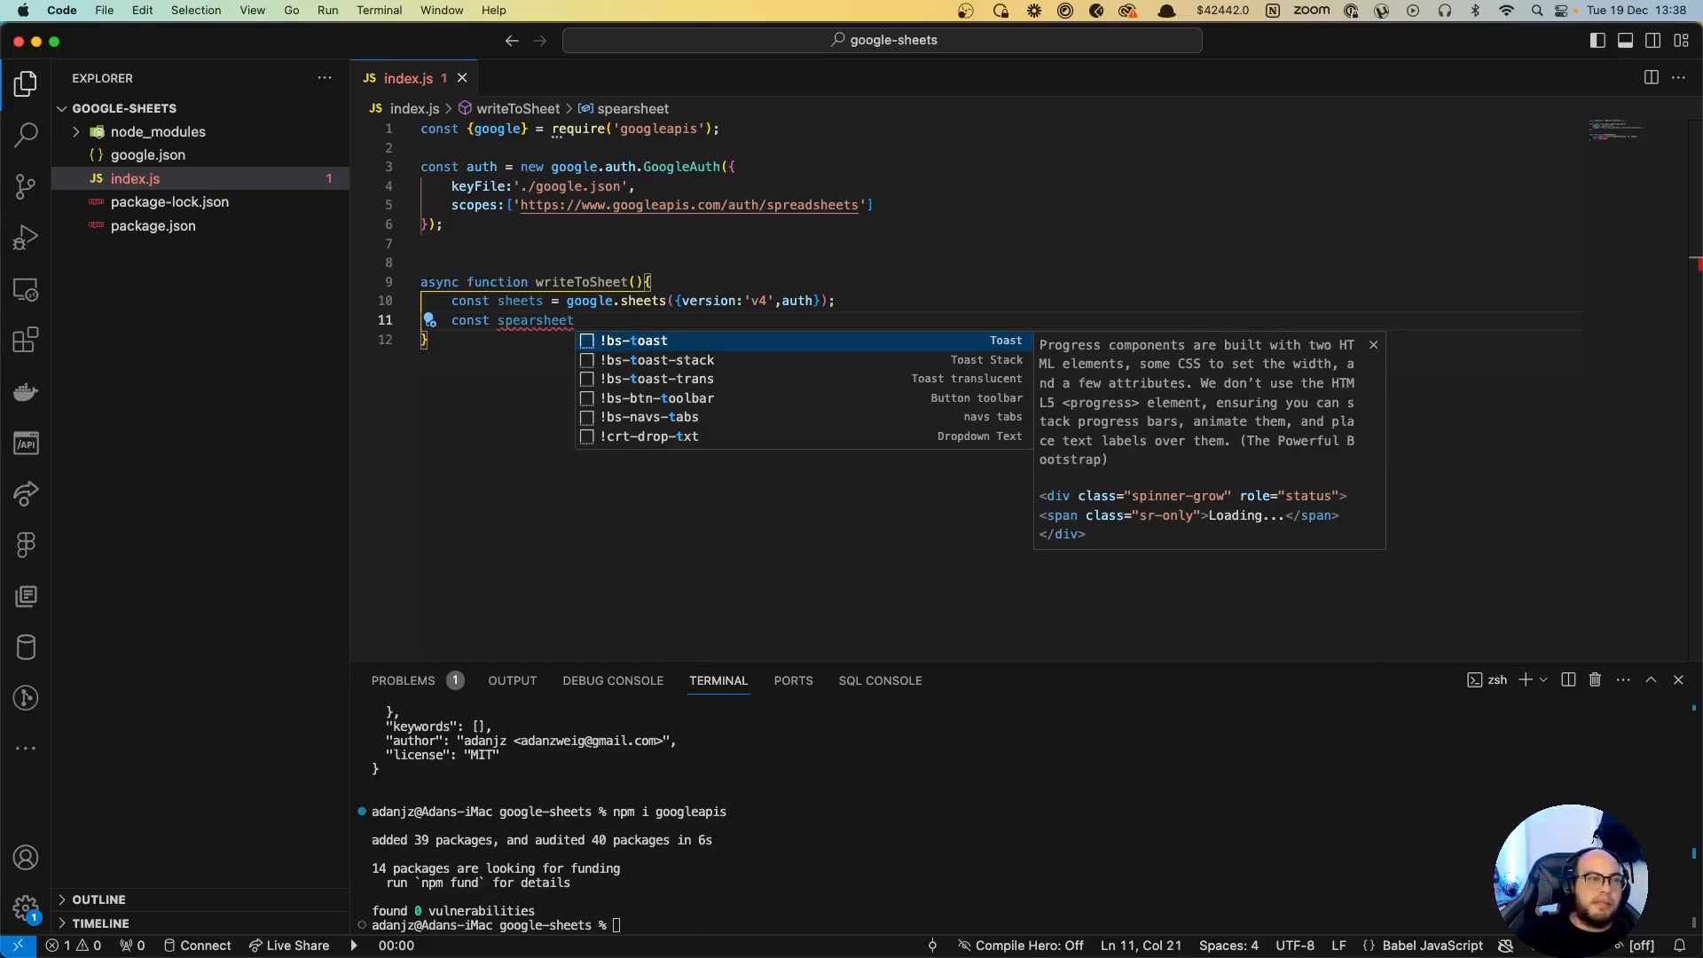
pyautogui.press('Escape')
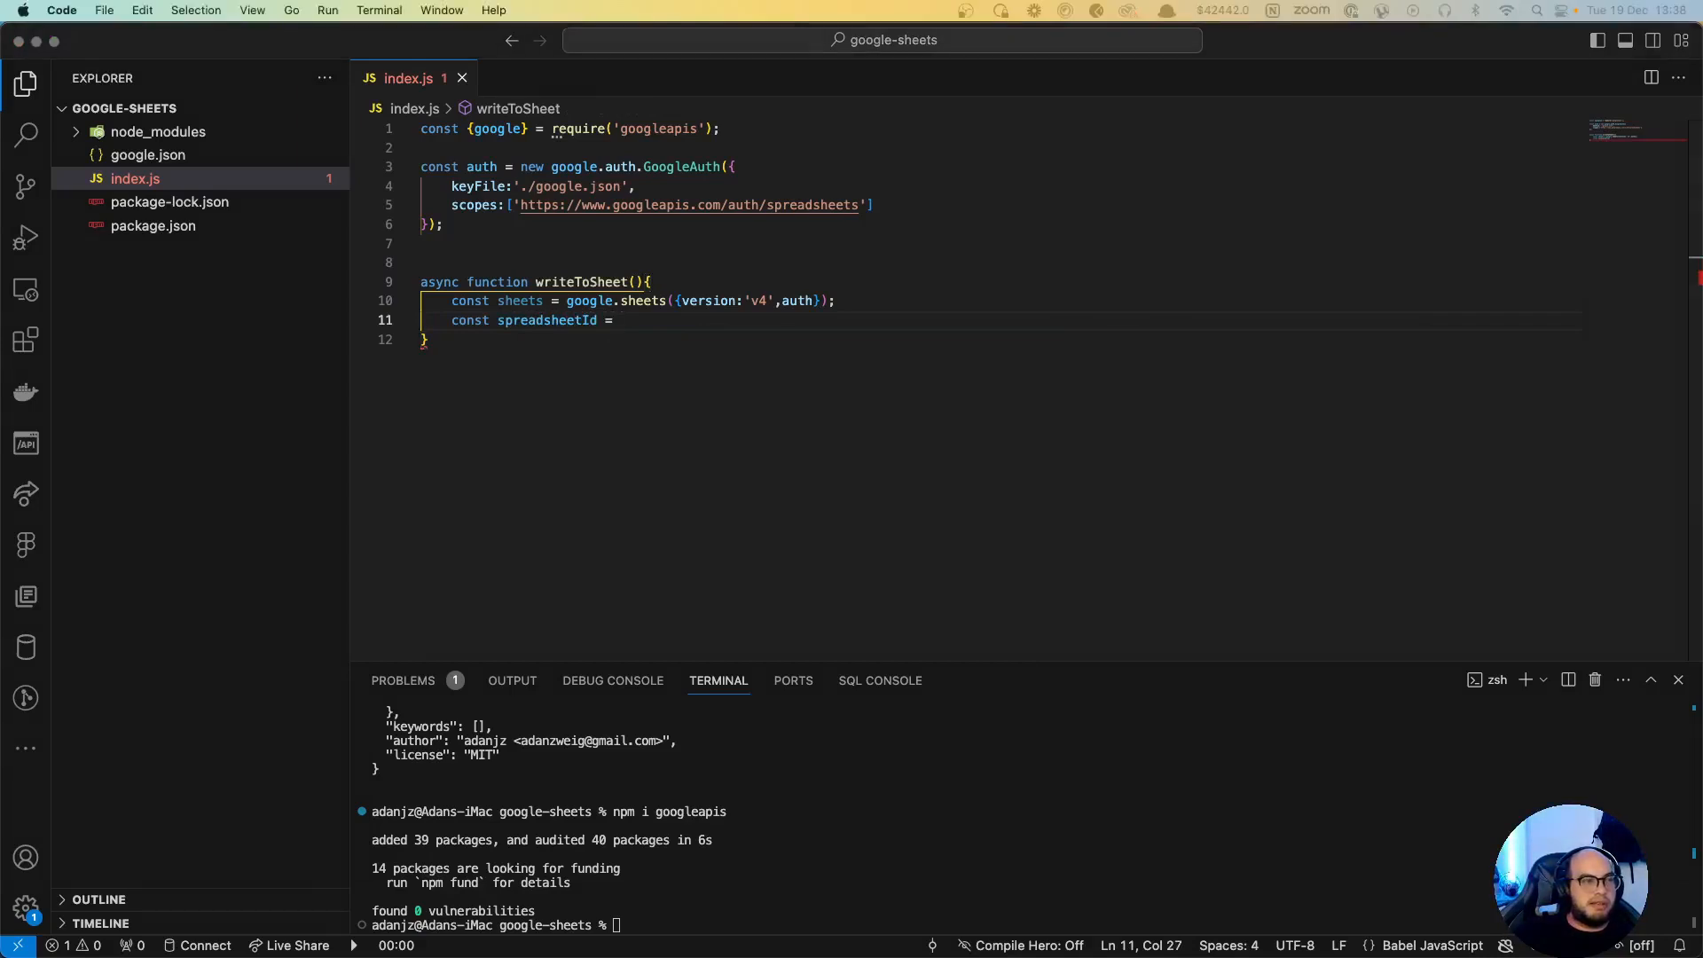
pyautogui.write("'1Xmtq9LtbSDCvGfrZsVmi8NACsKw55RxtQl4WdD_Mq0o';")
pyautogui.write("const range:'")
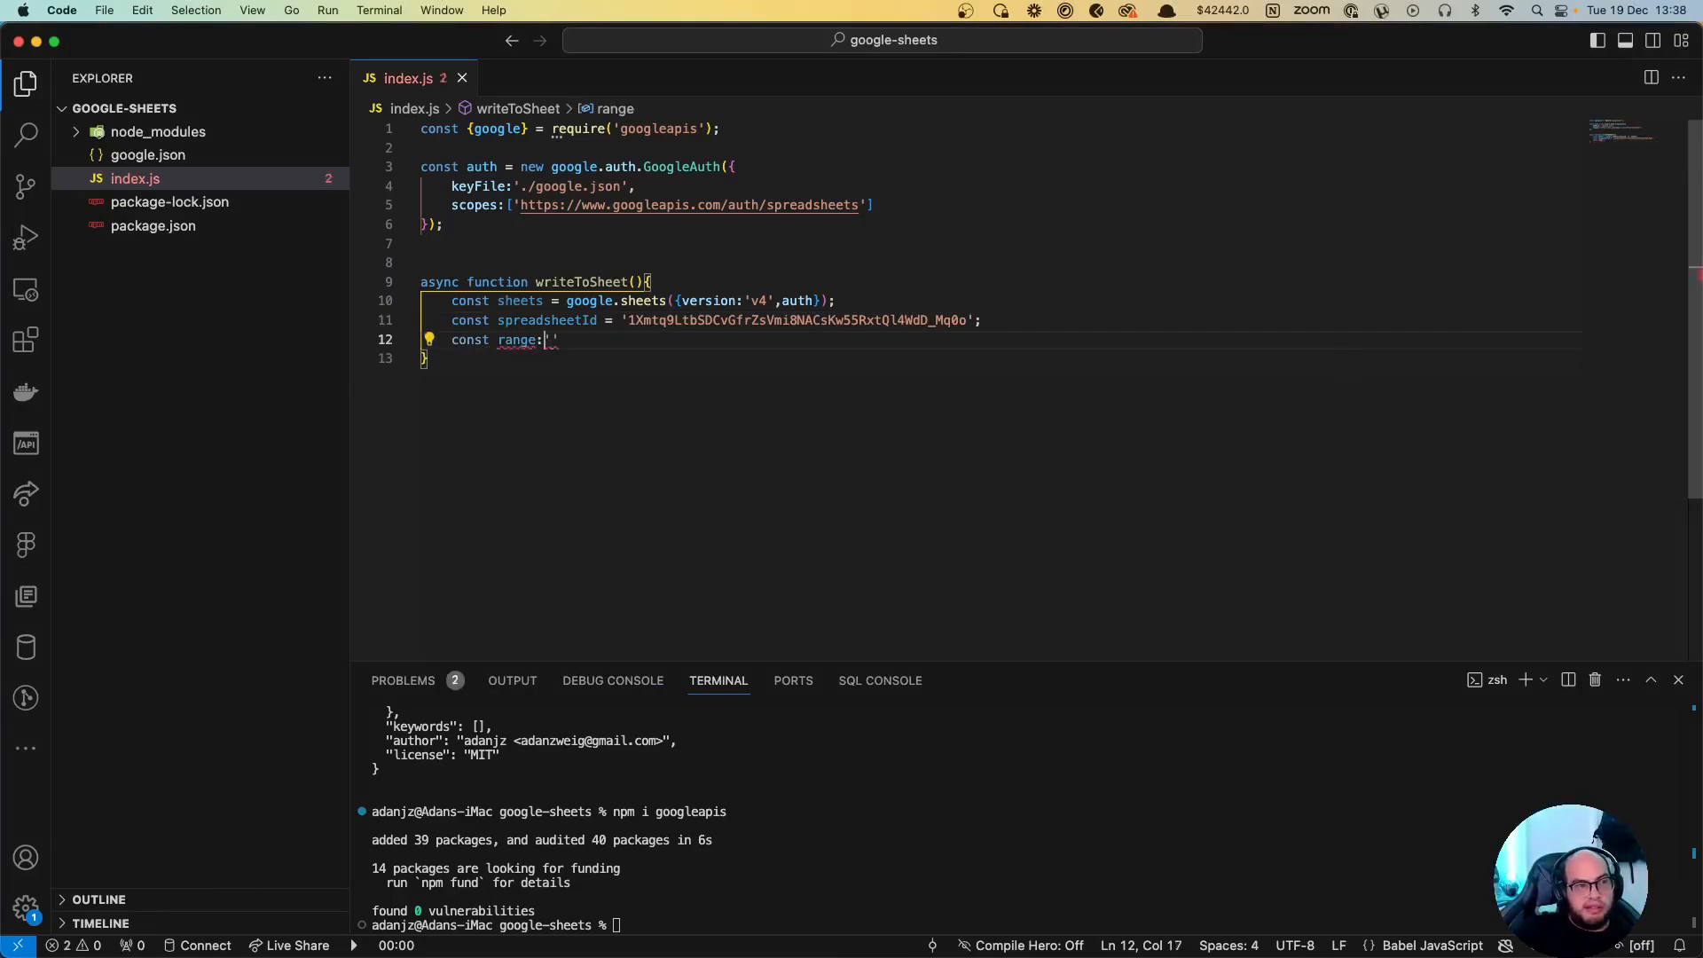
# Step: Set range 'Sheet1!A1' and valueInputOption 'USER_ENTERED' constants
pyautogui.write("= 'She")
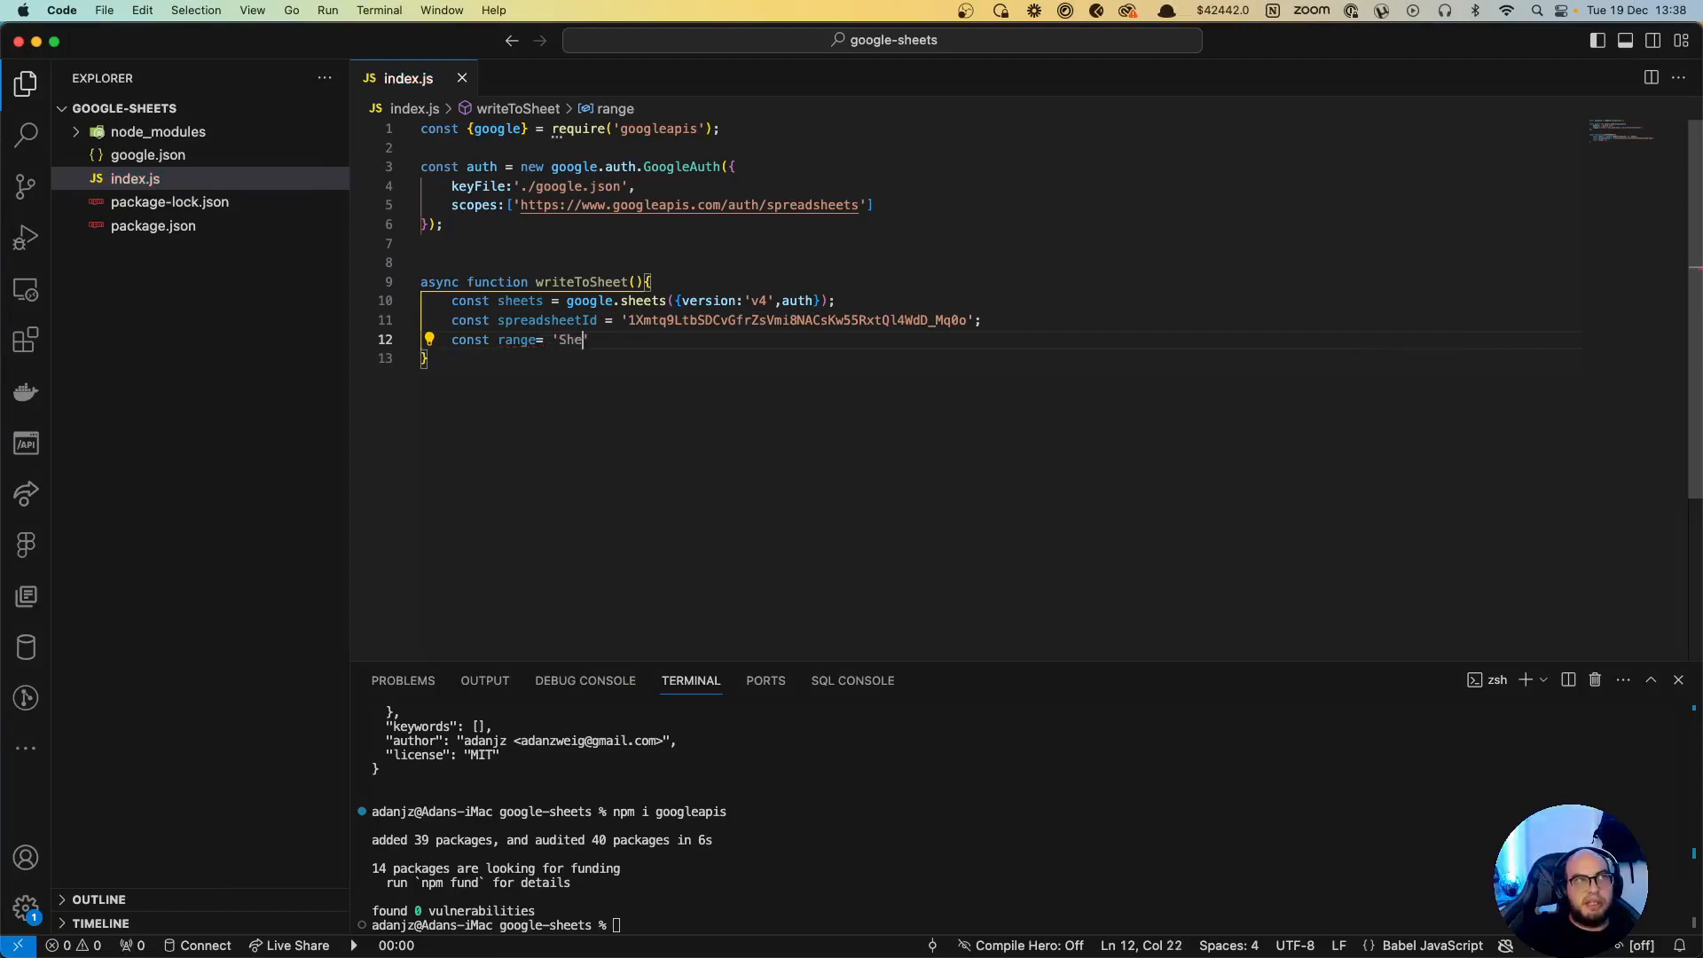
pyautogui.write("et'")
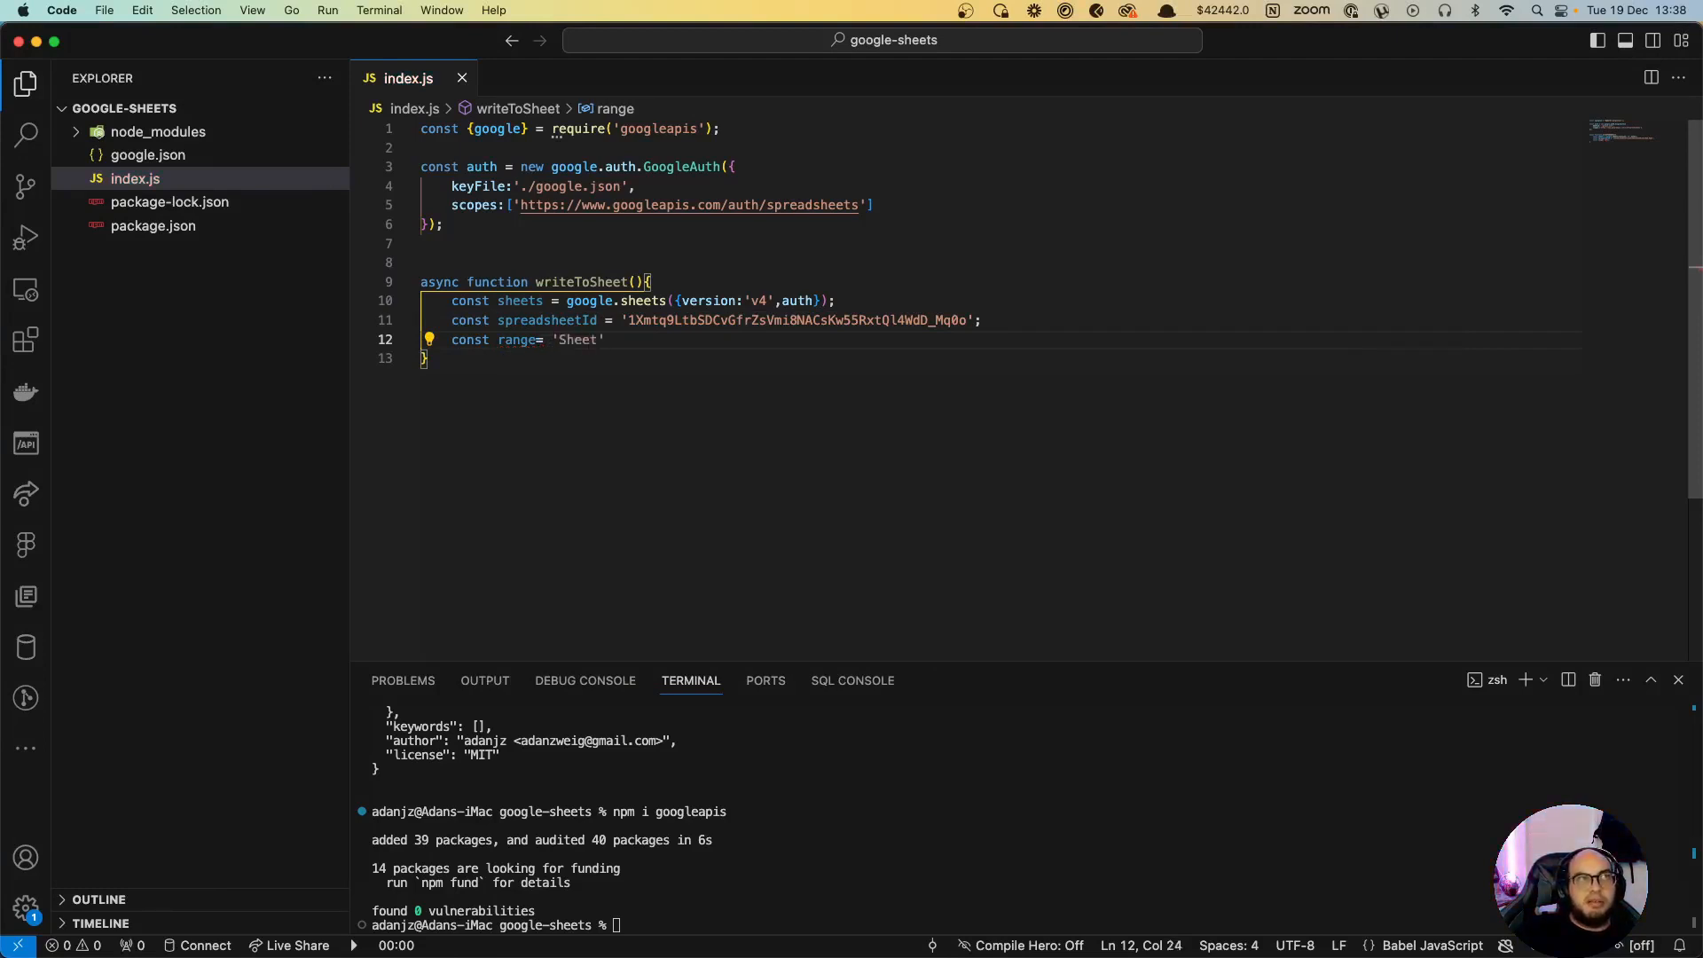
pyautogui.write('1!A')
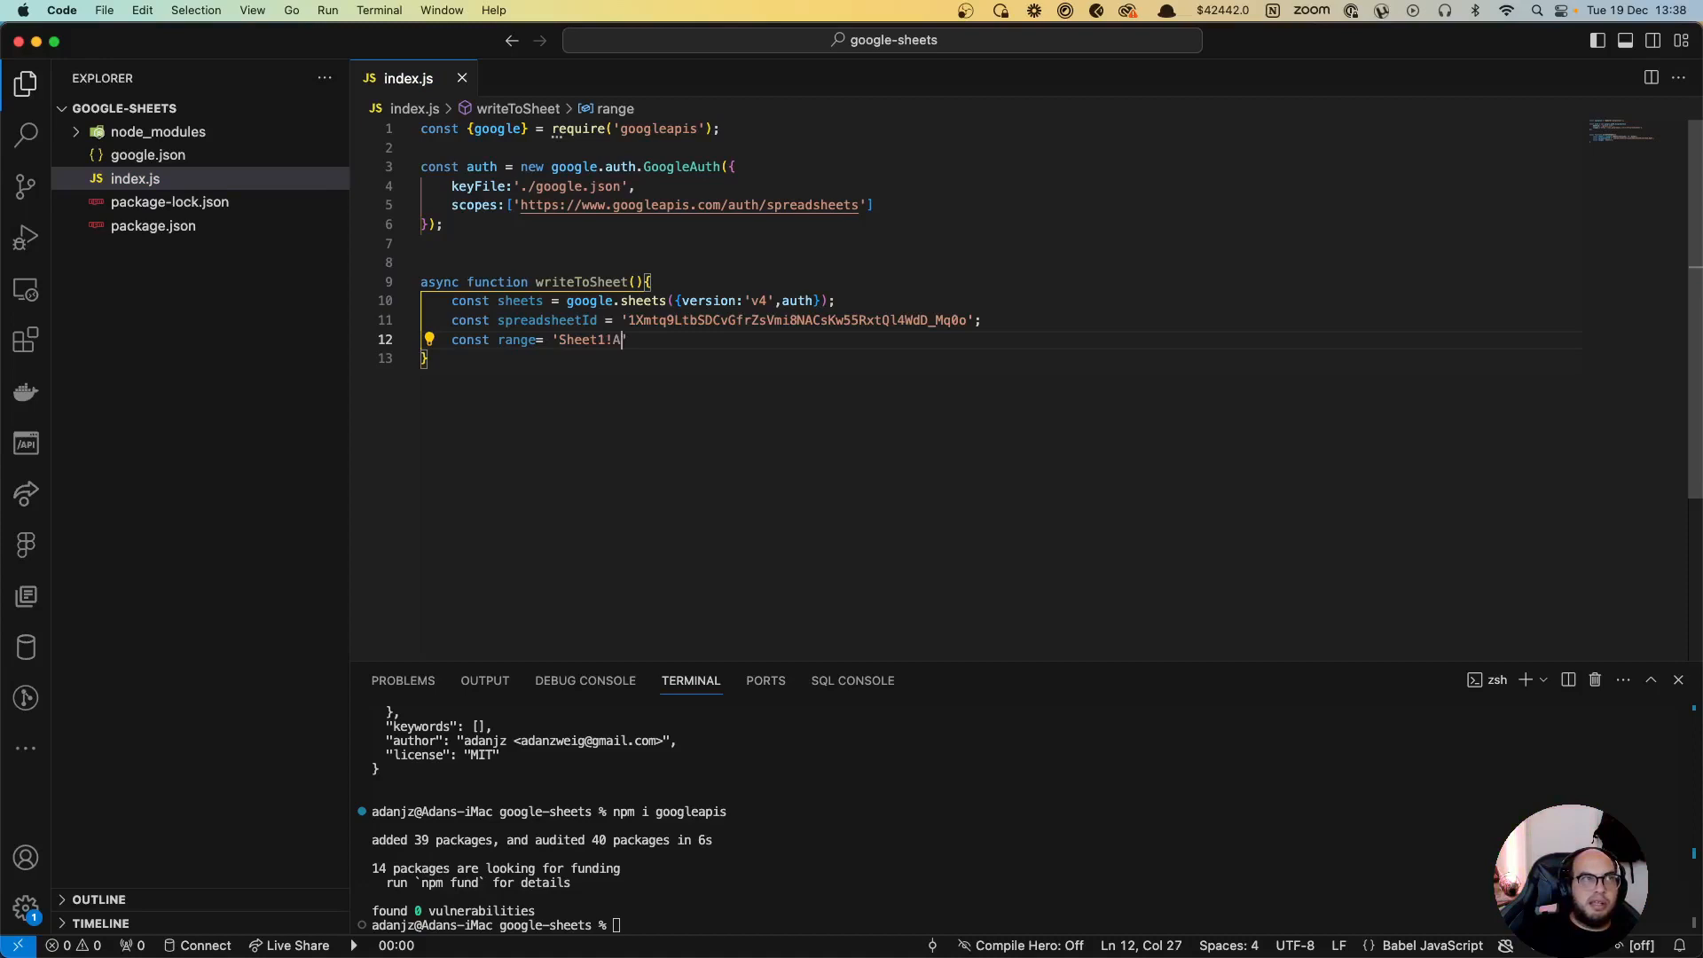
pyautogui.write('1')
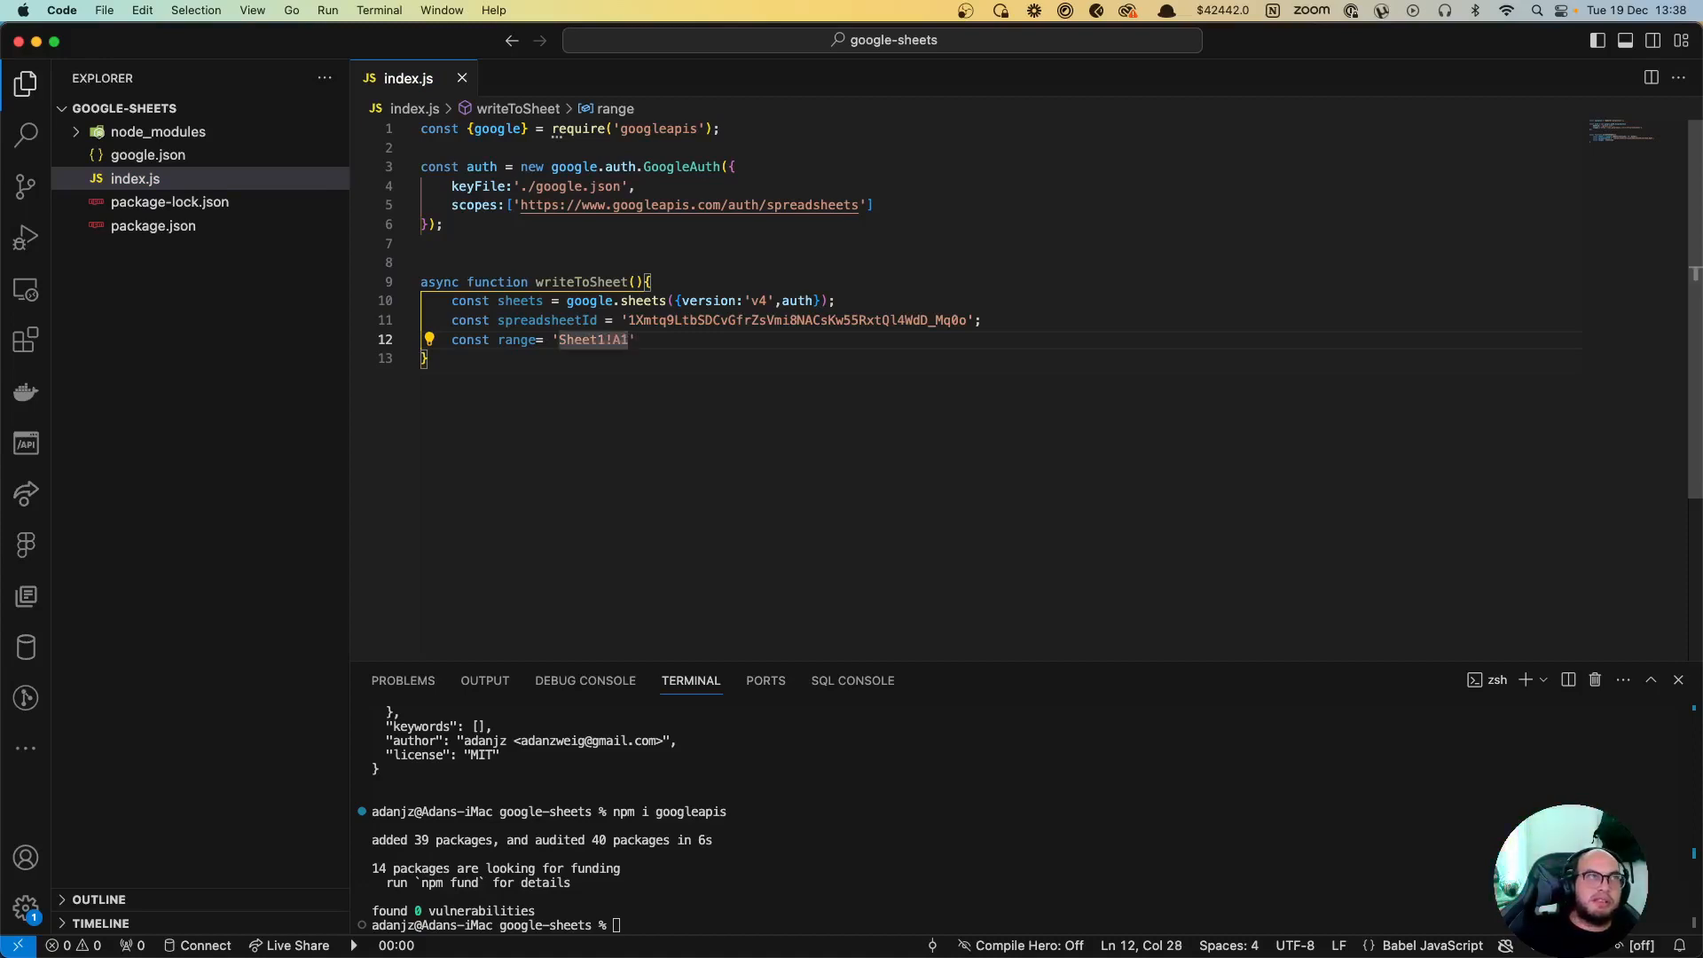
pyautogui.write(';')
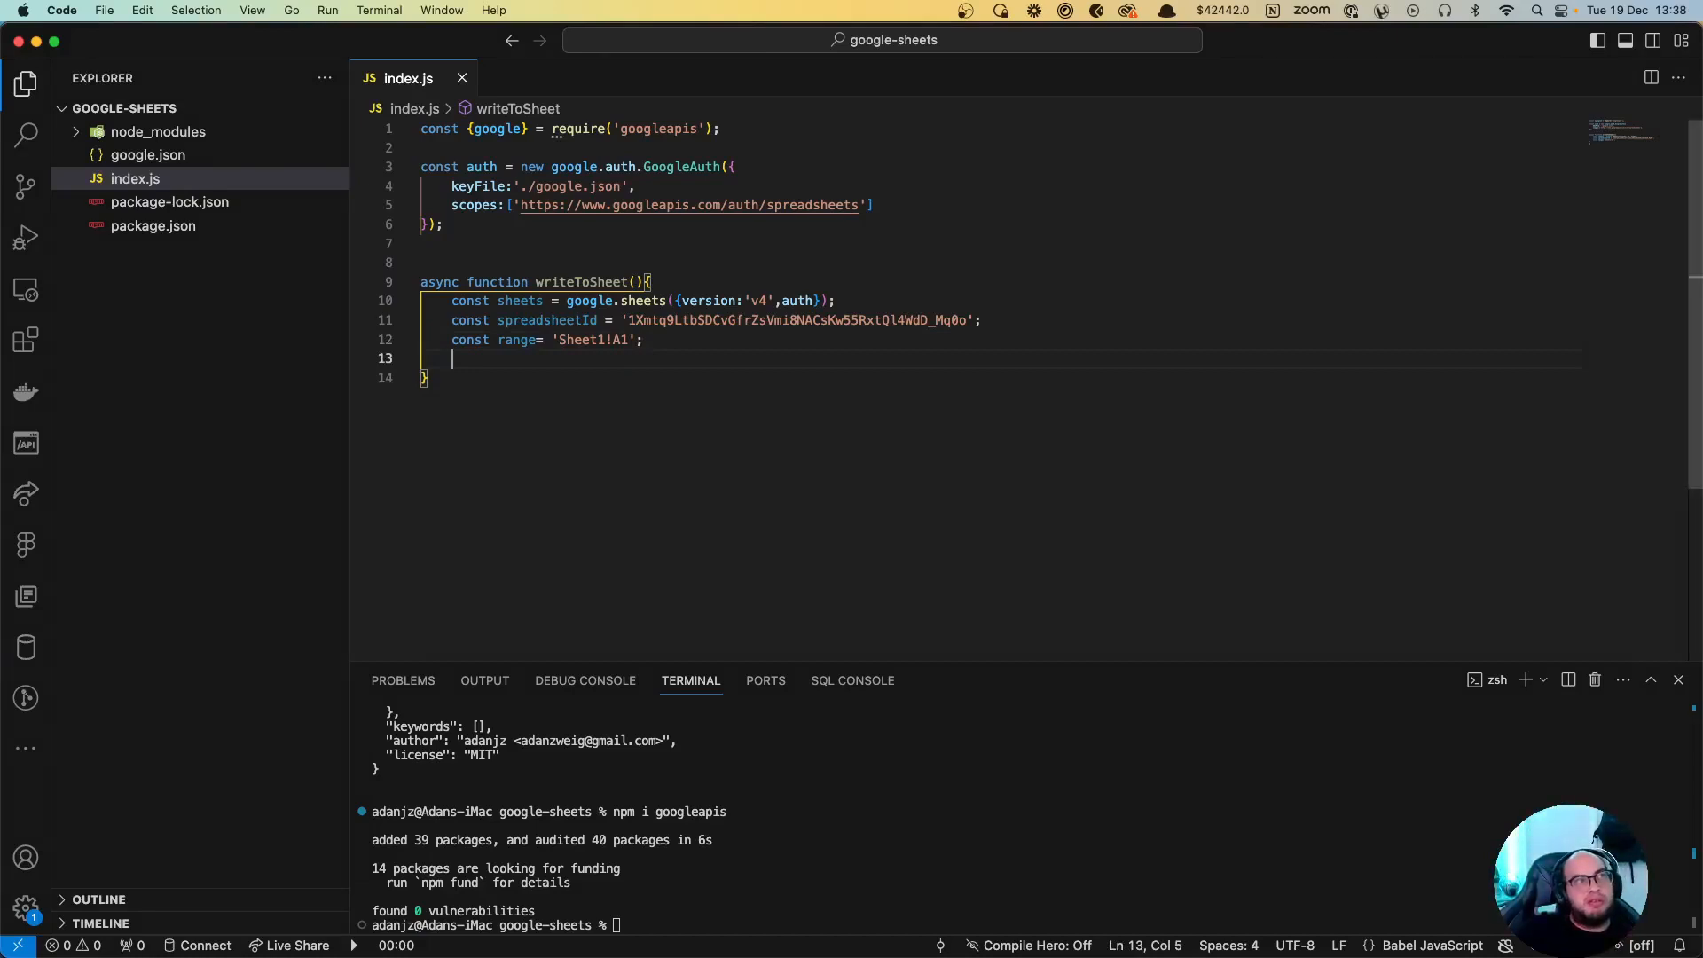
pyautogui.write('com')
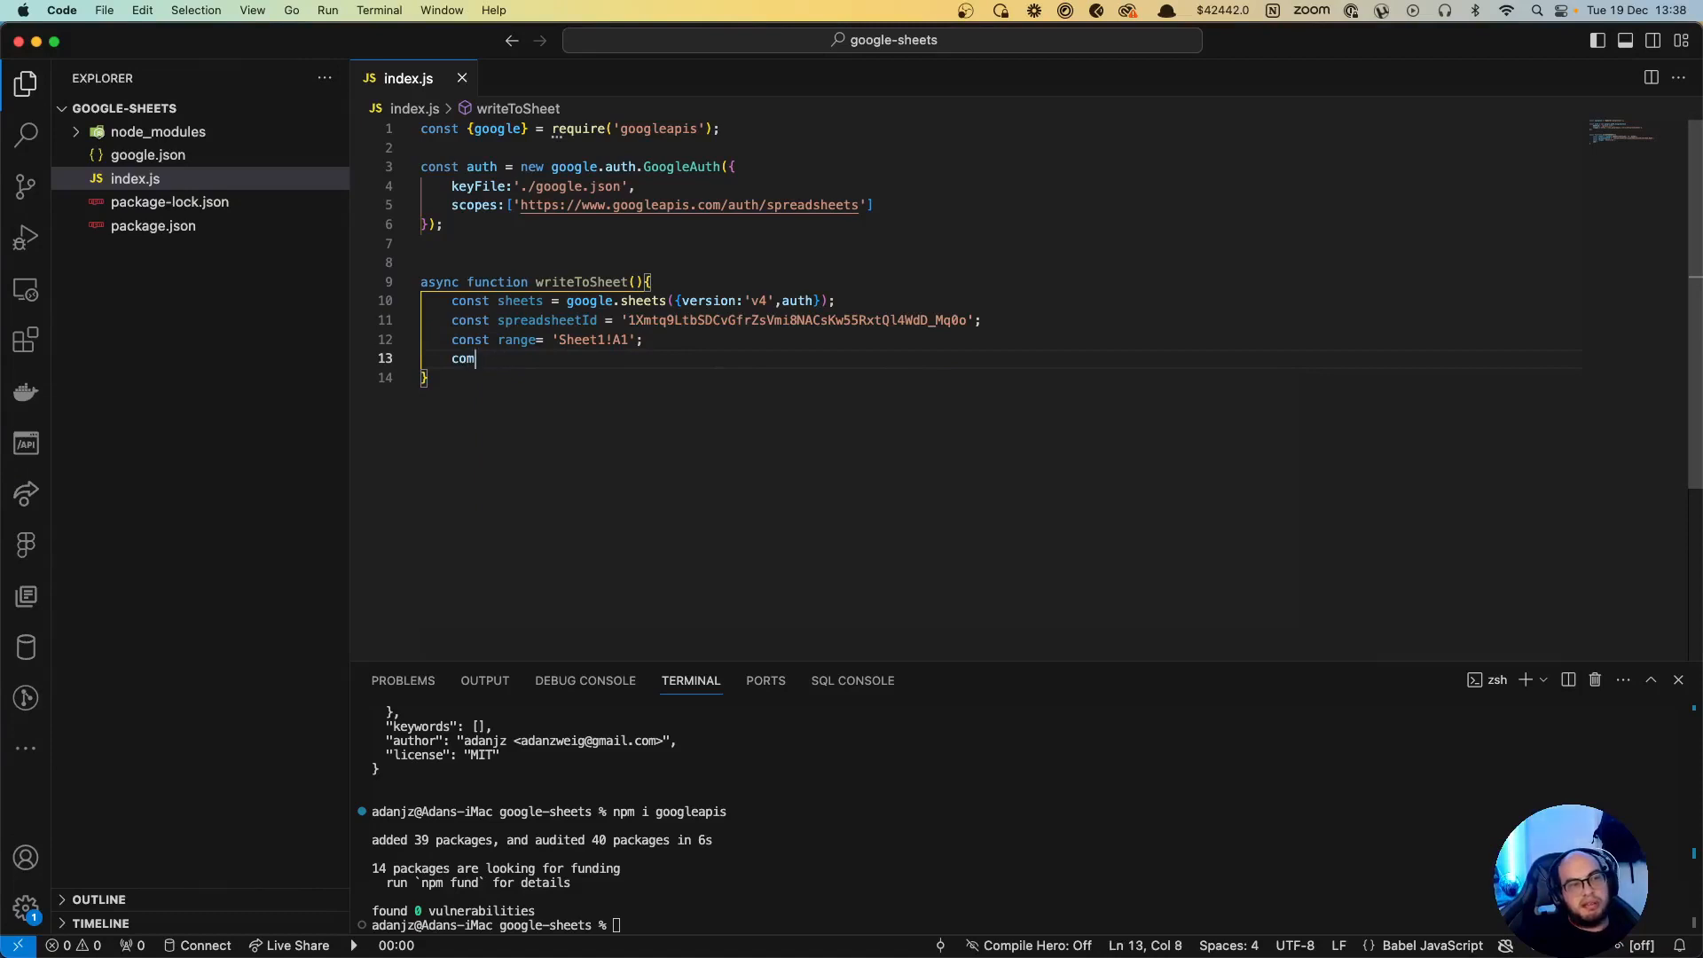
pyautogui.write('const')
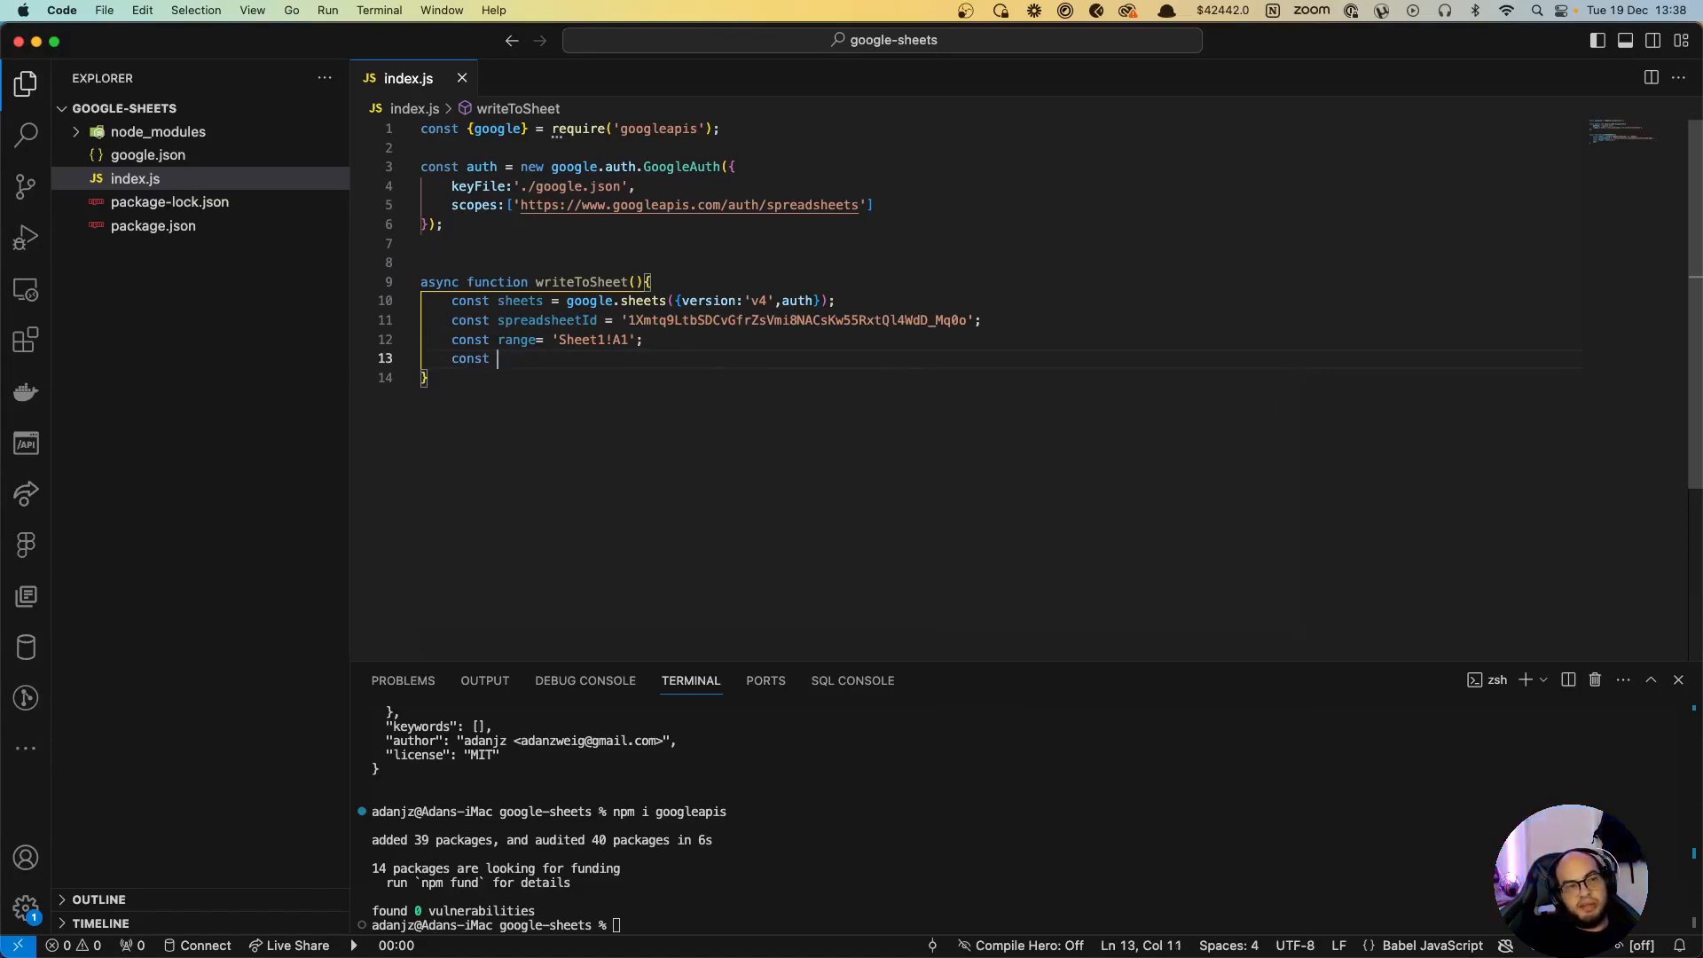
pyautogui.write('valueInputO[p')
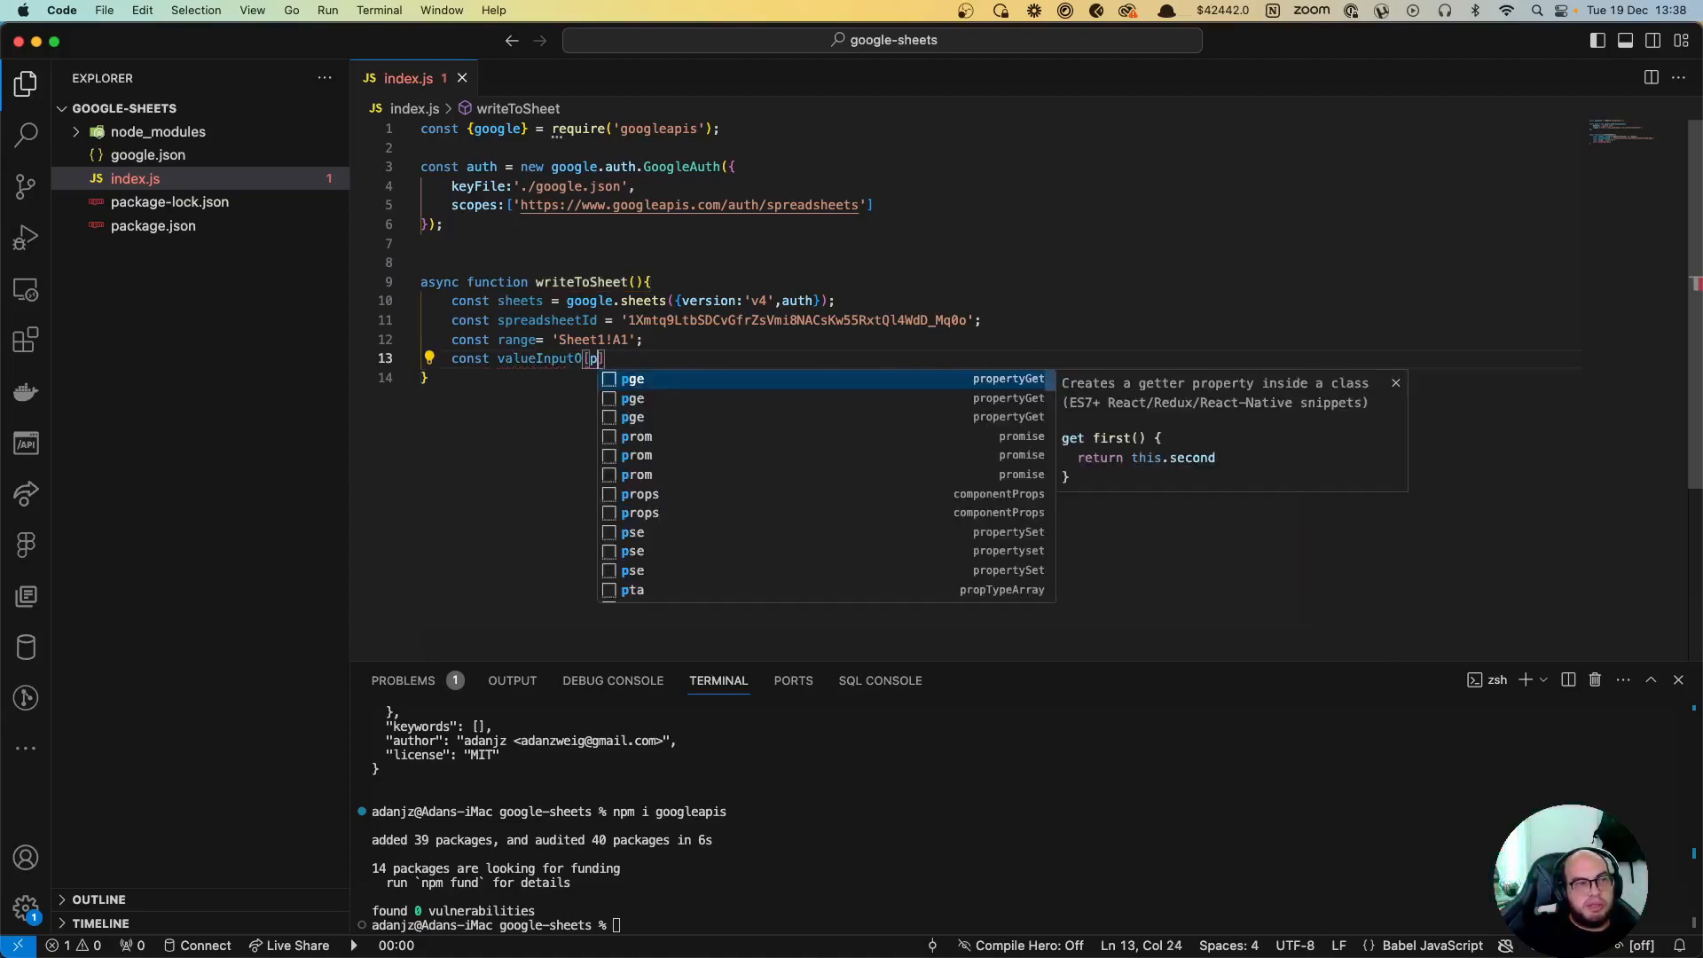
pyautogui.write("Option = '")
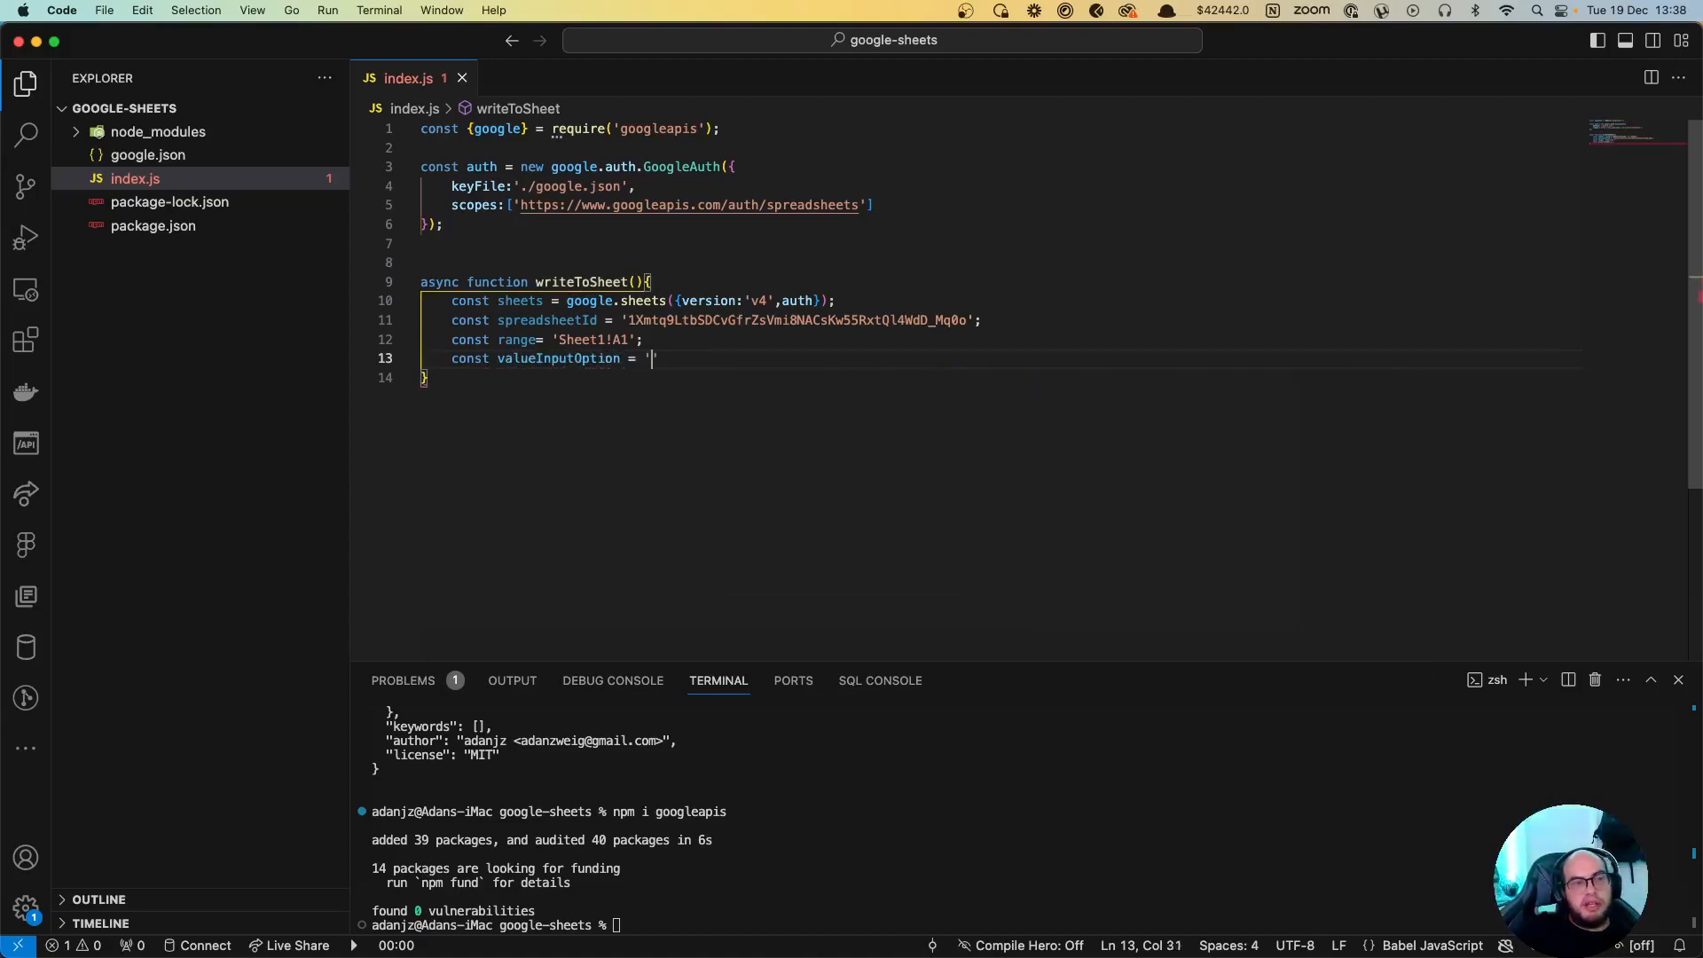
pyautogui.write("USER_ENTERED';")
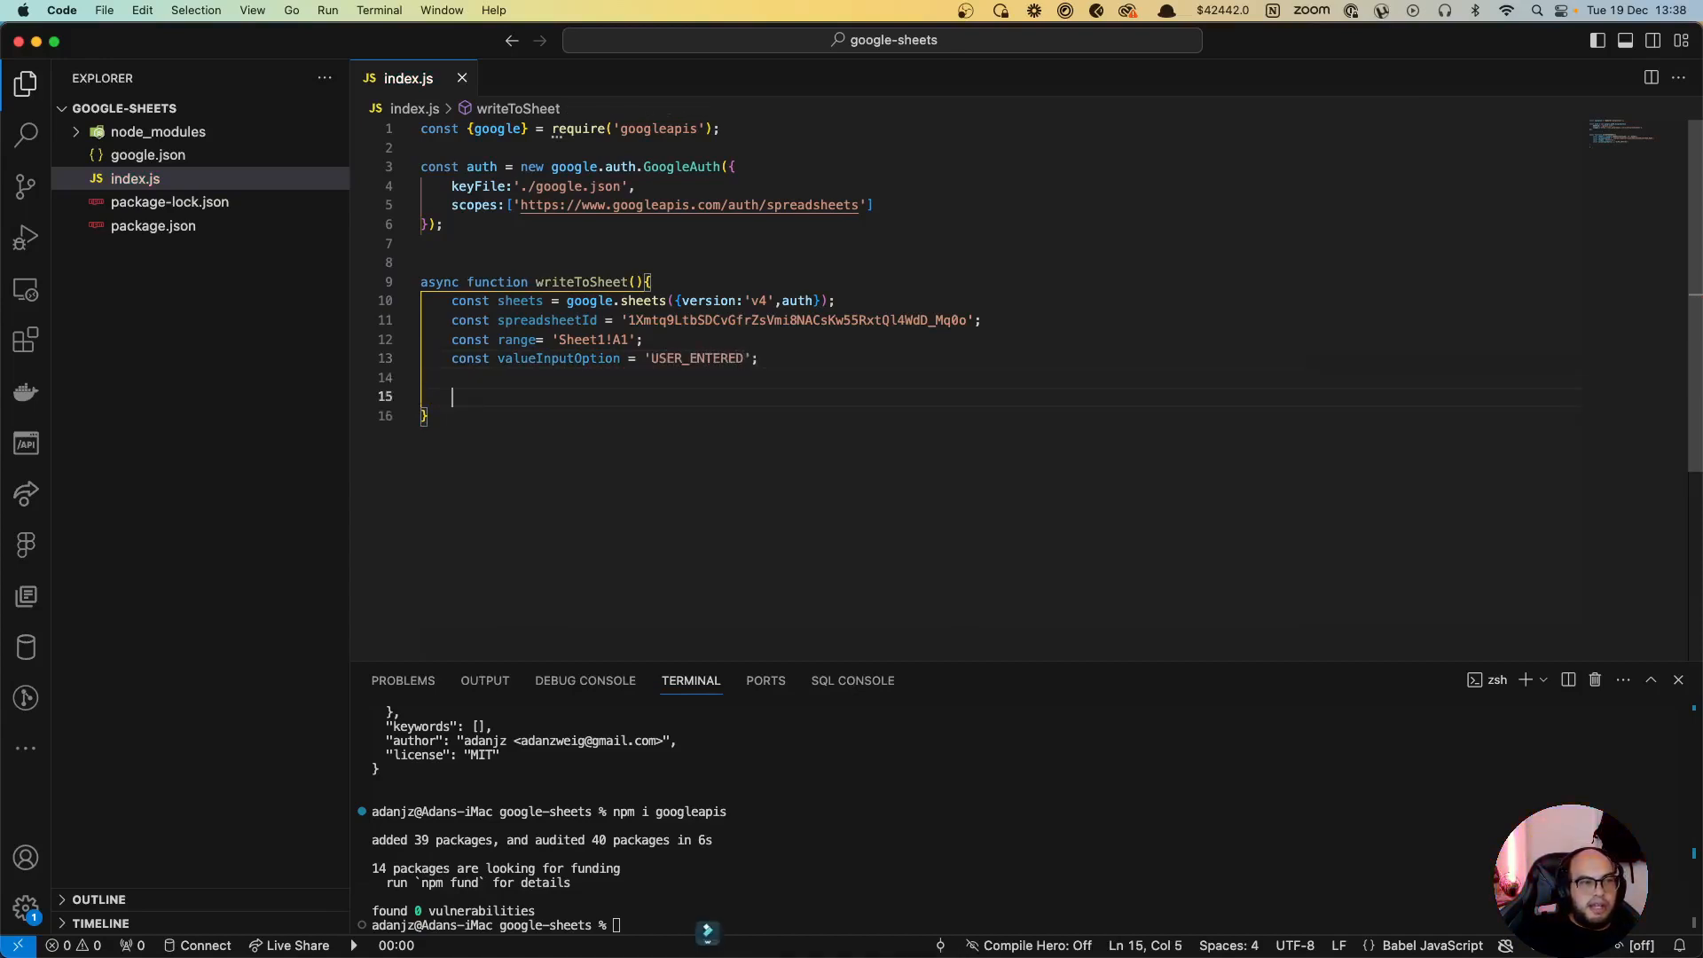
# Step: Add a values parameter to writeToSheet and a resource object wrapping values
pyautogui.click(631, 283)
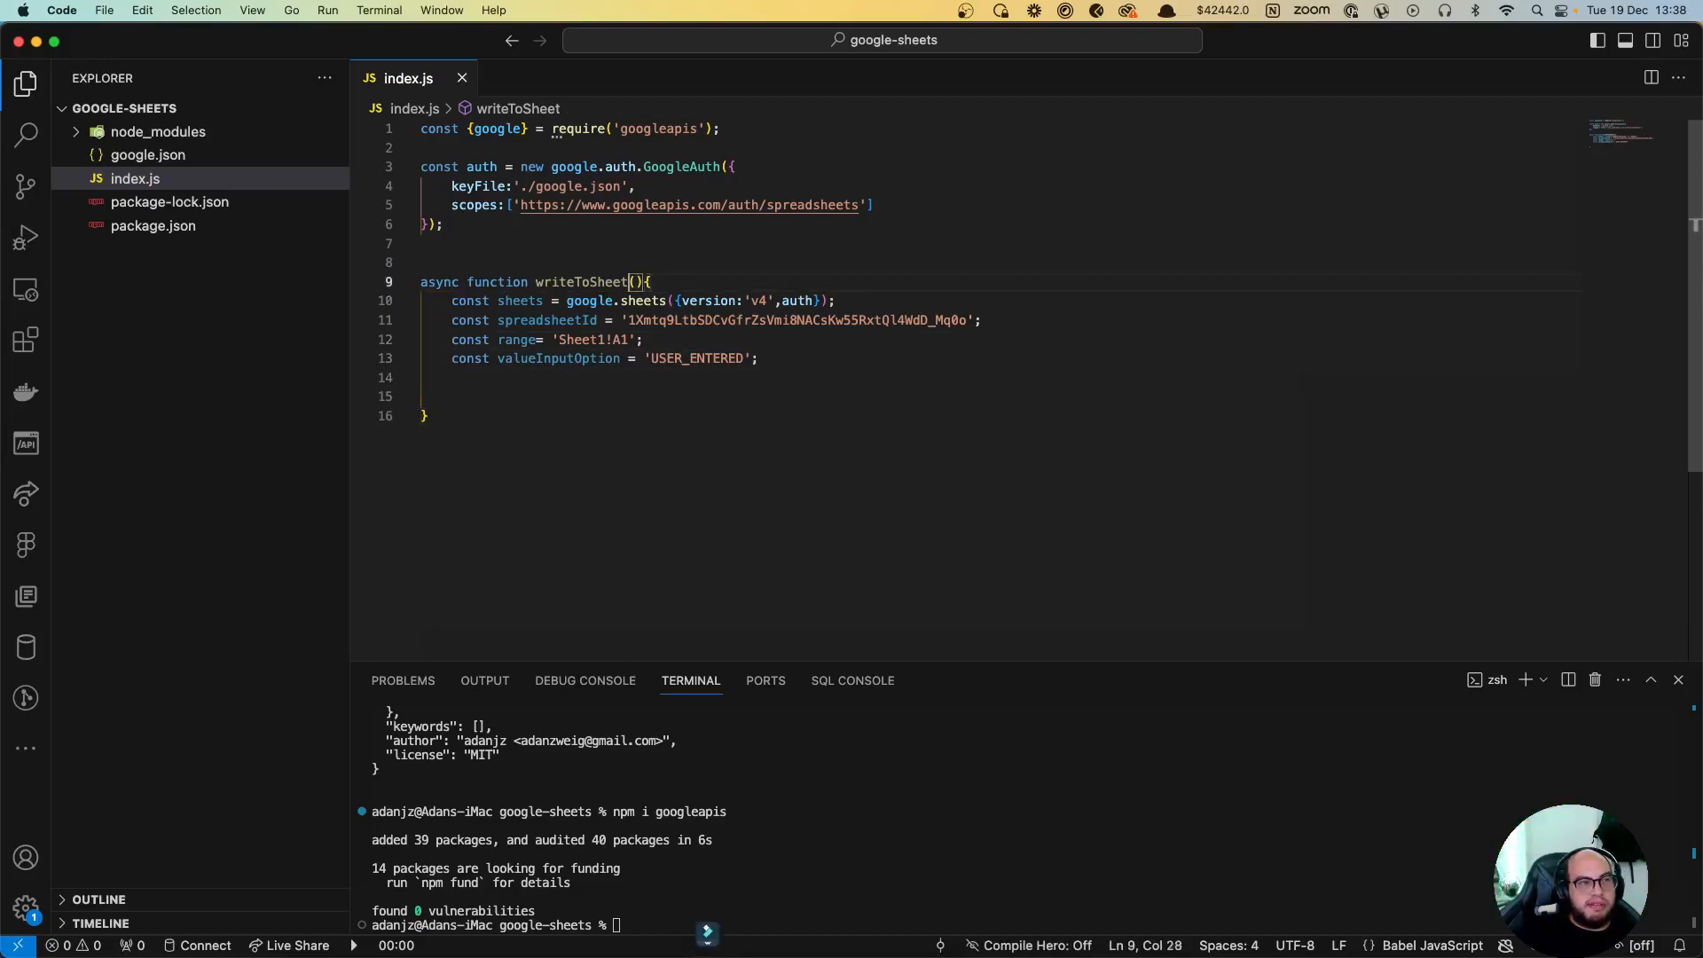
pyautogui.write('values')
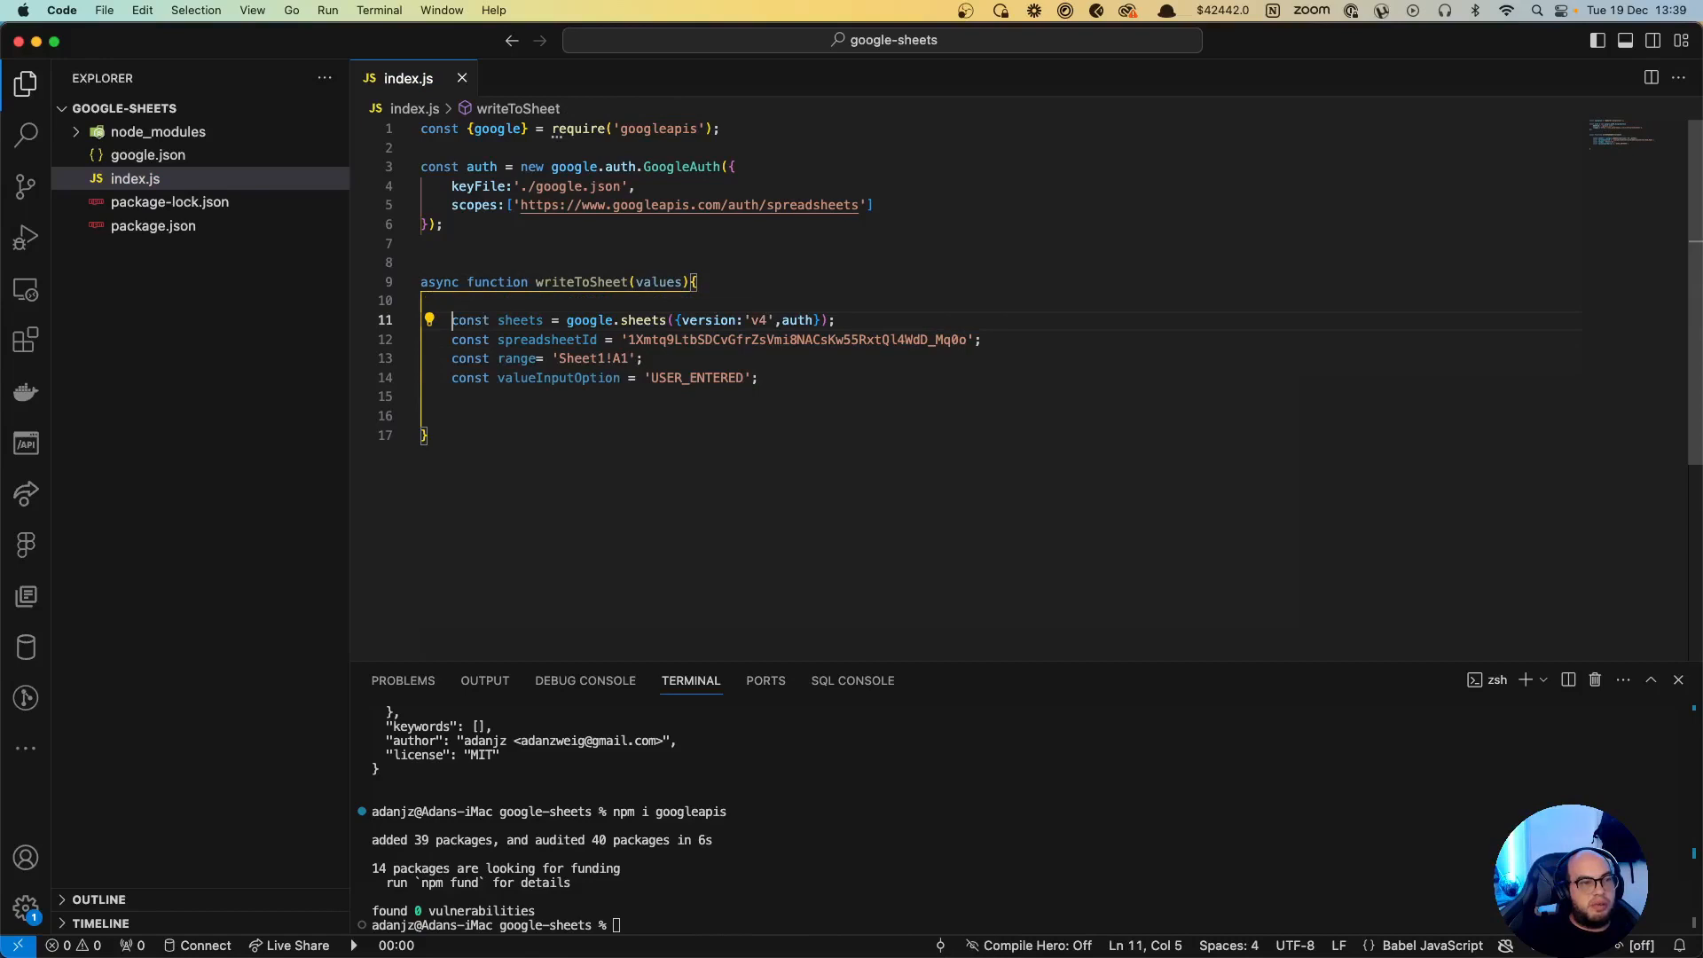
pyautogui.click(456, 396)
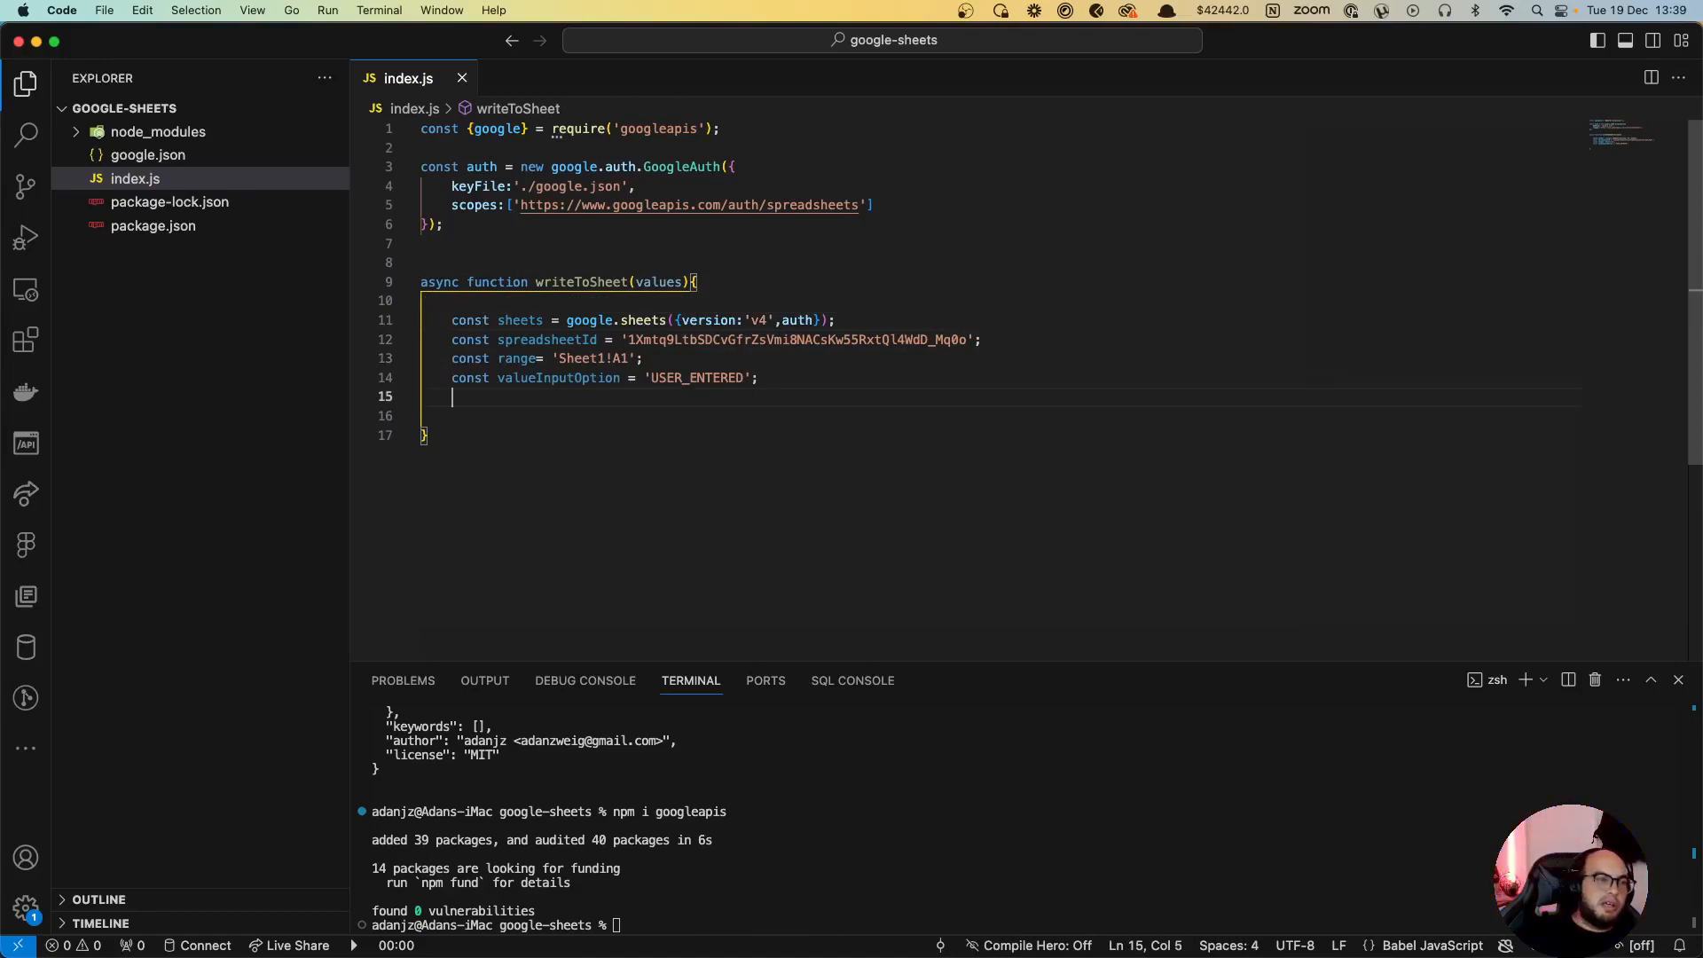
pyautogui.press('Return')
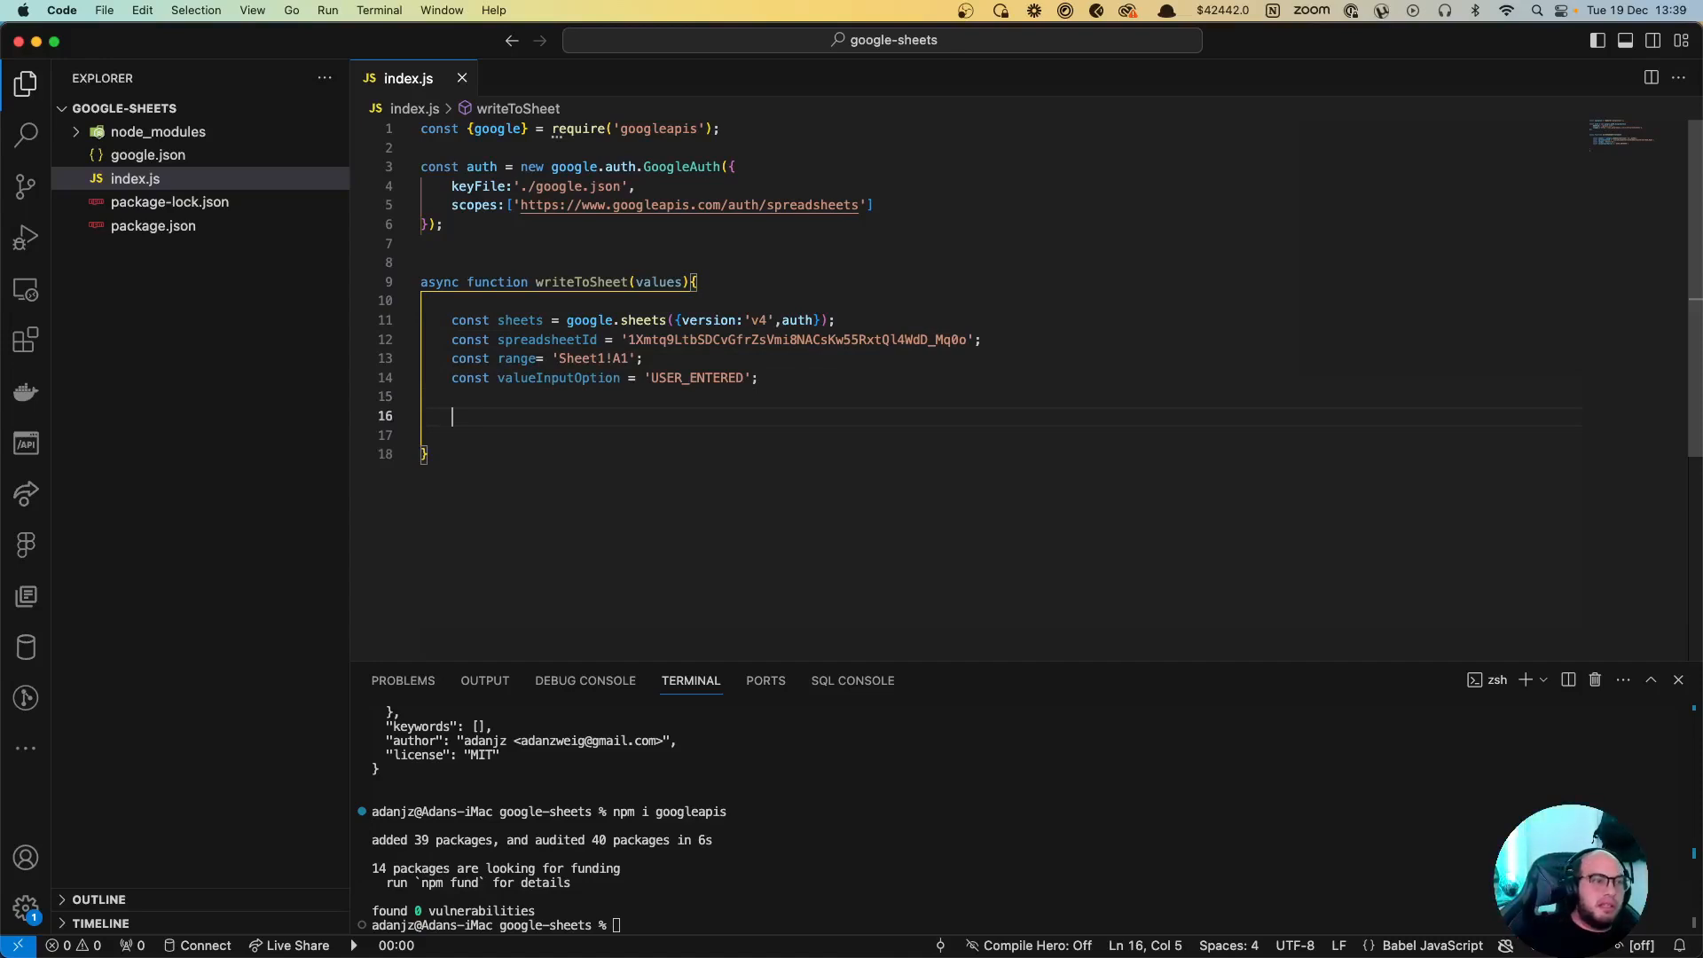
pyautogui.write('const')
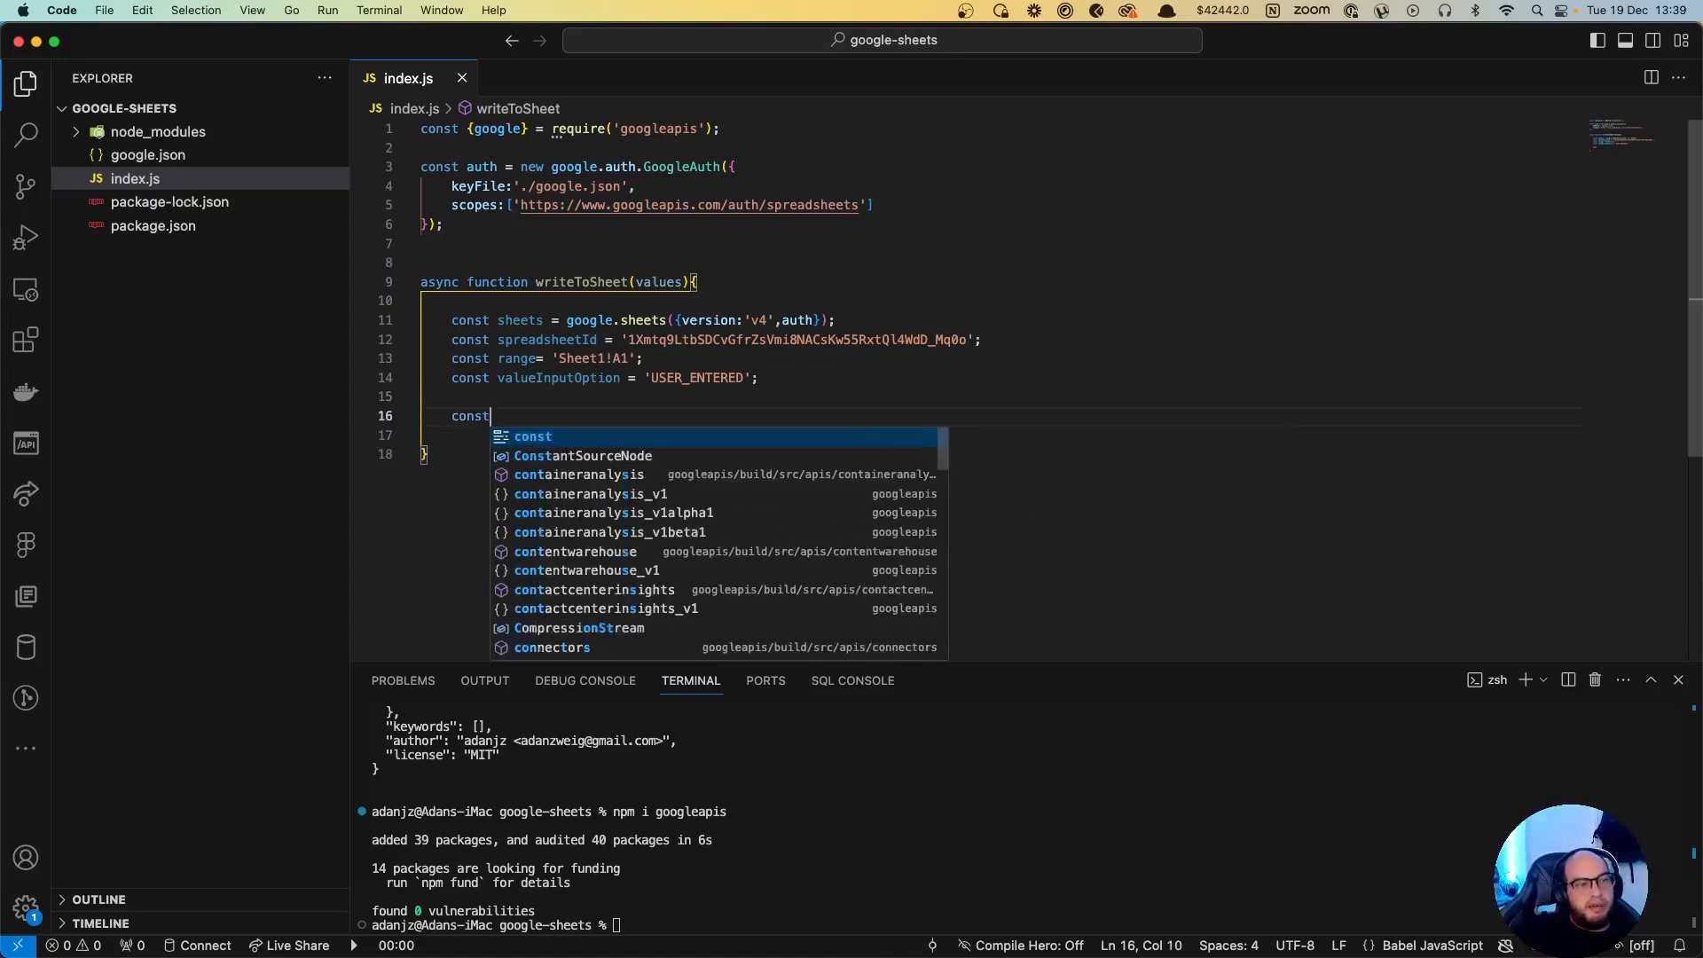
pyautogui.write('resource = {')
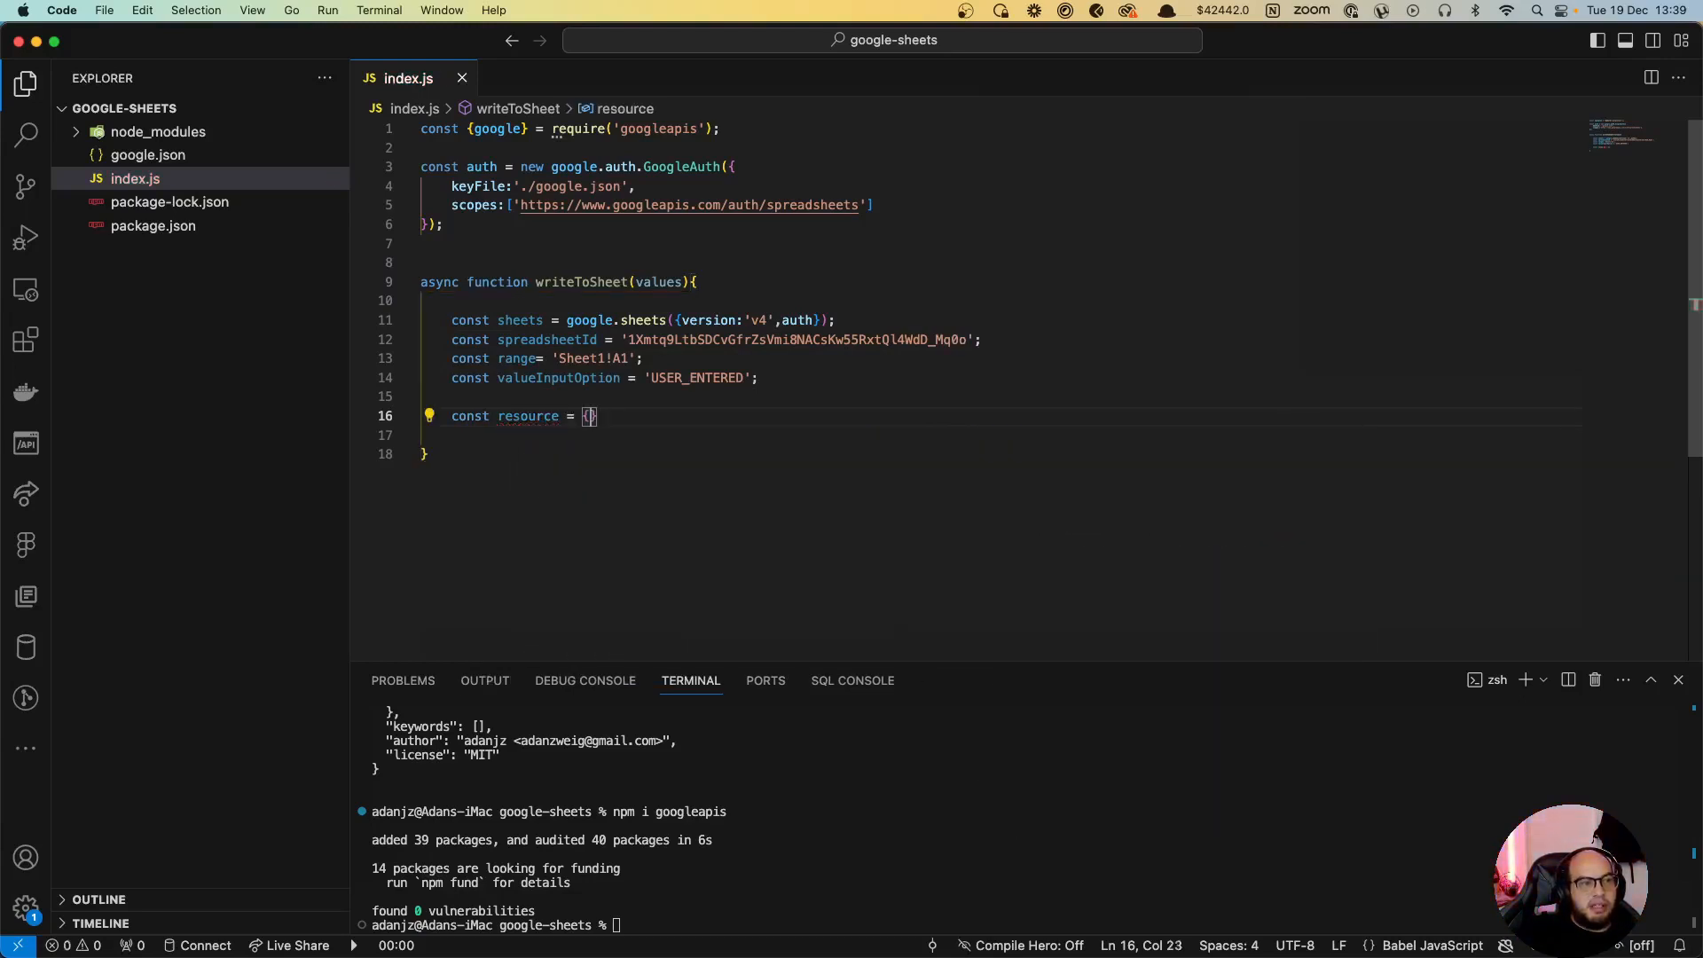
pyautogui.write('values};')
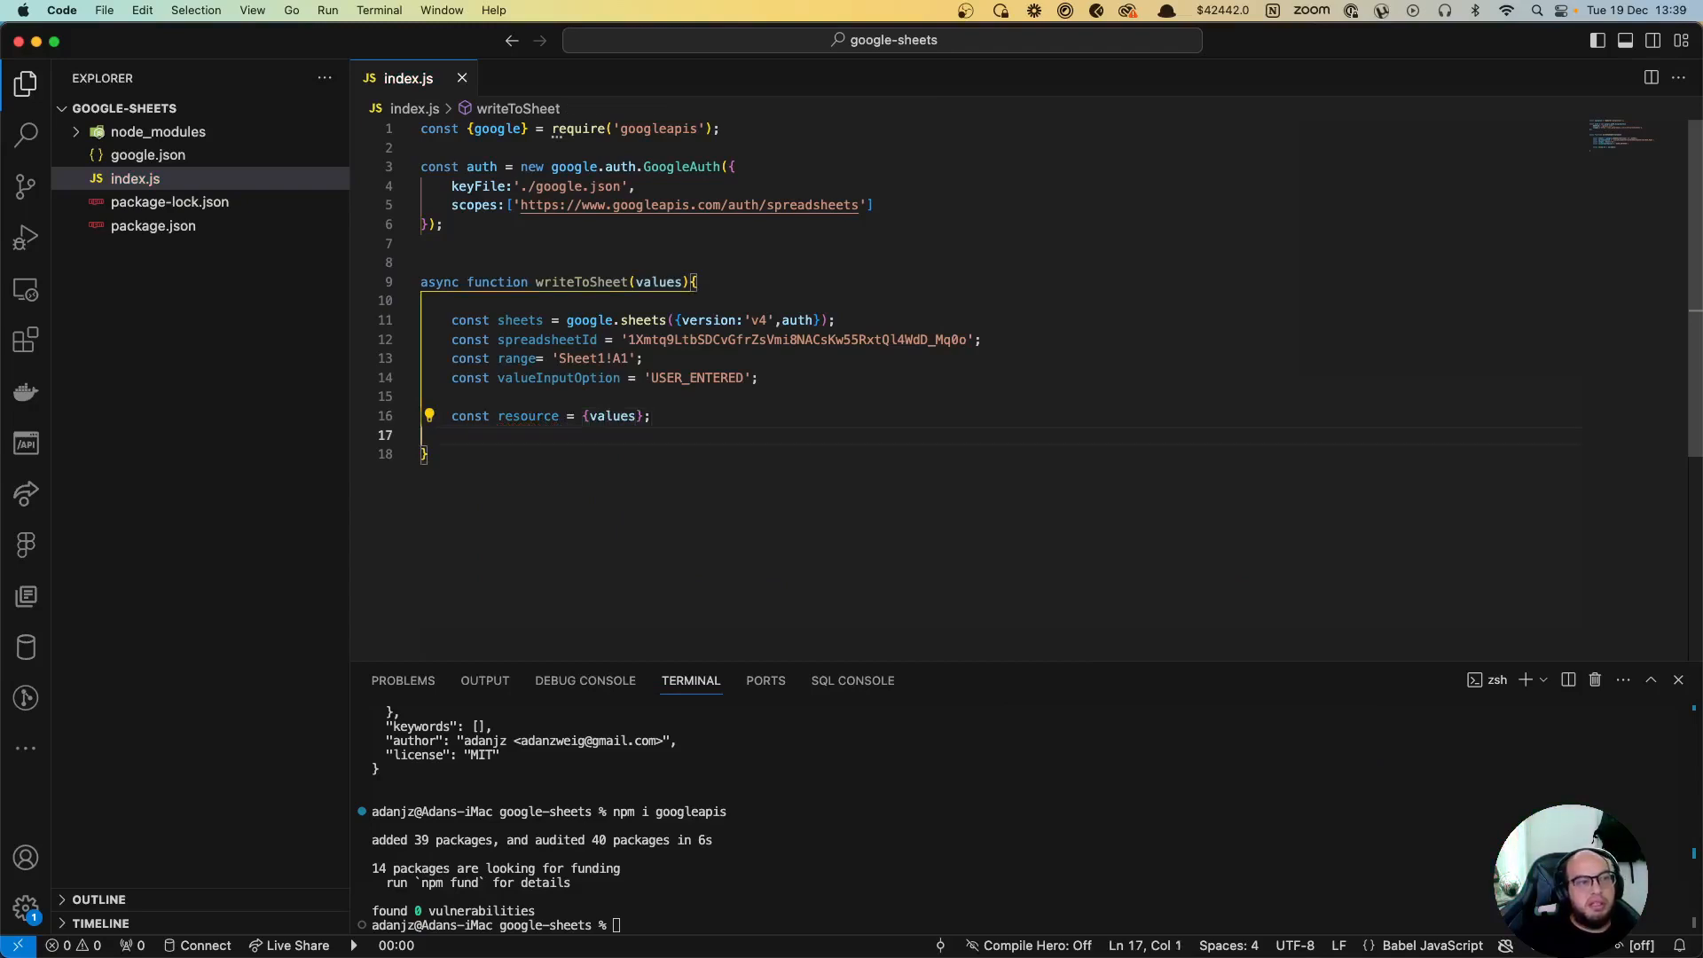
pyautogui.press('Enter')
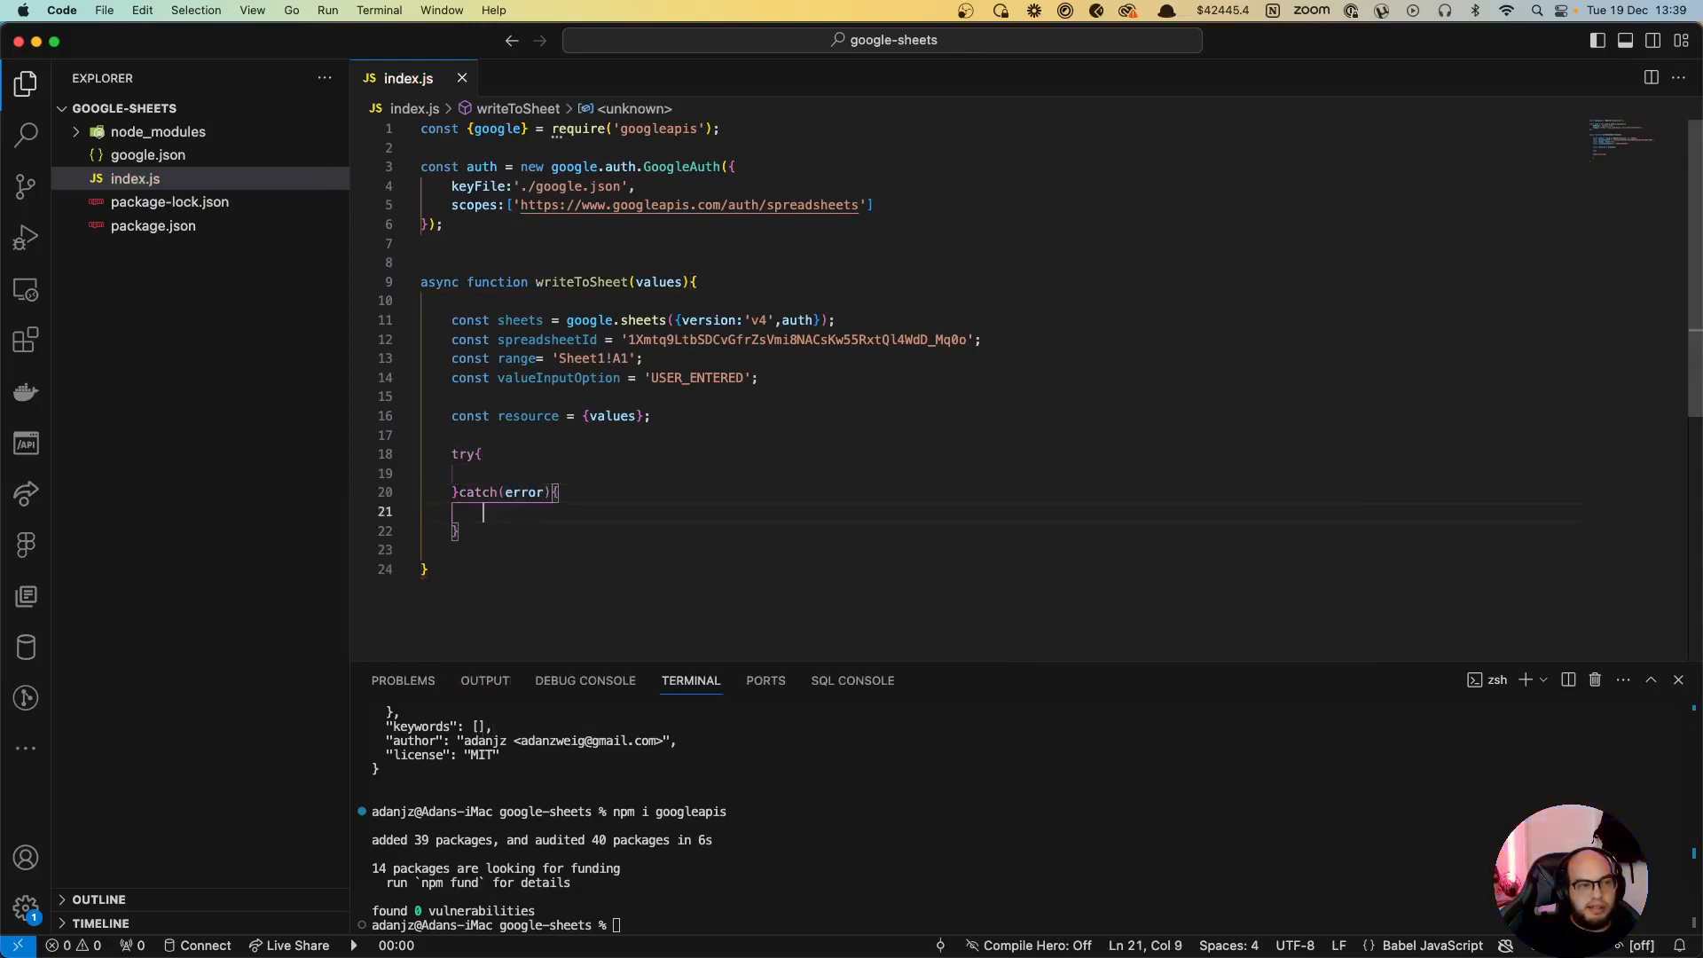
# Step: Log errors in catch and await sheets.spreadsheets.values.update with spreadsheetId, range, valueInputOption, resource
pyautogui.write("console.error('error',error);")
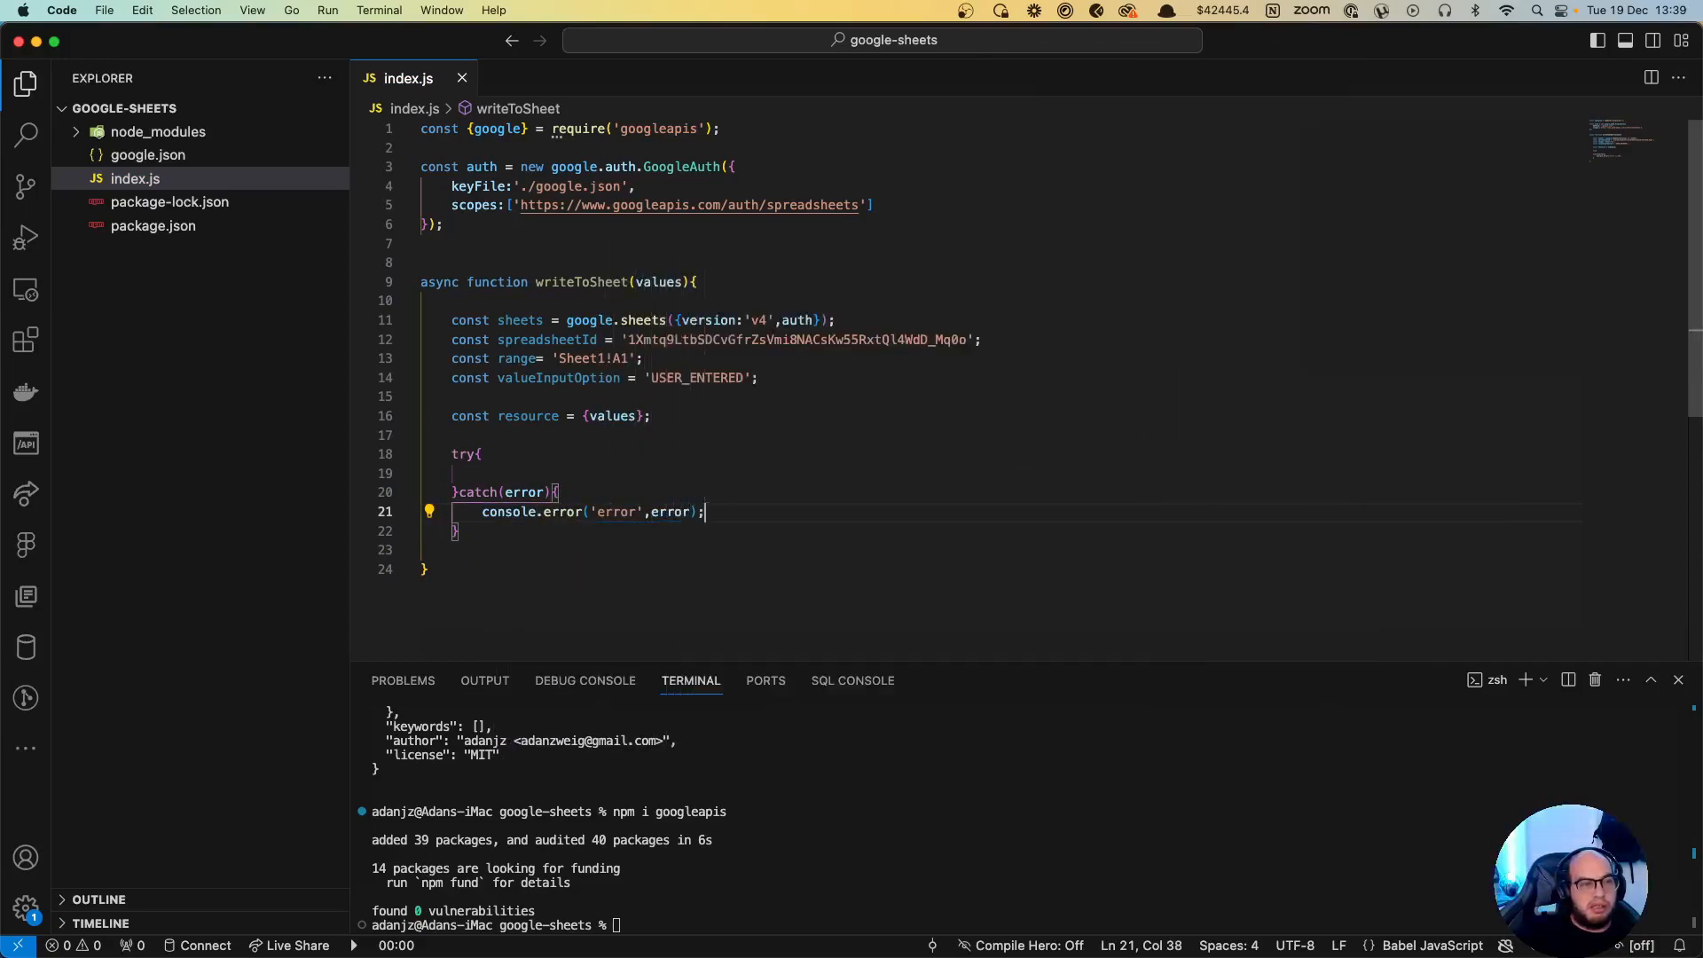
pyautogui.click(483, 474)
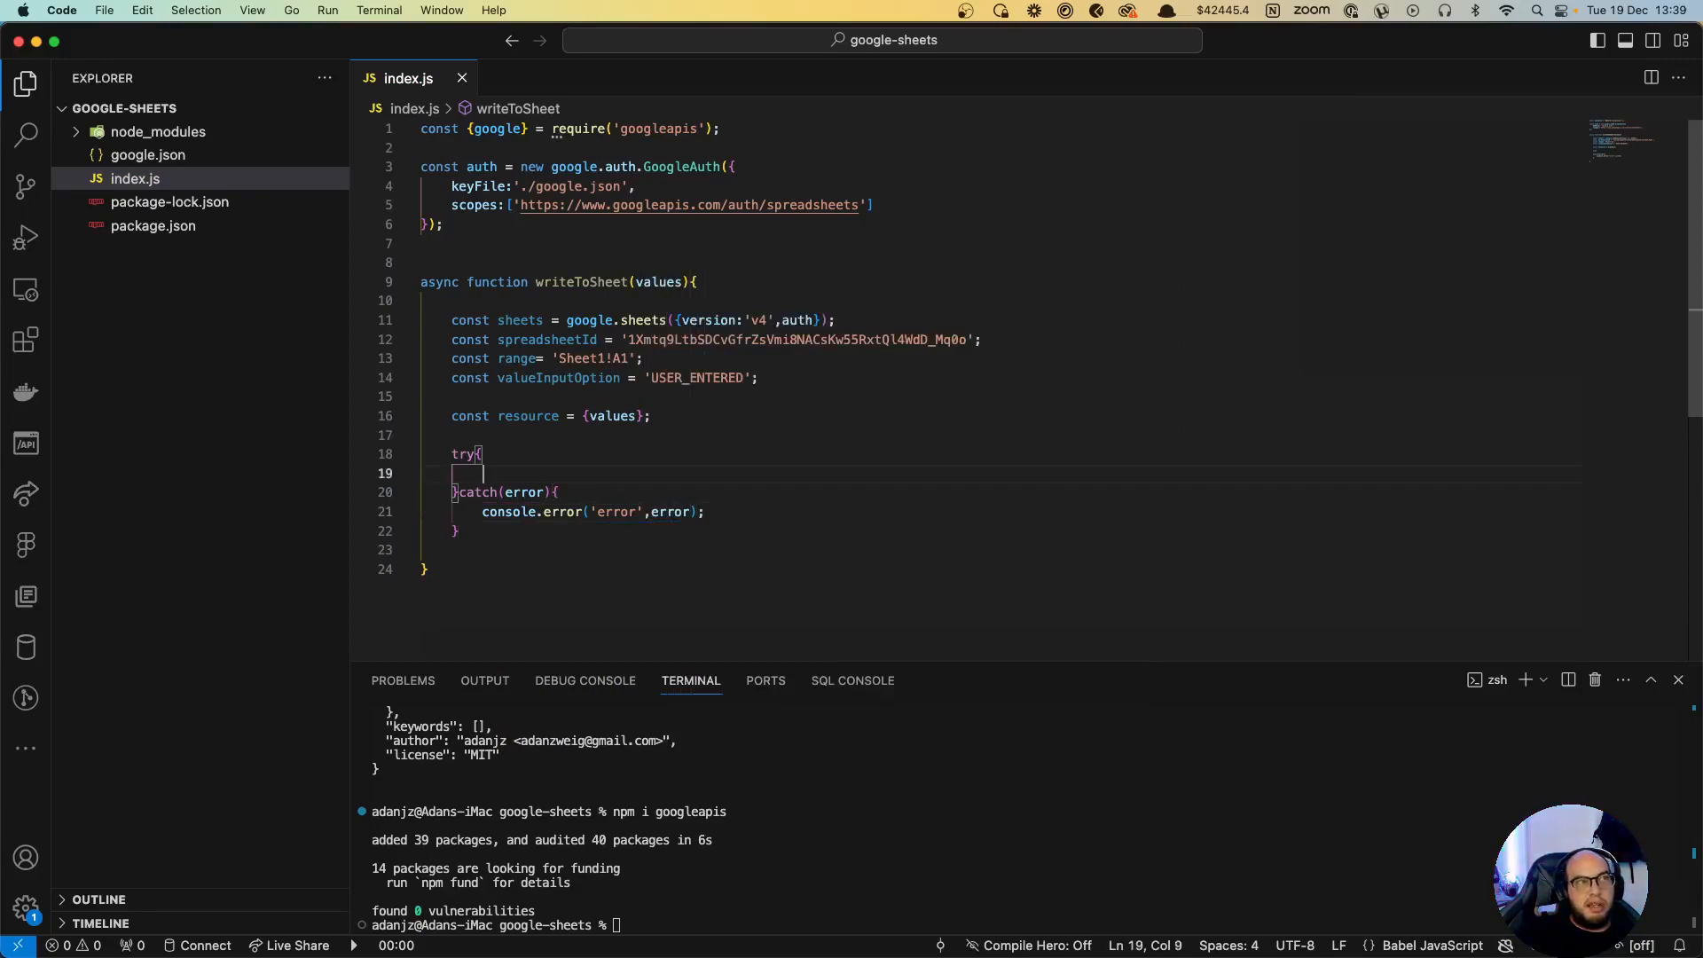
pyautogui.write('await sheets.')
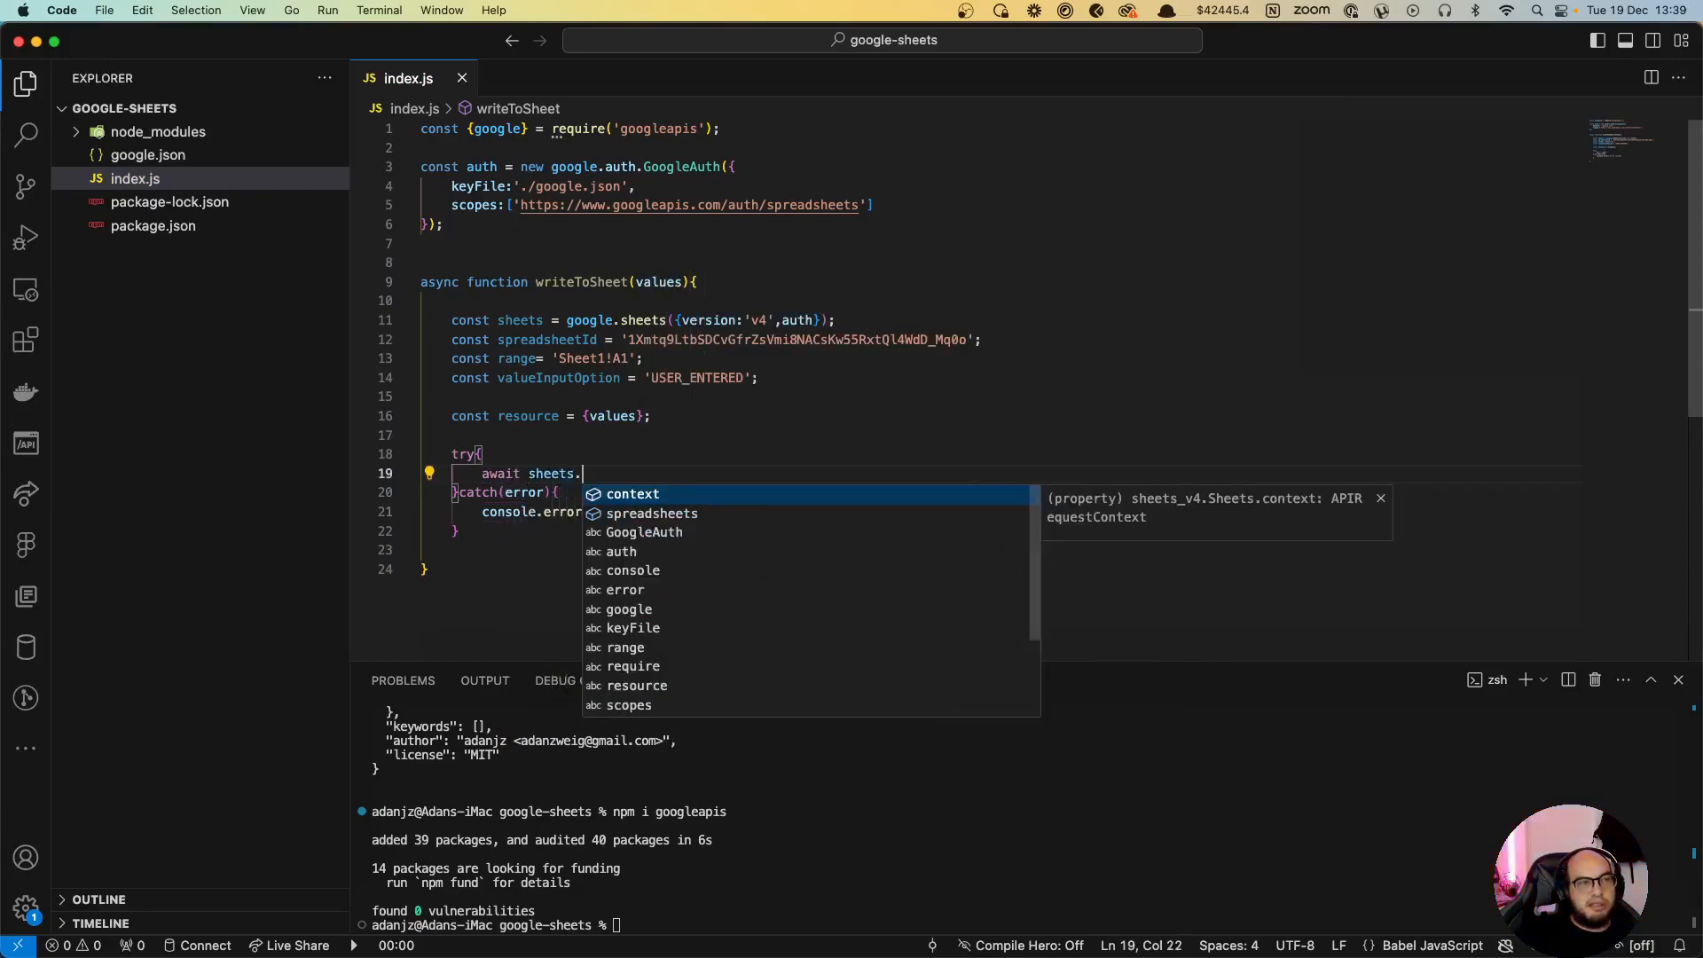
pyautogui.write('sprea')
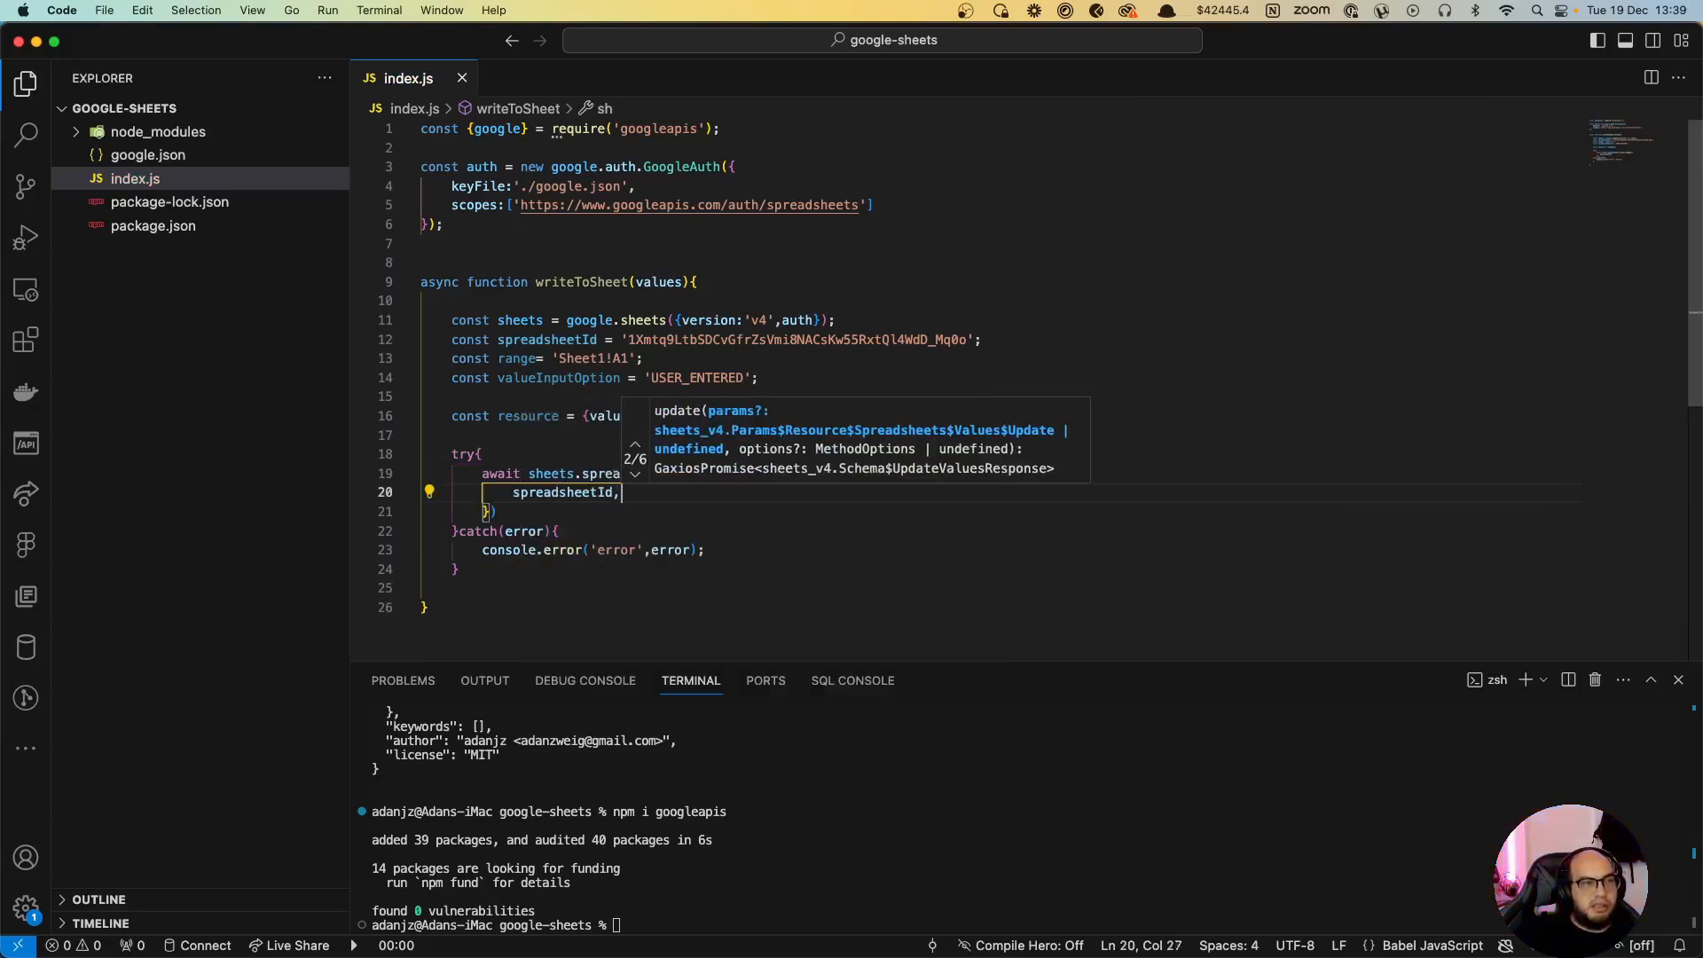
pyautogui.write('range,')
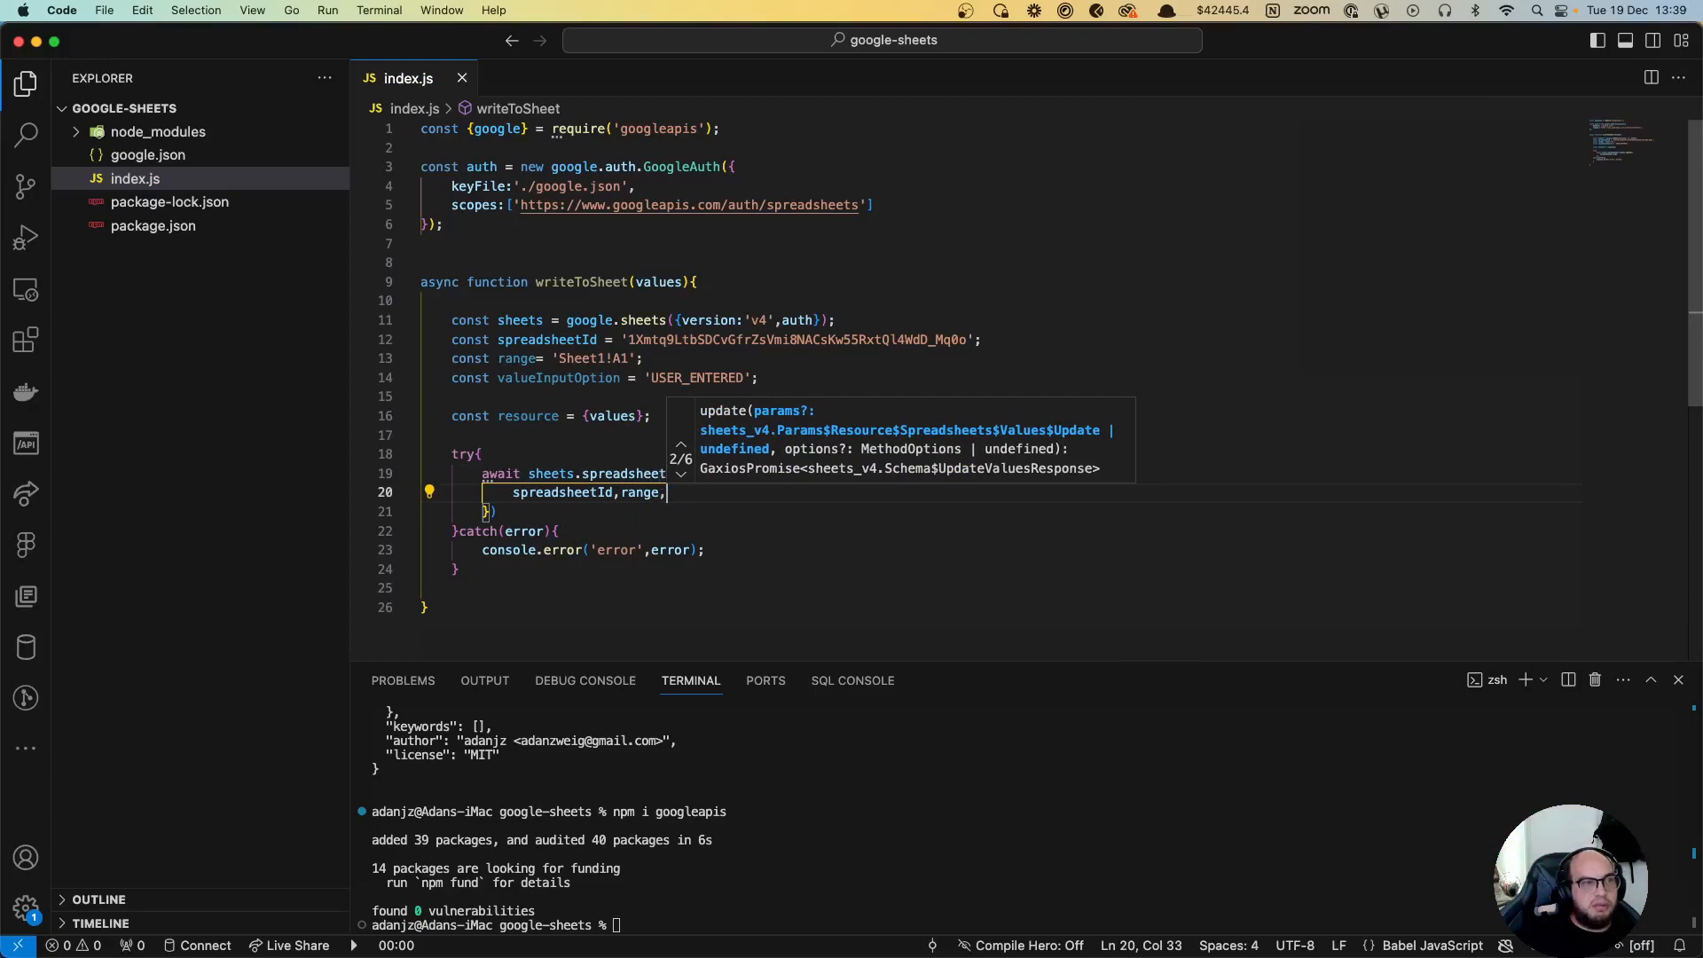
pyautogui.write('valueInputOption,')
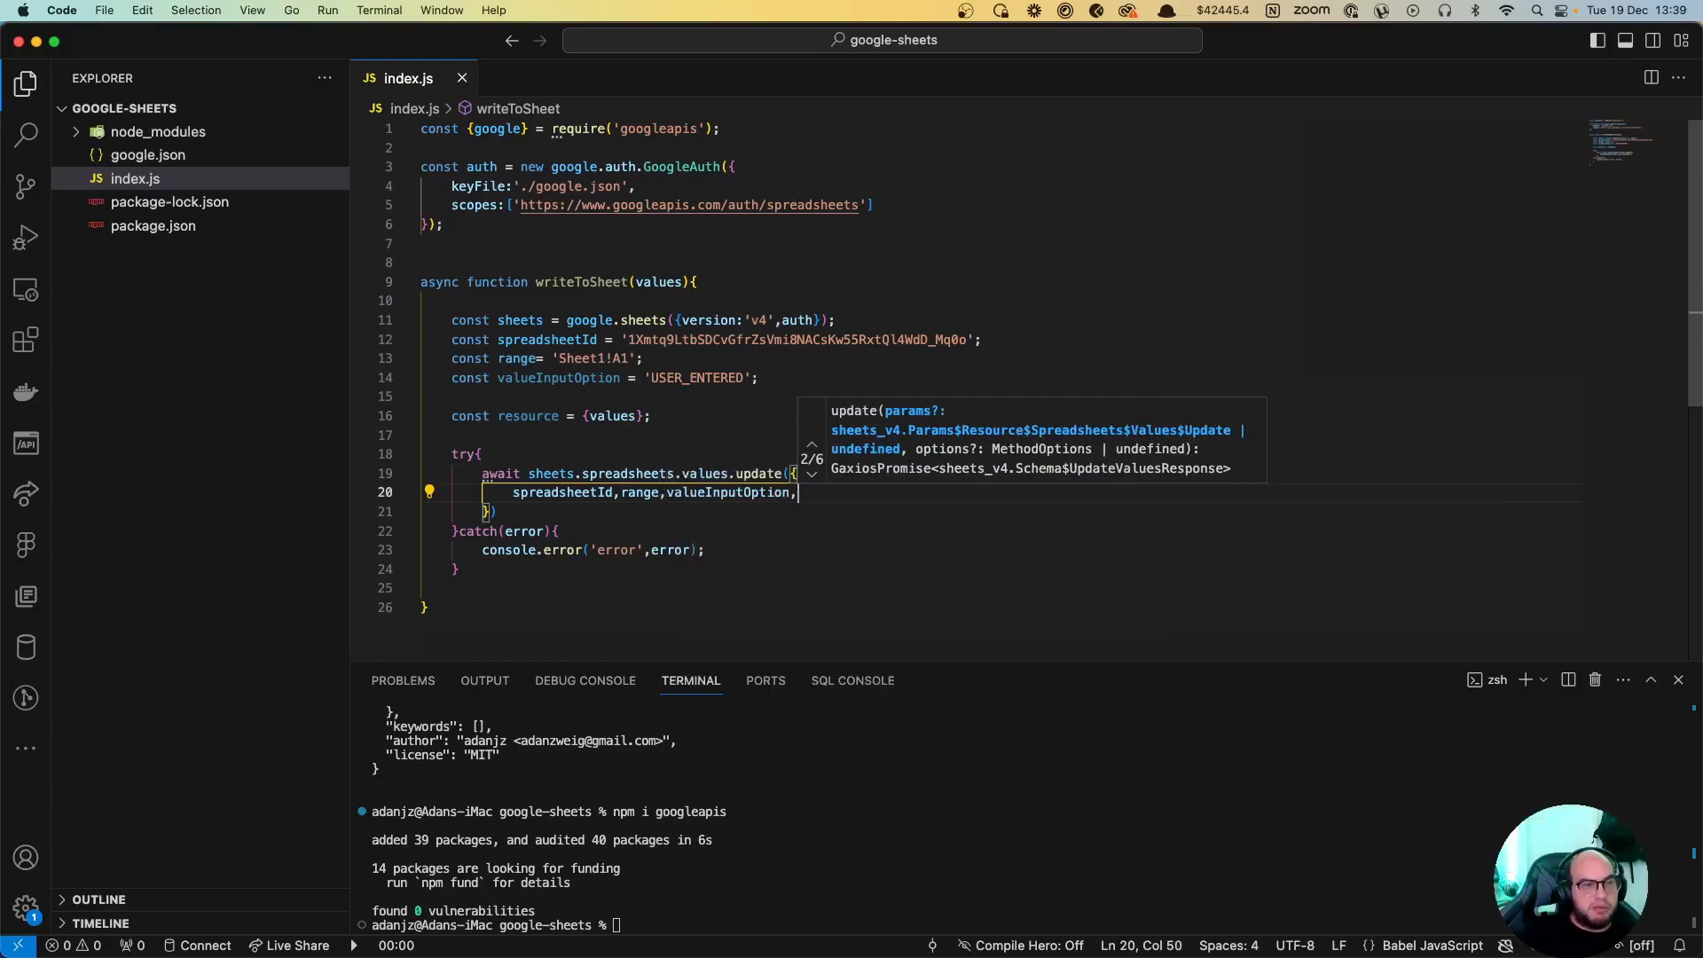
pyautogui.write('resource')
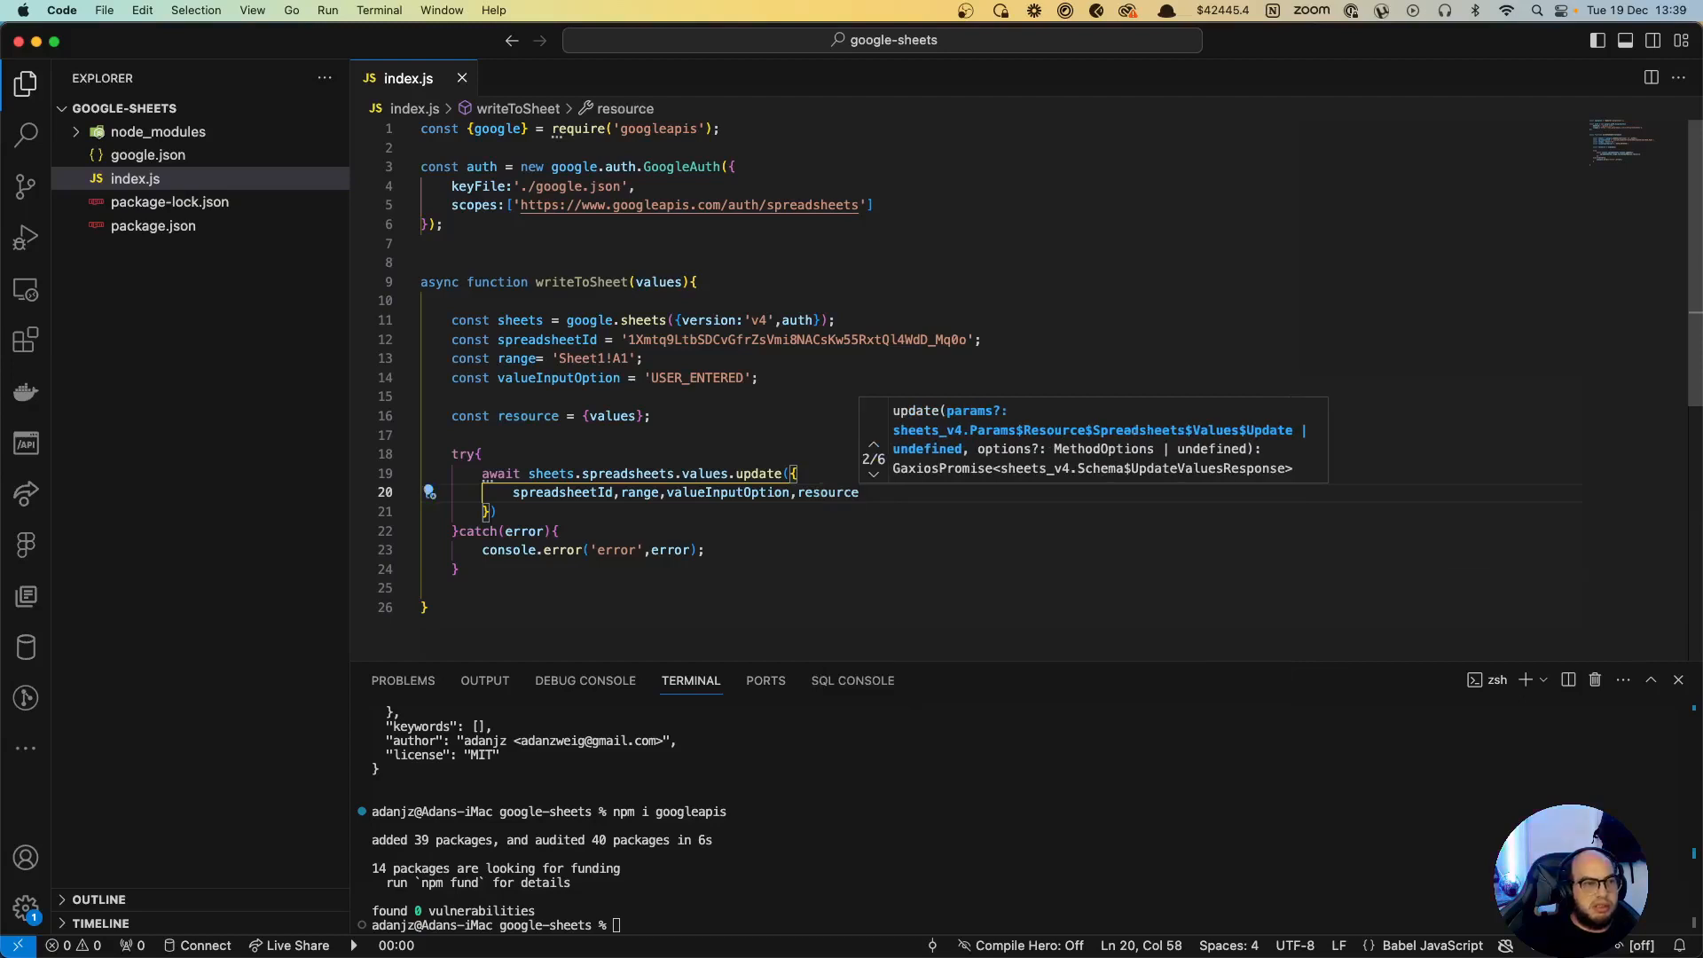
# Step: Assign the update result to res and return it
pyautogui.scroll(-3)
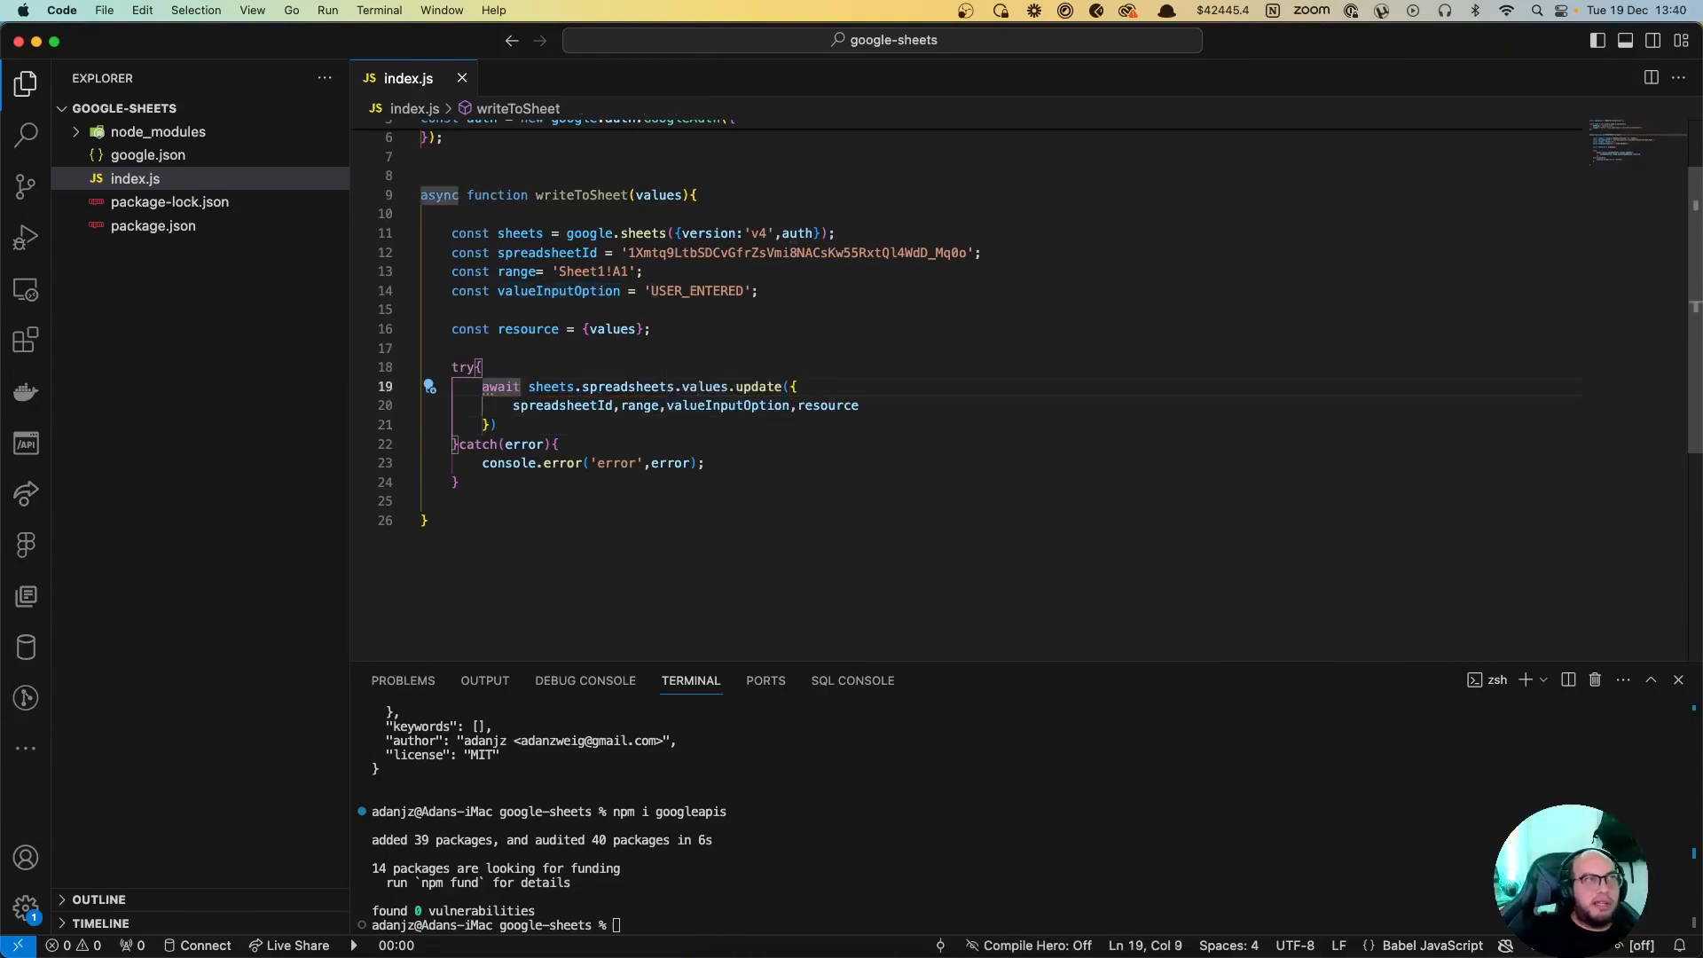
pyautogui.write('const res =')
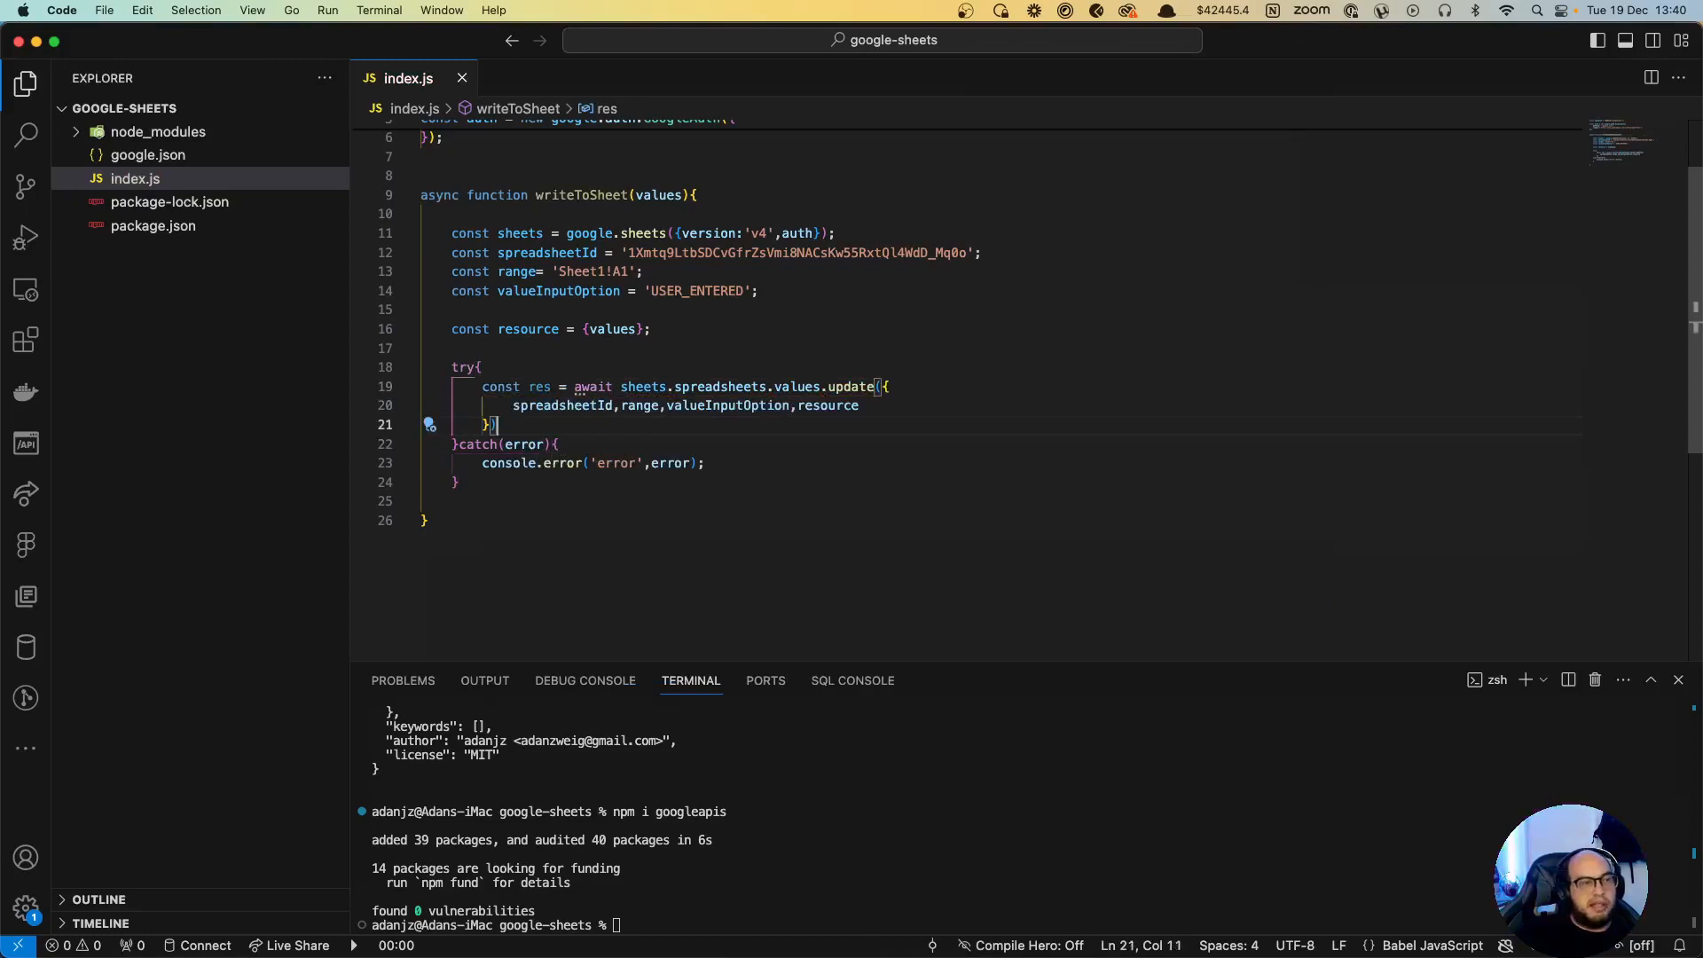
pyautogui.write('return res;')
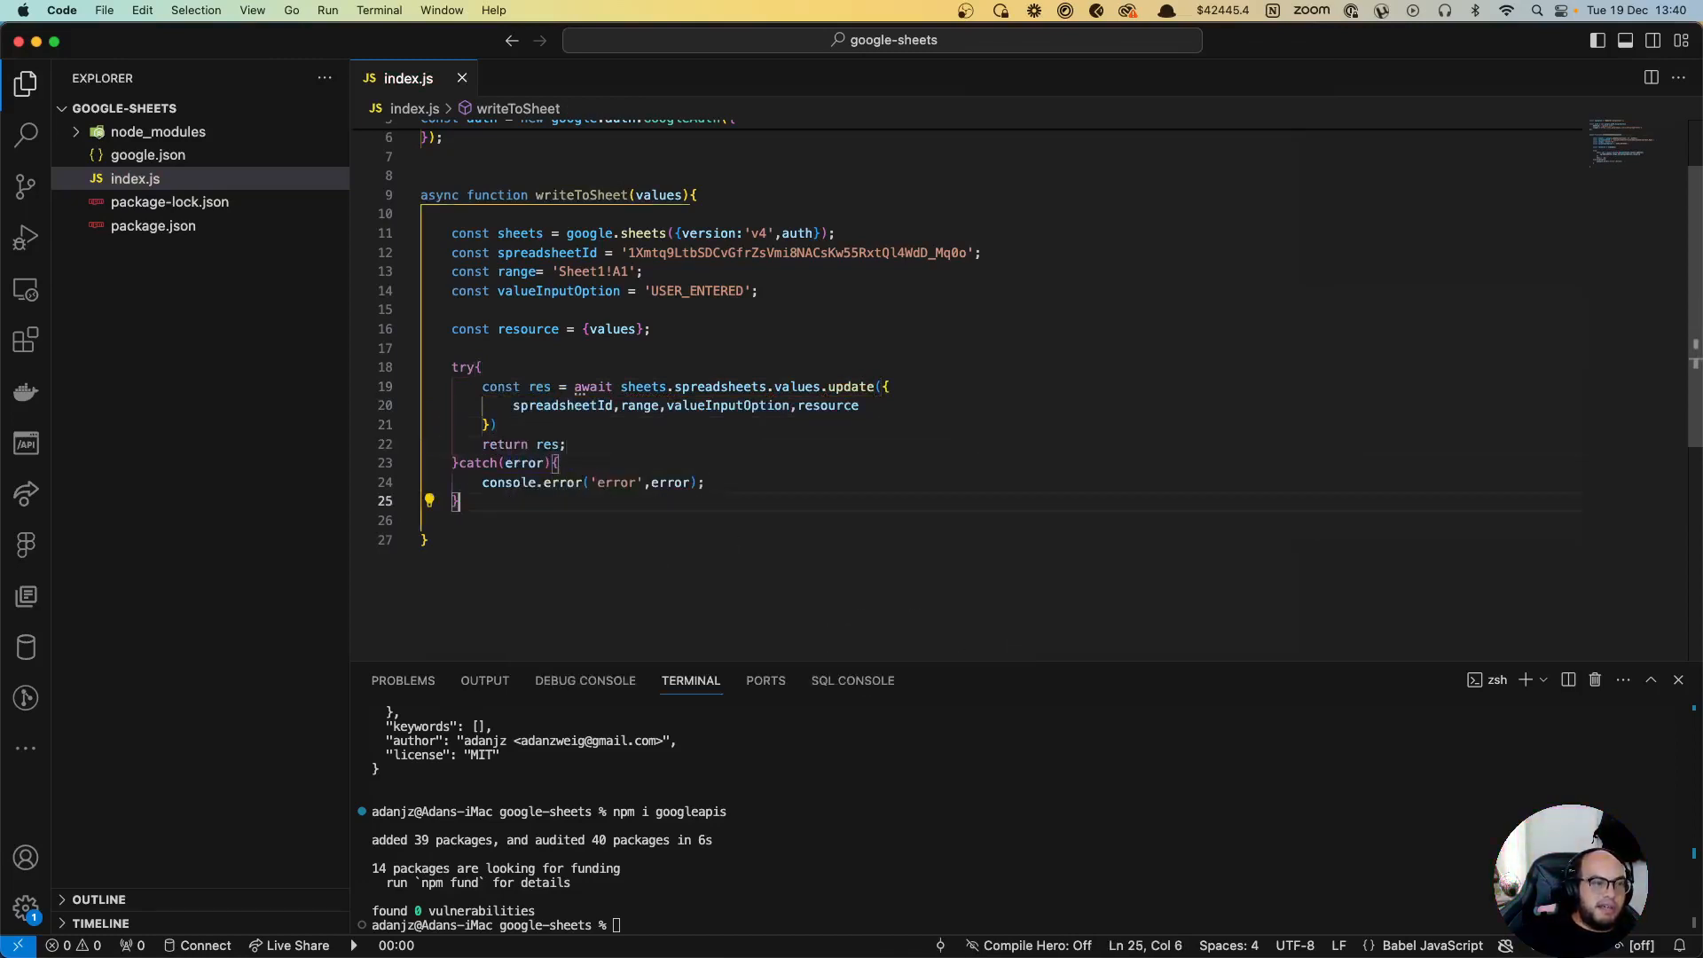
# Step: Add an async IIFE awaiting writeToSheet with a Name, Age, Location header row
pyautogui.write('()')
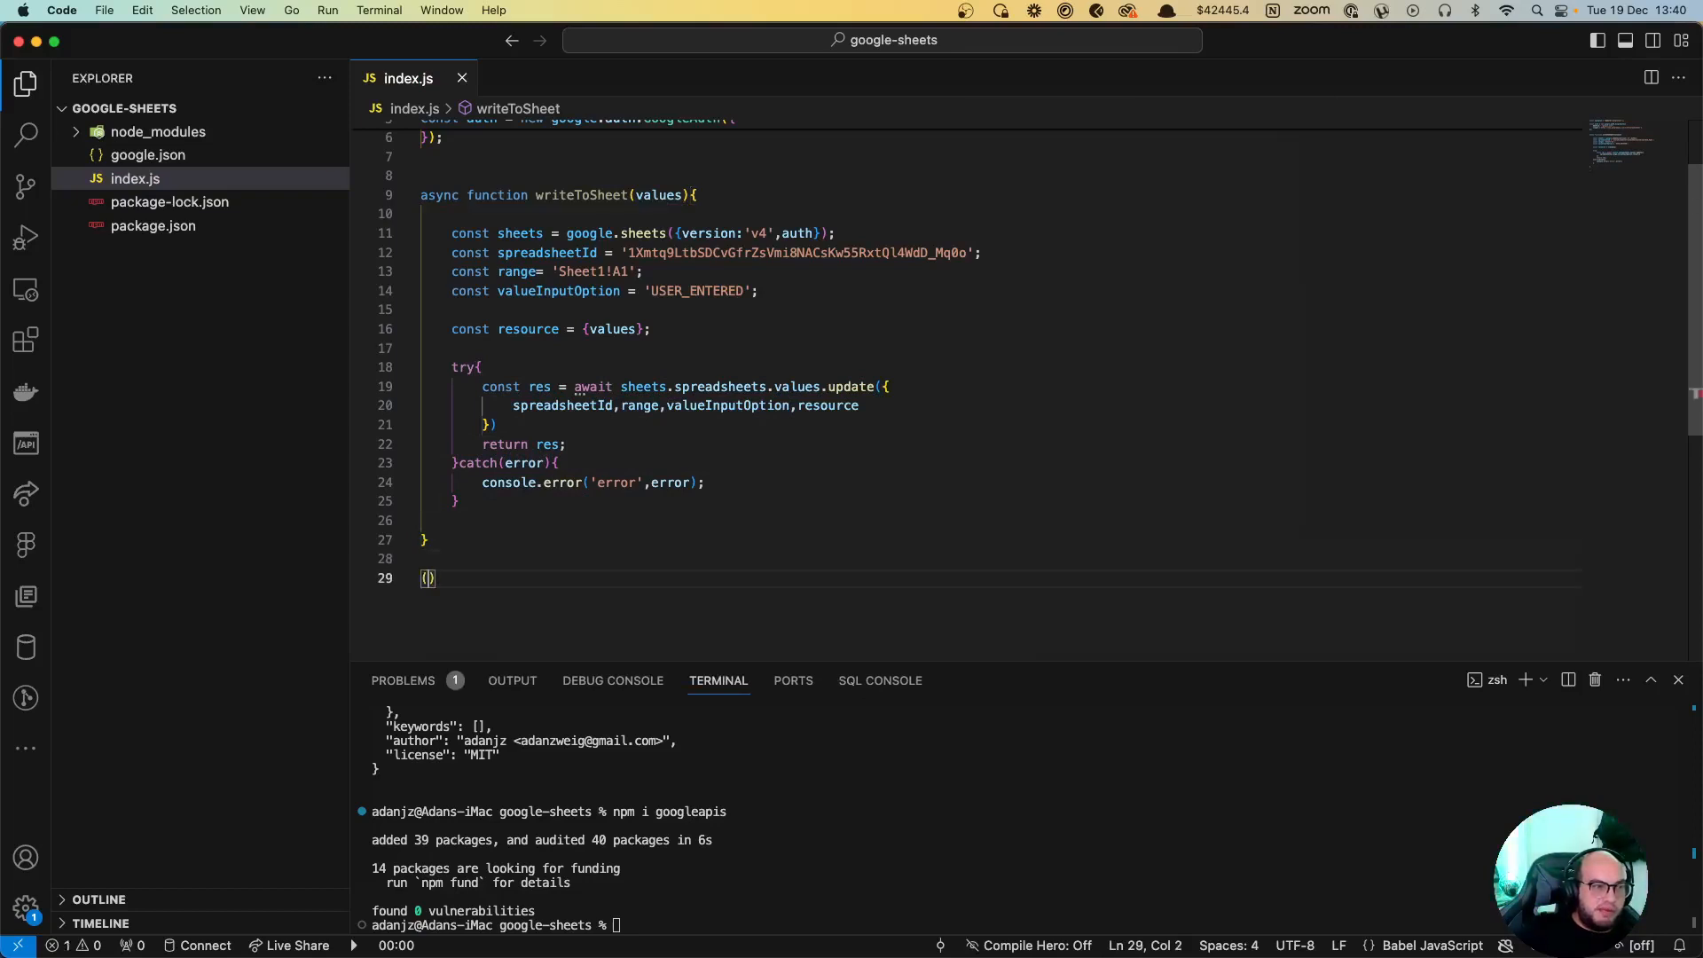
pyautogui.write('async()=>')
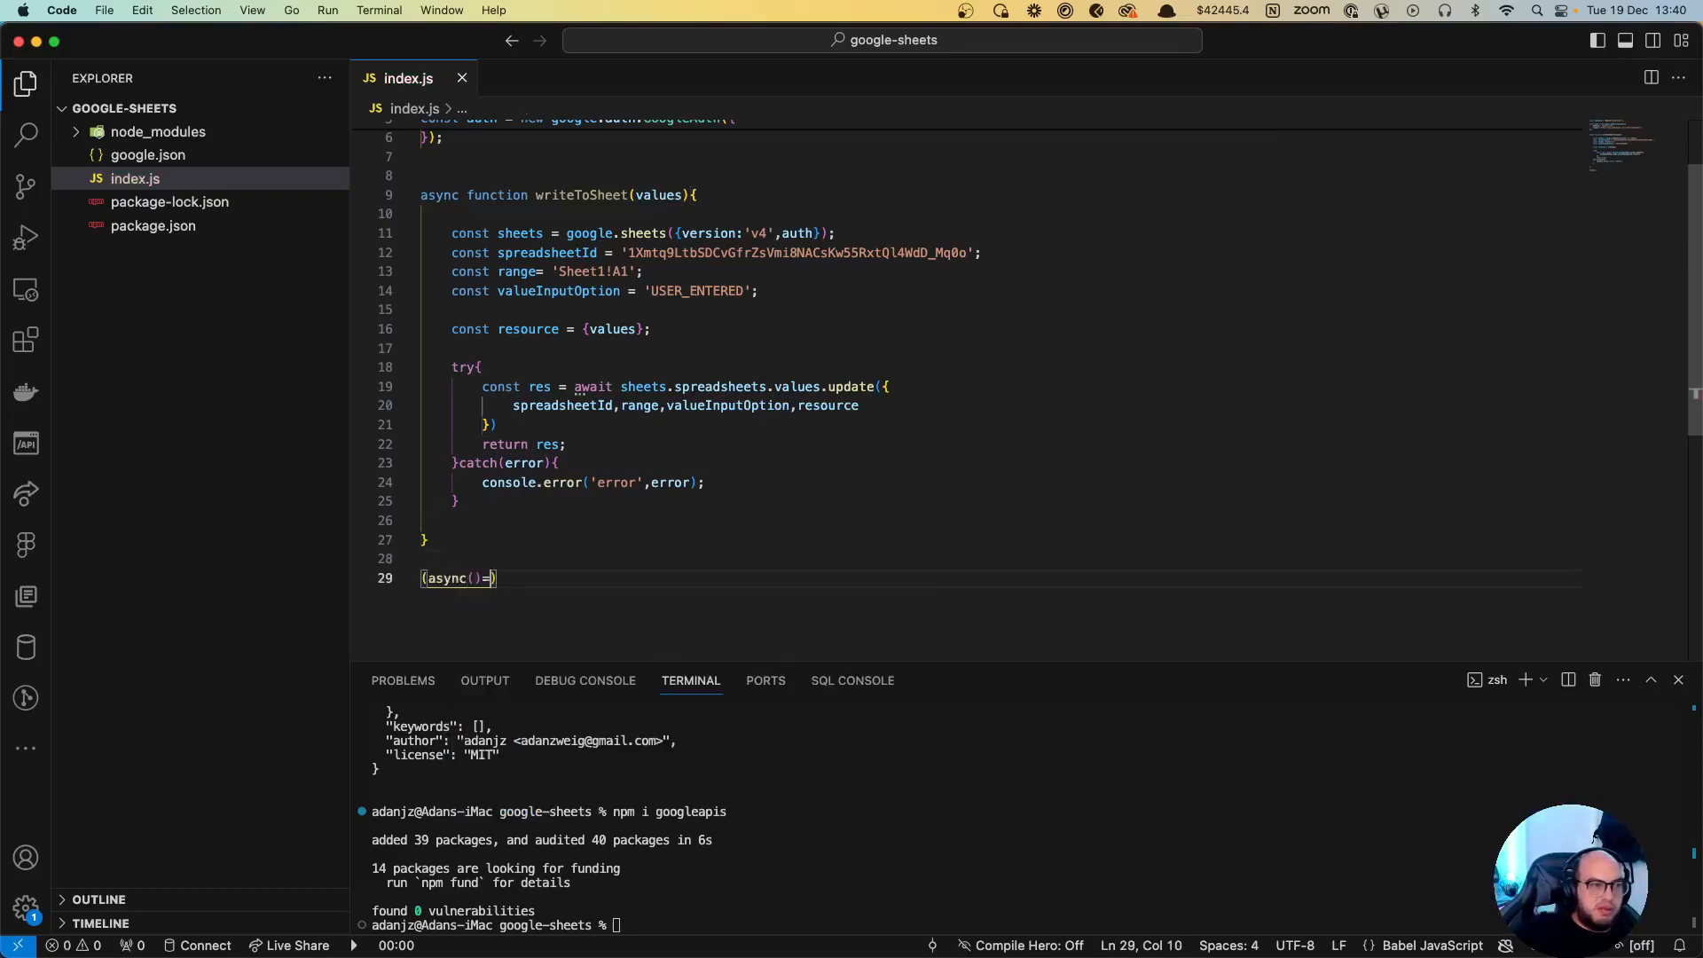
pyautogui.write('>{')
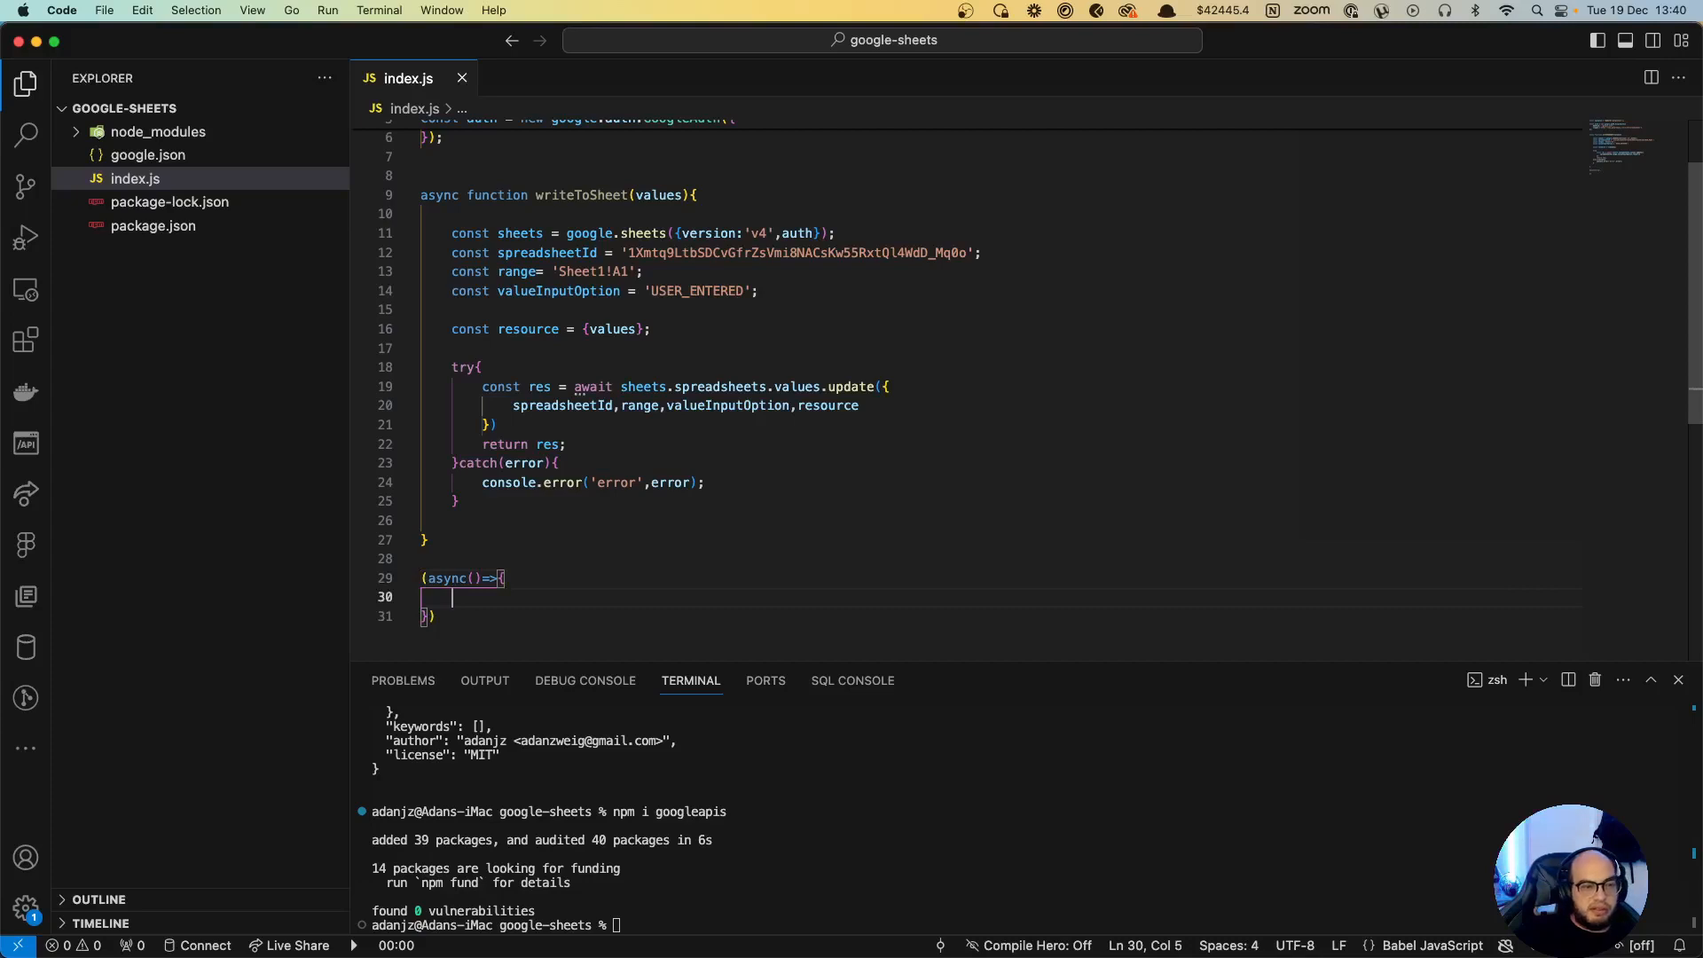
pyautogui.write('const')
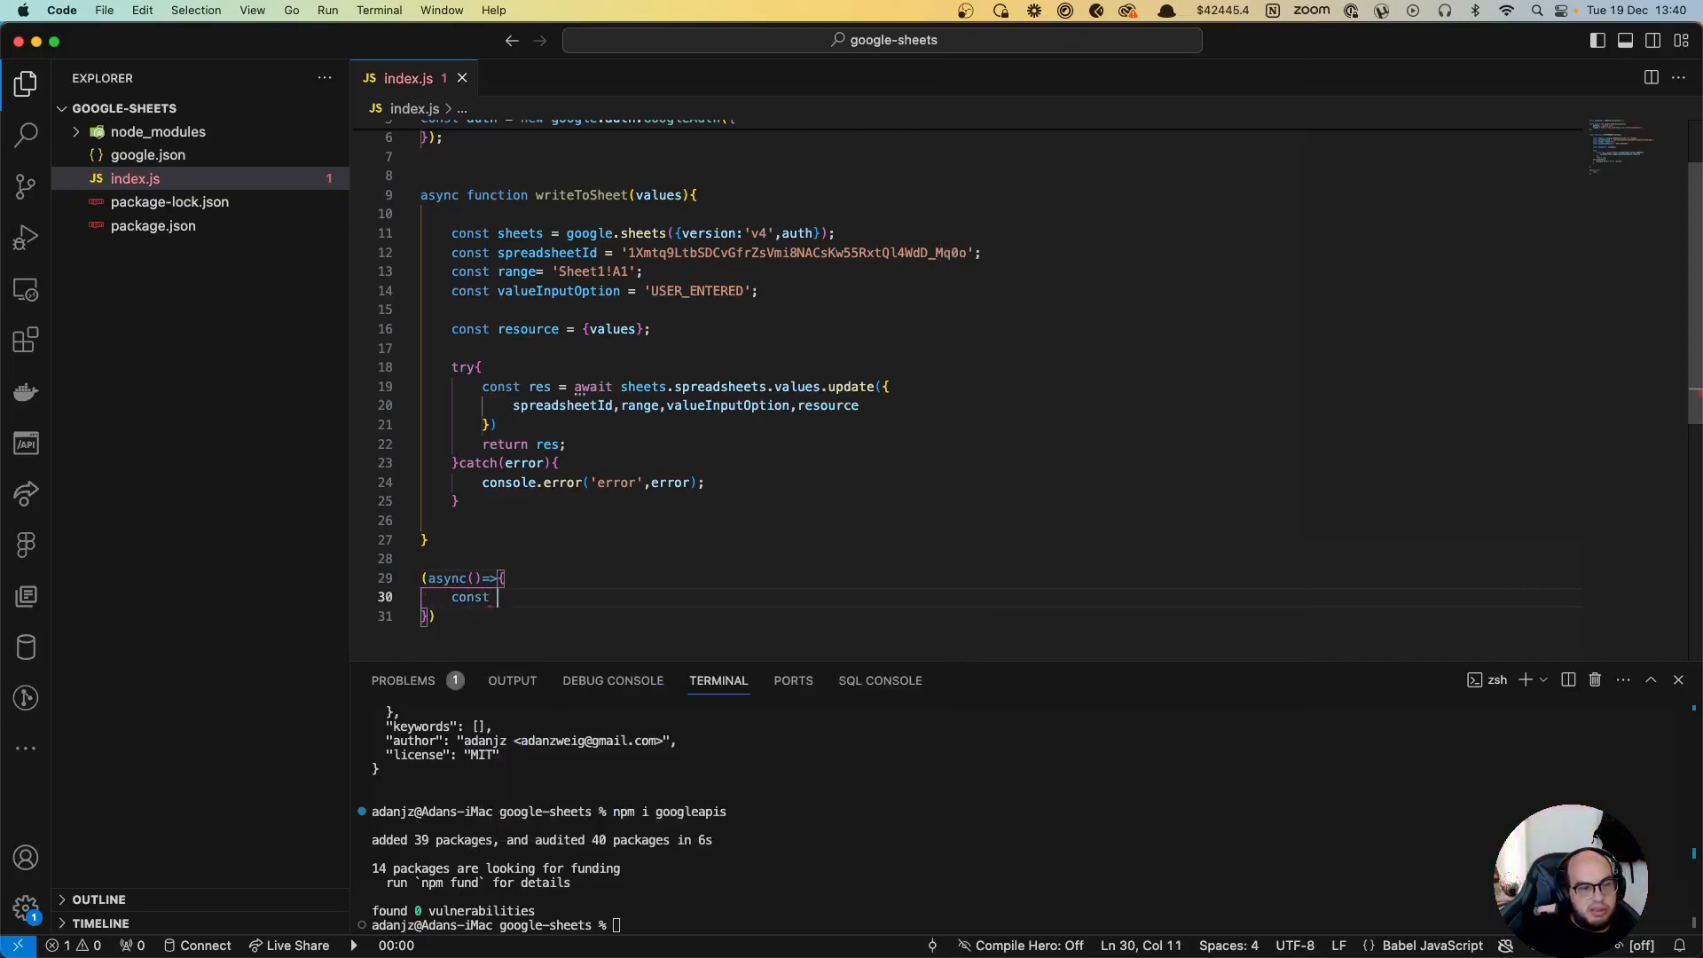
pyautogui.write('writer = await writeToSheet(')
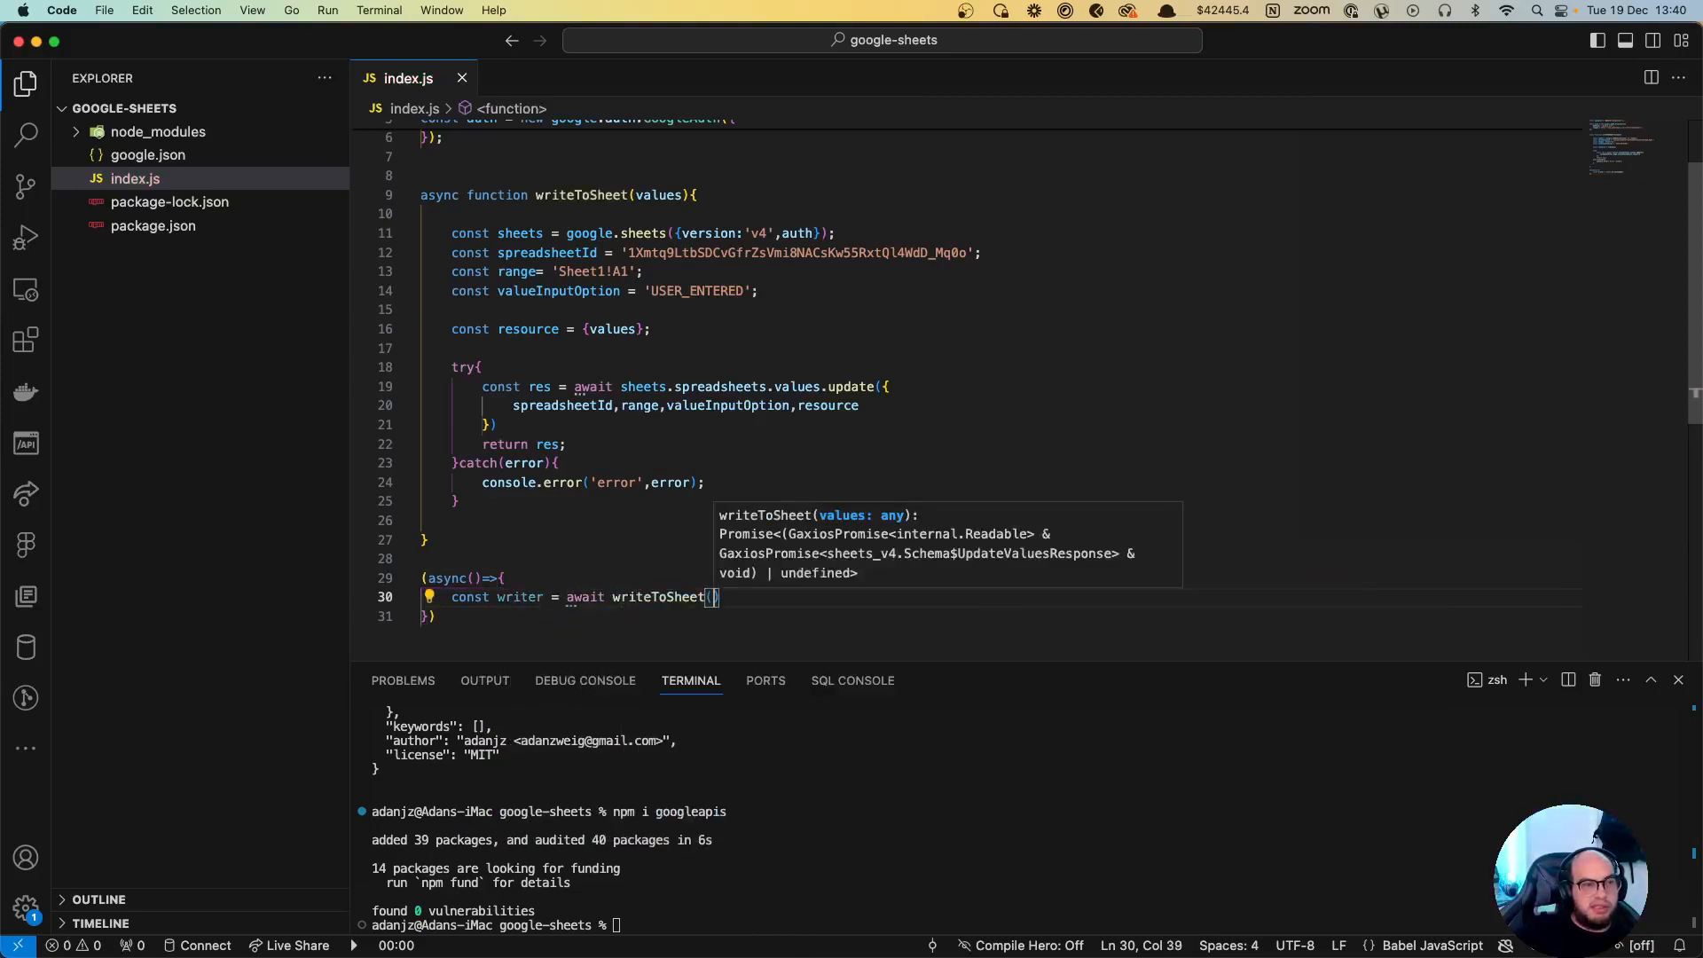
pyautogui.write('[]')
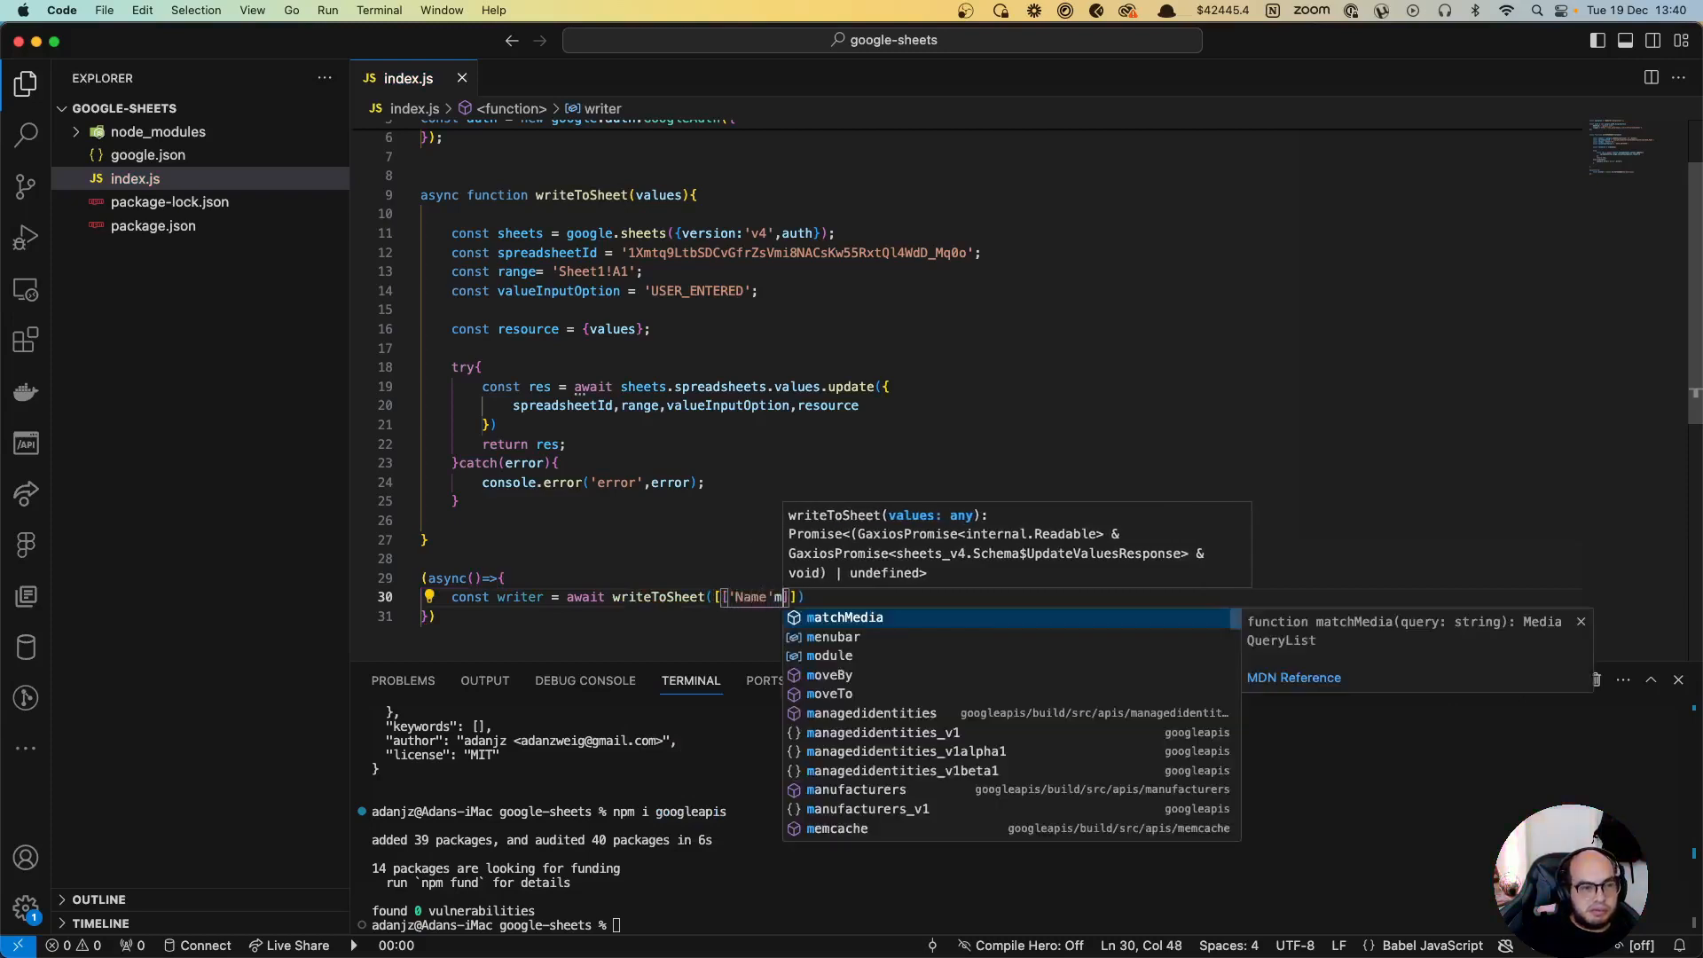
pyautogui.write("'Age,'")
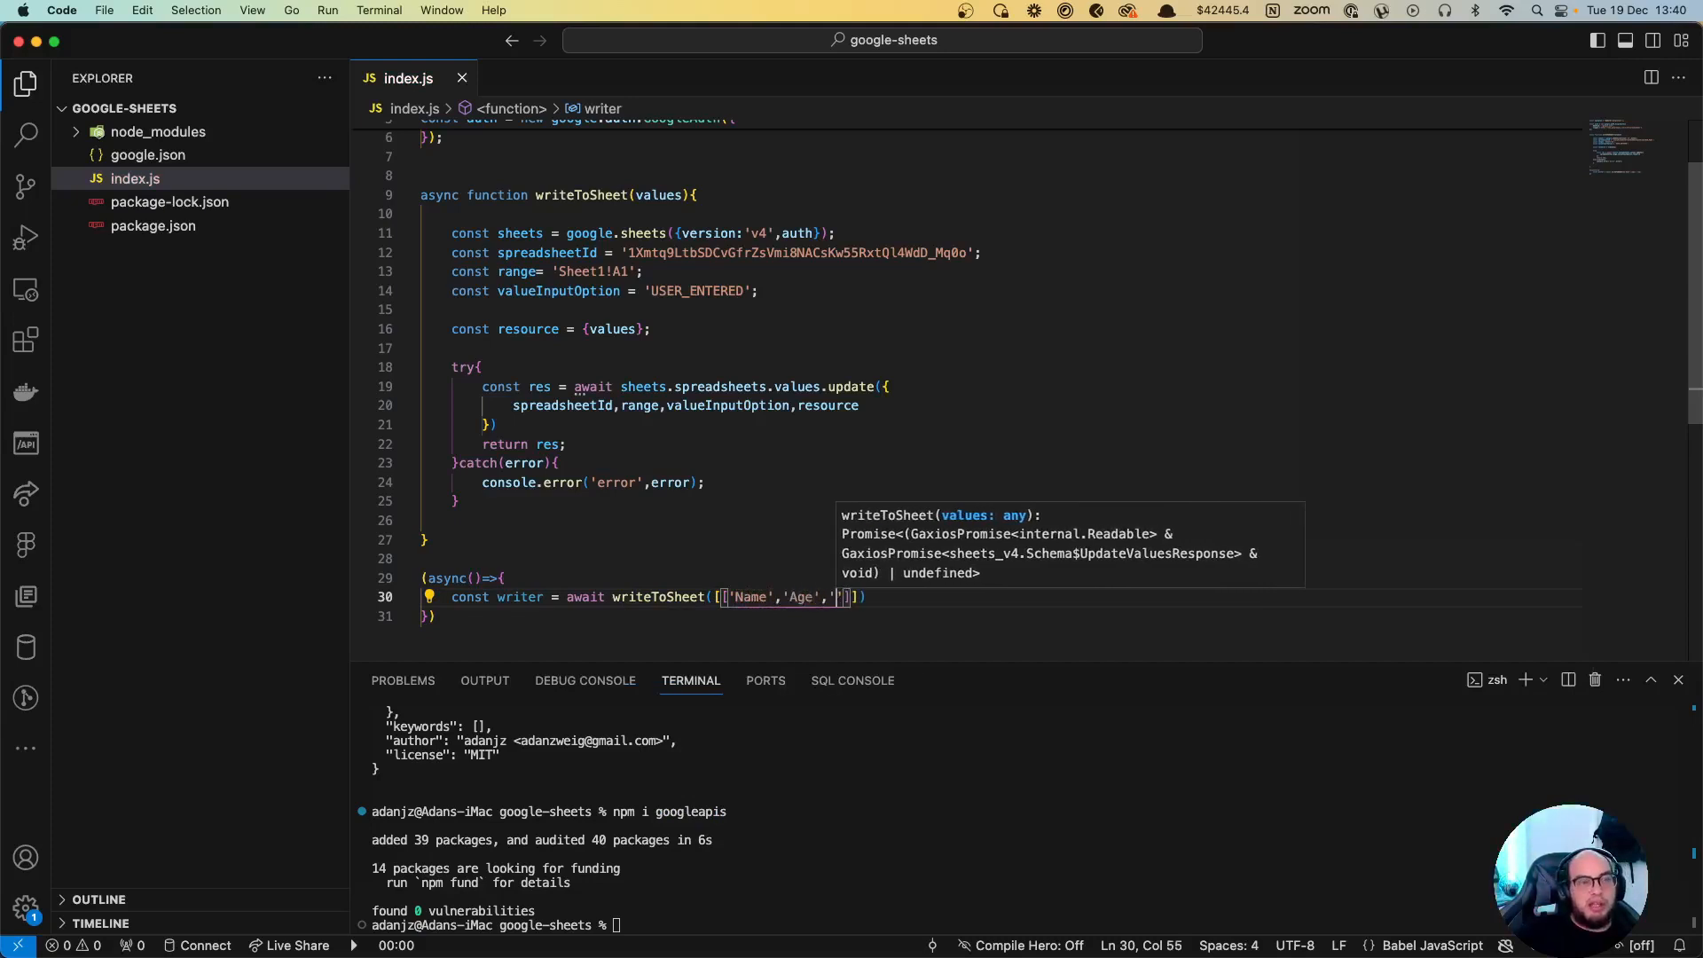
pyautogui.write("Location'],['Ado',")
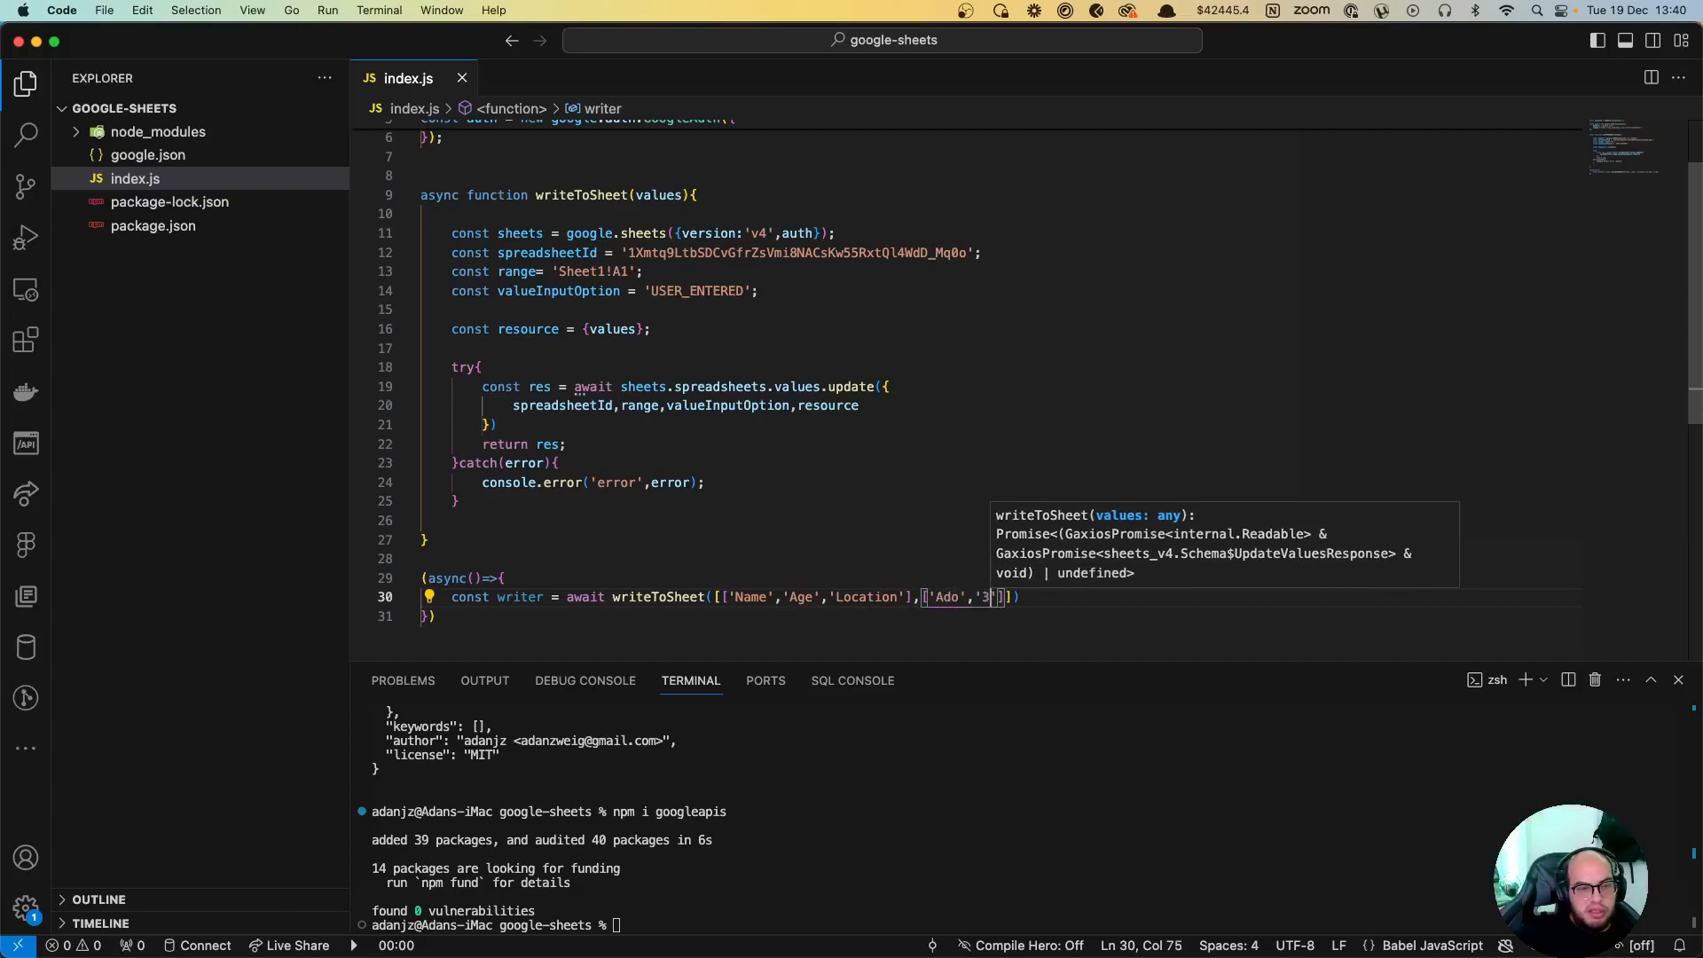
# Step: Add rows Ado 33 Miami, Pepe 21 Singapore, Juan 32 Mexico, with ages as numbers
pyautogui.write("3','")
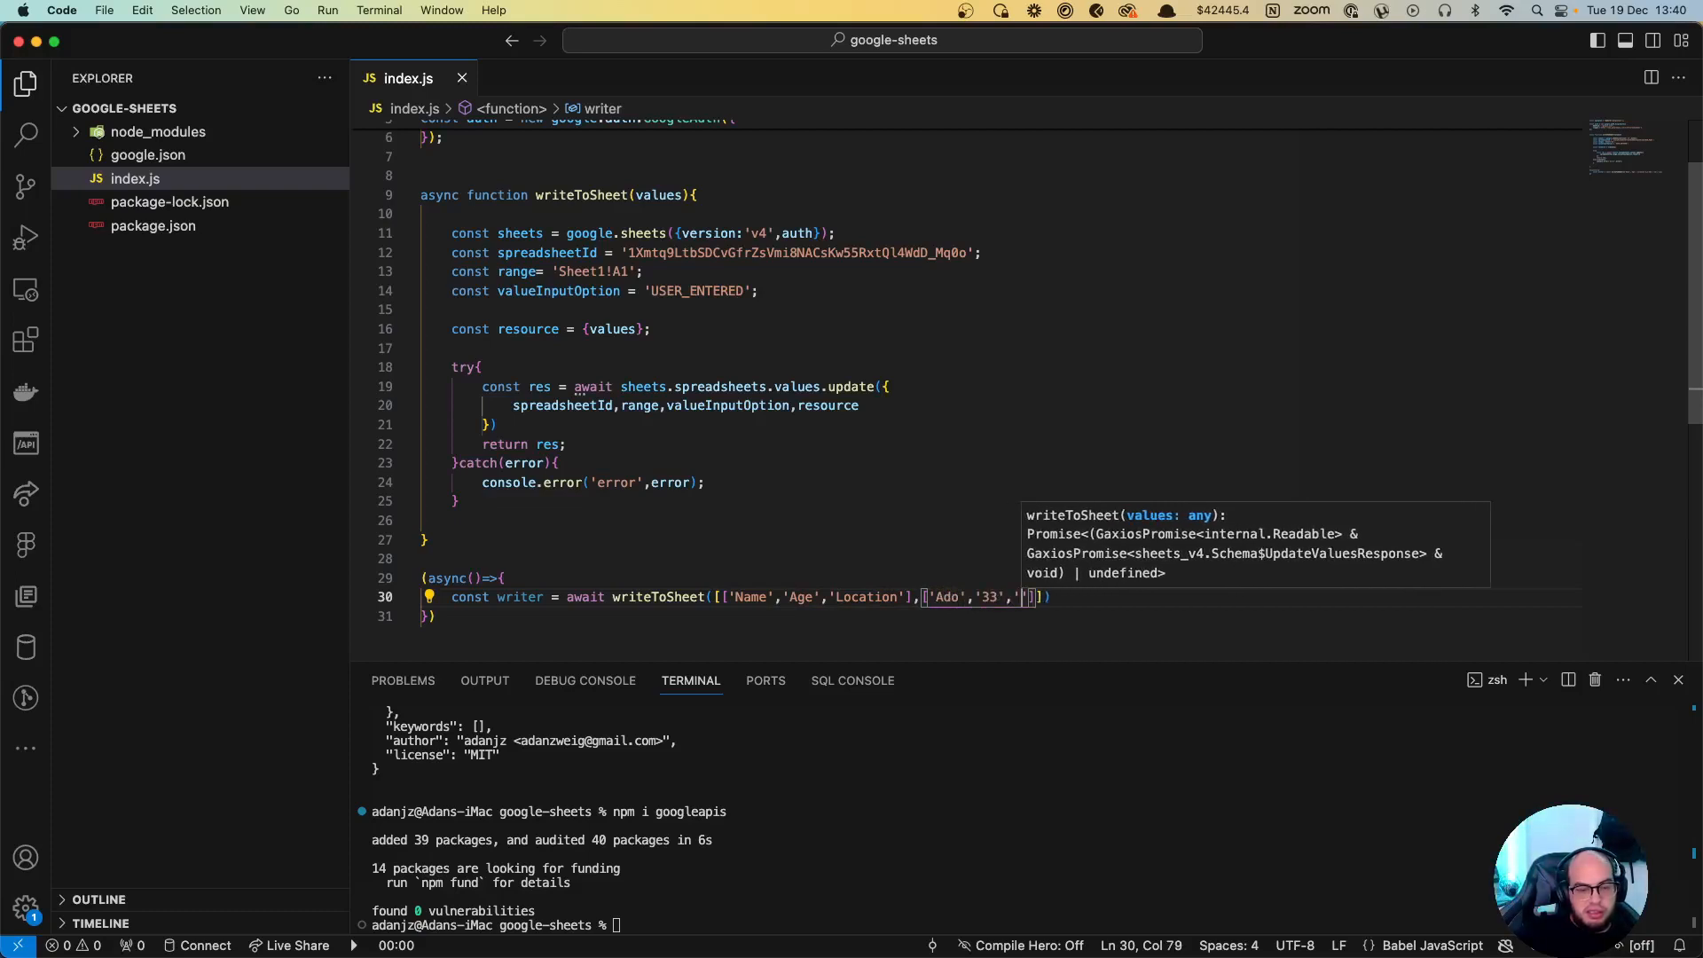
pyautogui.write('Miami')
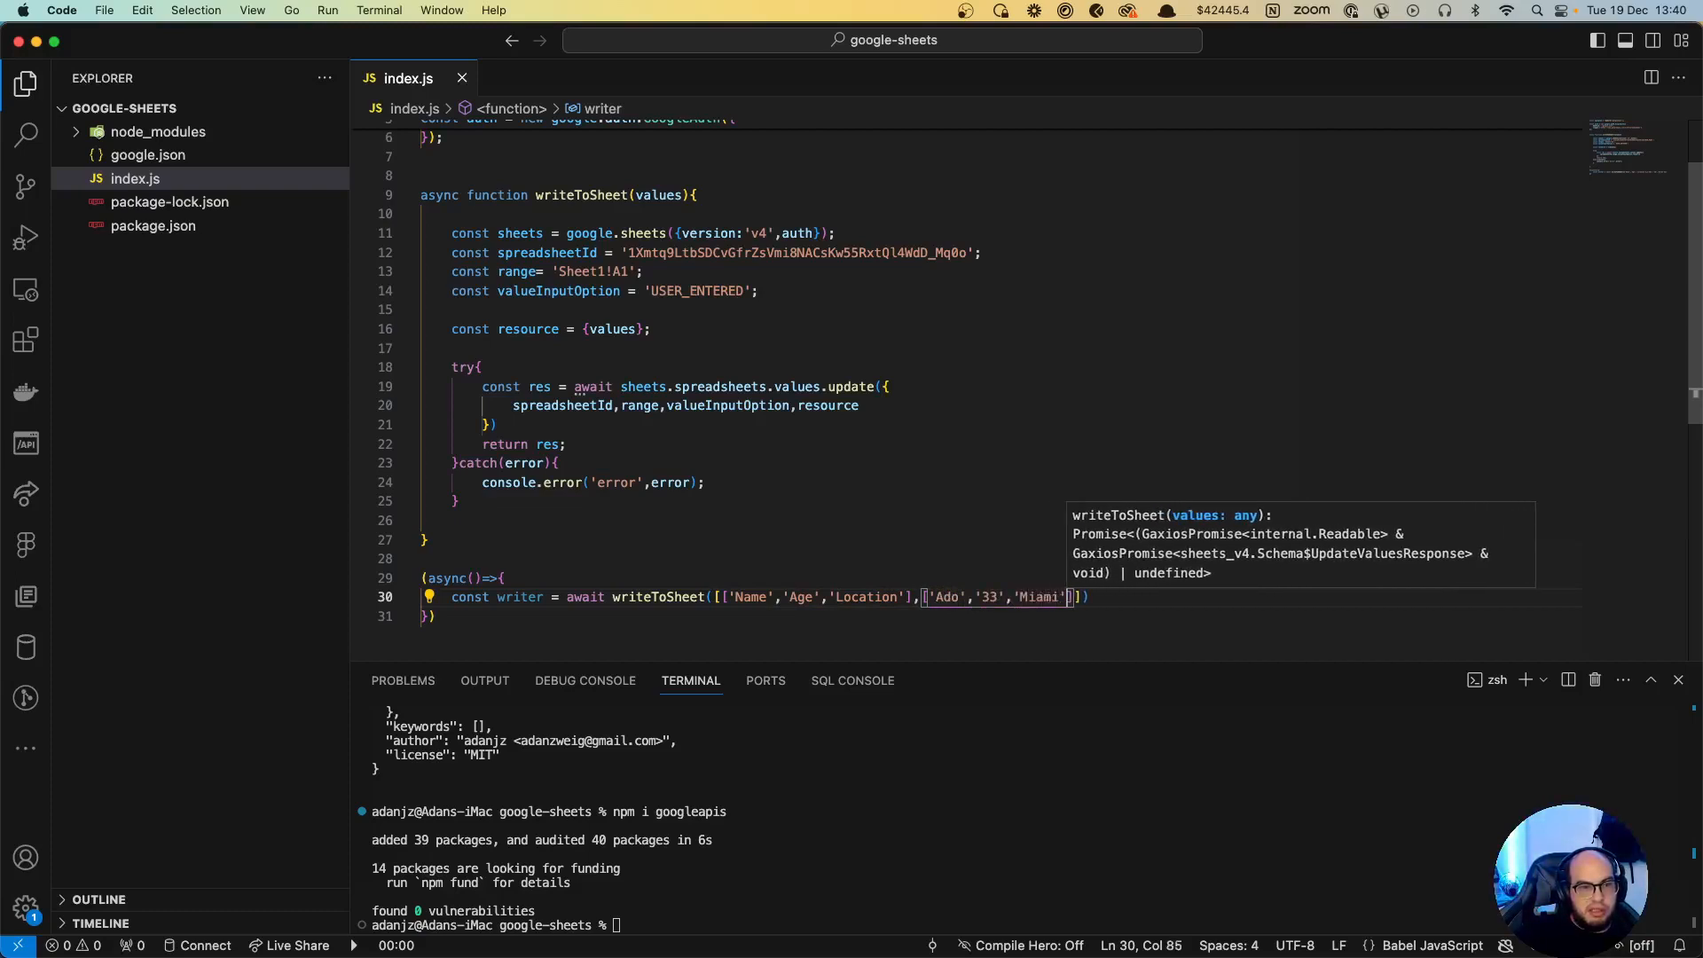
pyautogui.write(',[]')
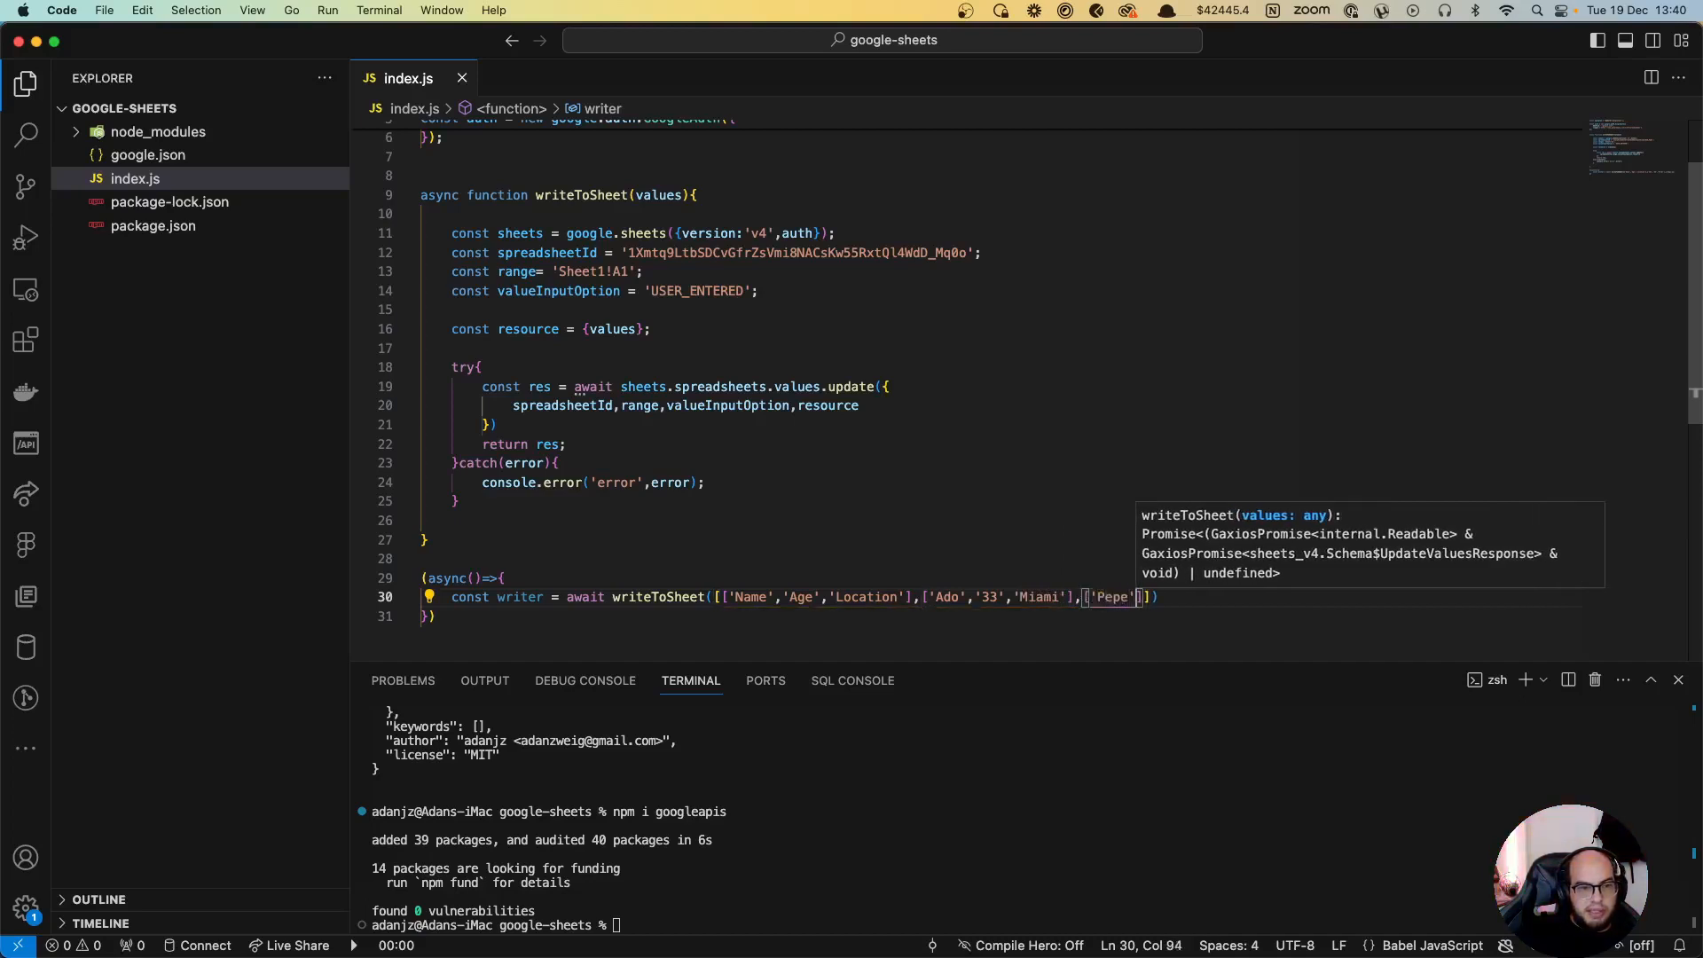
pyautogui.write(",'")
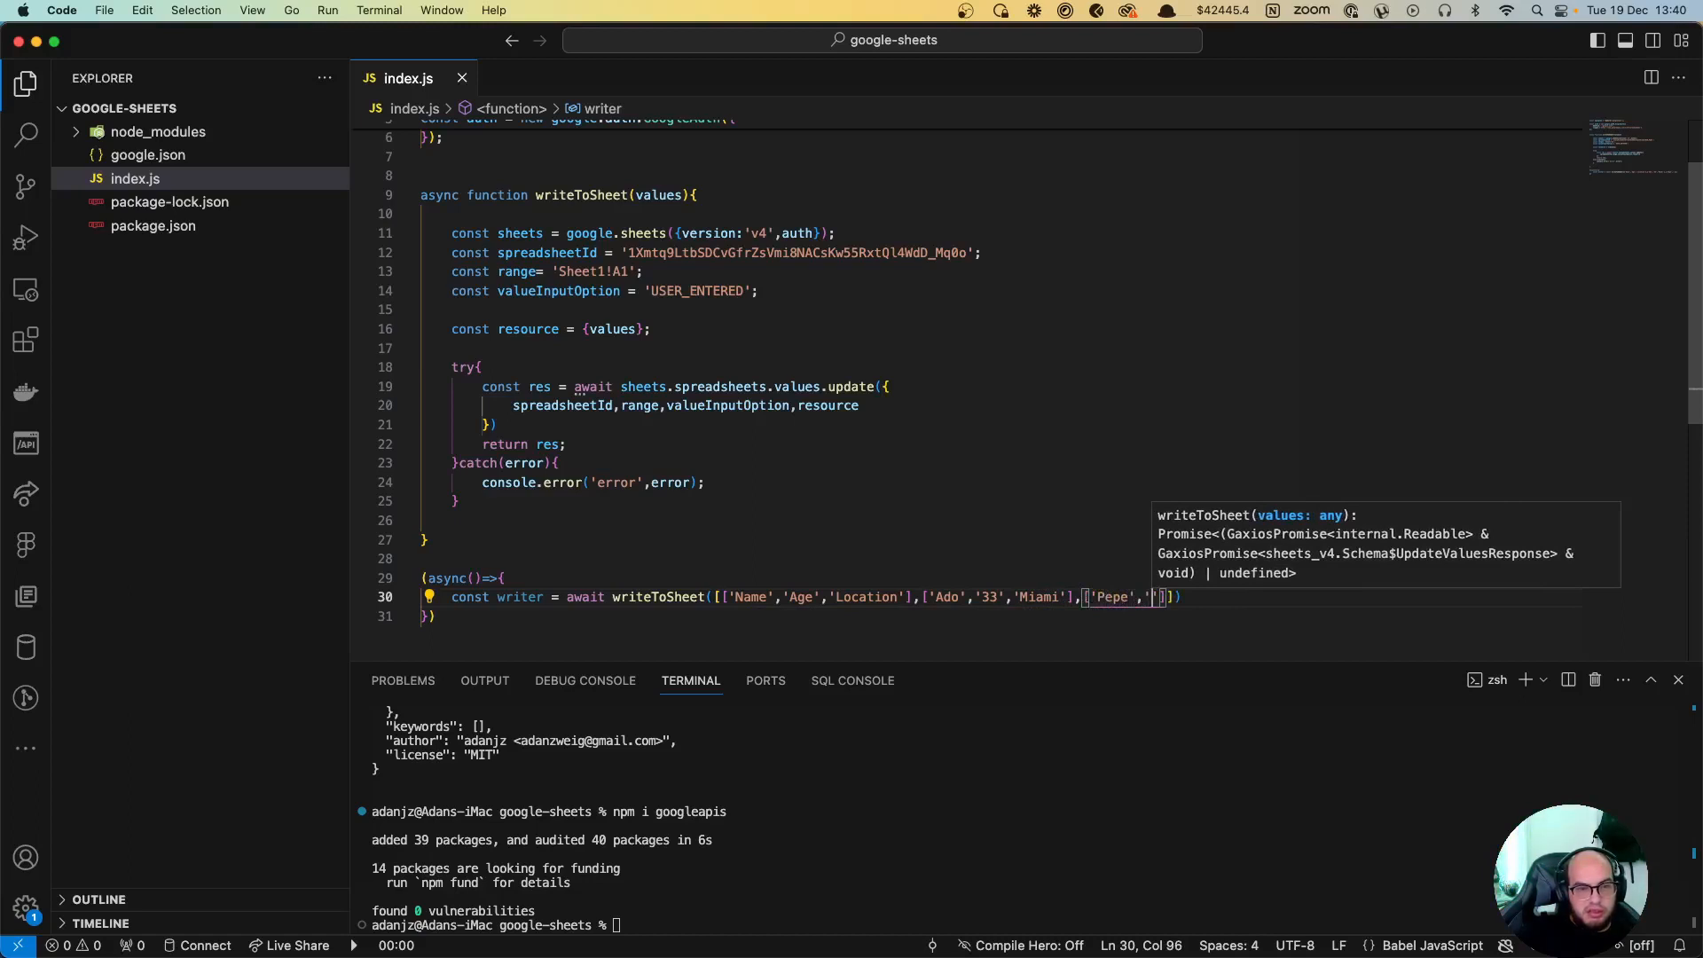
pyautogui.write("21','")
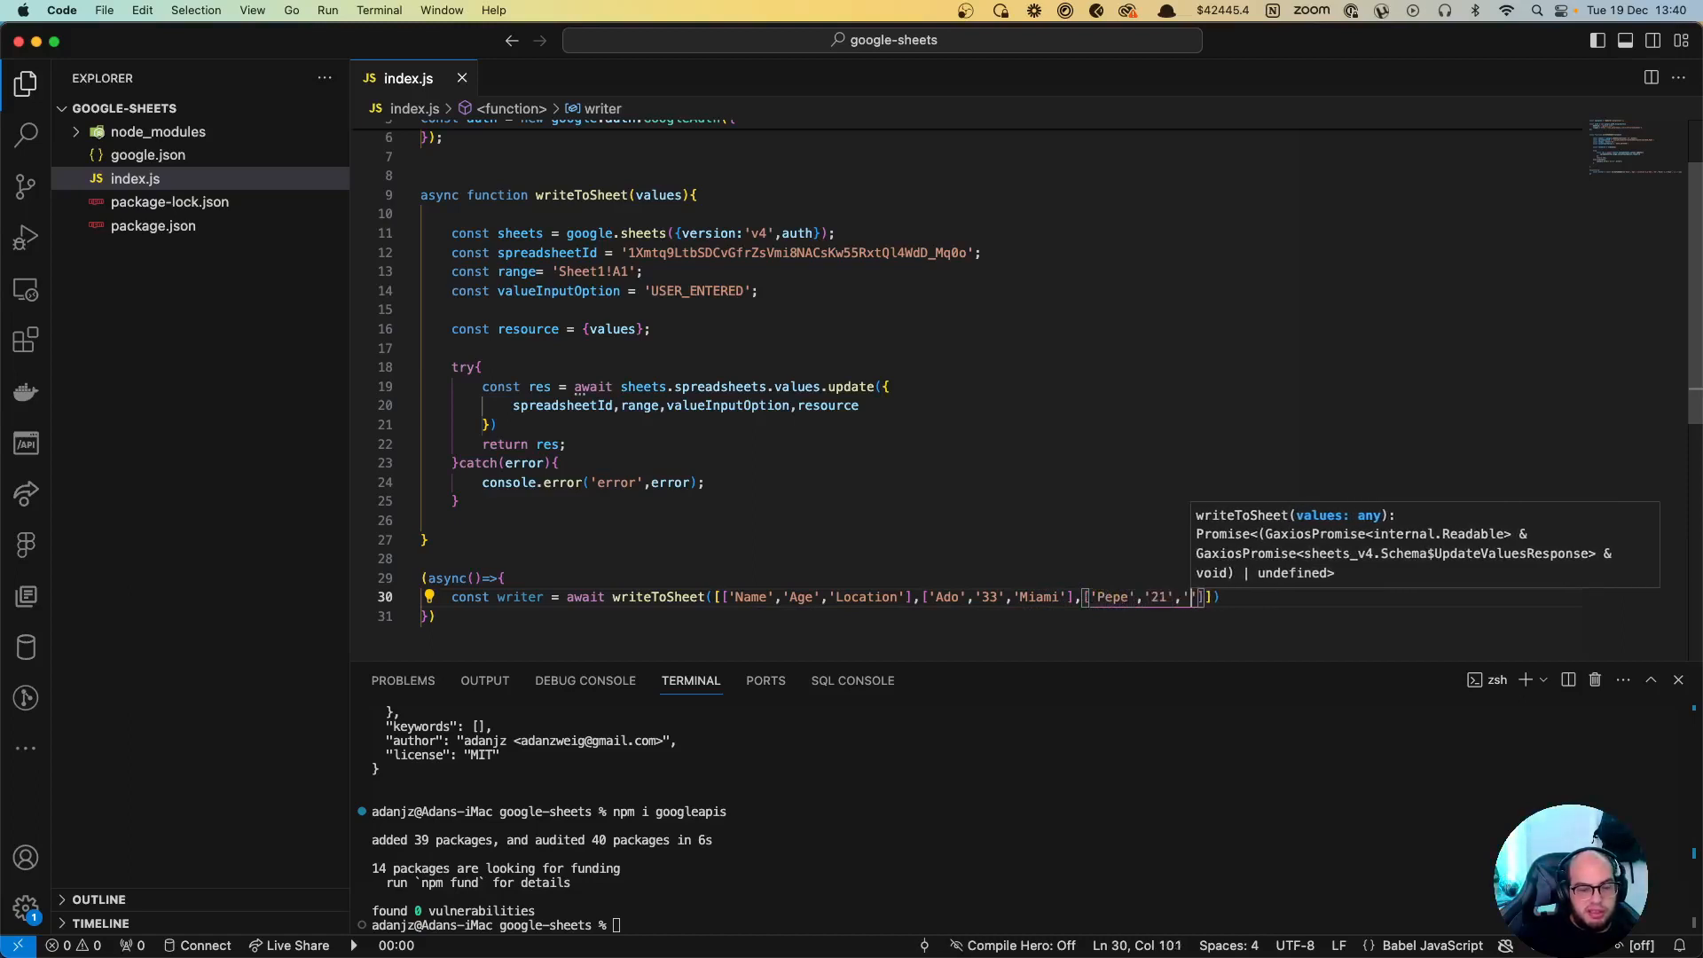
pyautogui.write('Singapore')
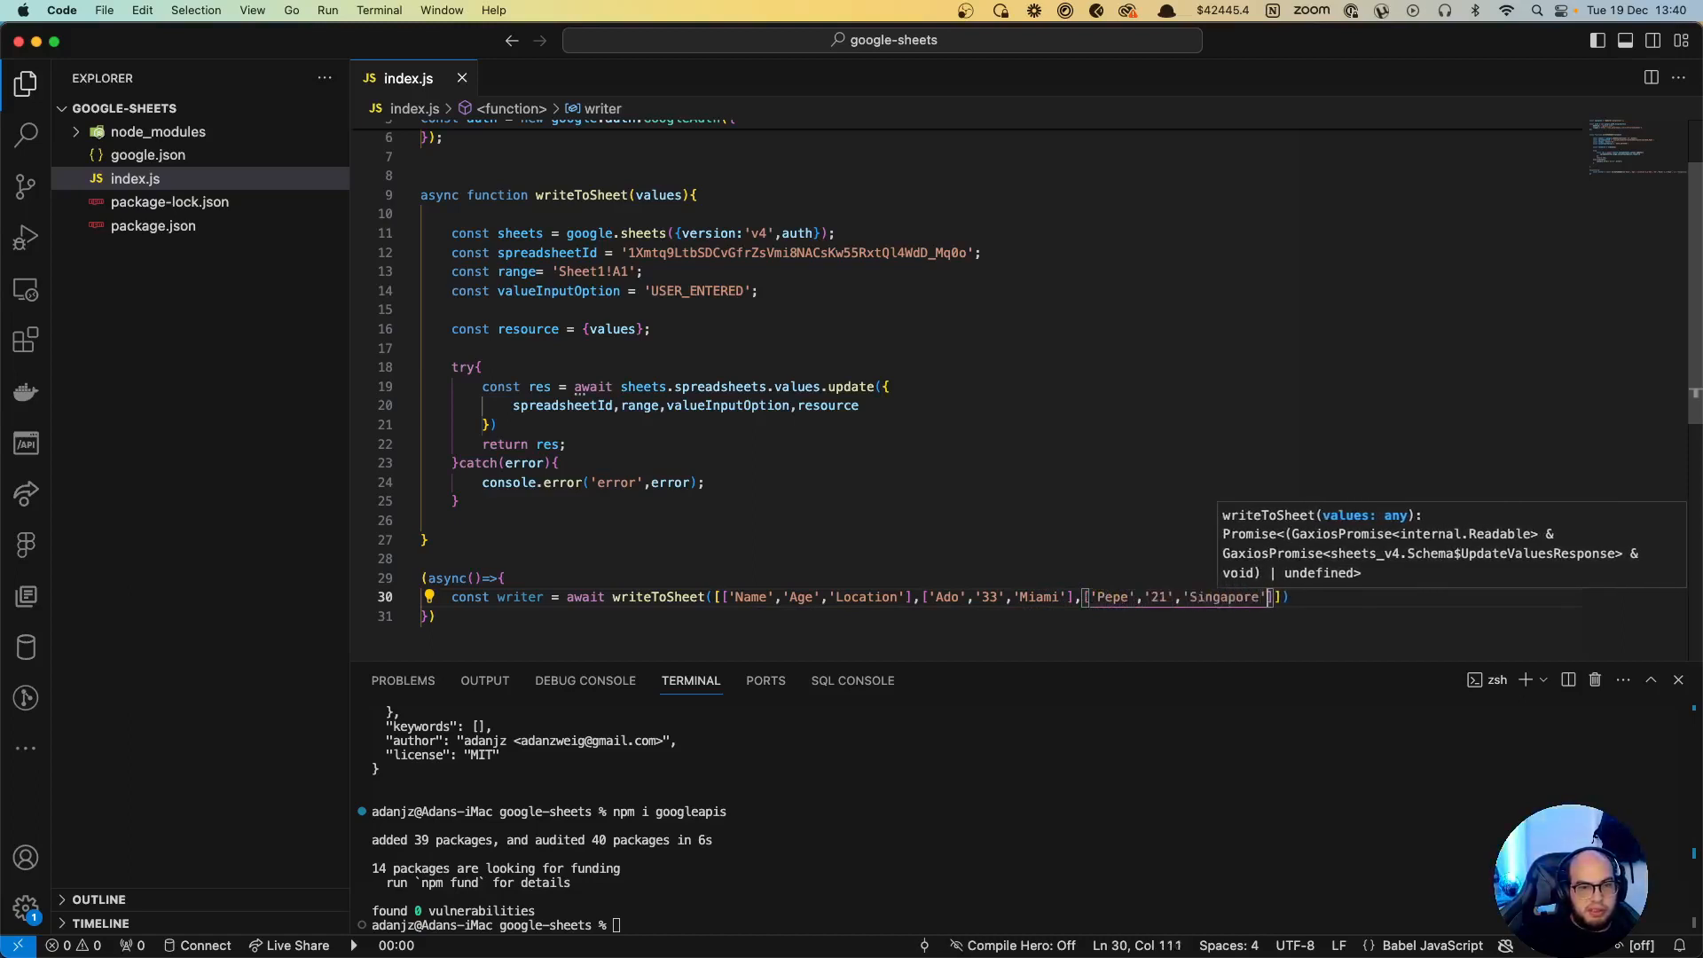
pyautogui.write(',[')
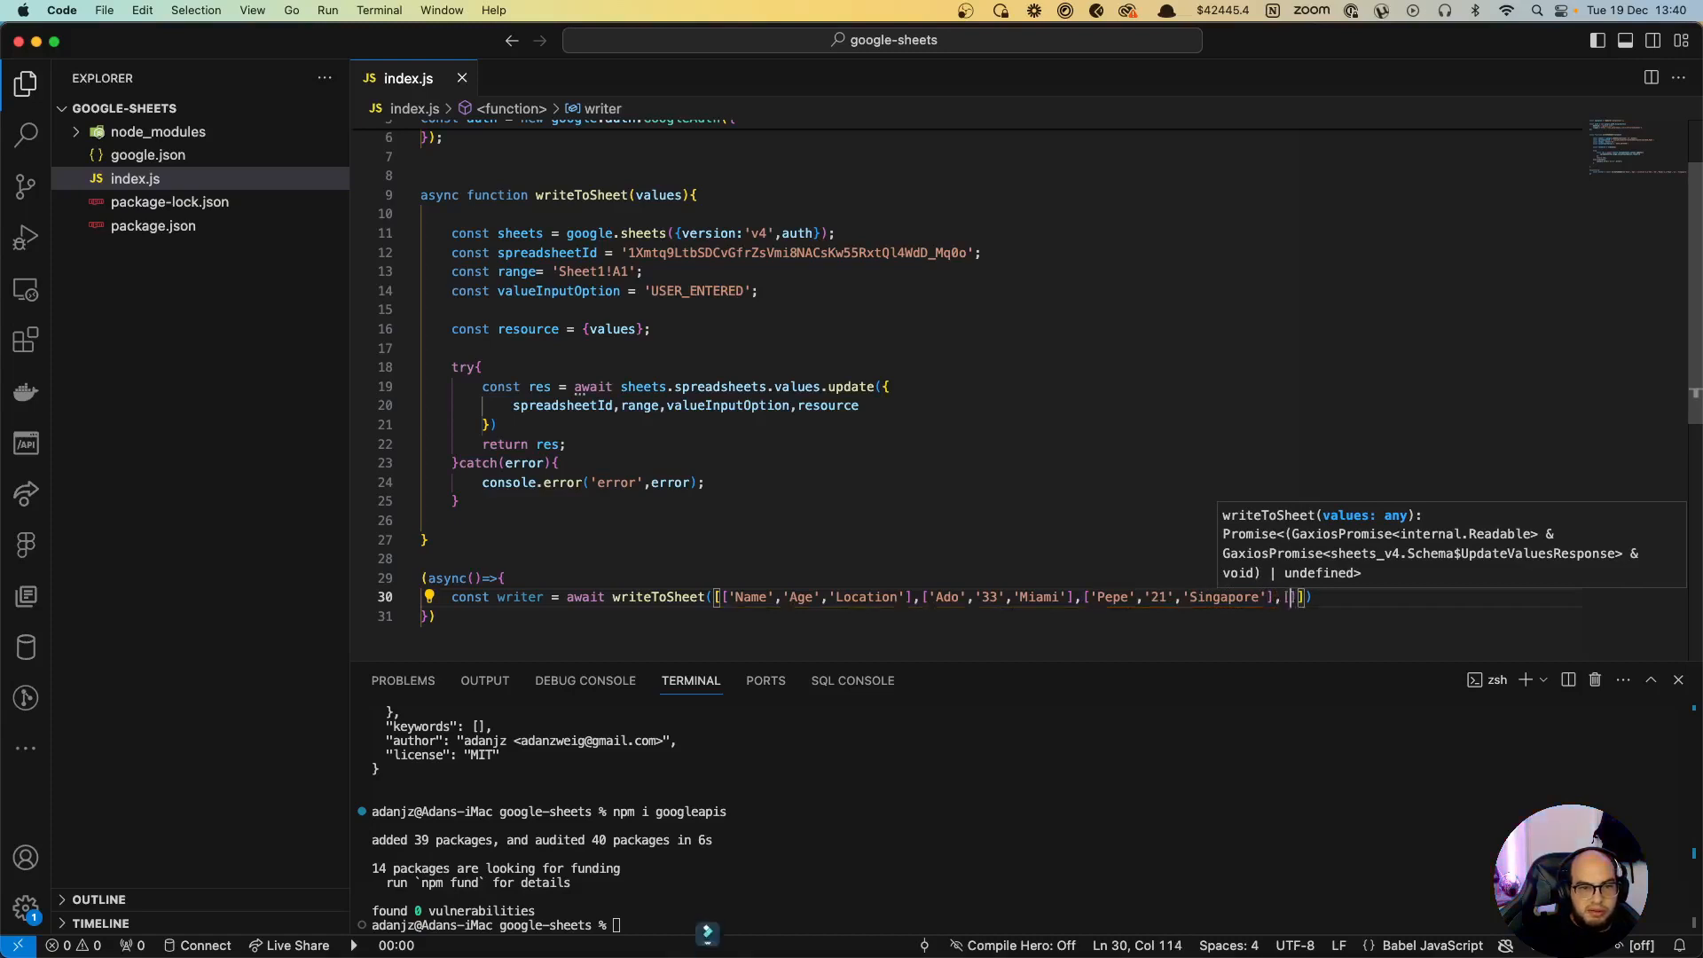
pyautogui.write("'Juan'")
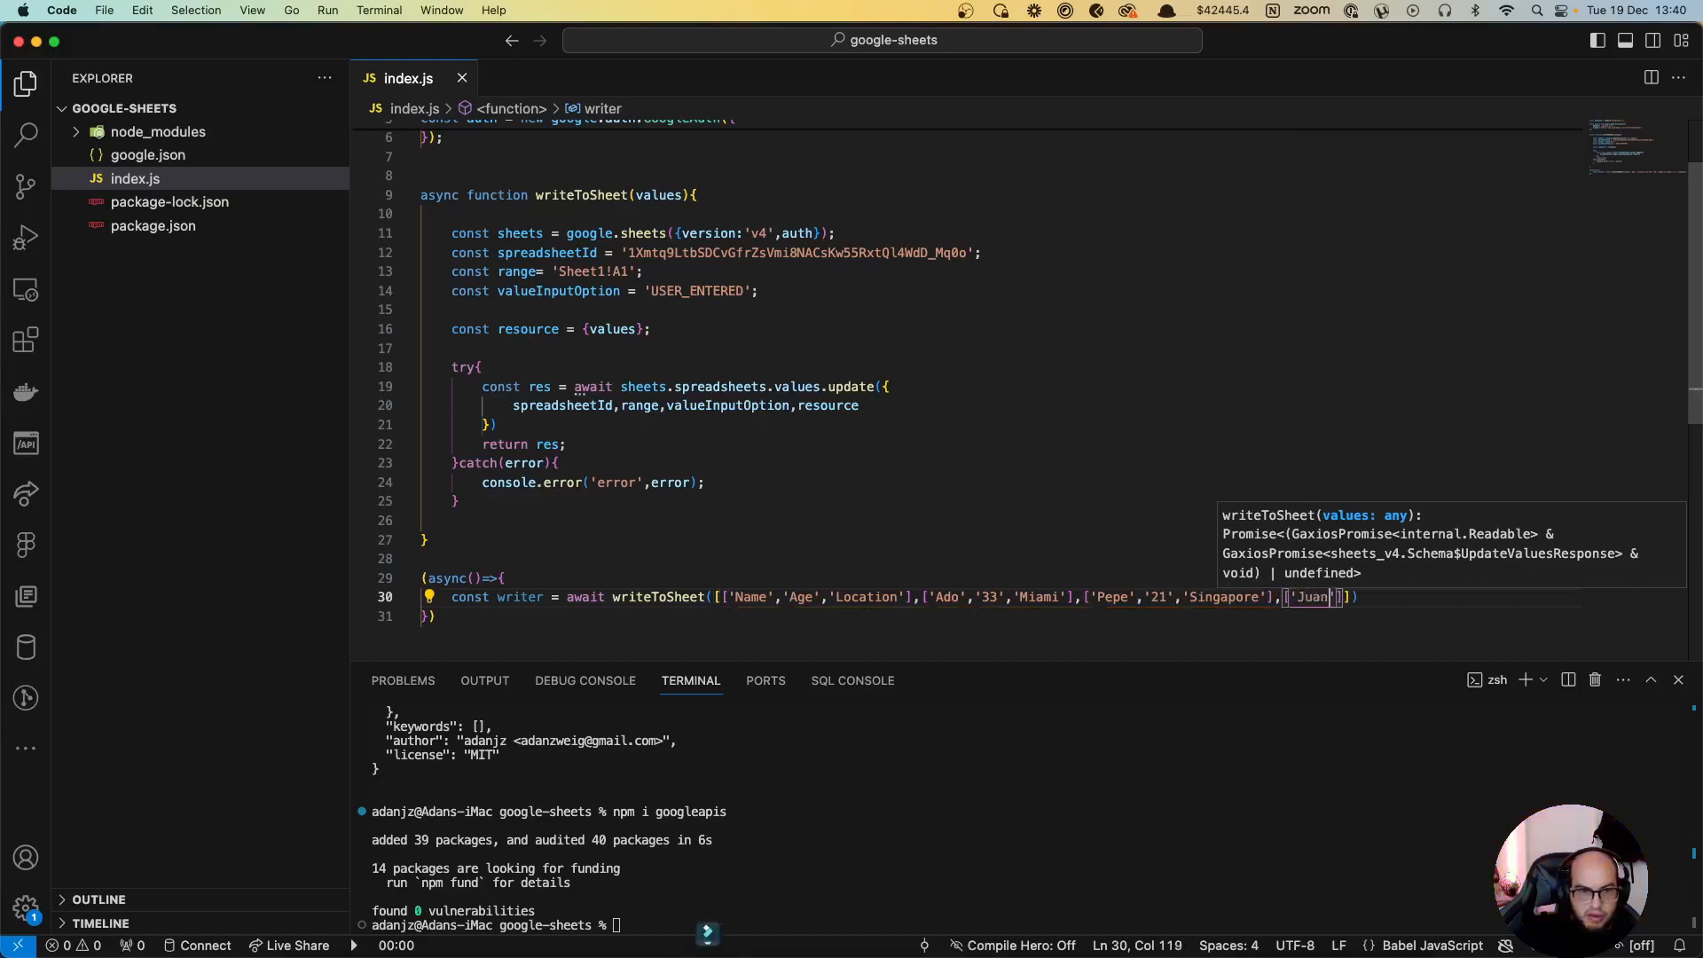
pyautogui.write(',32')
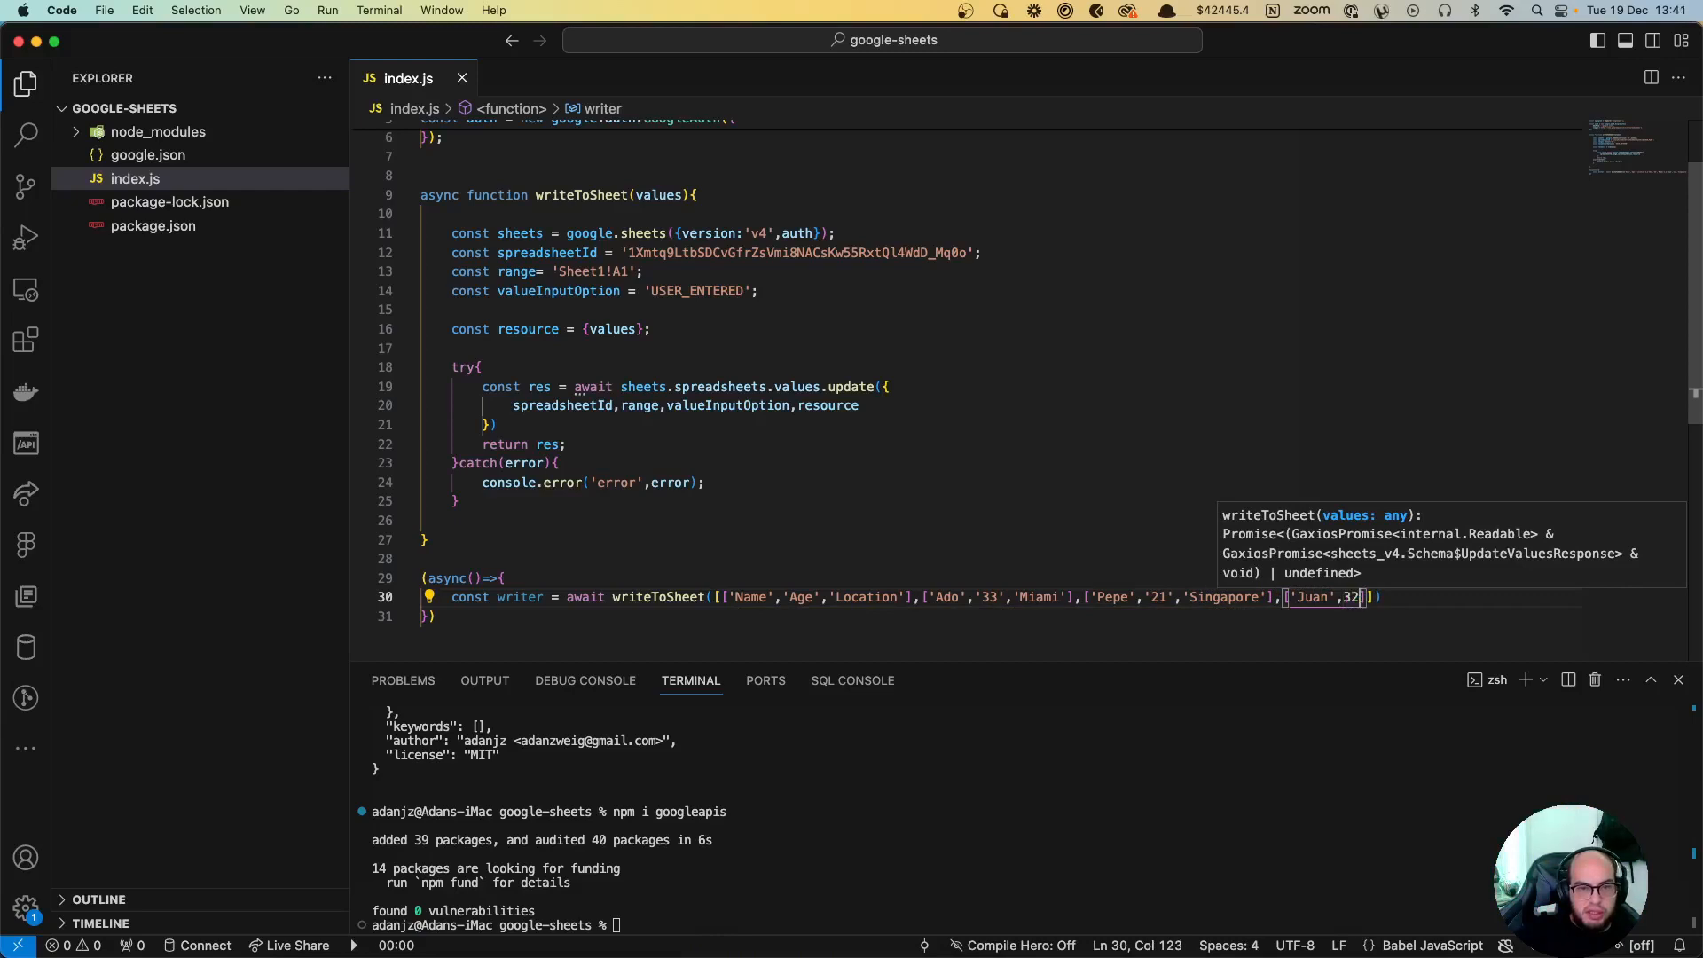
pyautogui.write("'32','Mexico")
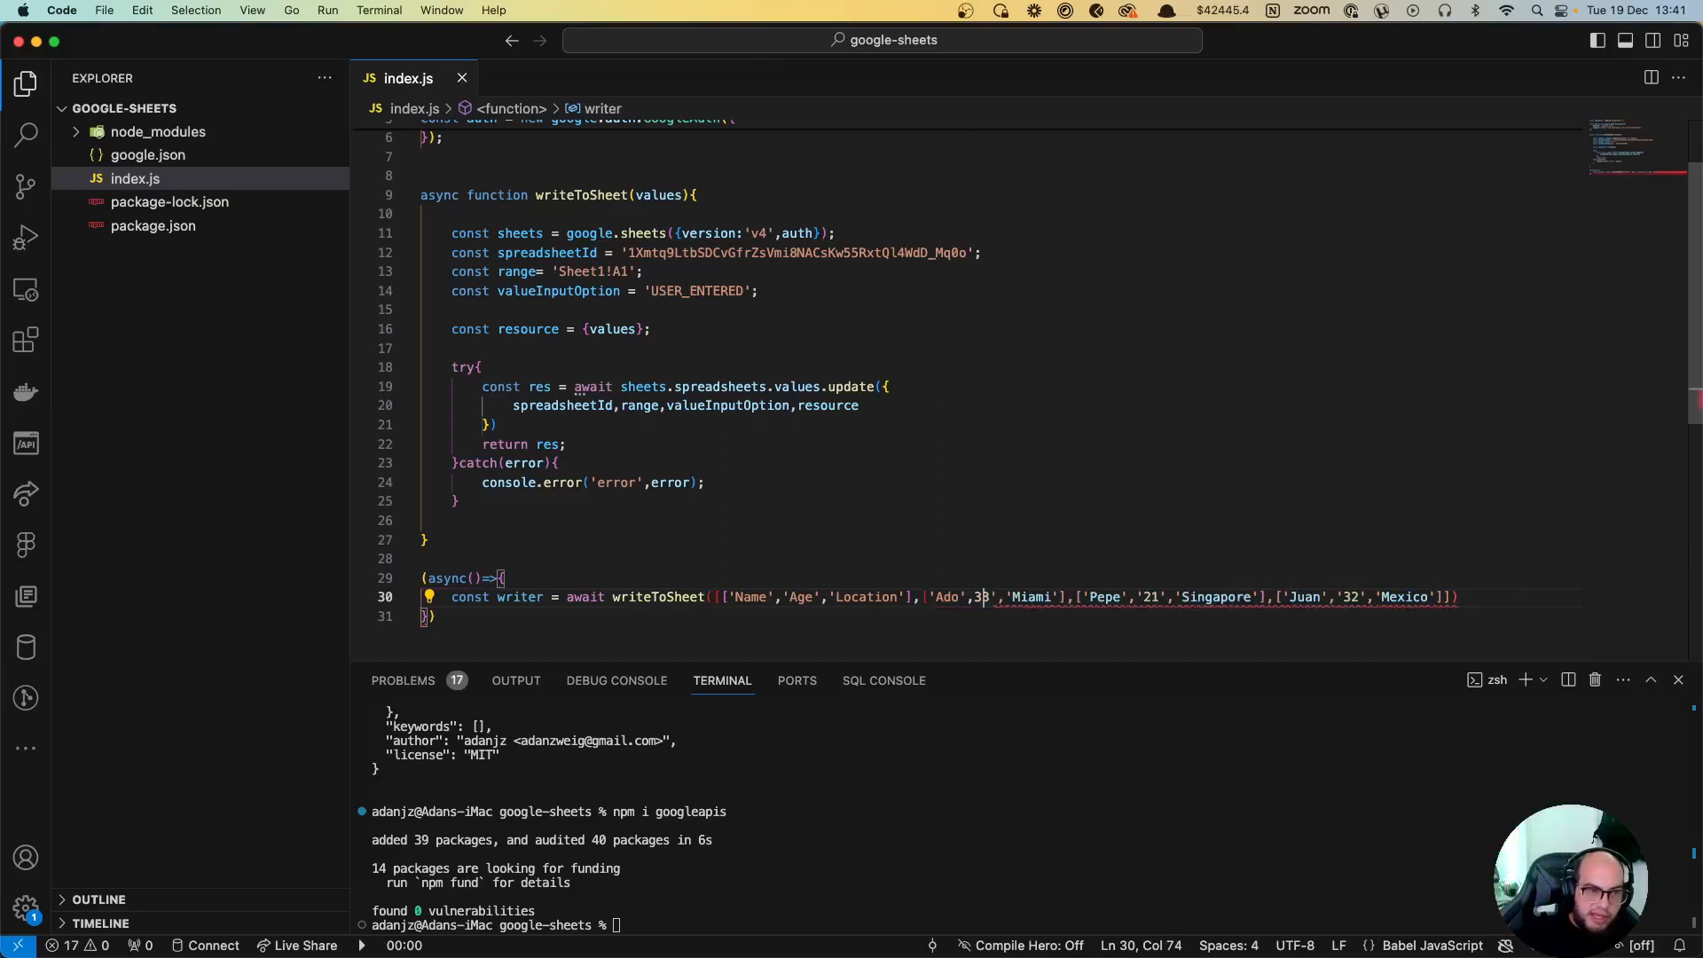
pyautogui.press('Backspace')
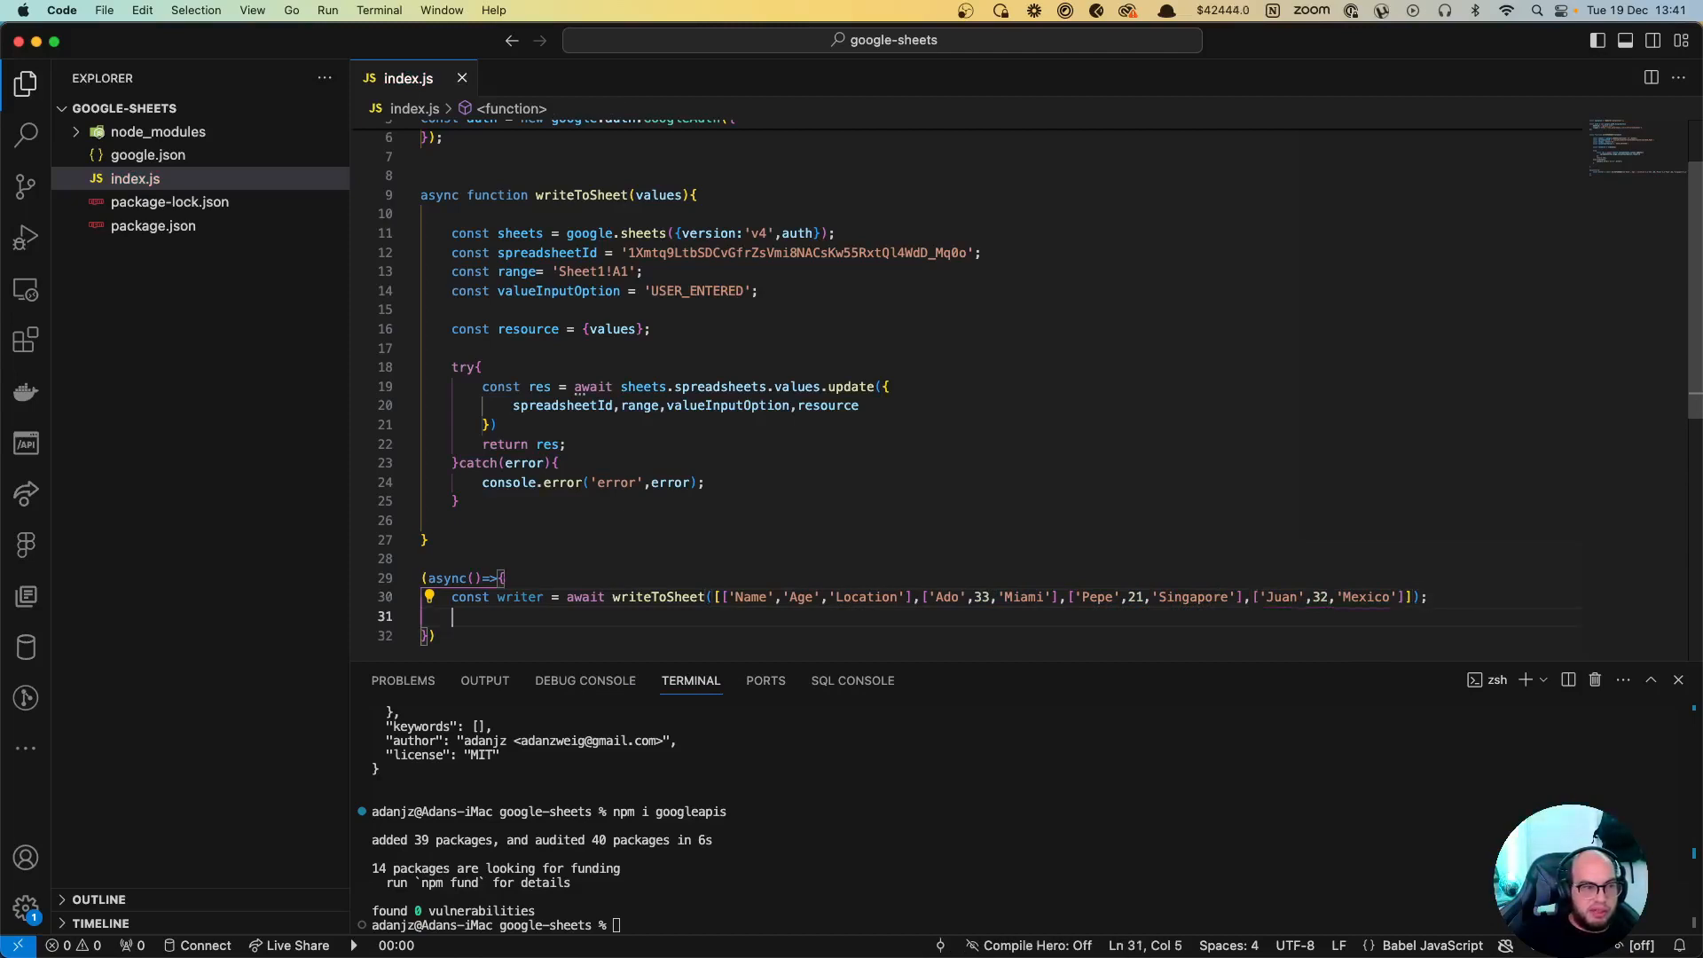
# Step: Add console.log(writer), run node index.js and read the caller-lacks-permission error in the terminal
pyautogui.write('console.log(')
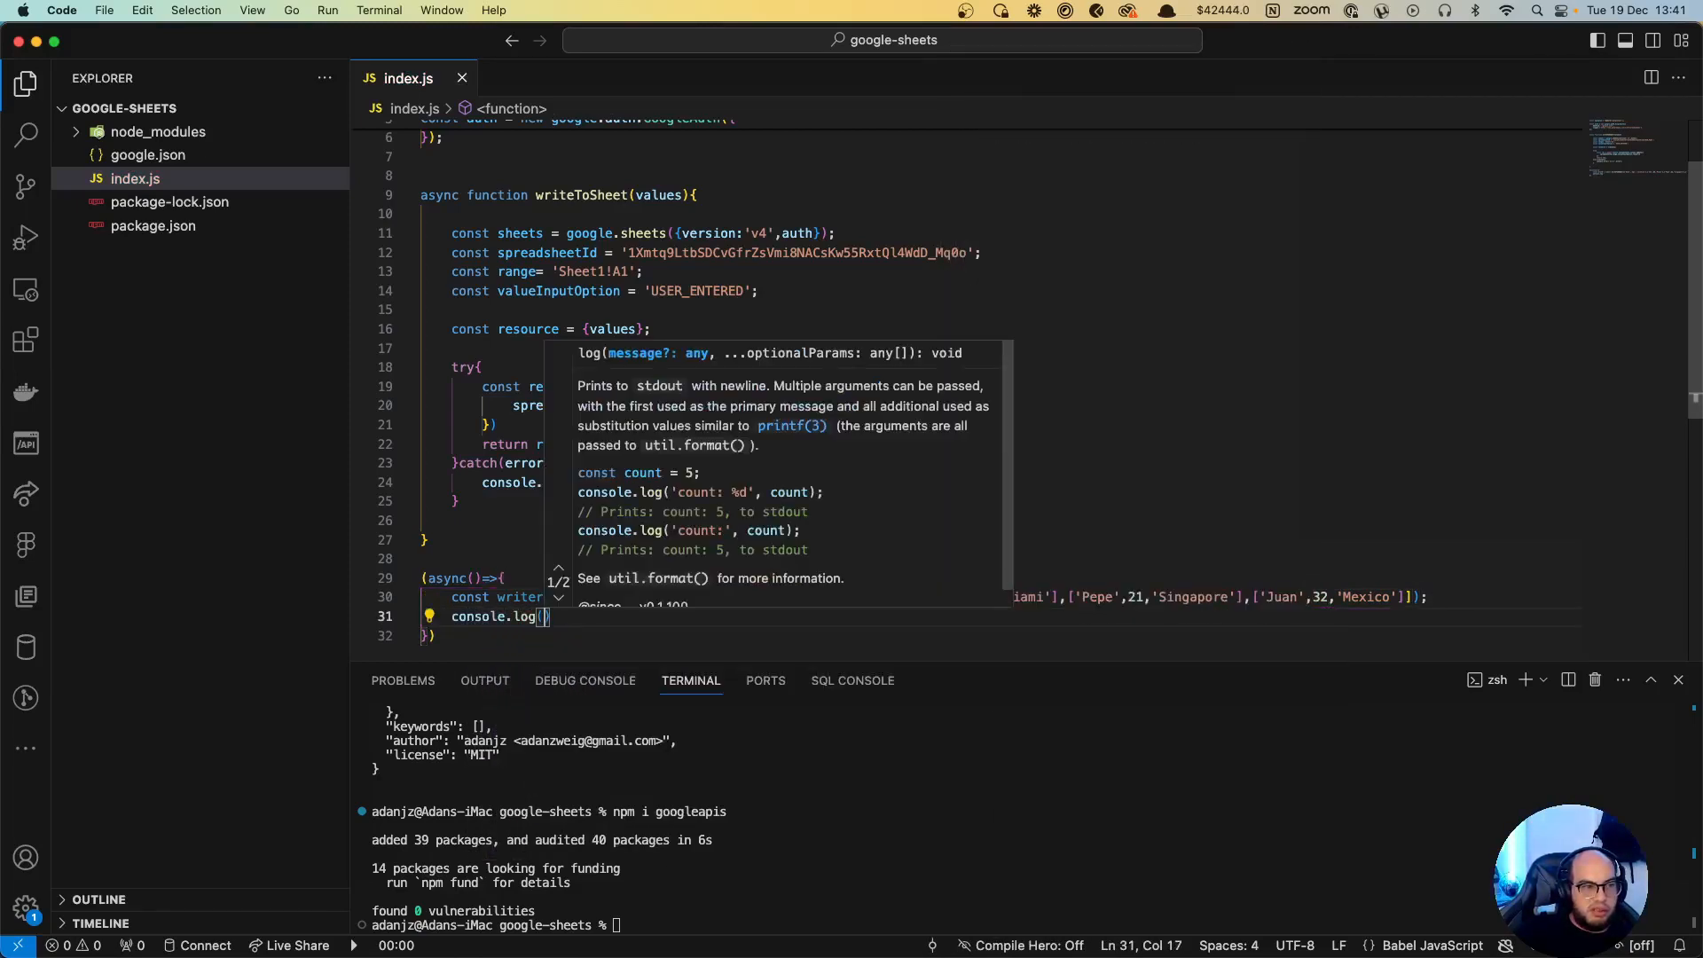
pyautogui.write('writer')
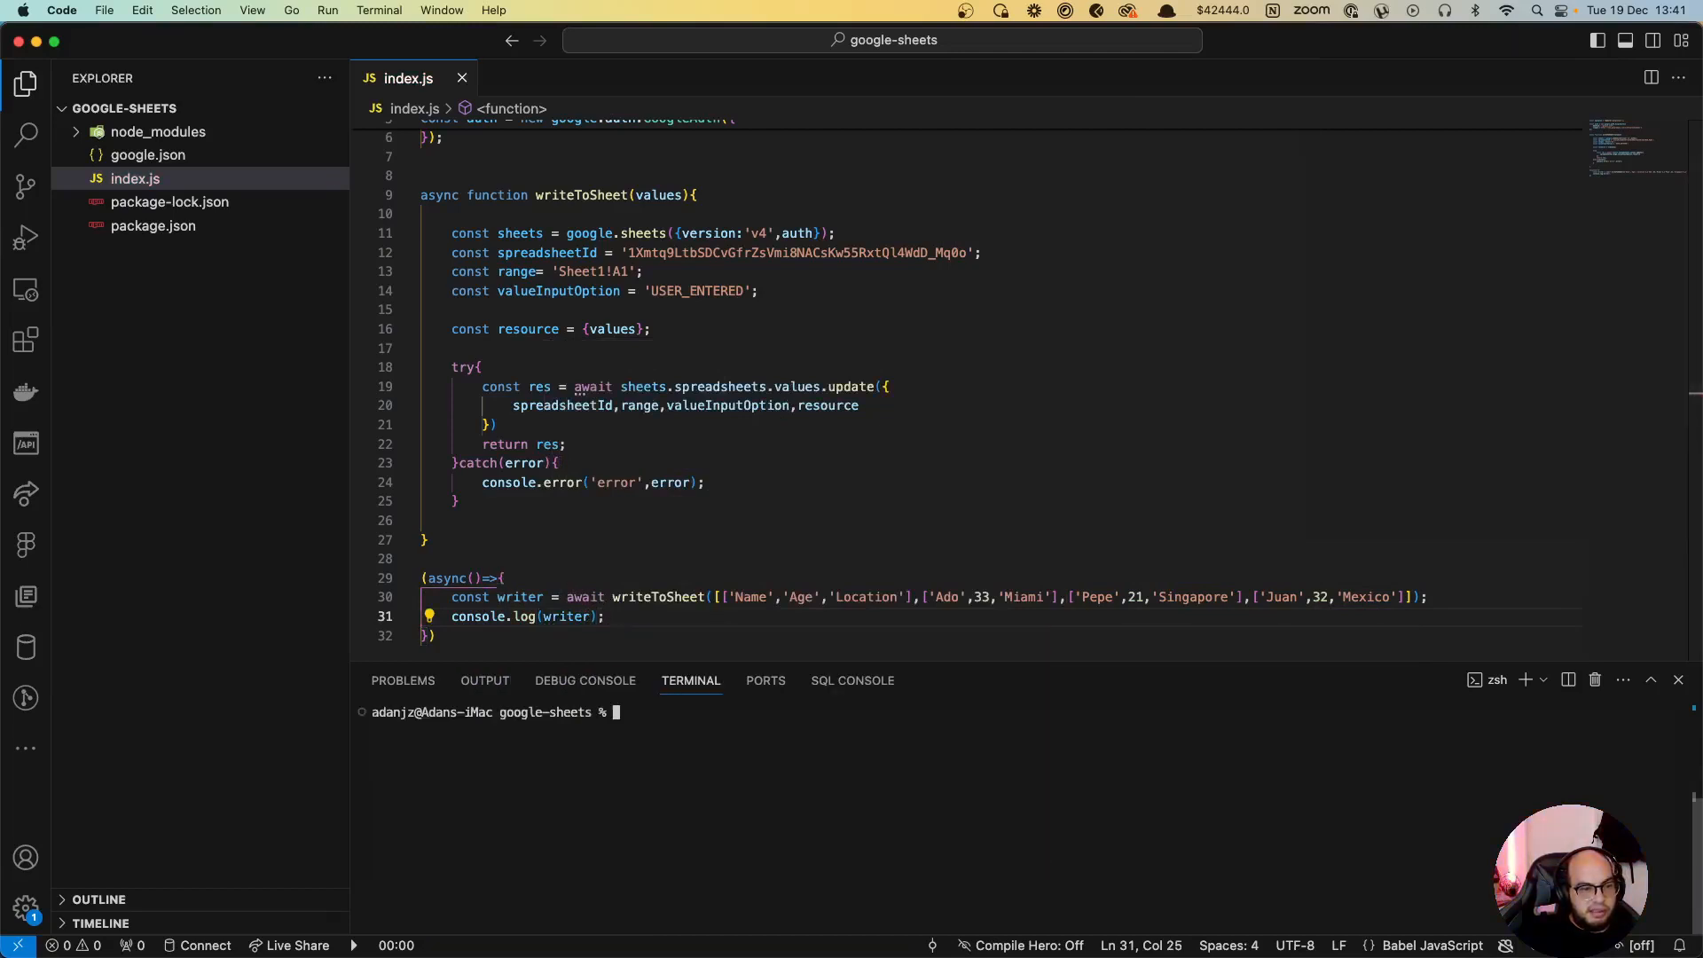
pyautogui.write('node index.js')
pyautogui.click(997, 635)
pyautogui.write('(')
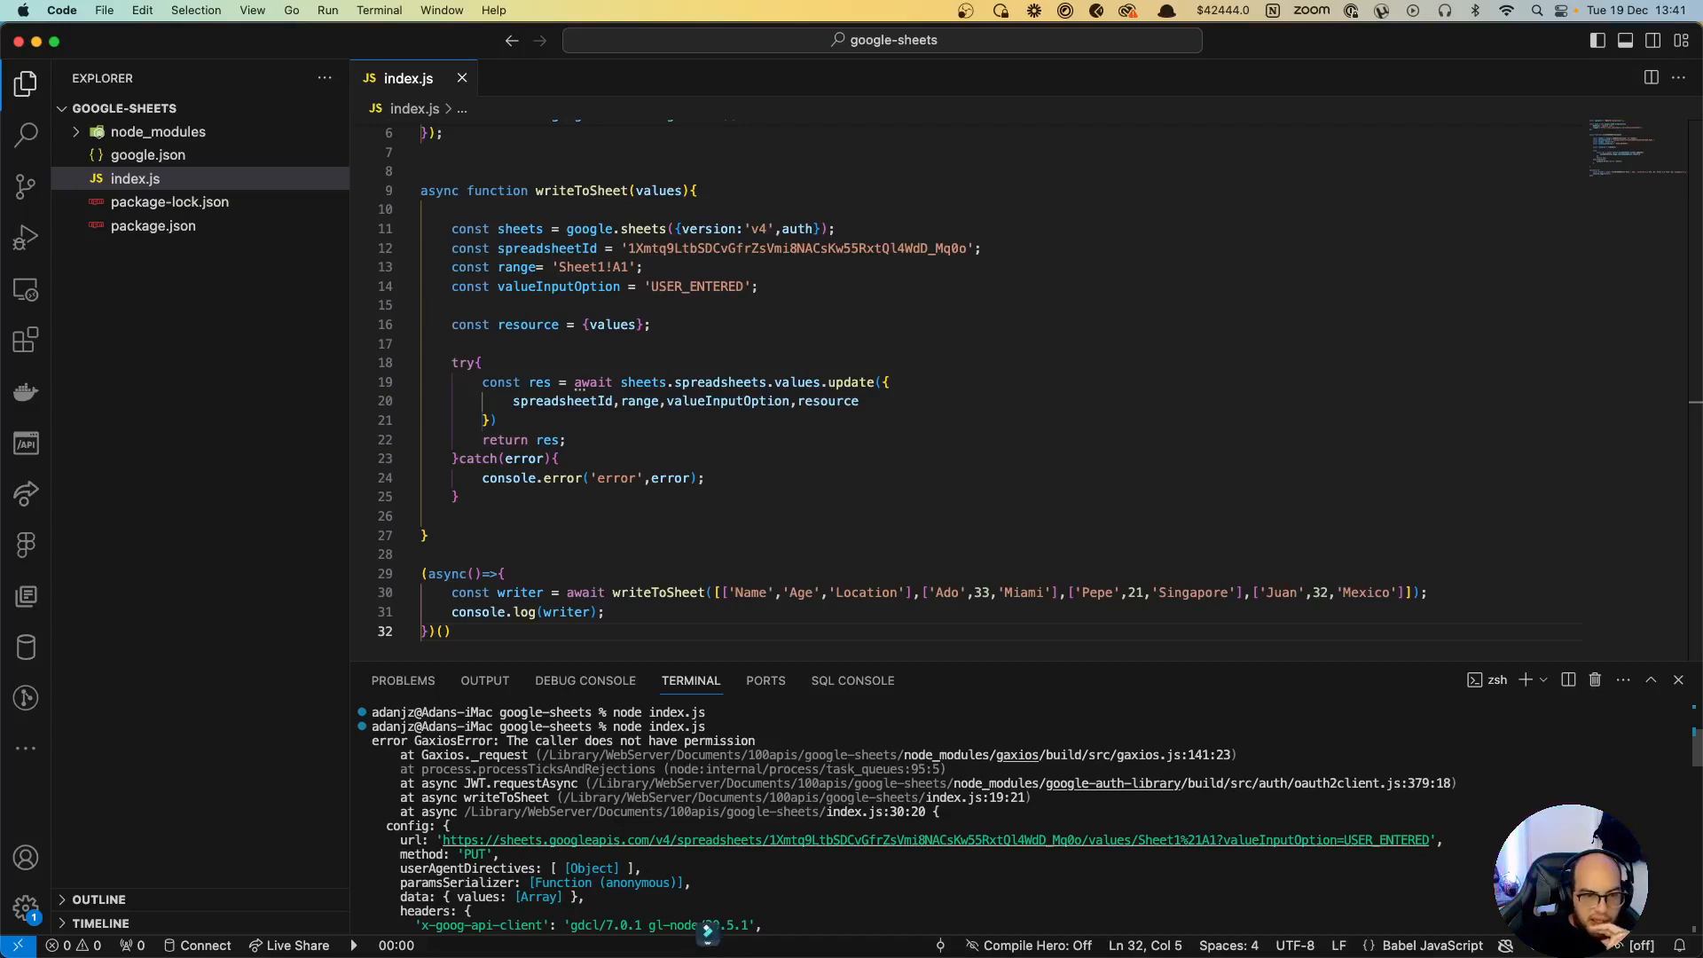
pyautogui.scroll(3)
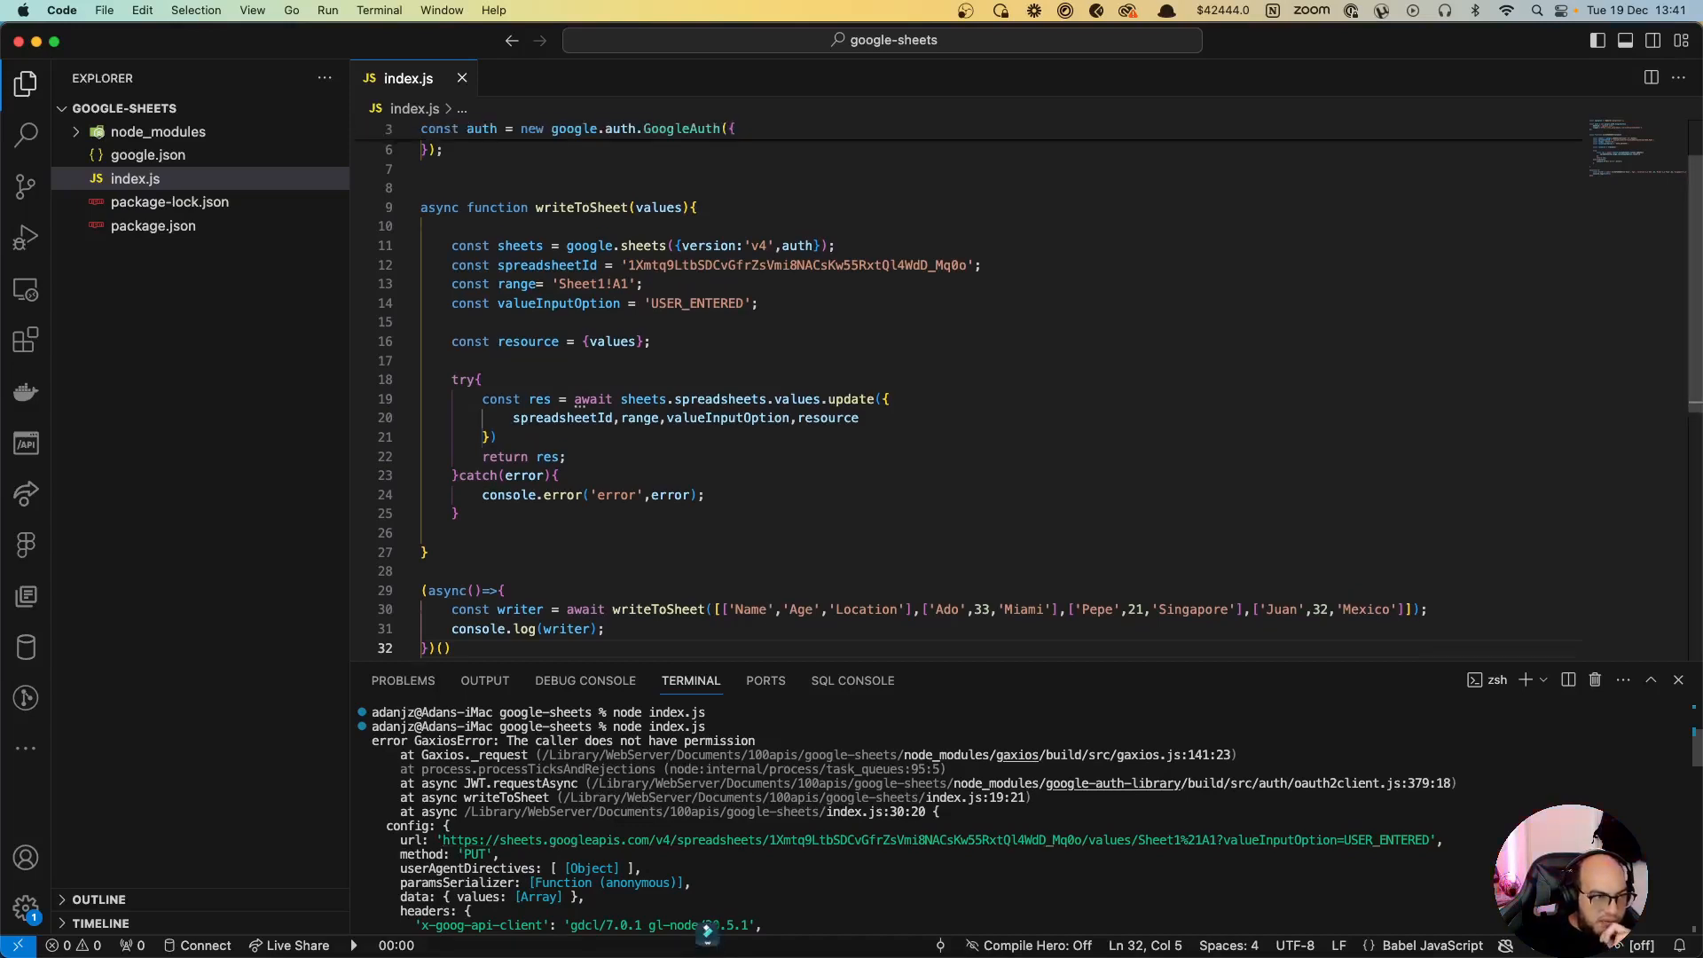
pyautogui.scroll(3)
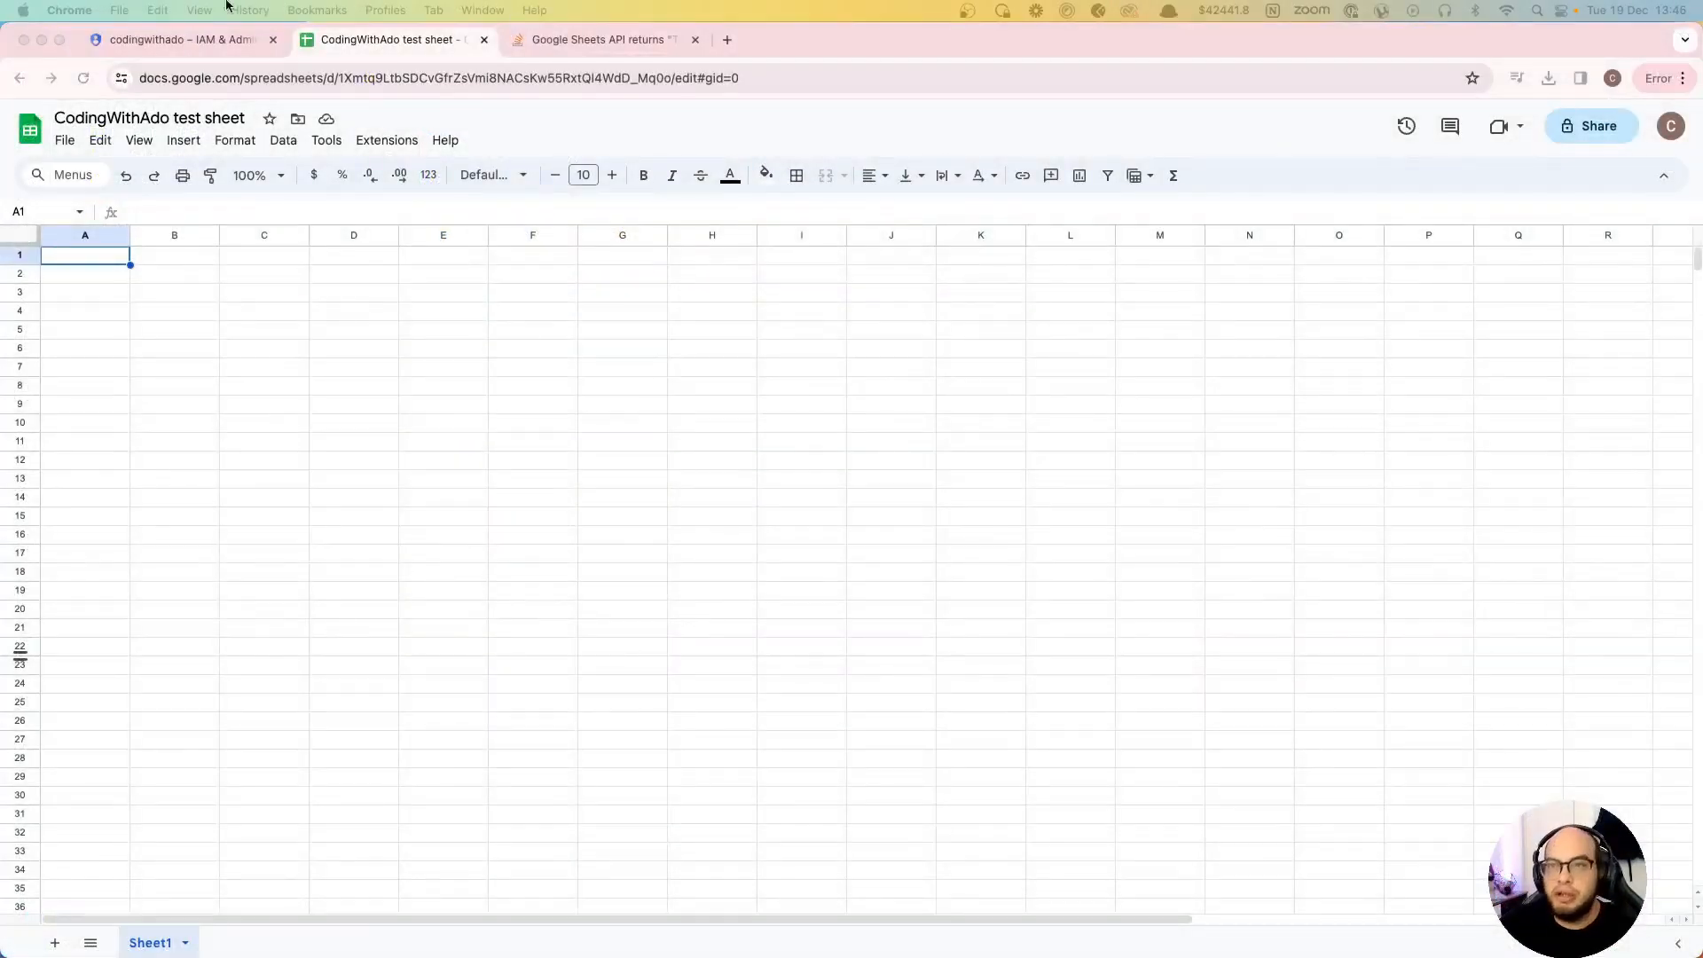
pyautogui.moveTo(1592, 126)
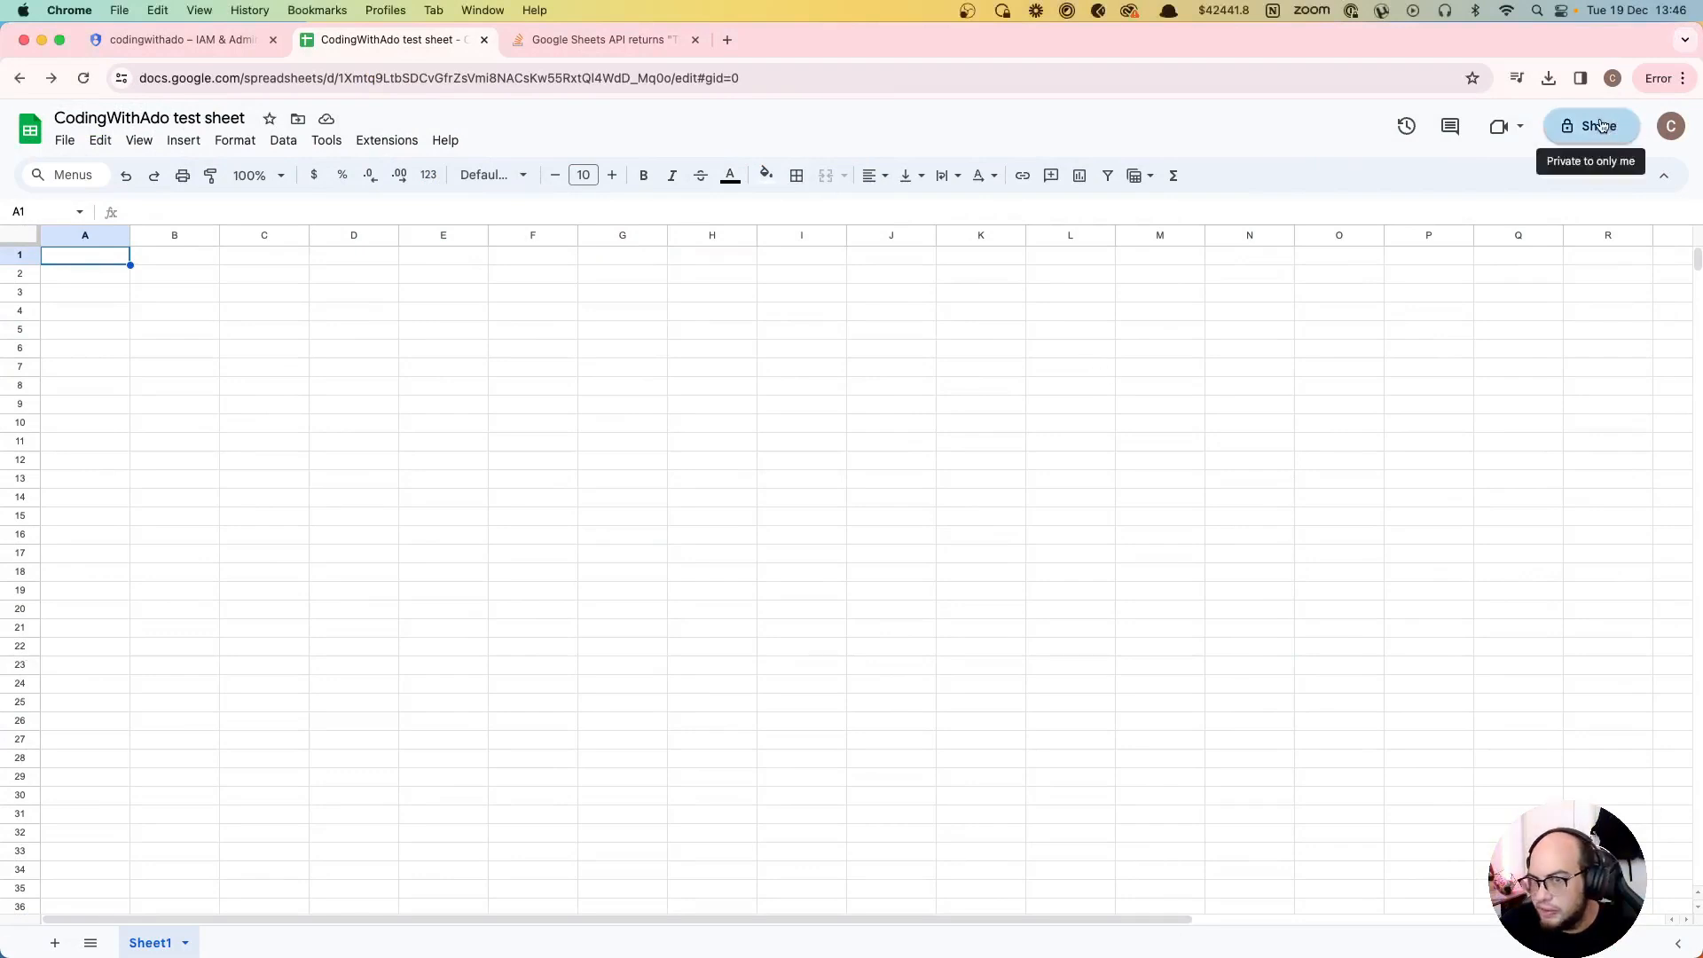
# Step: Open the Share dialog of the CodingWithAdo test sheet, showing the service account suggestion
pyautogui.click(1595, 126)
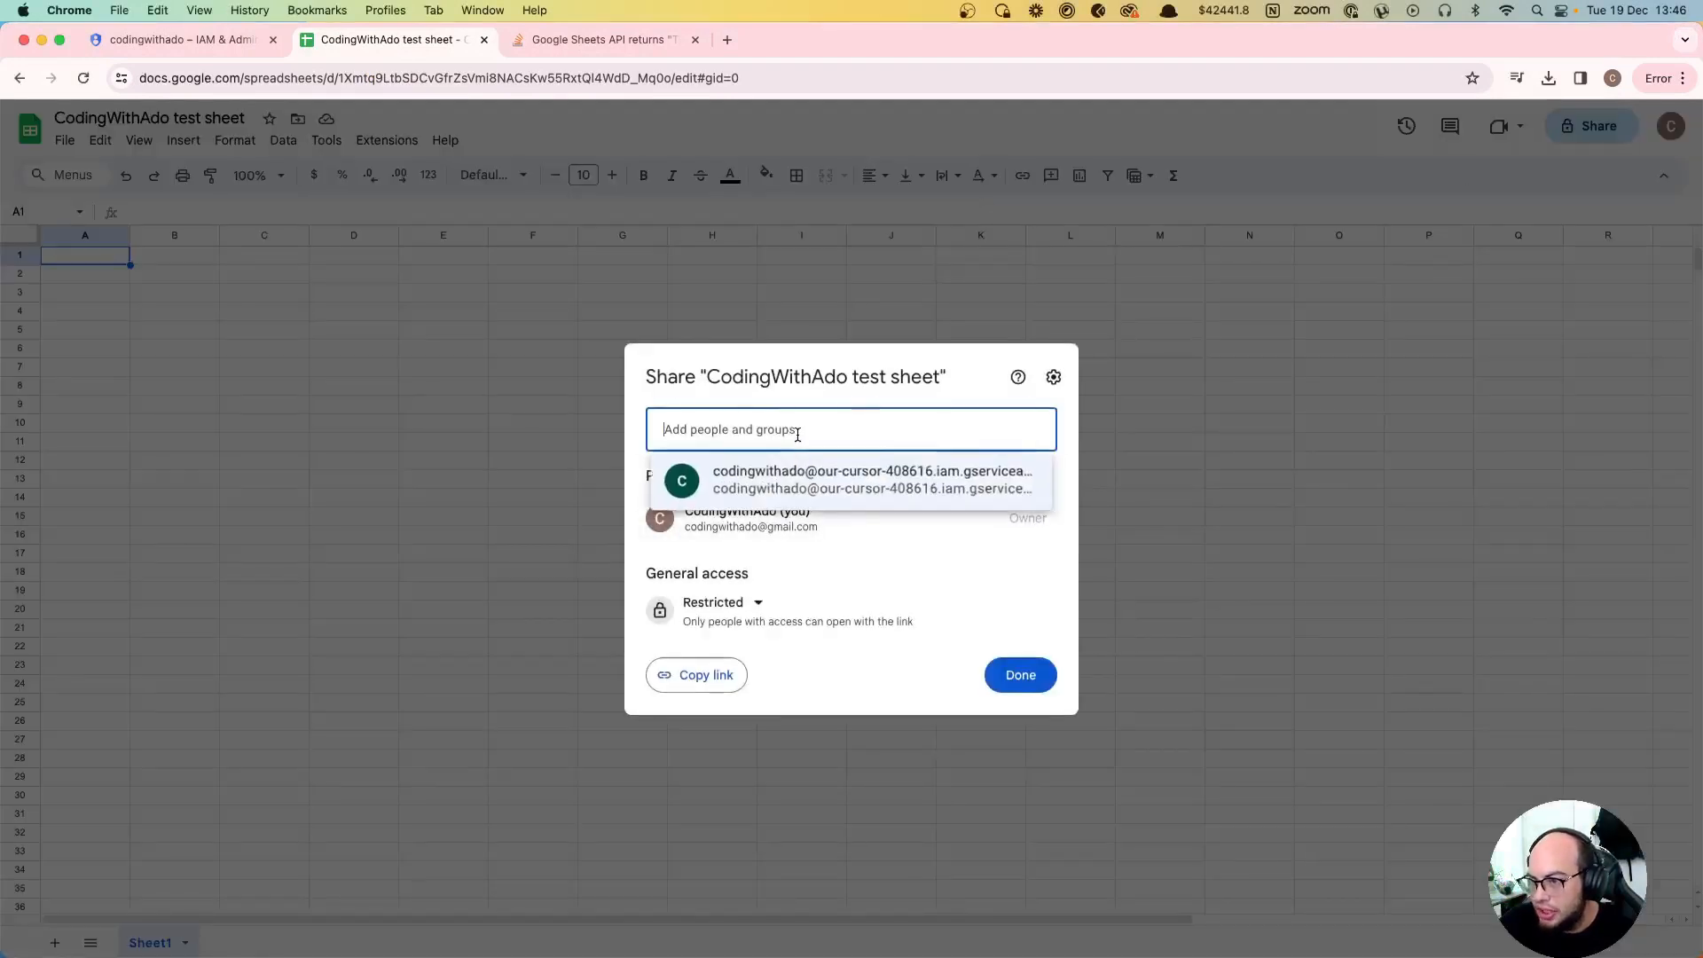
pyautogui.moveTo(768, 480)
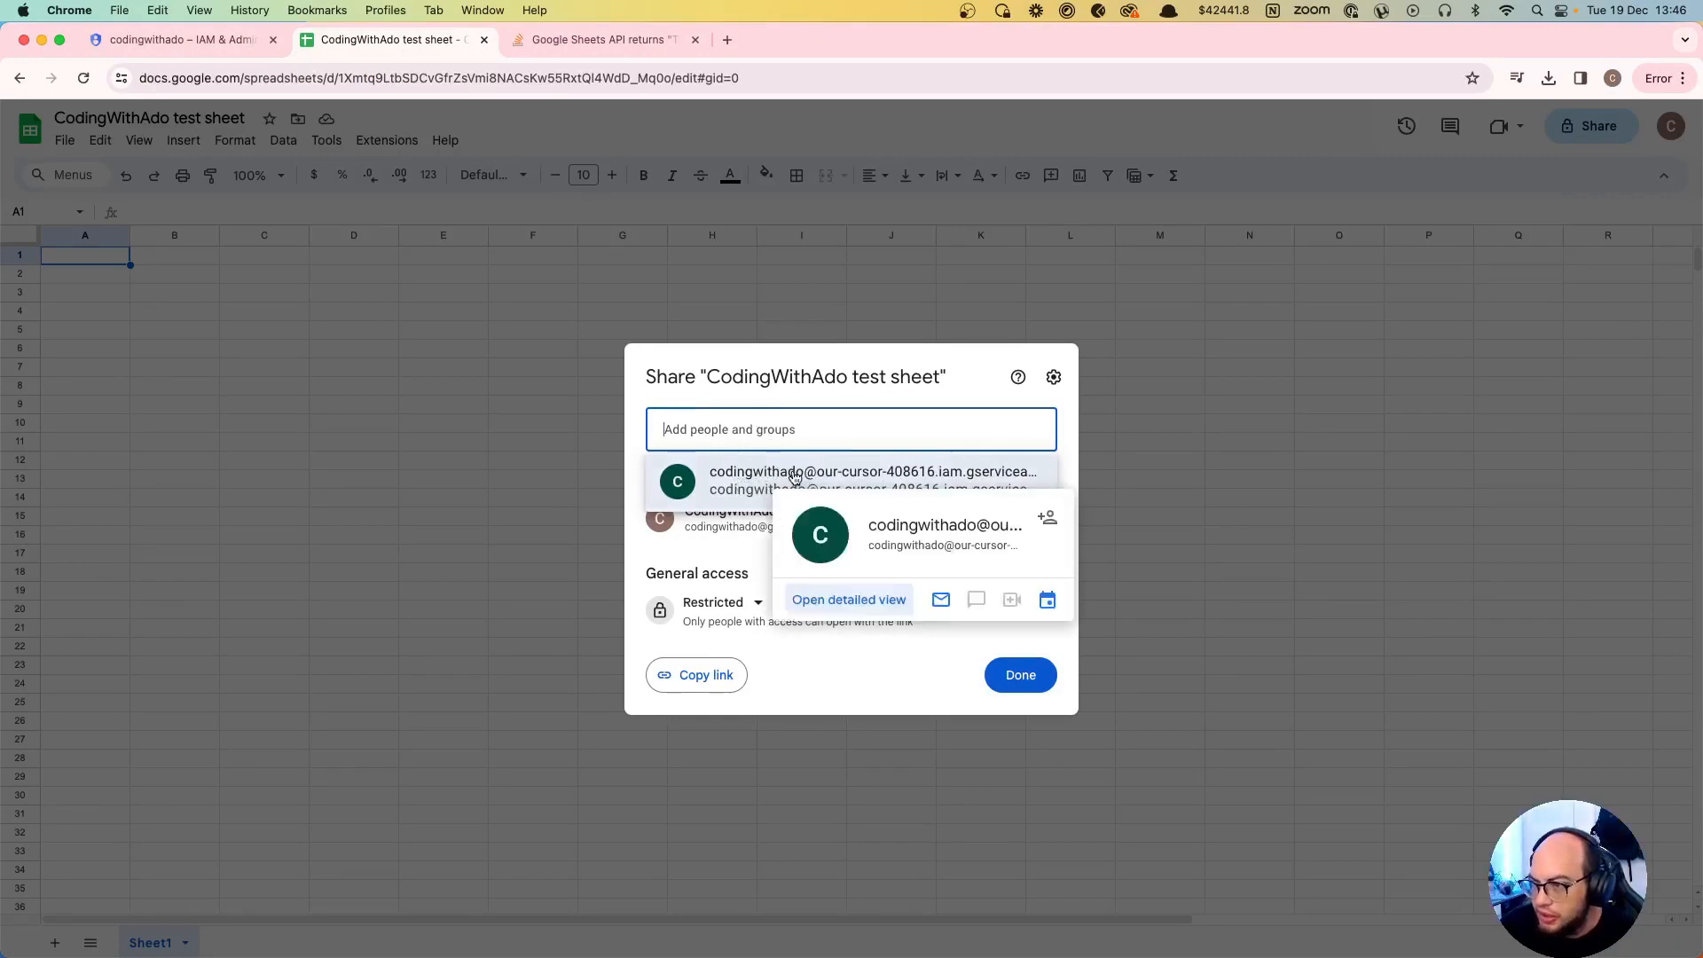
# Step: Review the service account's Permissions and Details, confirming it holds Owner on the project
pyautogui.click(179, 39)
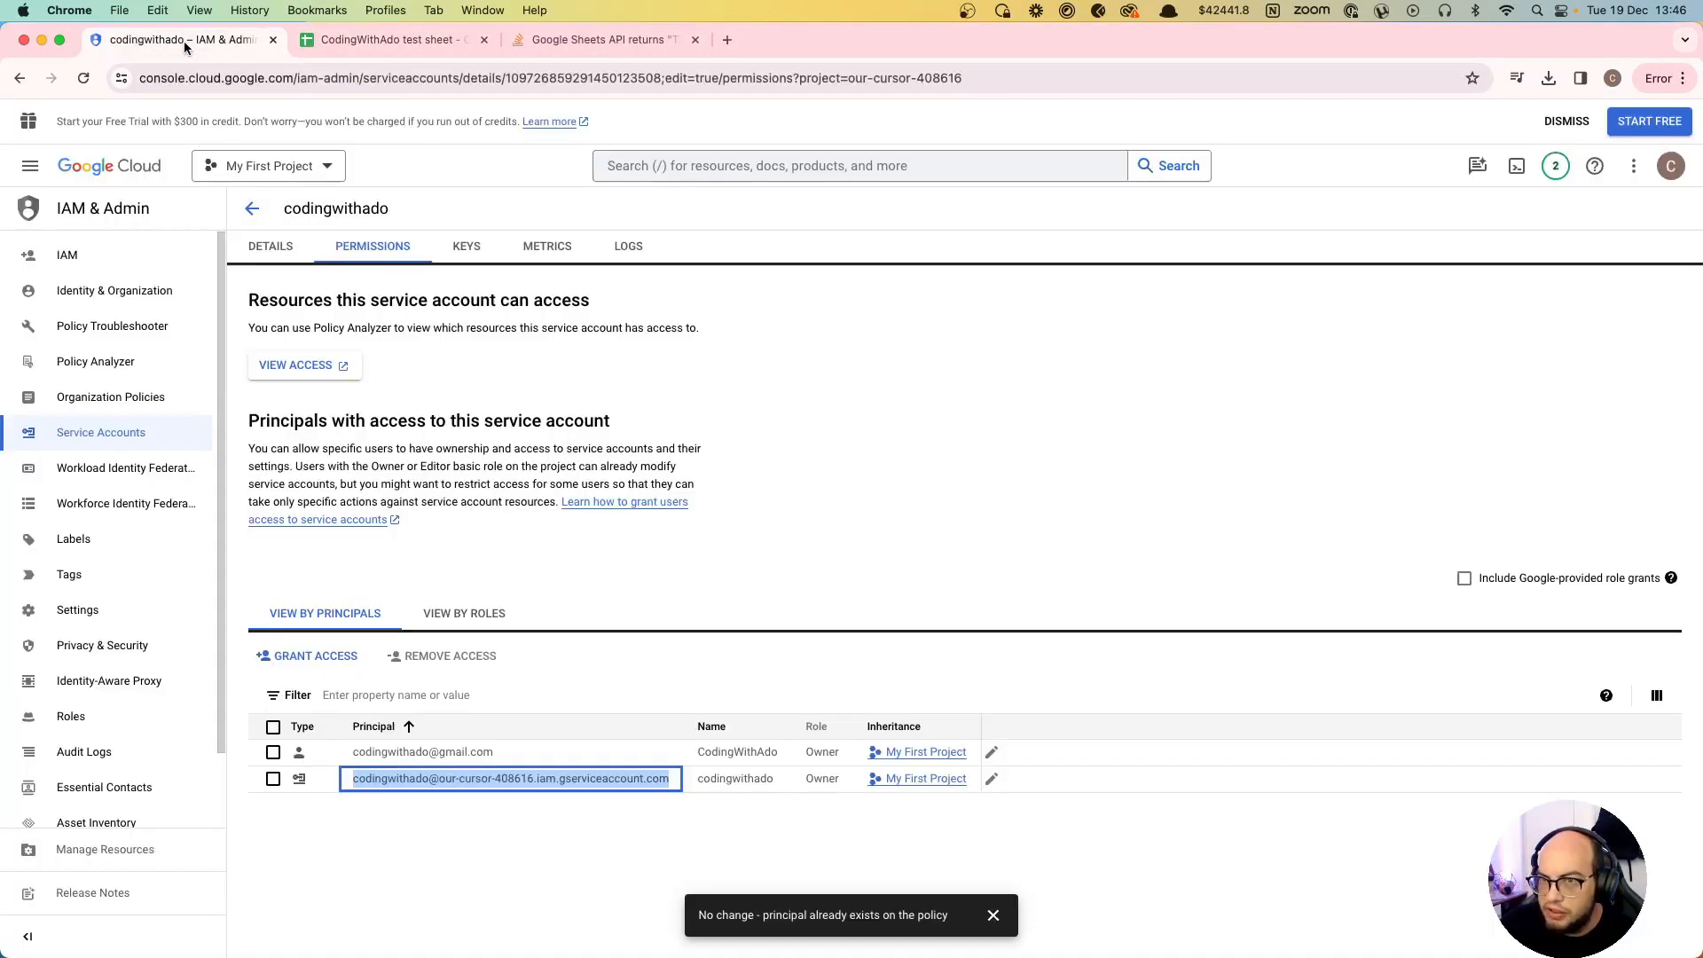
pyautogui.moveTo(402, 791)
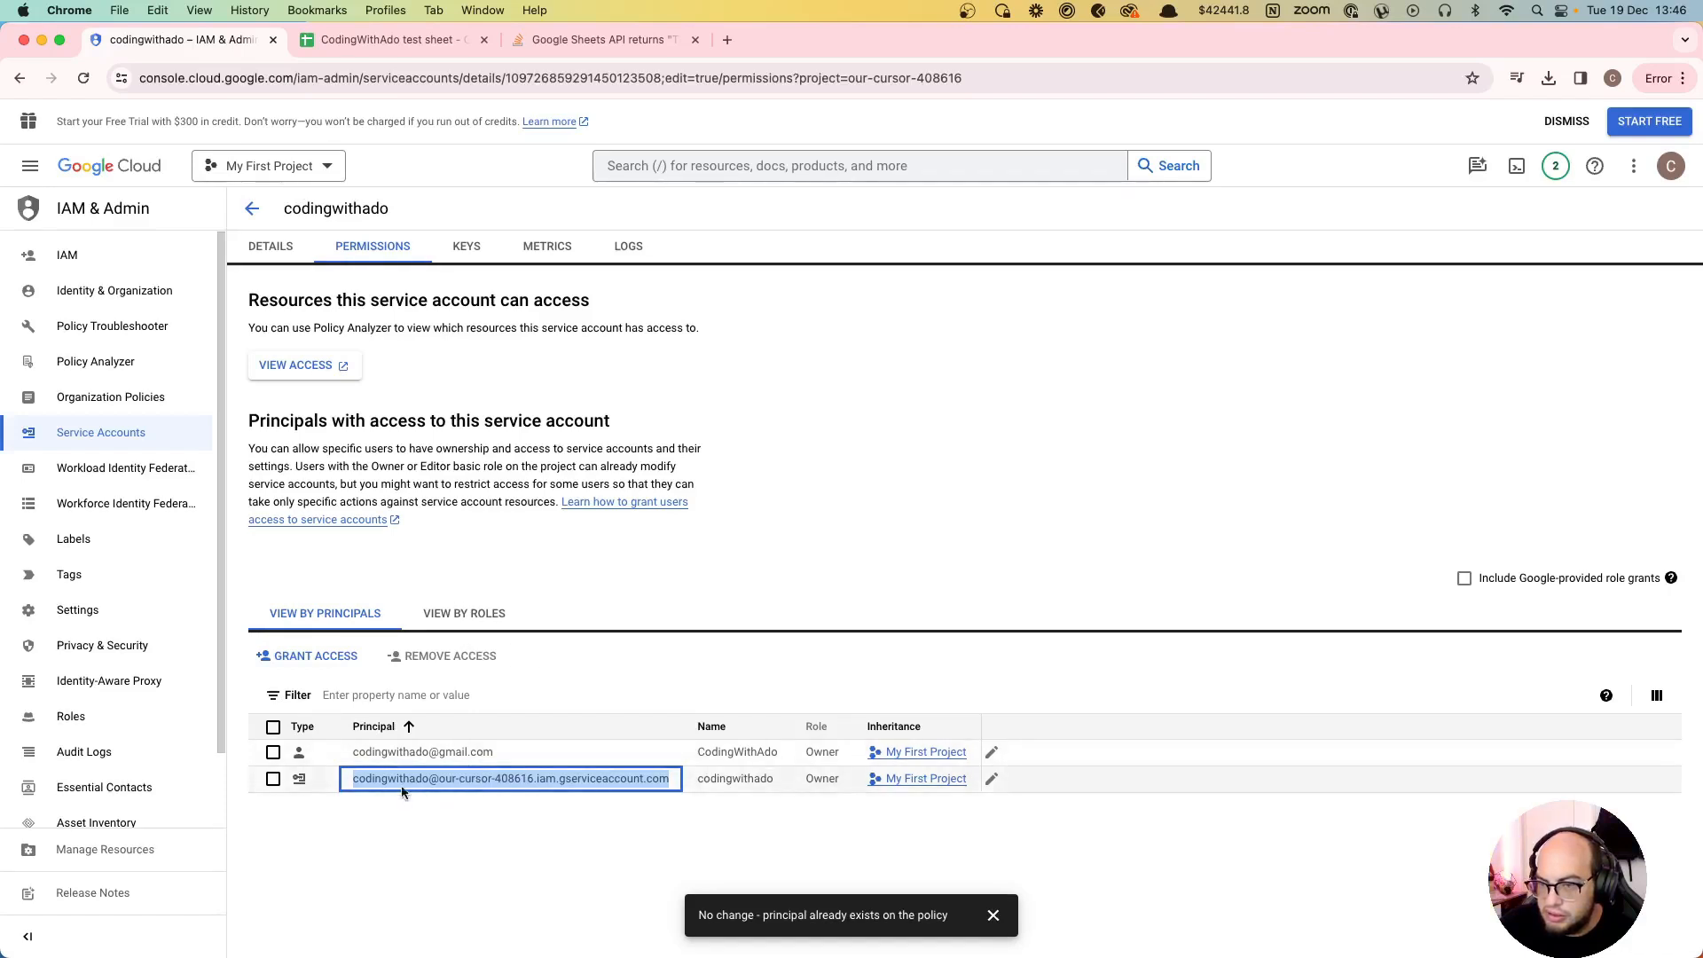
pyautogui.moveTo(452, 732)
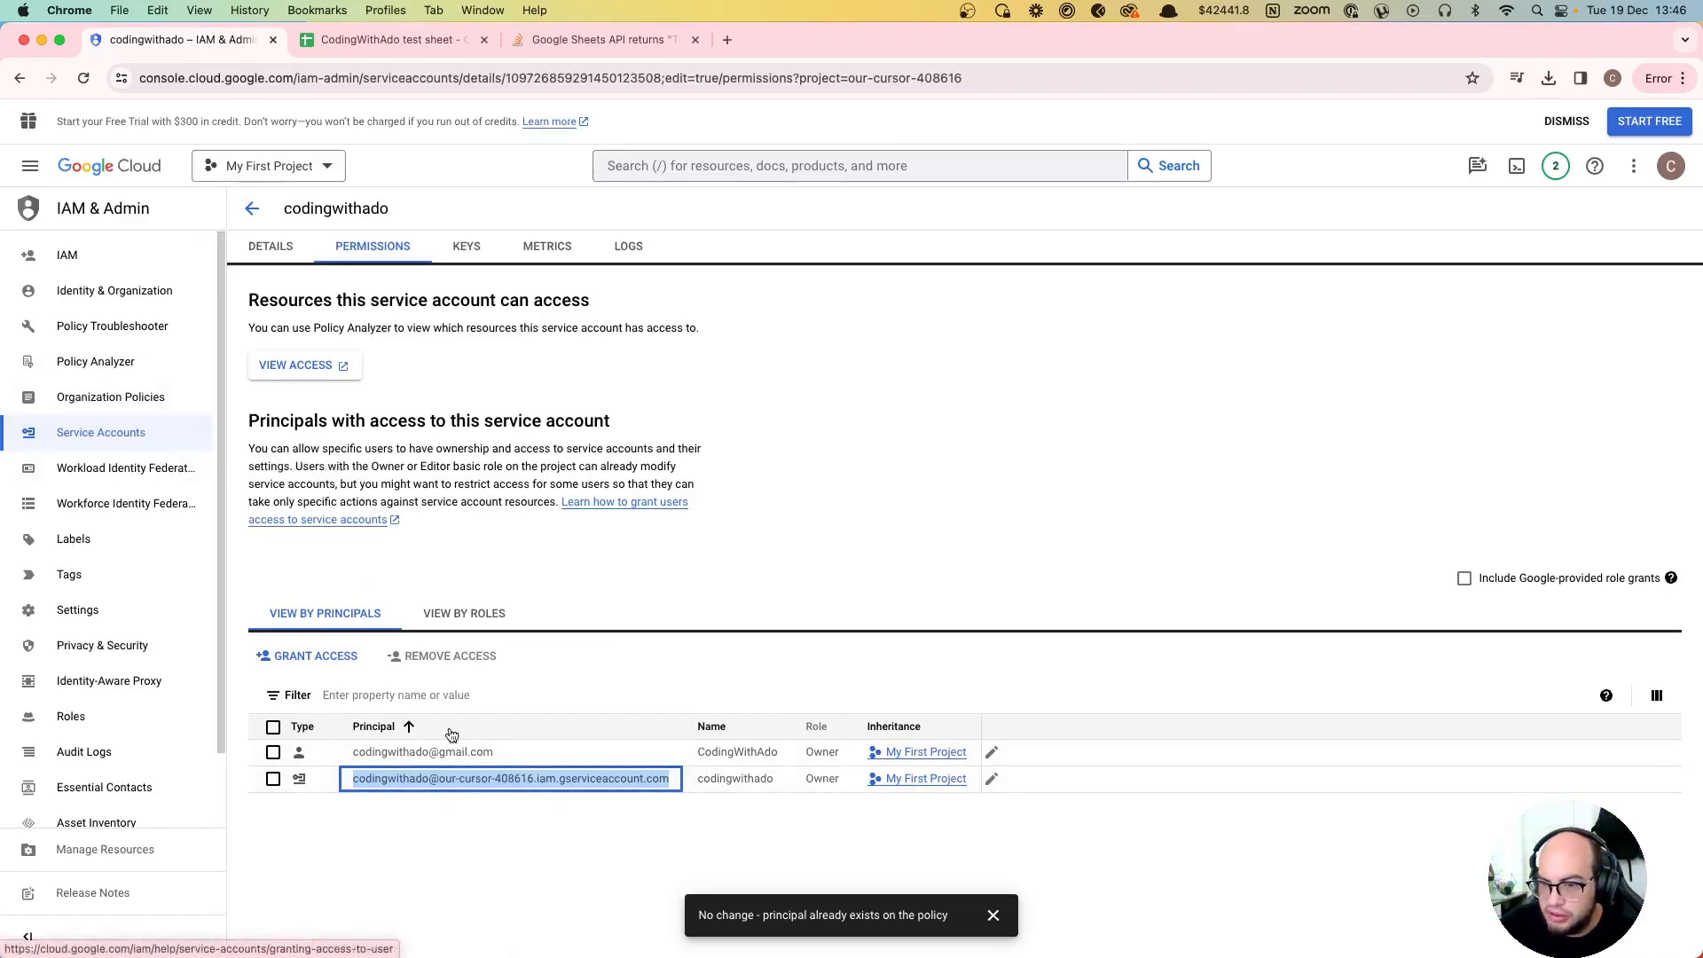
pyautogui.moveTo(554, 486)
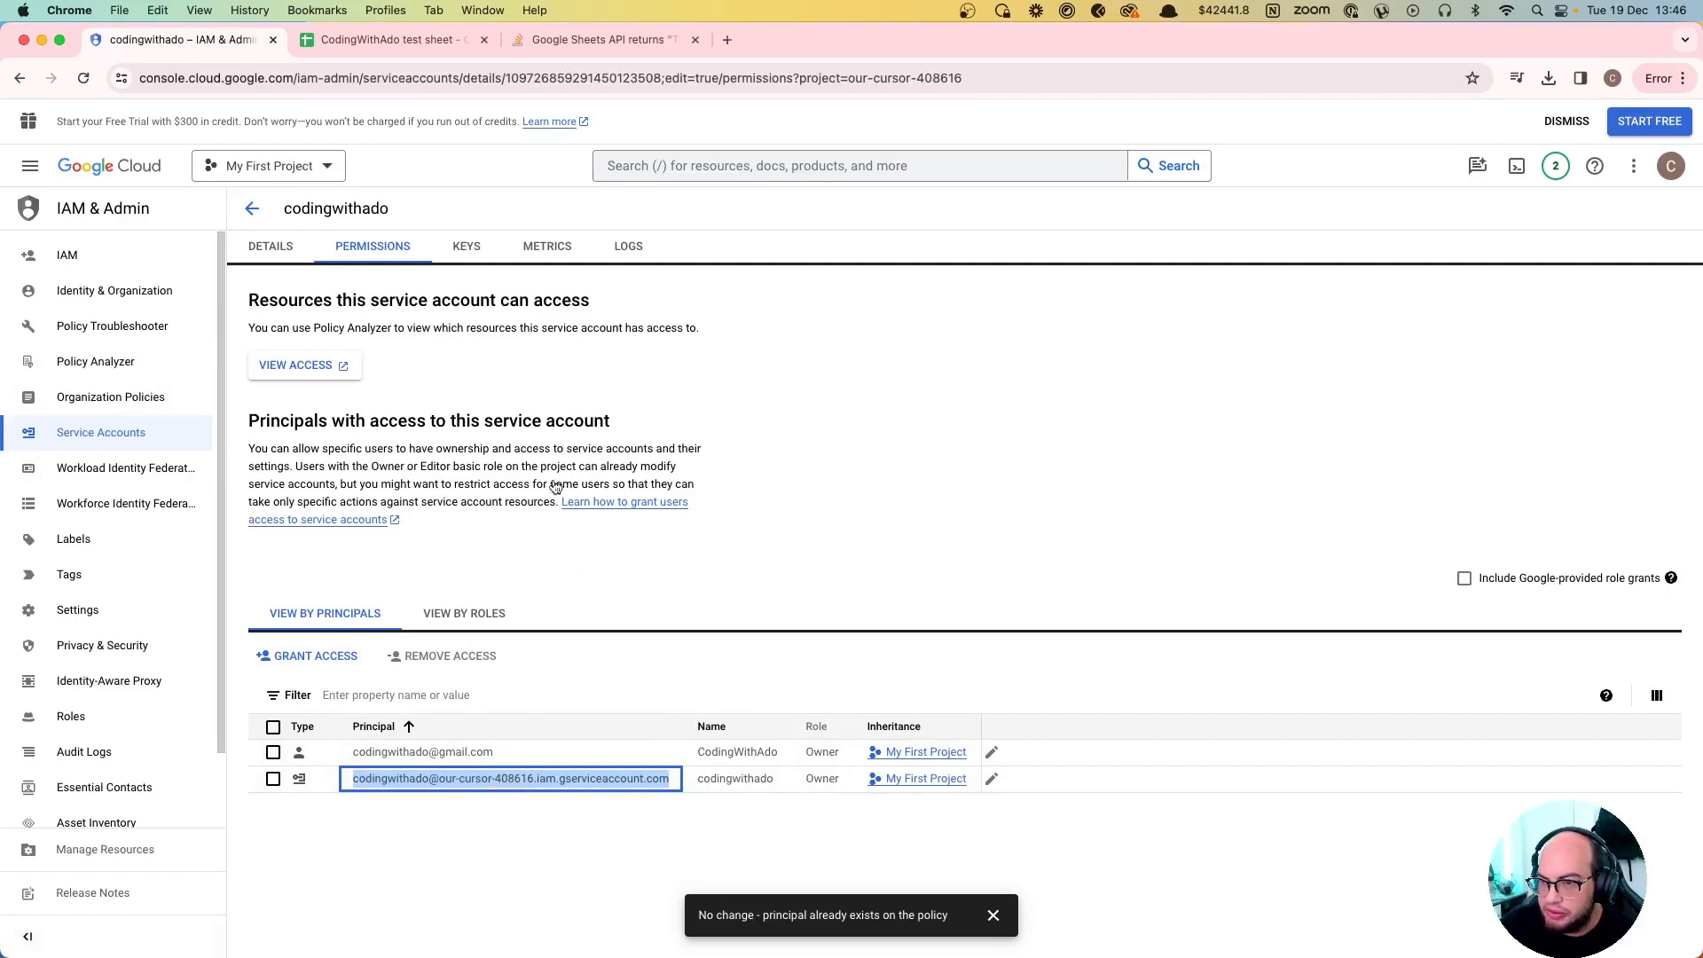
pyautogui.moveTo(522, 745)
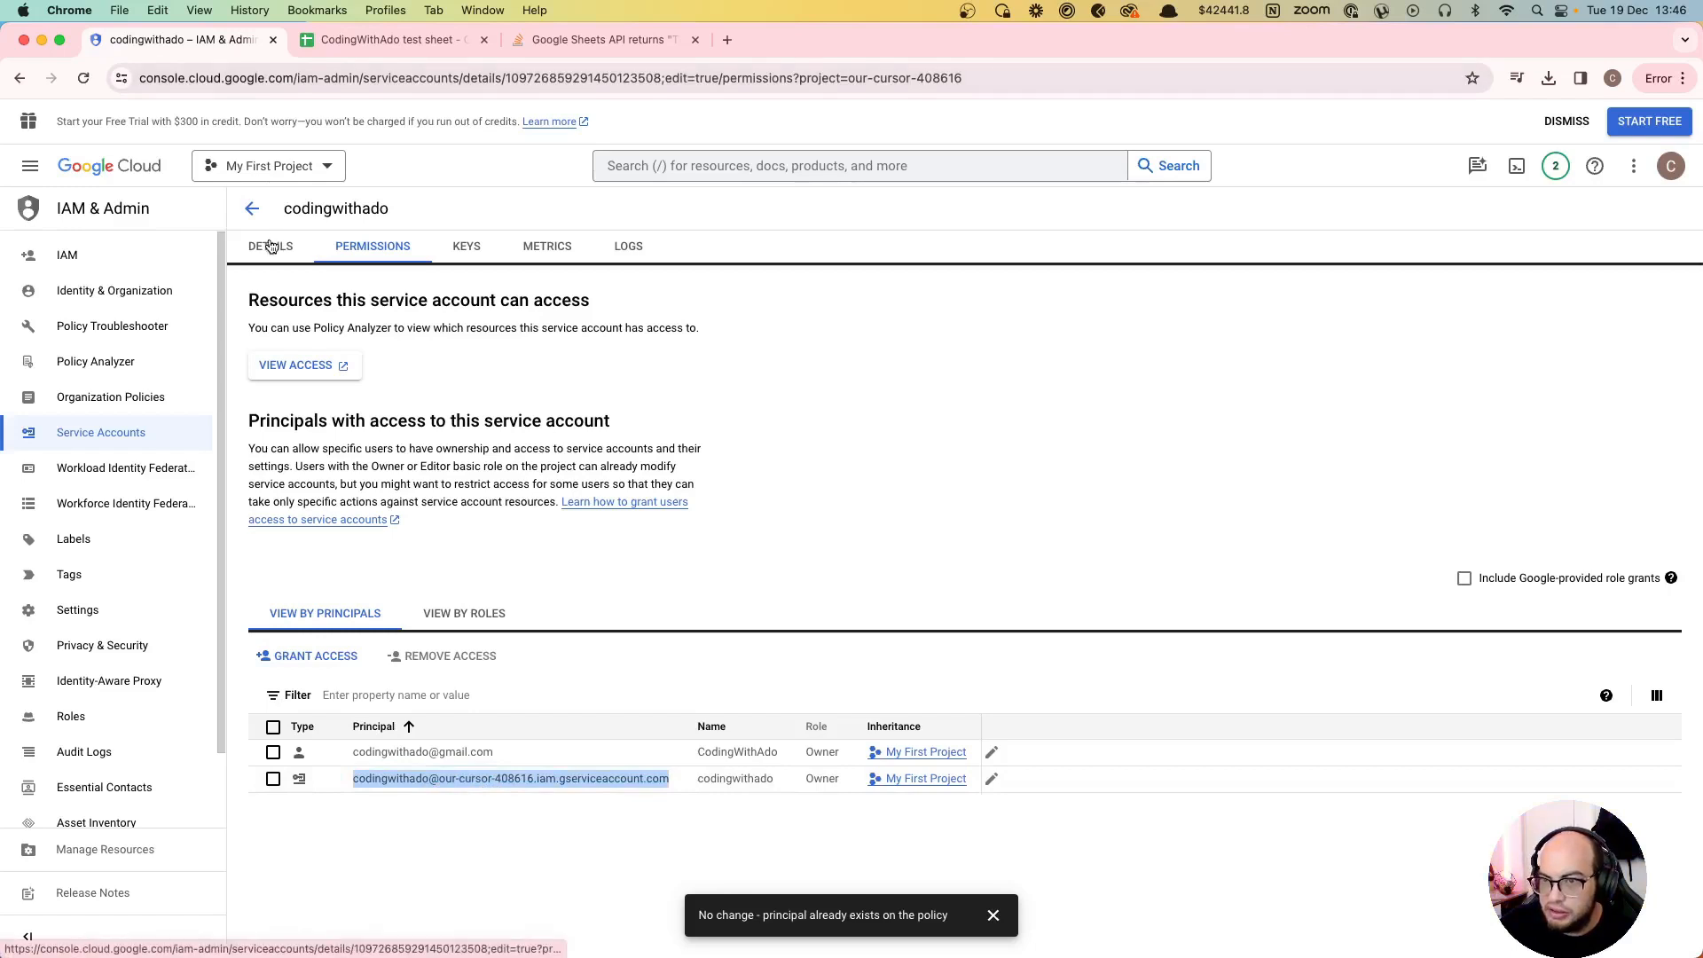
pyautogui.click(467, 244)
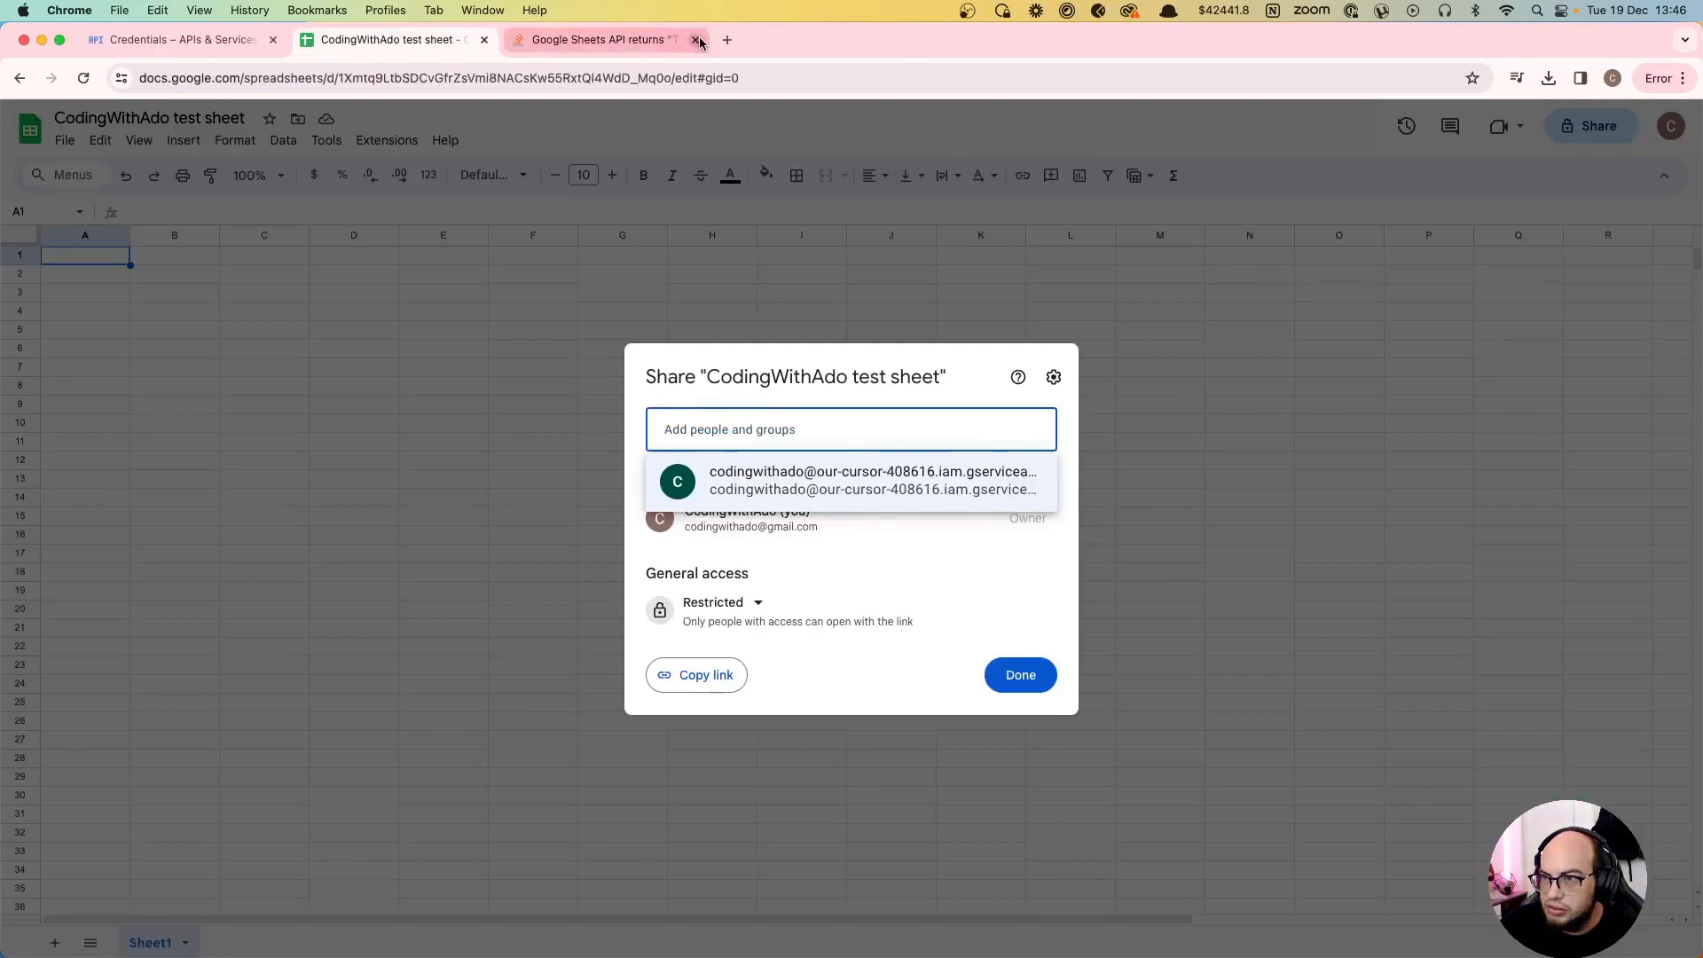
# Step: Close the API error article and share the sheet with the codingwithado service account as Editor
pyautogui.click(696, 39)
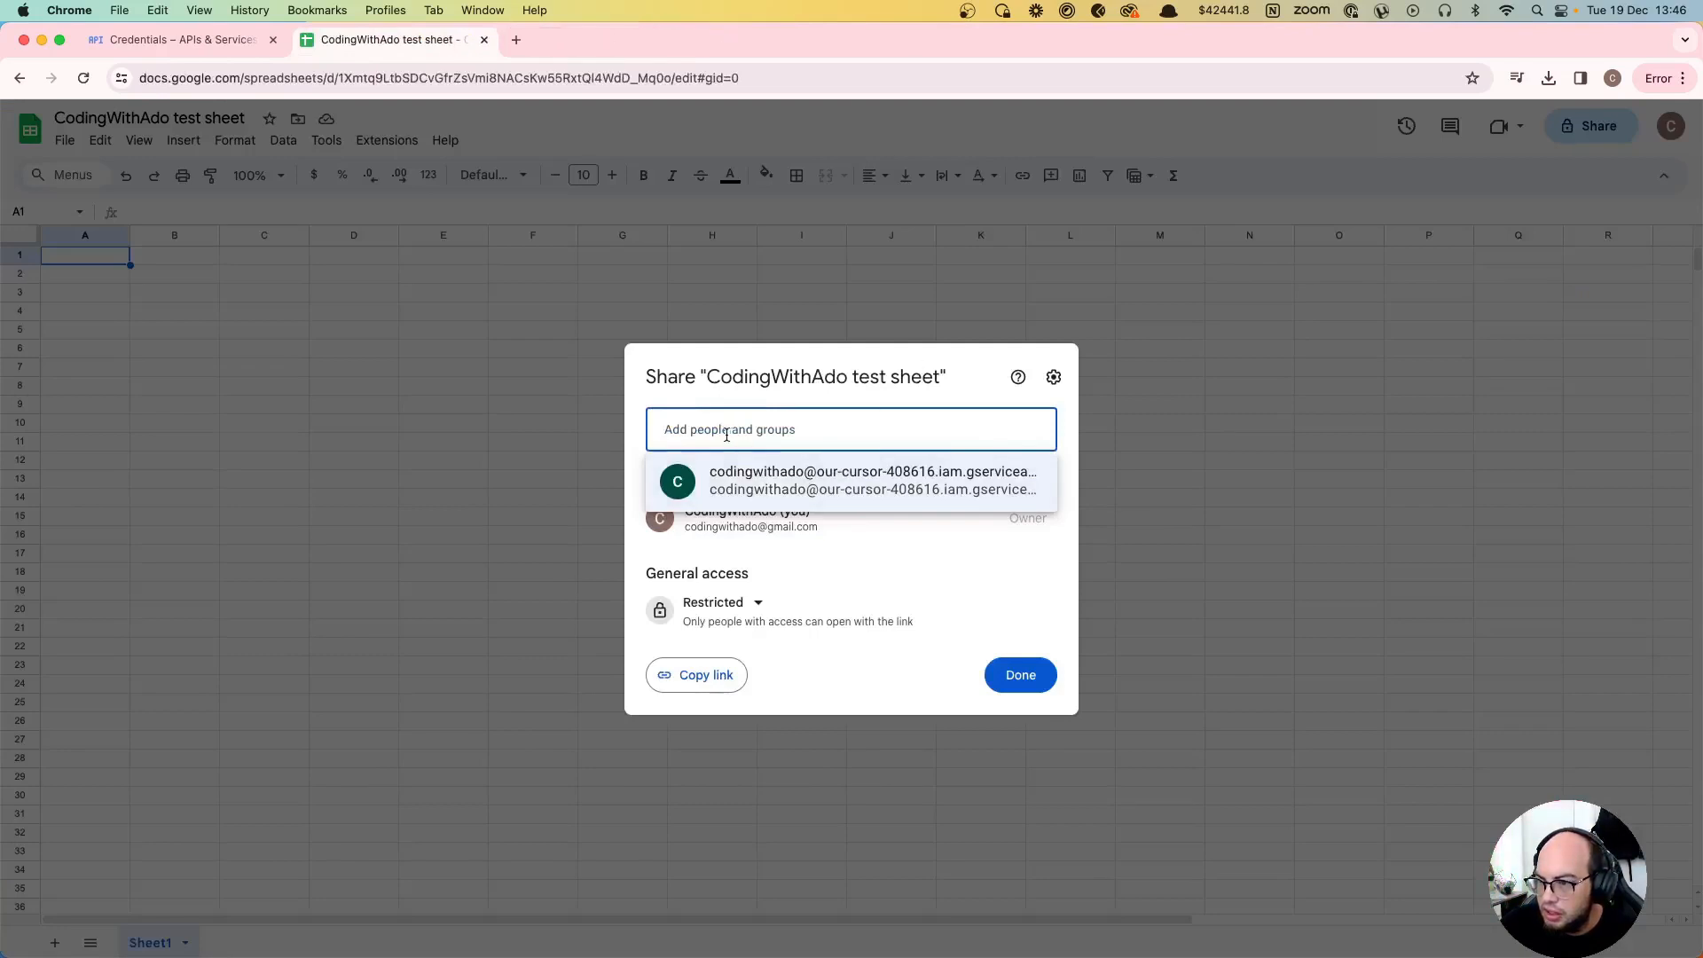
pyautogui.click(873, 481)
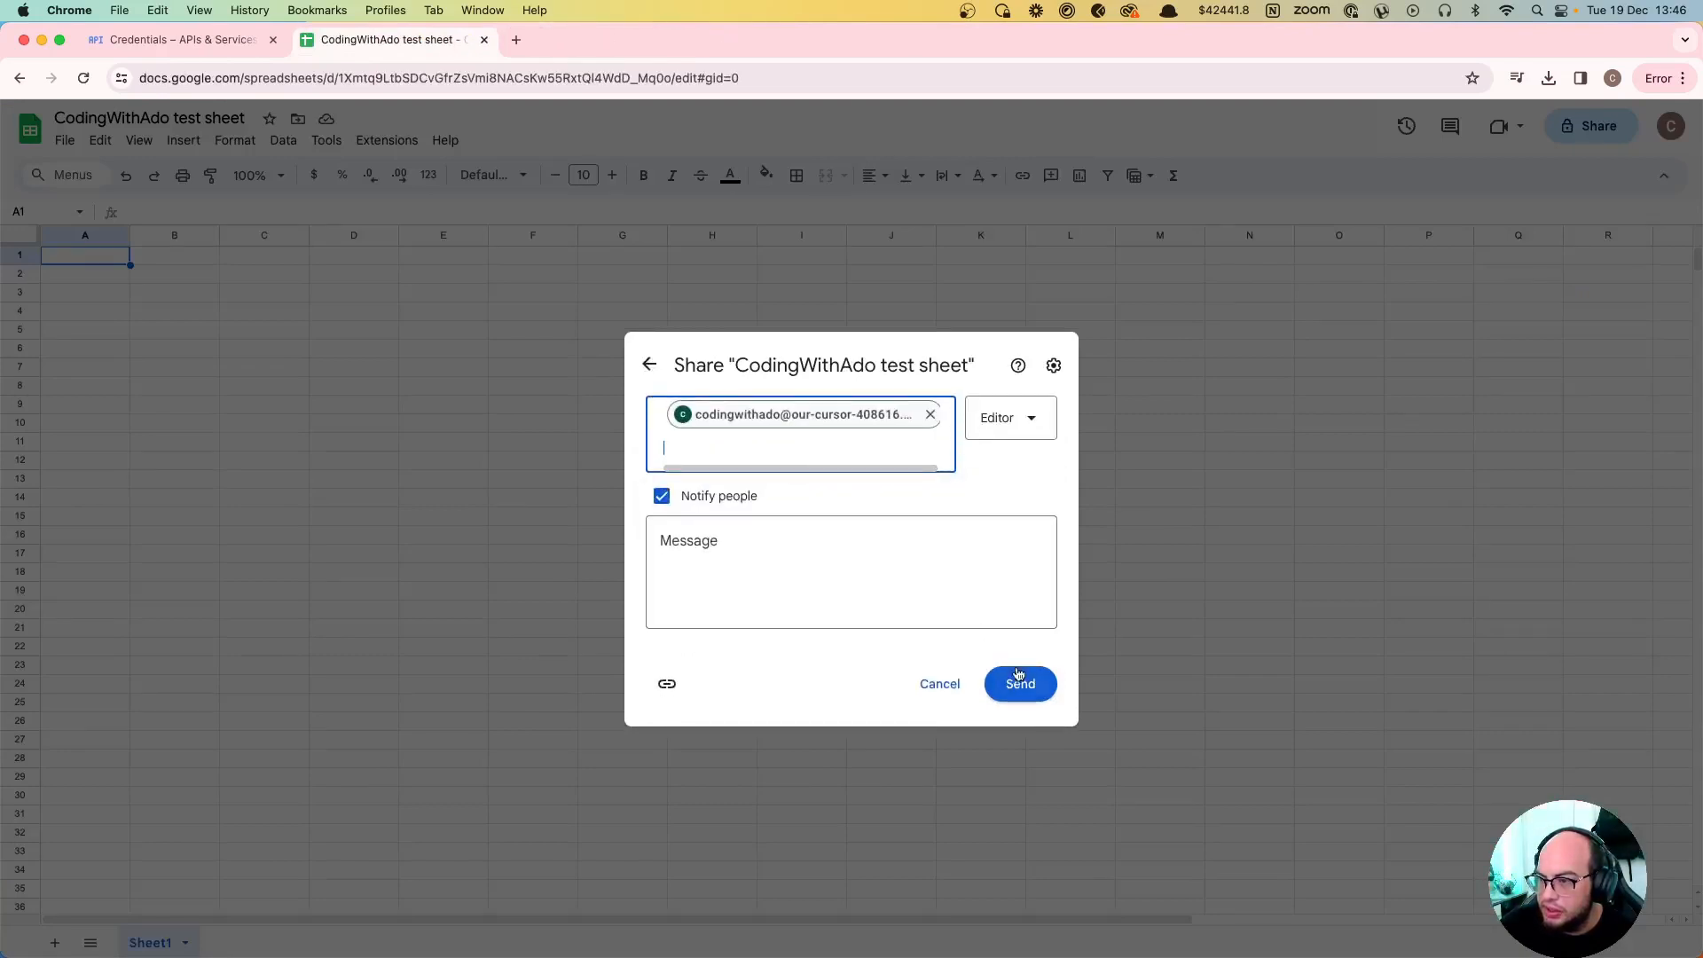
pyautogui.rightClick(1019, 683)
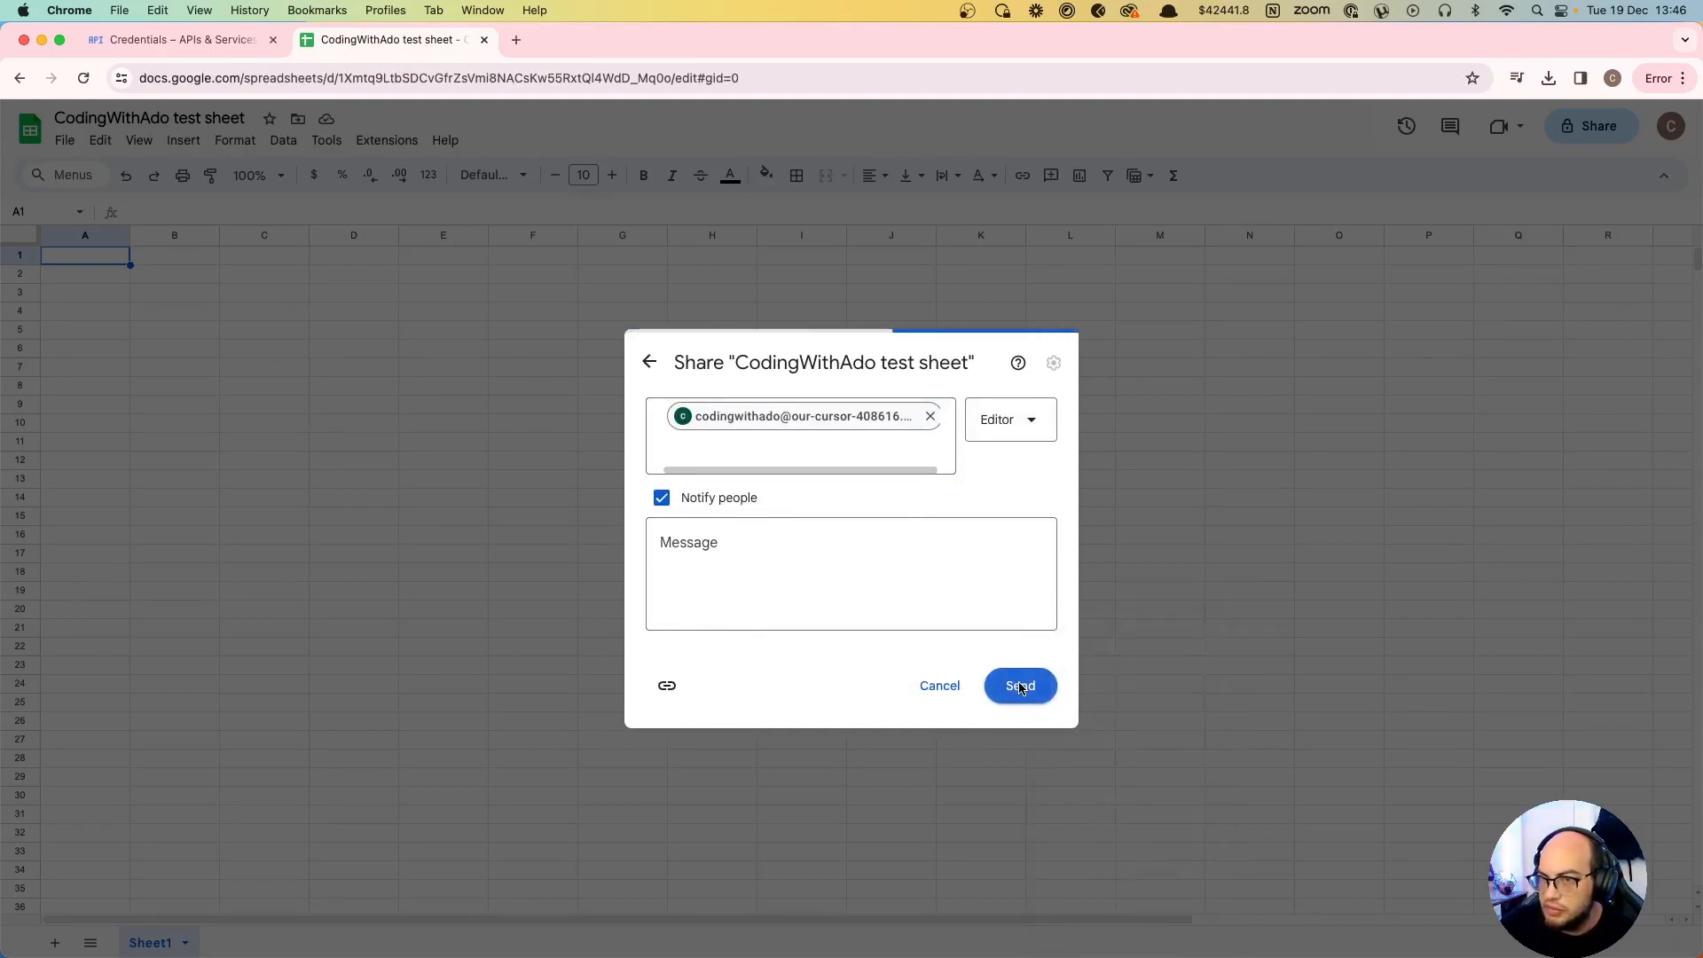
pyautogui.click(1019, 685)
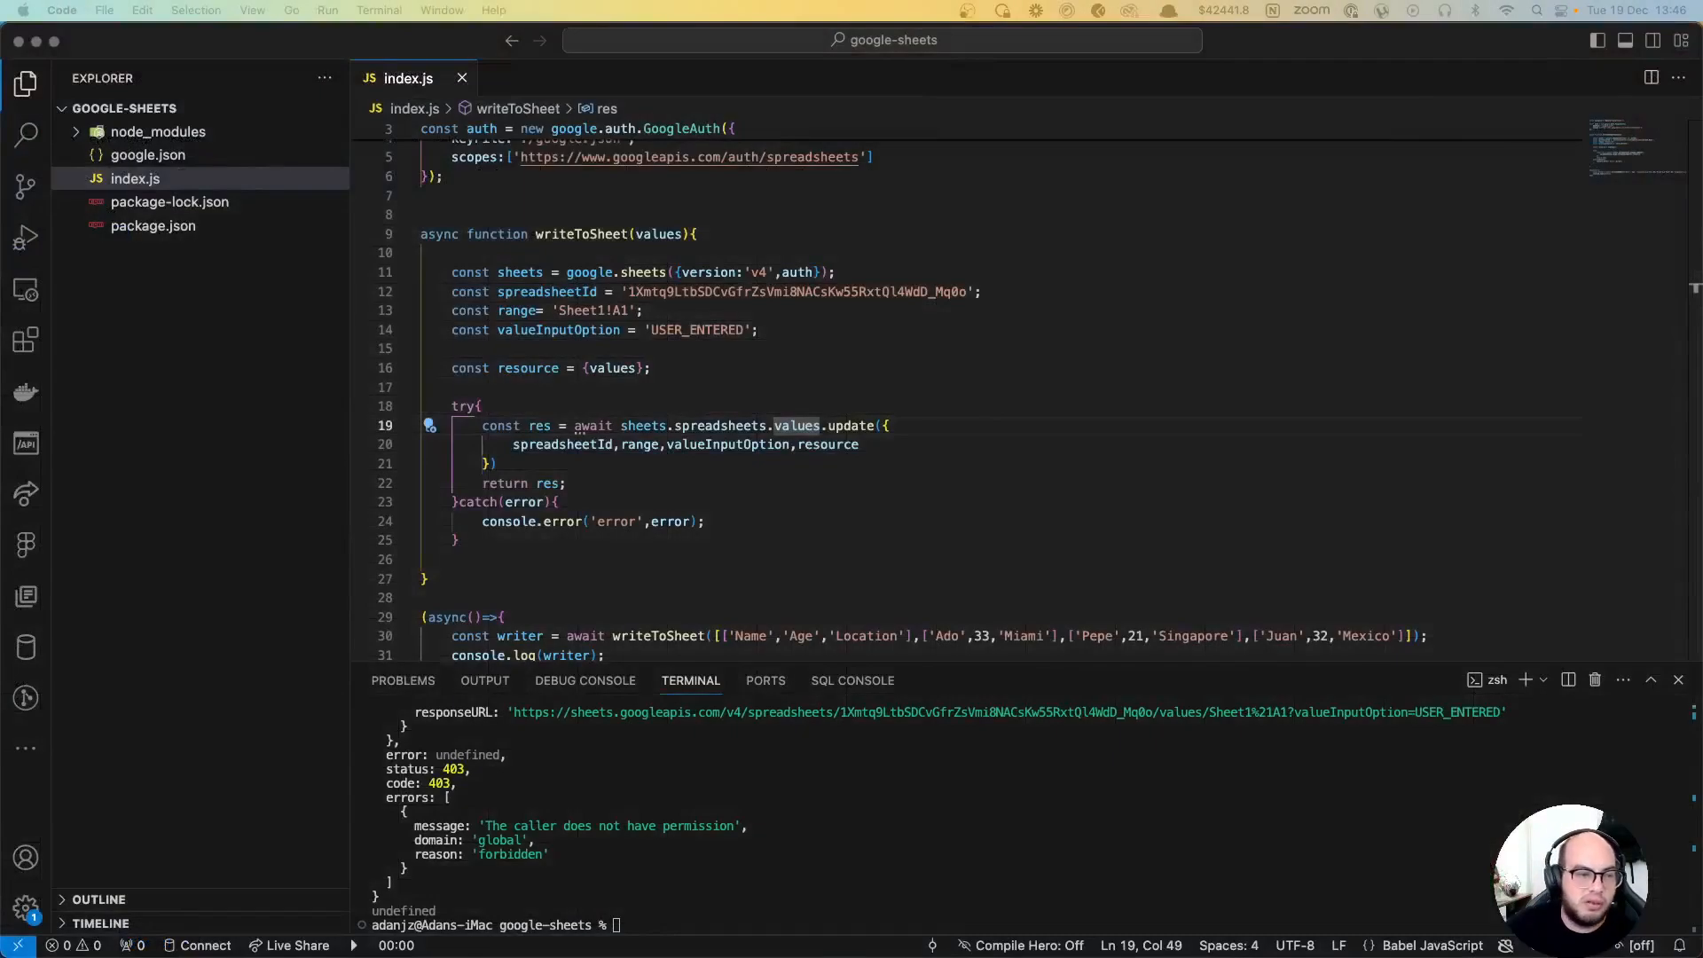
# Step: Rerun node index.js so the header and Ado, Pepe, Juan rows are written to the sheet
pyautogui.write('node index.js')
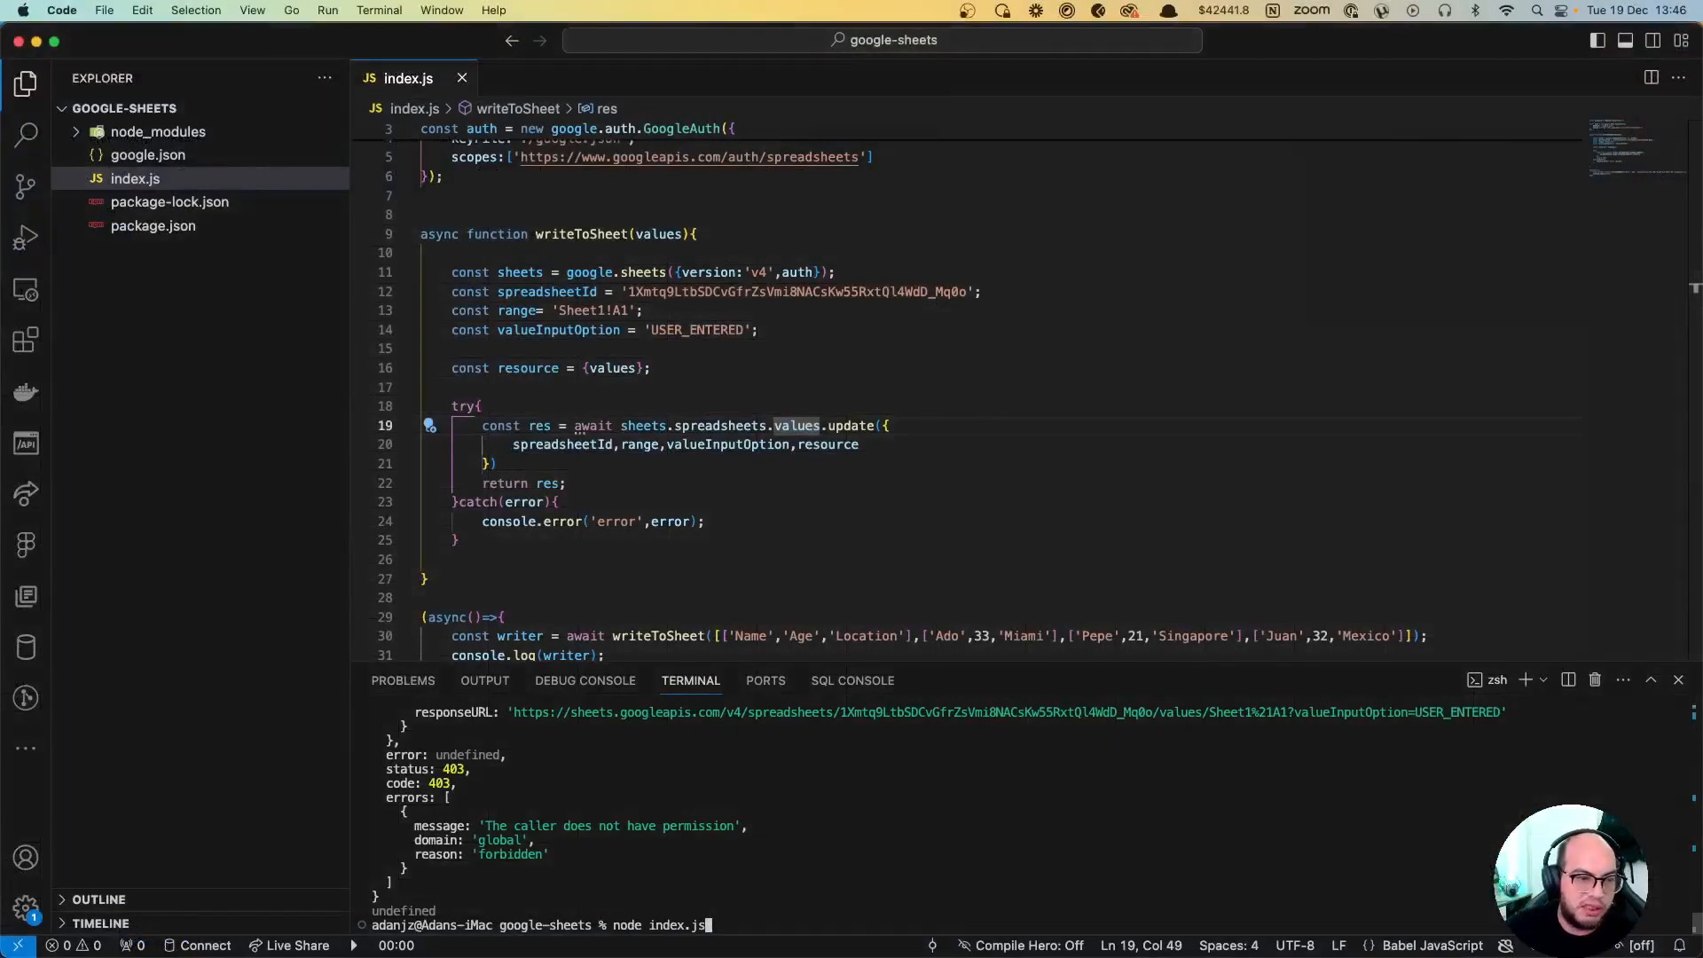
pyautogui.press('Return')
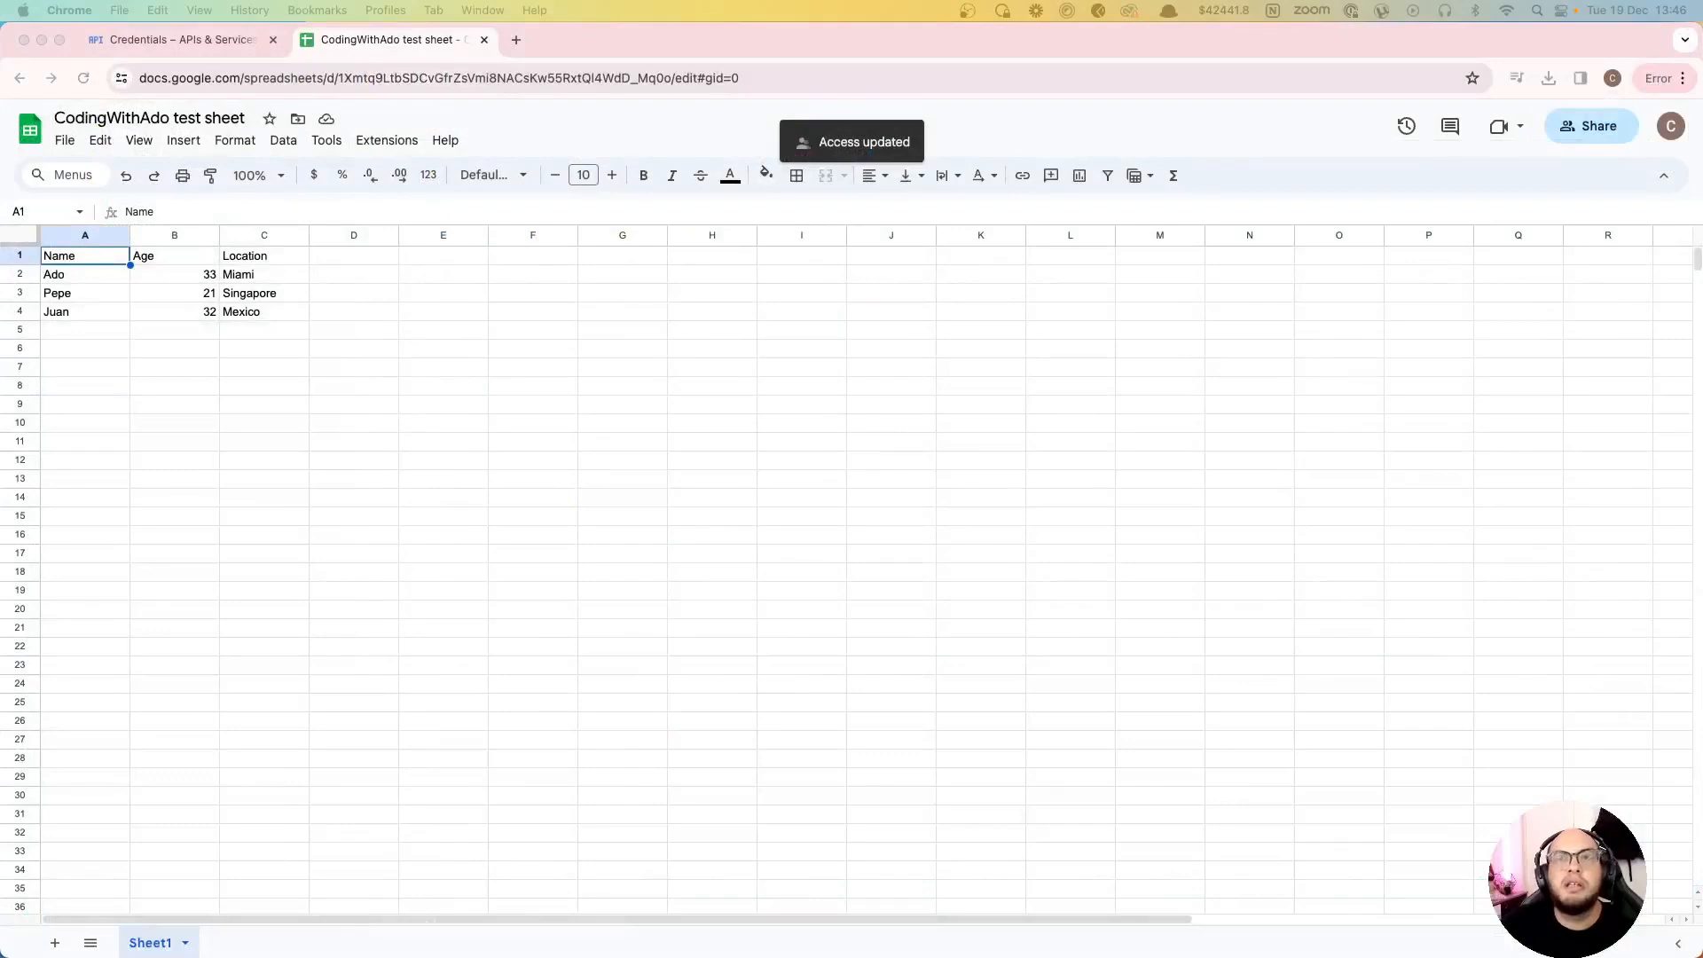
# Step: Format the Age values B2:B4 to show 33.00, 21.00, 32.00, then select the written table A1:C4
pyautogui.click(265, 312)
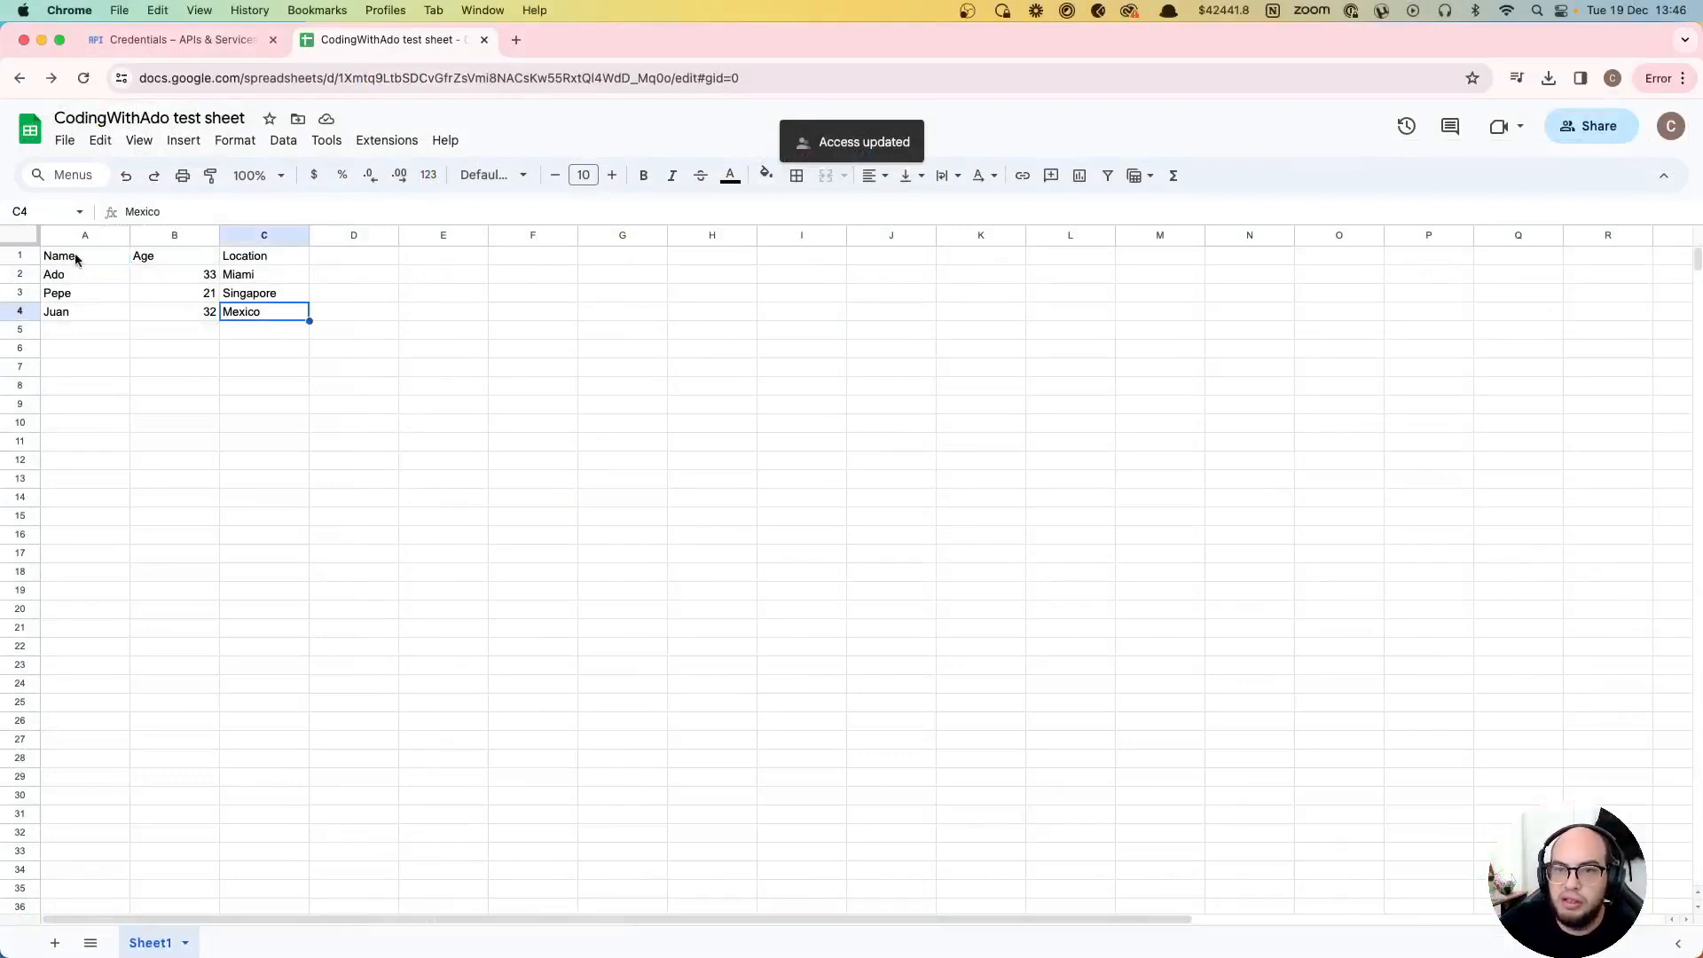
pyautogui.moveTo(85, 255); pyautogui.dragTo(263, 348)
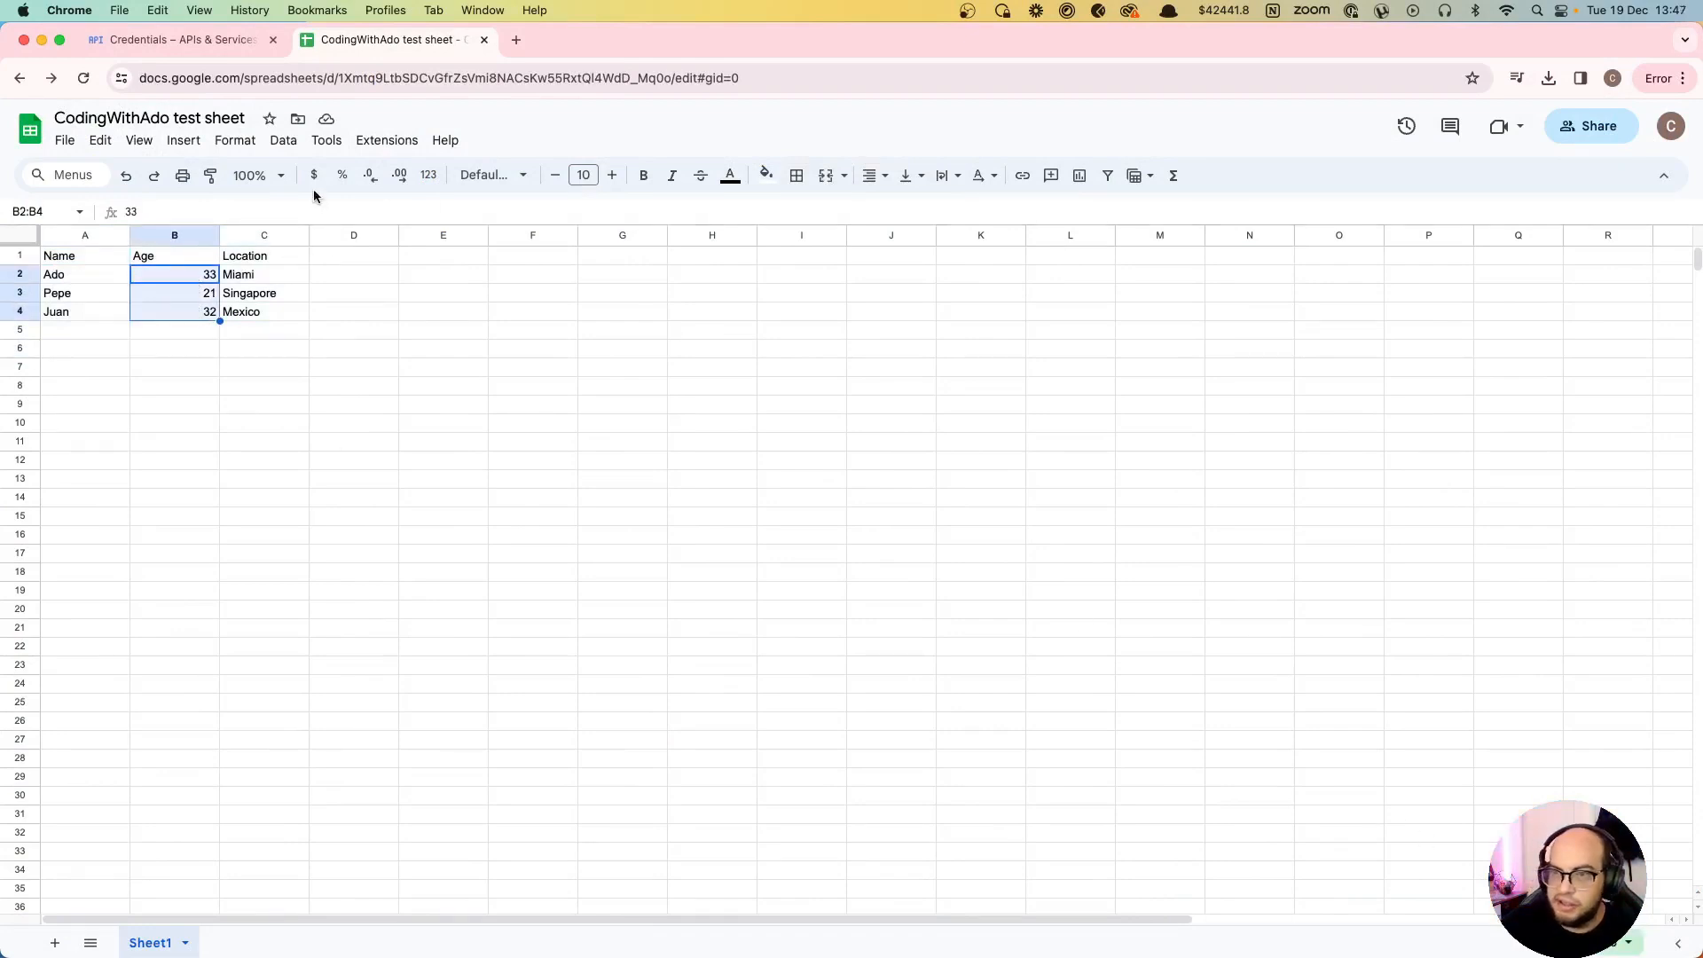
pyautogui.click(341, 176)
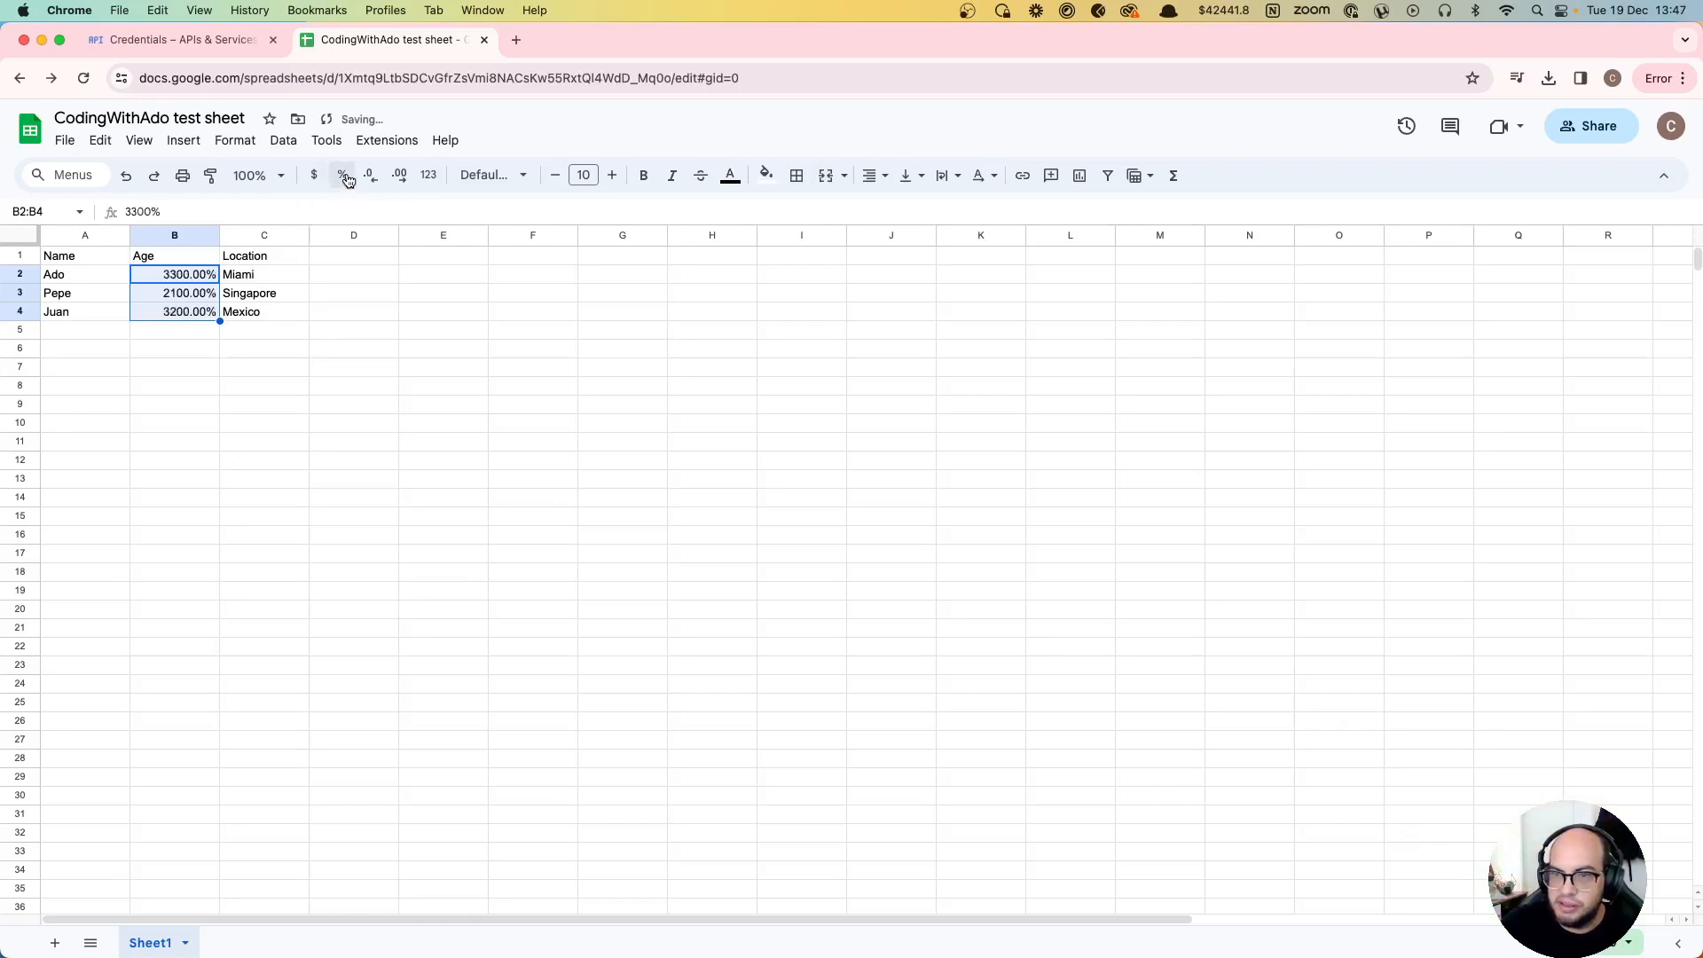
pyautogui.moveTo(399, 176)
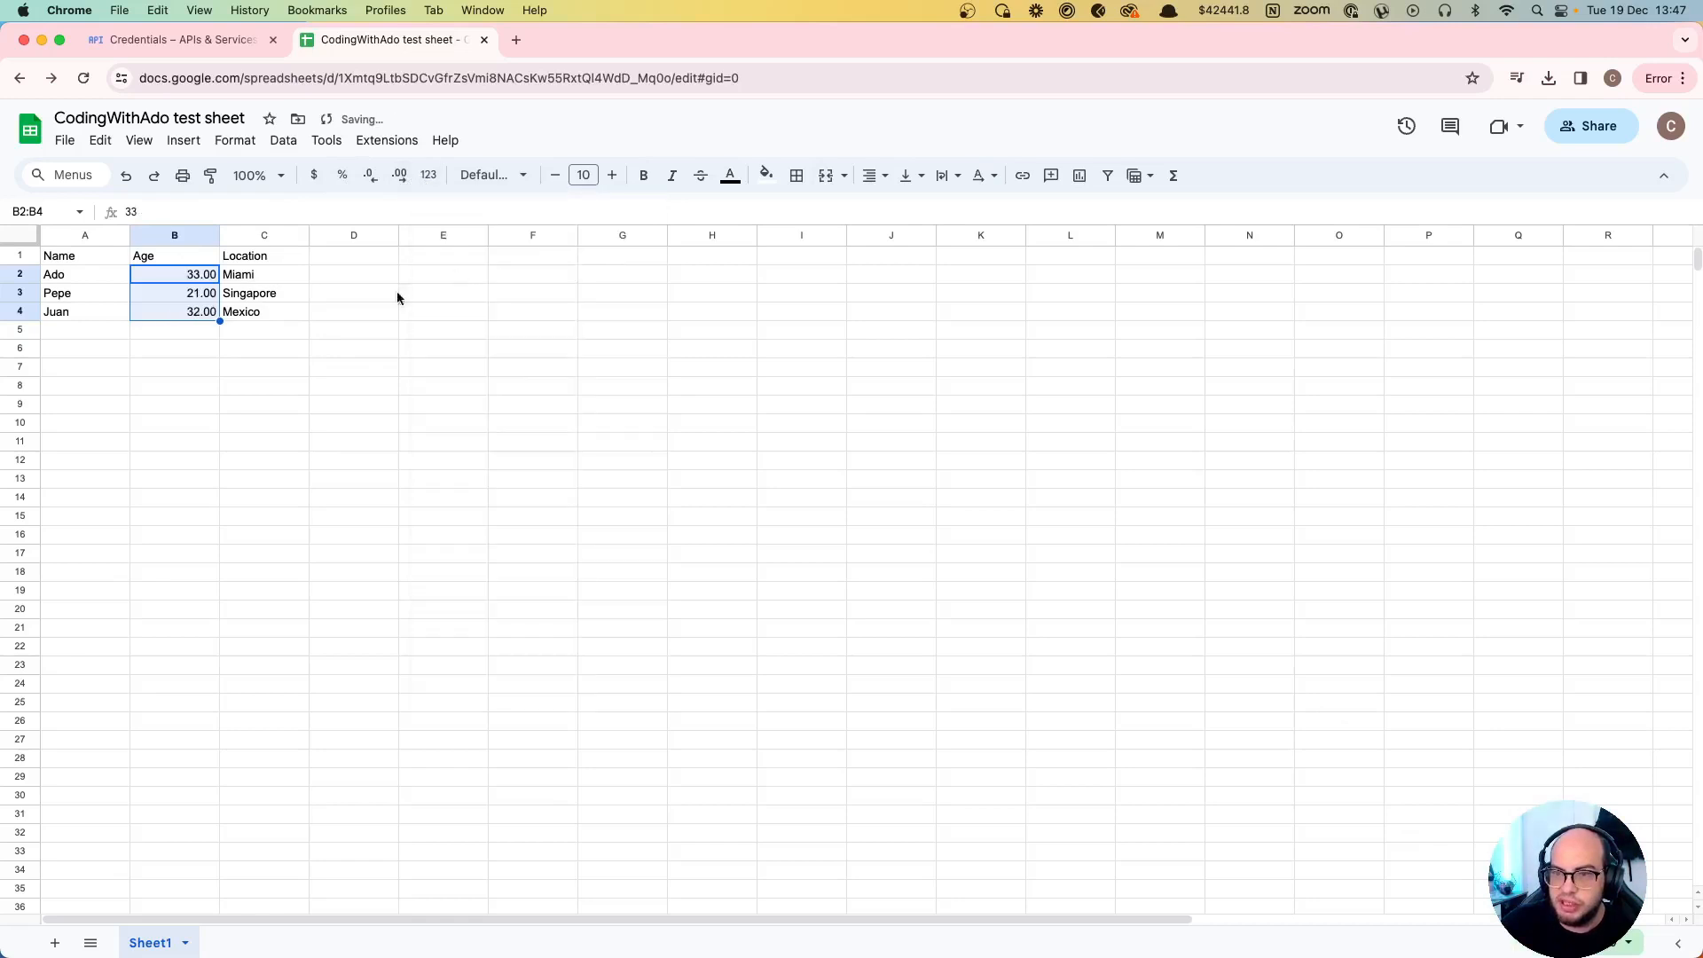
pyautogui.click(83, 256)
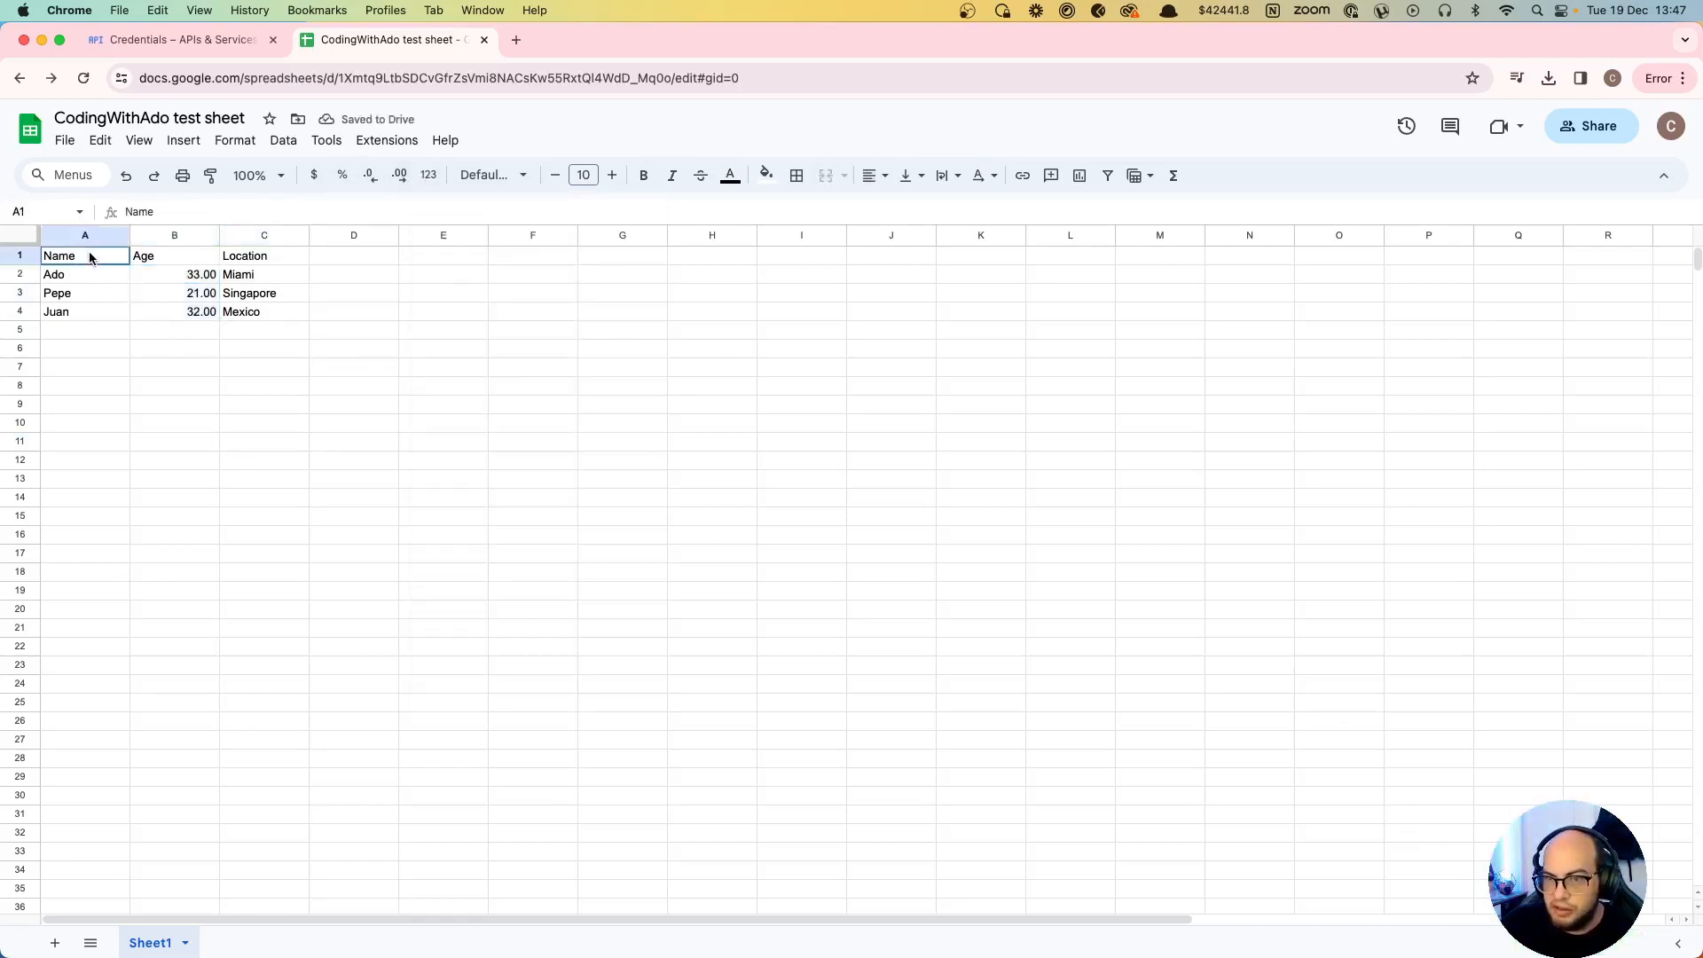
pyautogui.moveTo(84, 255); pyautogui.dragTo(265, 312)
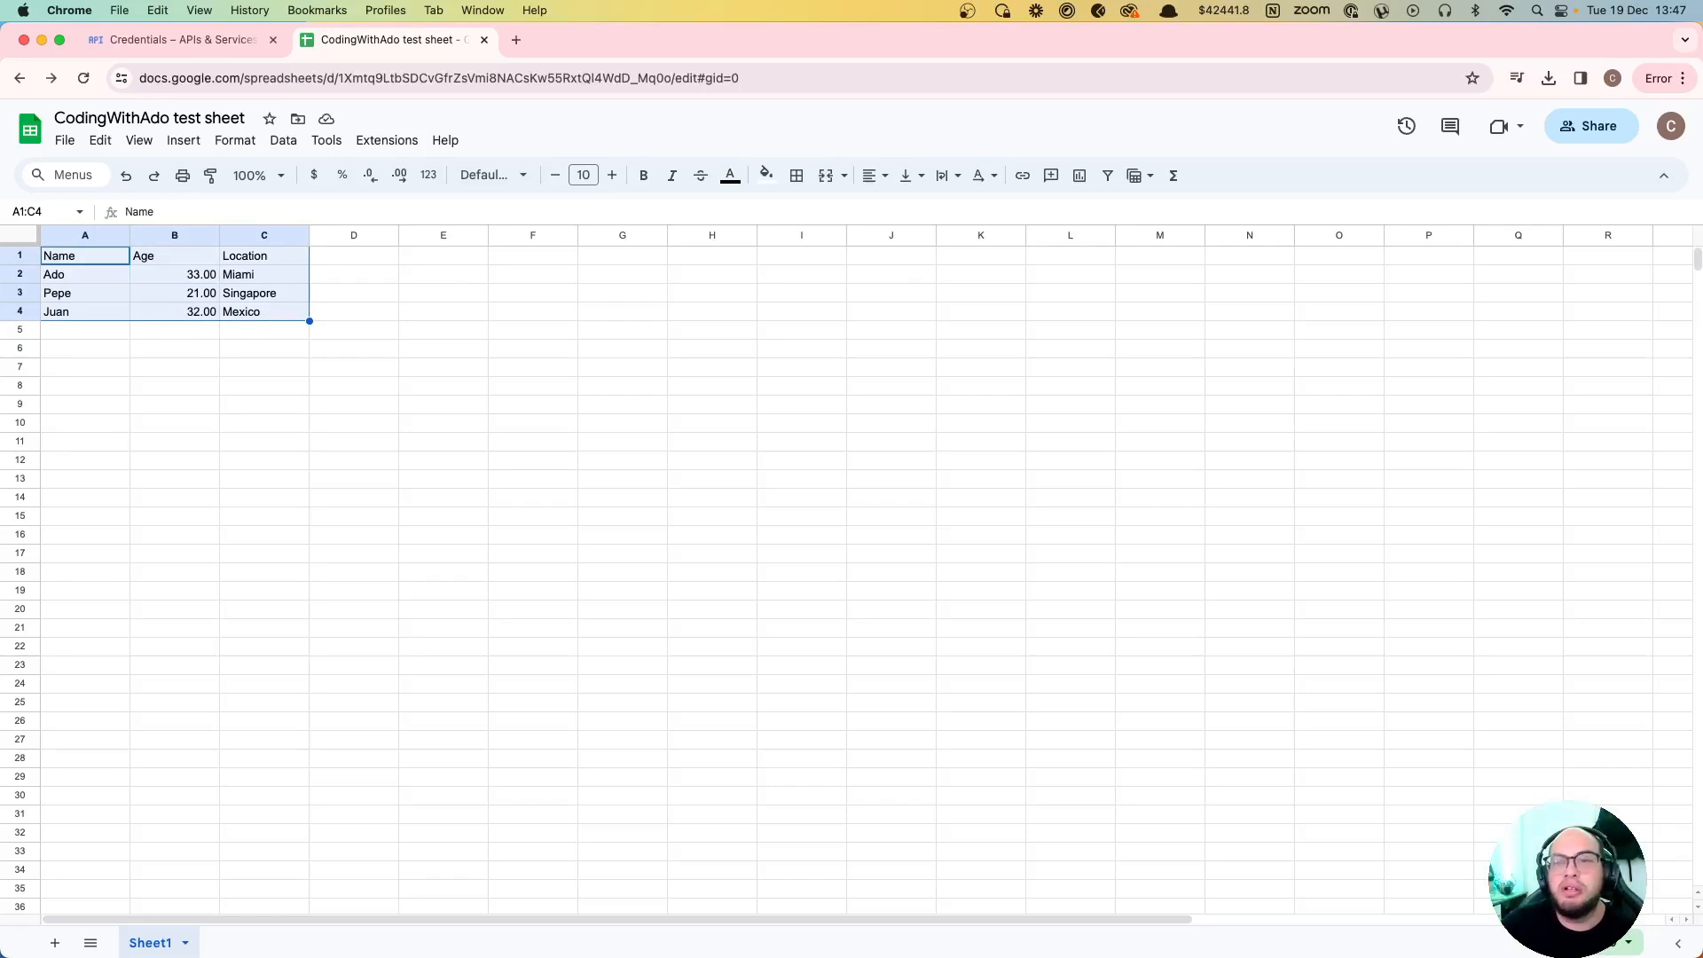
pyautogui.click(262, 312)
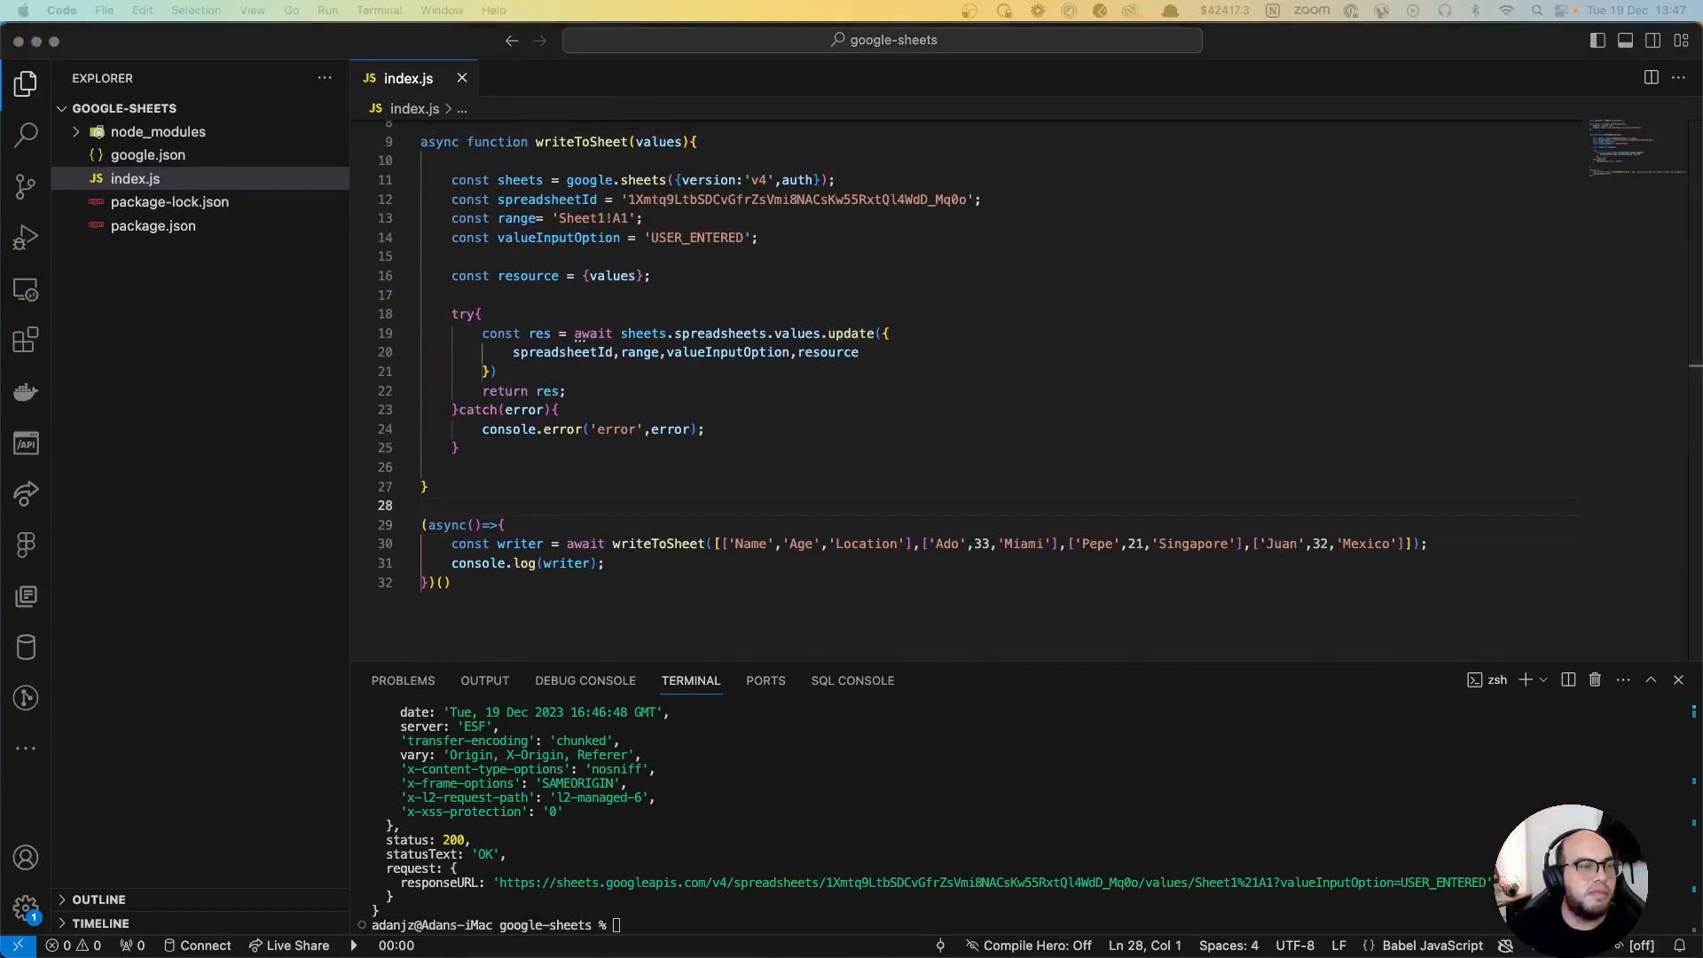
# Step: Declare async function readSheet with a Sheets v4 client and the pasted spreadsheetId constant
pyautogui.click(504, 525)
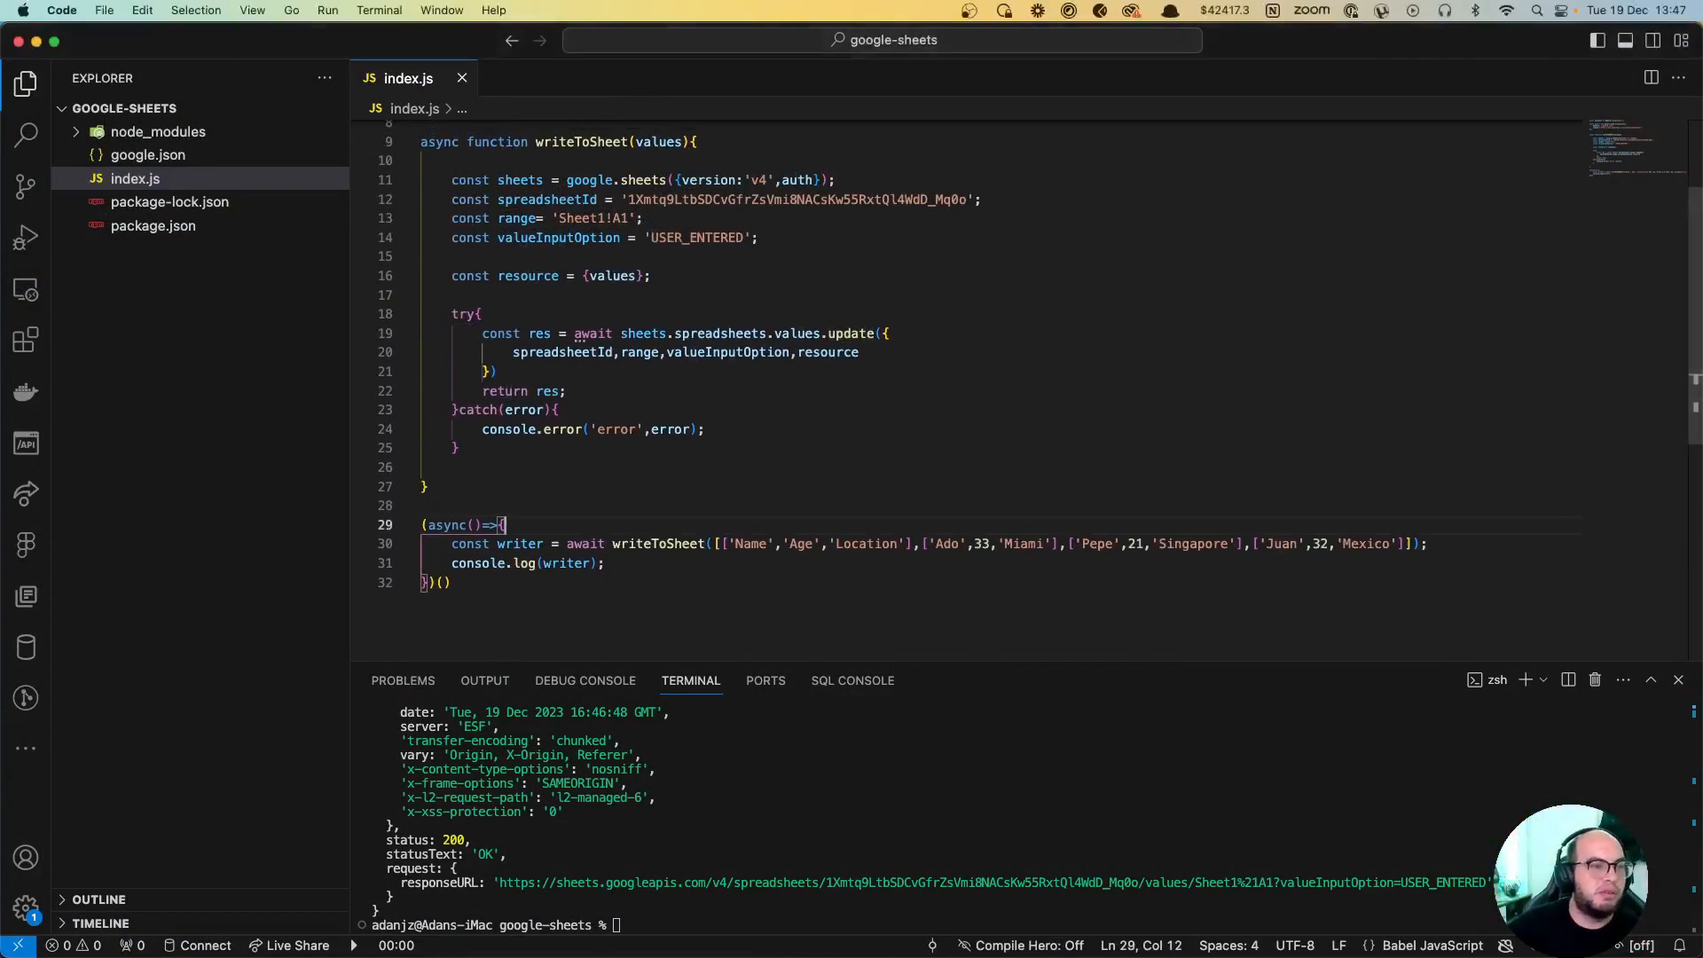
pyautogui.write('async')
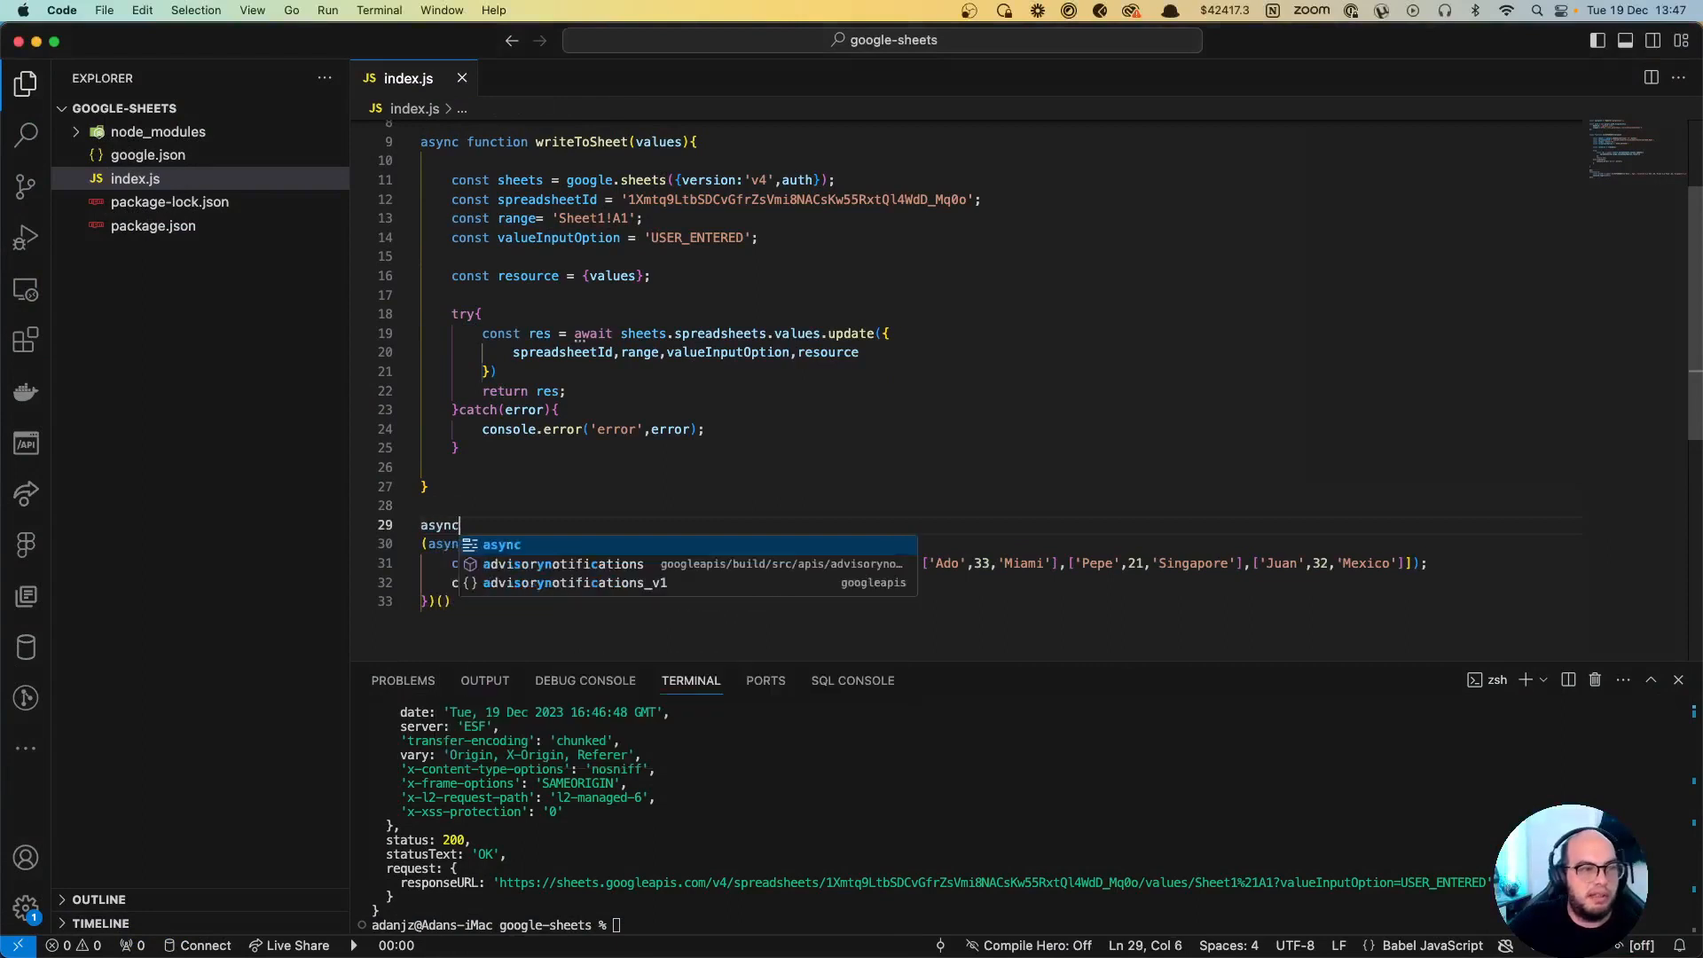
pyautogui.write('function')
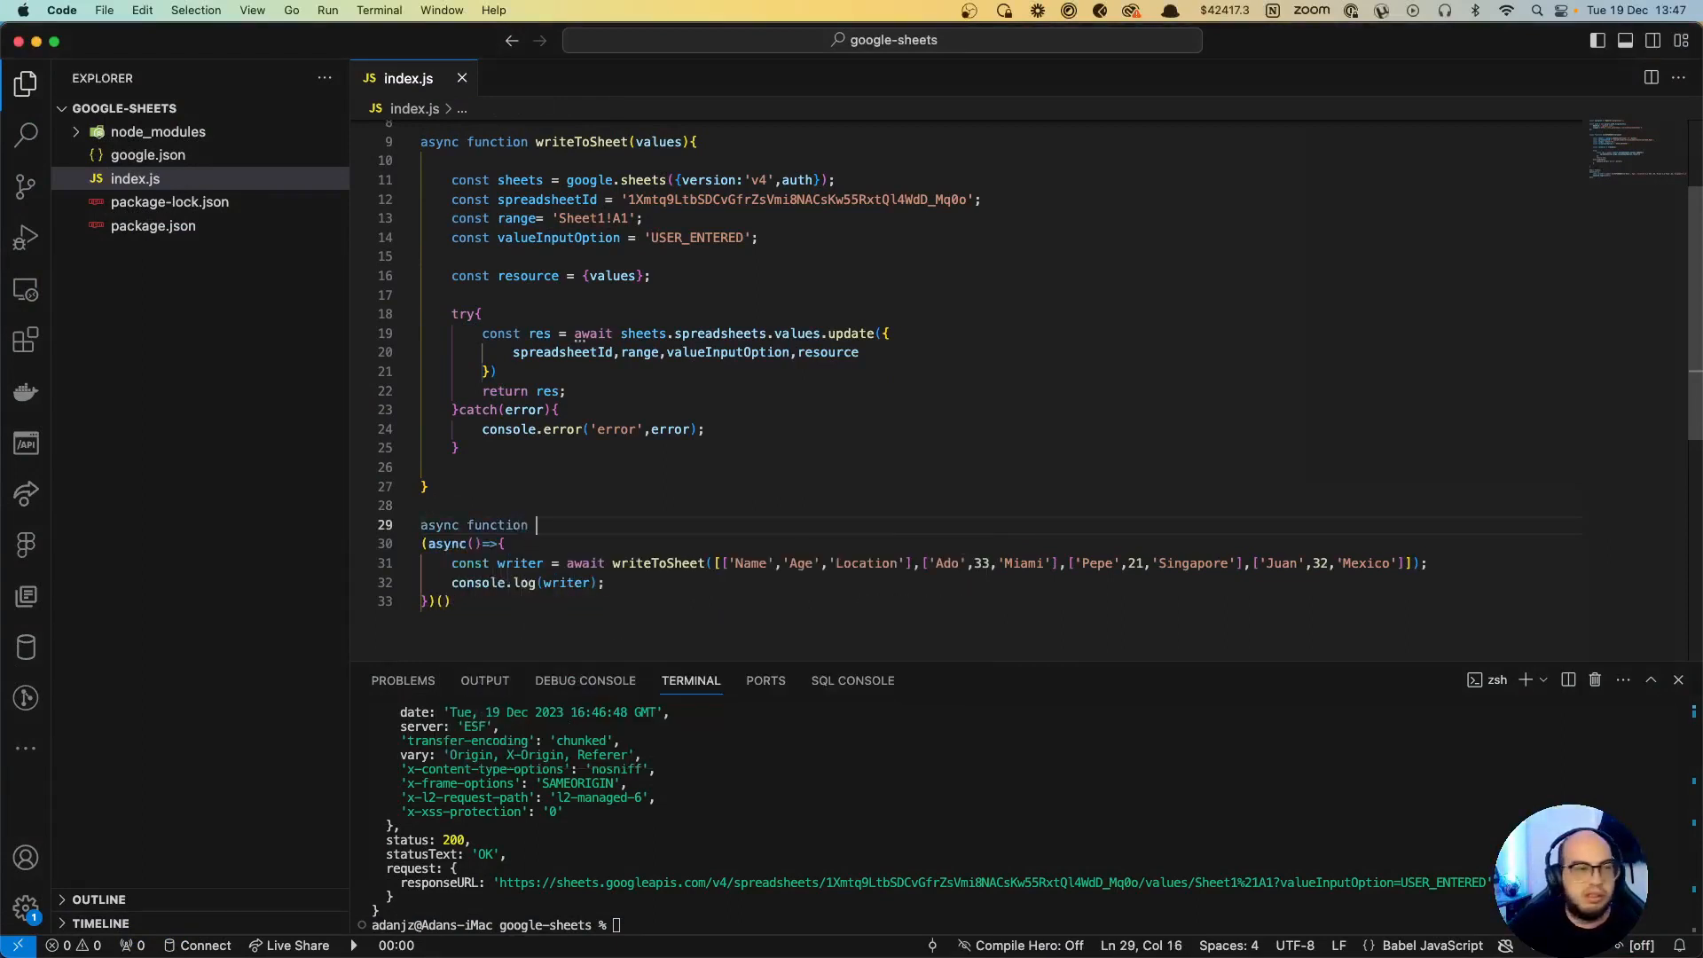
pyautogui.write('readSheet(){')
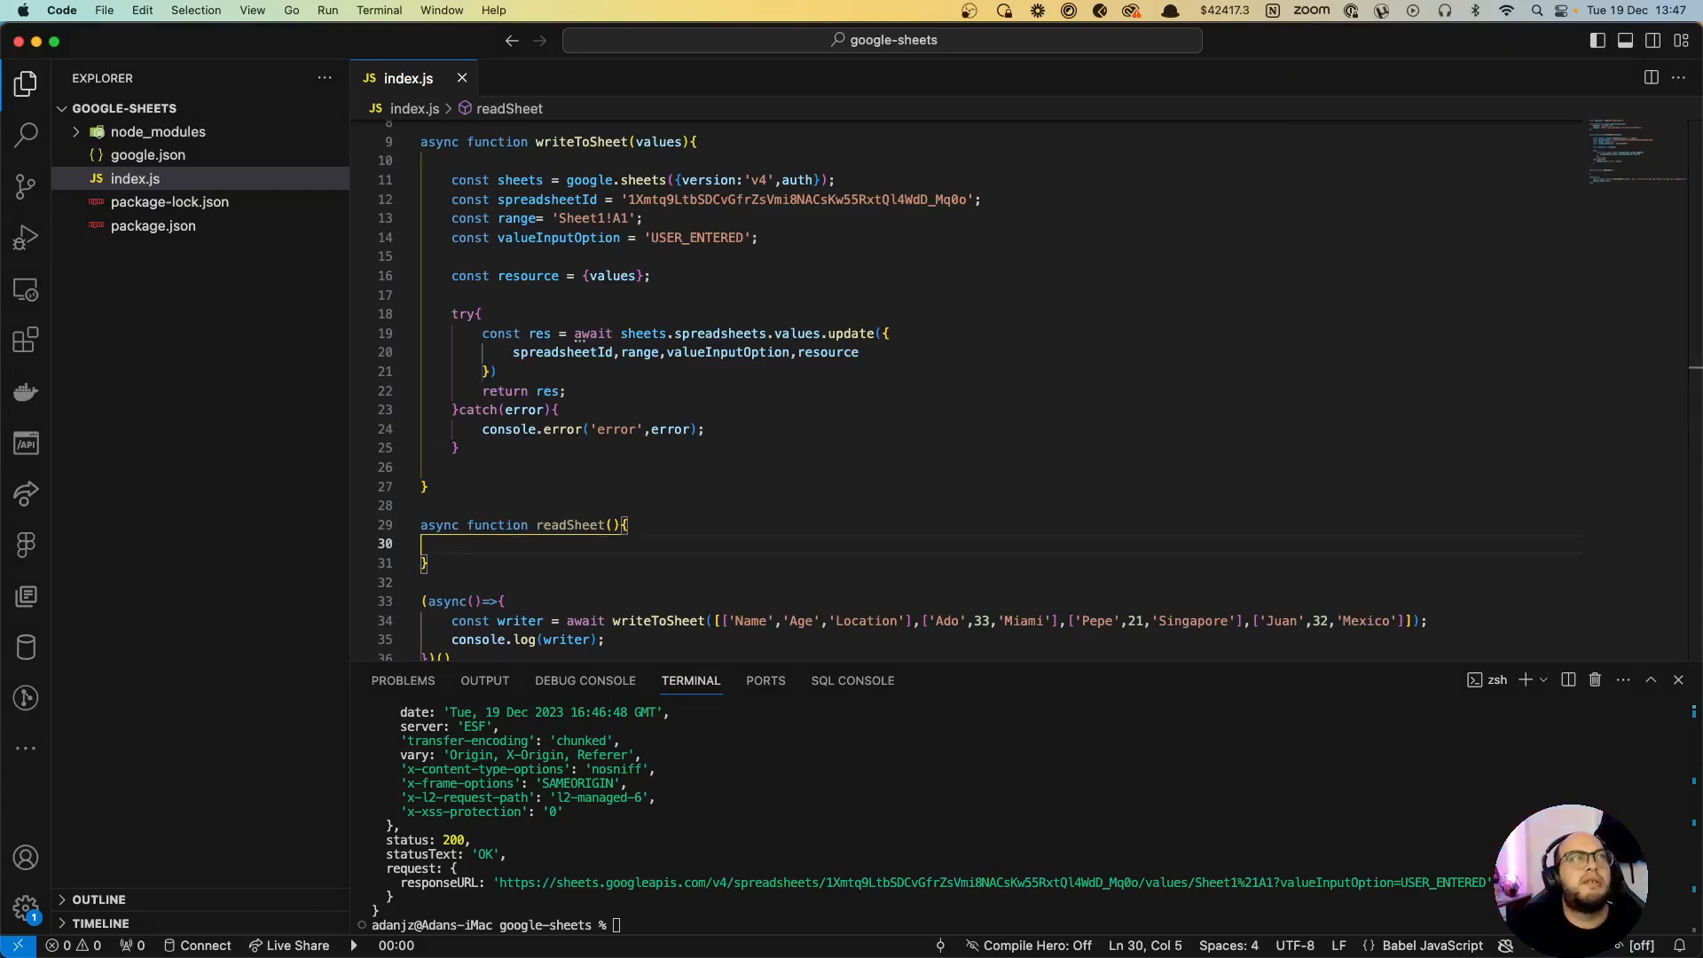
pyautogui.write('const sheets =')
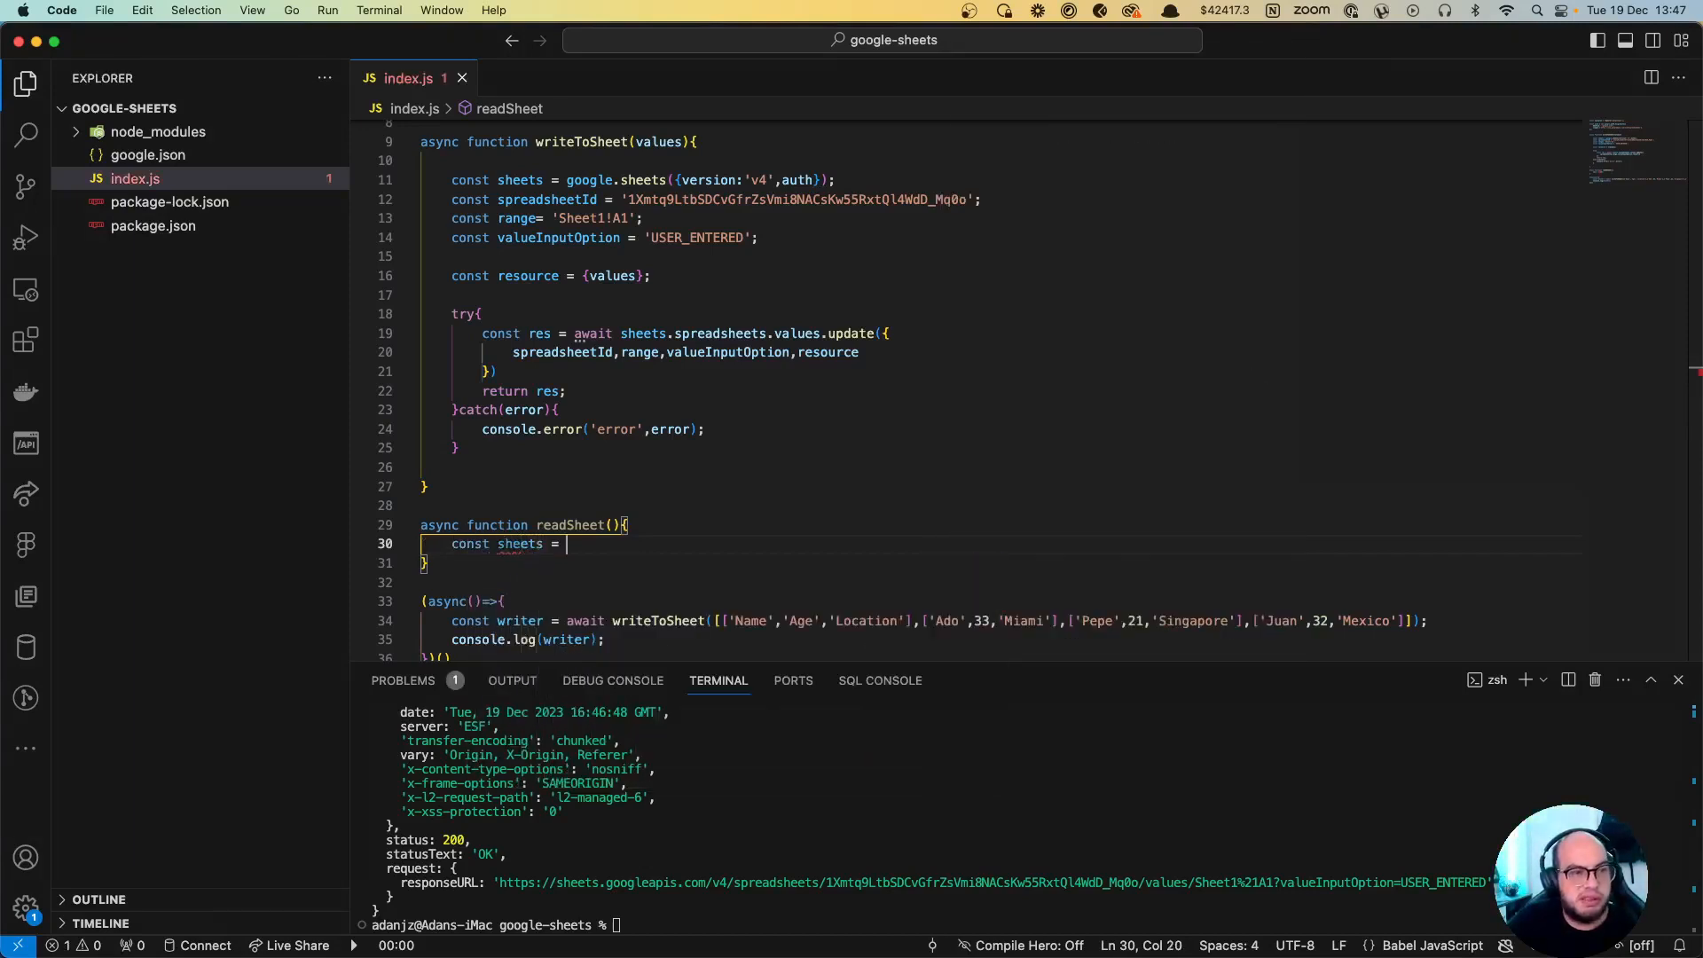
pyautogui.write("google.sheets({version:'v4',auth});")
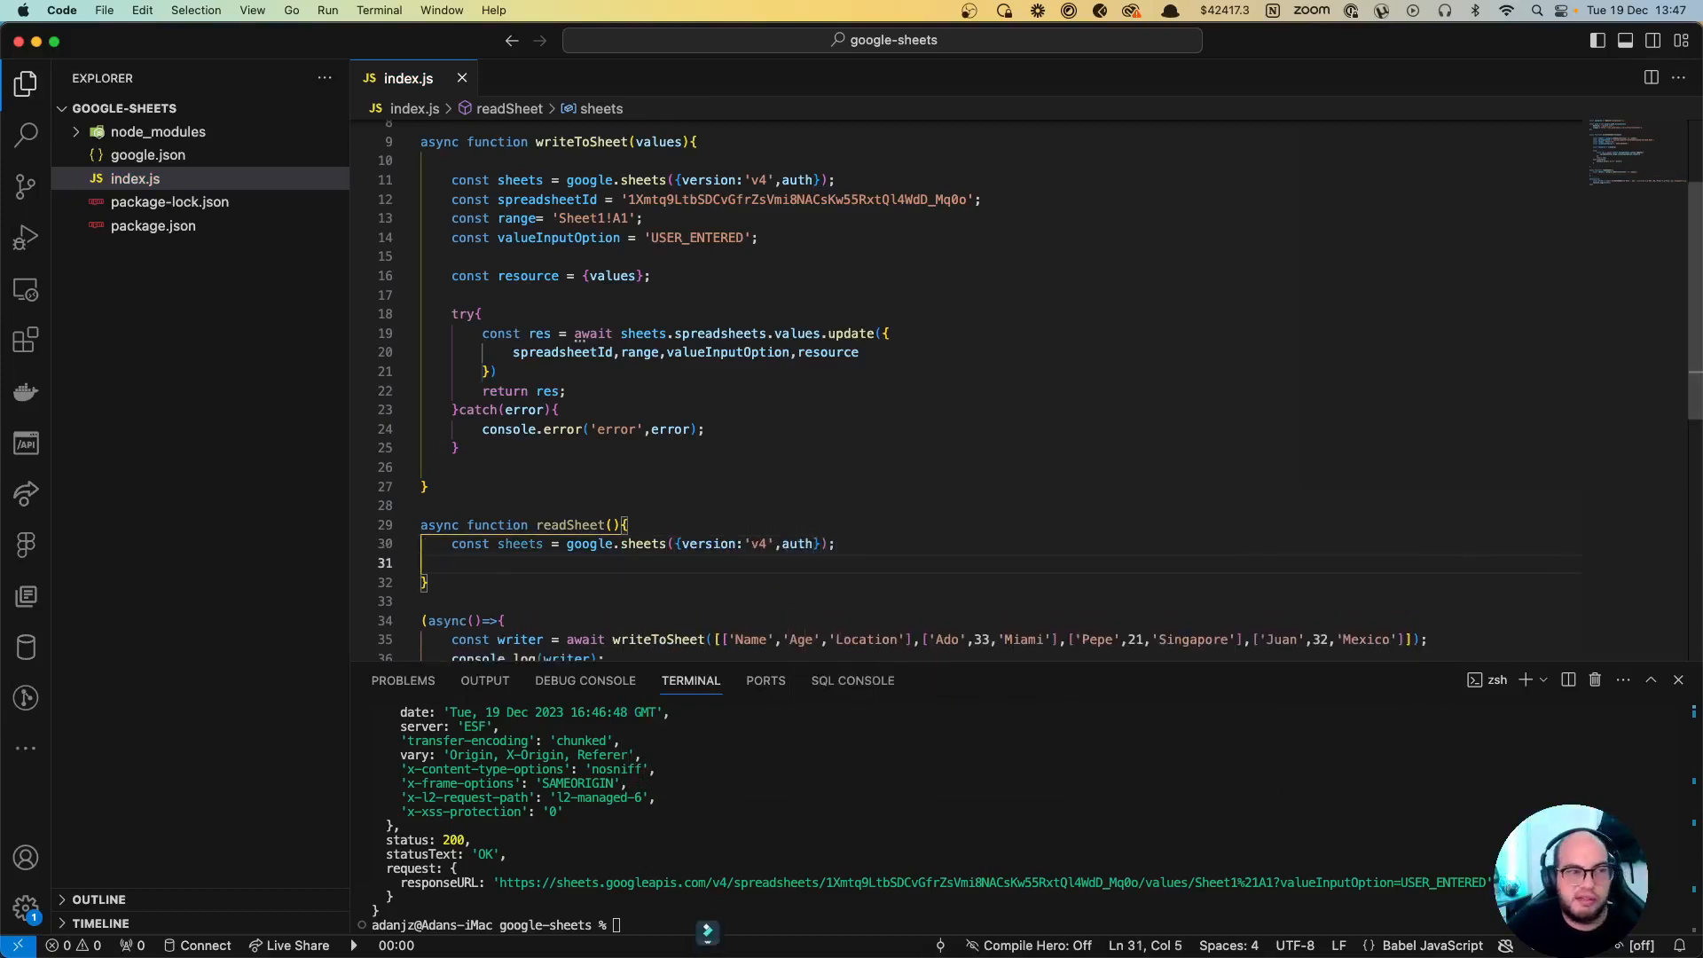
pyautogui.write('const spreadsheetId =')
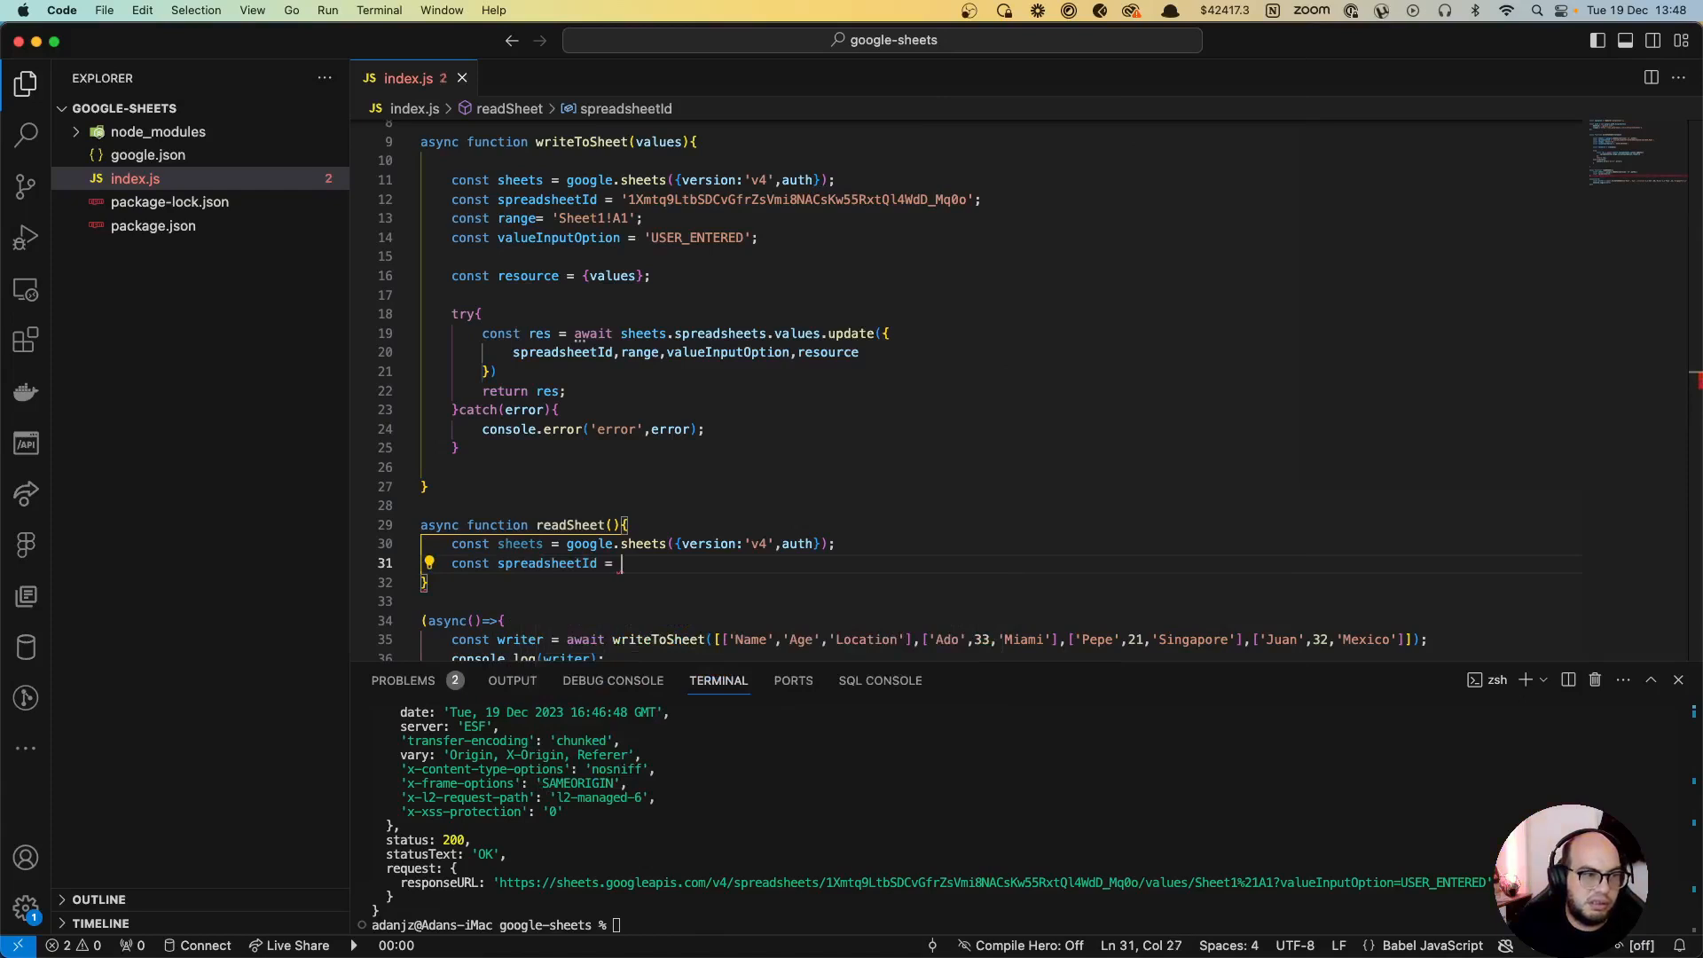
pyautogui.click(628, 199)
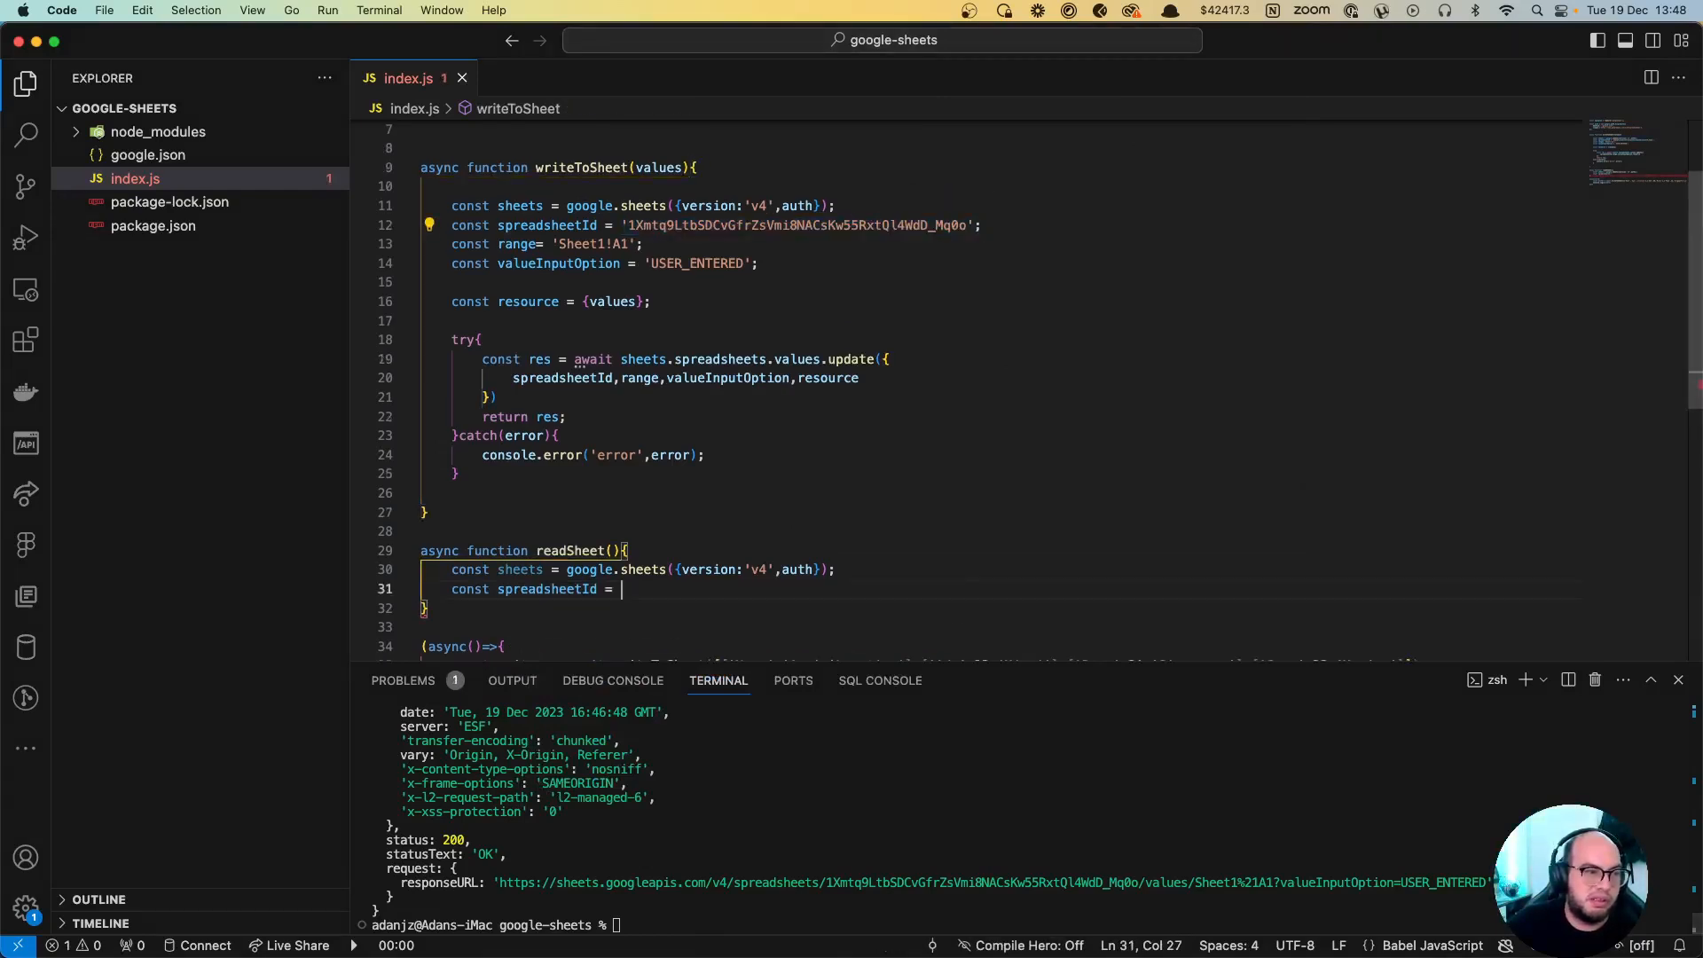
pyautogui.write("'1Xmtq9LtbSDCvGfrZsVmi8NACsKw55RxtQl4WdD_Mq0o';")
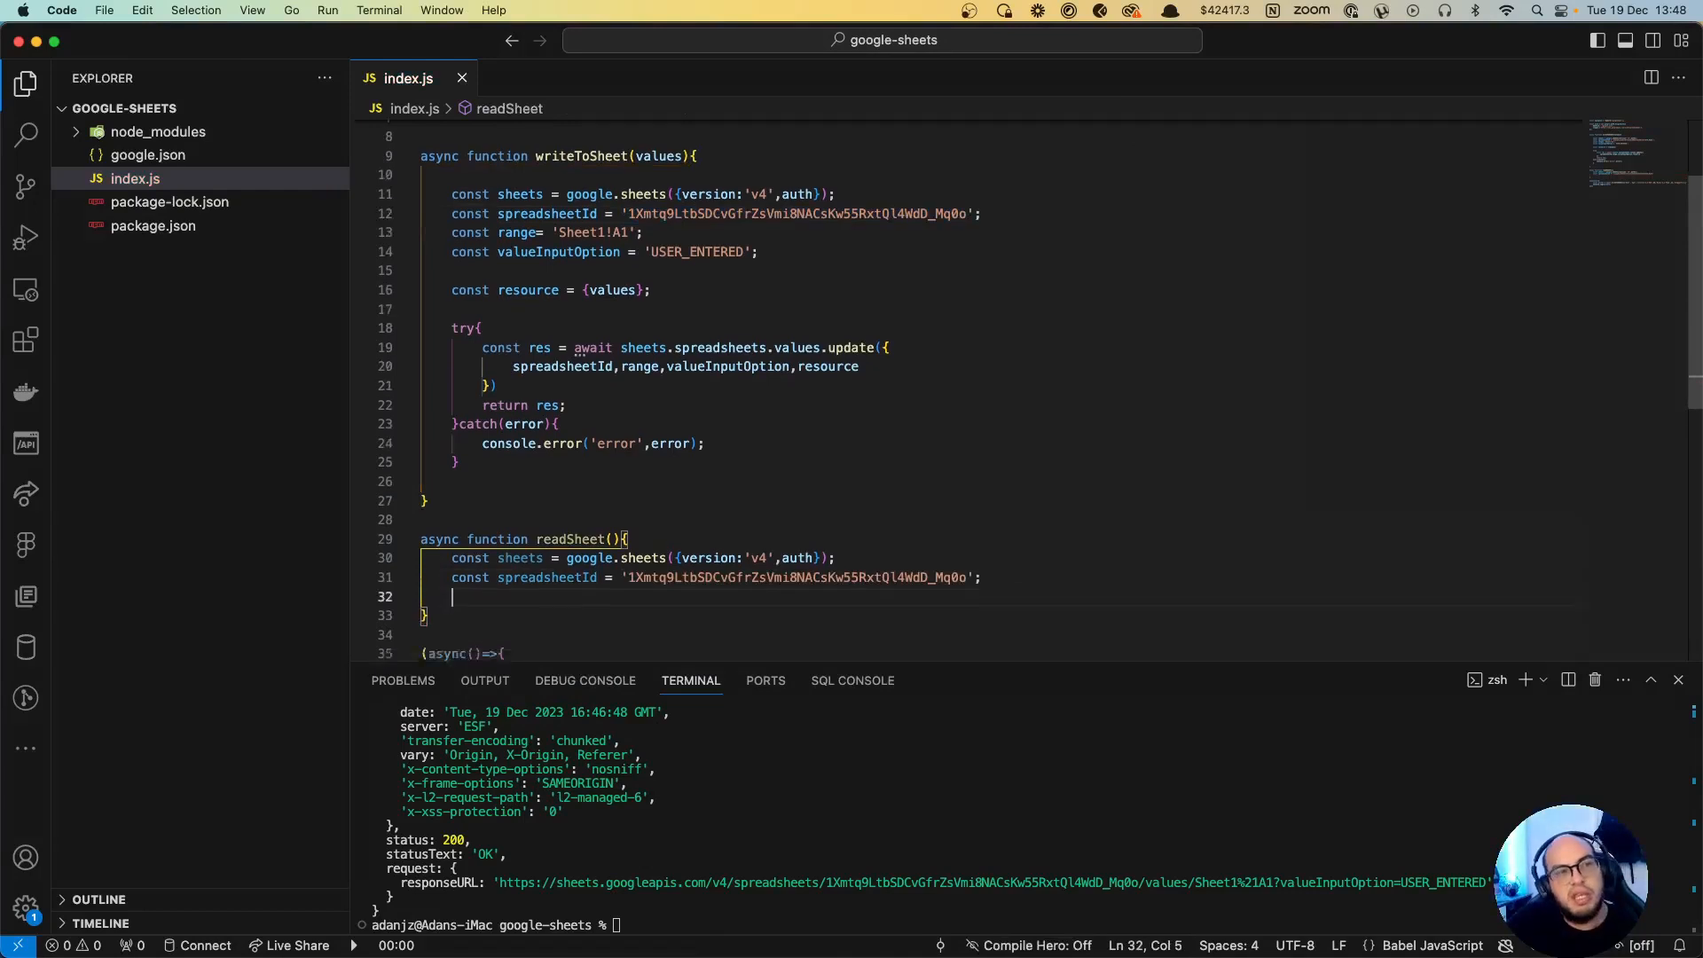
pyautogui.scroll(-3)
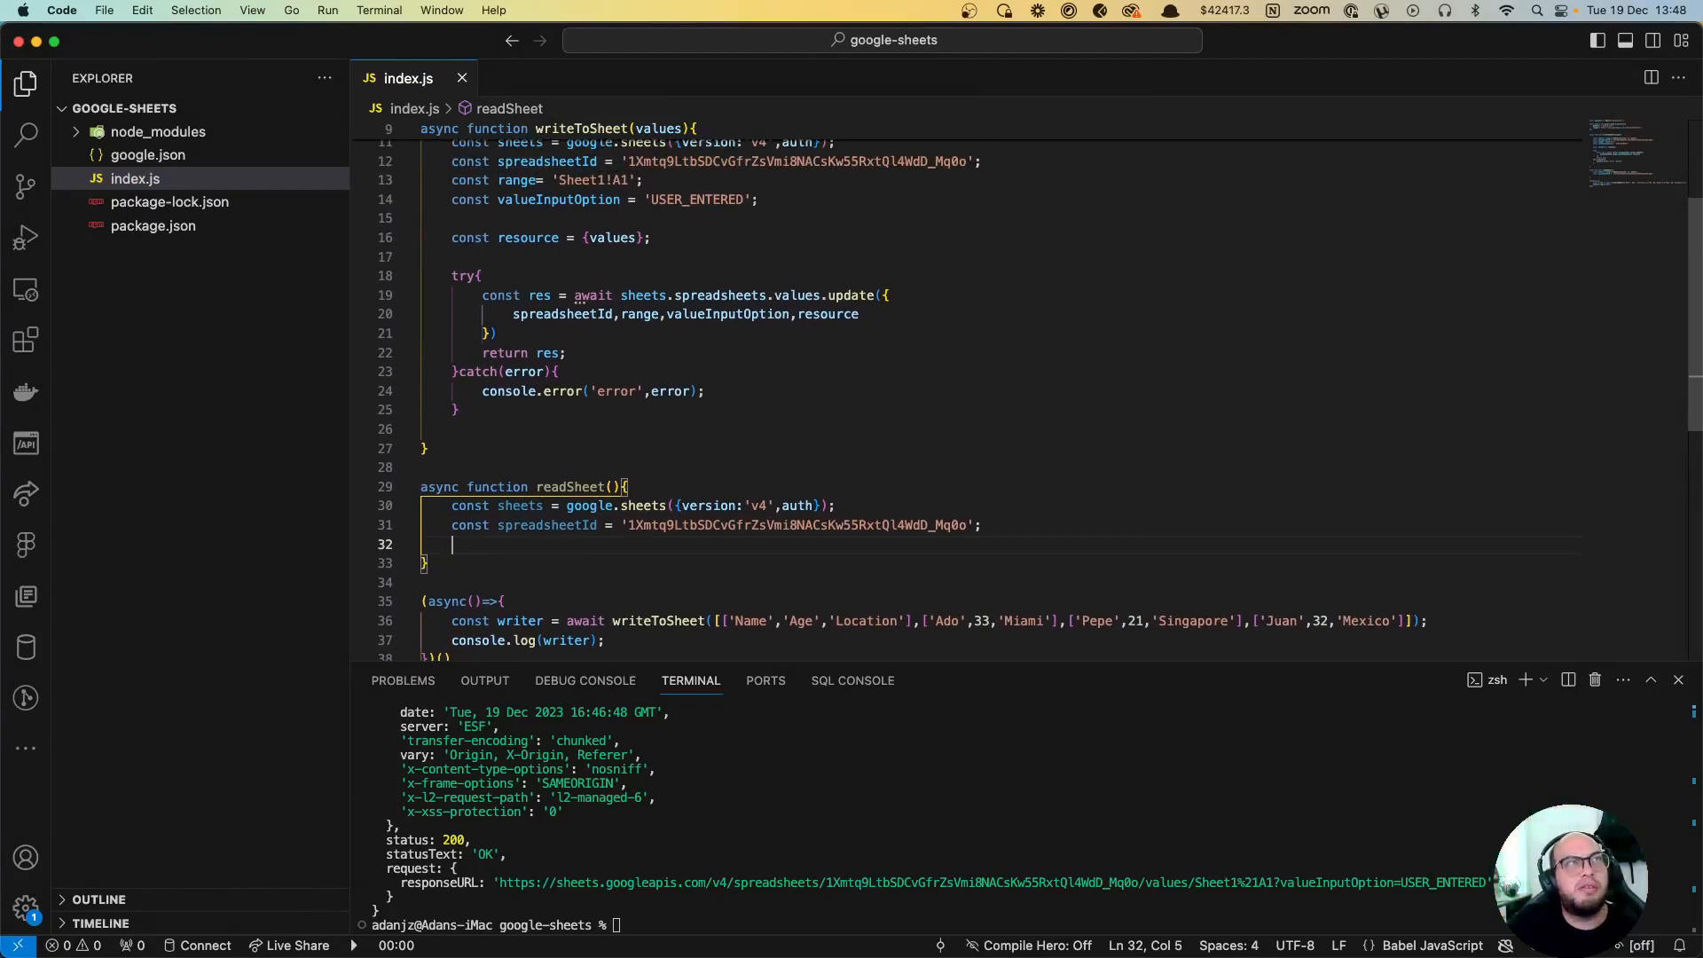
# Step: Add const range = 'Sheet1!A1:E10' inside readSheet
pyautogui.write('const')
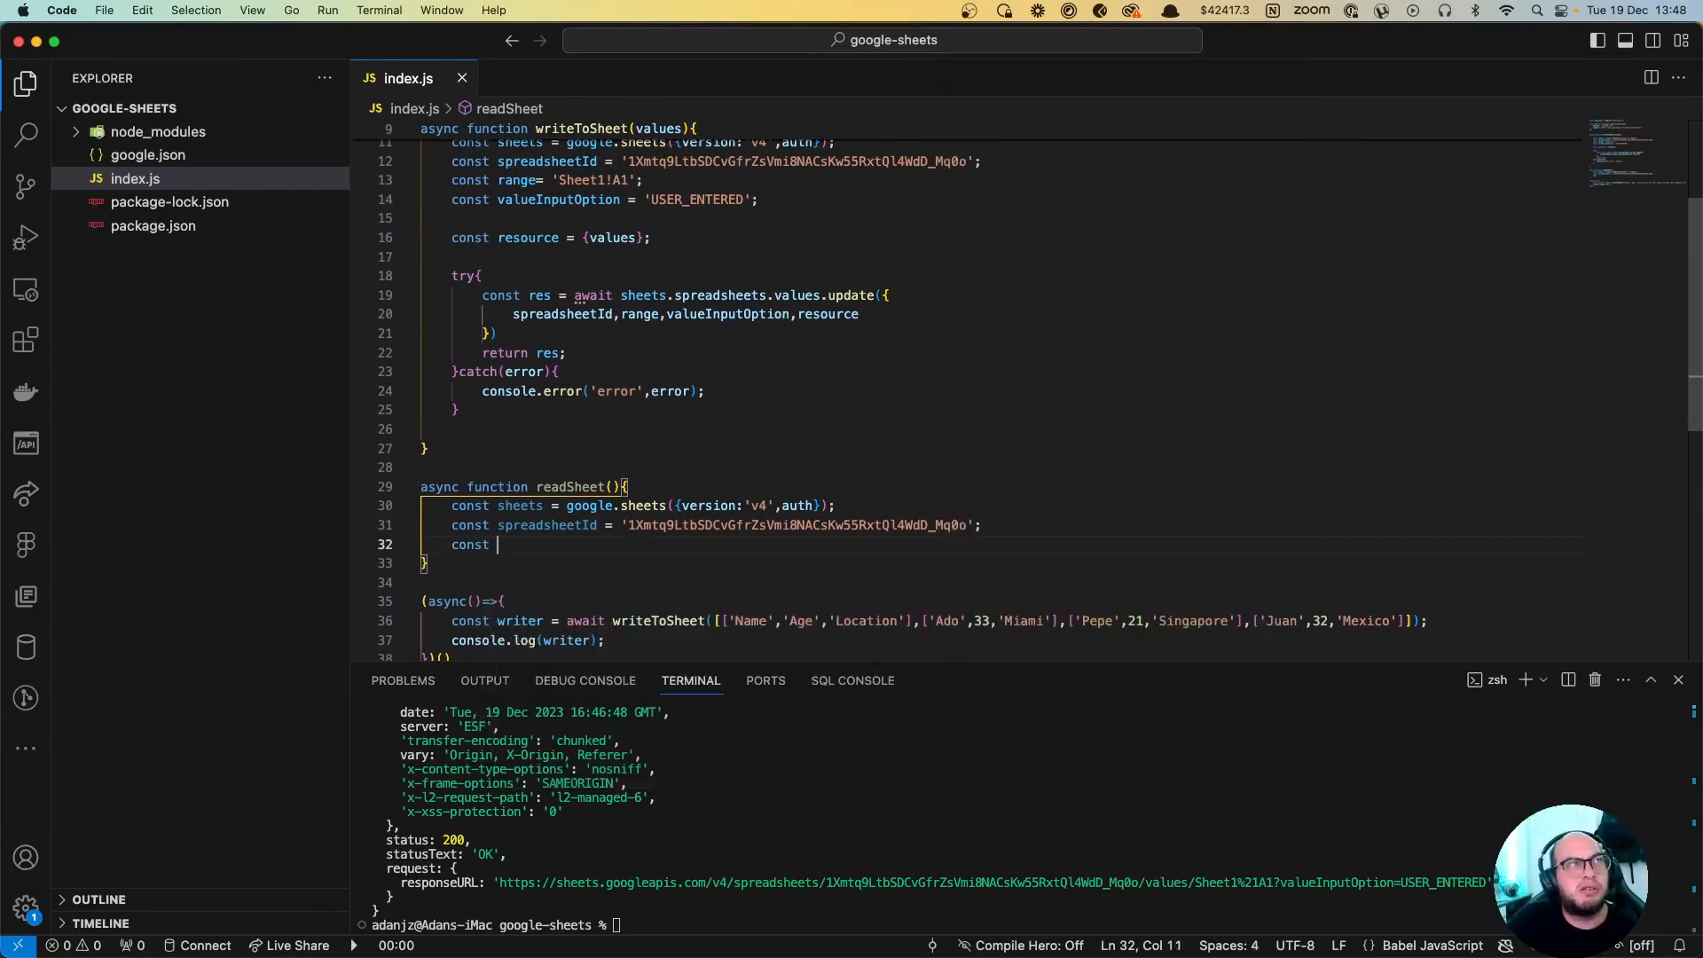
pyautogui.write("range = 'Sheet")
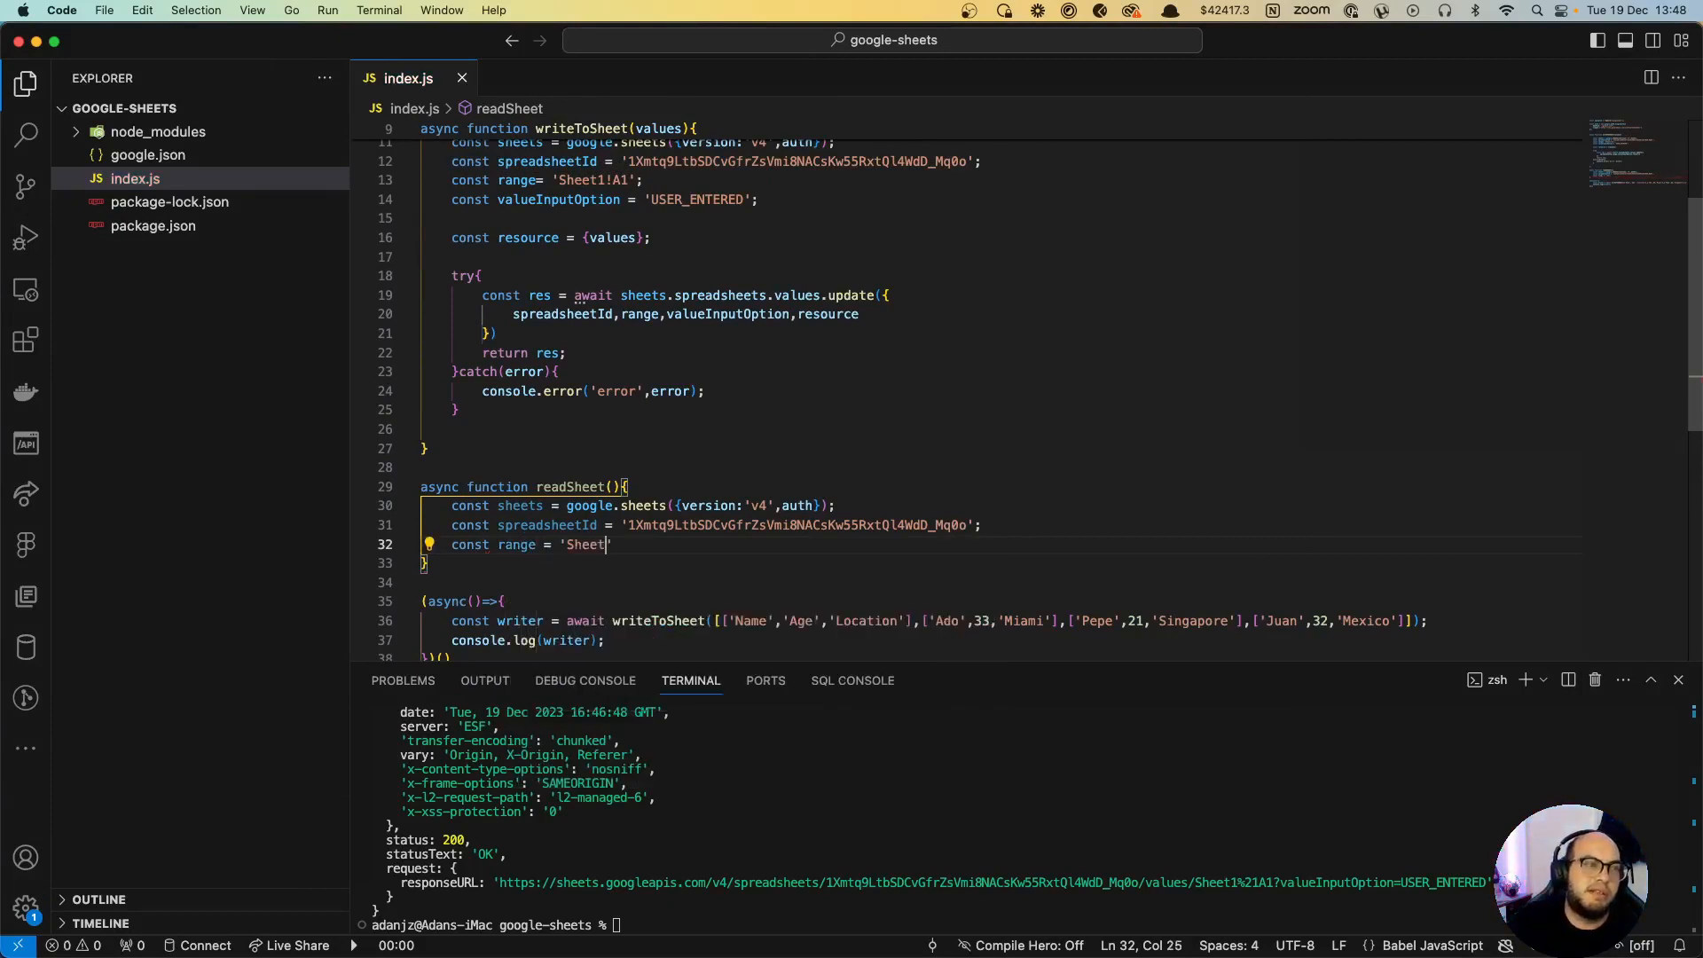
pyautogui.write('1!')
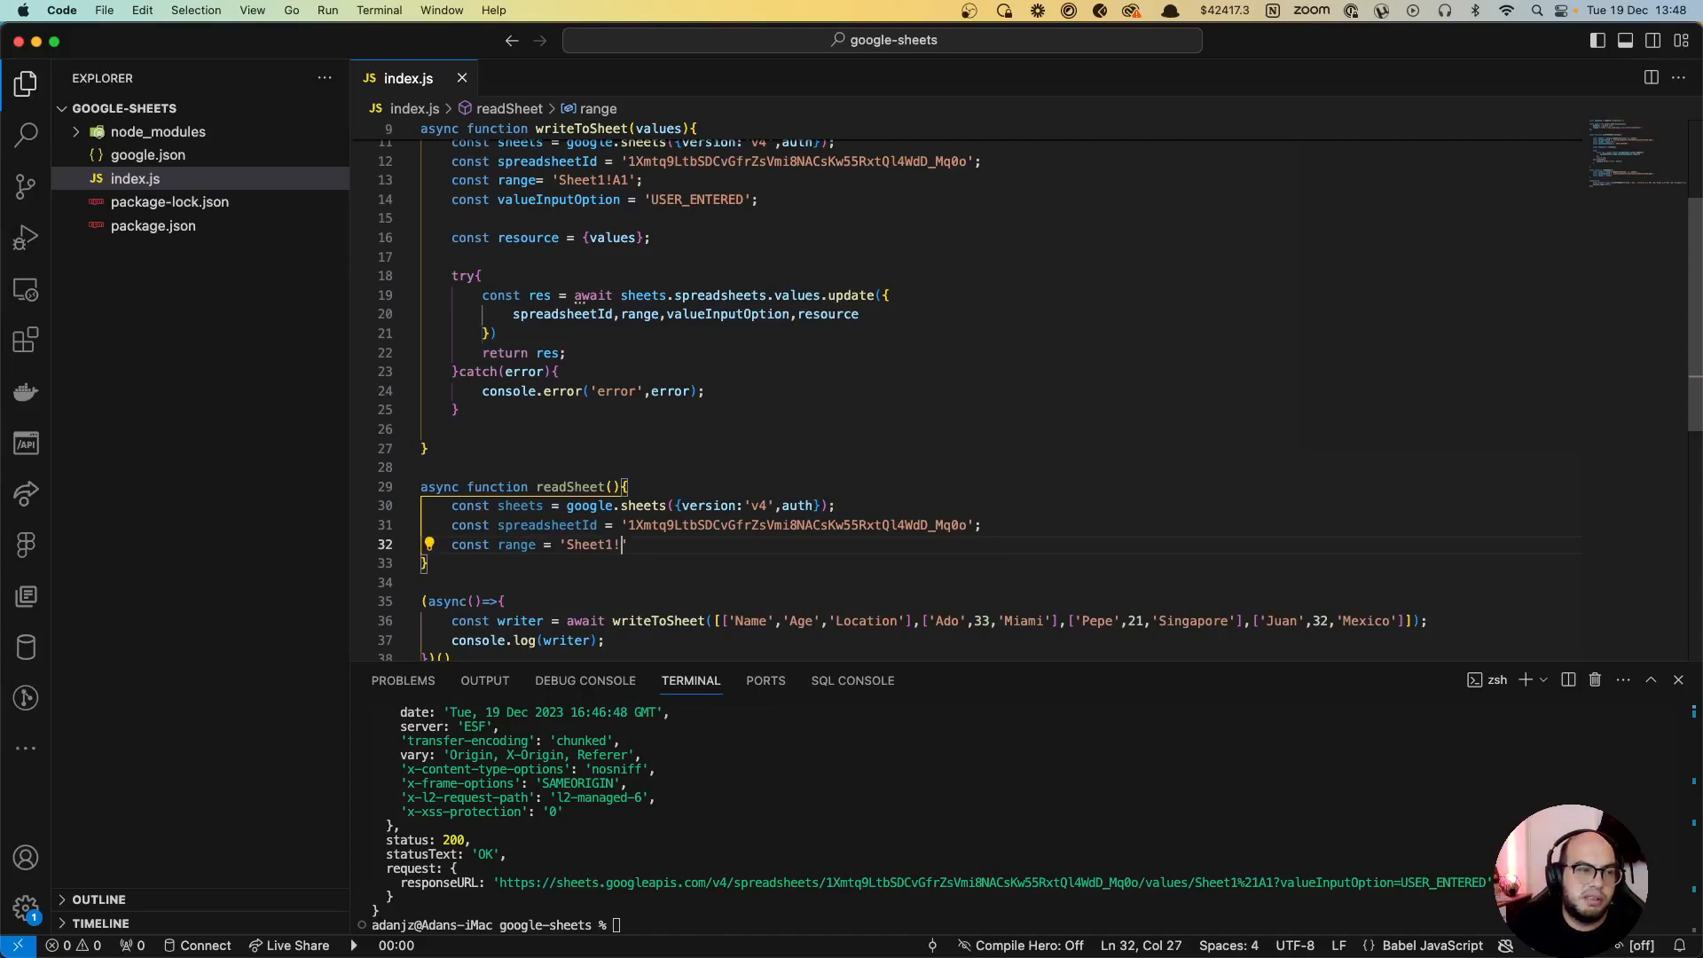
pyautogui.write('A1')
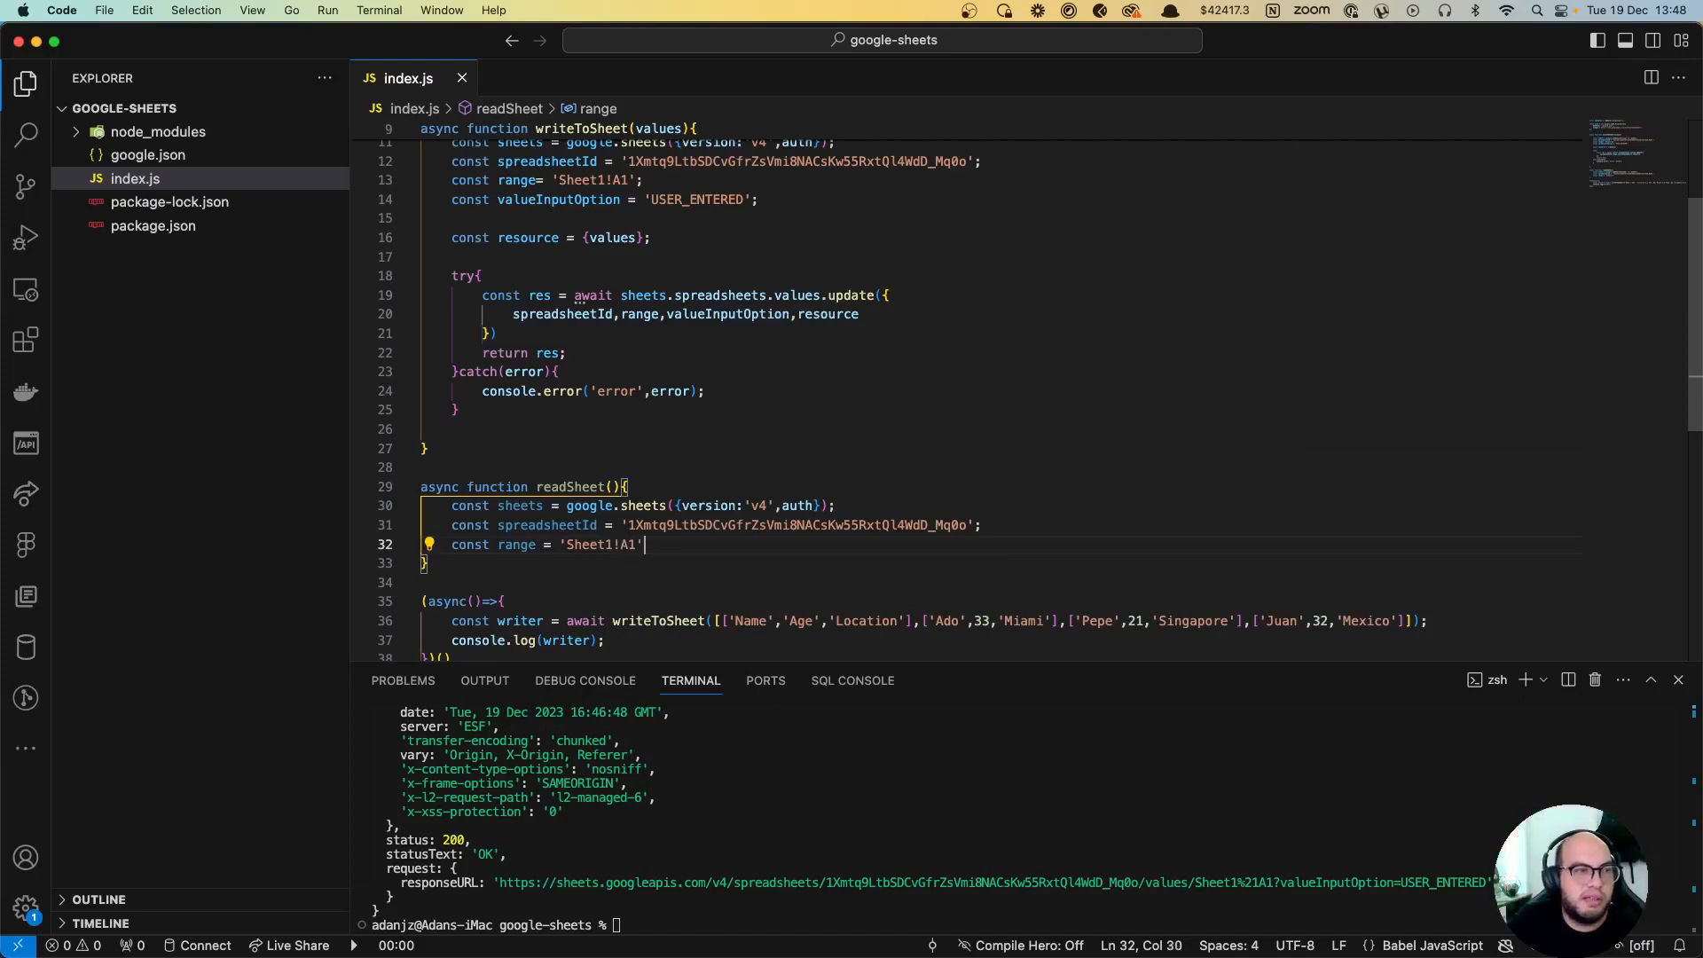
pyautogui.write(';')
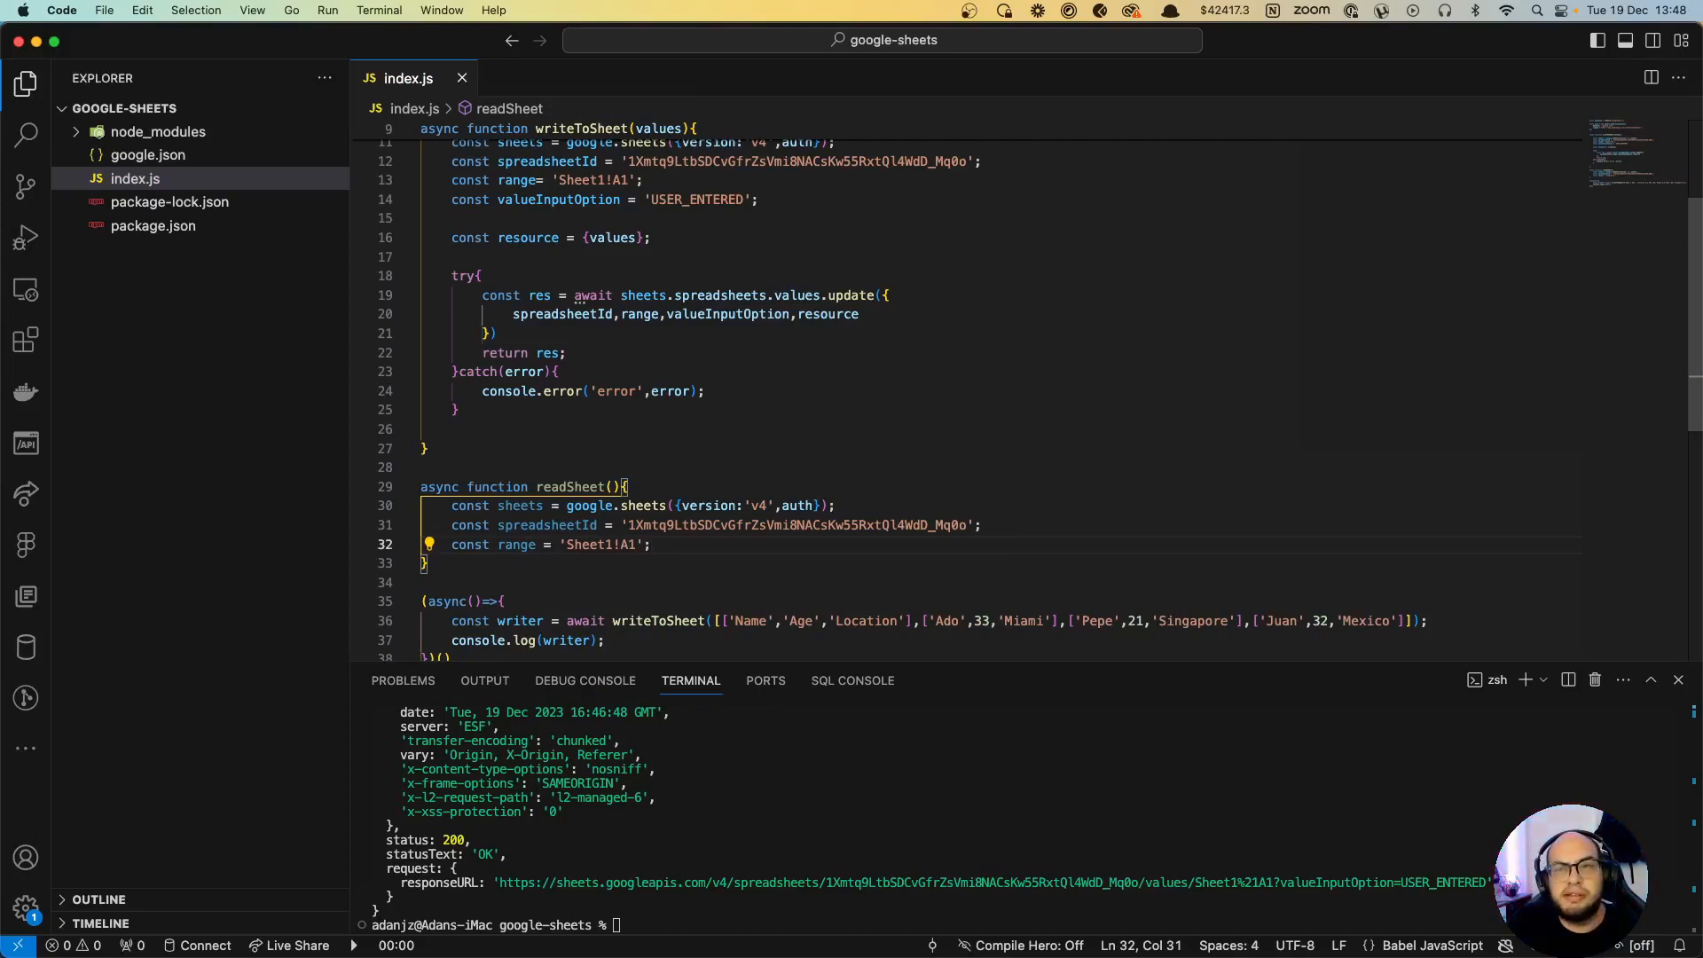
pyautogui.doubleClick(598, 544)
pyautogui.write(':')
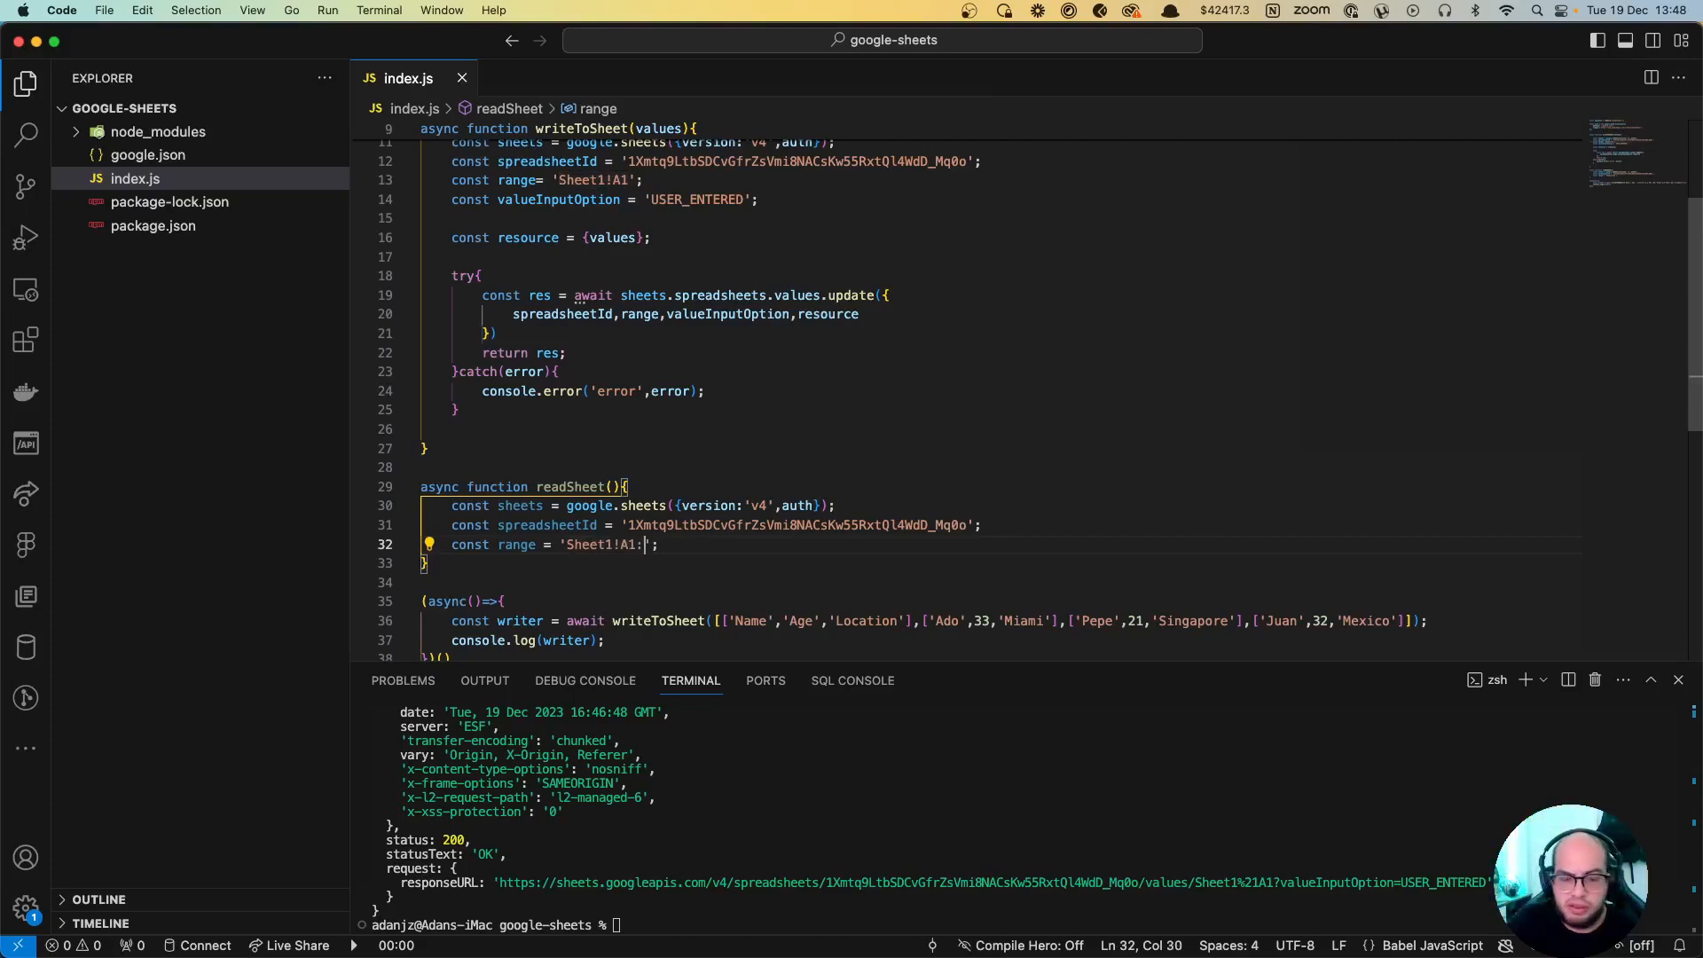
pyautogui.write('#')
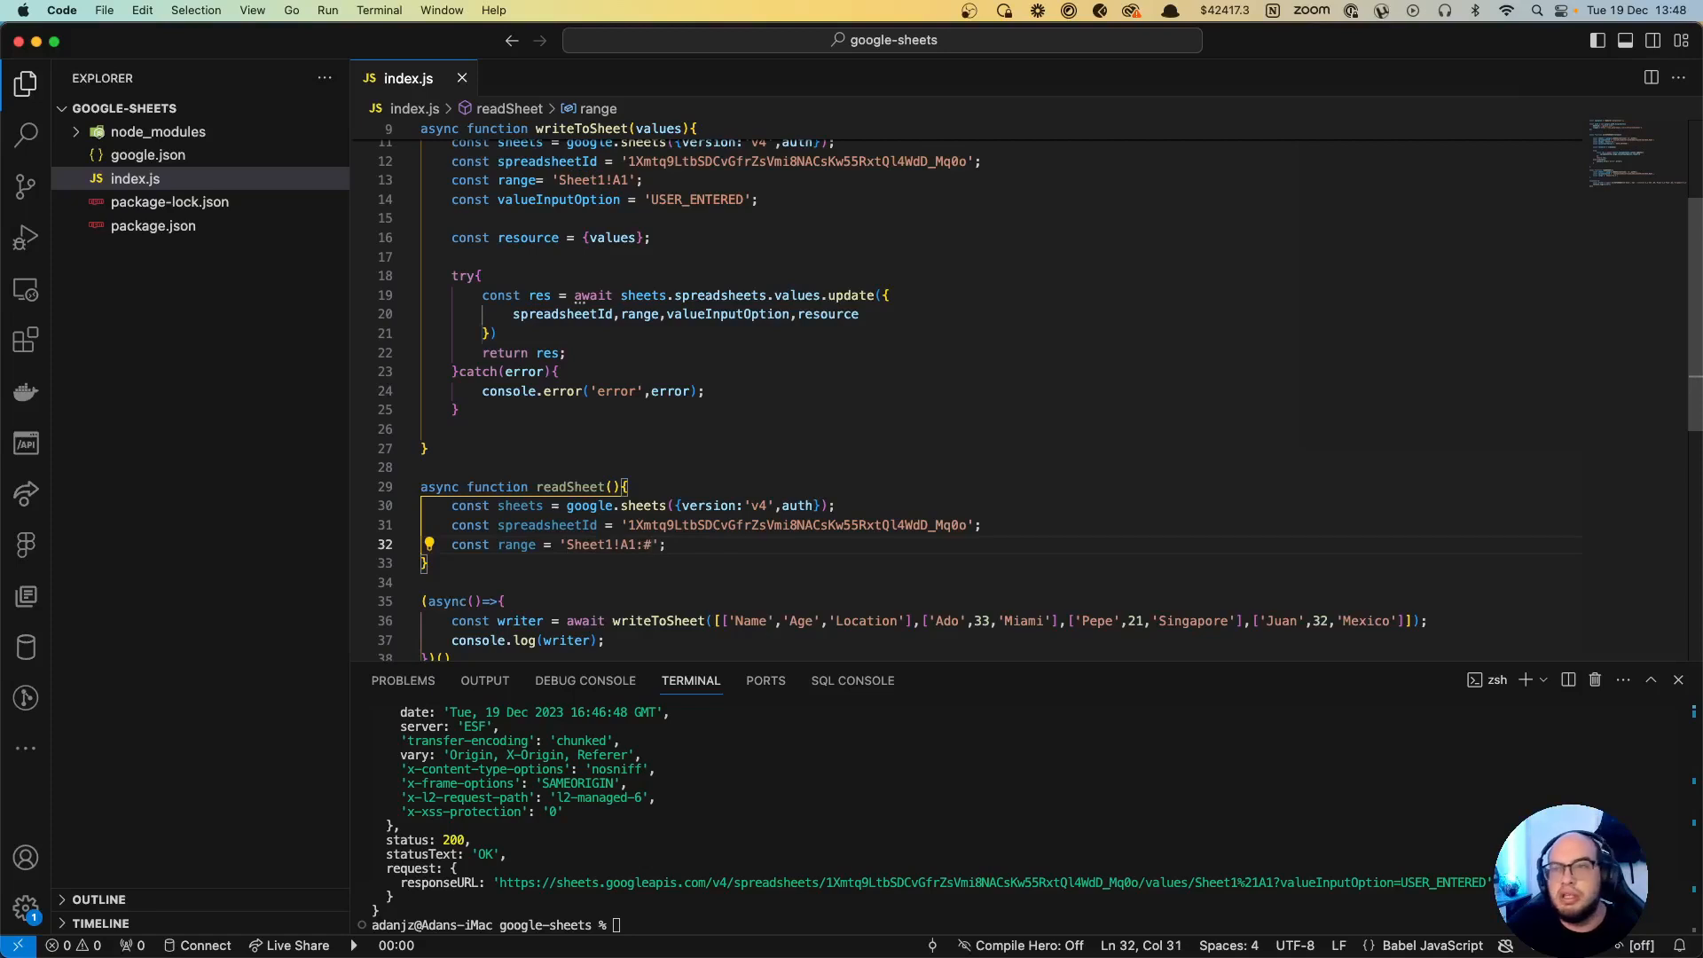
pyautogui.write('10')
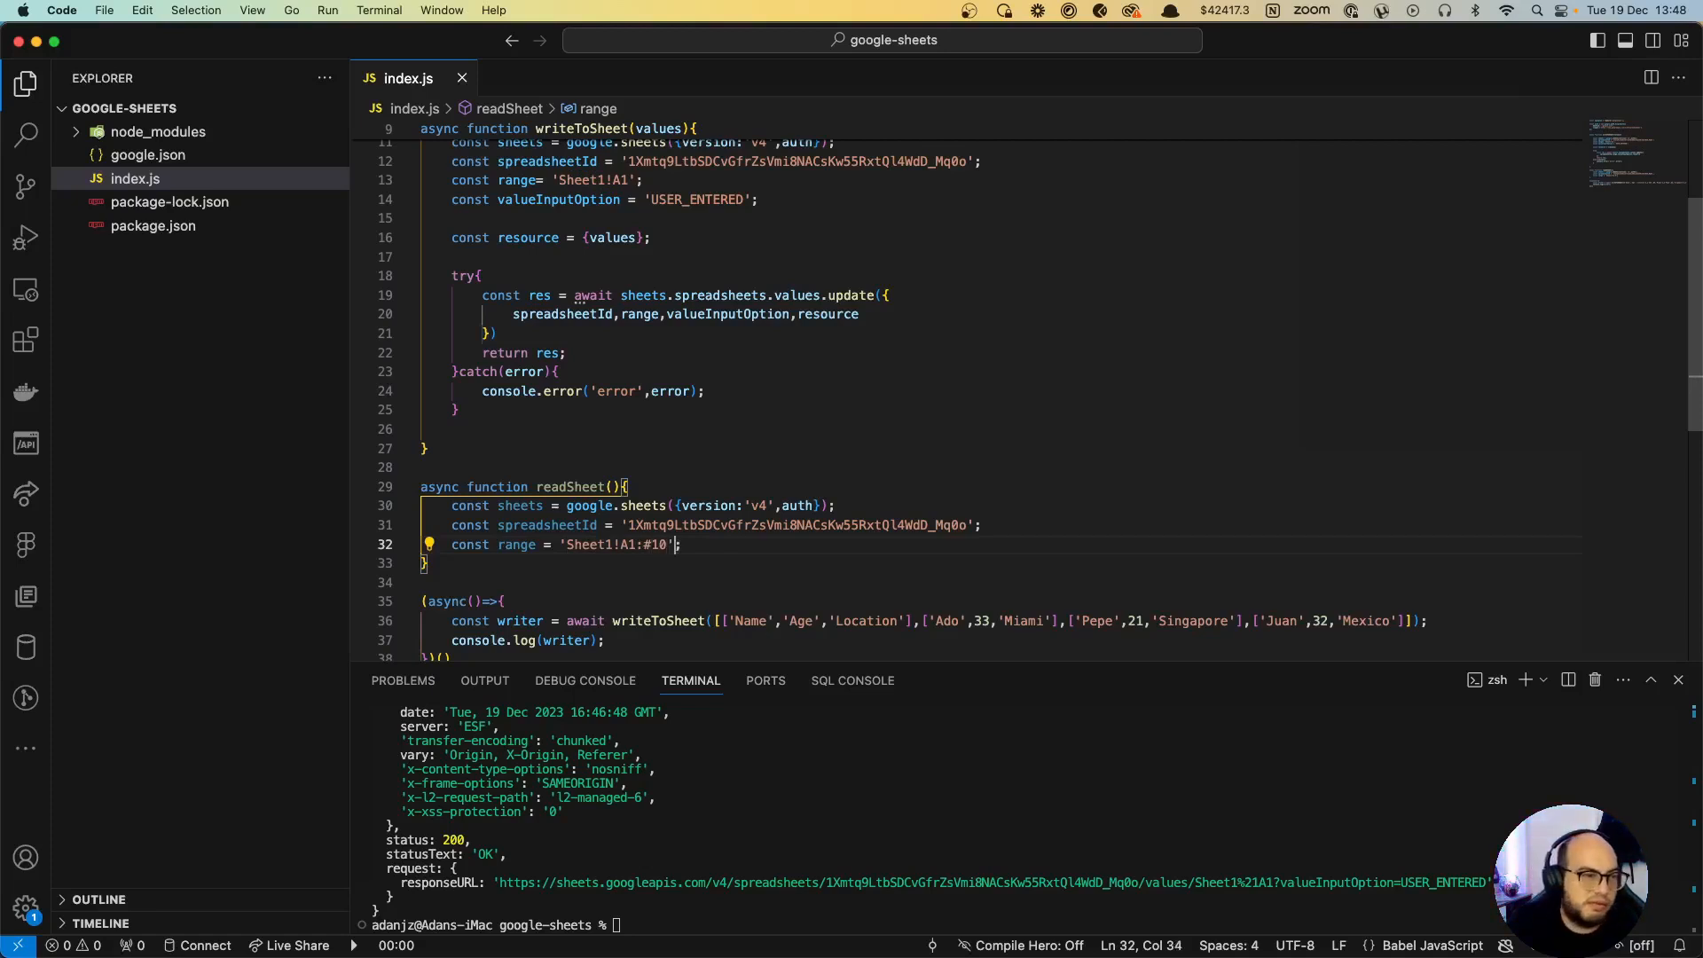
pyautogui.write('E')
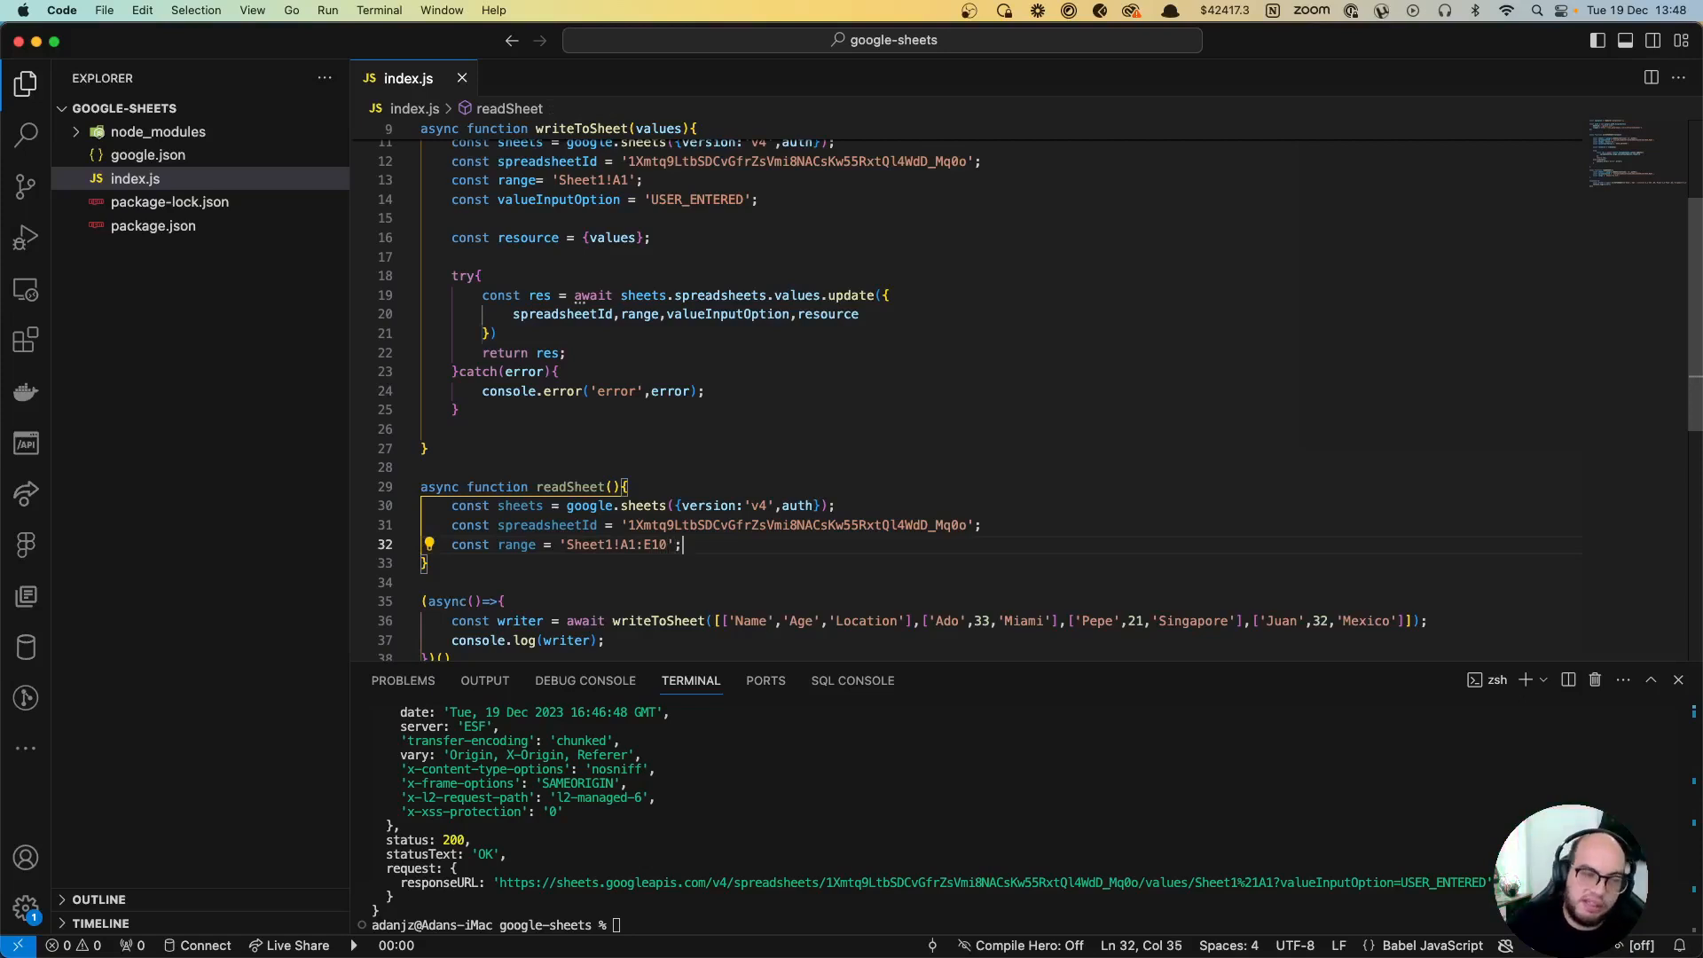
pyautogui.press('enter')
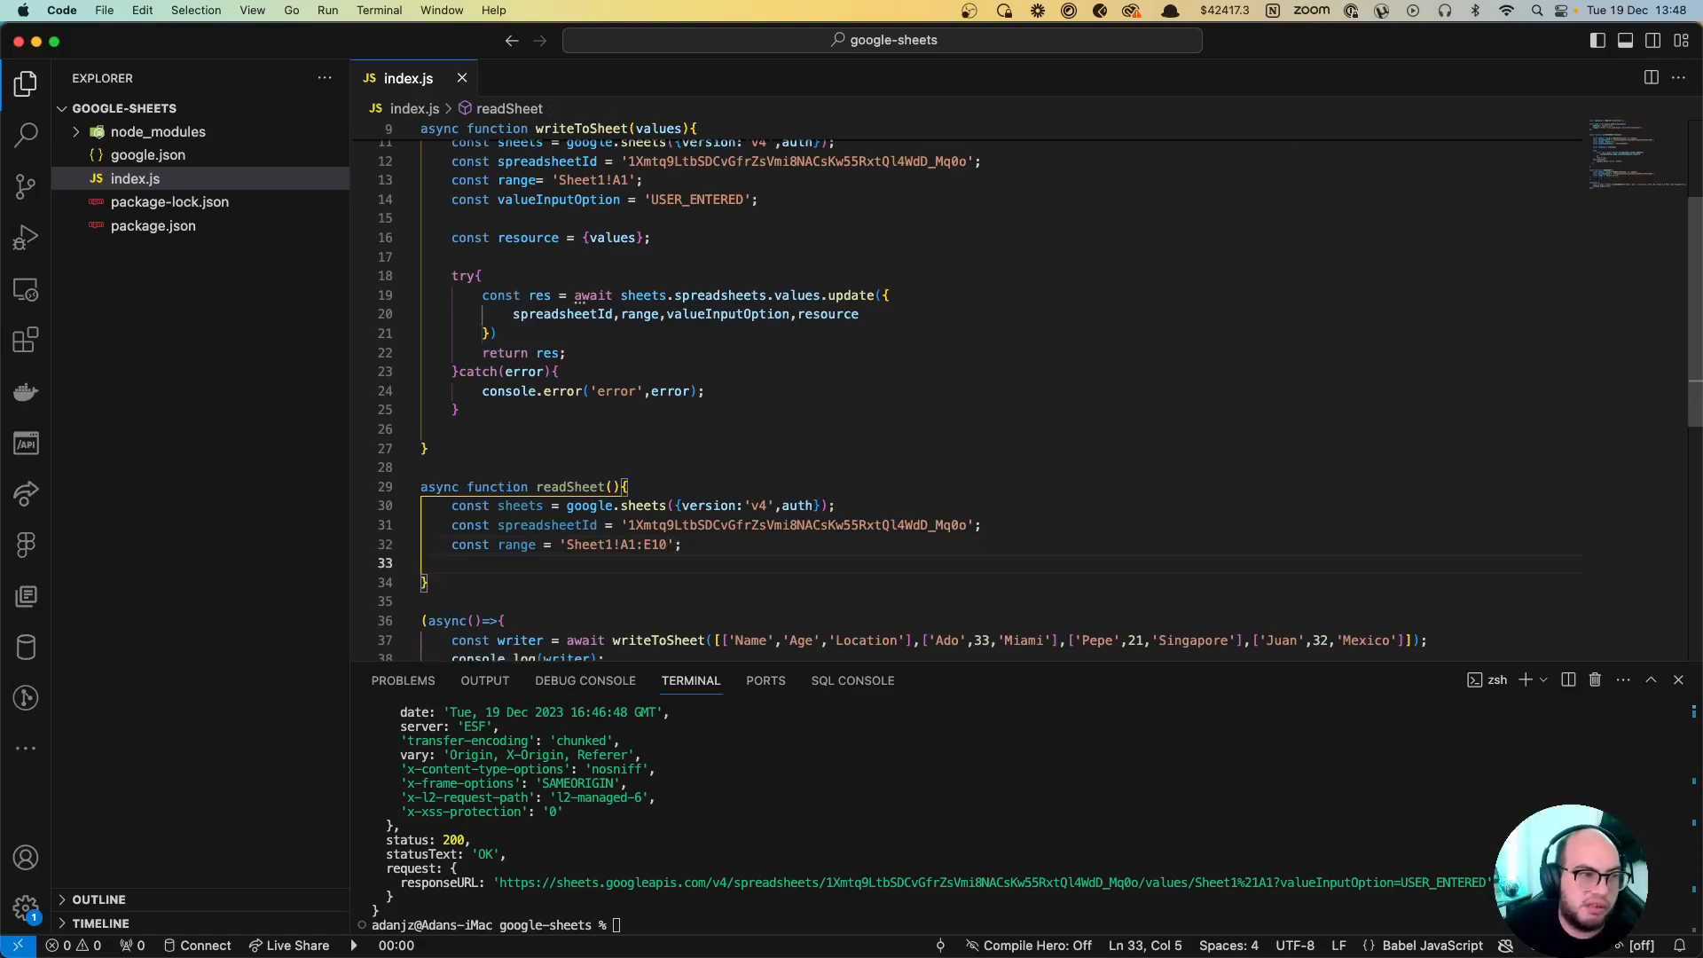
# Step: Add a try/catch that awaits sheets.spreadsheets.values.get({spreadsheetId, range}) and reads response.data.values into rows
pyautogui.write('try{')
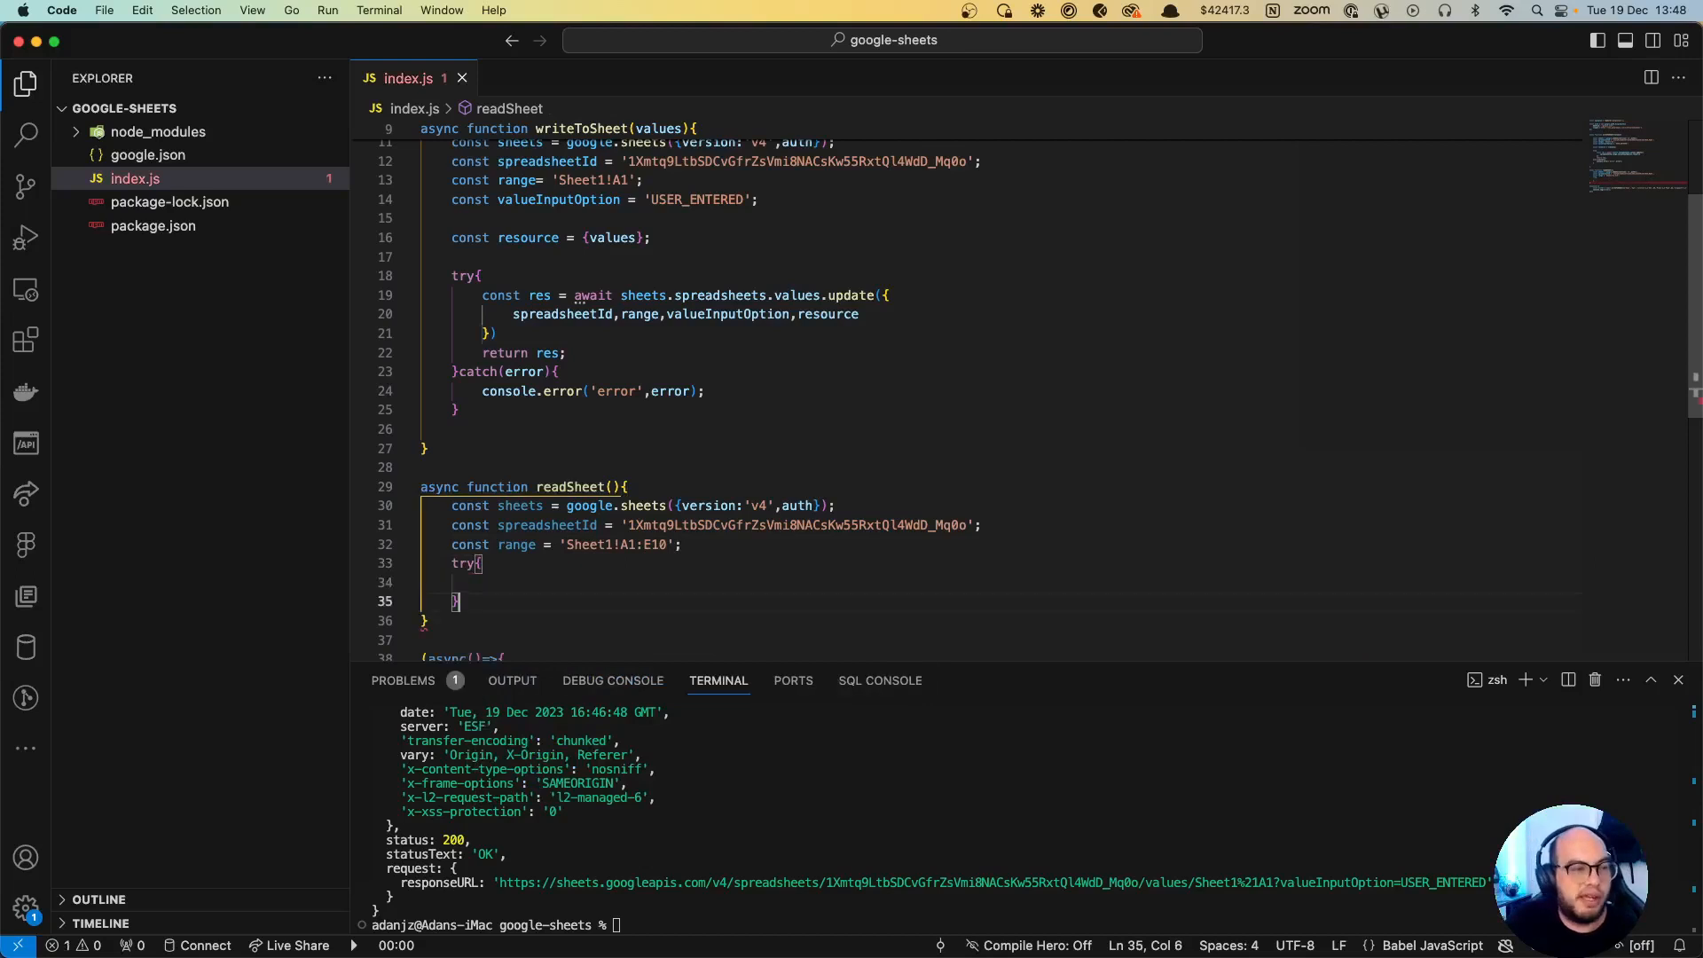
pyautogui.write('}catch(error),')
pyautogui.write('spreadsheetId,')
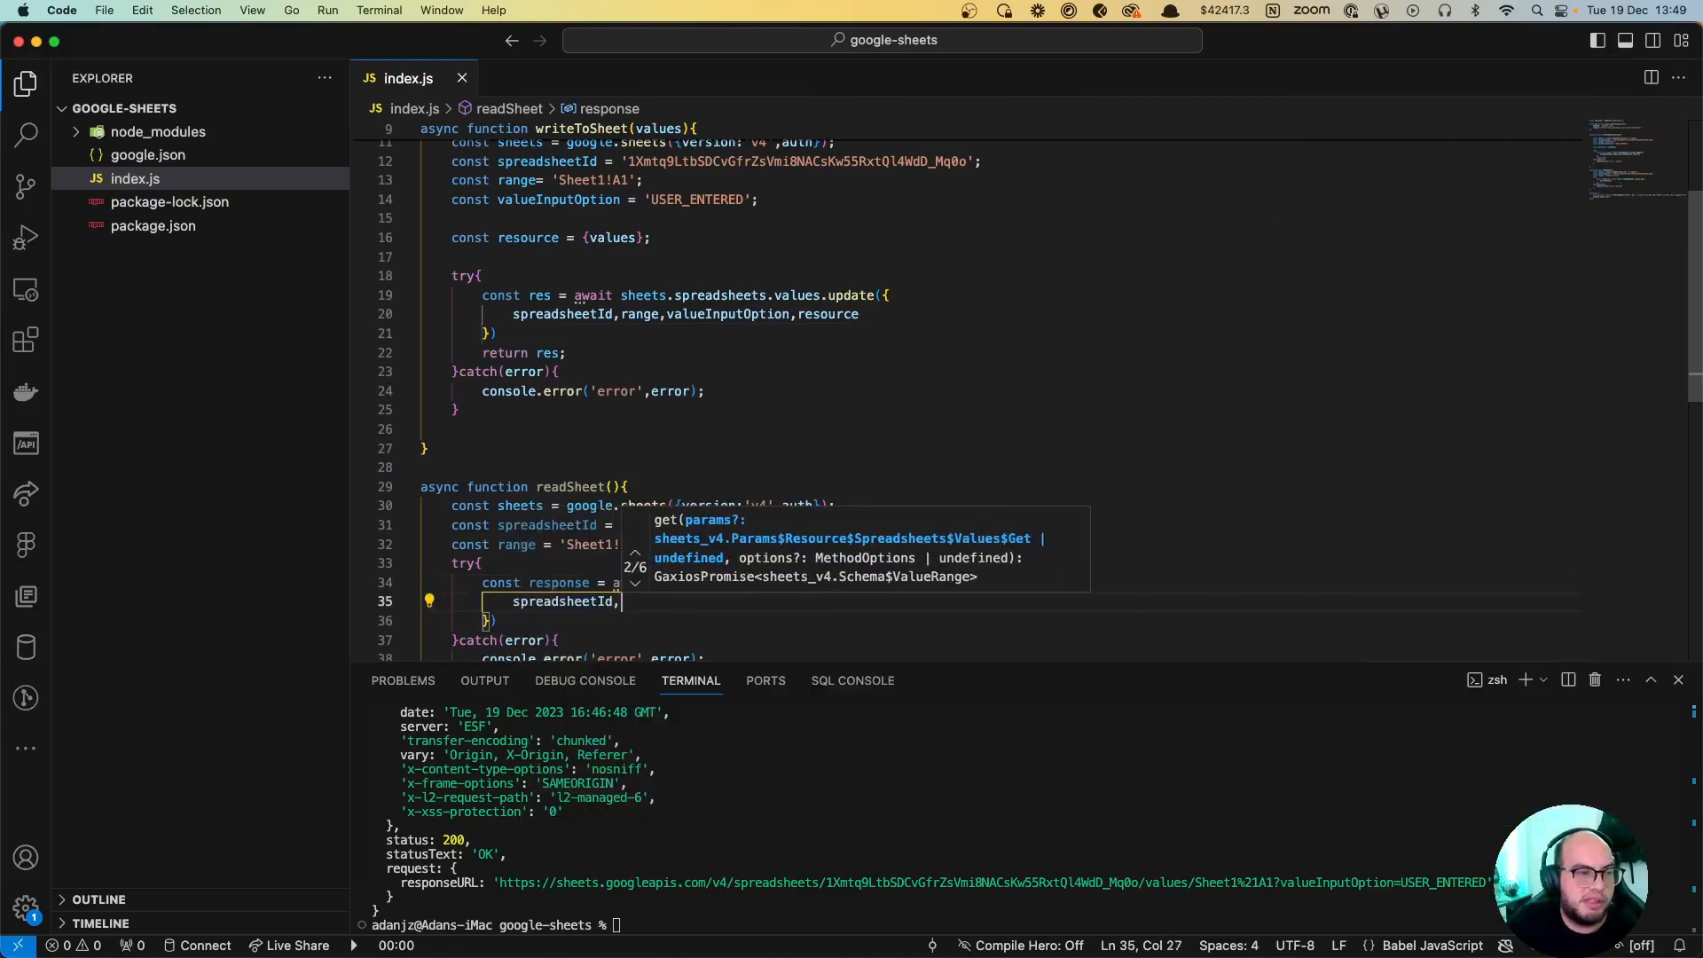
pyautogui.write('range')
pyautogui.click(538, 619)
pyautogui.write(';')
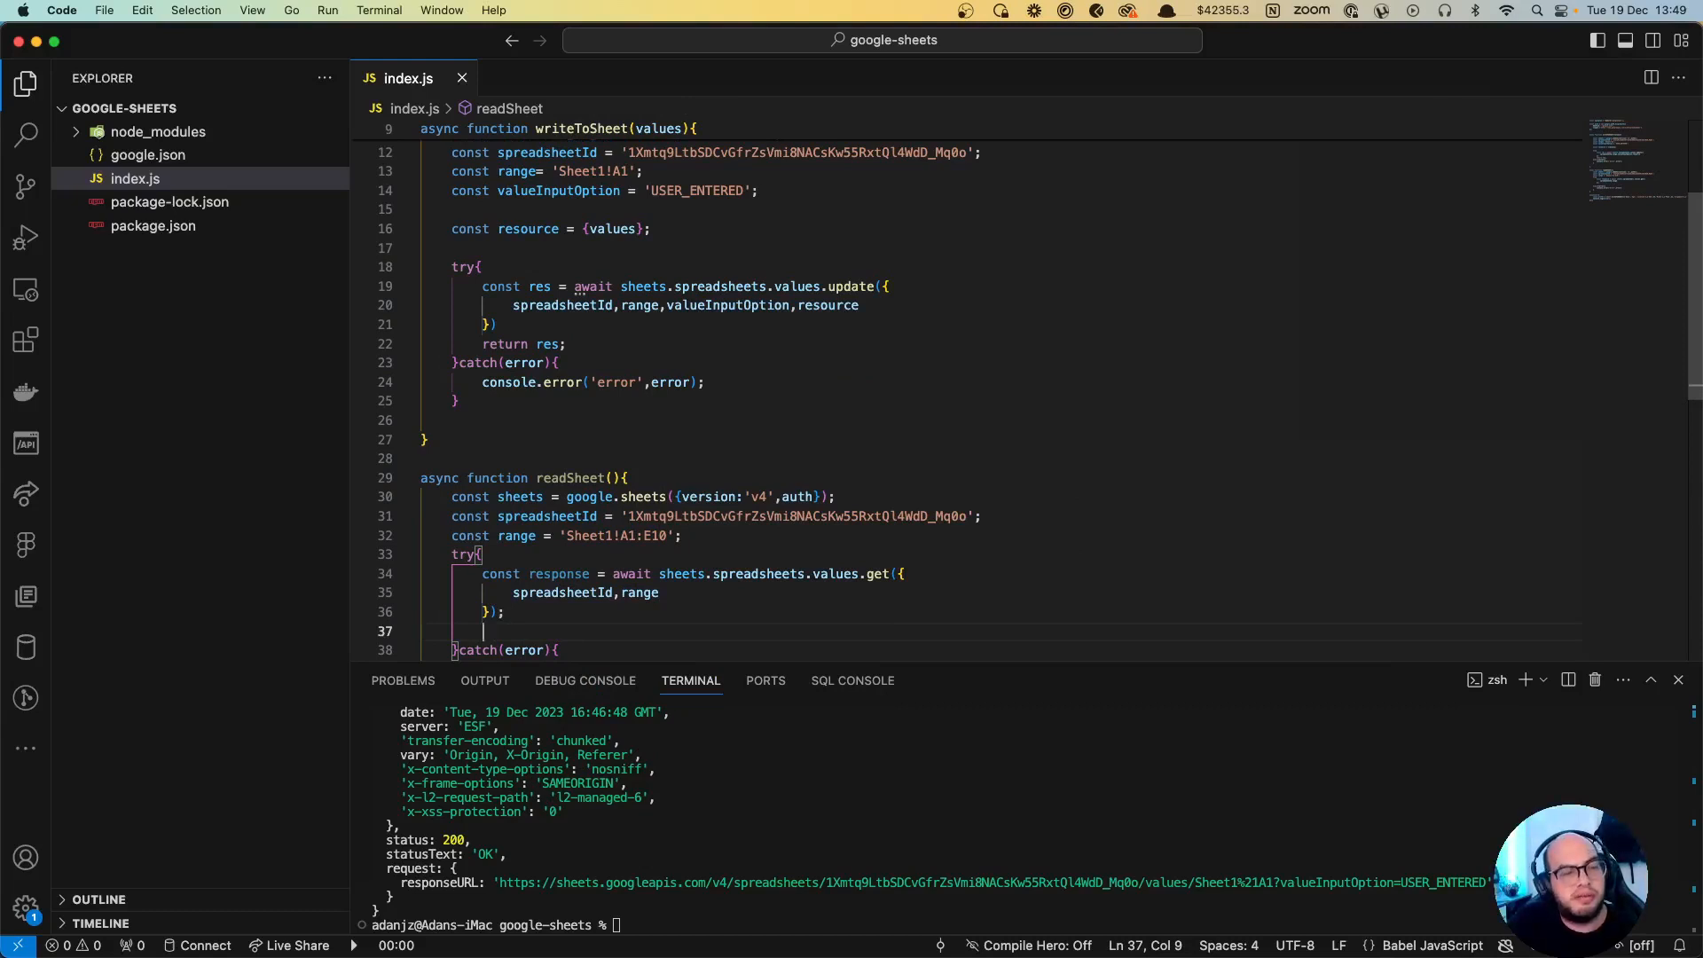
pyautogui.write('co')
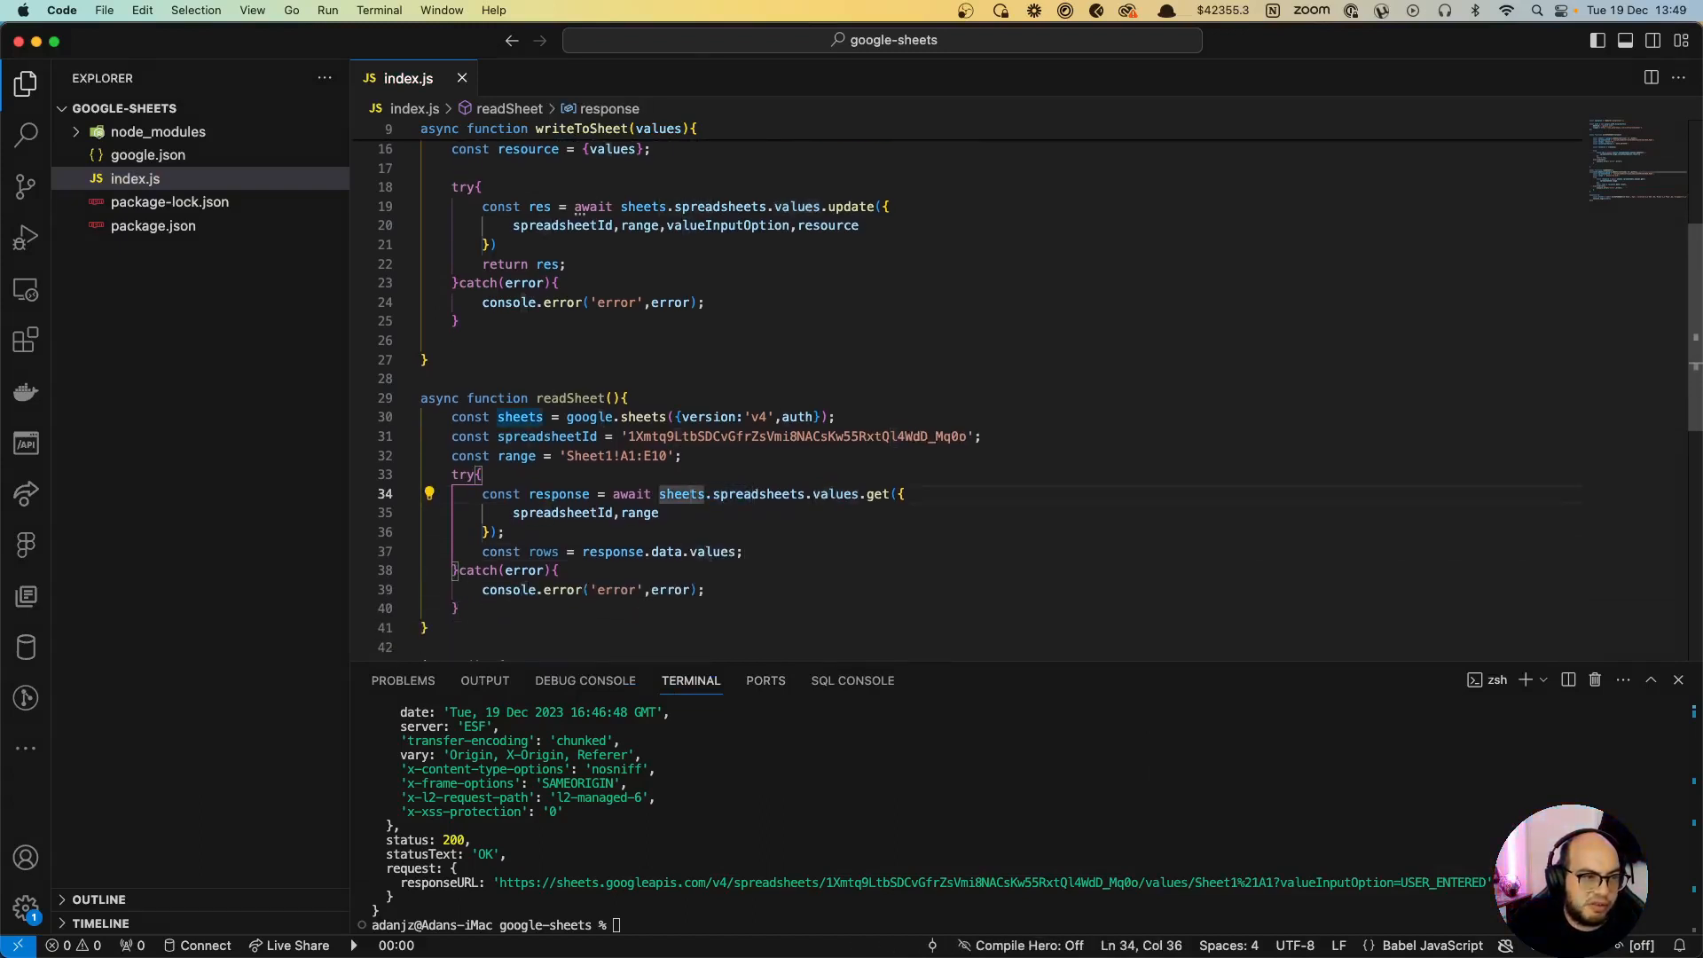
# Step: Return rows from readSheet after the rows line
pyautogui.click(744, 550)
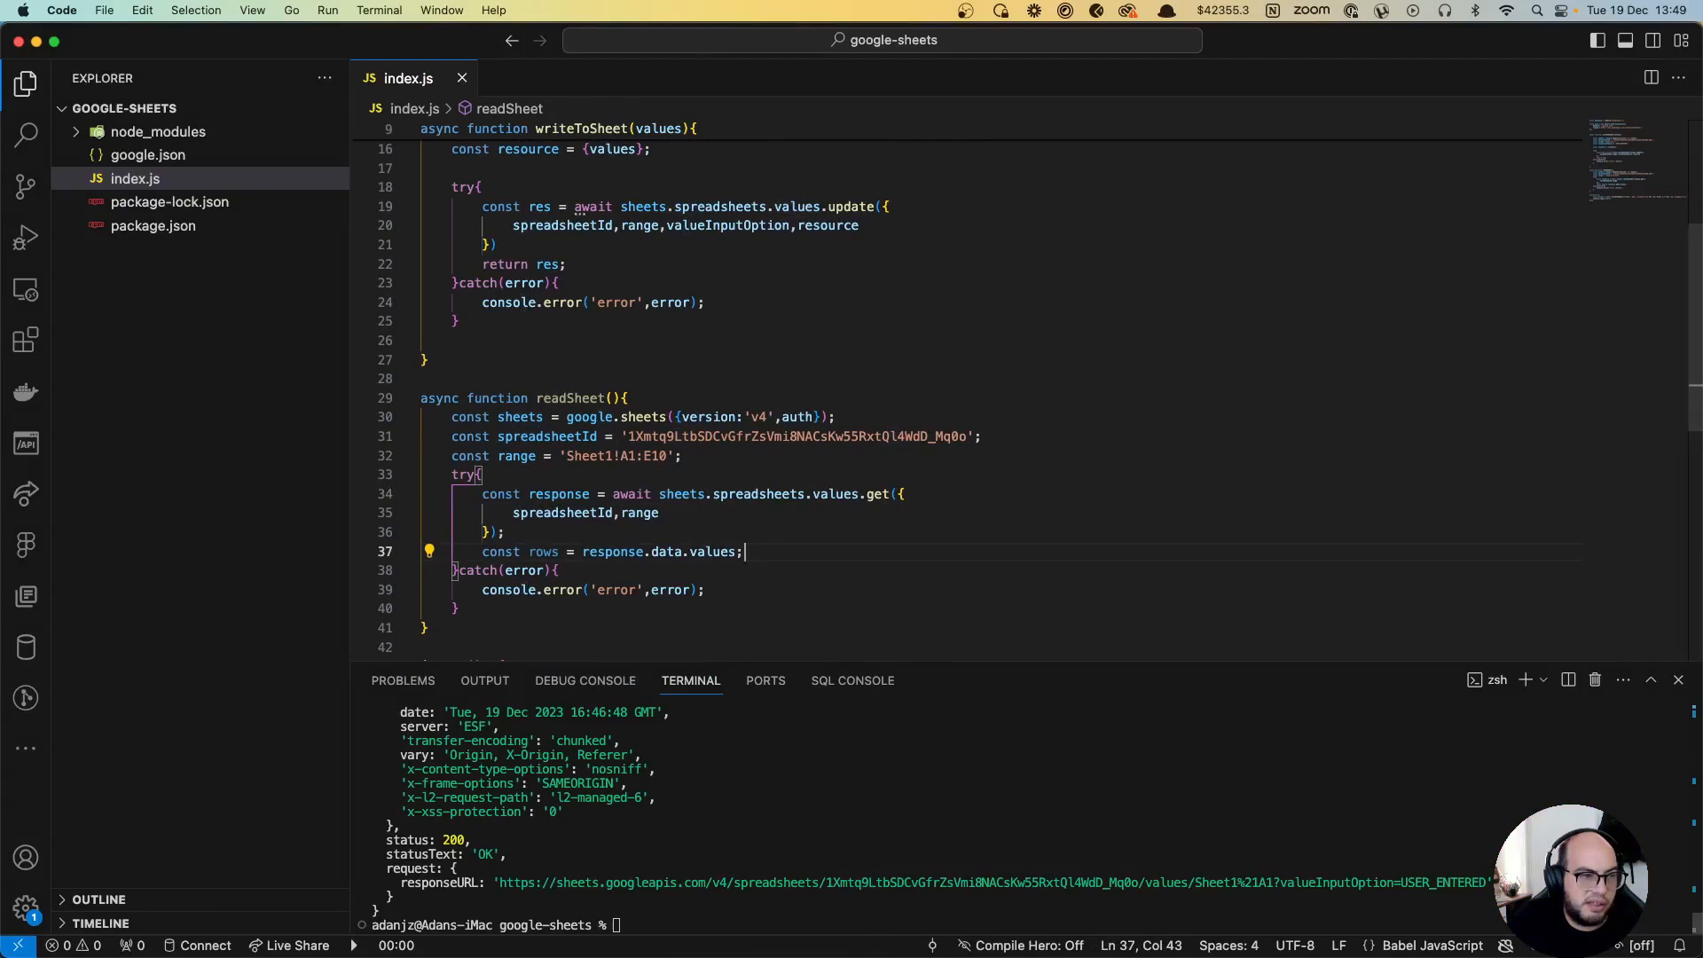
pyautogui.press('Enter')
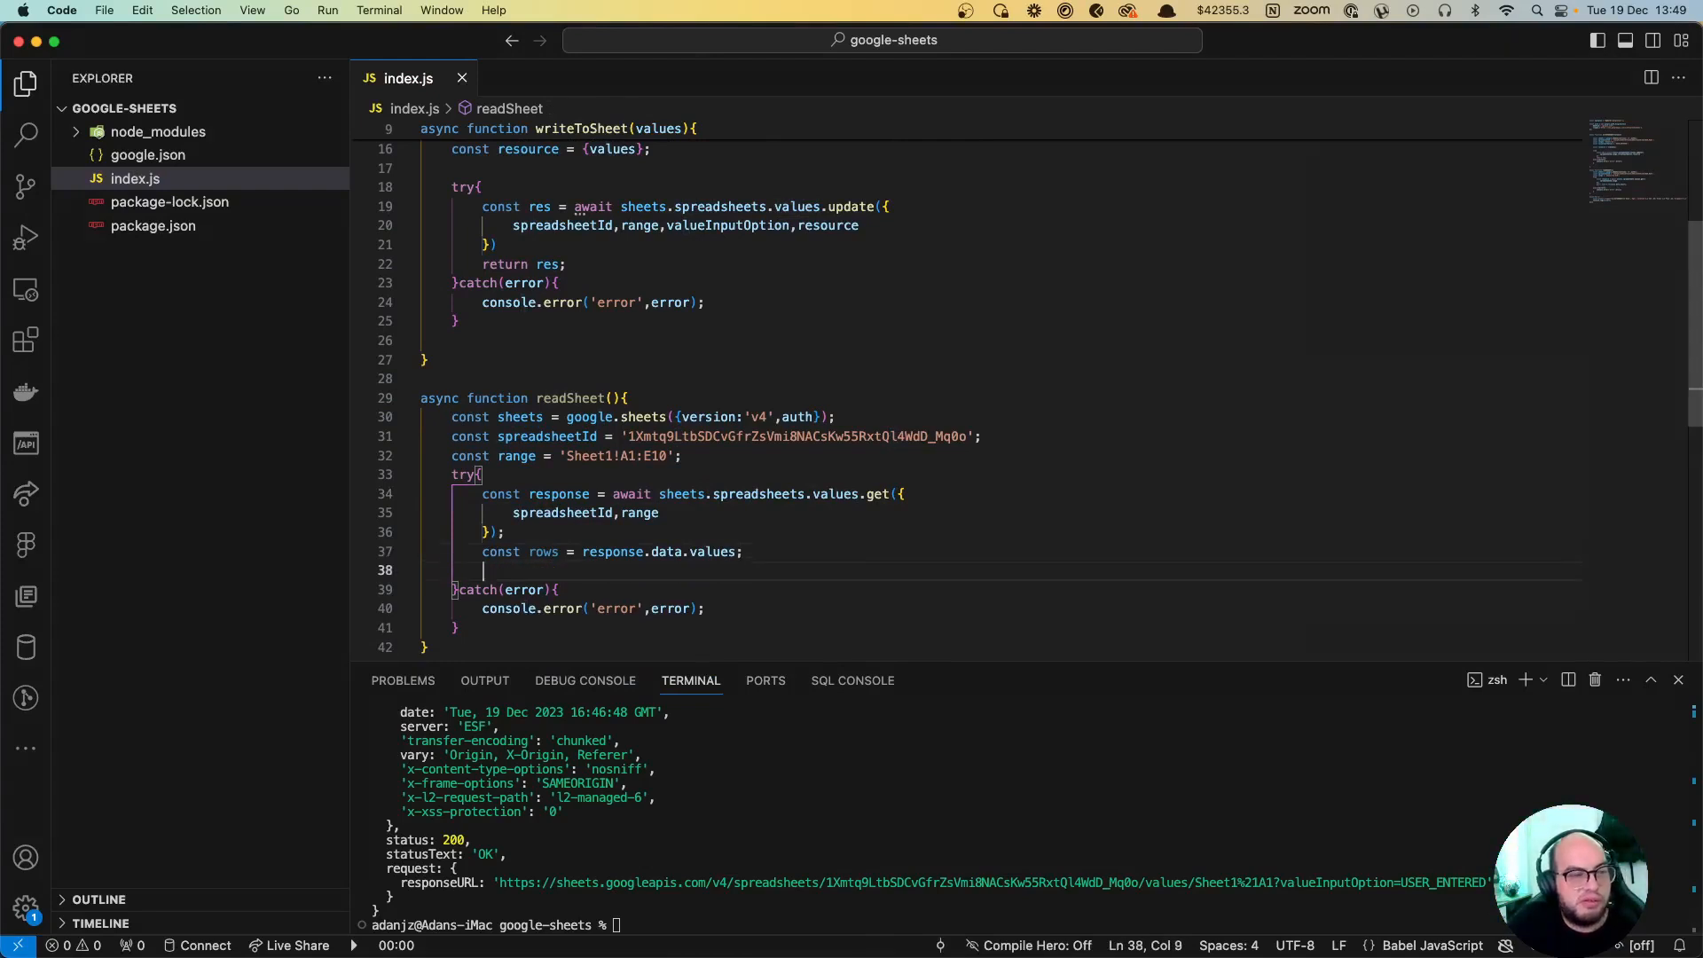
pyautogui.write('return rows;s')
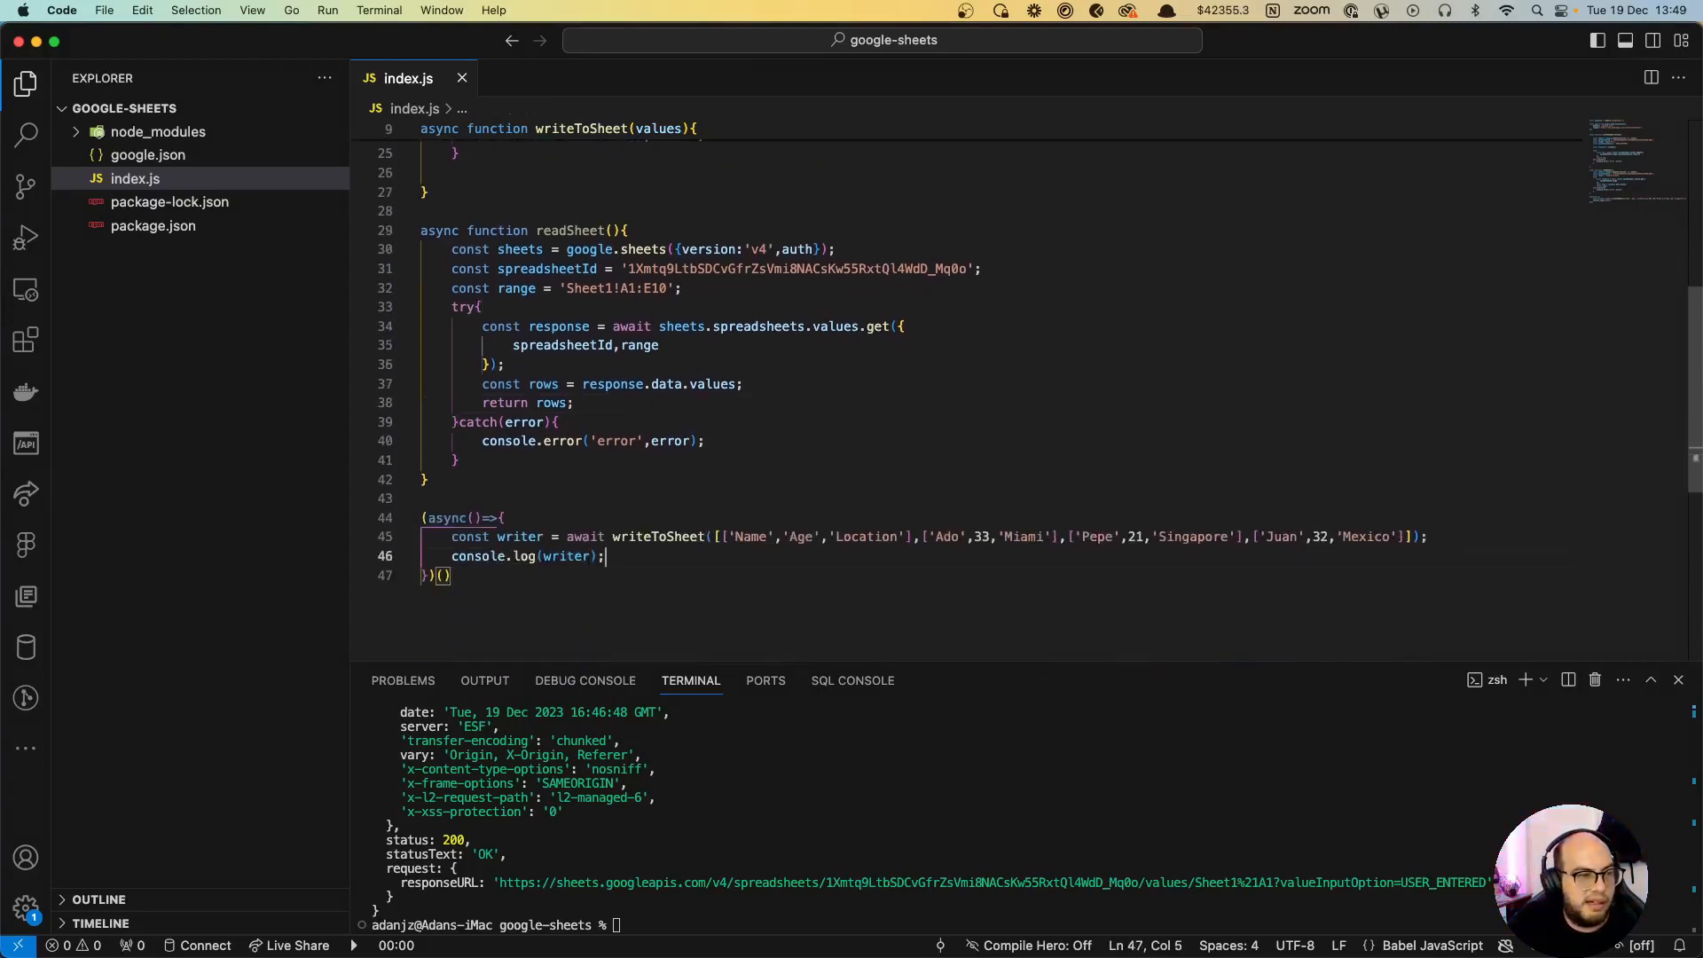
# Step: In the startup block, add const data = await readSheet() below the writer logging
pyautogui.write('const rea')
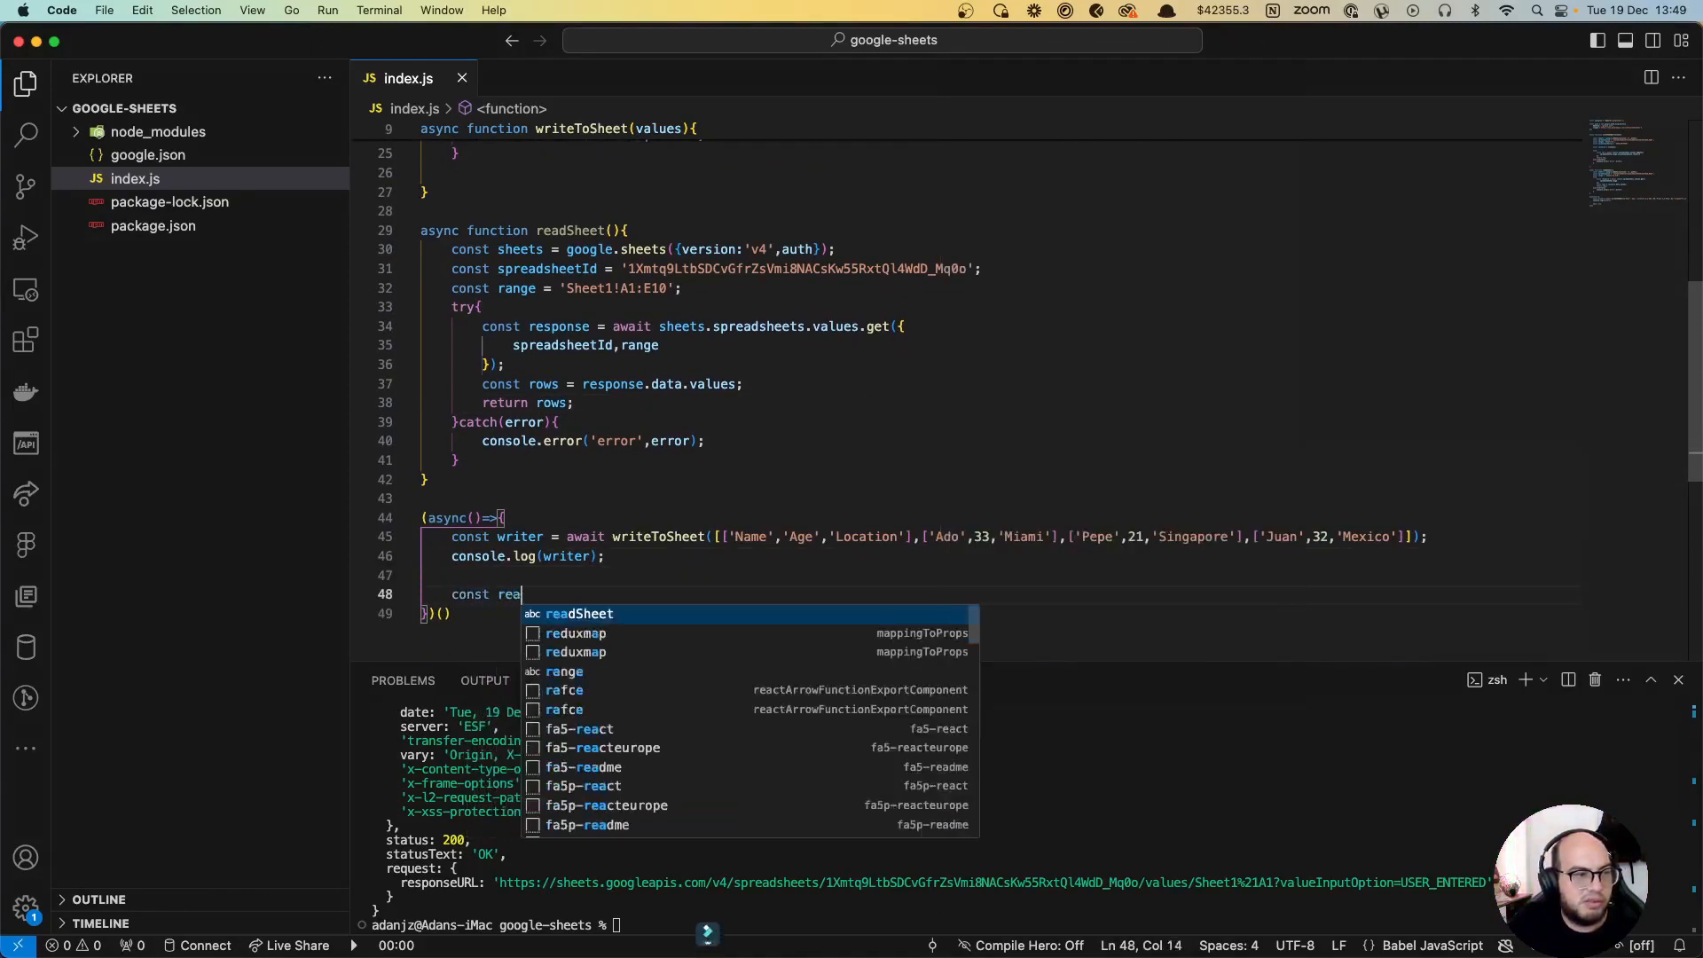
pyautogui.write('data =')
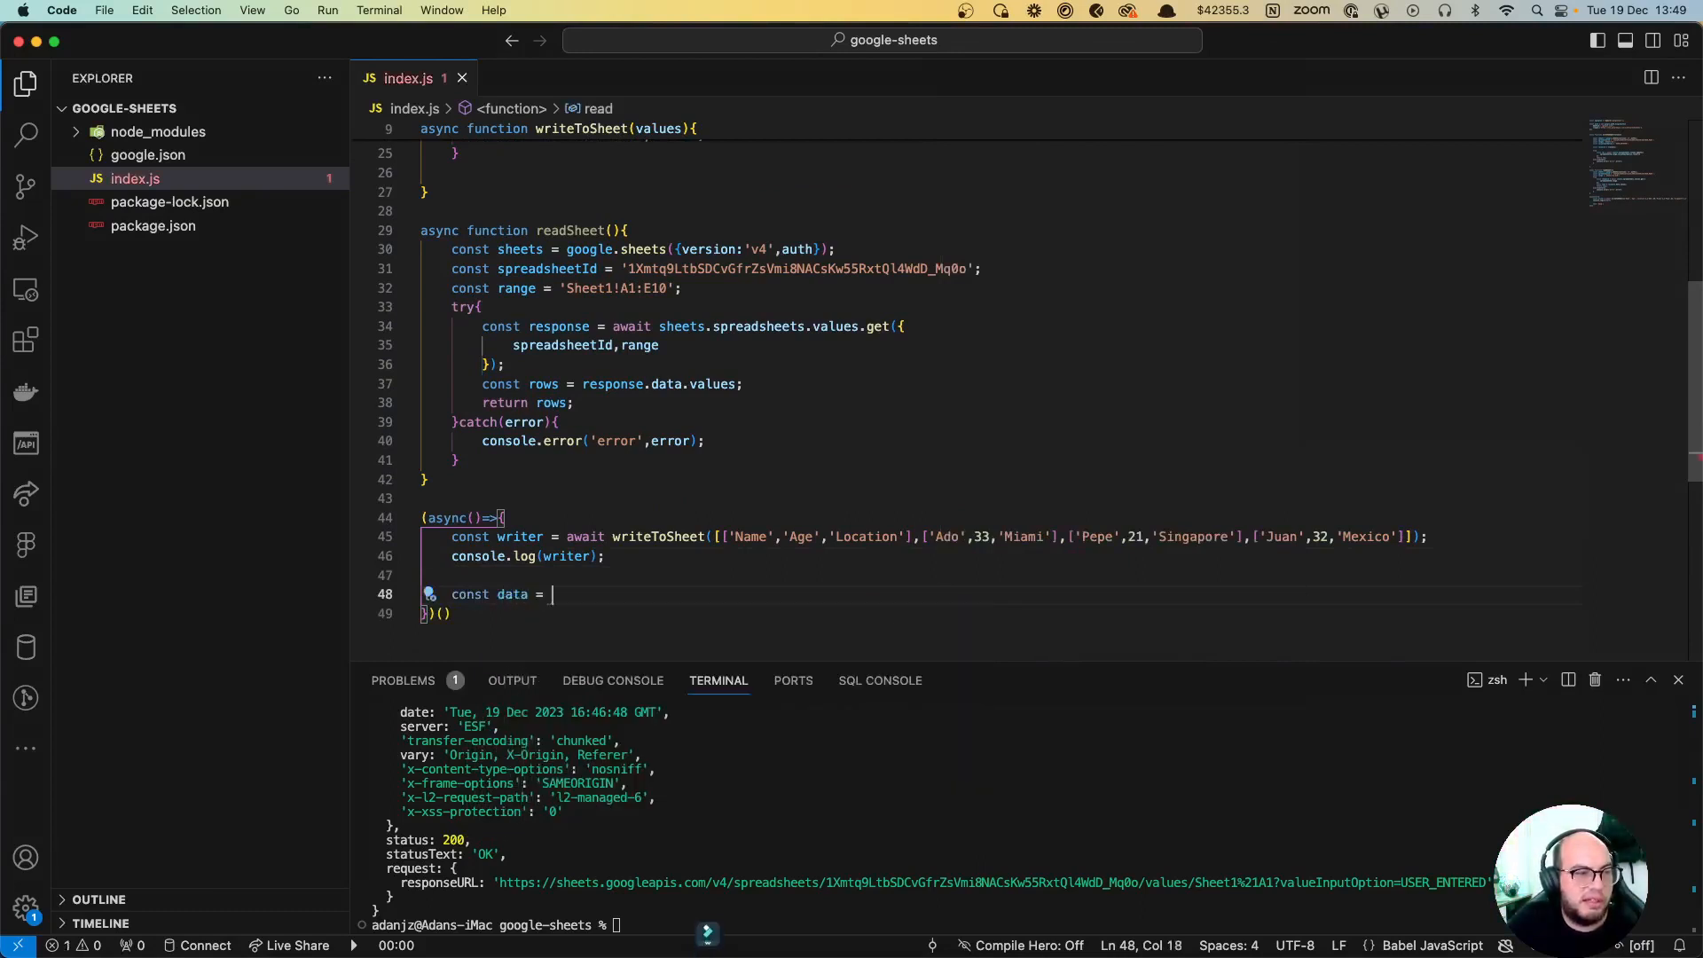
pyautogui.write('await readSheet')
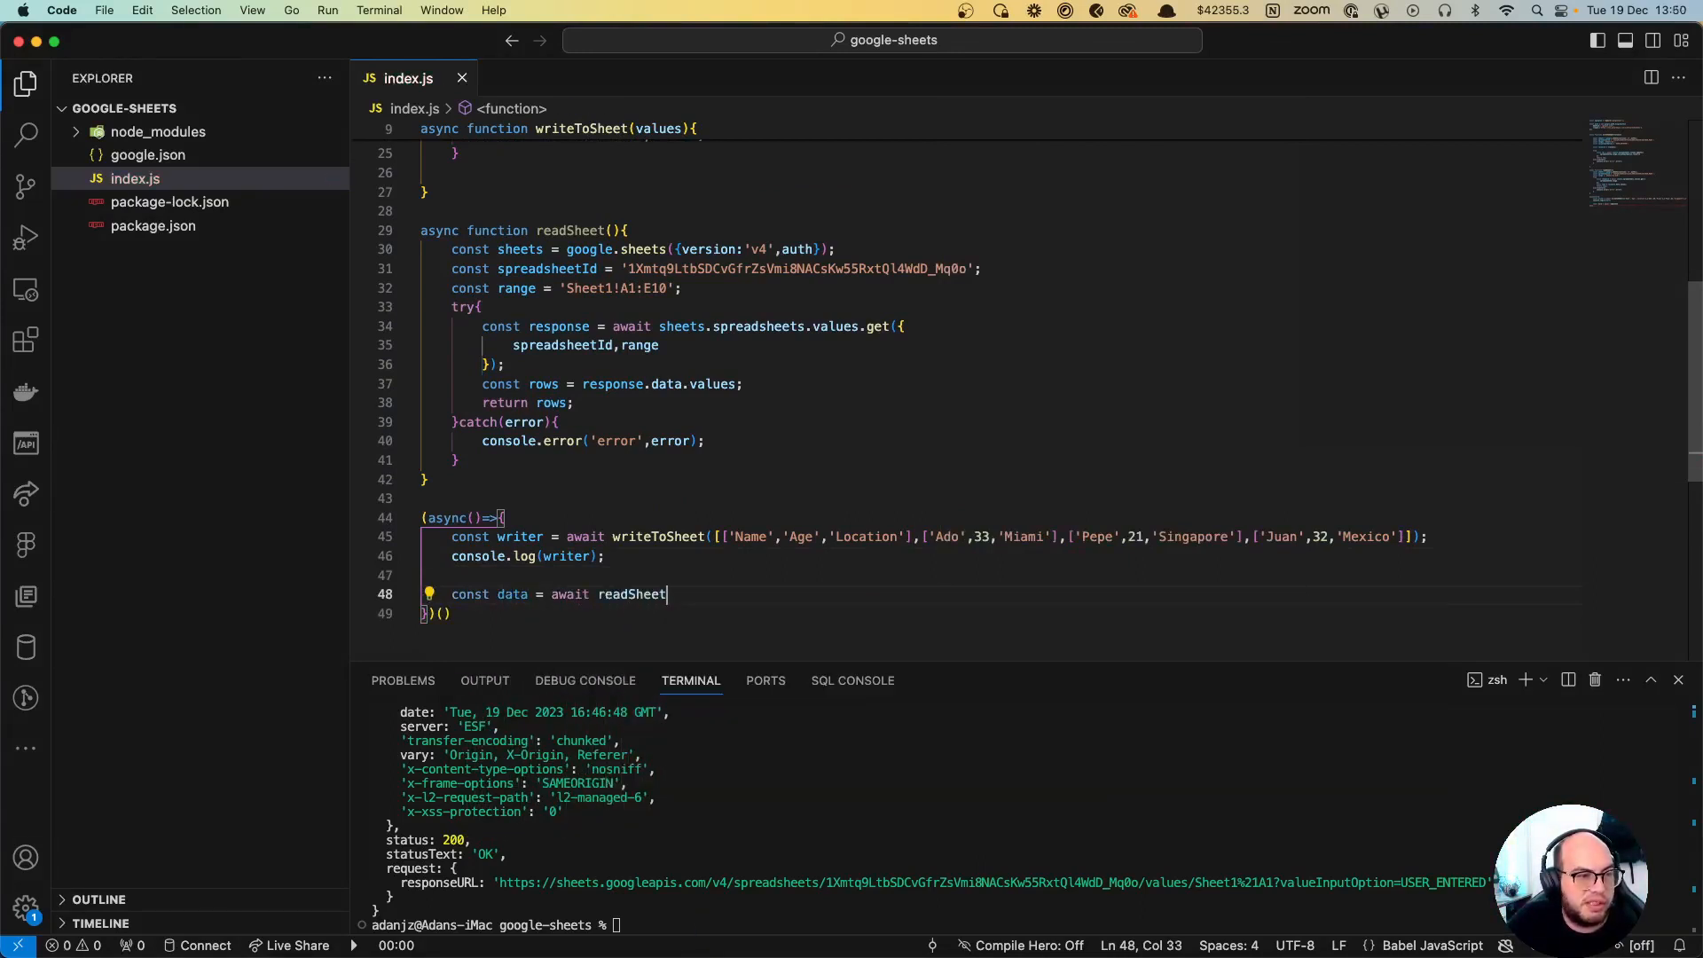
pyautogui.write('(')
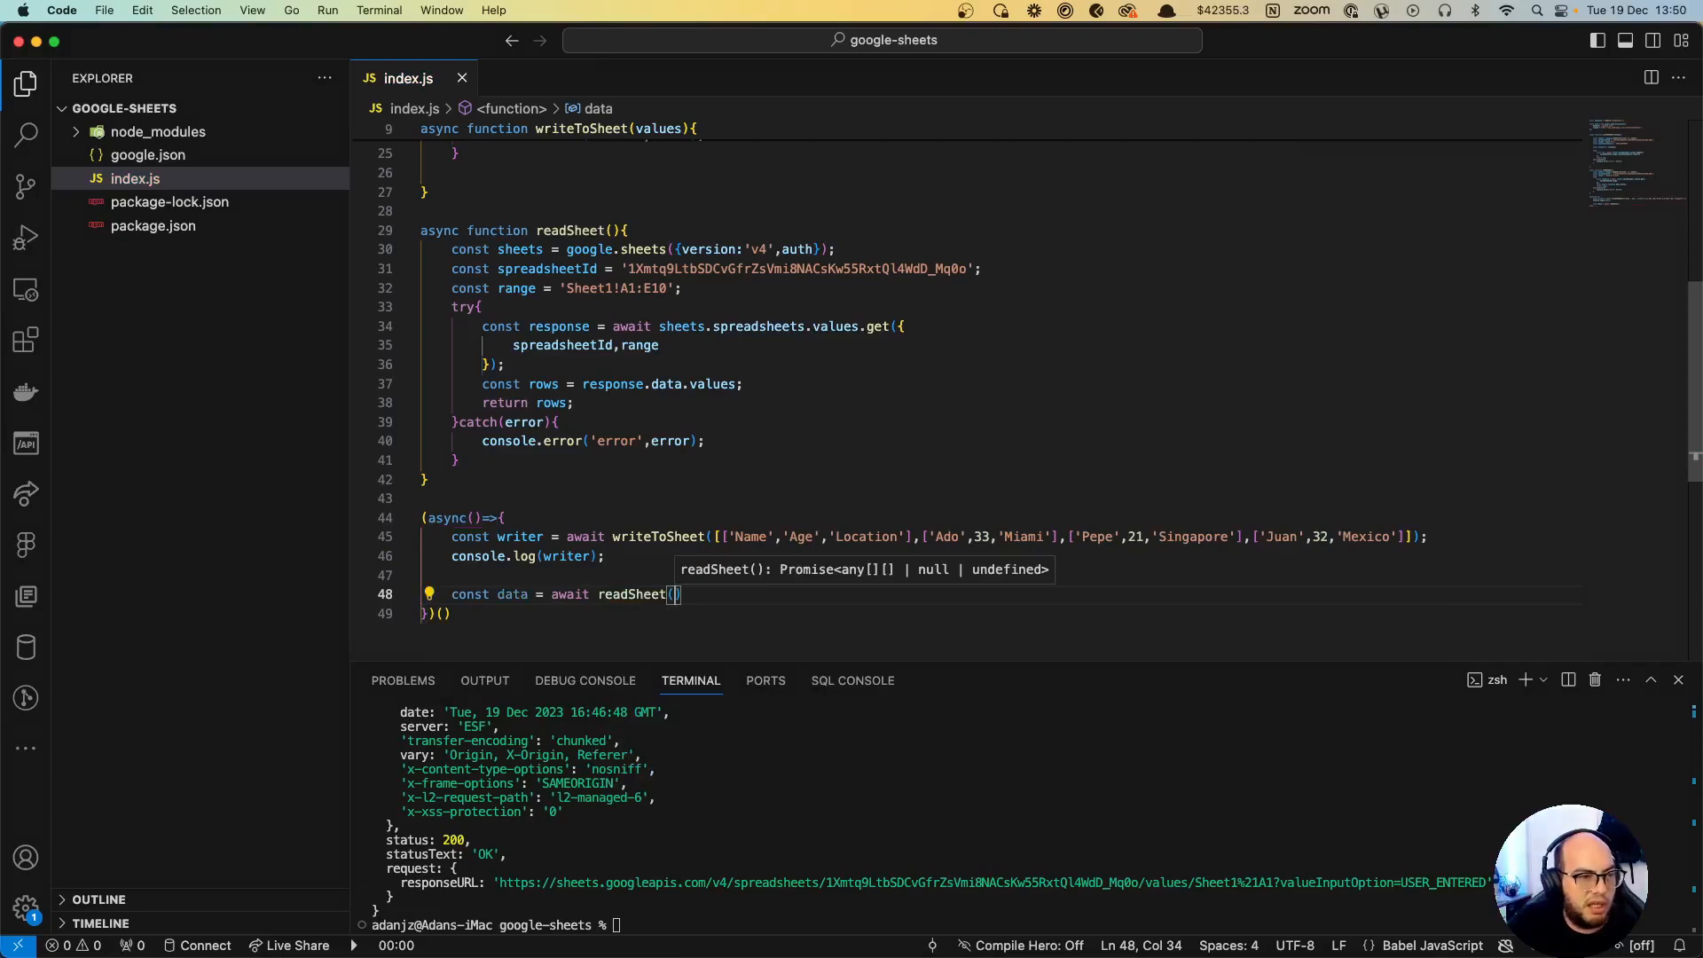